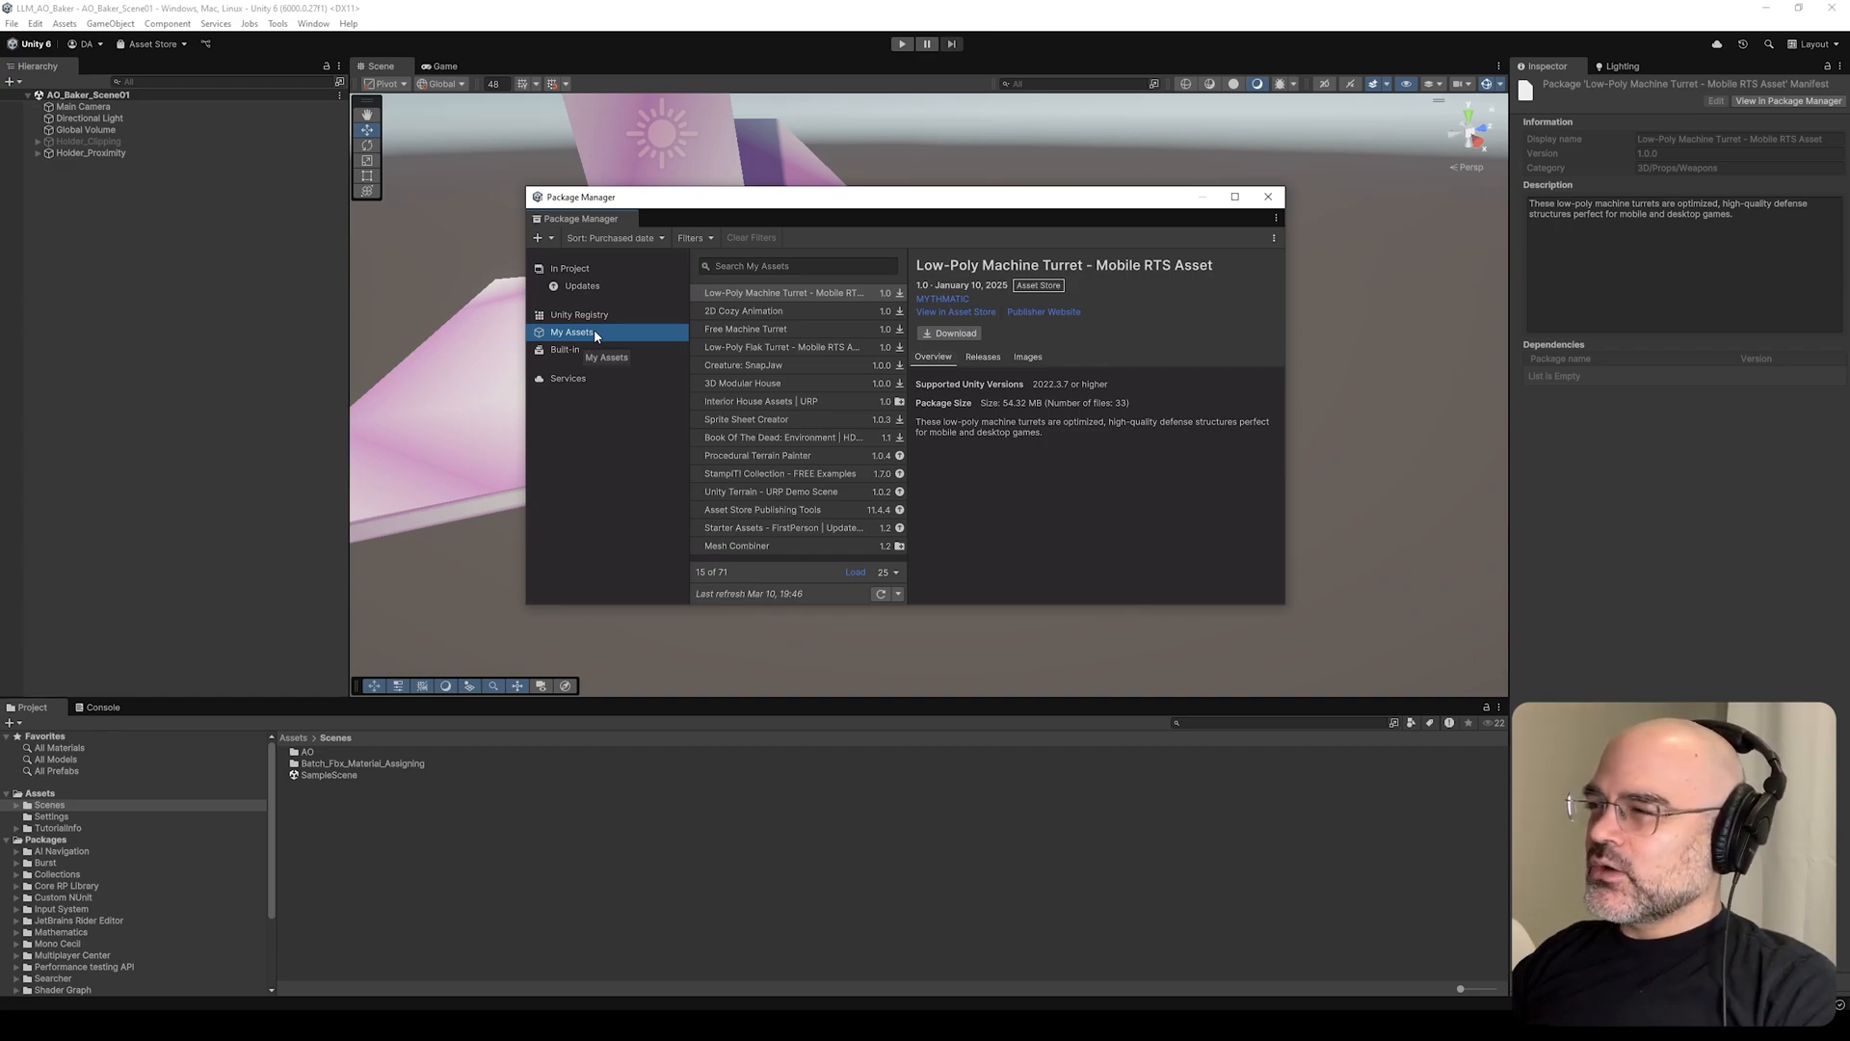
pyautogui.moveTo(586, 316)
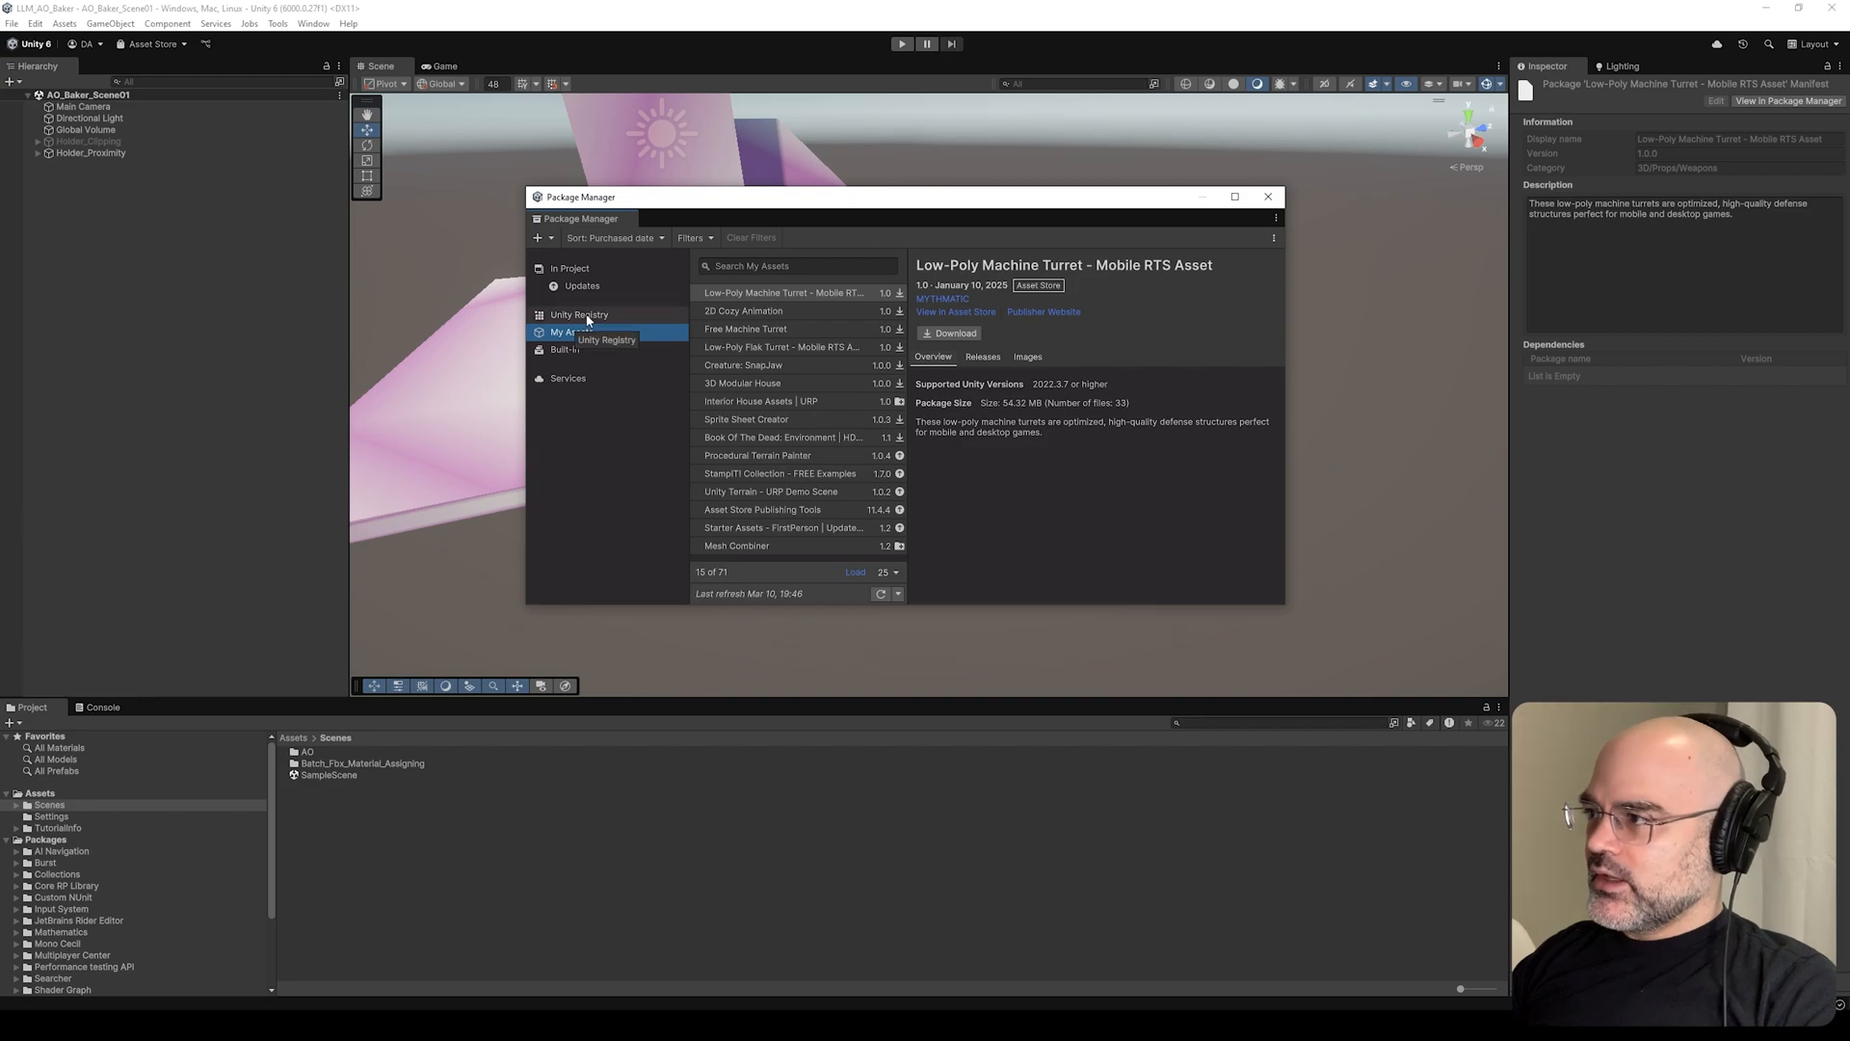
# - Select the Grave4 FBX and search 'color' to reach its material import settings
pyautogui.click(798, 264)
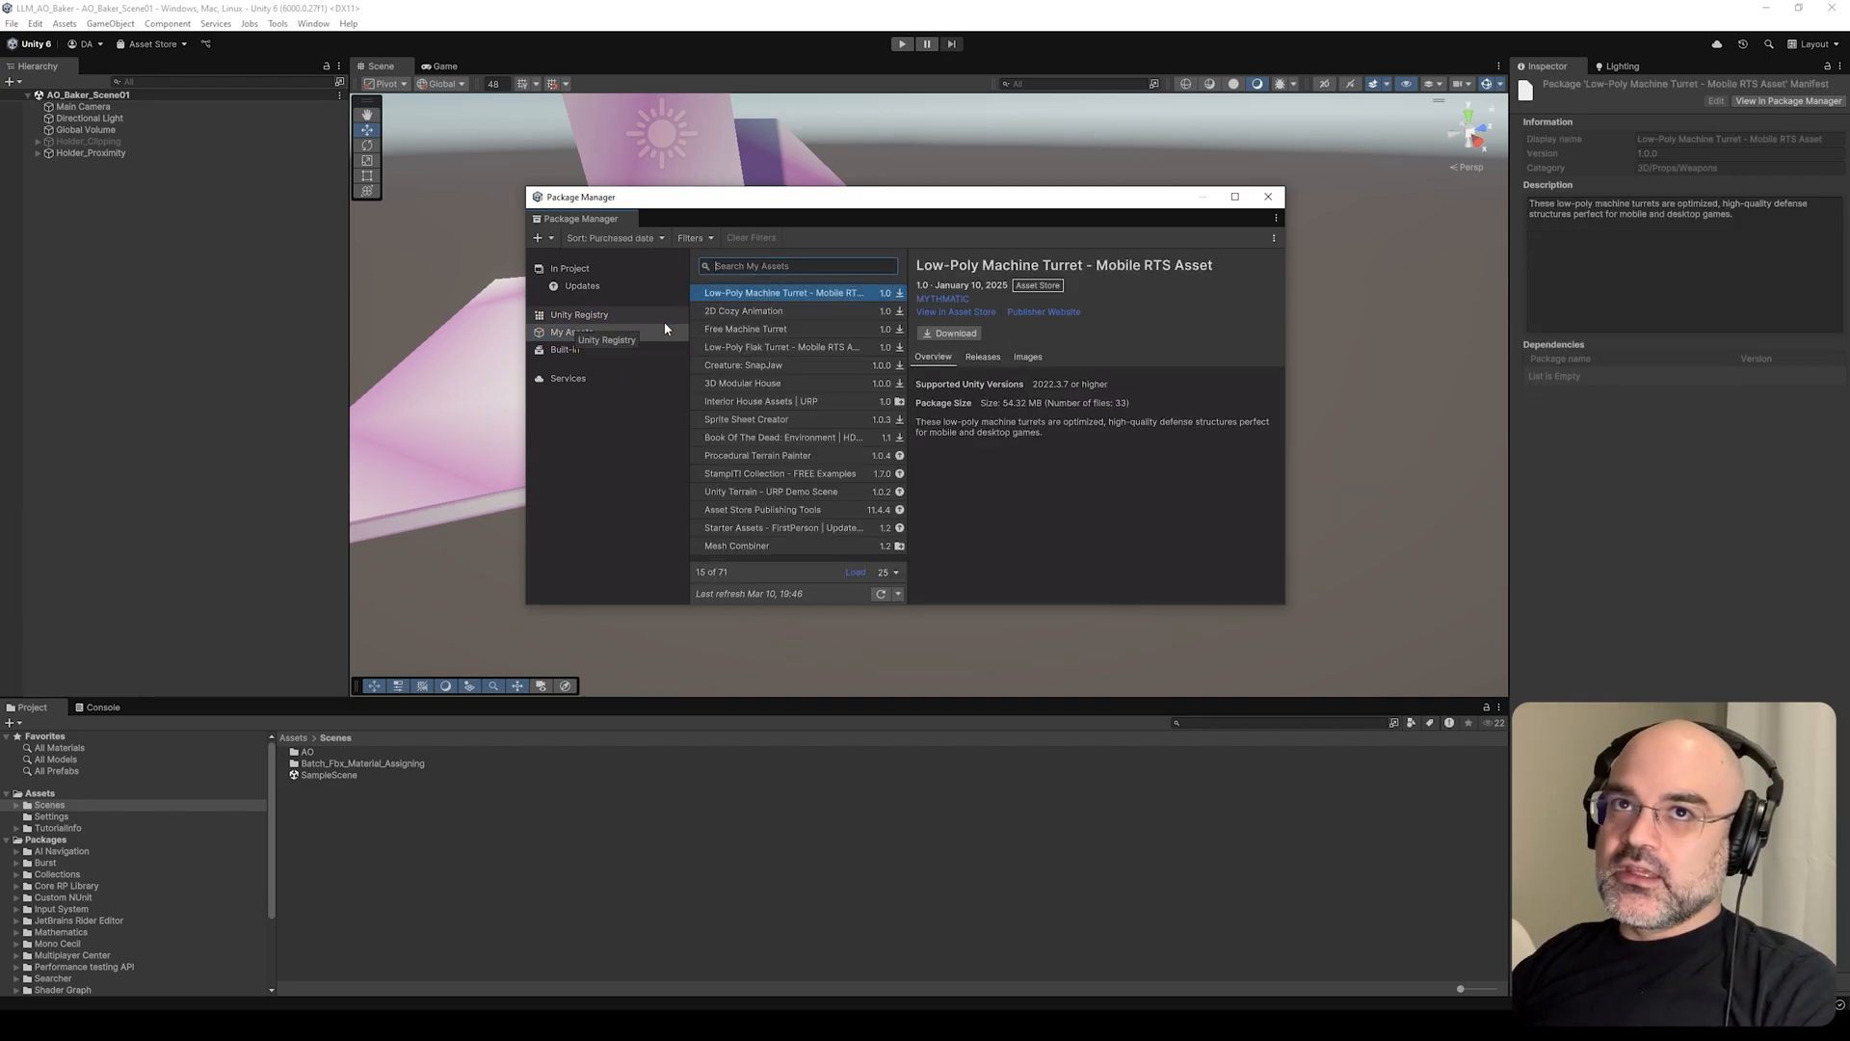
pyautogui.write('color')
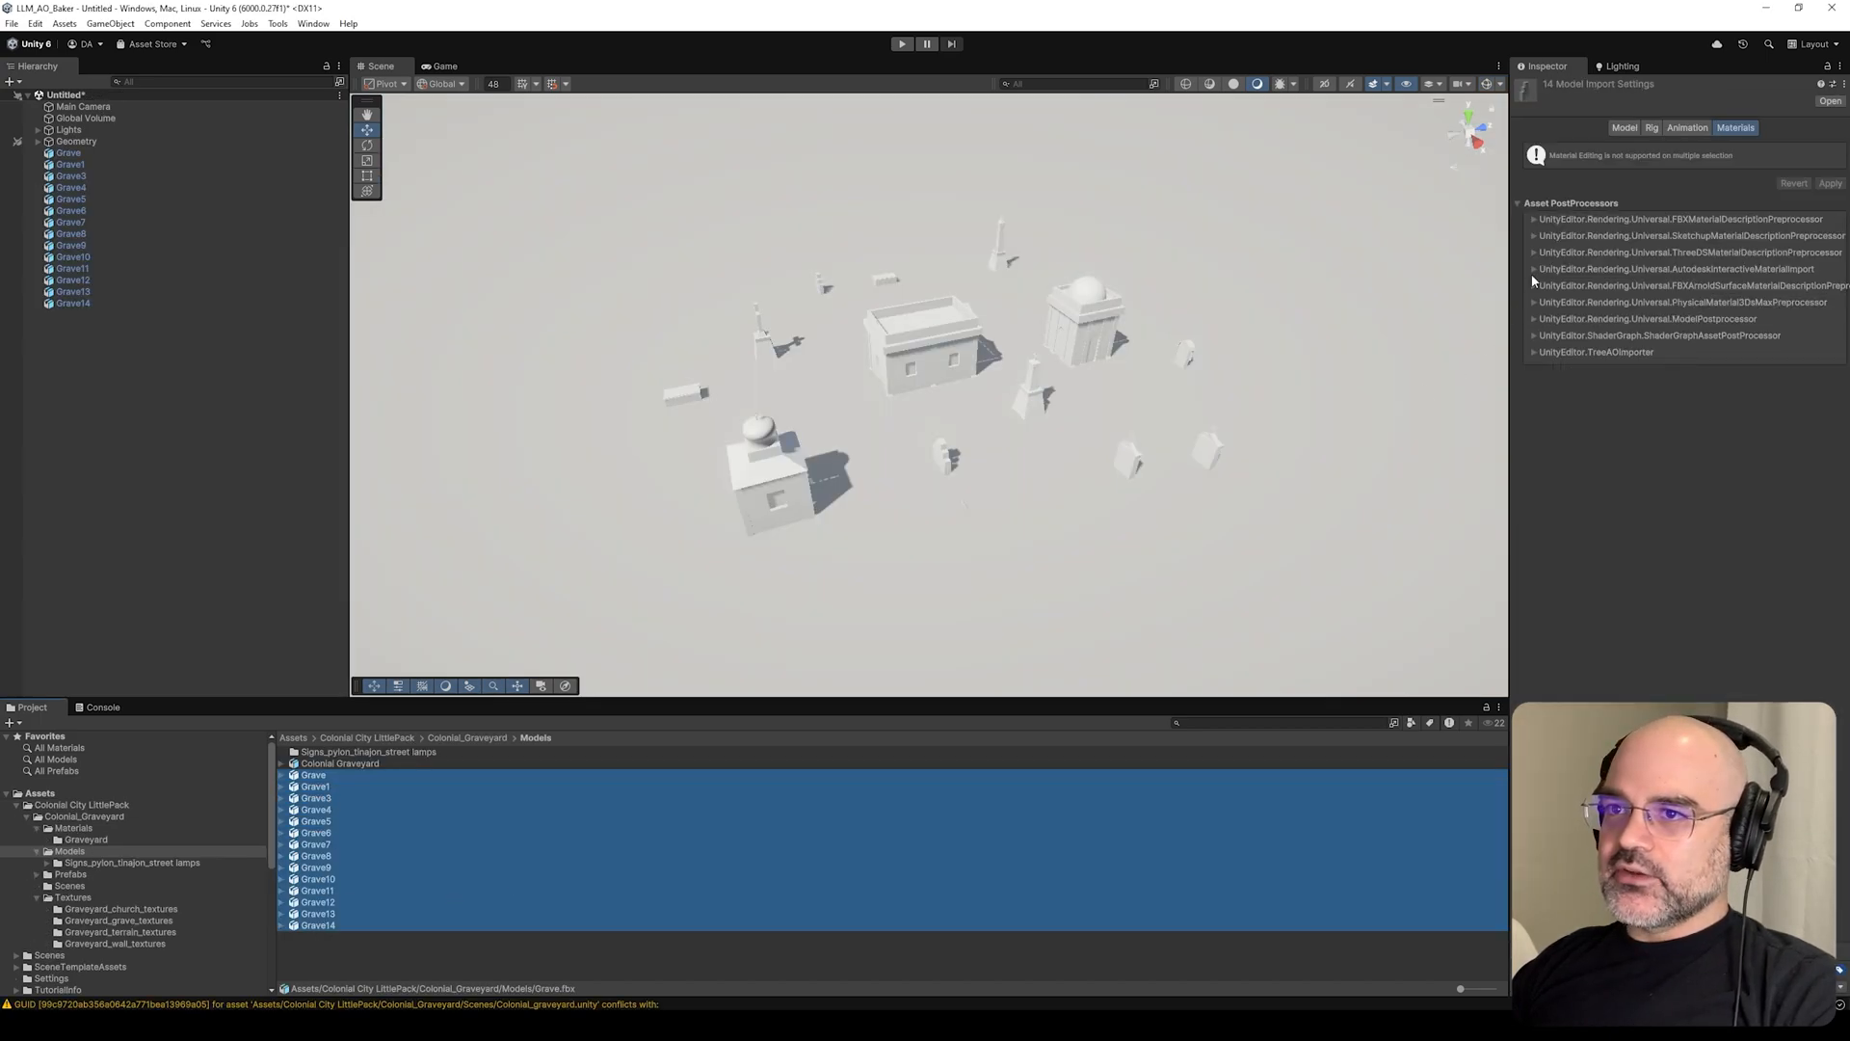
pyautogui.moveTo(1686, 247)
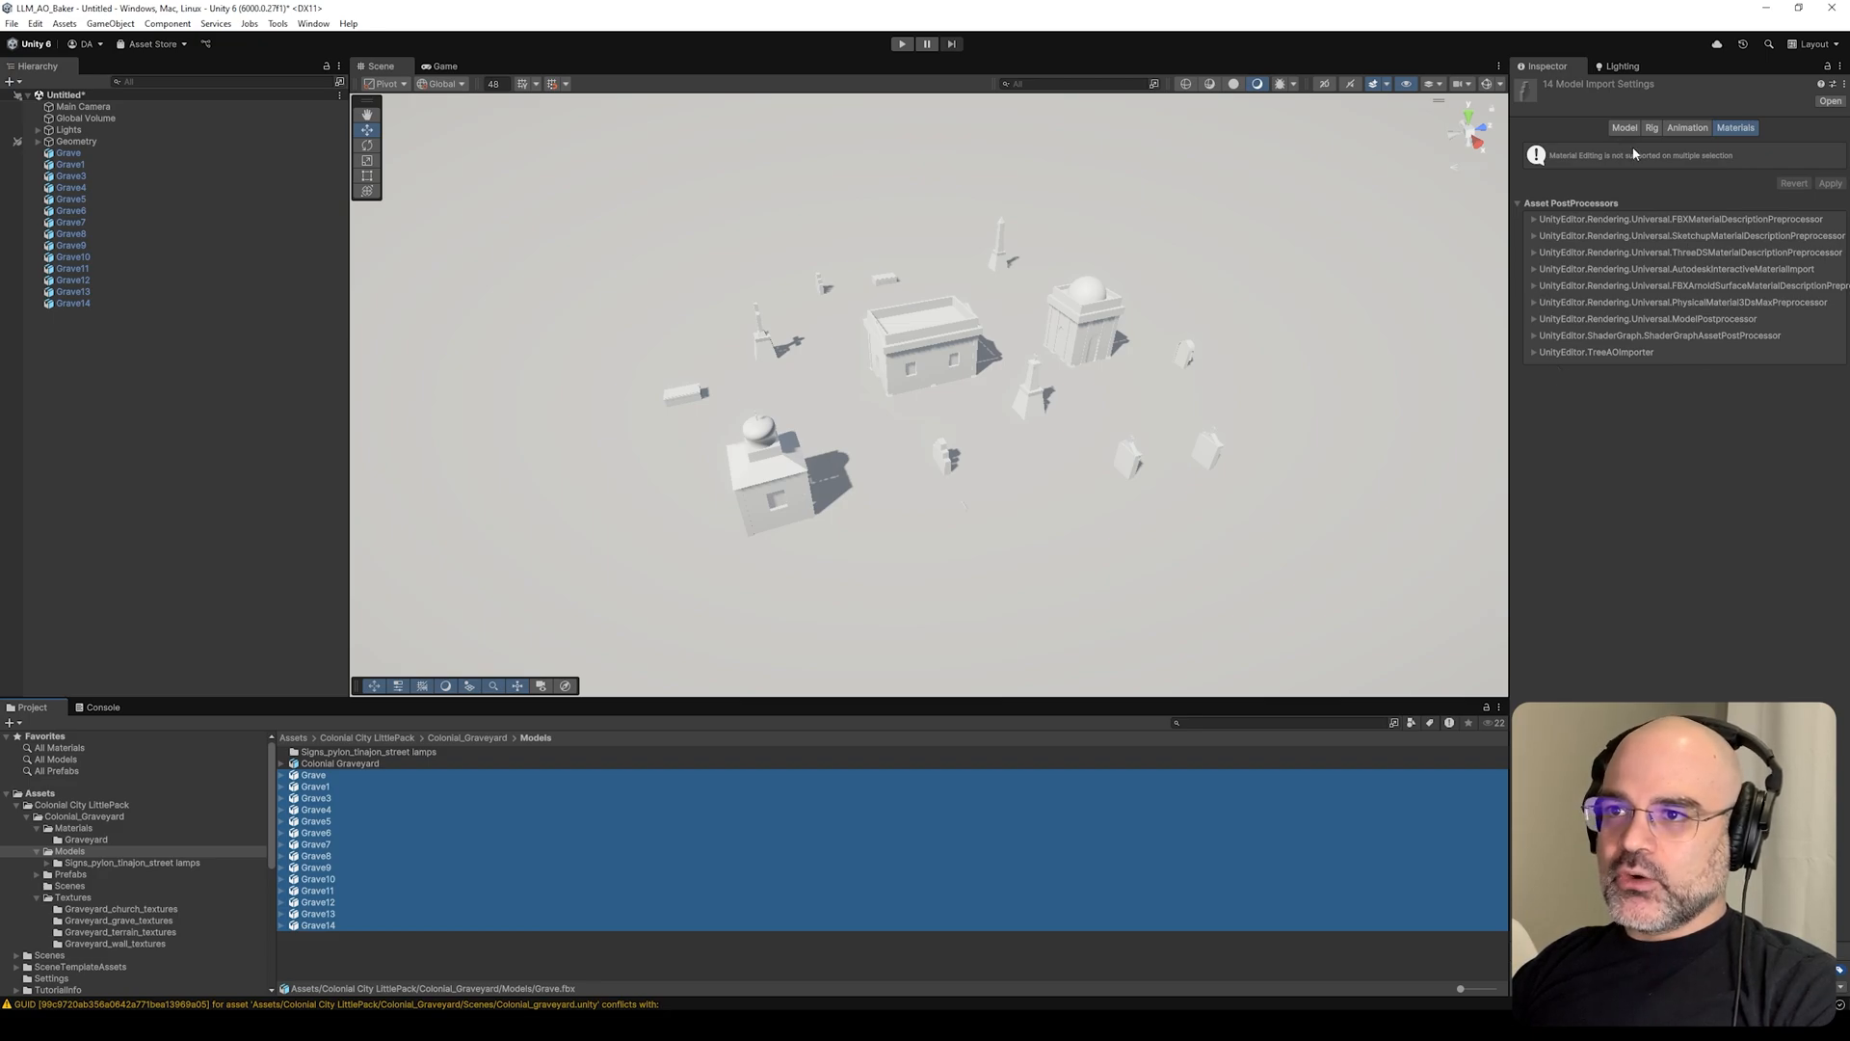
pyautogui.moveTo(1442, 353)
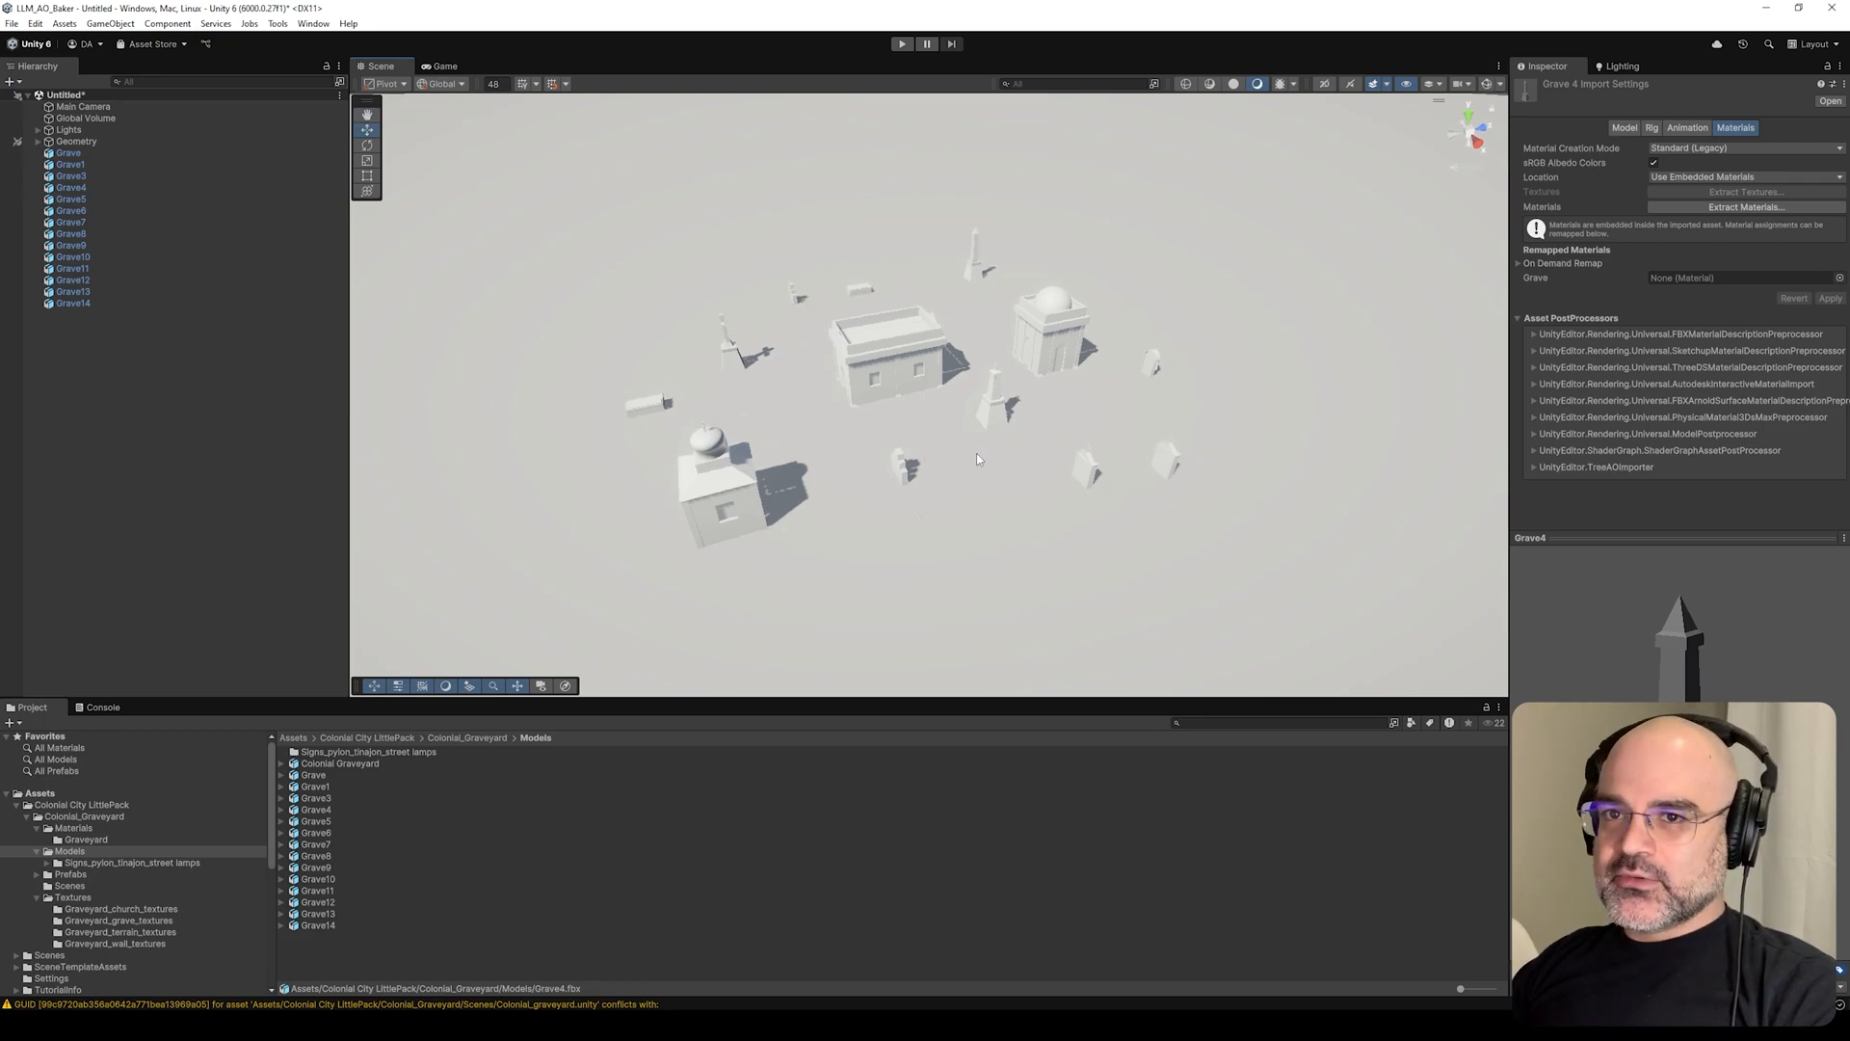
pyautogui.moveTo(976, 420)
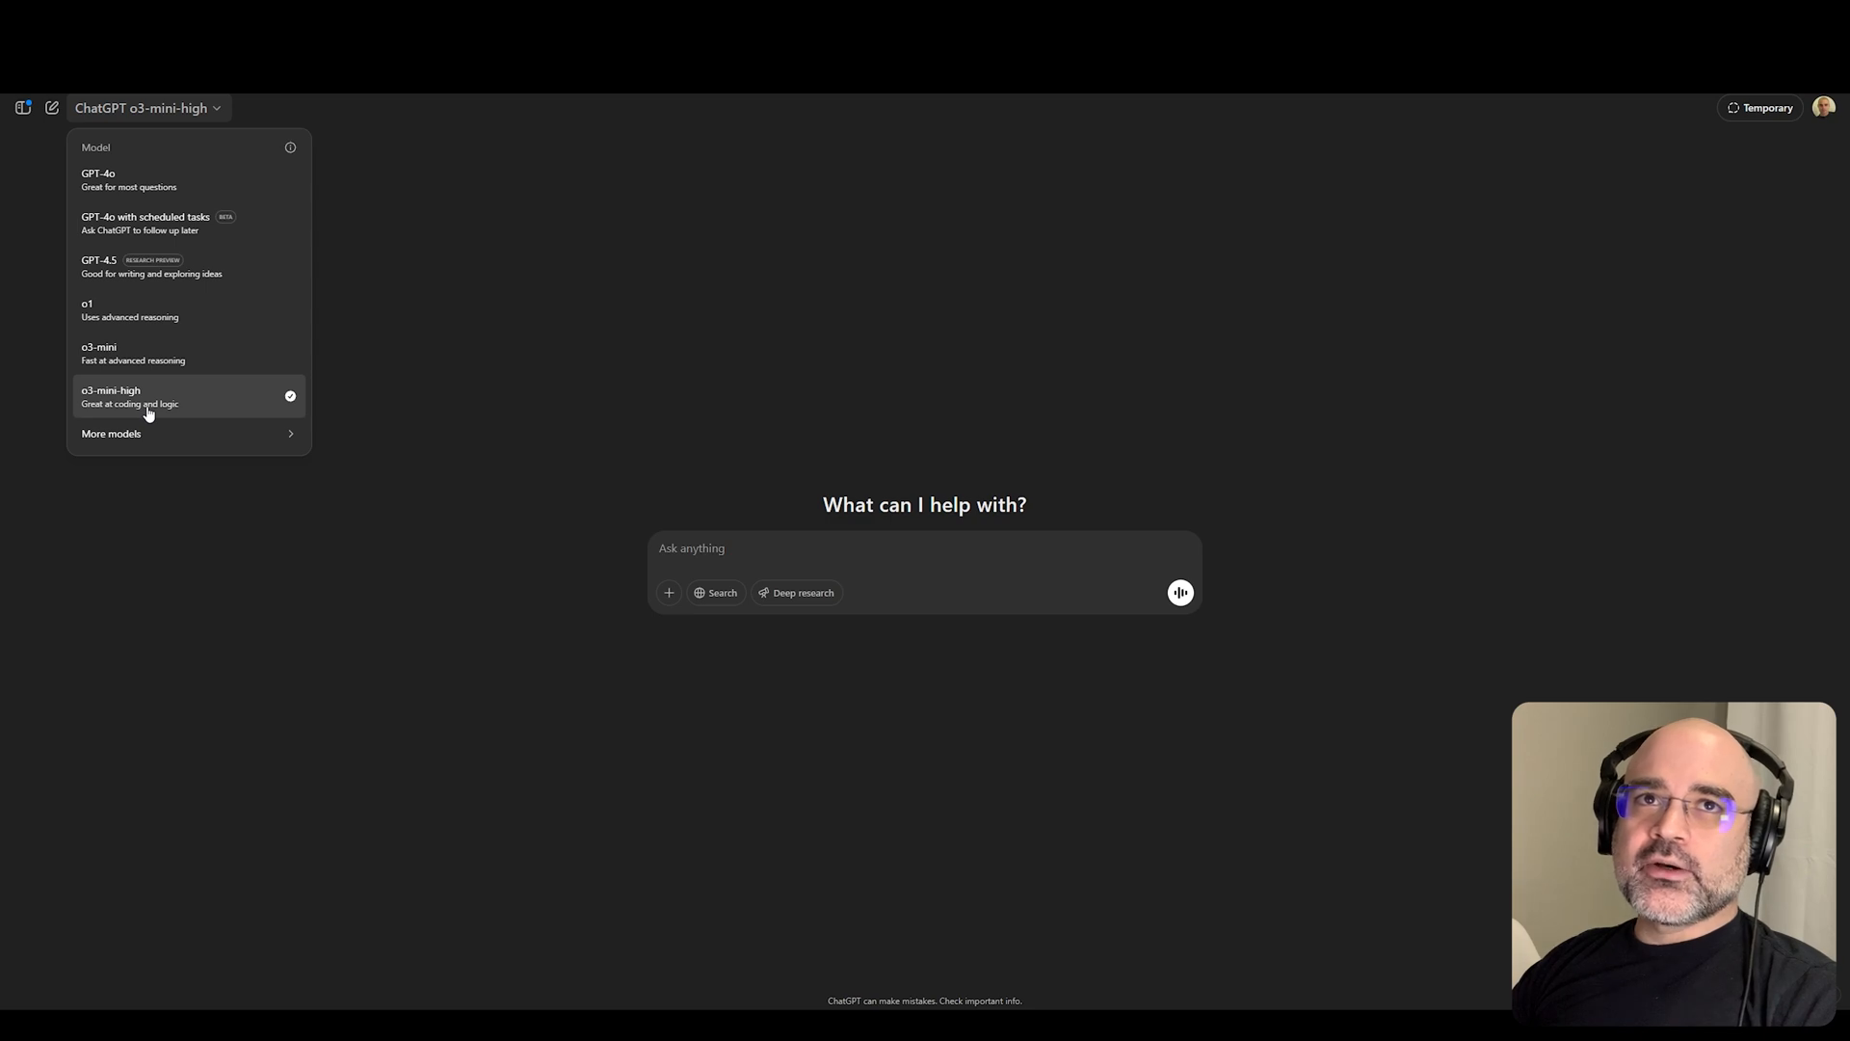
pyautogui.moveTo(122, 409)
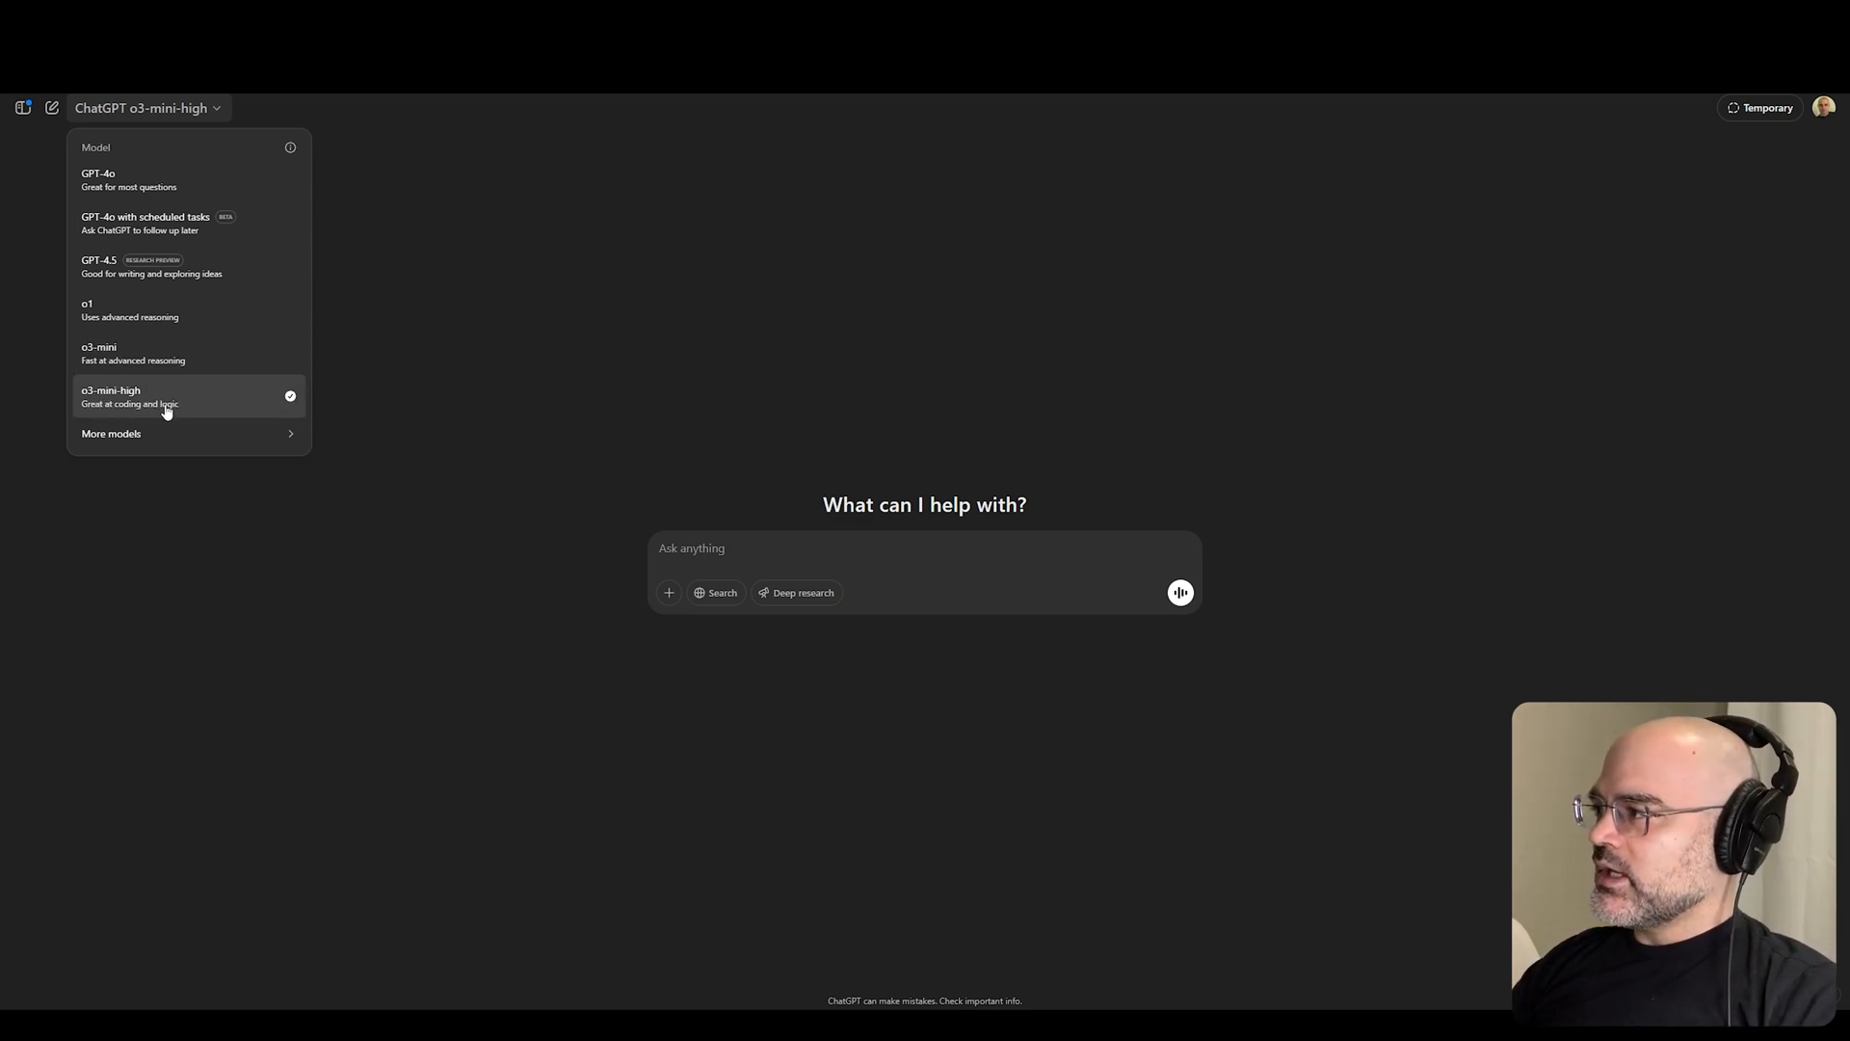
pyautogui.moveTo(219, 410)
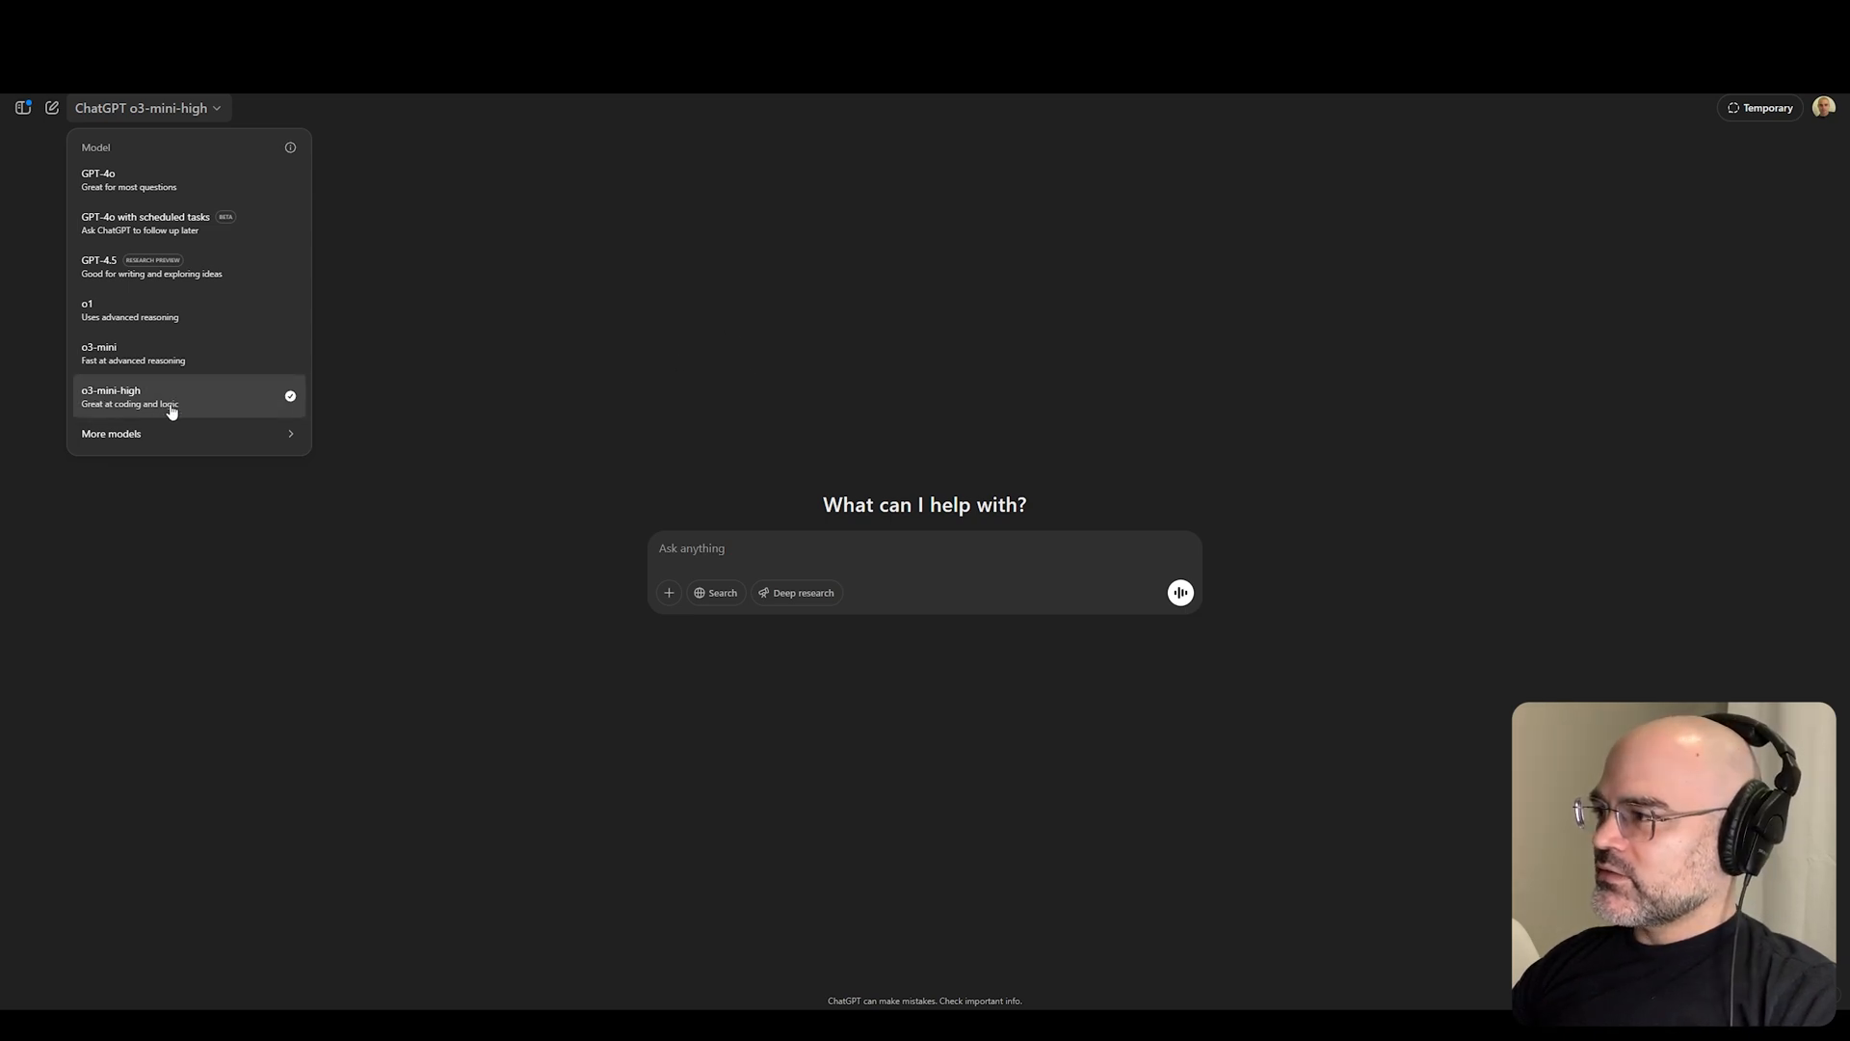
# - Choose o3-mini-high as the model for the new ChatGPT chat
pyautogui.click(715, 594)
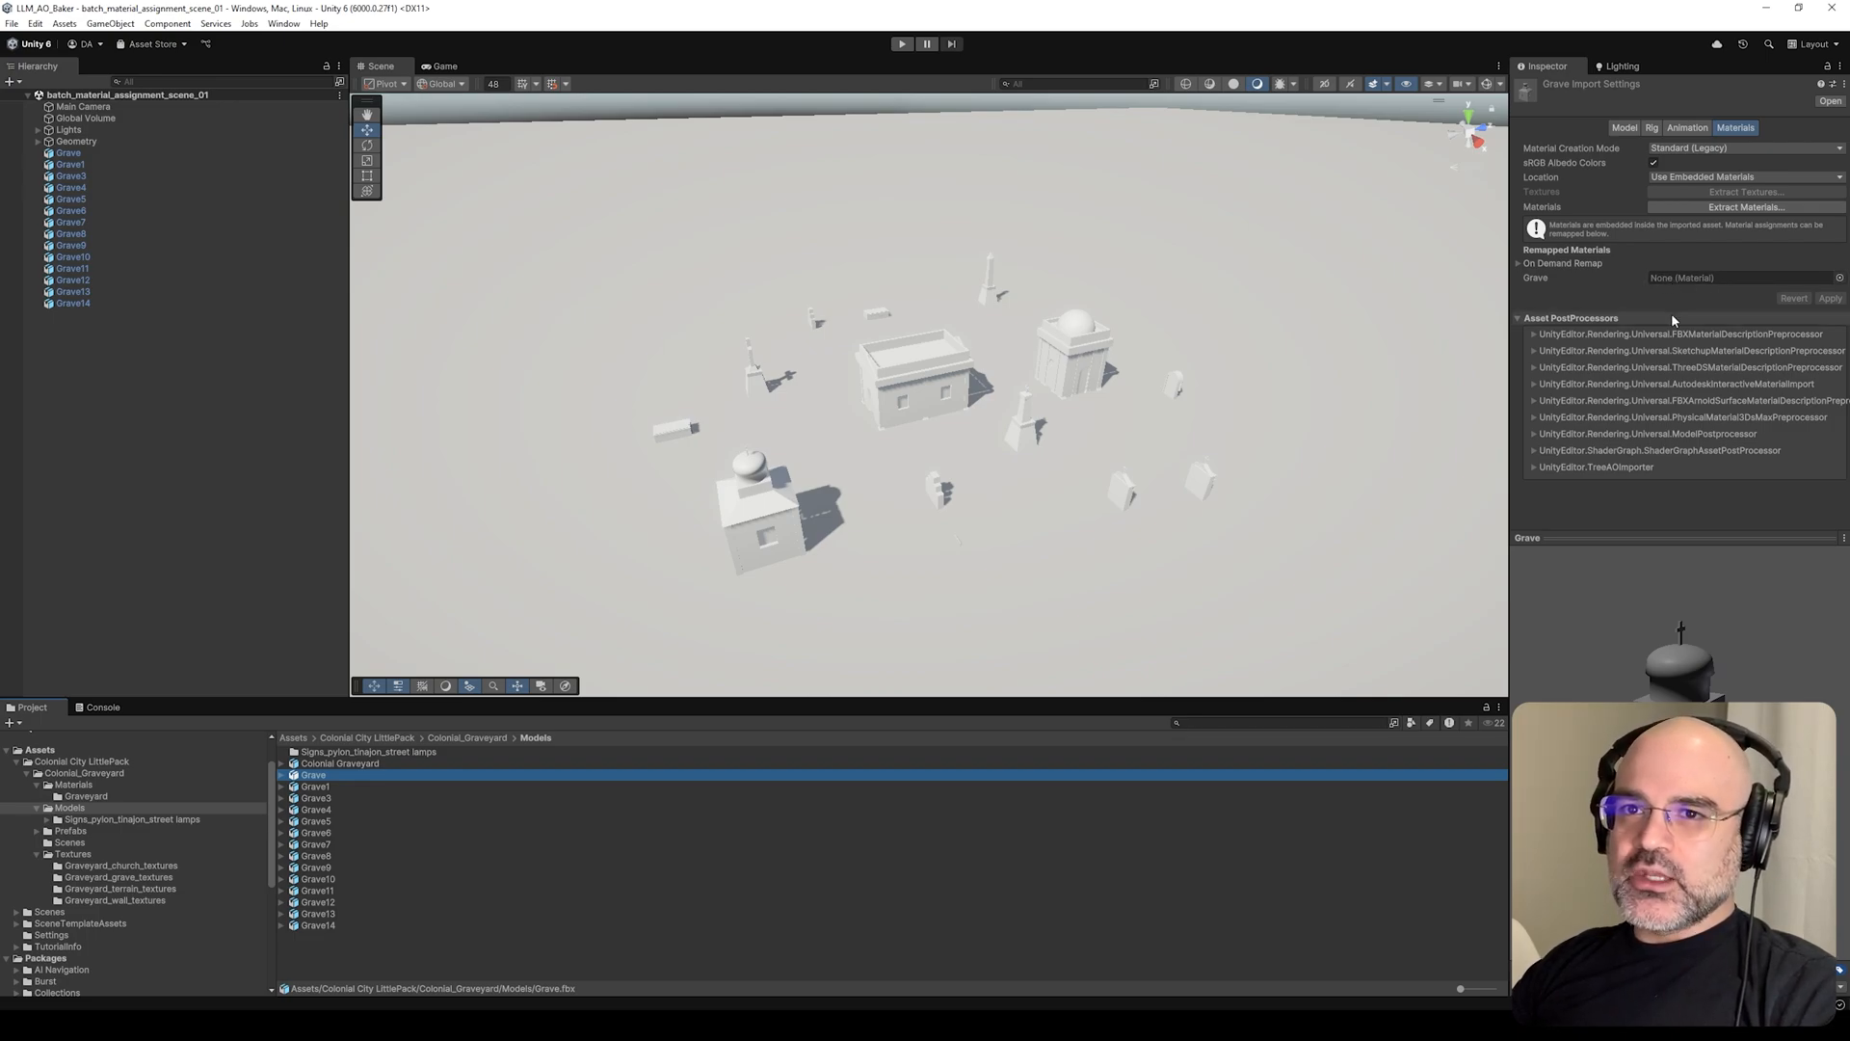
pyautogui.moveTo(1284, 456)
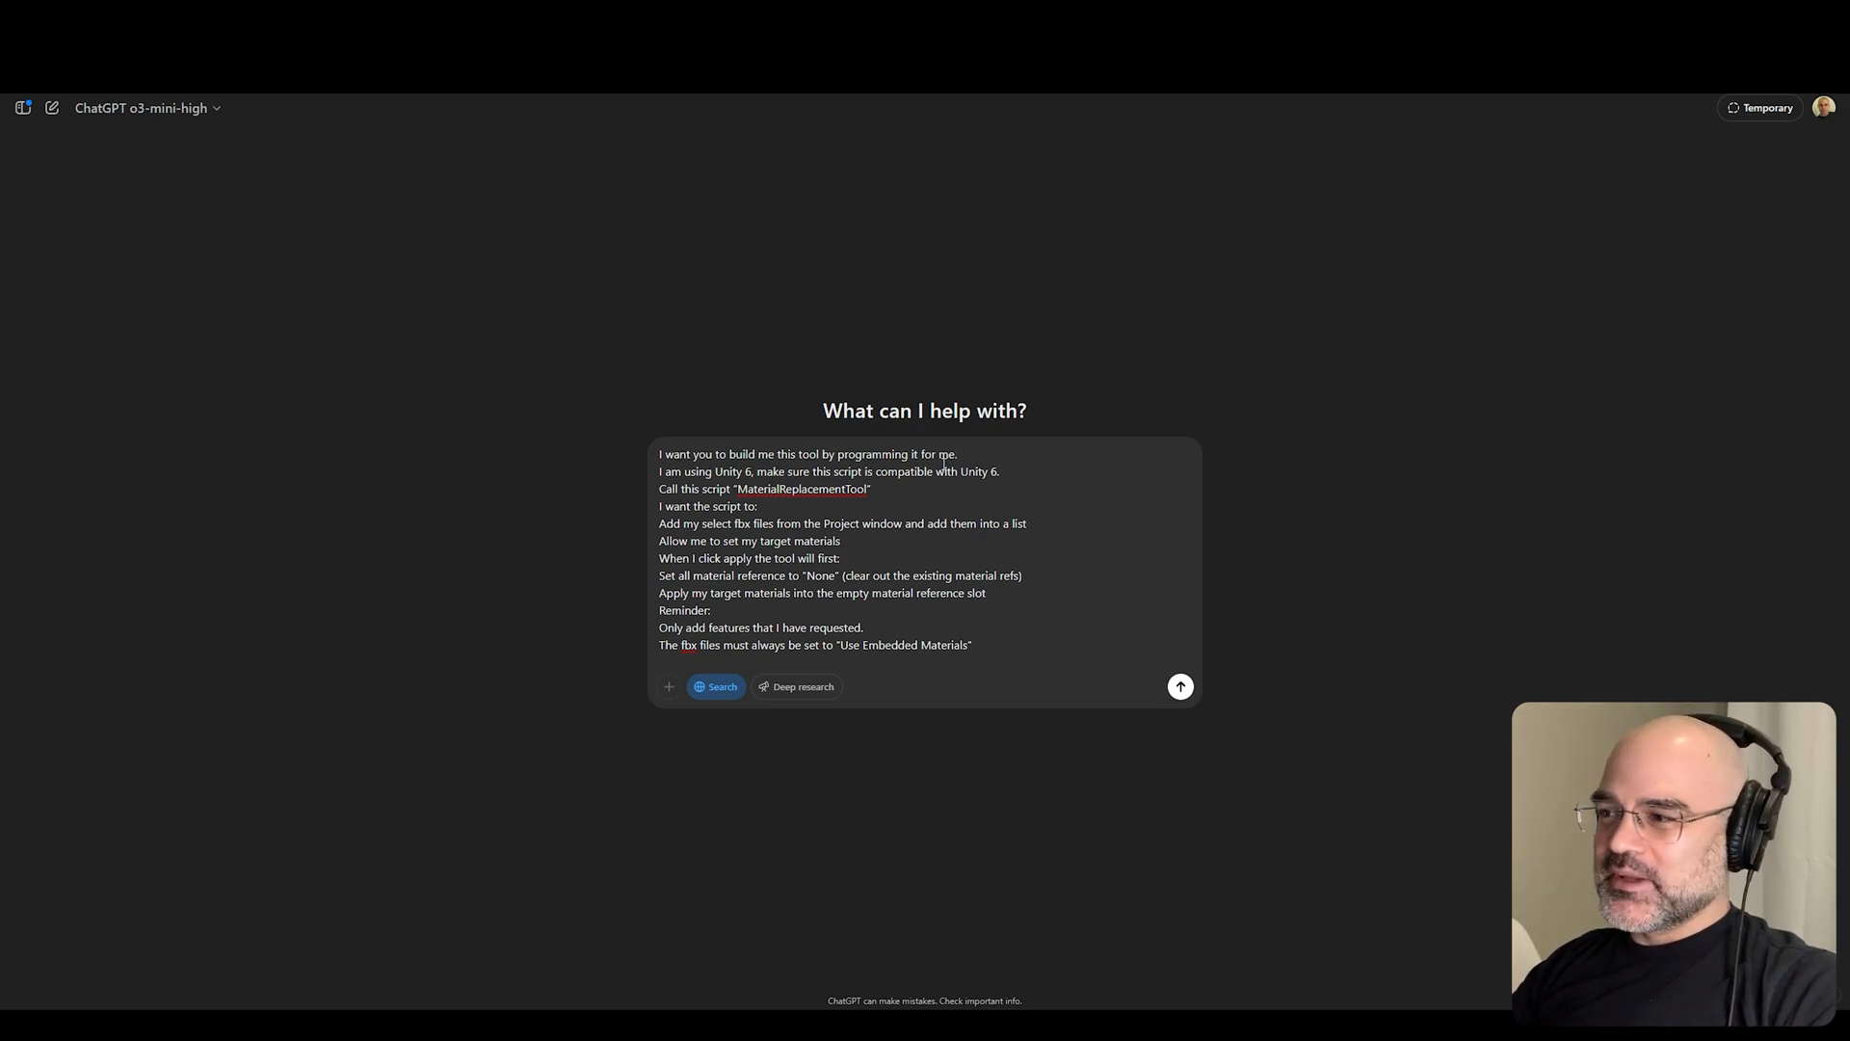
# - Review the MaterialReplacementTool prompt and correct the FBX-files line to say 'selected'
pyautogui.moveTo(808, 455); pyautogui.dragTo(932, 455)
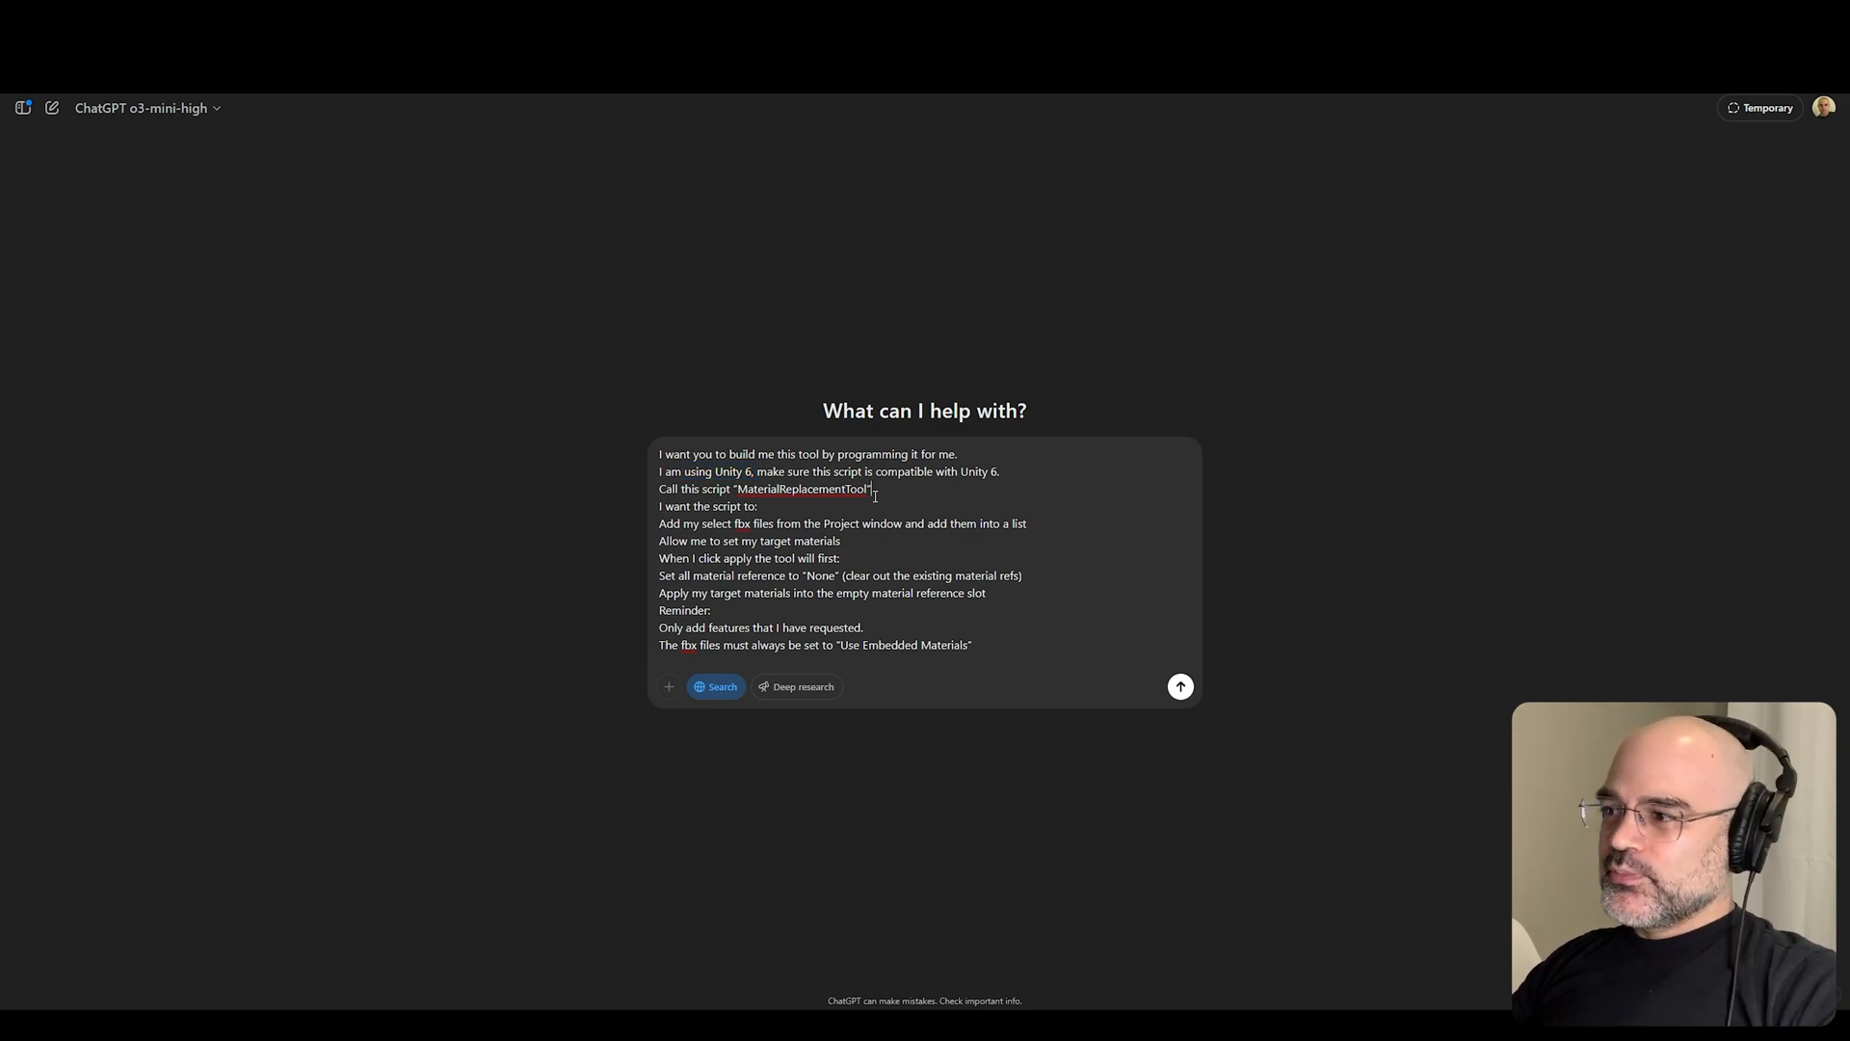
pyautogui.doubleClick(815, 489)
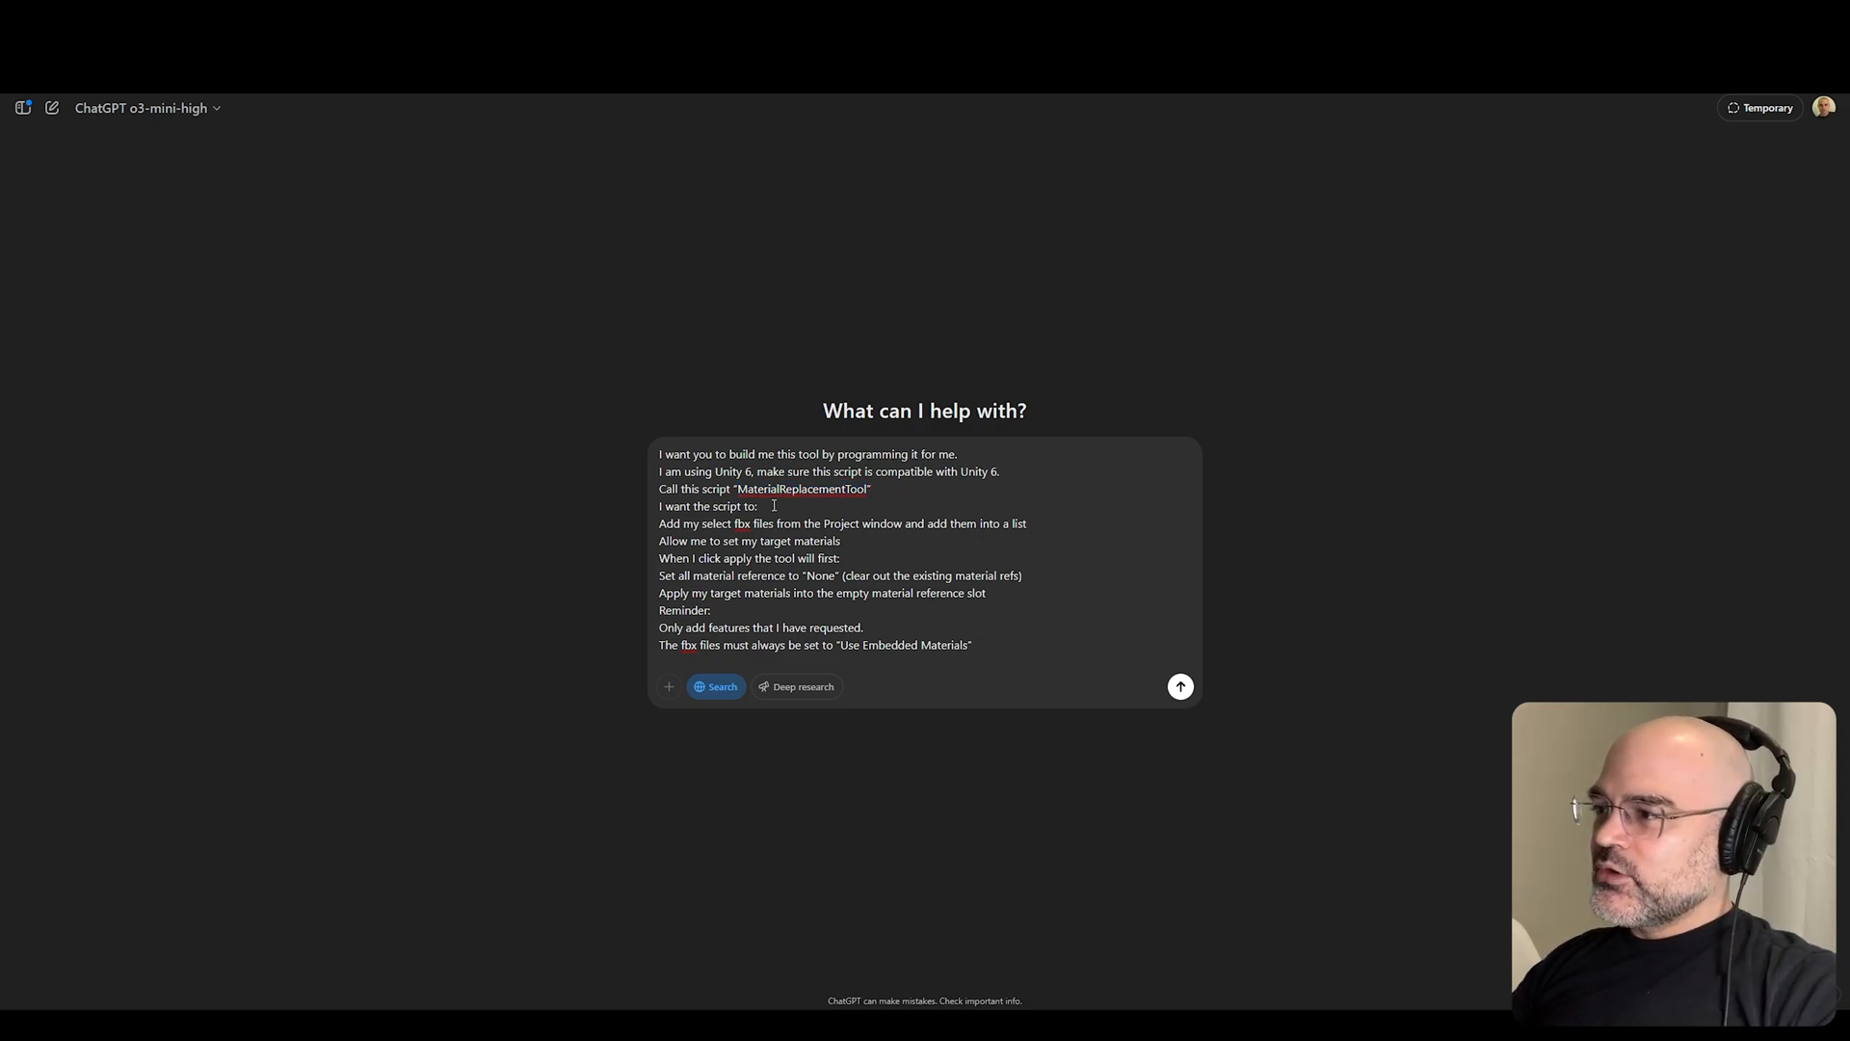
pyautogui.moveTo(714, 505); pyautogui.dragTo(775, 522)
pyautogui.write('ed')
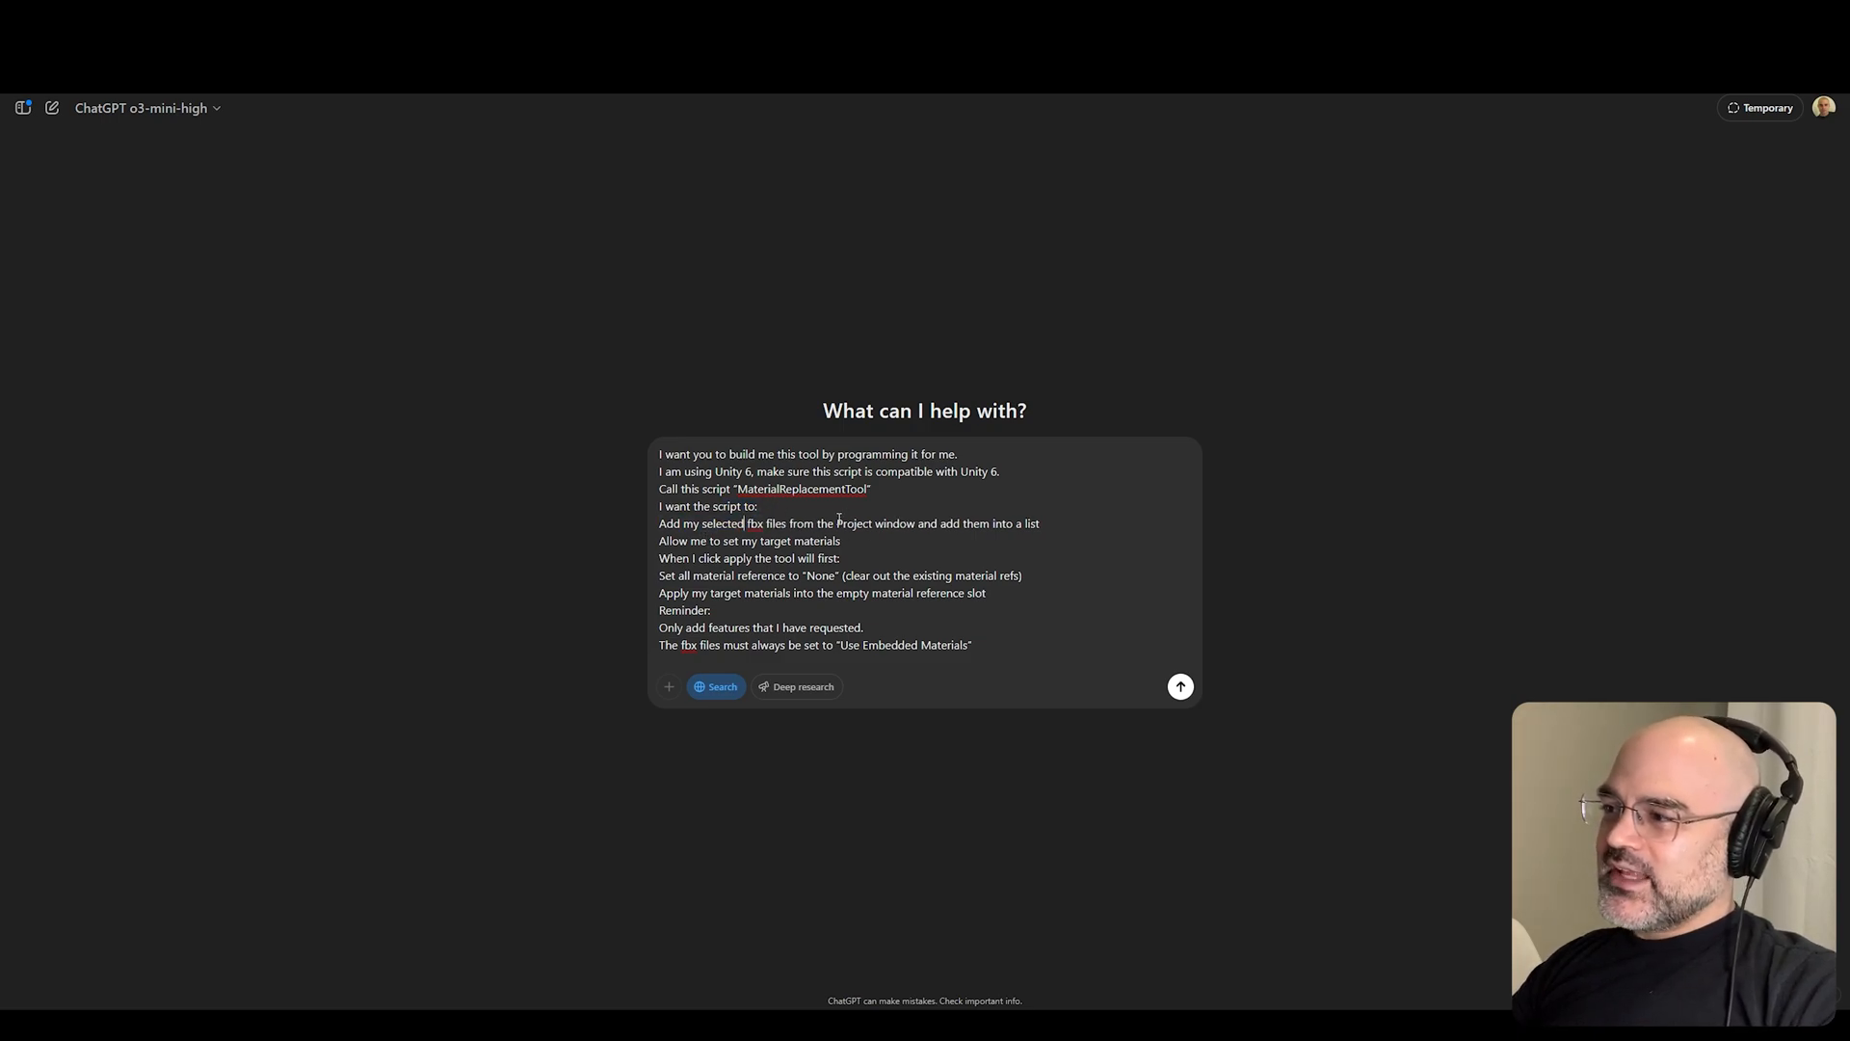
pyautogui.moveTo(977, 540)
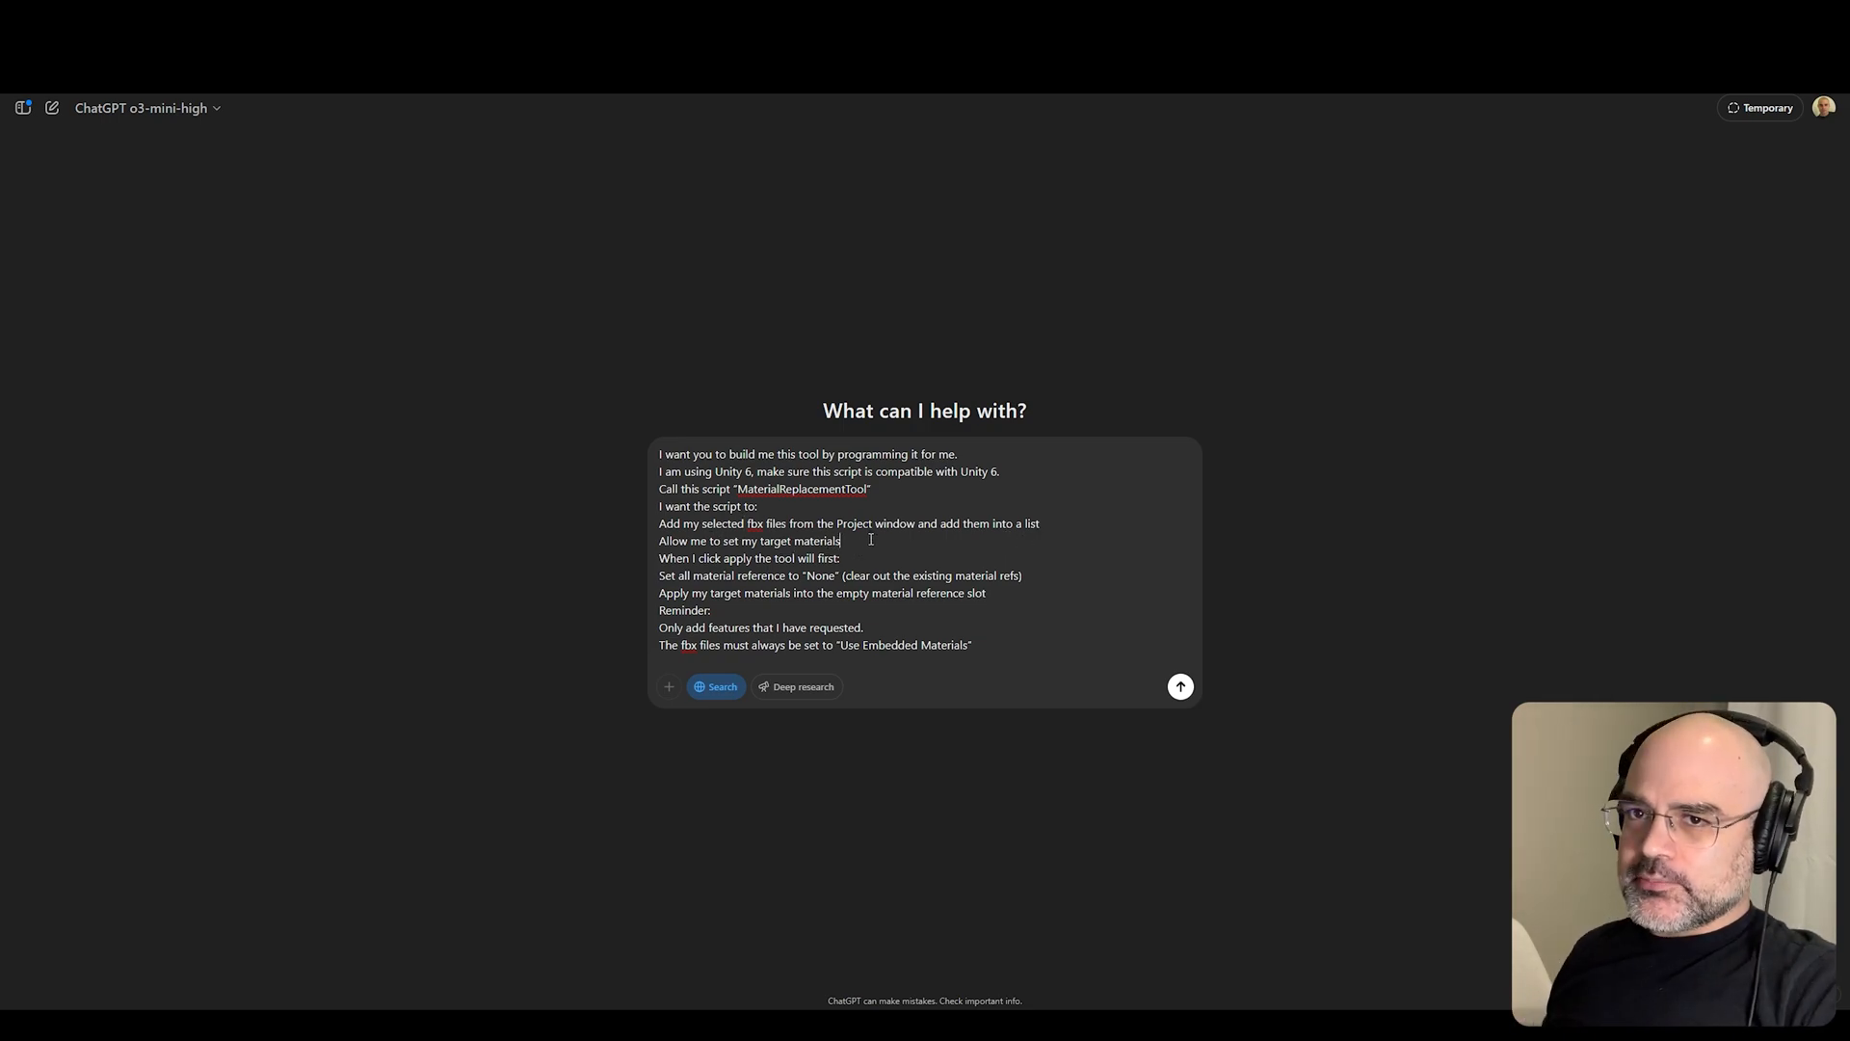
# - Highlight the materials and clearing-references lines while checking Grave3's import settings
pyautogui.doubleClick(817, 540)
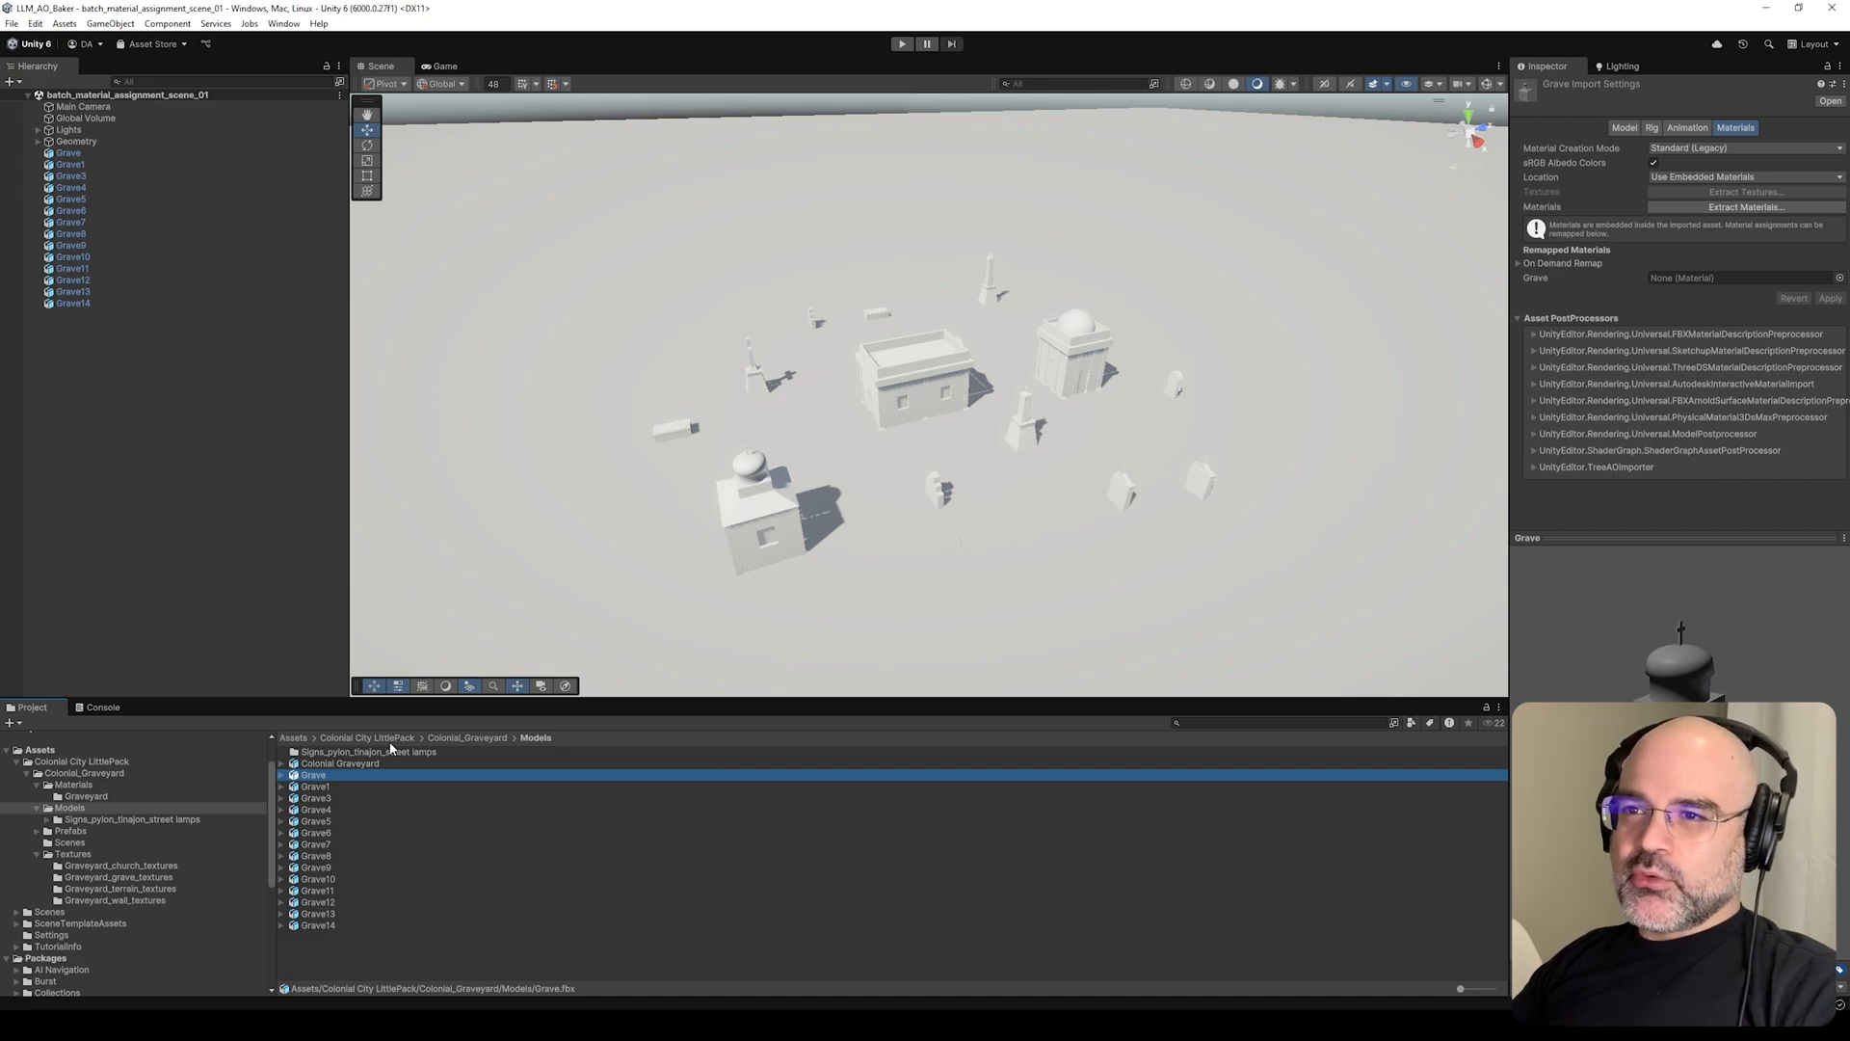
pyautogui.click(314, 798)
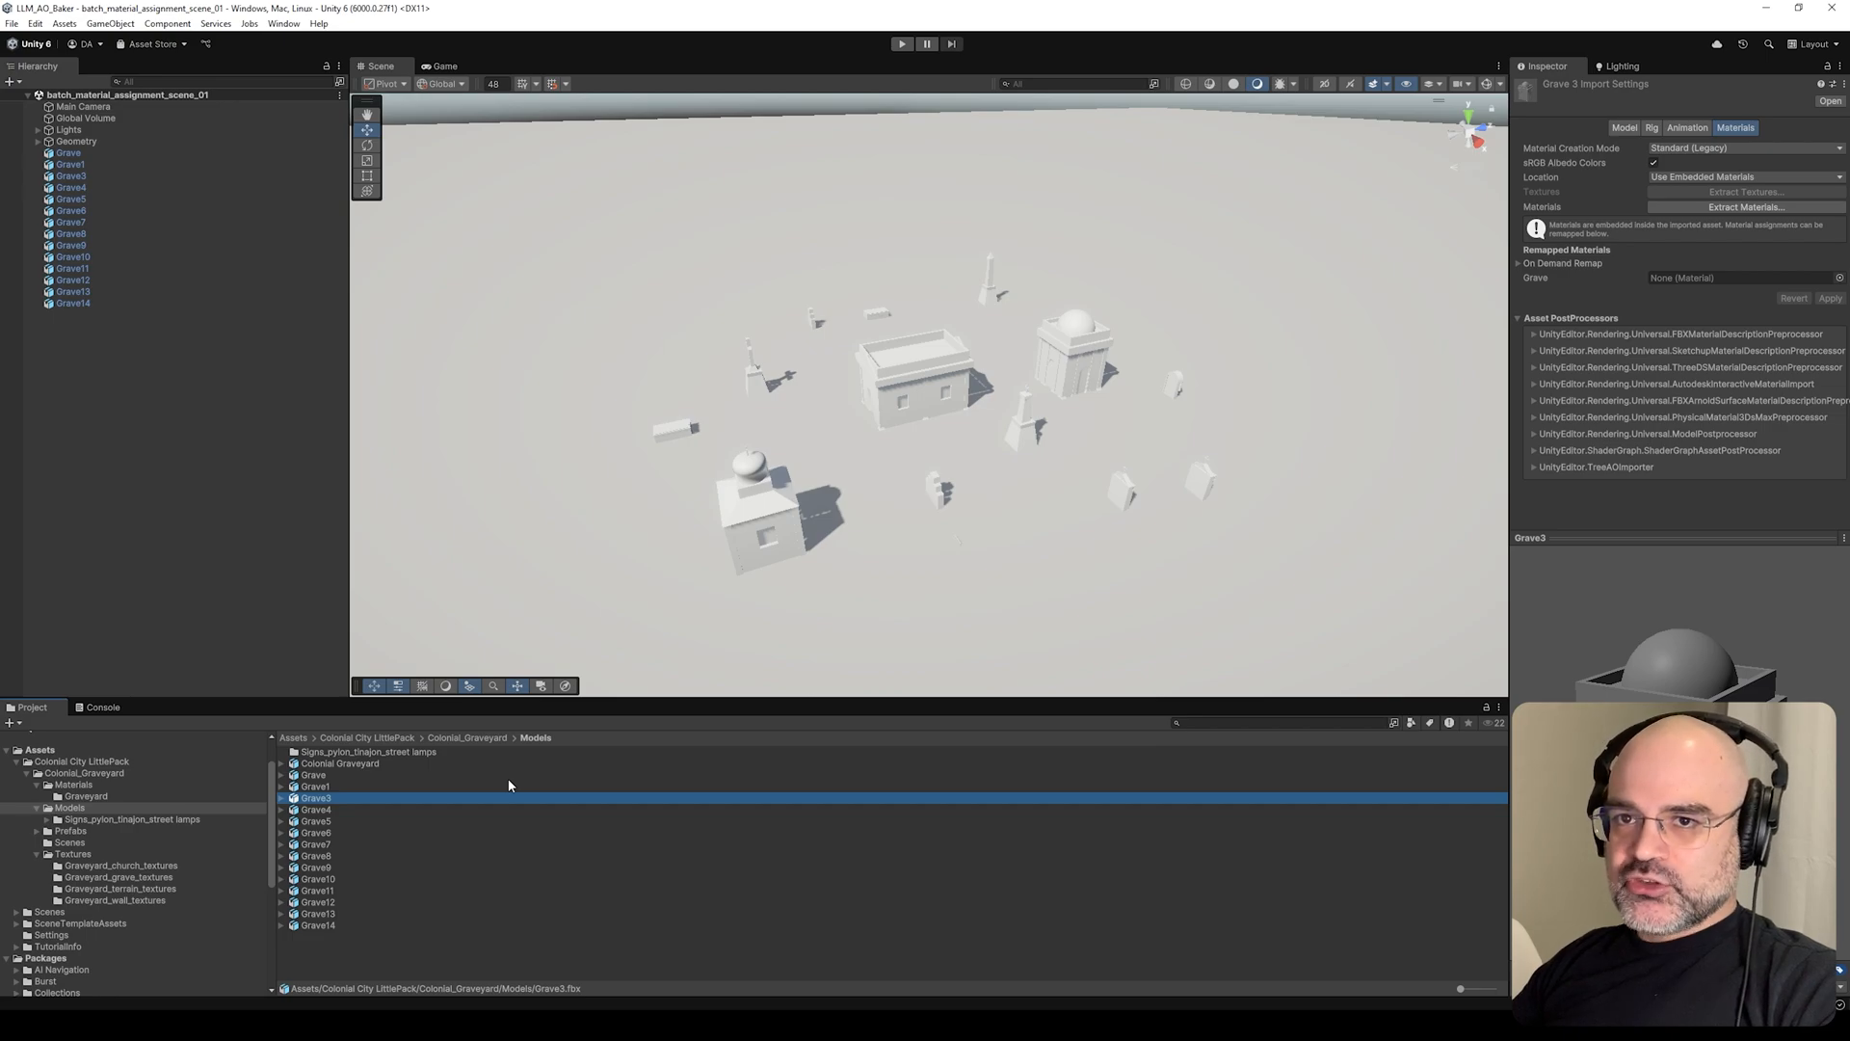
pyautogui.moveTo(437, 891)
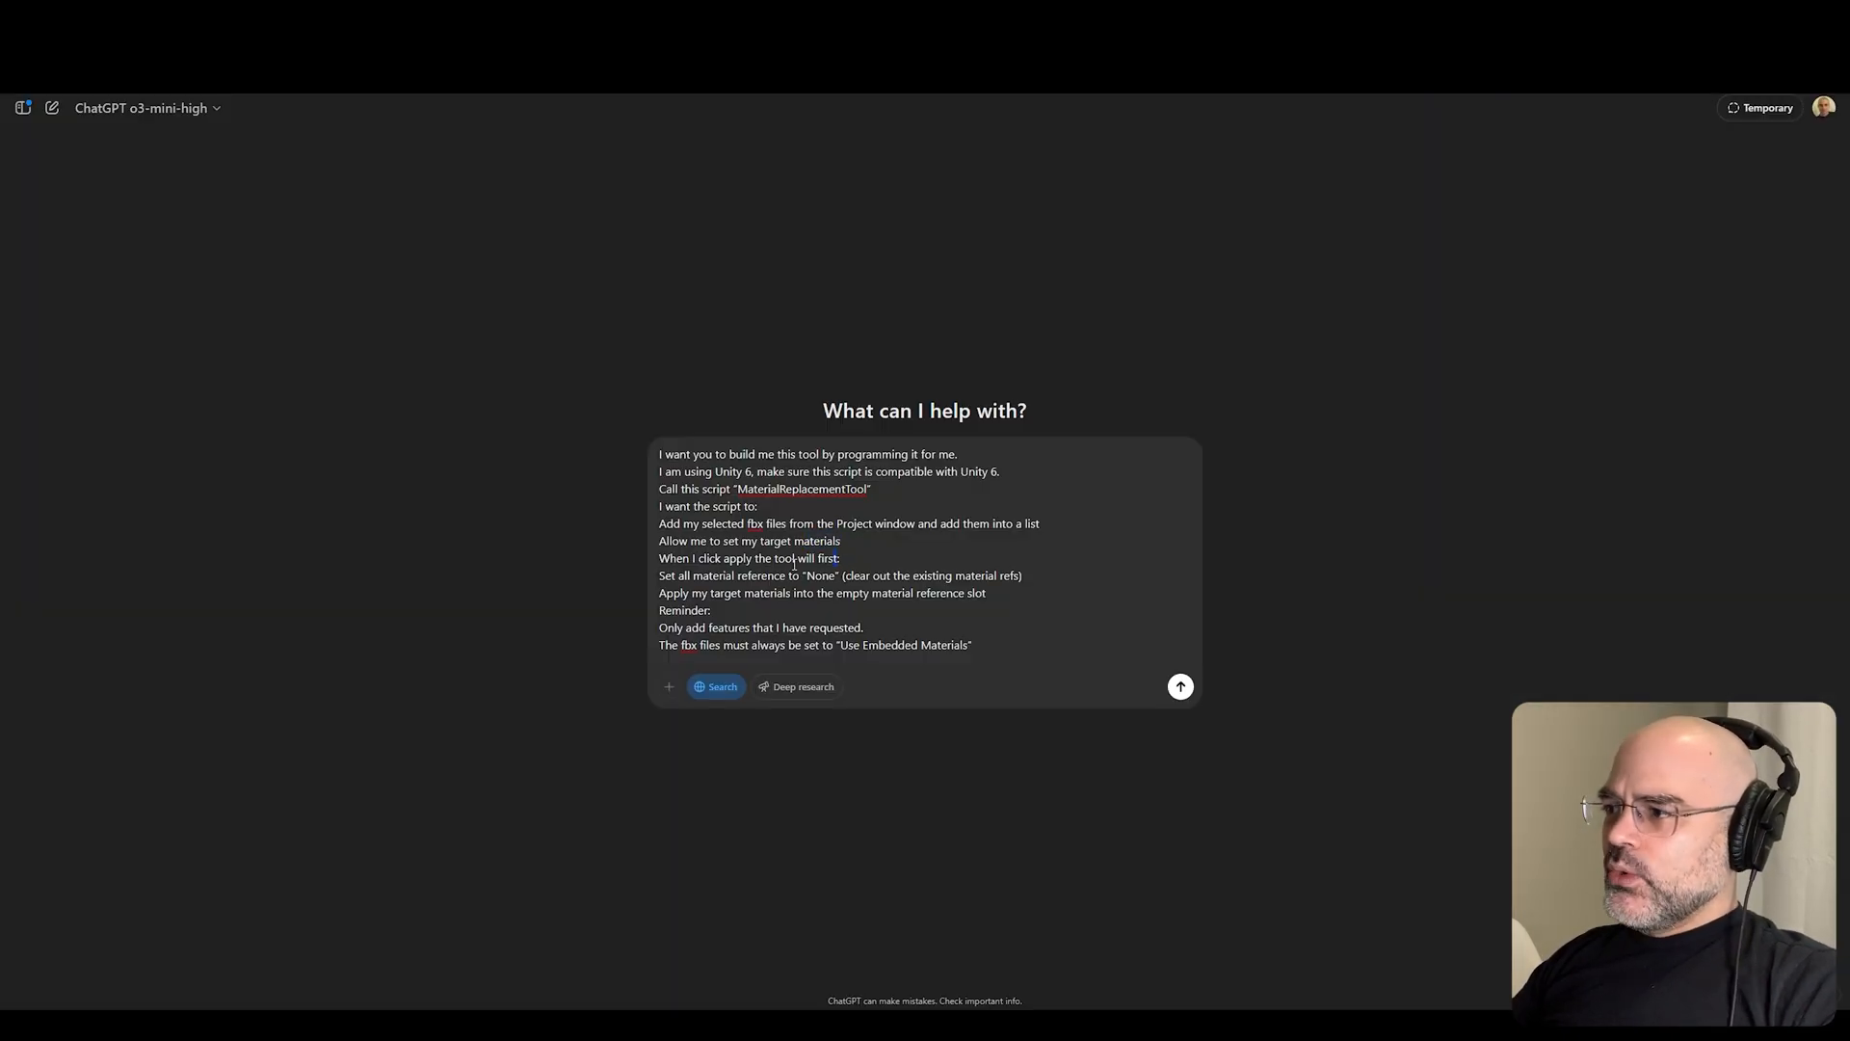
pyautogui.moveTo(823, 559)
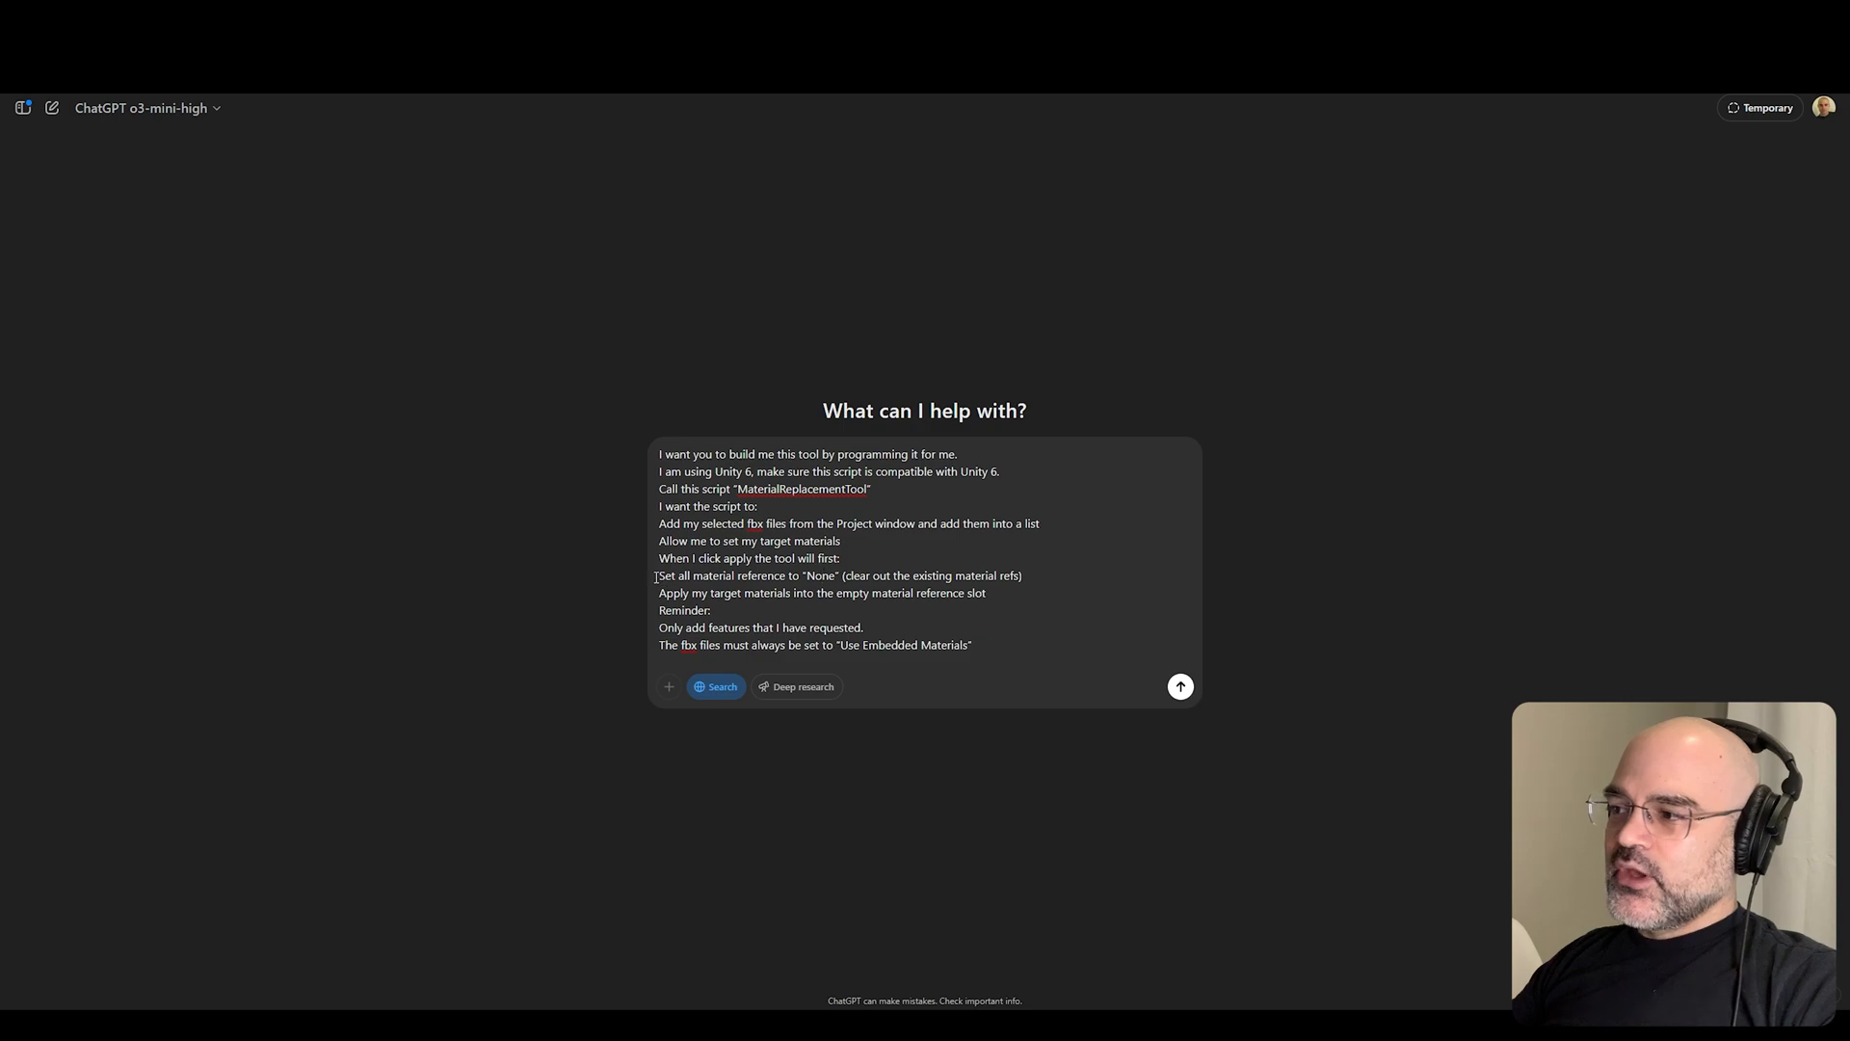
pyautogui.moveTo(688, 576); pyautogui.dragTo(1021, 577)
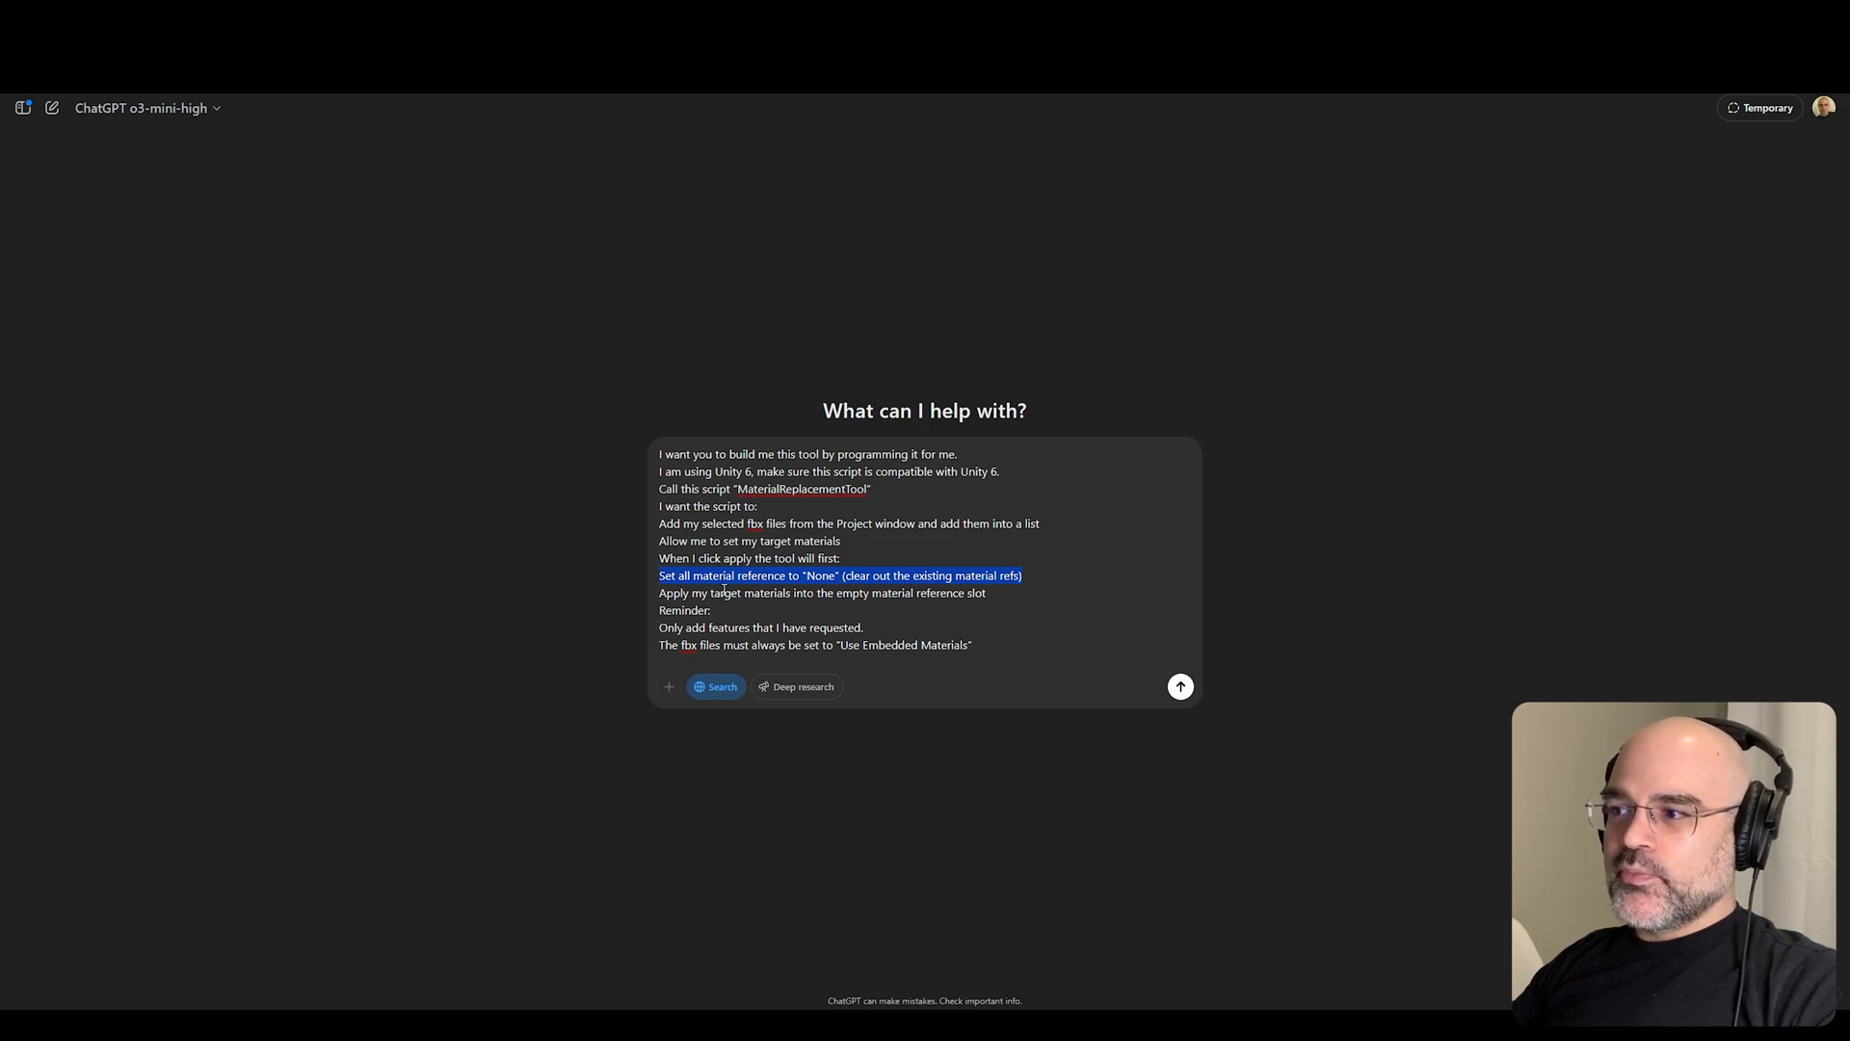
pyautogui.moveTo(1031, 730)
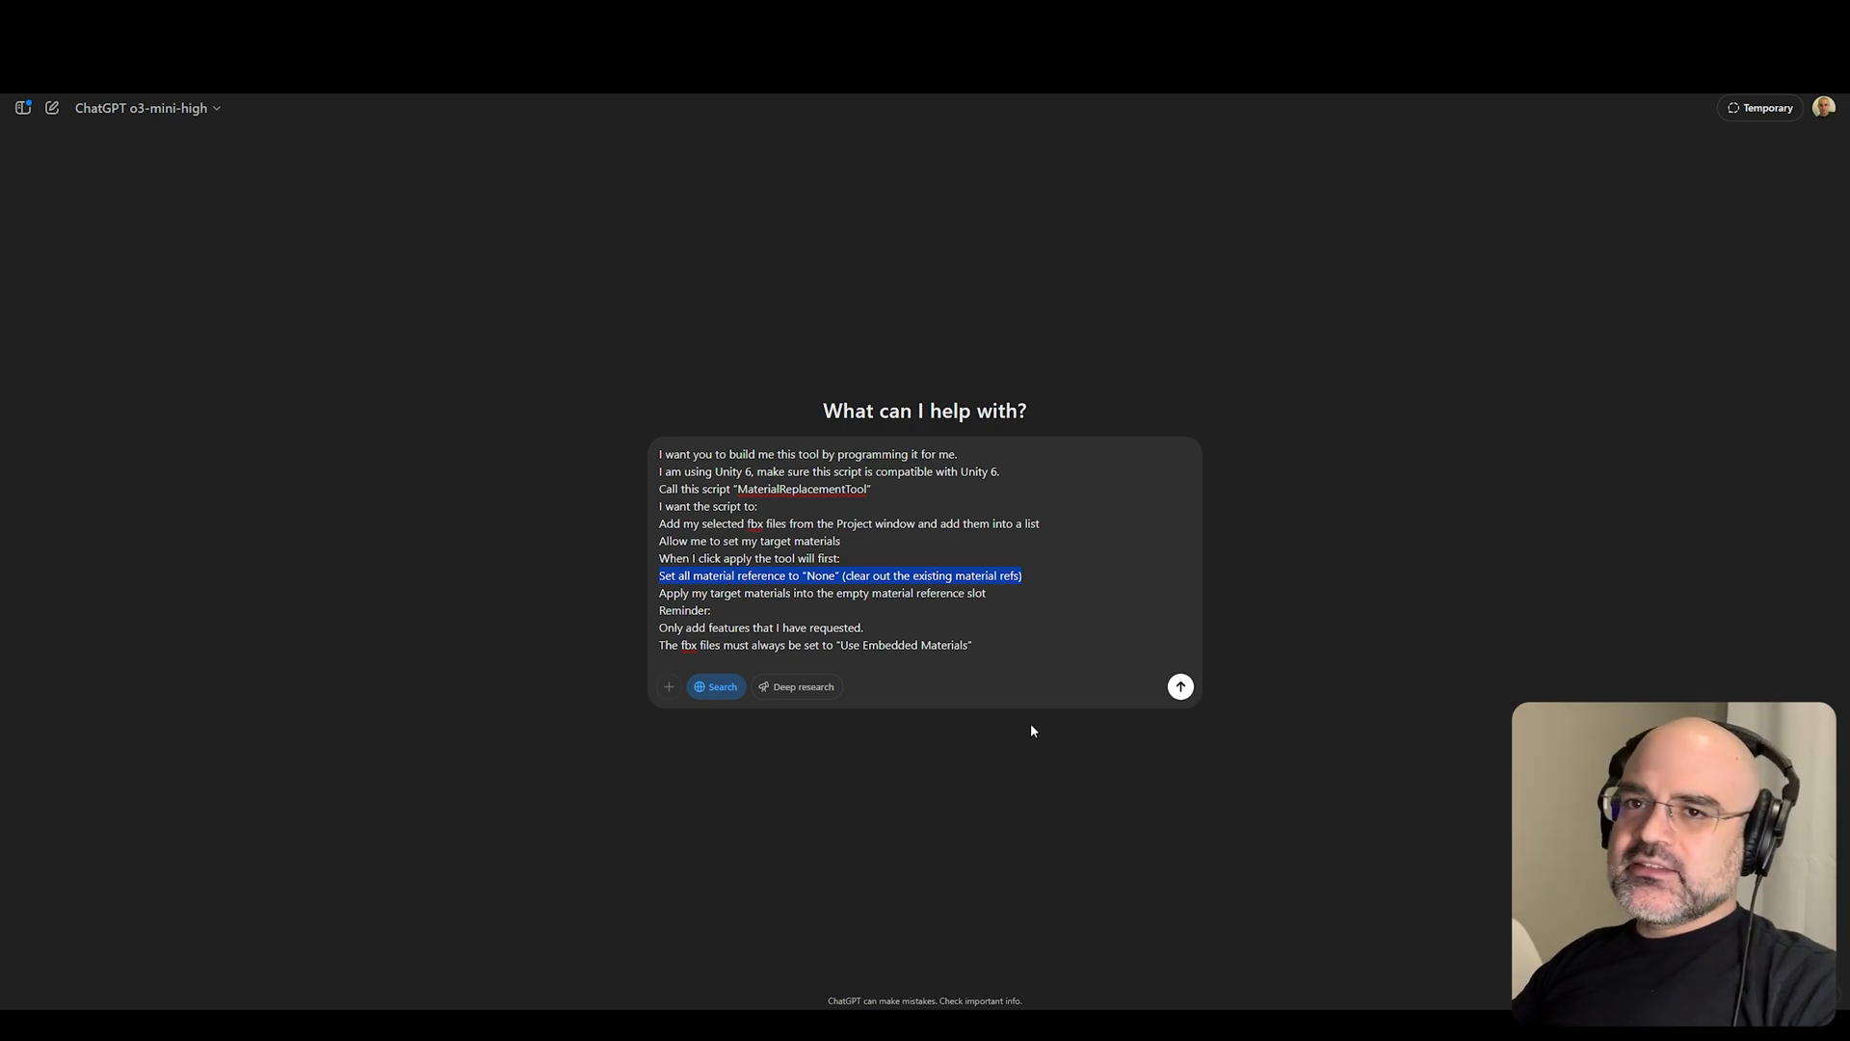
pyautogui.click(998, 593)
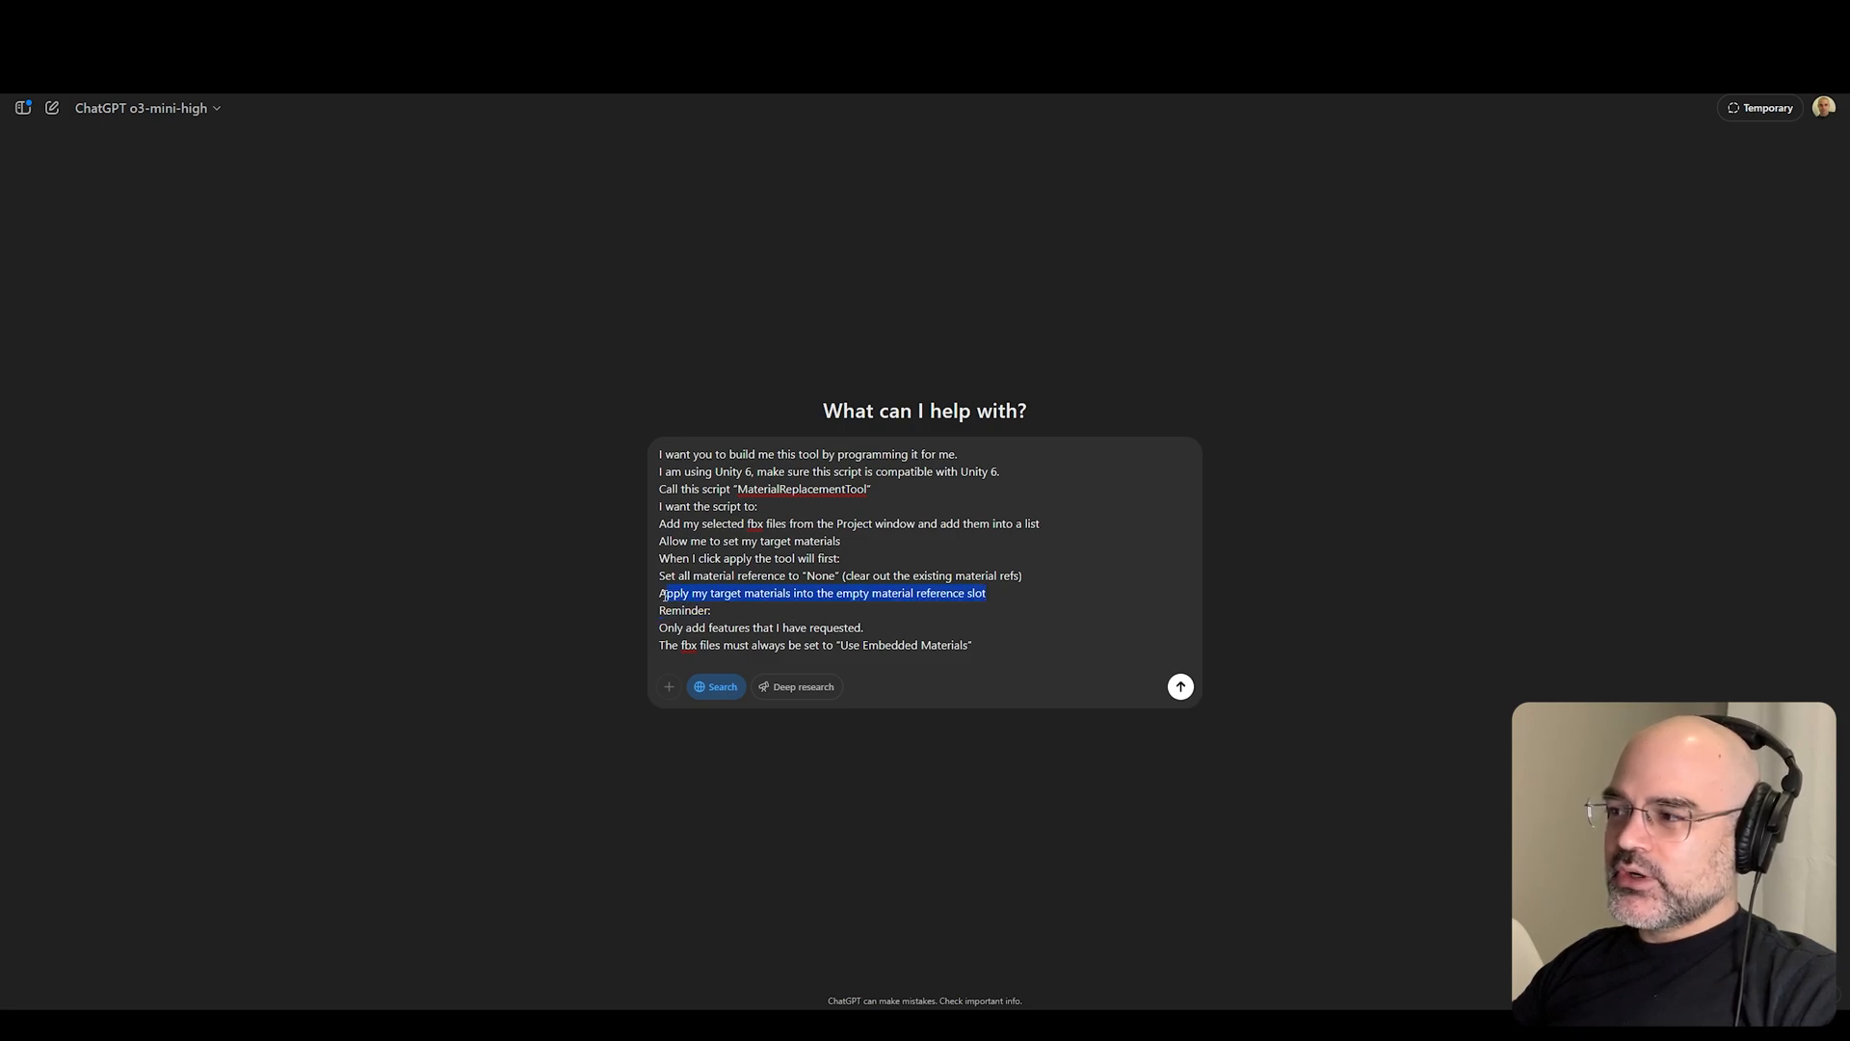
pyautogui.click(1031, 694)
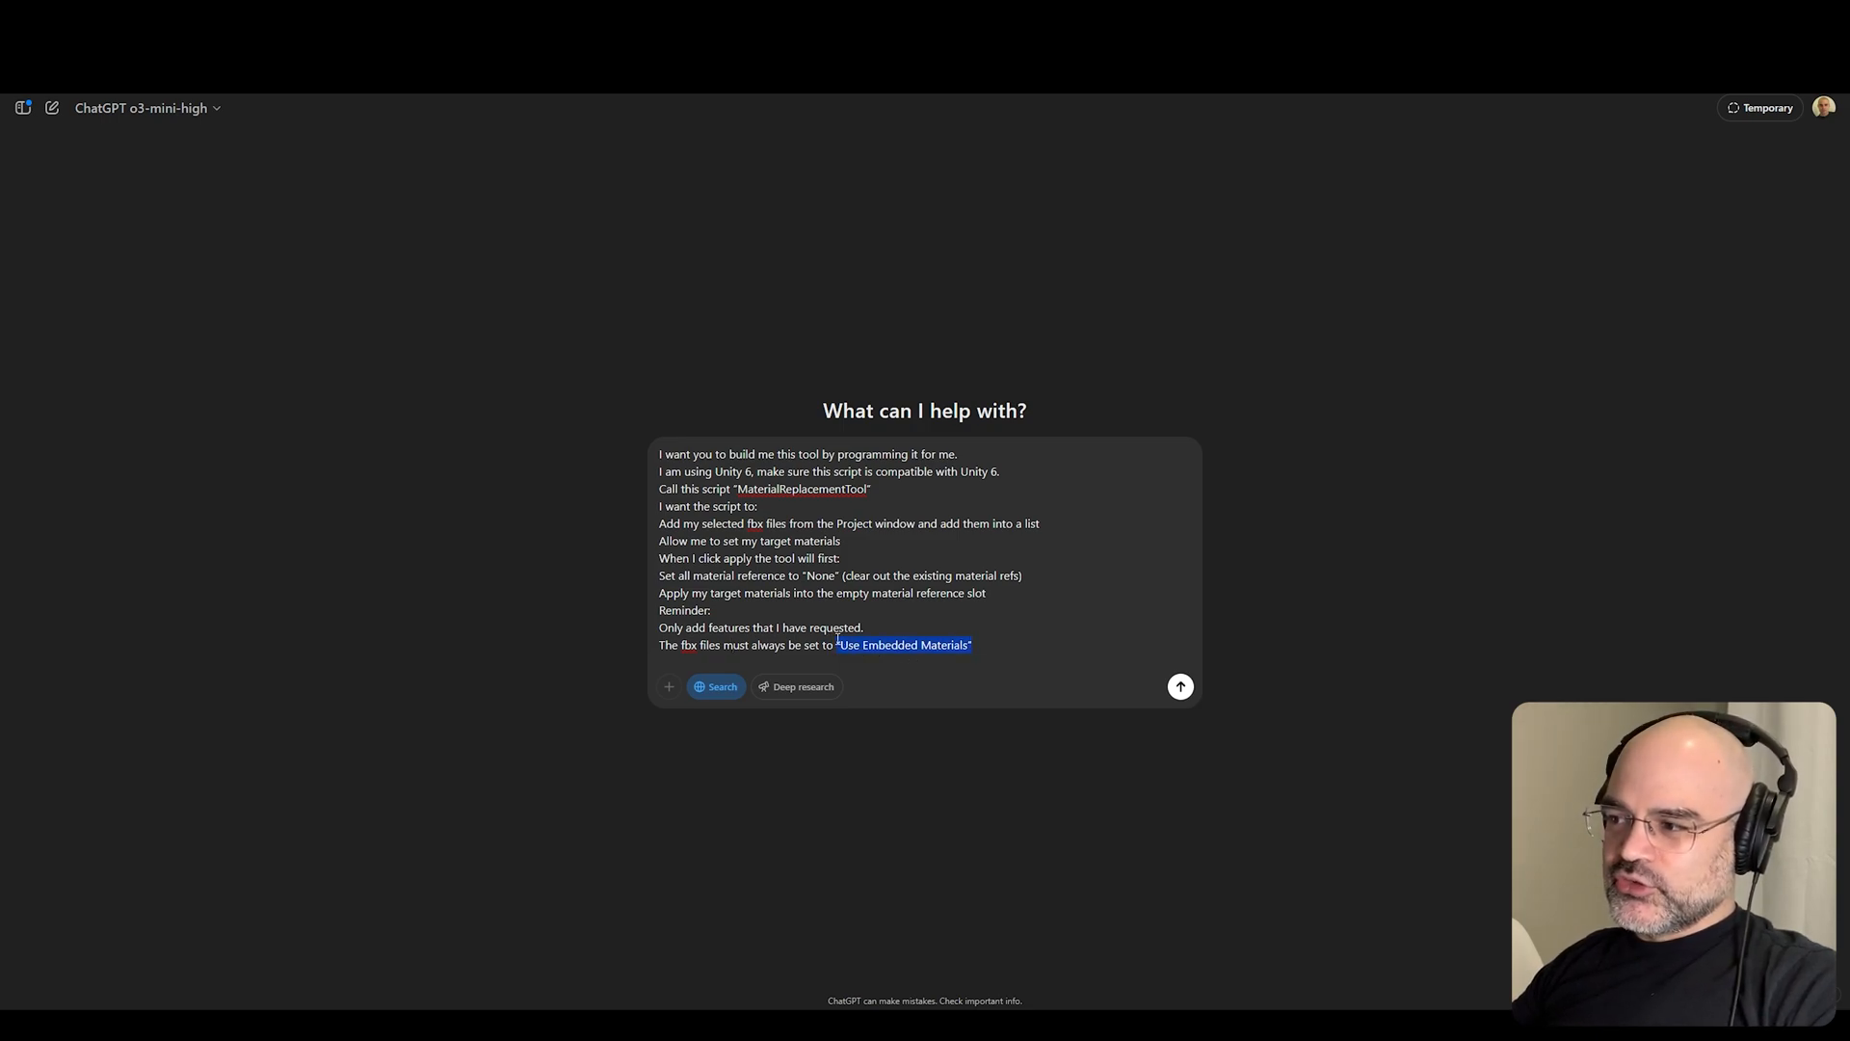
pyautogui.click(975, 644)
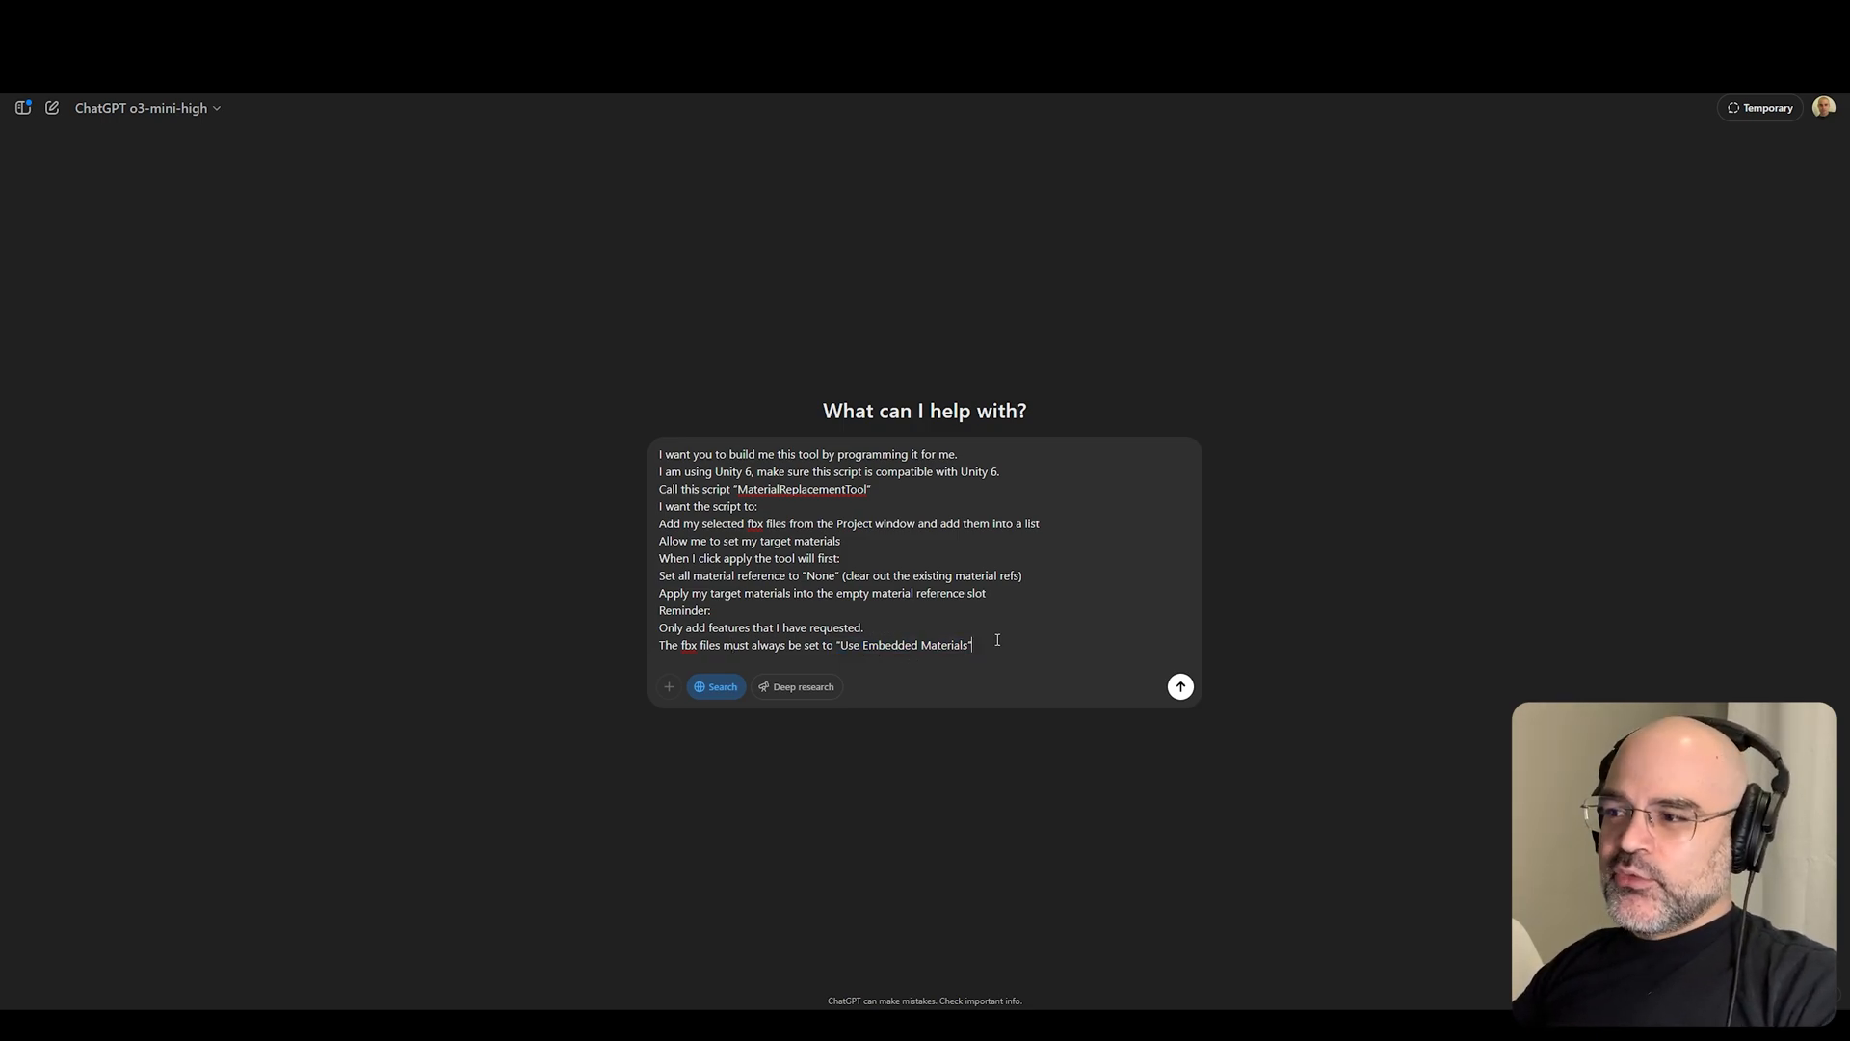
pyautogui.moveTo(843, 644); pyautogui.dragTo(969, 644)
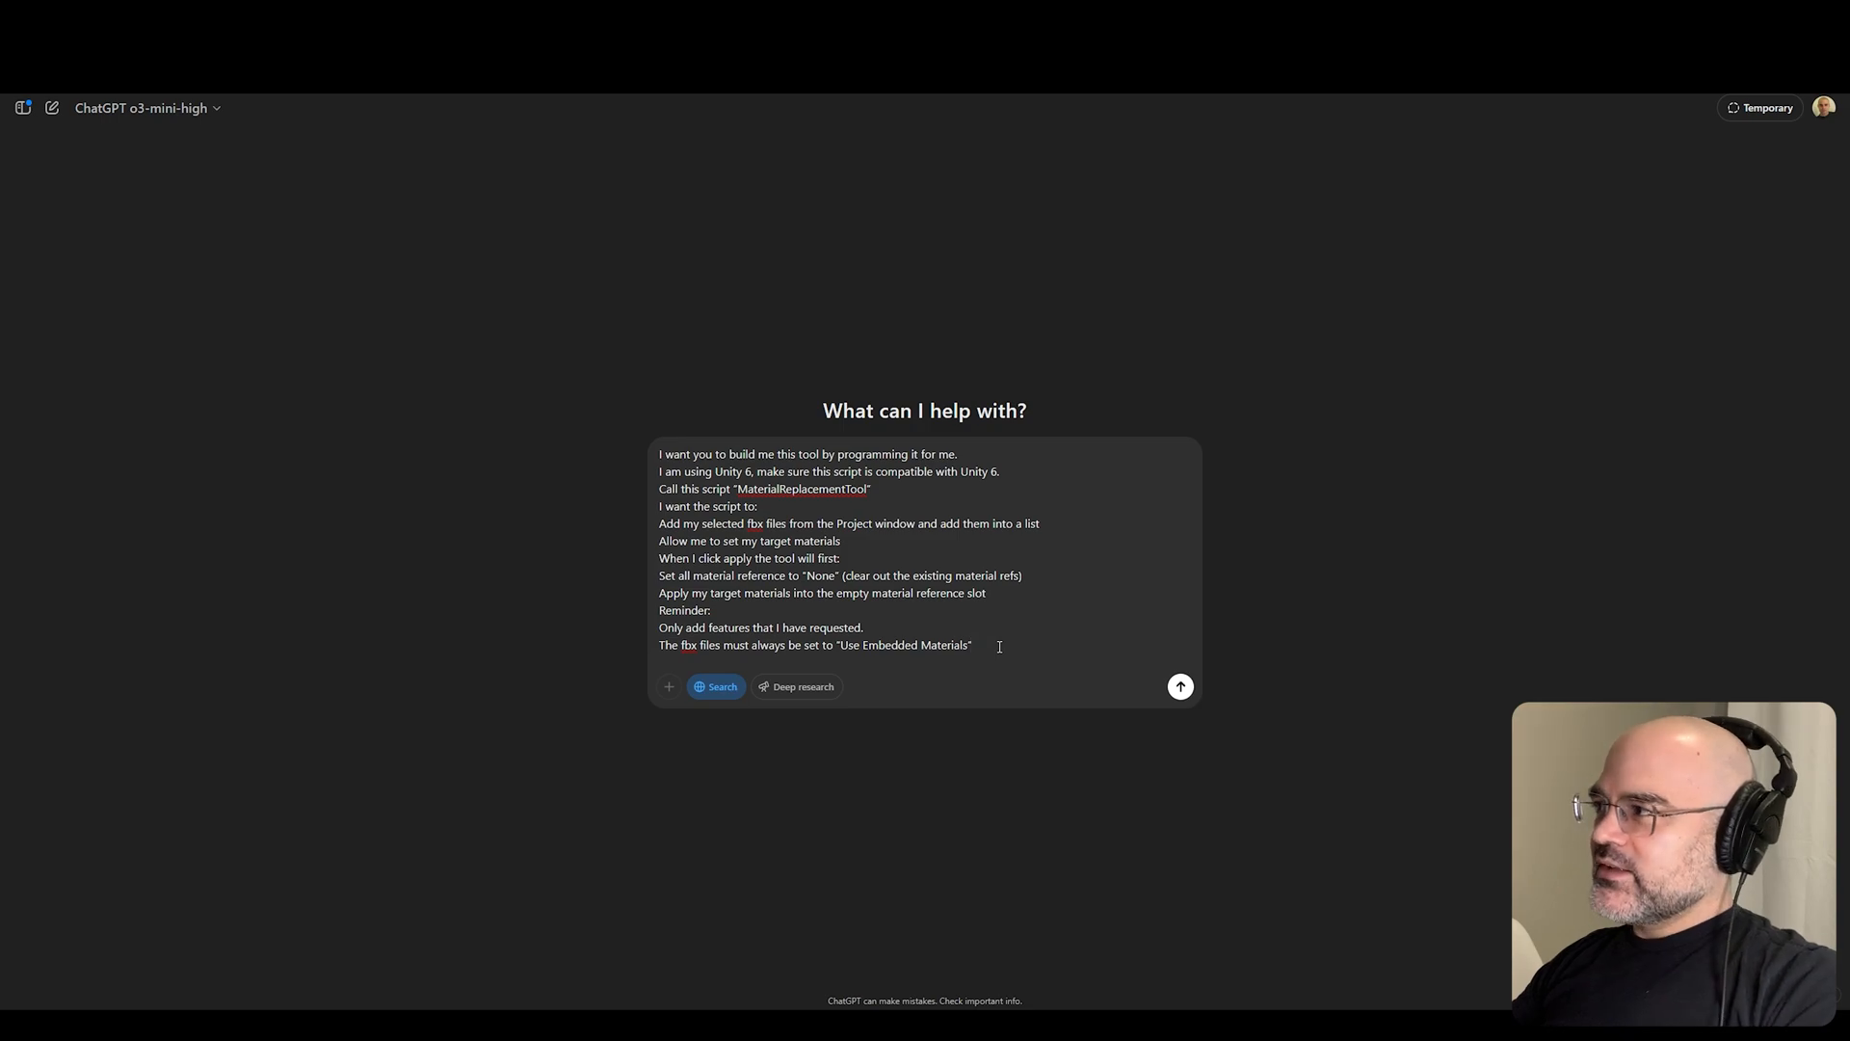
pyautogui.click(1179, 686)
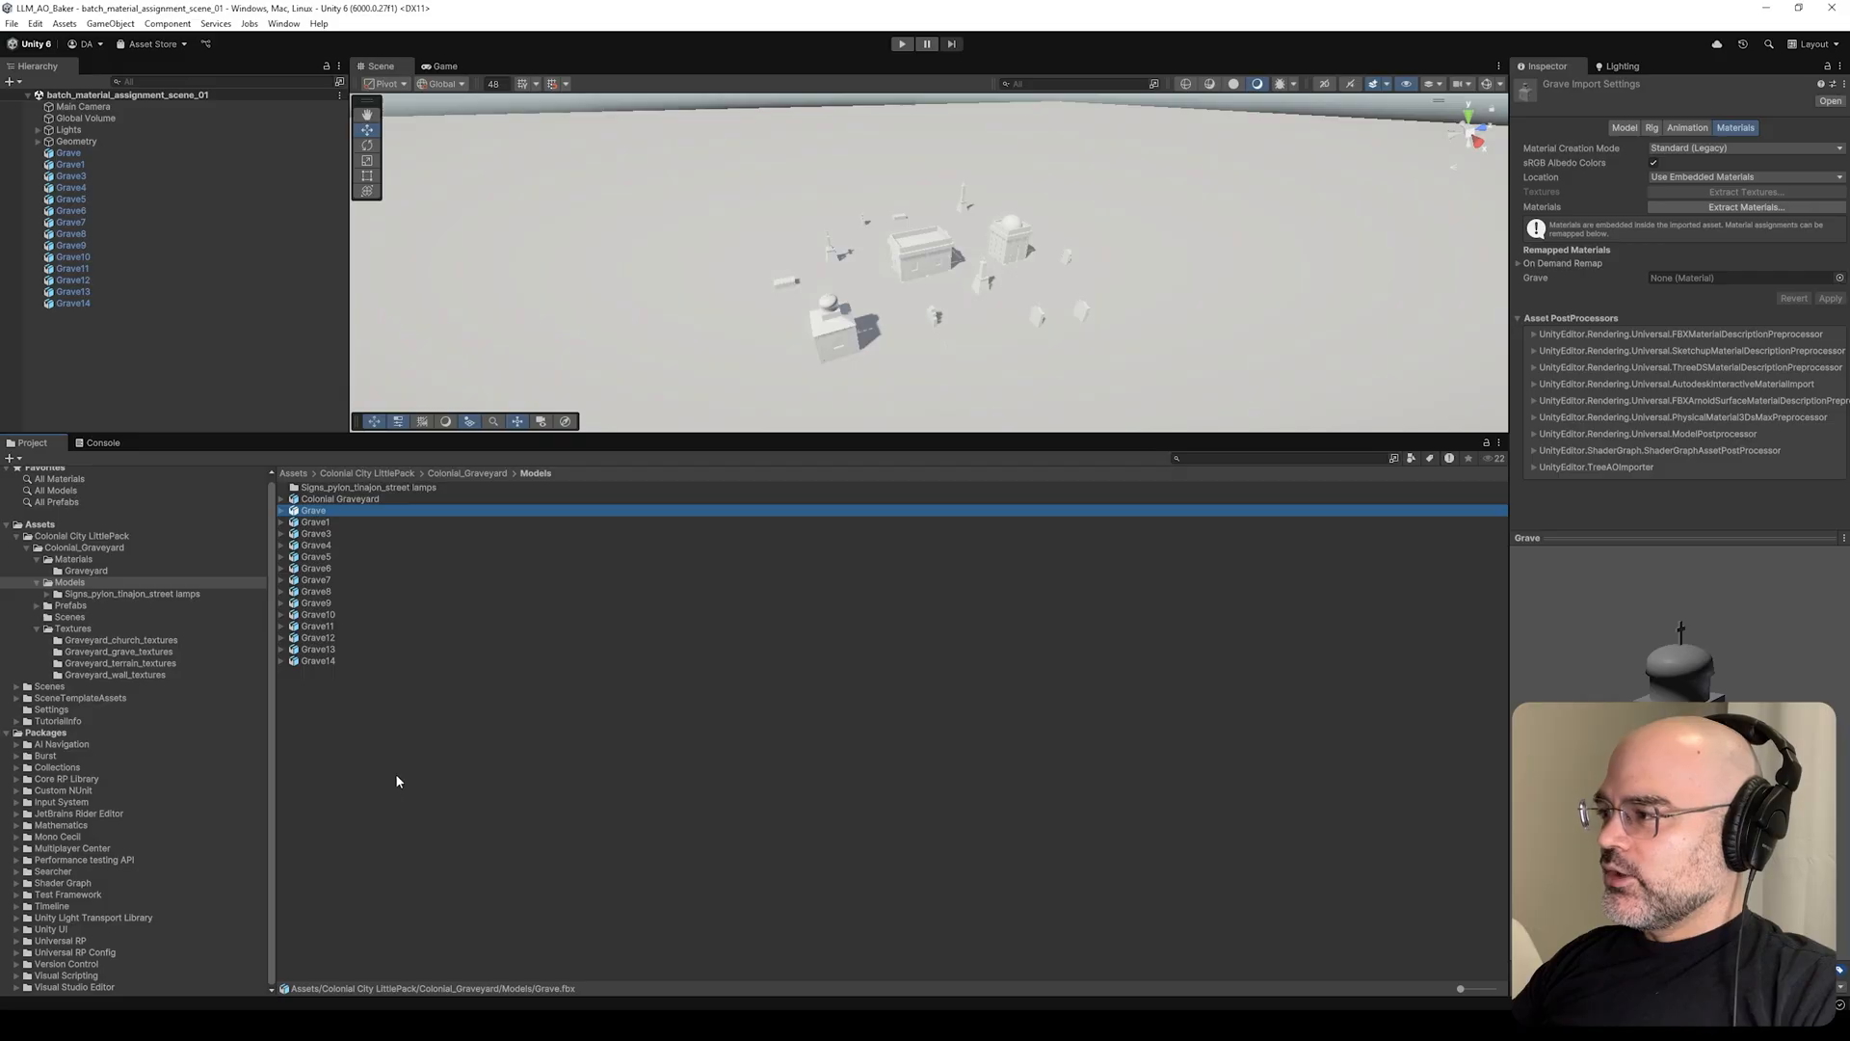
# - Create a new C# script asset inside the graveyard Models folder
pyautogui.rightClick(397, 783)
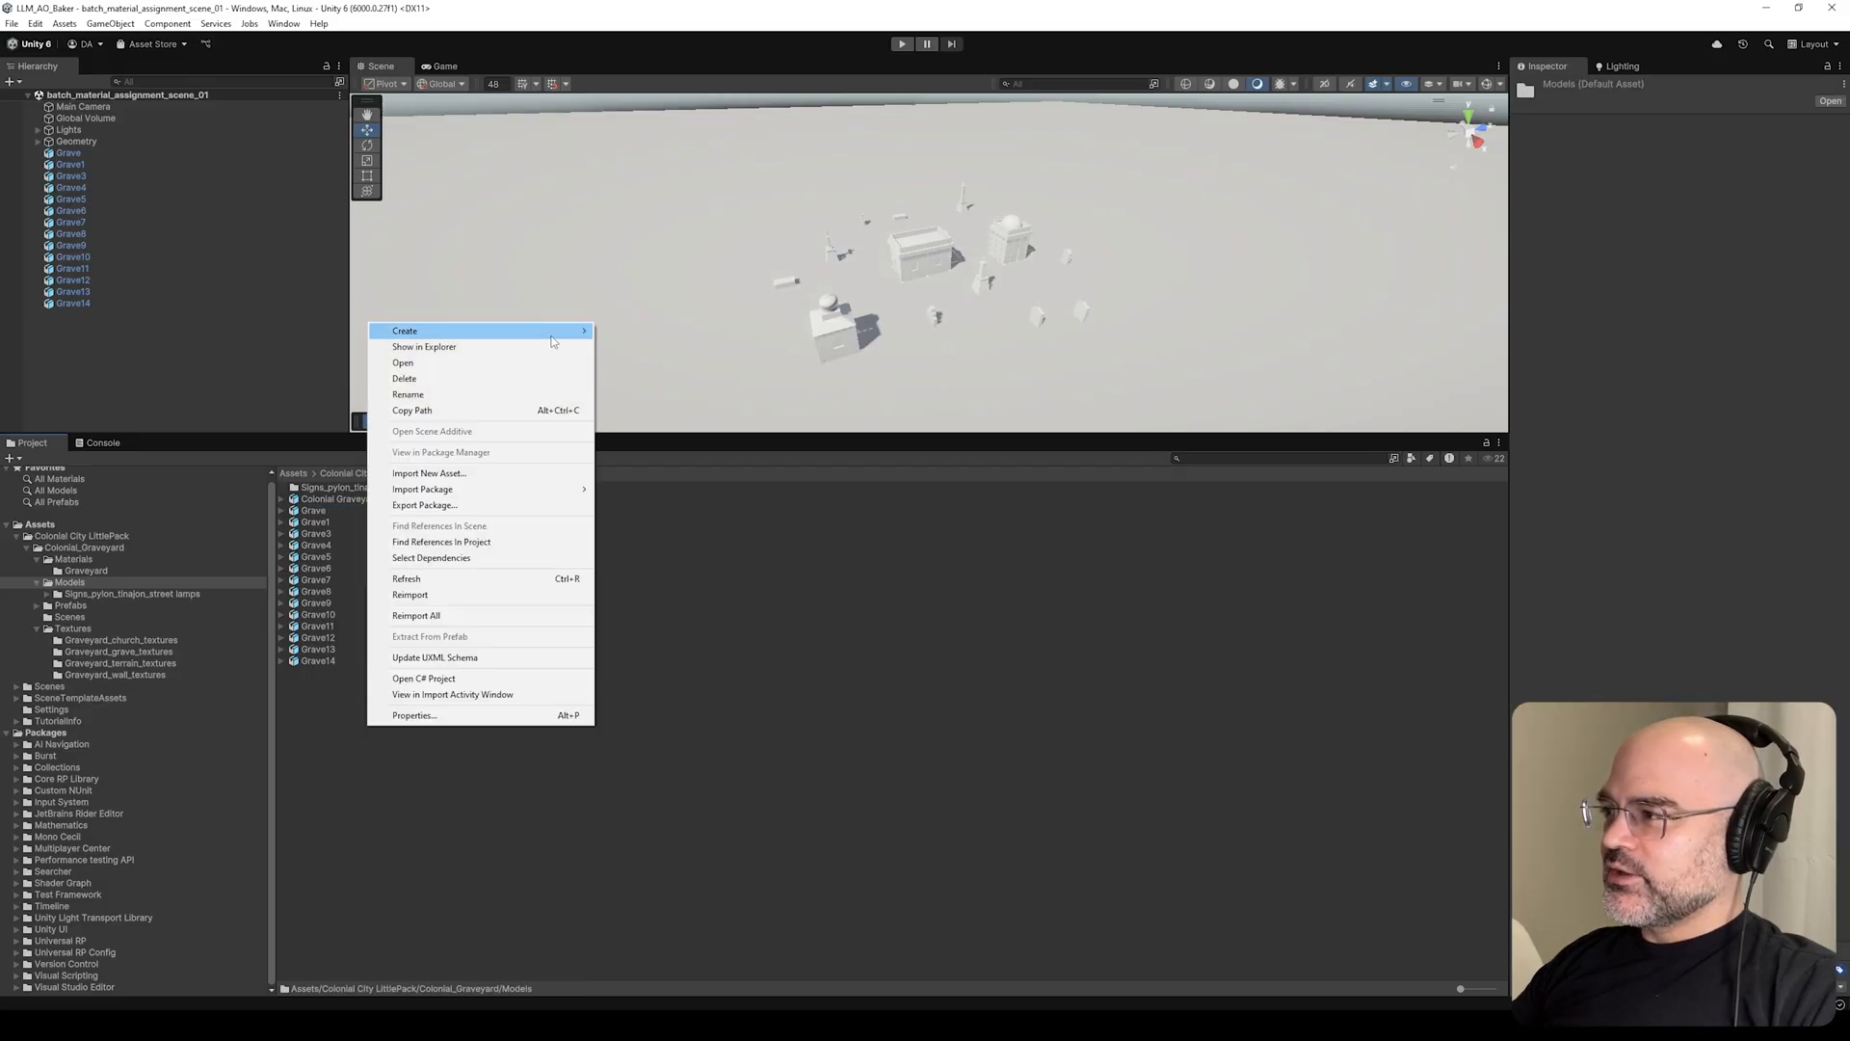
pyautogui.click(404, 332)
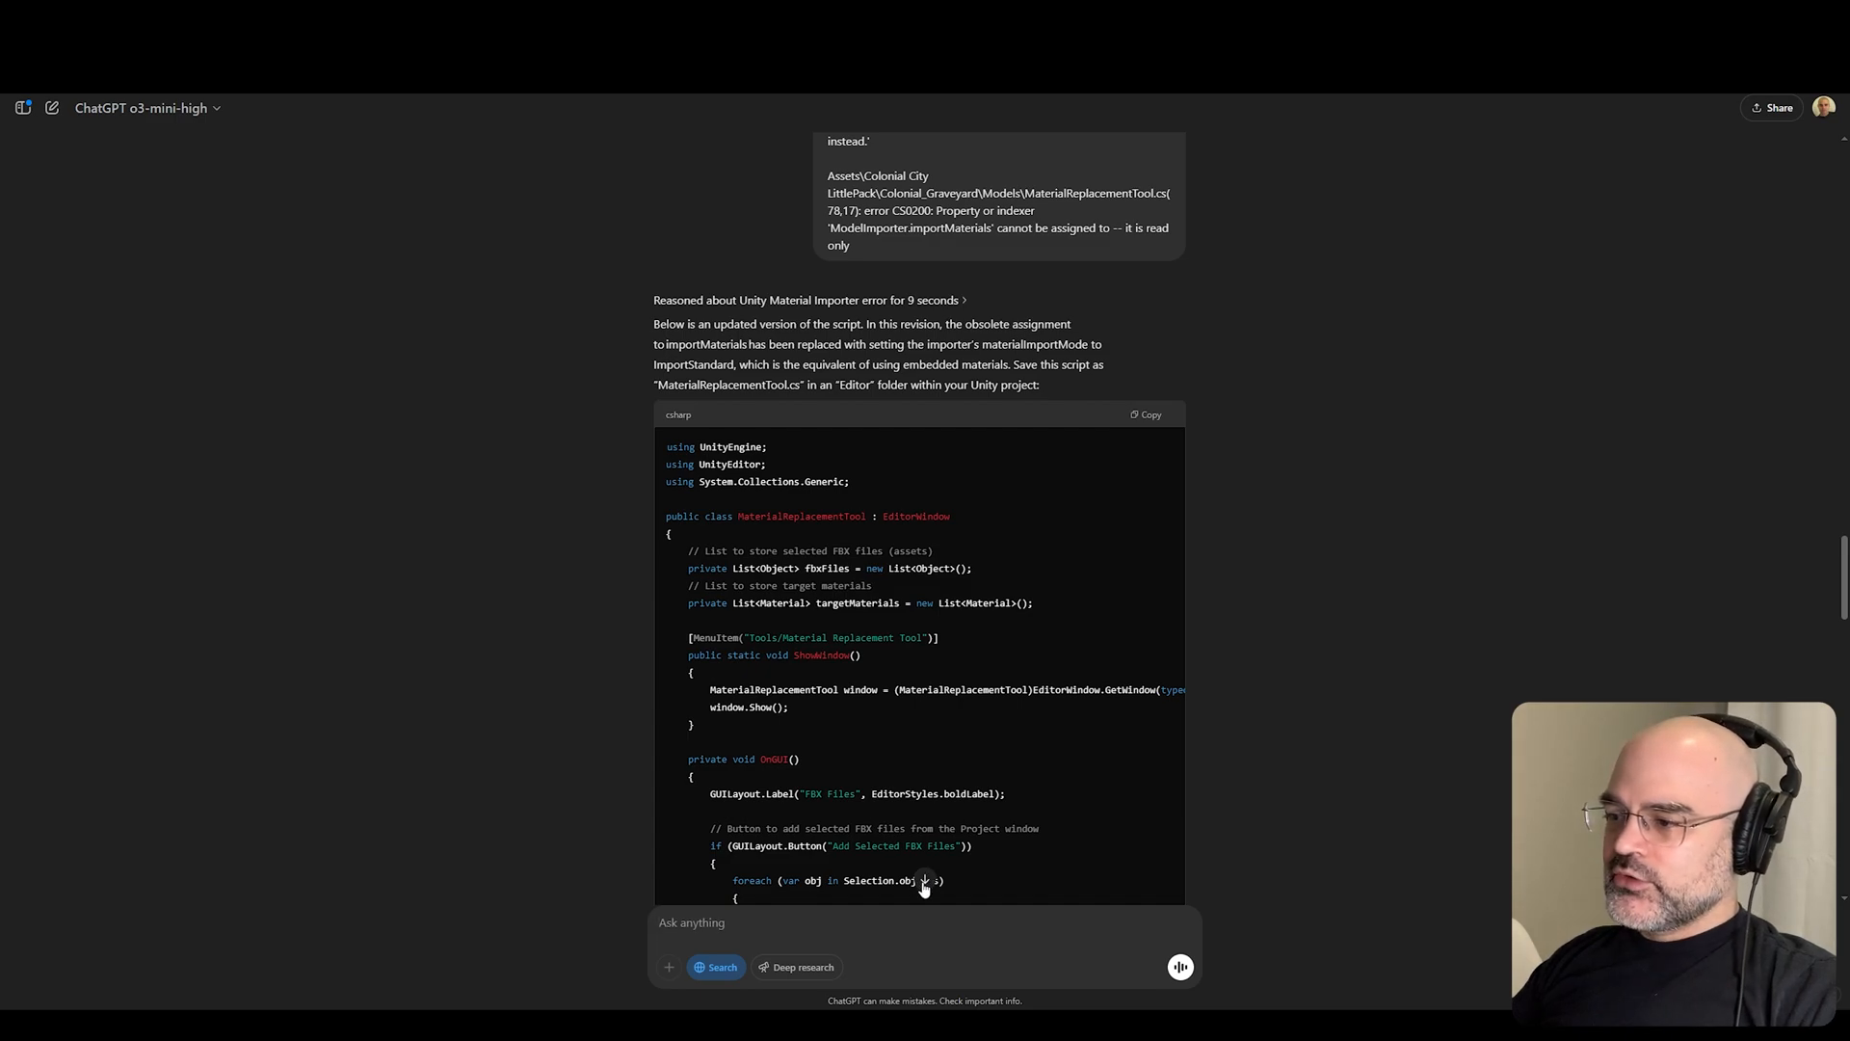
pyautogui.scroll(-3)
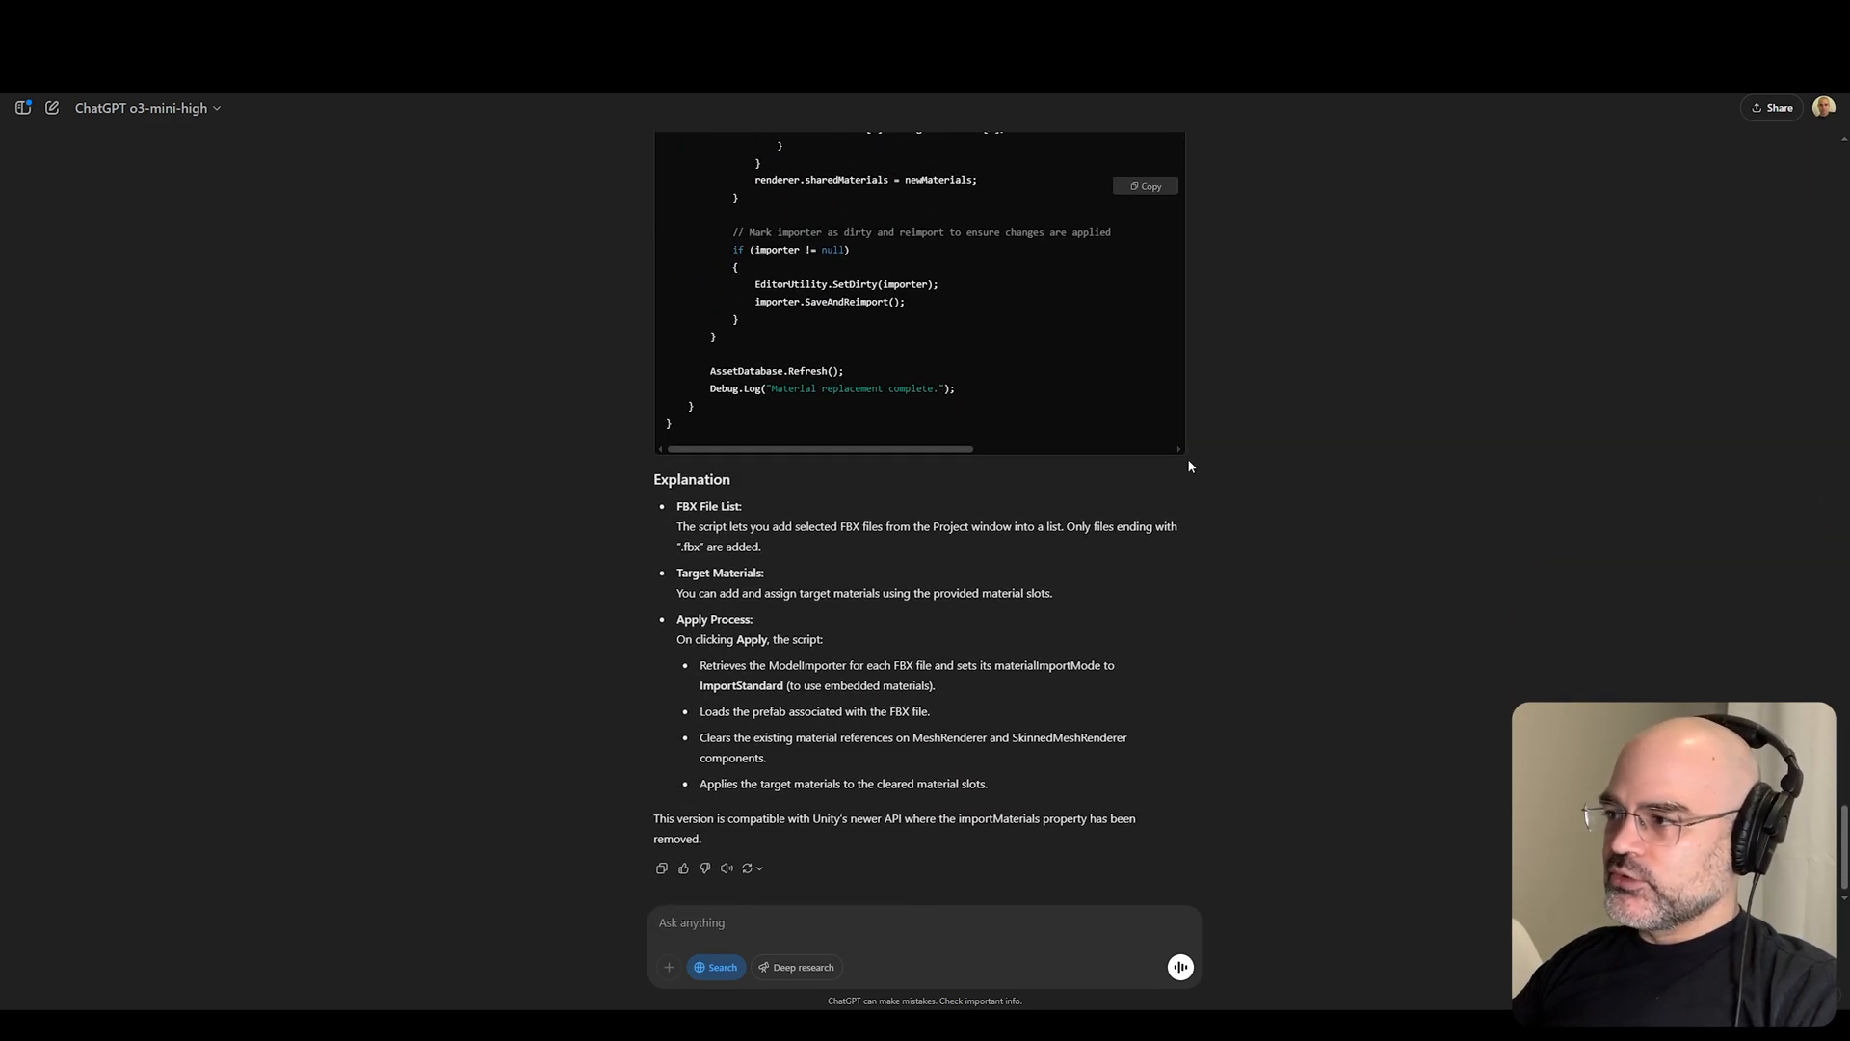
pyautogui.moveTo(1156, 661)
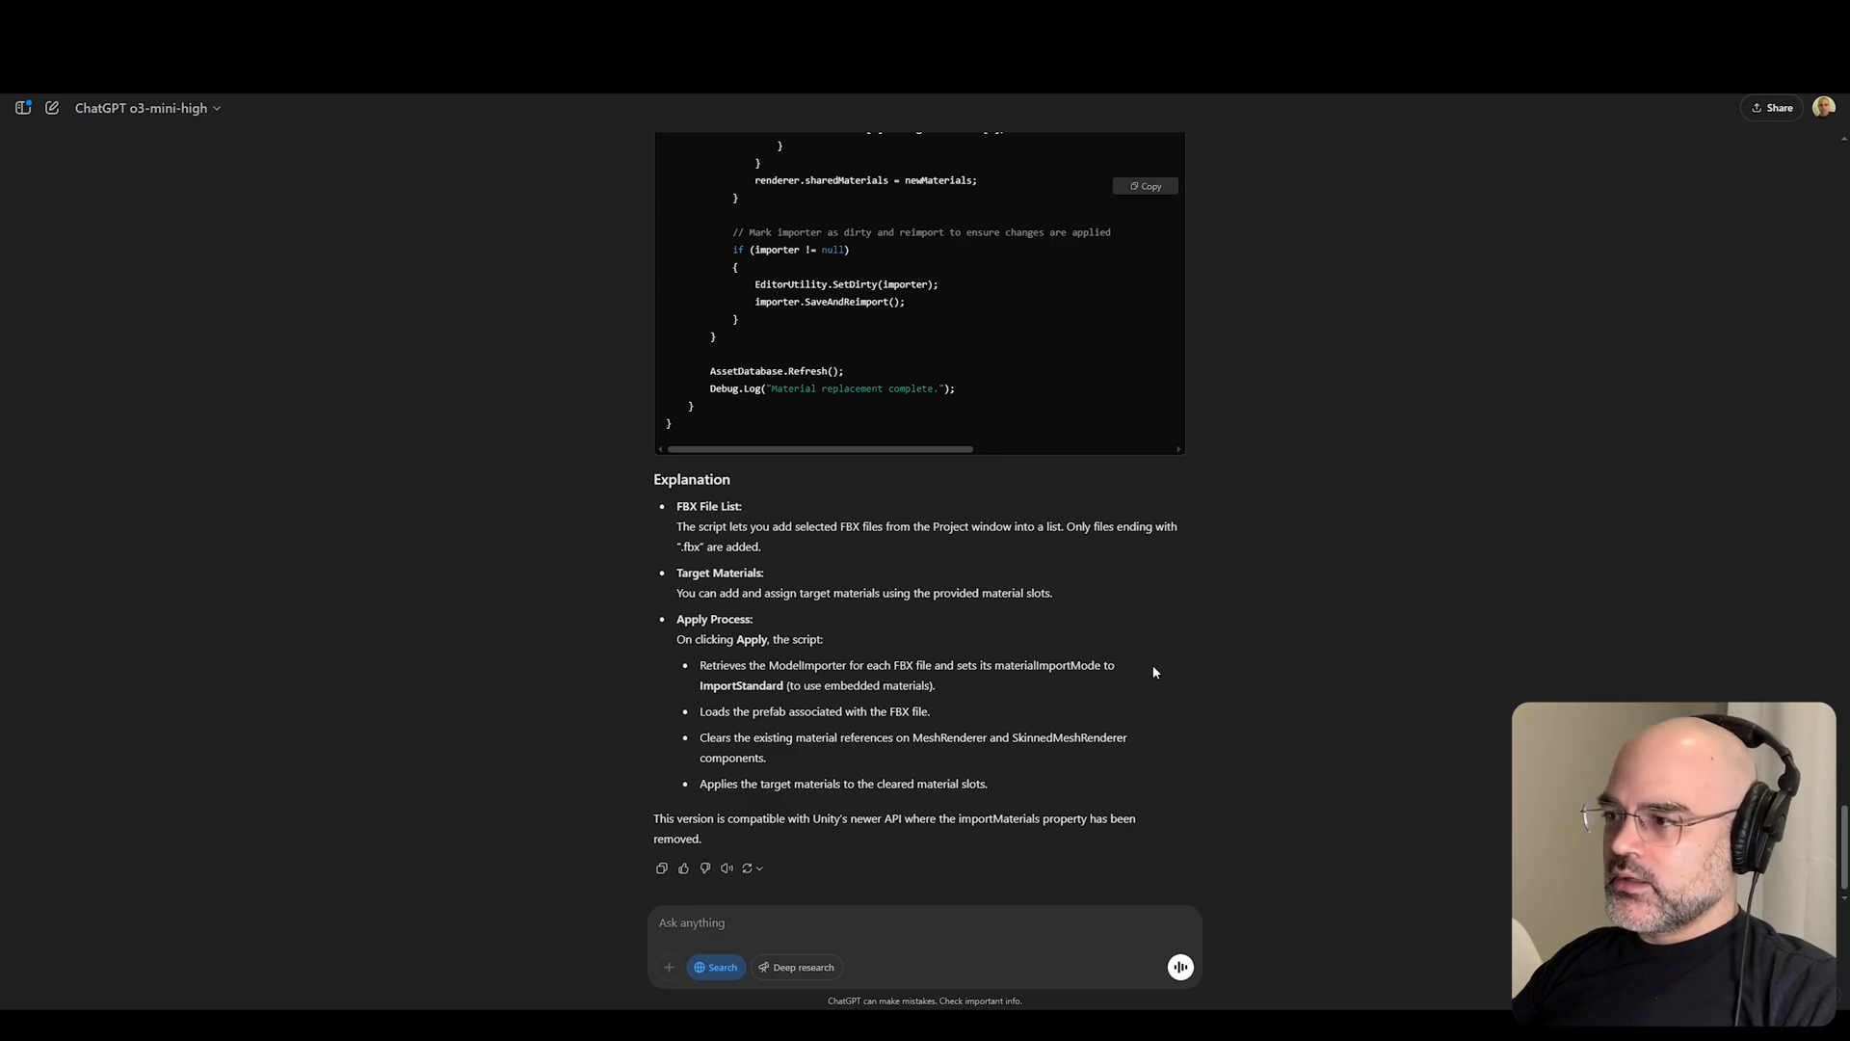
pyautogui.click(1144, 185)
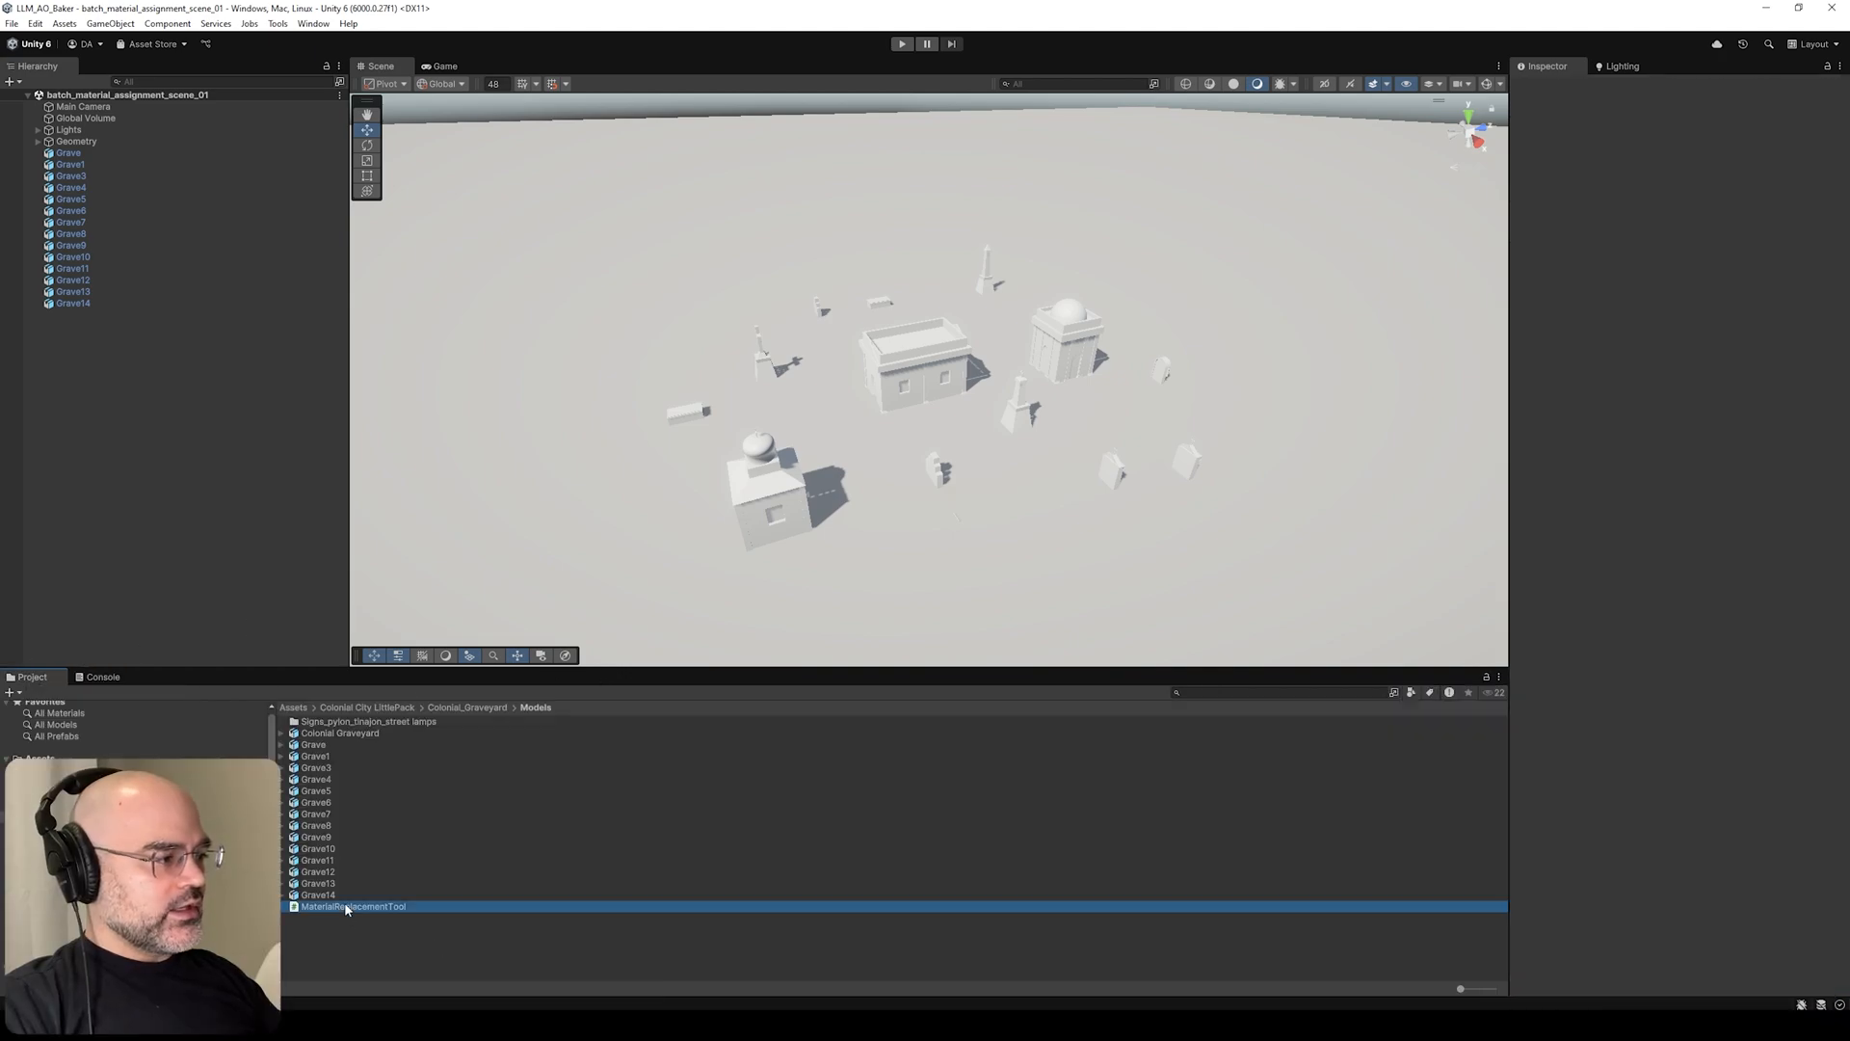
# - Launch the Material Replacement Tool window from the Tools menu
pyautogui.click(347, 906)
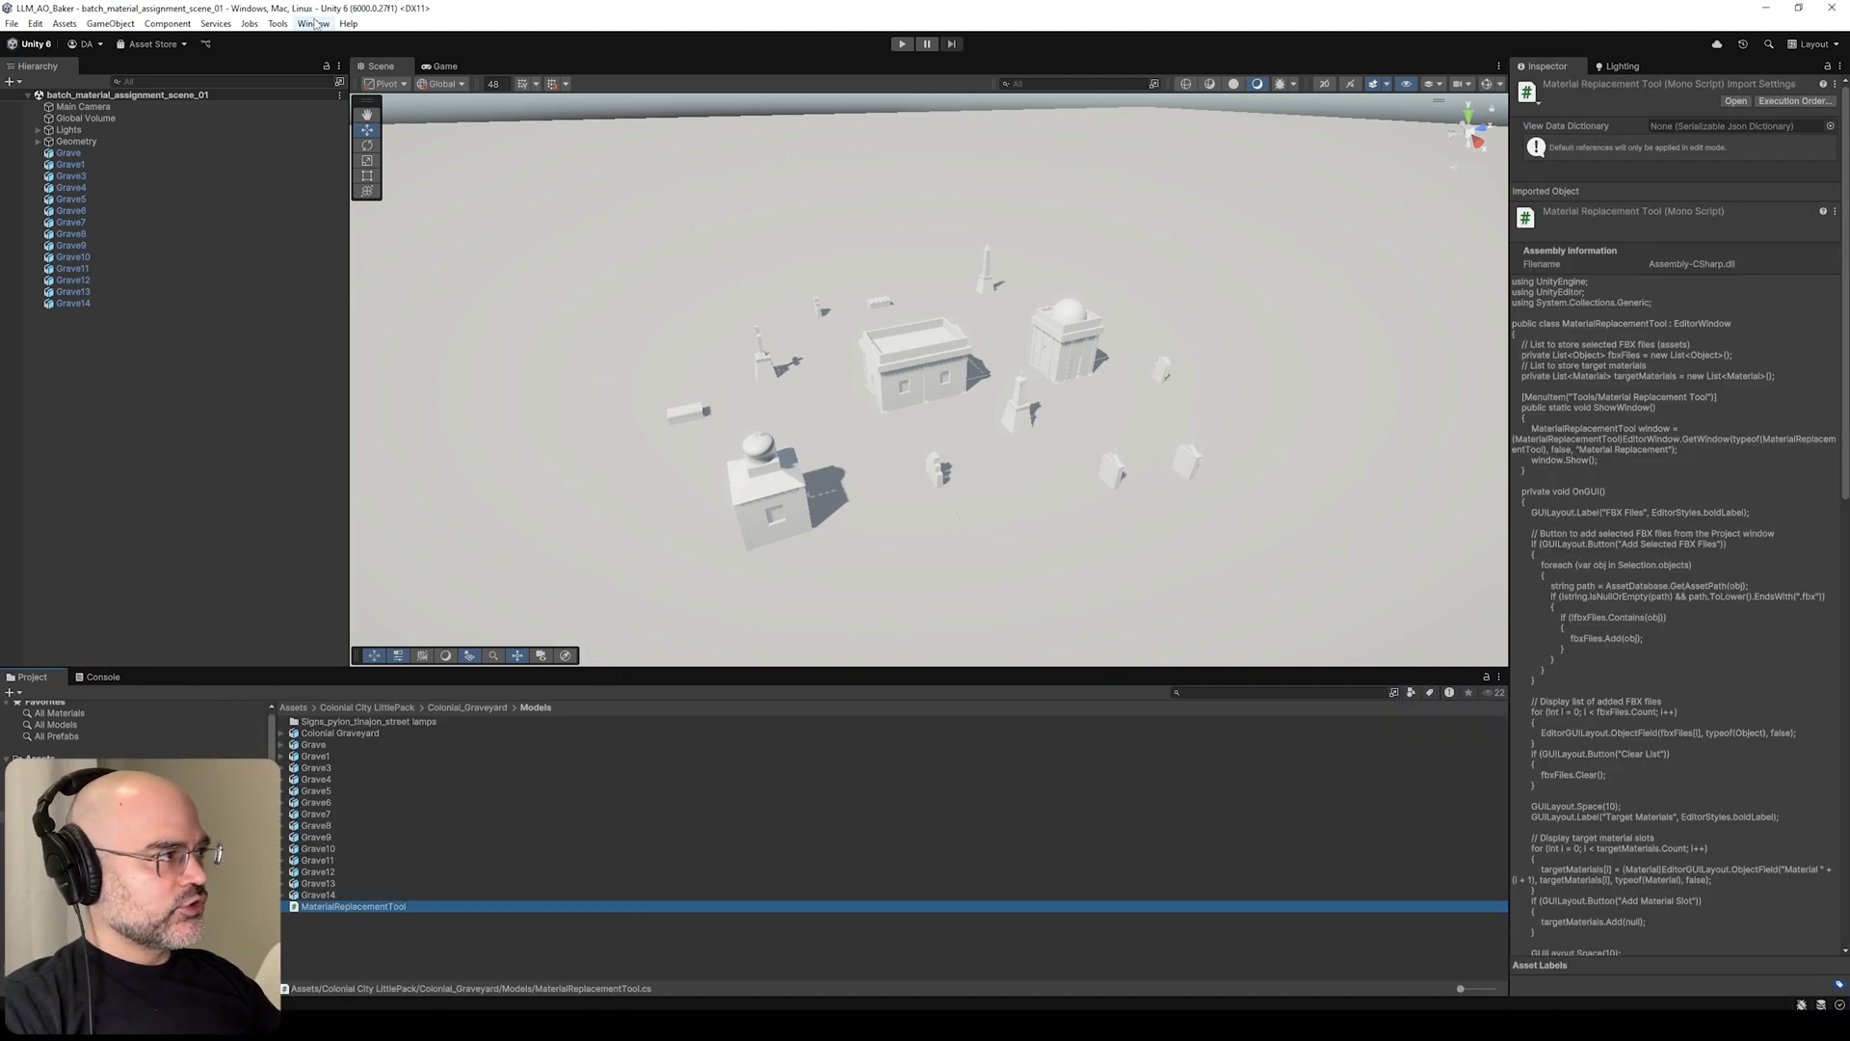
pyautogui.click(280, 25)
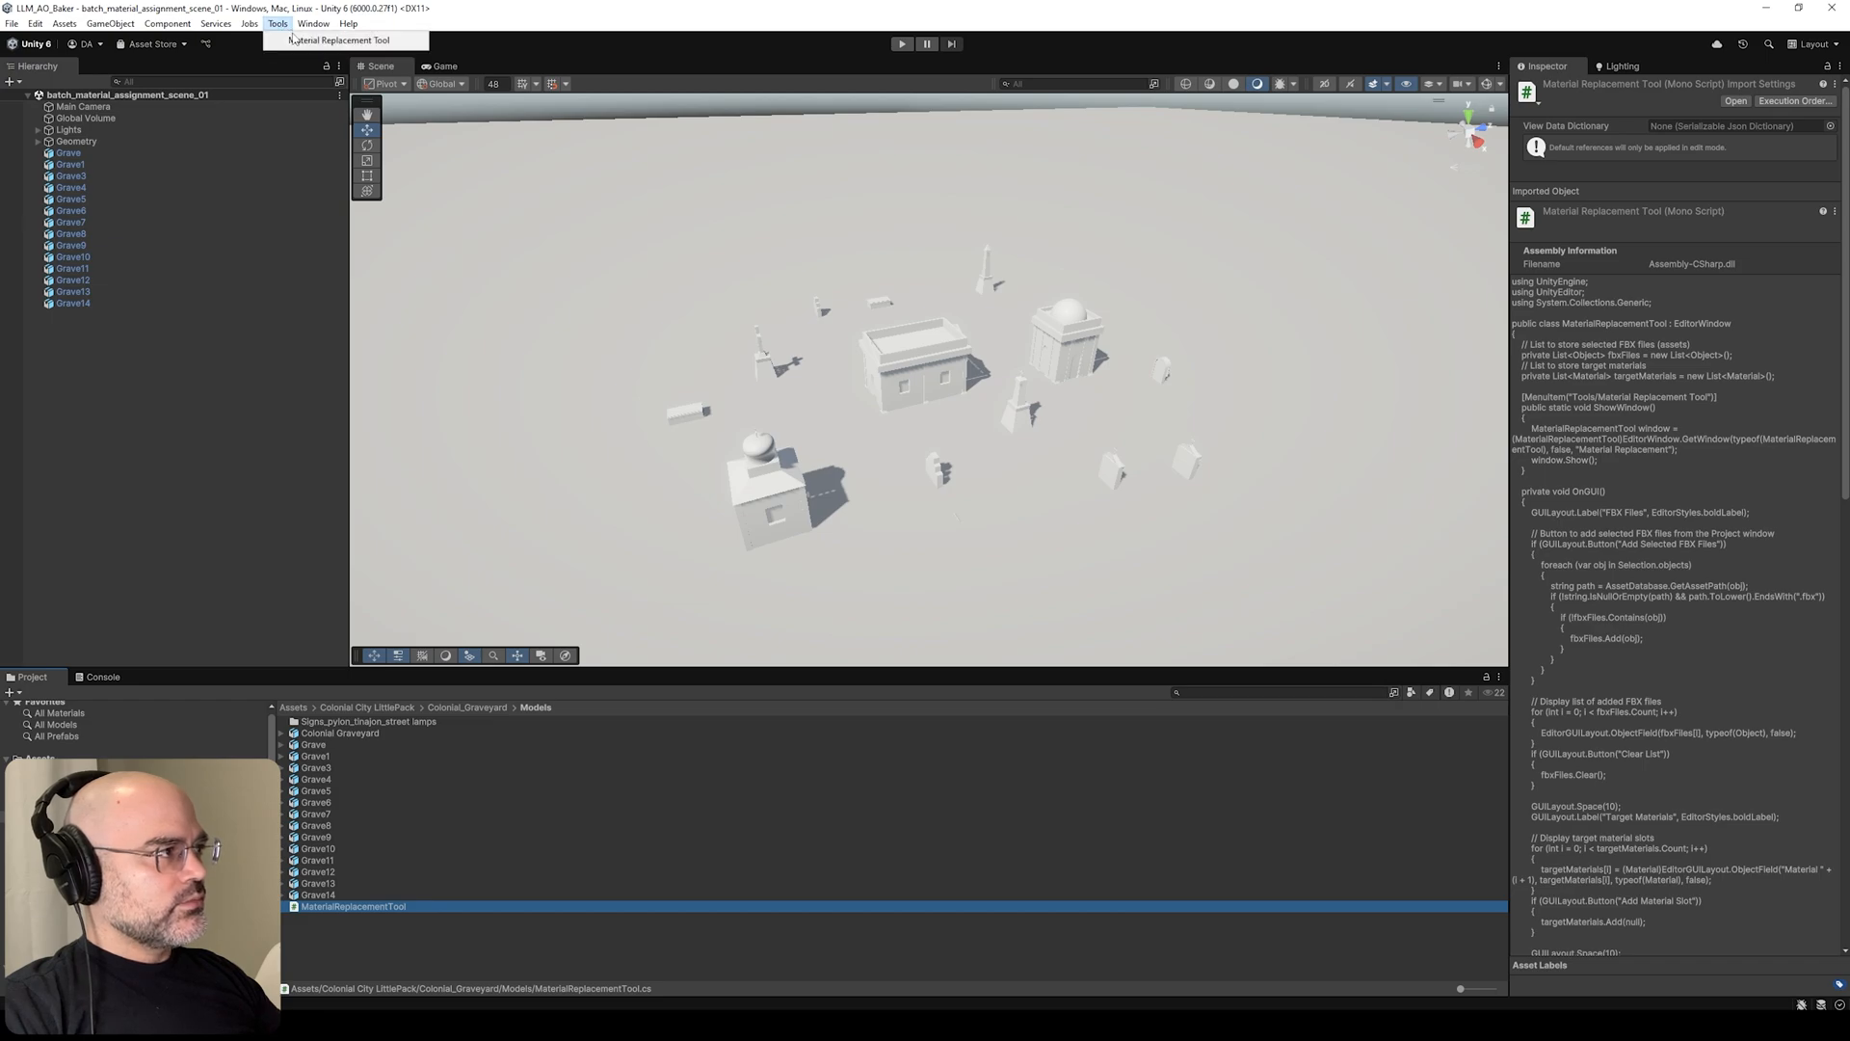
pyautogui.click(340, 39)
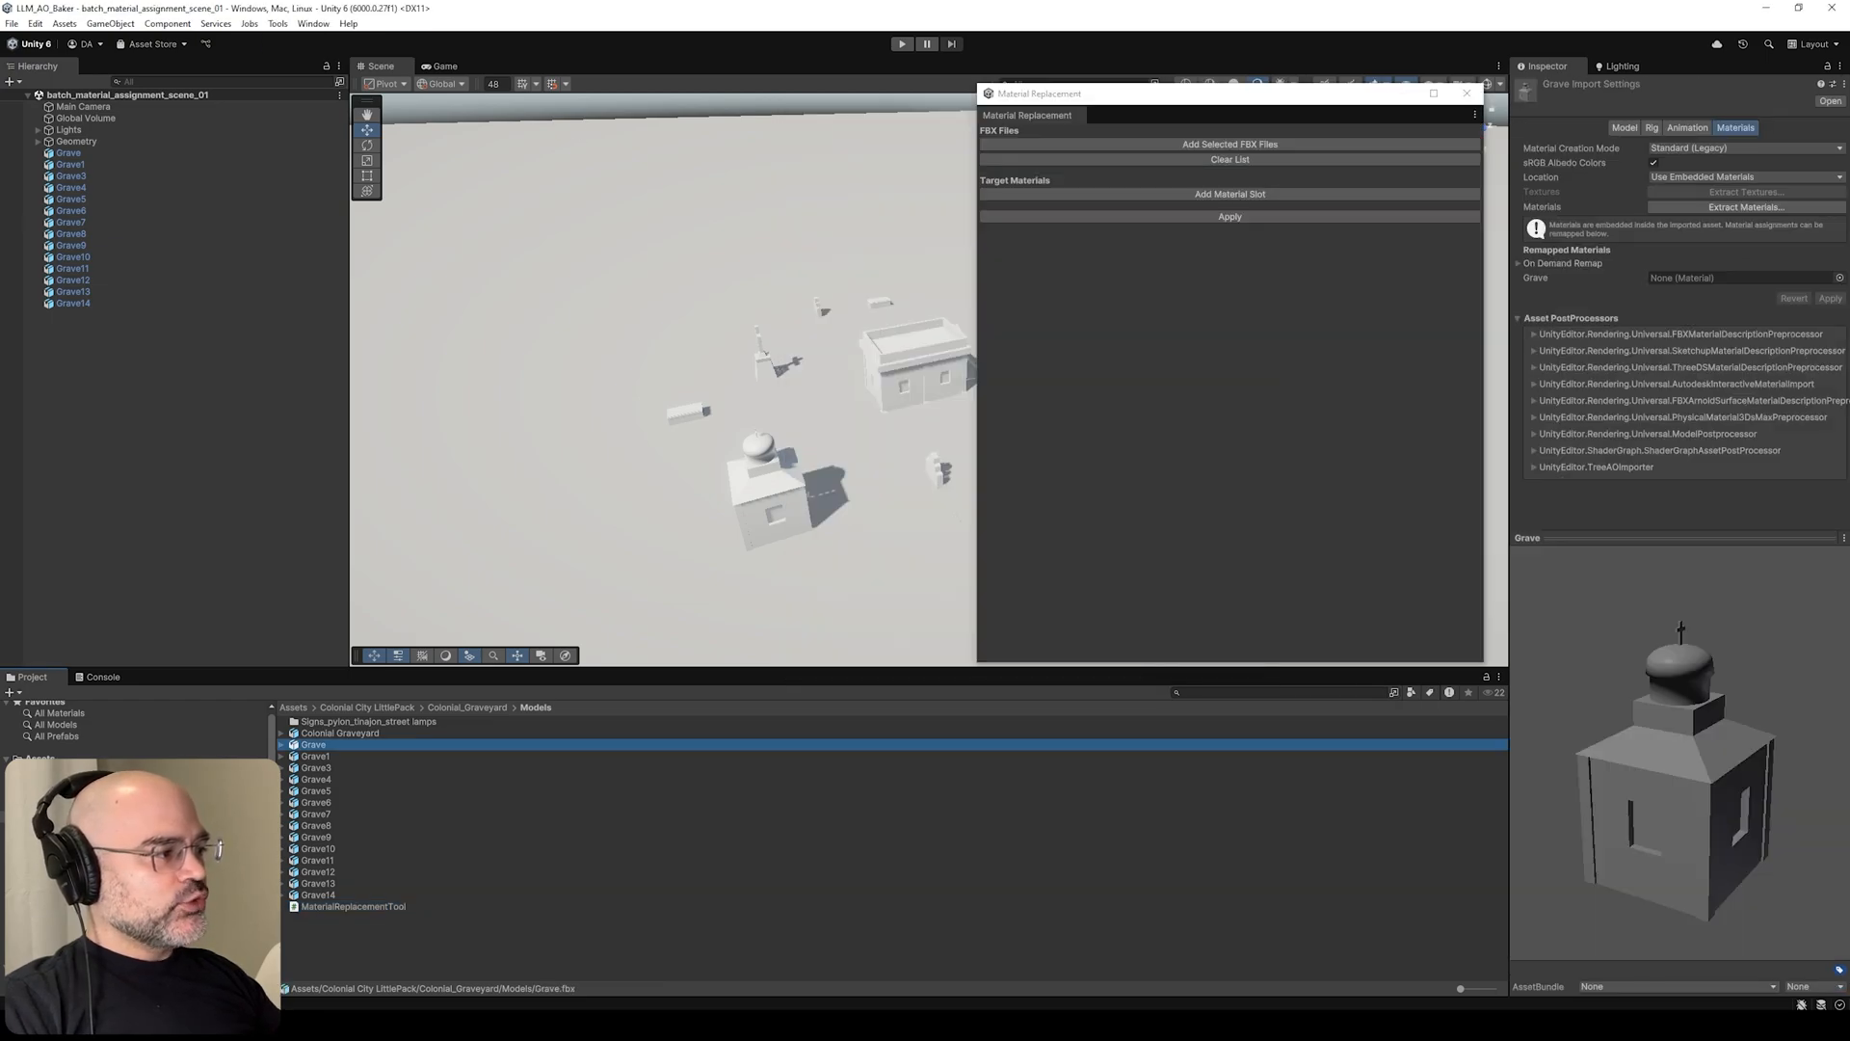
# - Inspect Grave1's import settings and the pink Graves material in Materials/Graveyard
pyautogui.click(312, 756)
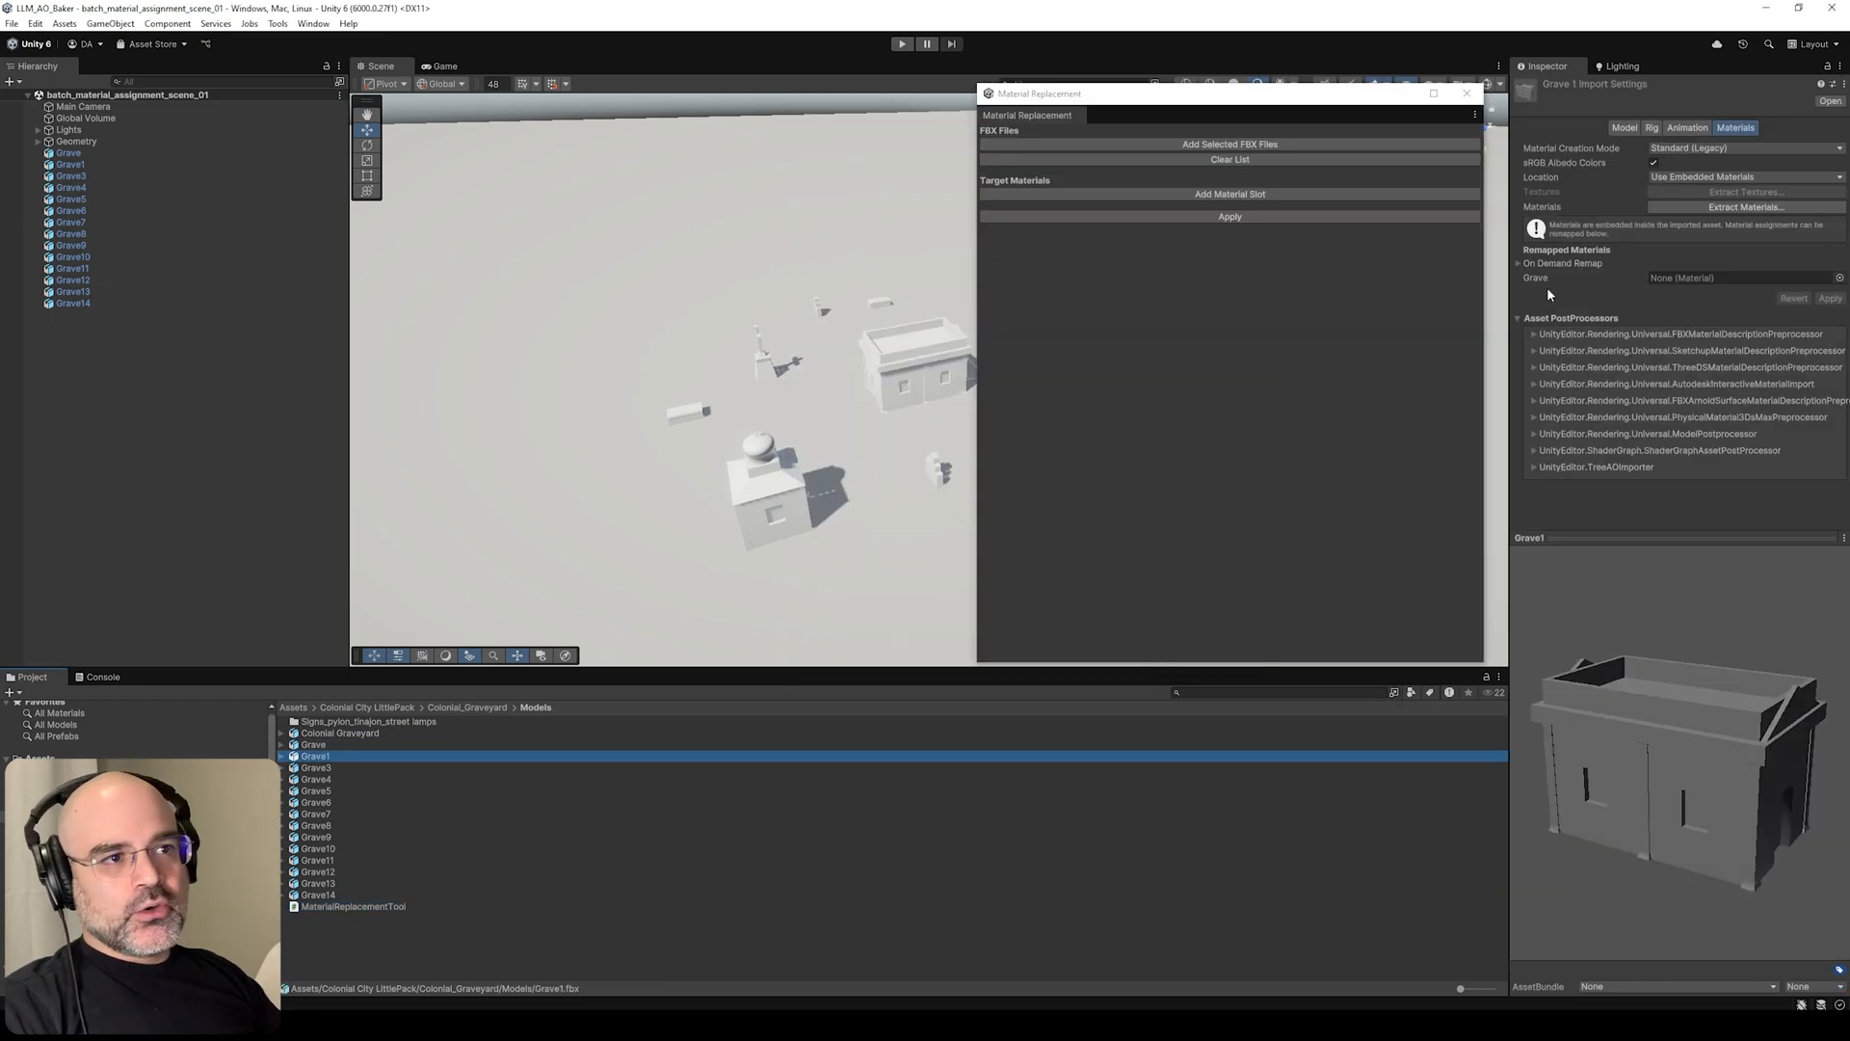
pyautogui.moveTo(1536, 285)
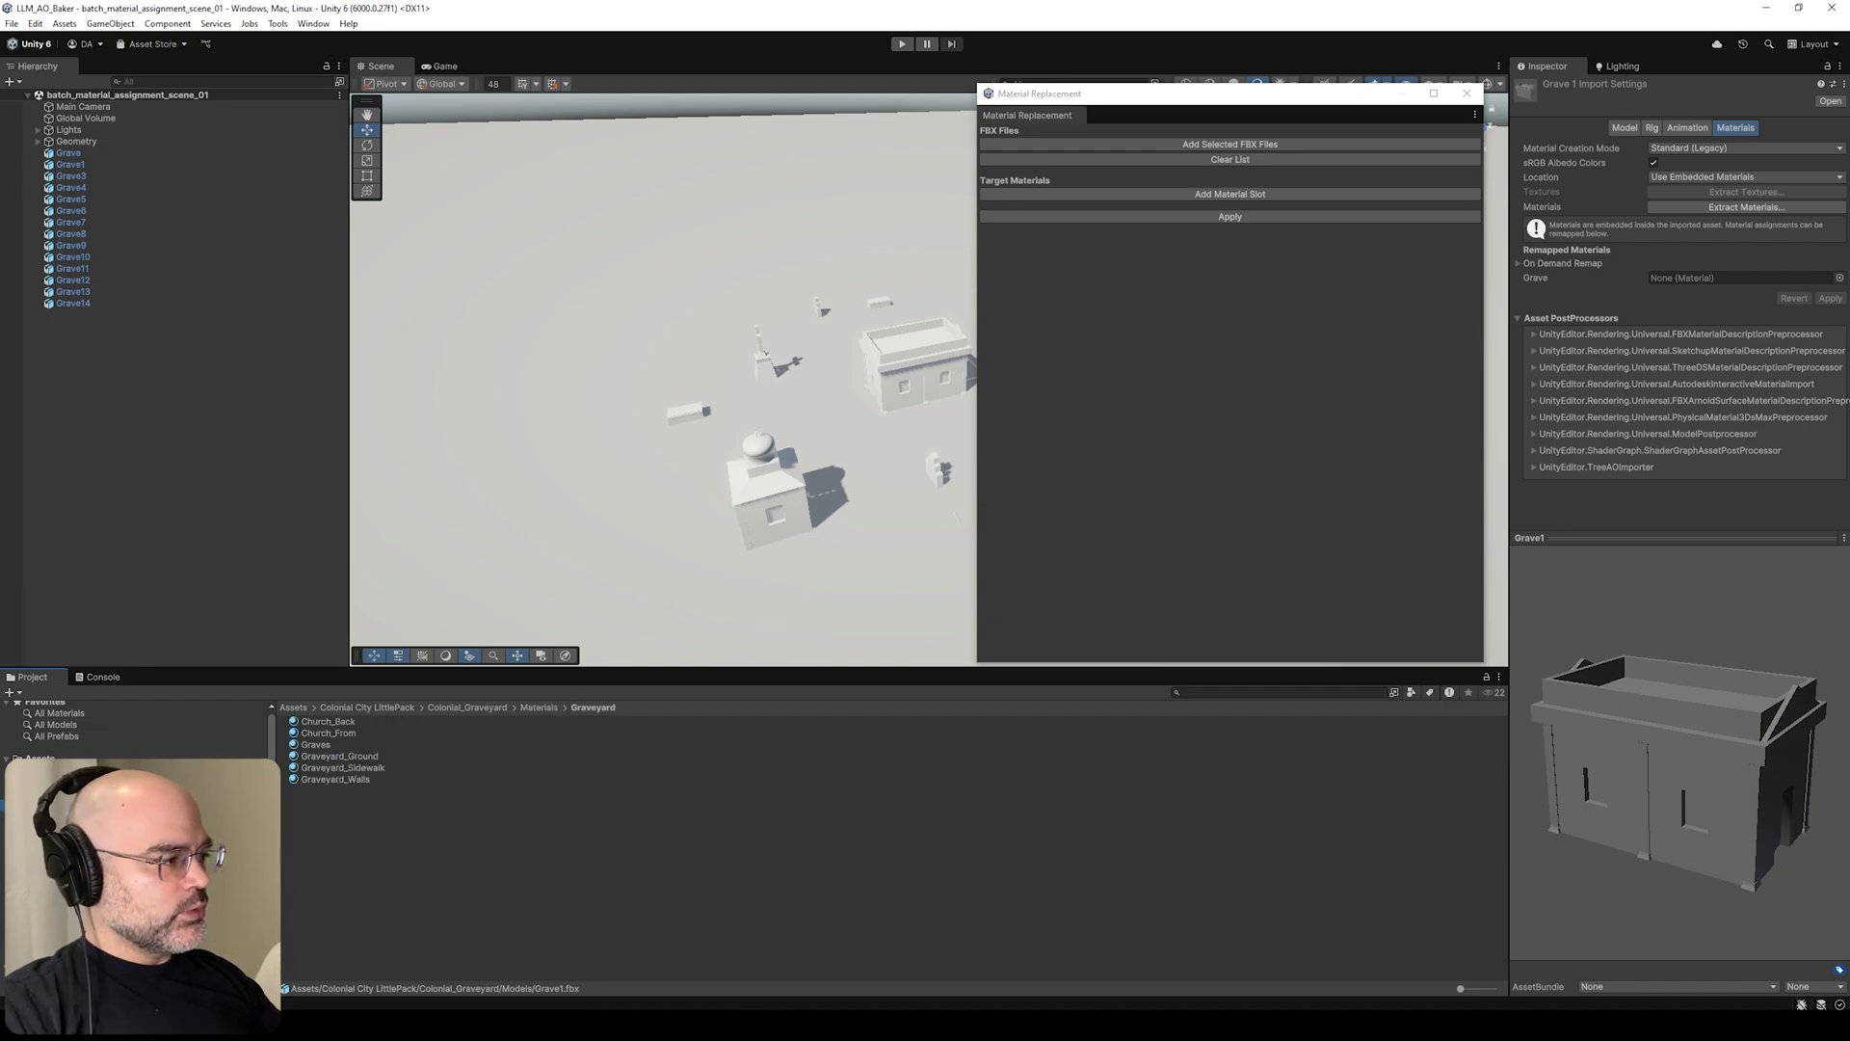
pyautogui.click(316, 744)
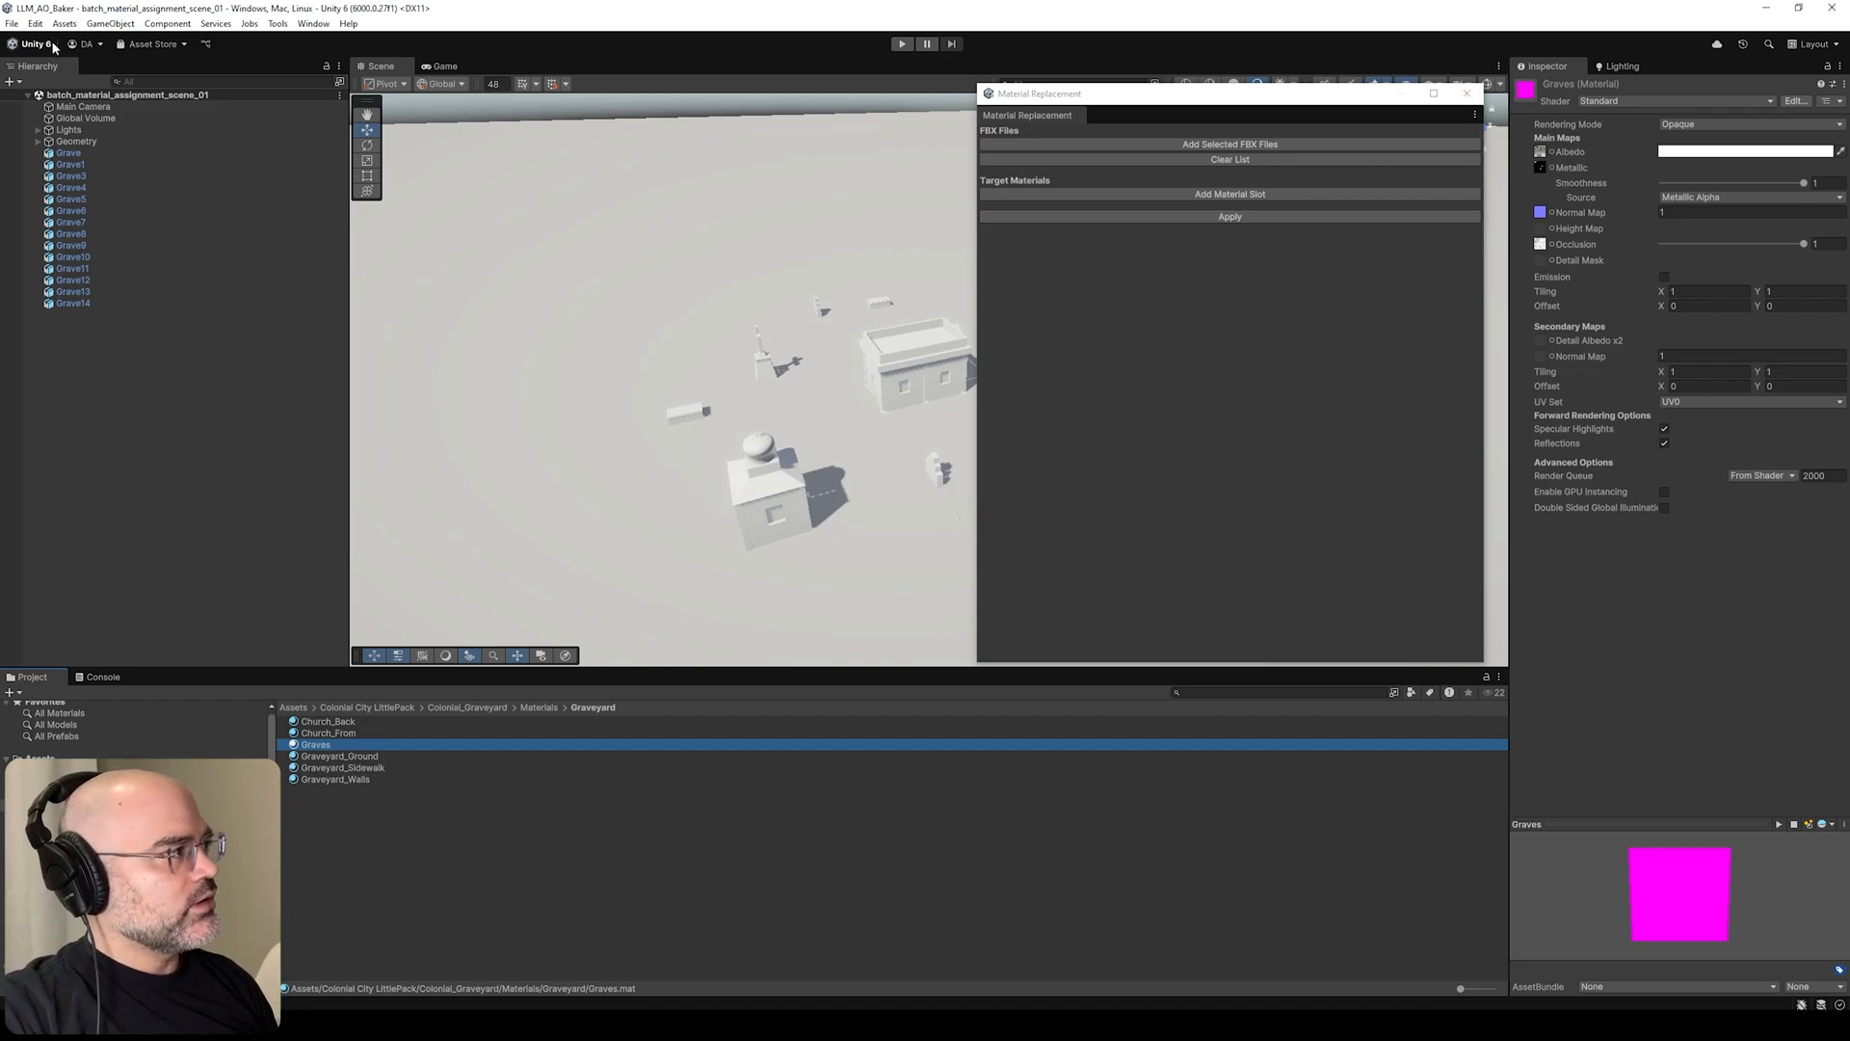
# - Convert the Graves material from built-in Standard to URP Lit and confirm the upgrade
pyautogui.click(28, 27)
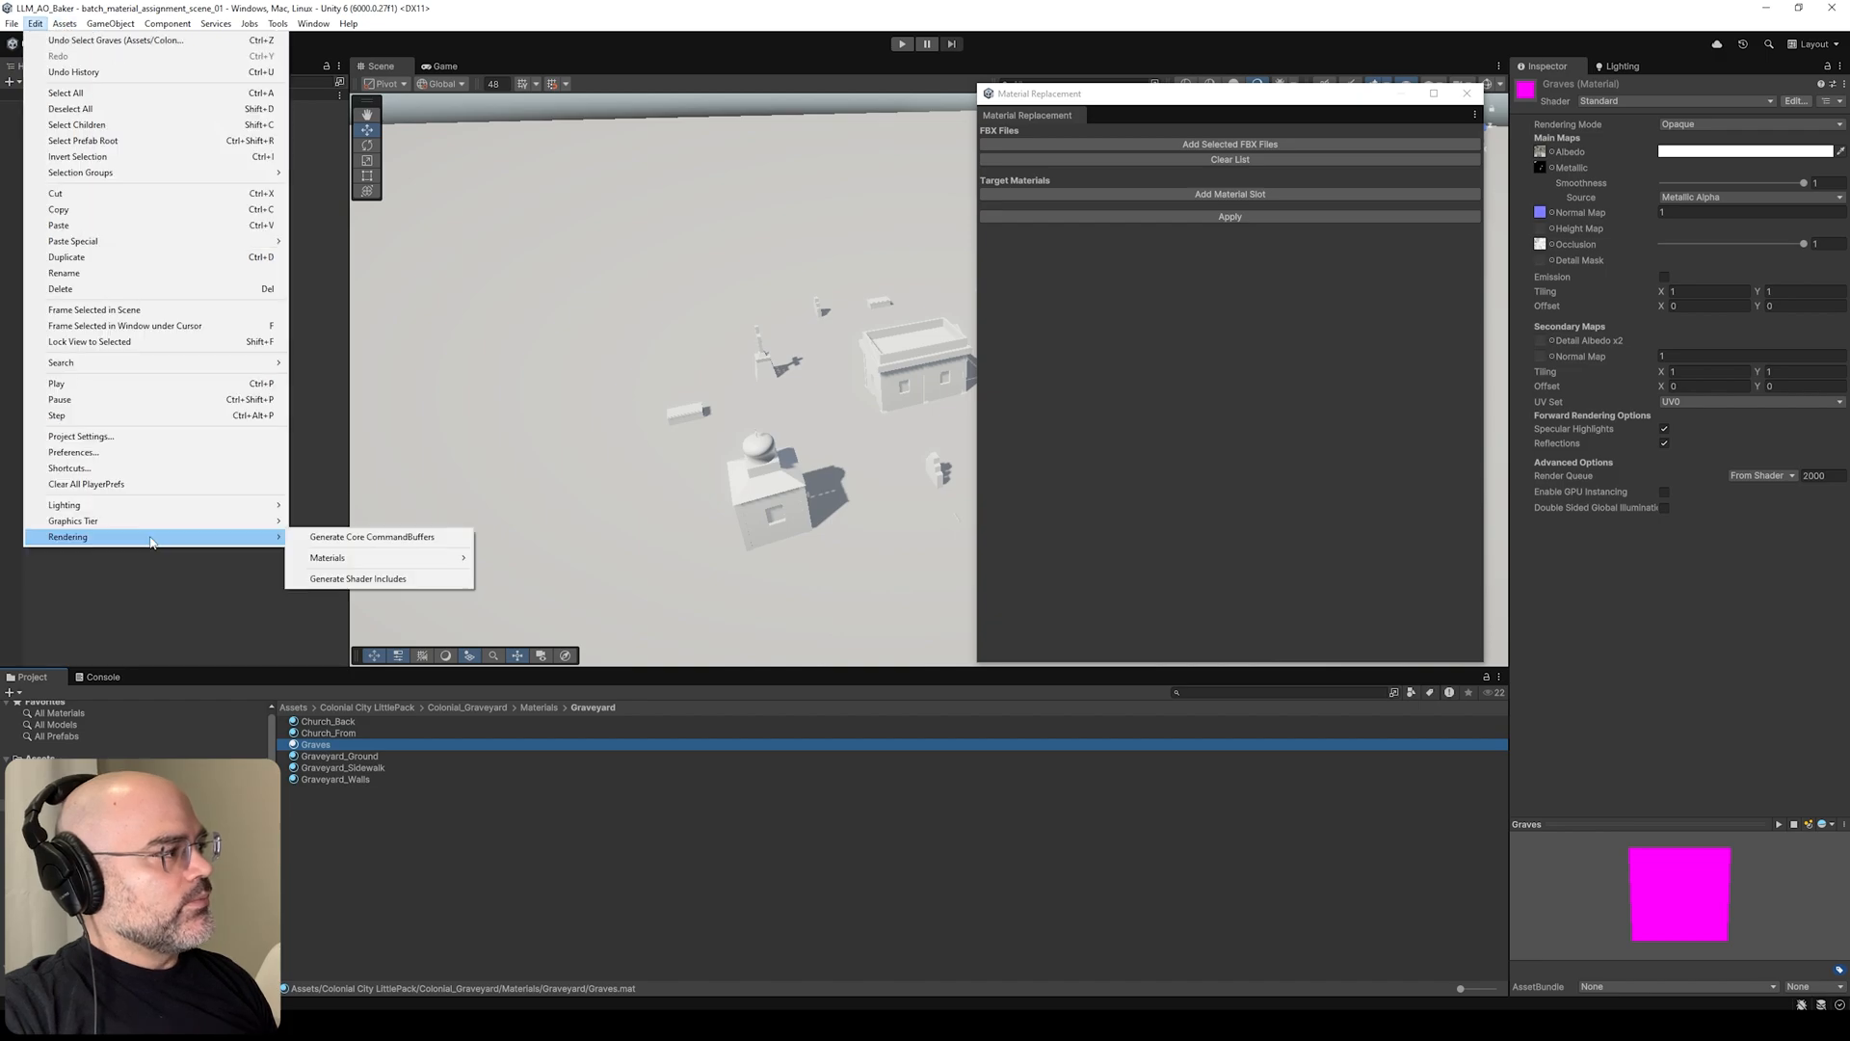
pyautogui.moveTo(328, 557)
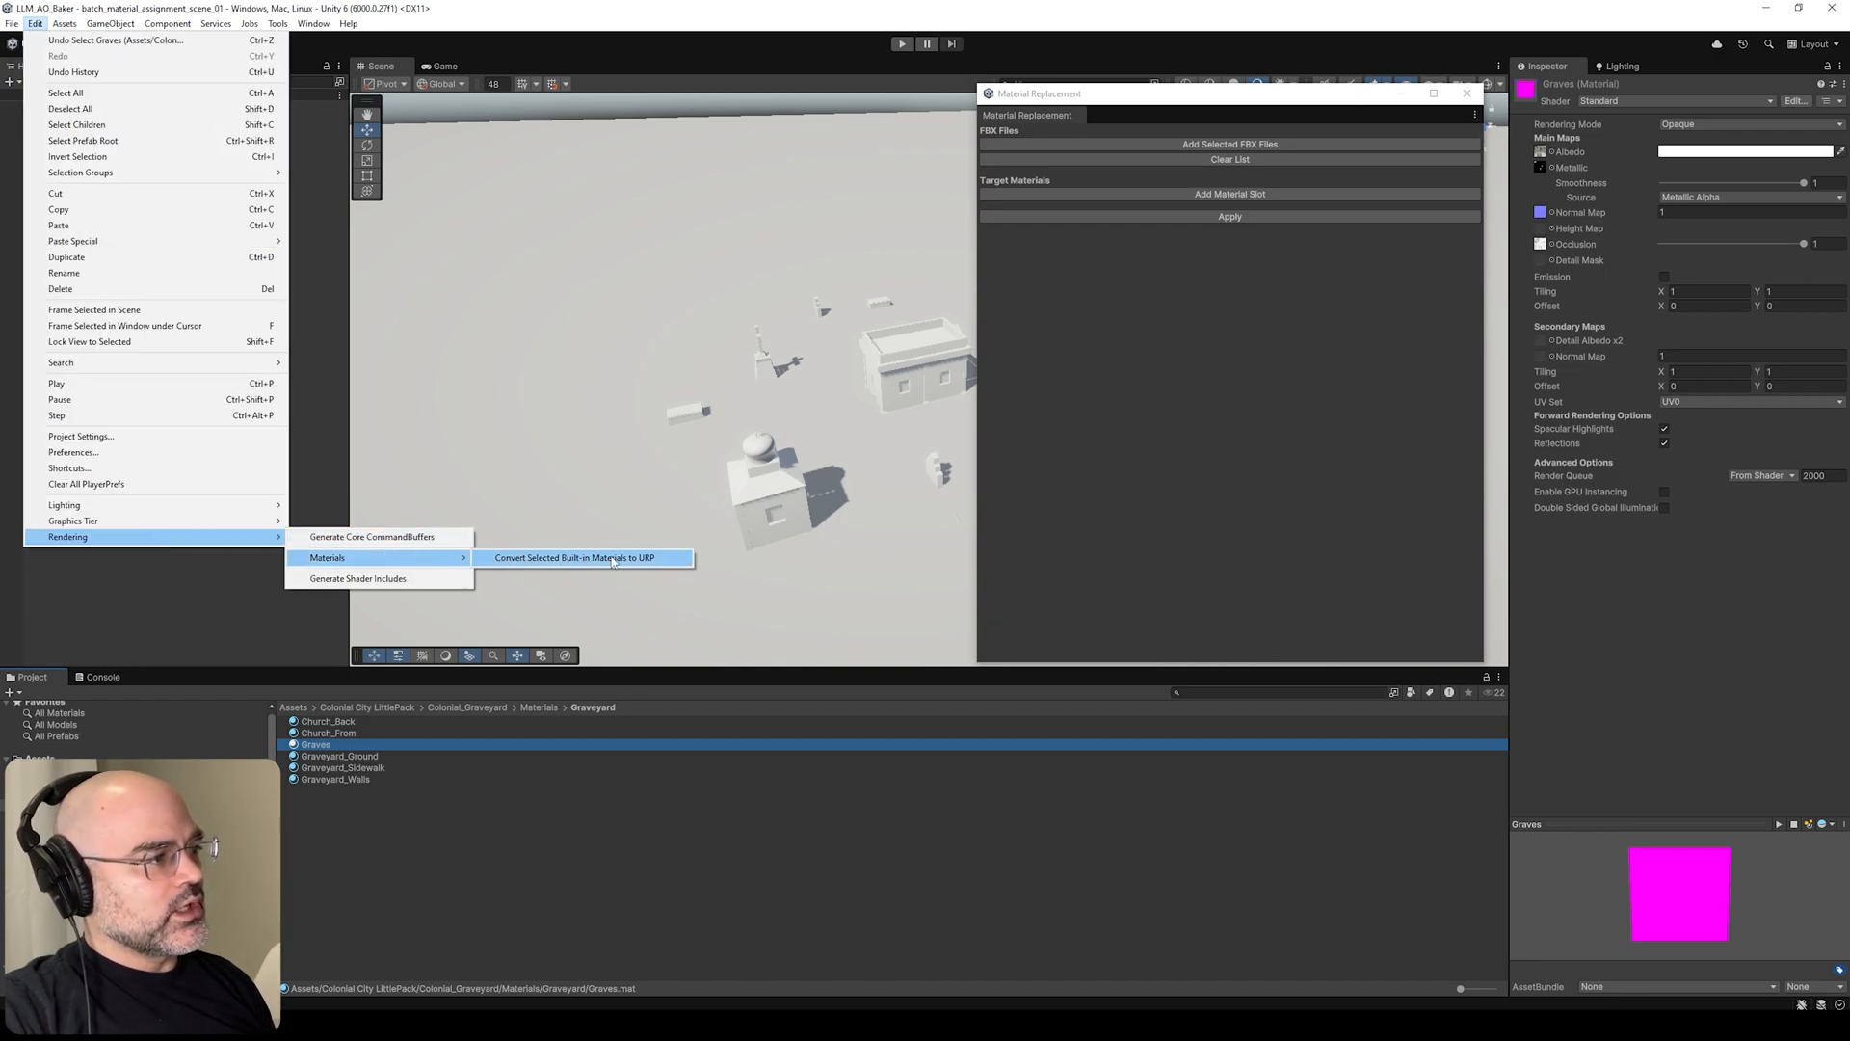
pyautogui.click(586, 559)
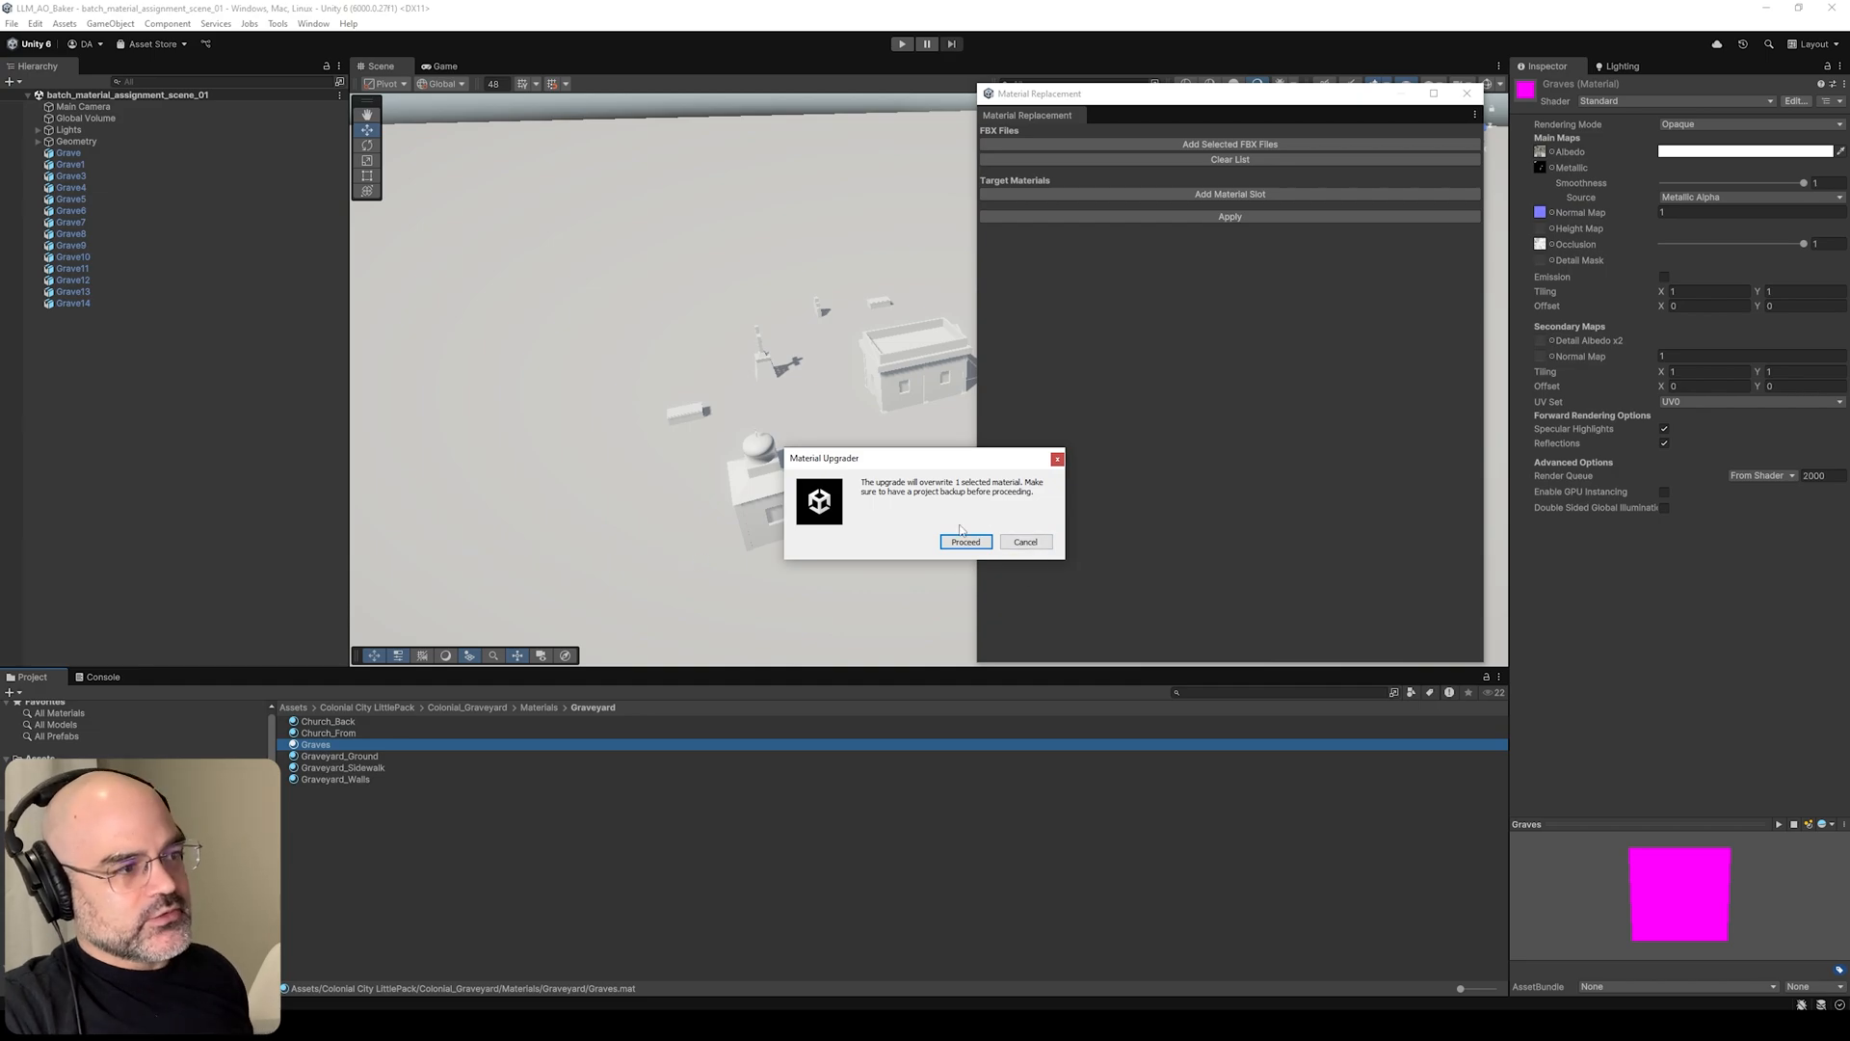
pyautogui.click(965, 541)
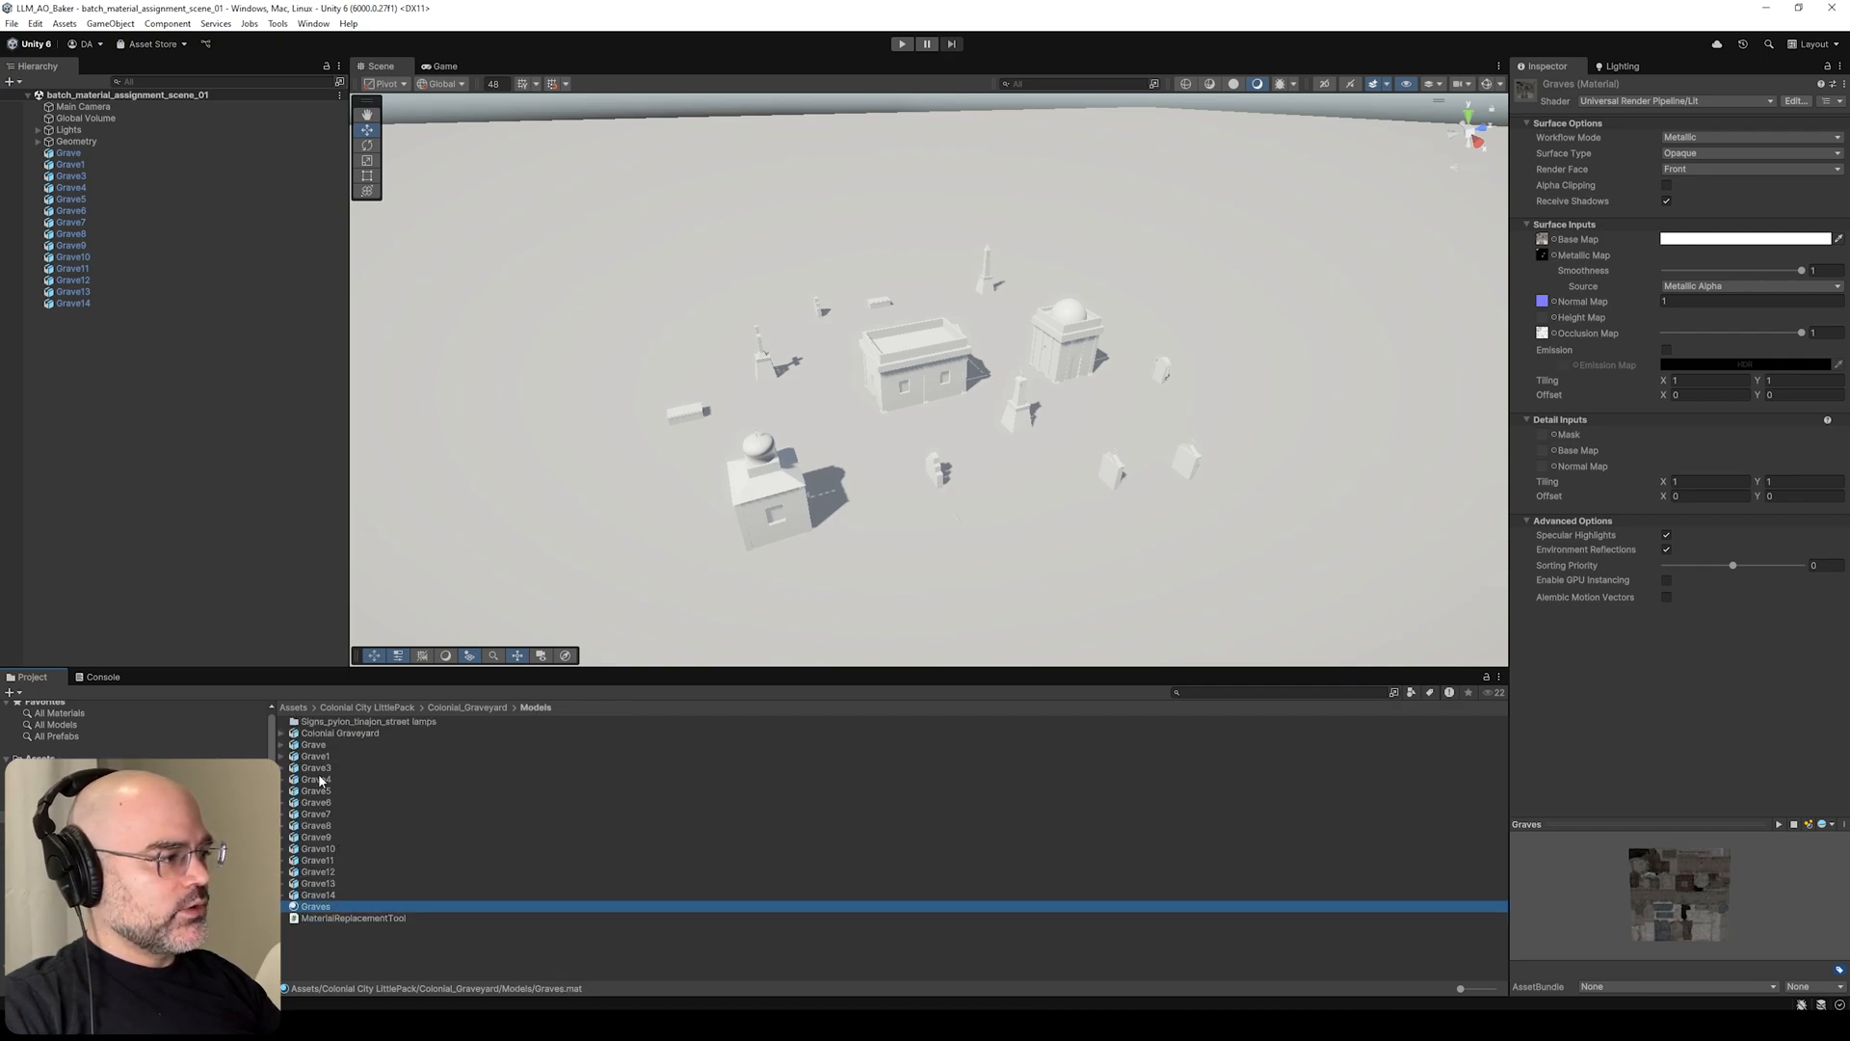
# - Delete Colonial Graveyard.fbx from the Models folder and confirm, then check the remaining grave models
pyautogui.click(339, 732)
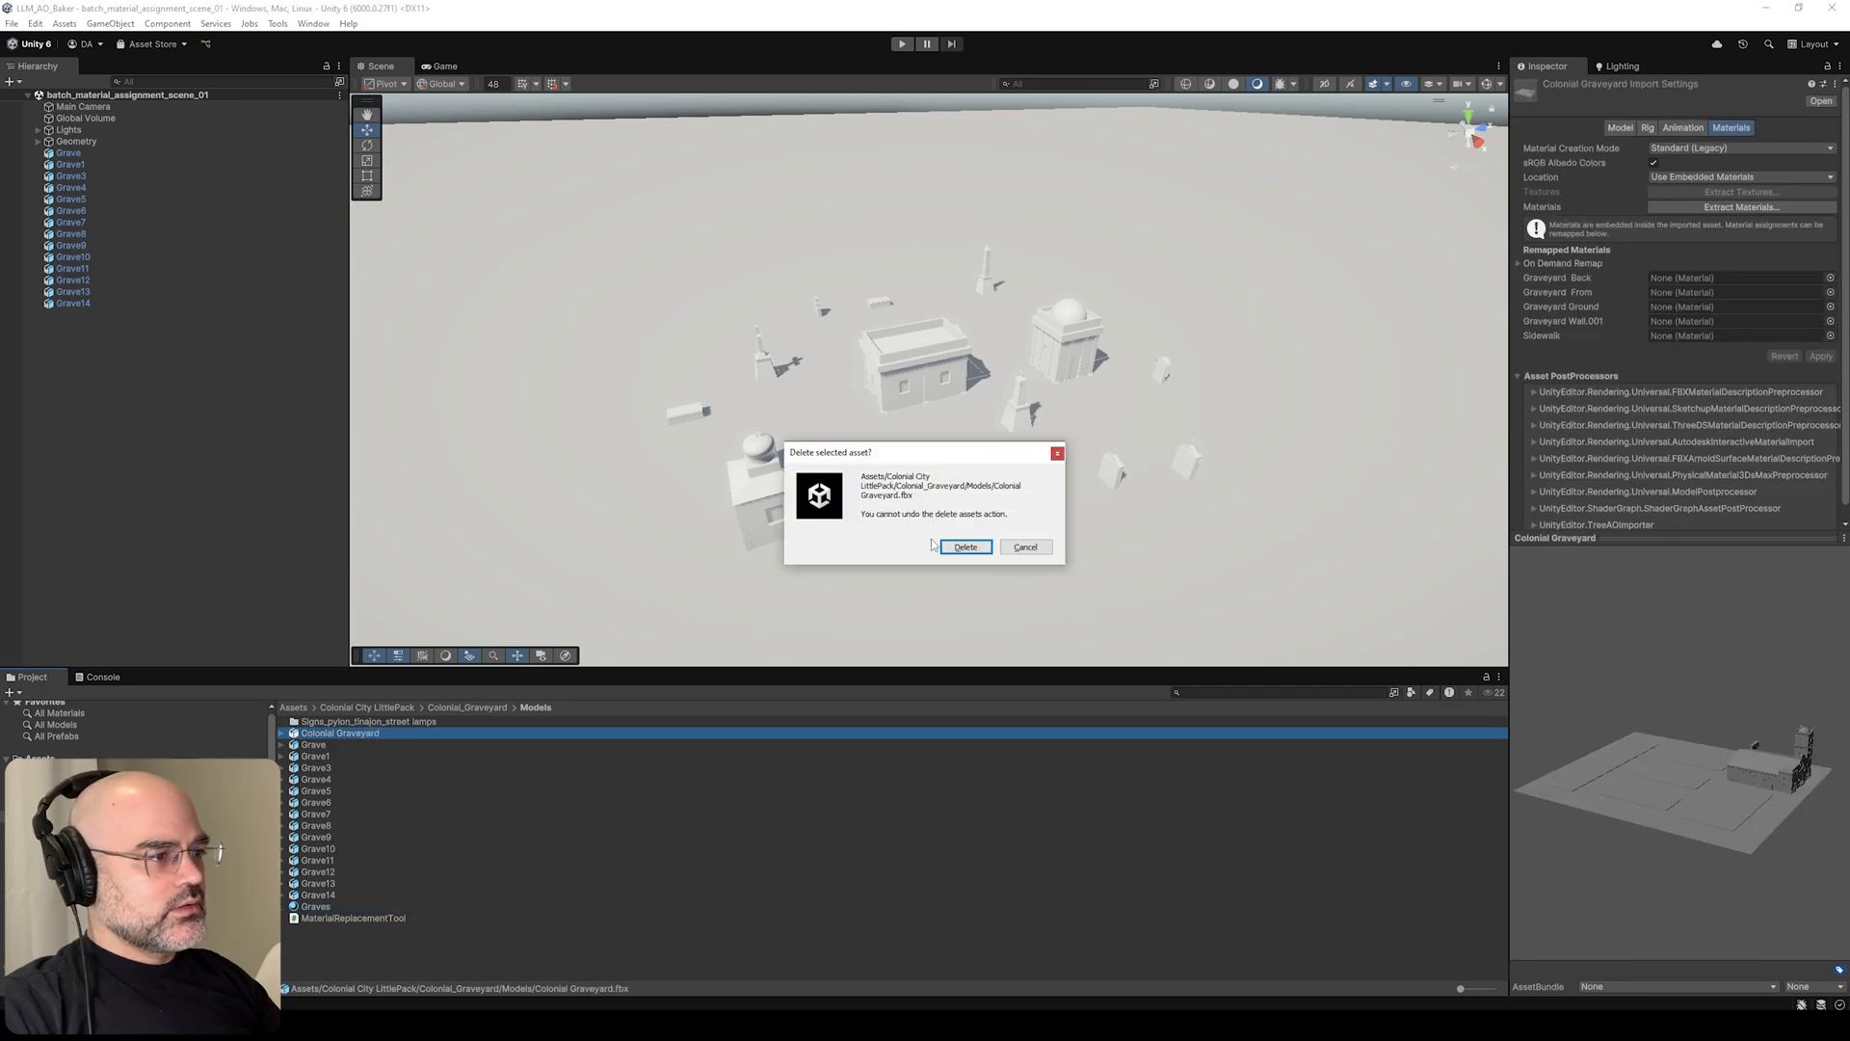
pyautogui.click(964, 548)
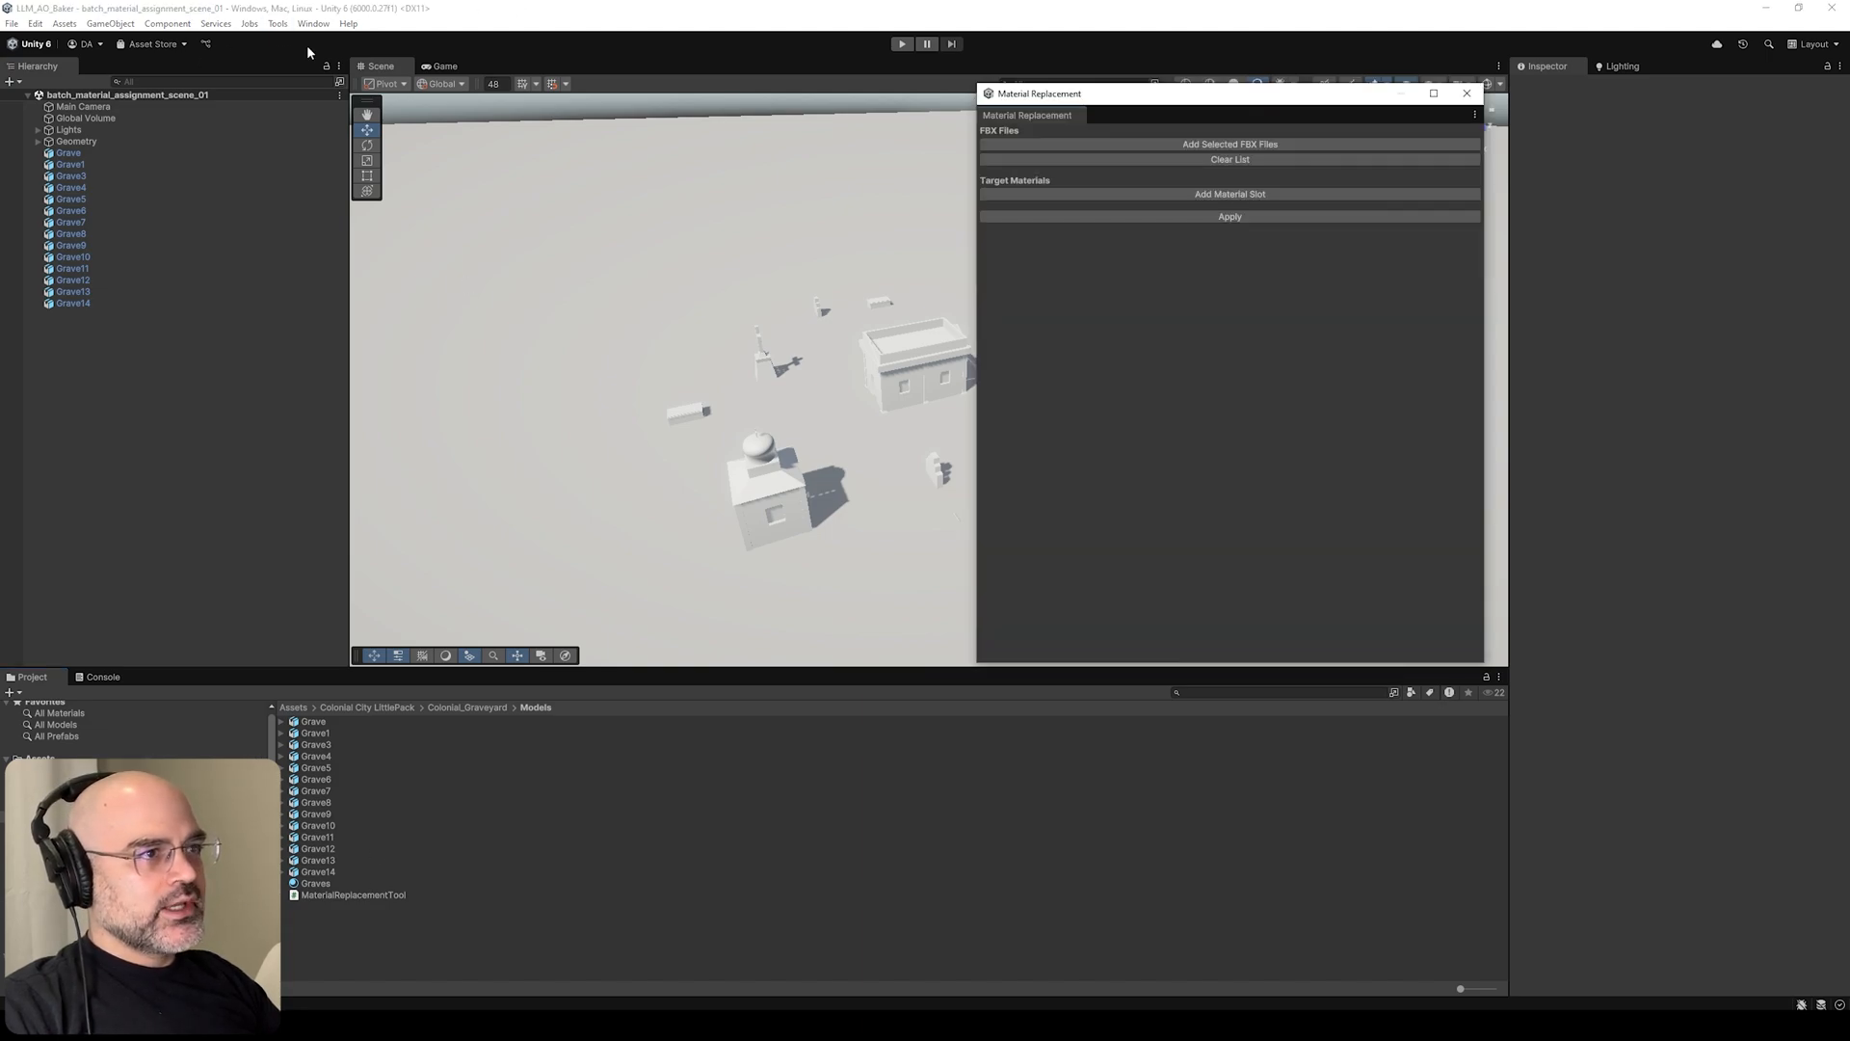
pyautogui.click(314, 755)
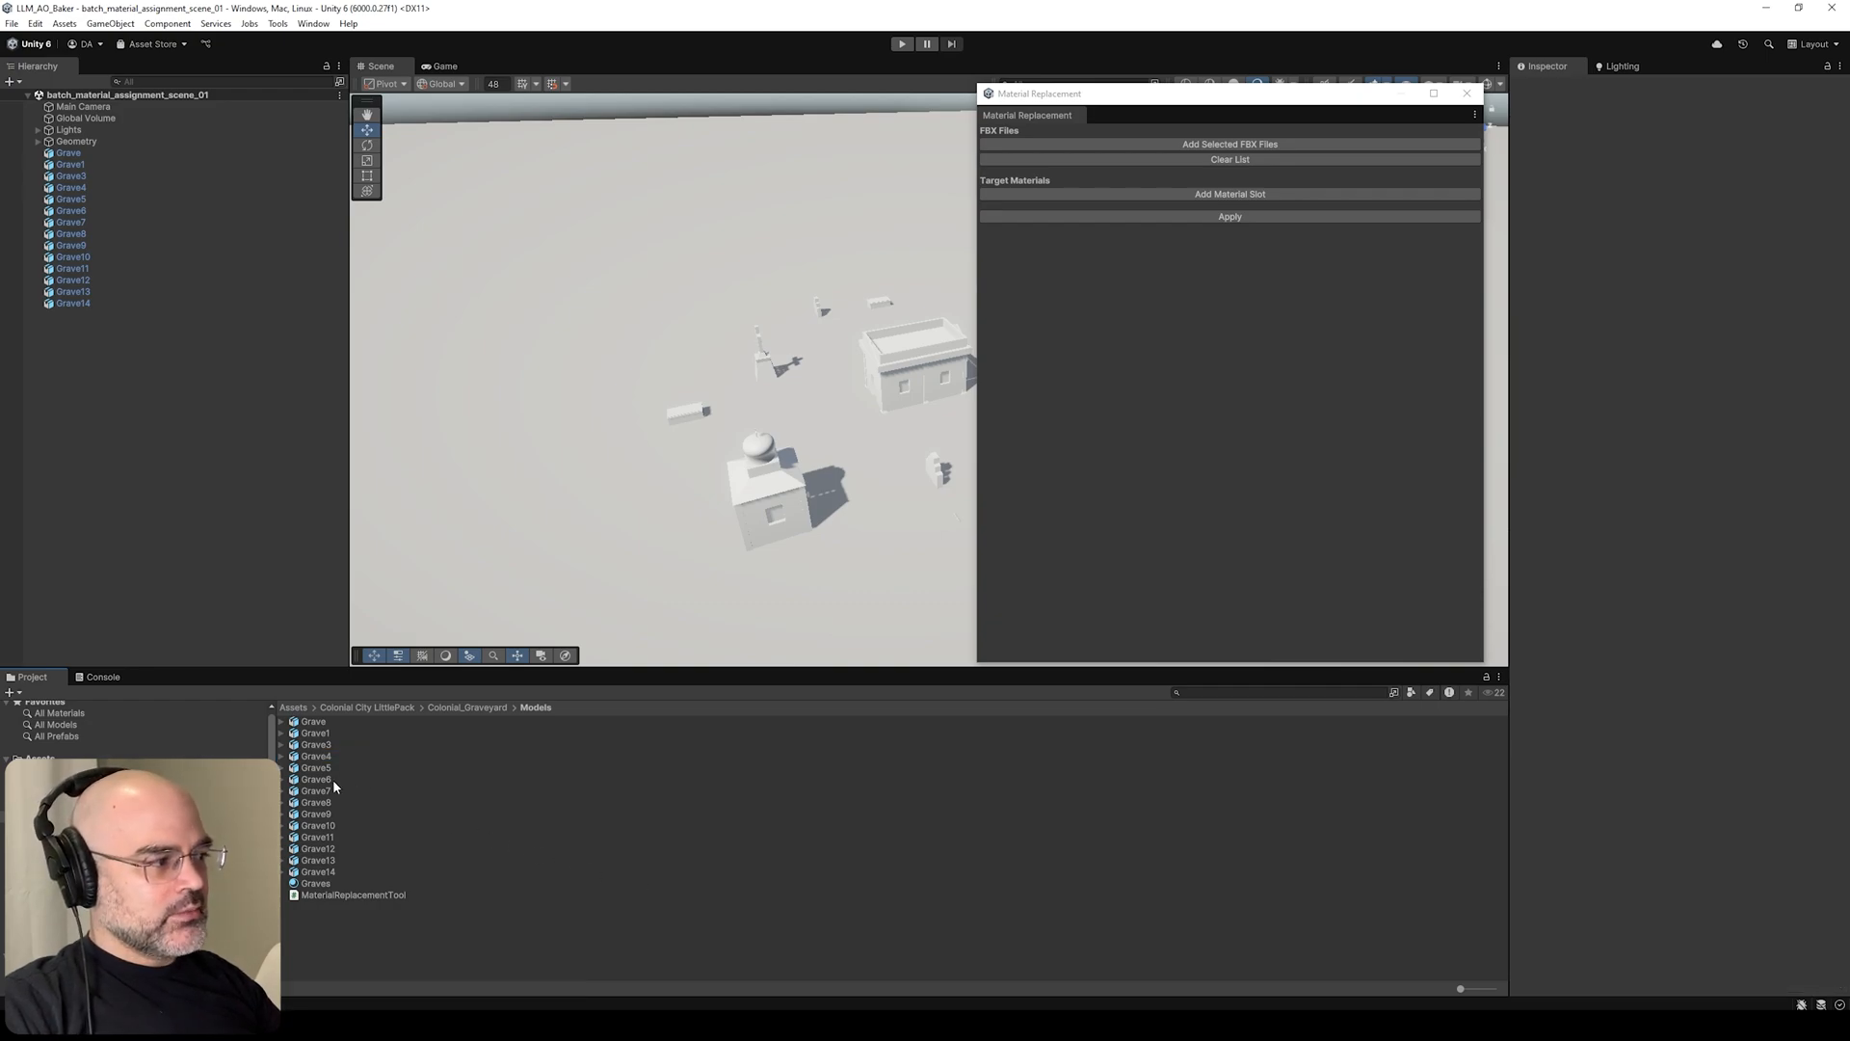
pyautogui.click(312, 779)
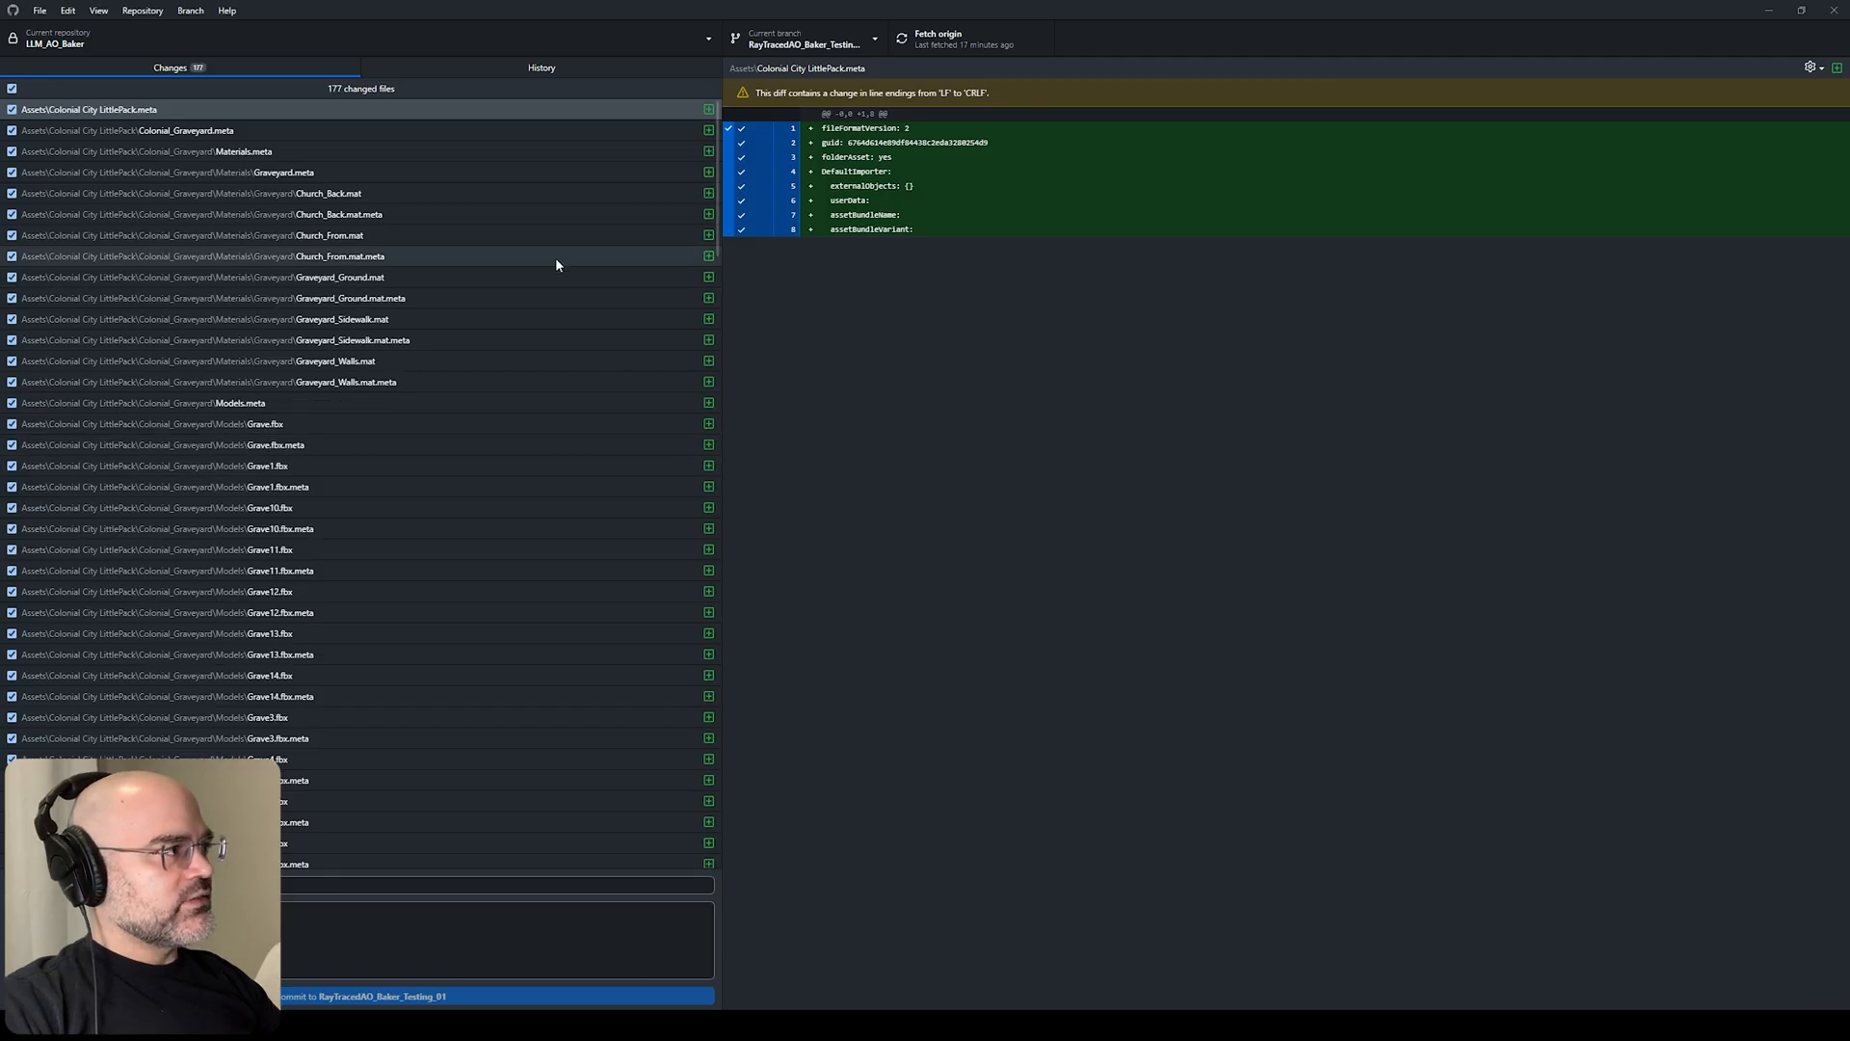
# - Create a new branch named batch_material_assigner_tutorial_01 in GitHub Desktop
pyautogui.click(811, 36)
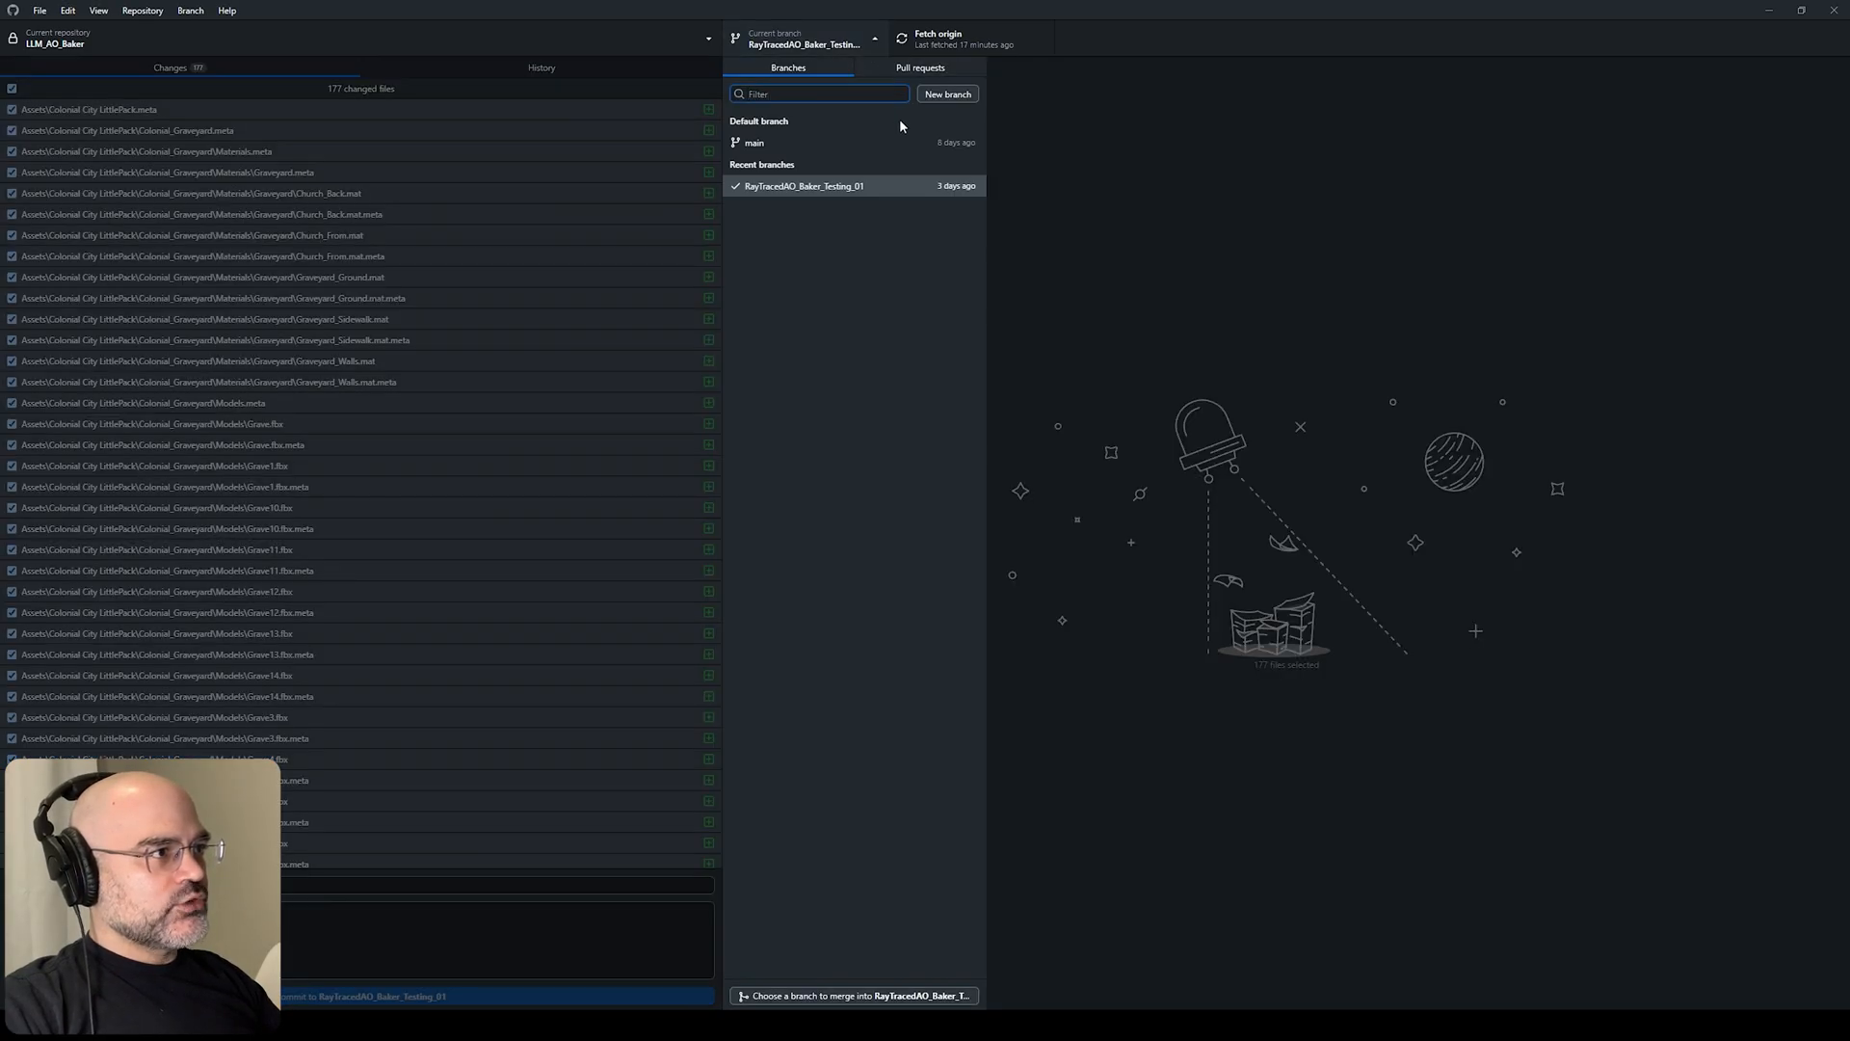
pyautogui.click(948, 93)
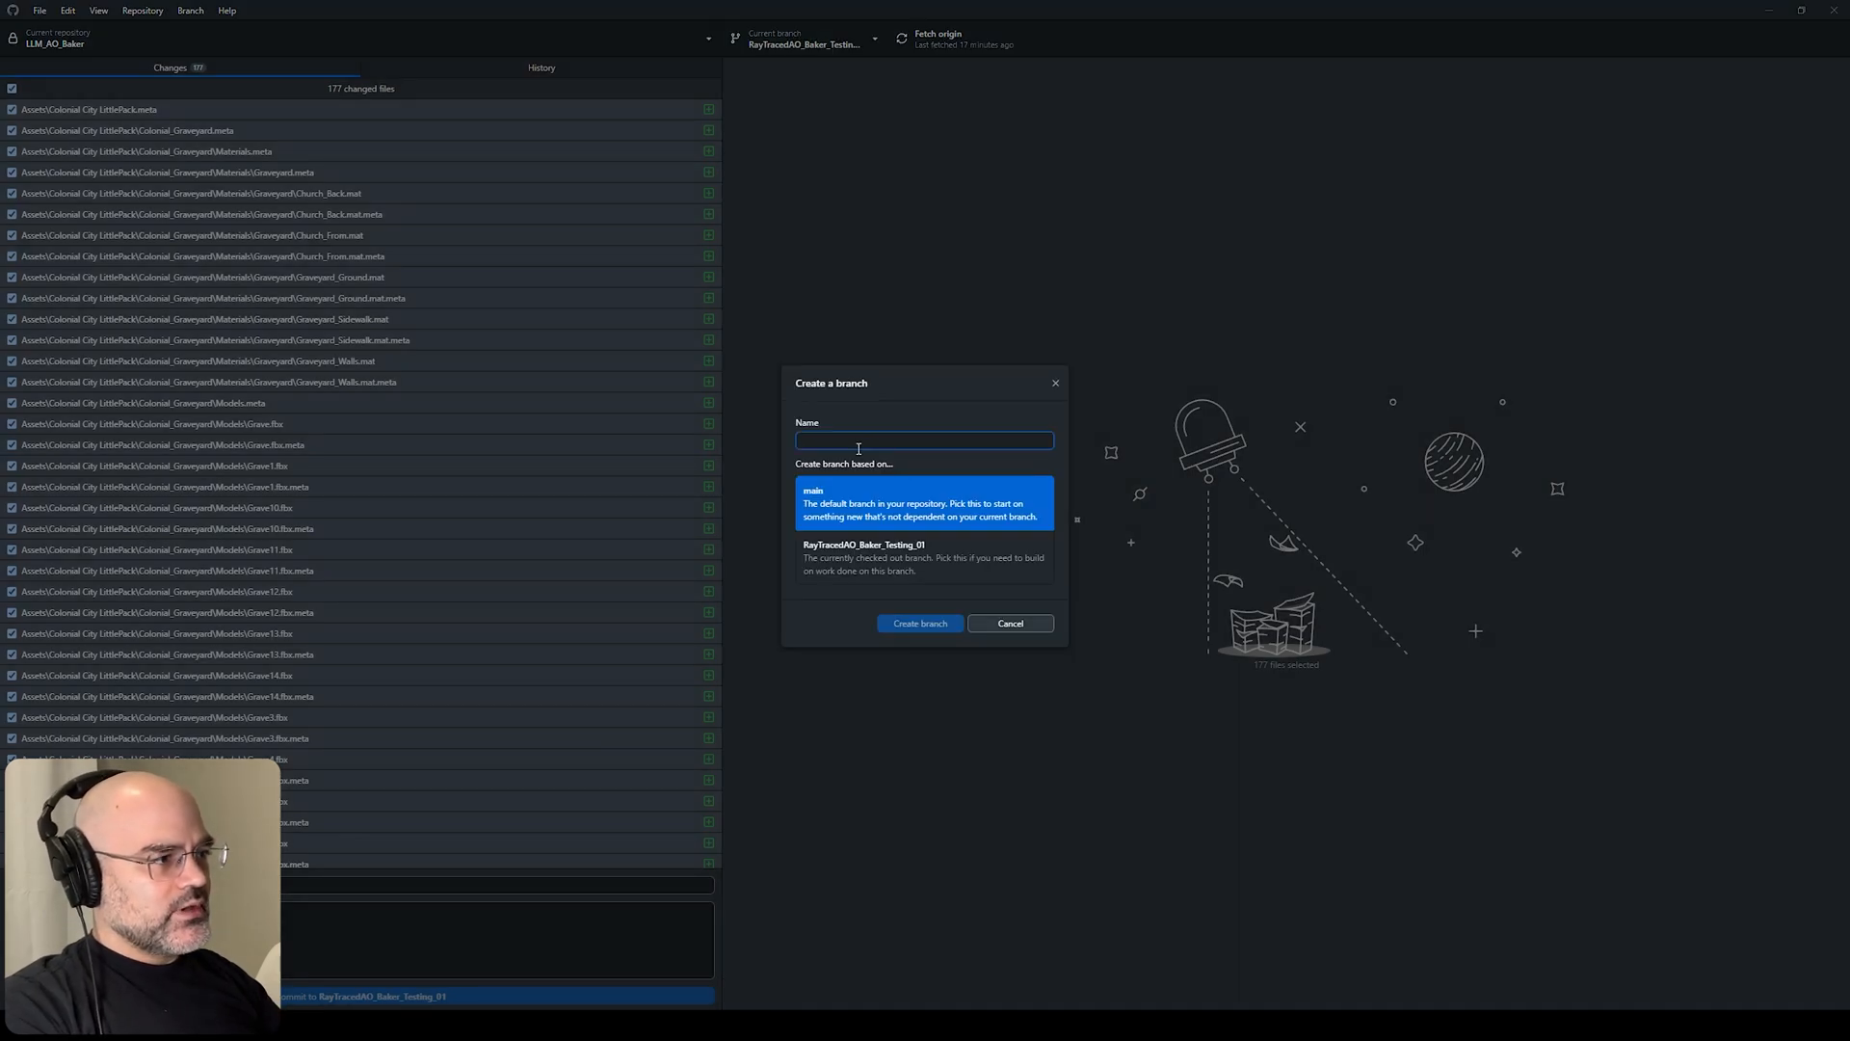
pyautogui.write('batch_')
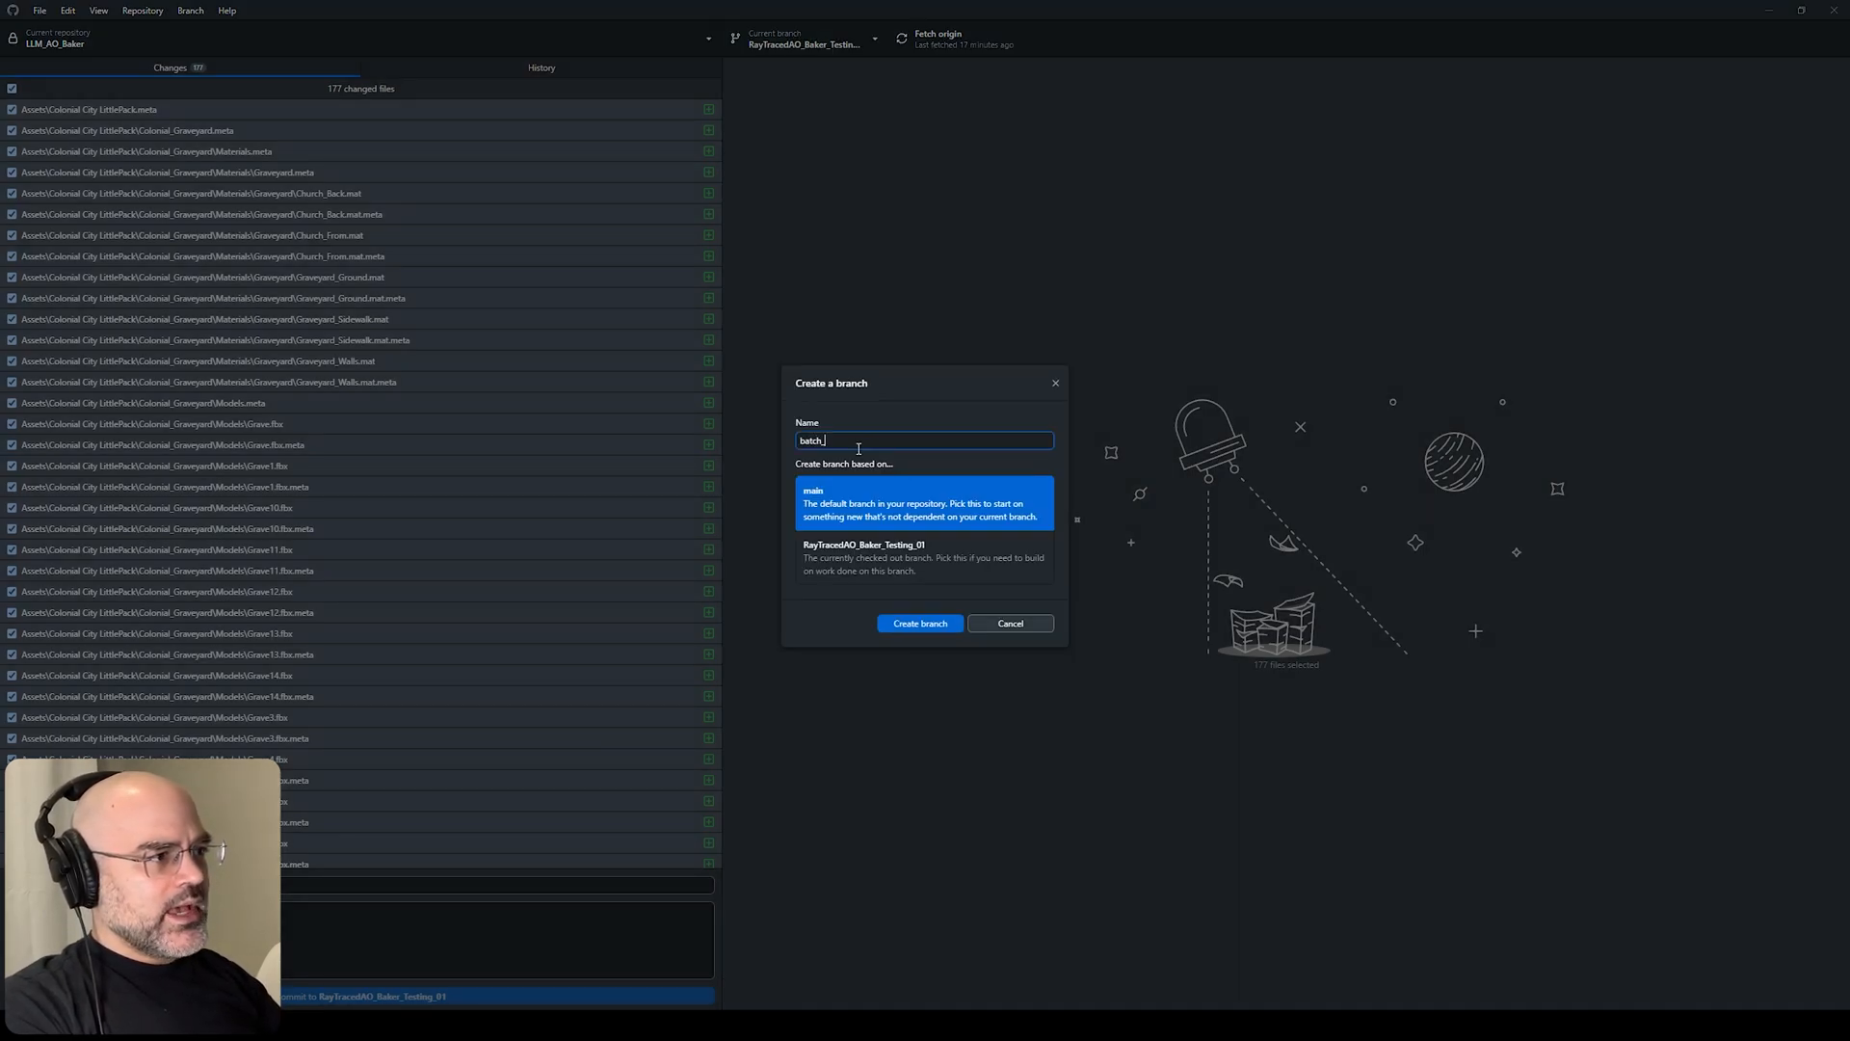
pyautogui.write('material_assigner_tutorial_01')
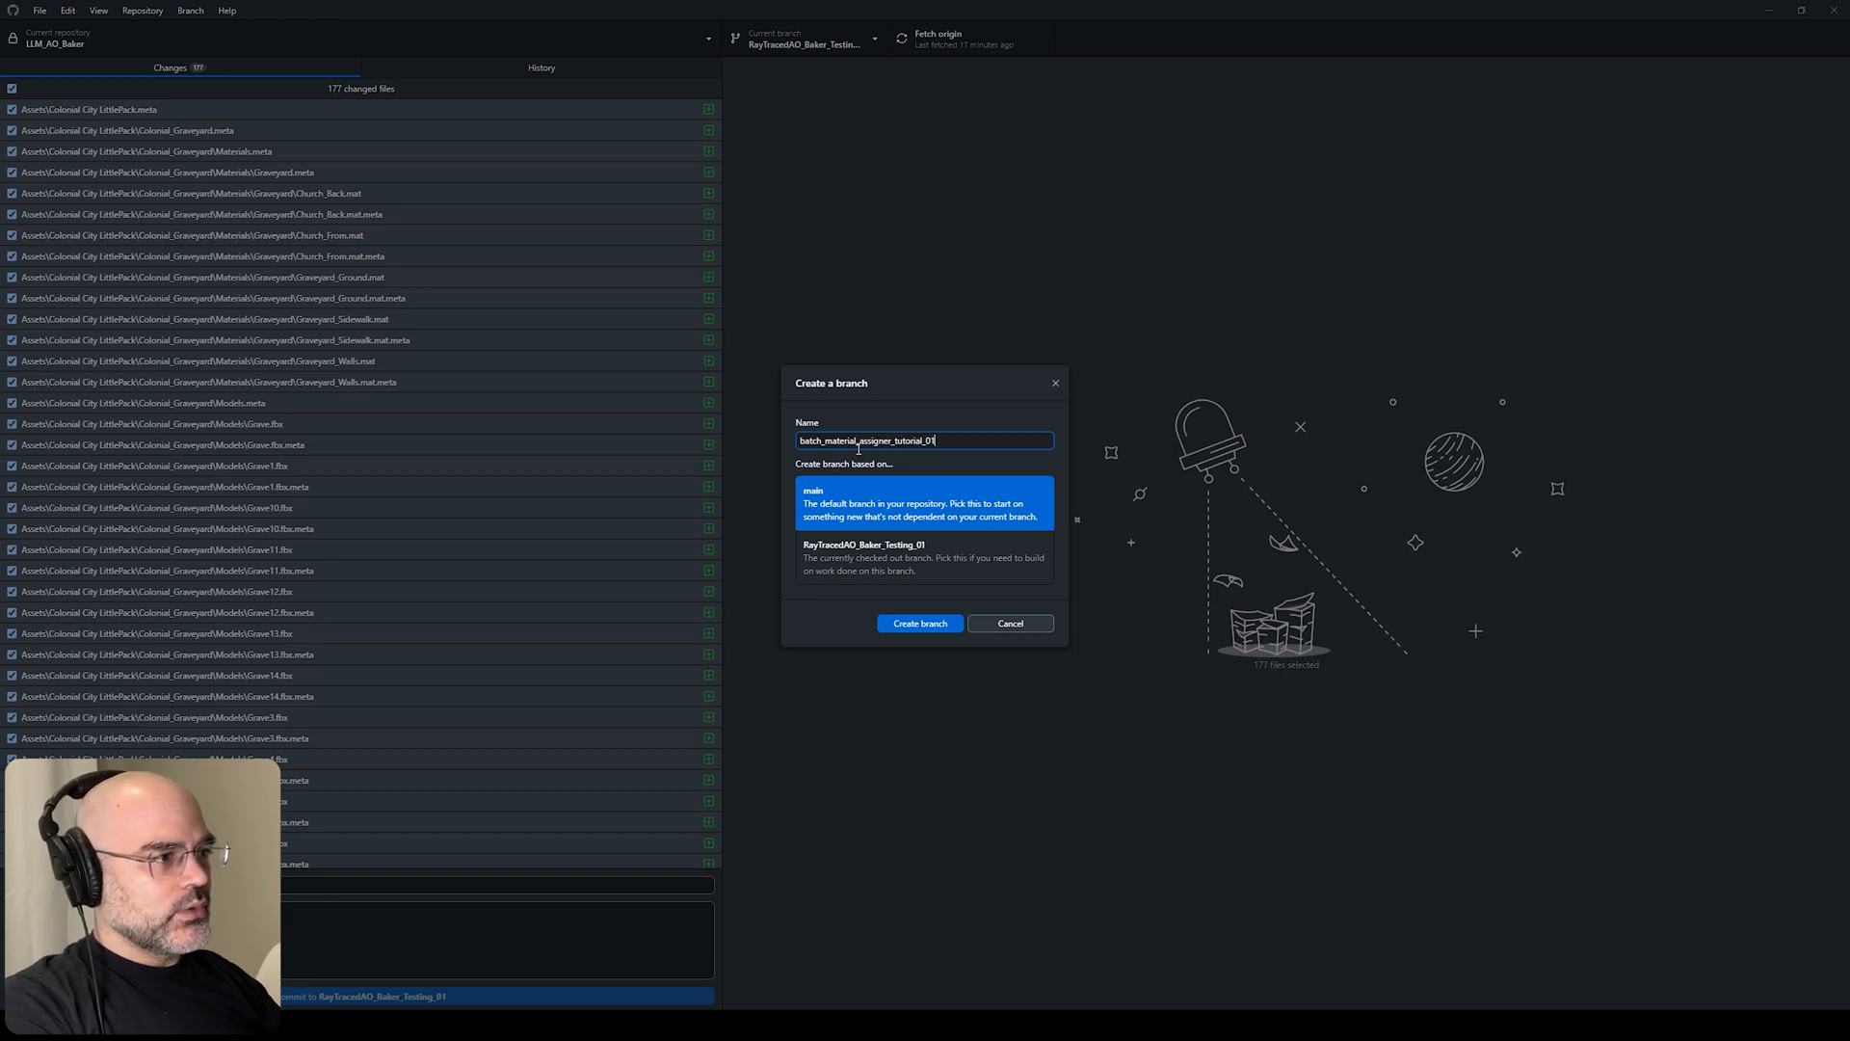
pyautogui.click(920, 625)
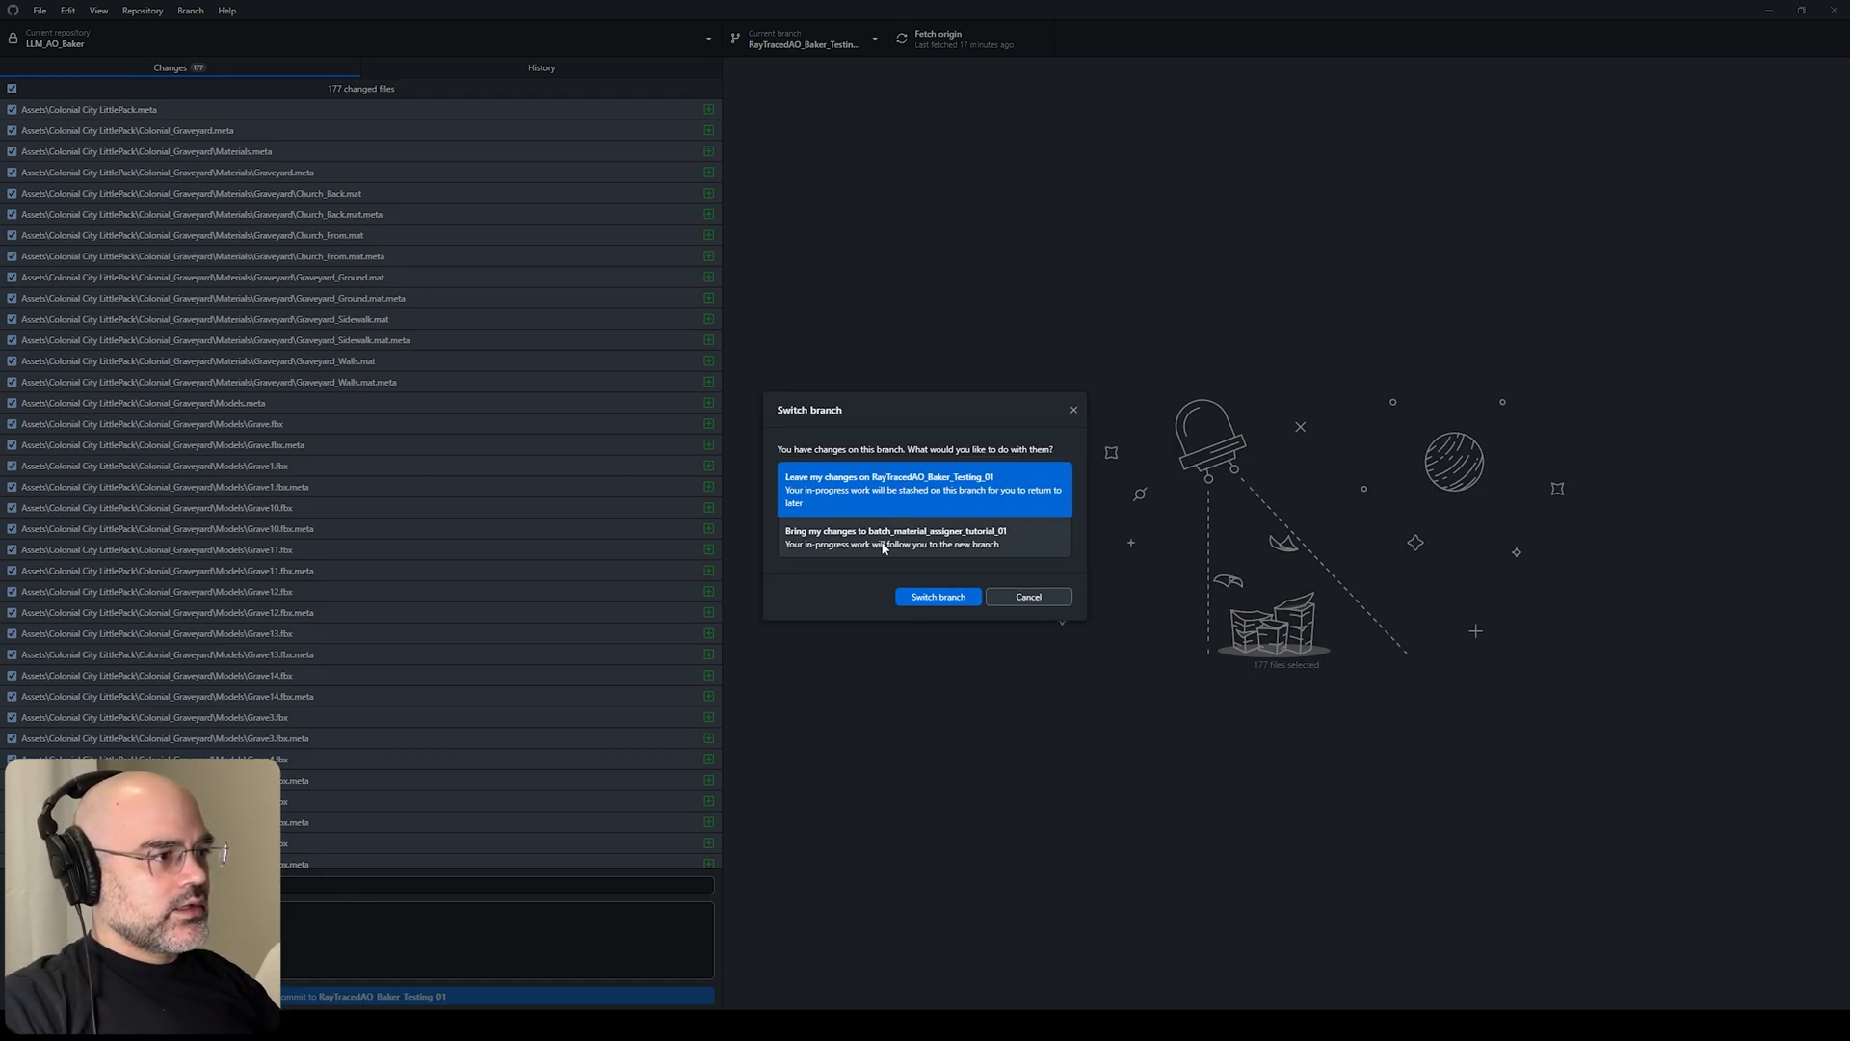
# - Switch to the new branch bringing the 177 uncommitted changes along
pyautogui.click(939, 597)
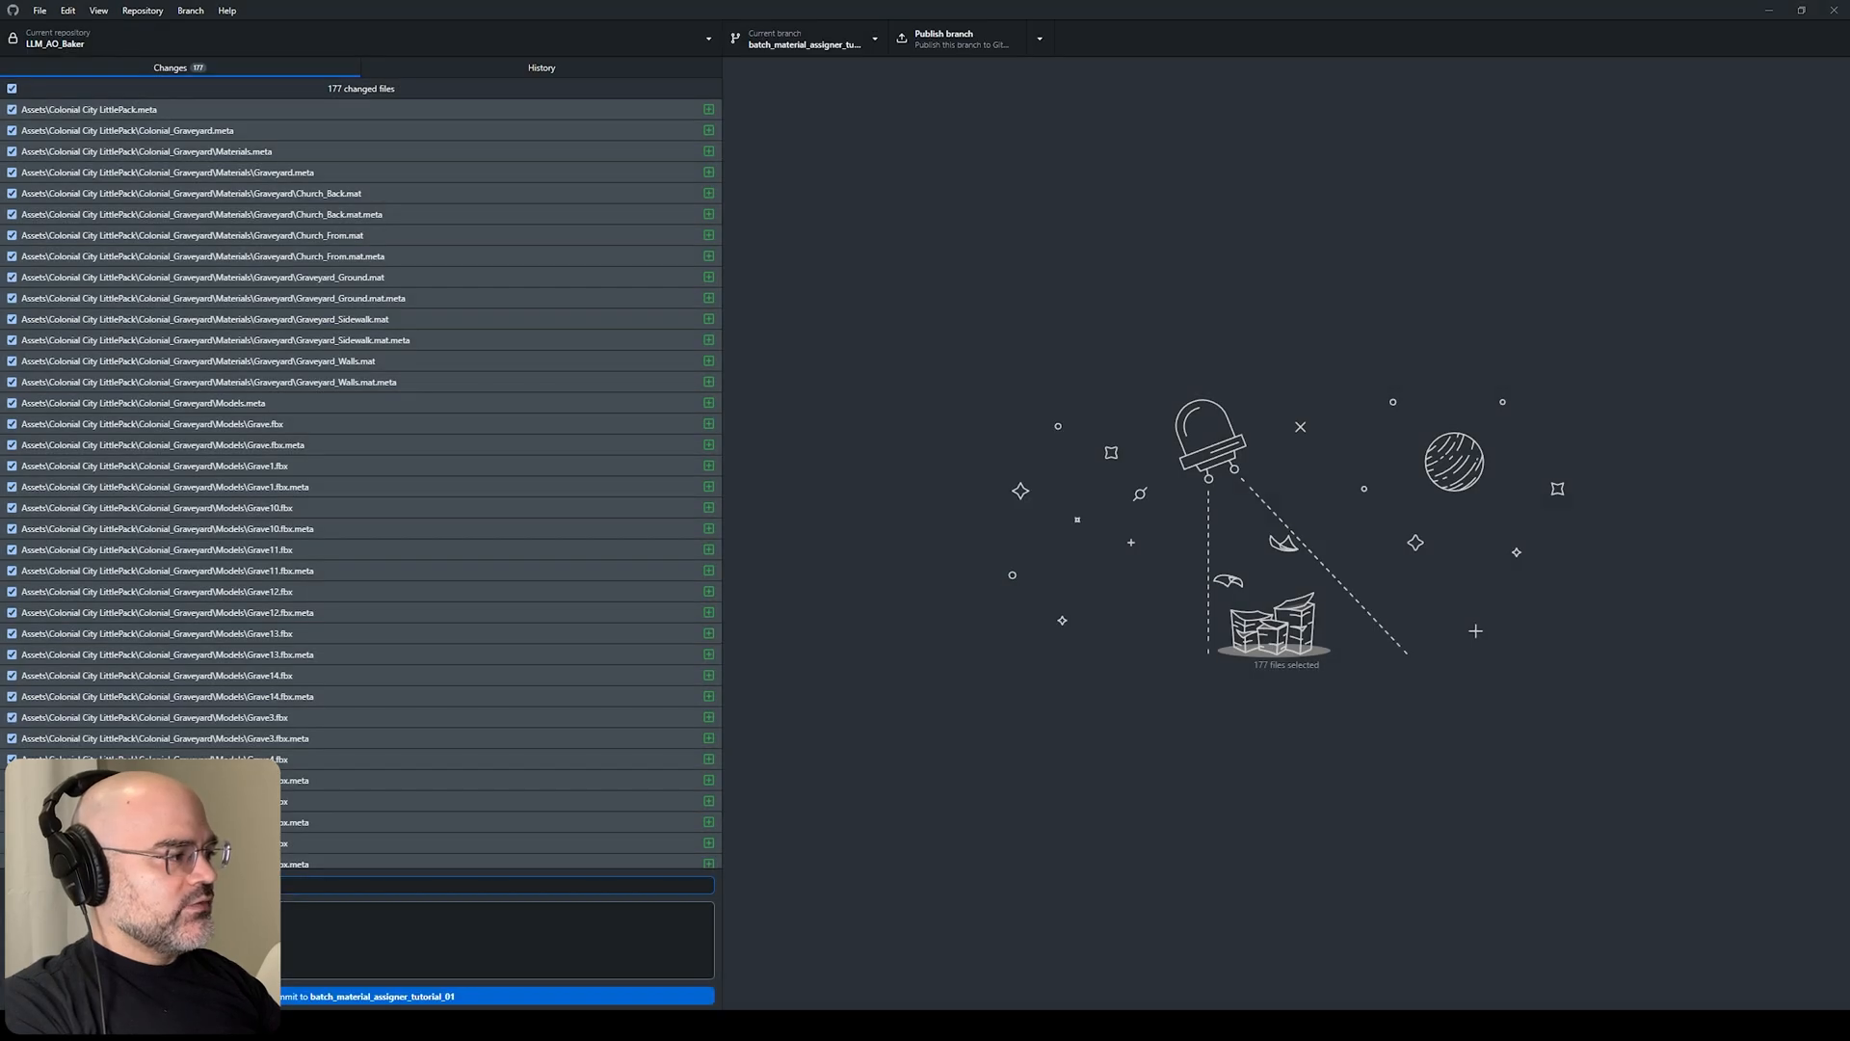
pyautogui.click(490, 1021)
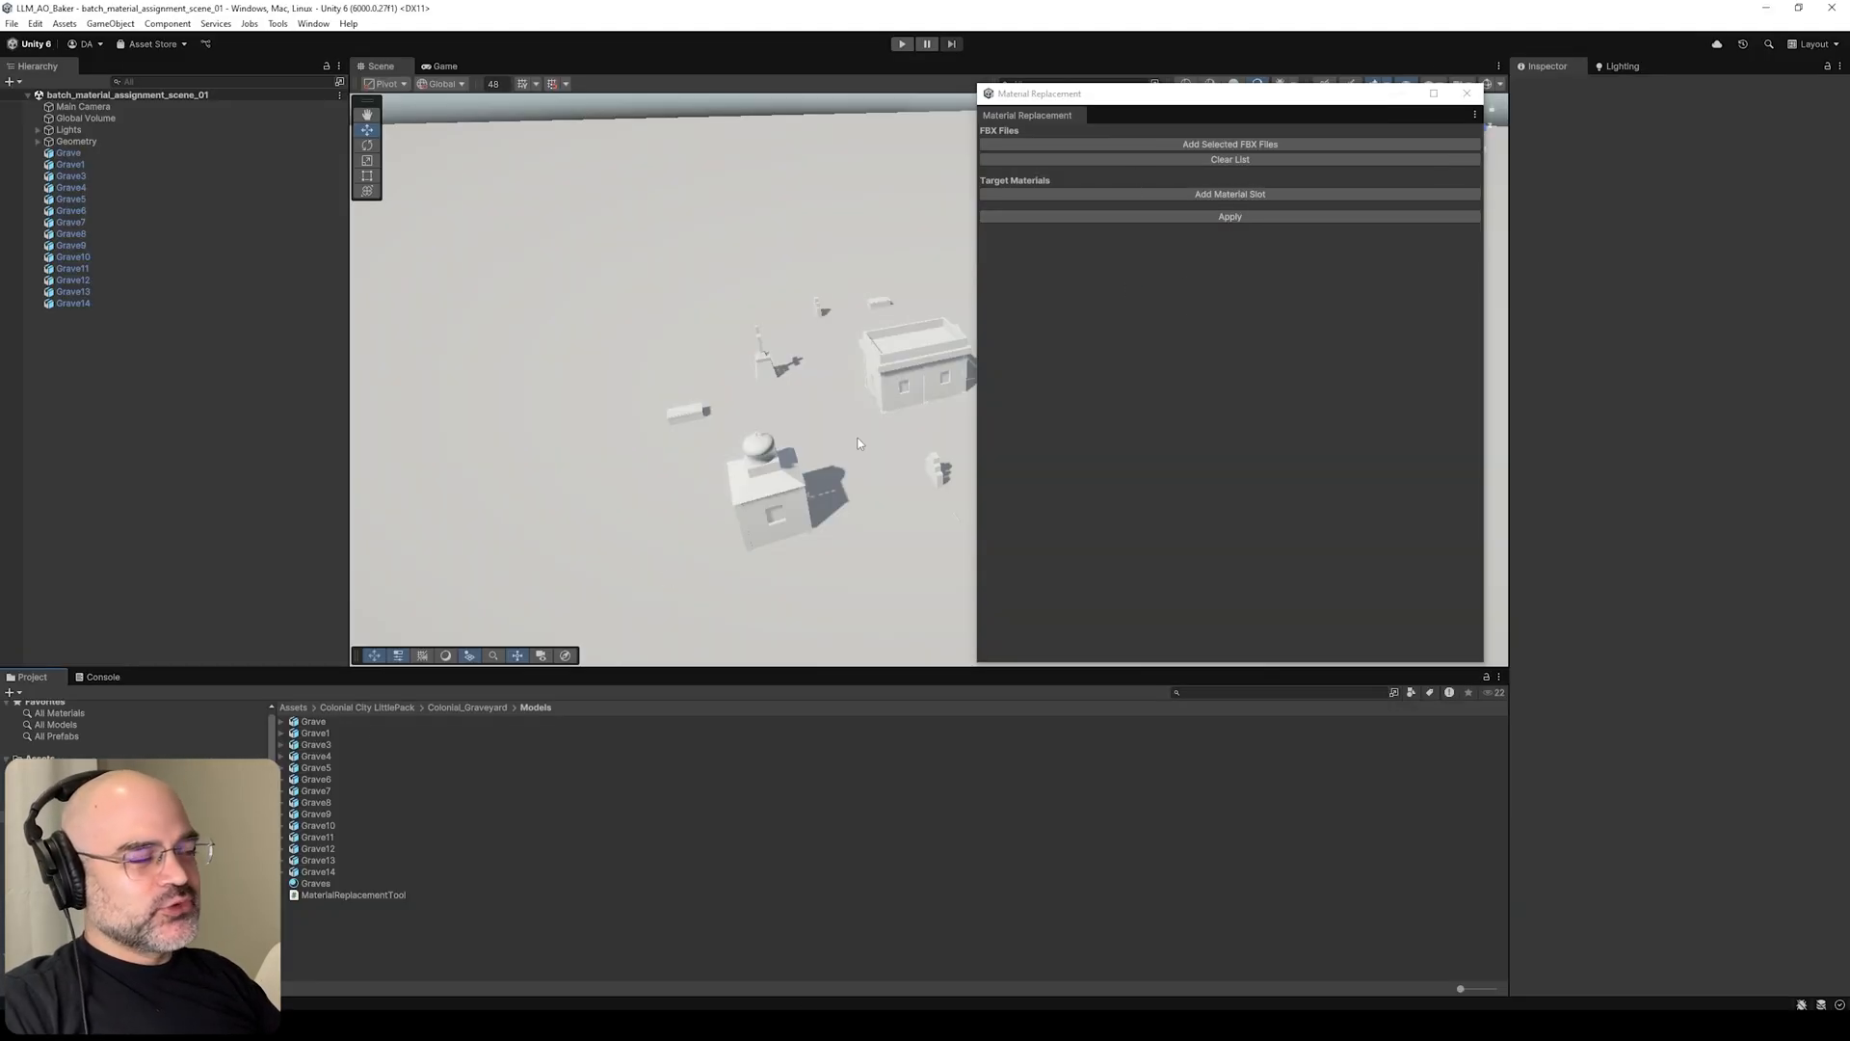
# - Add the fourteen Grave models and a Graves target slot to the tool, then check the Console
pyautogui.click(312, 721)
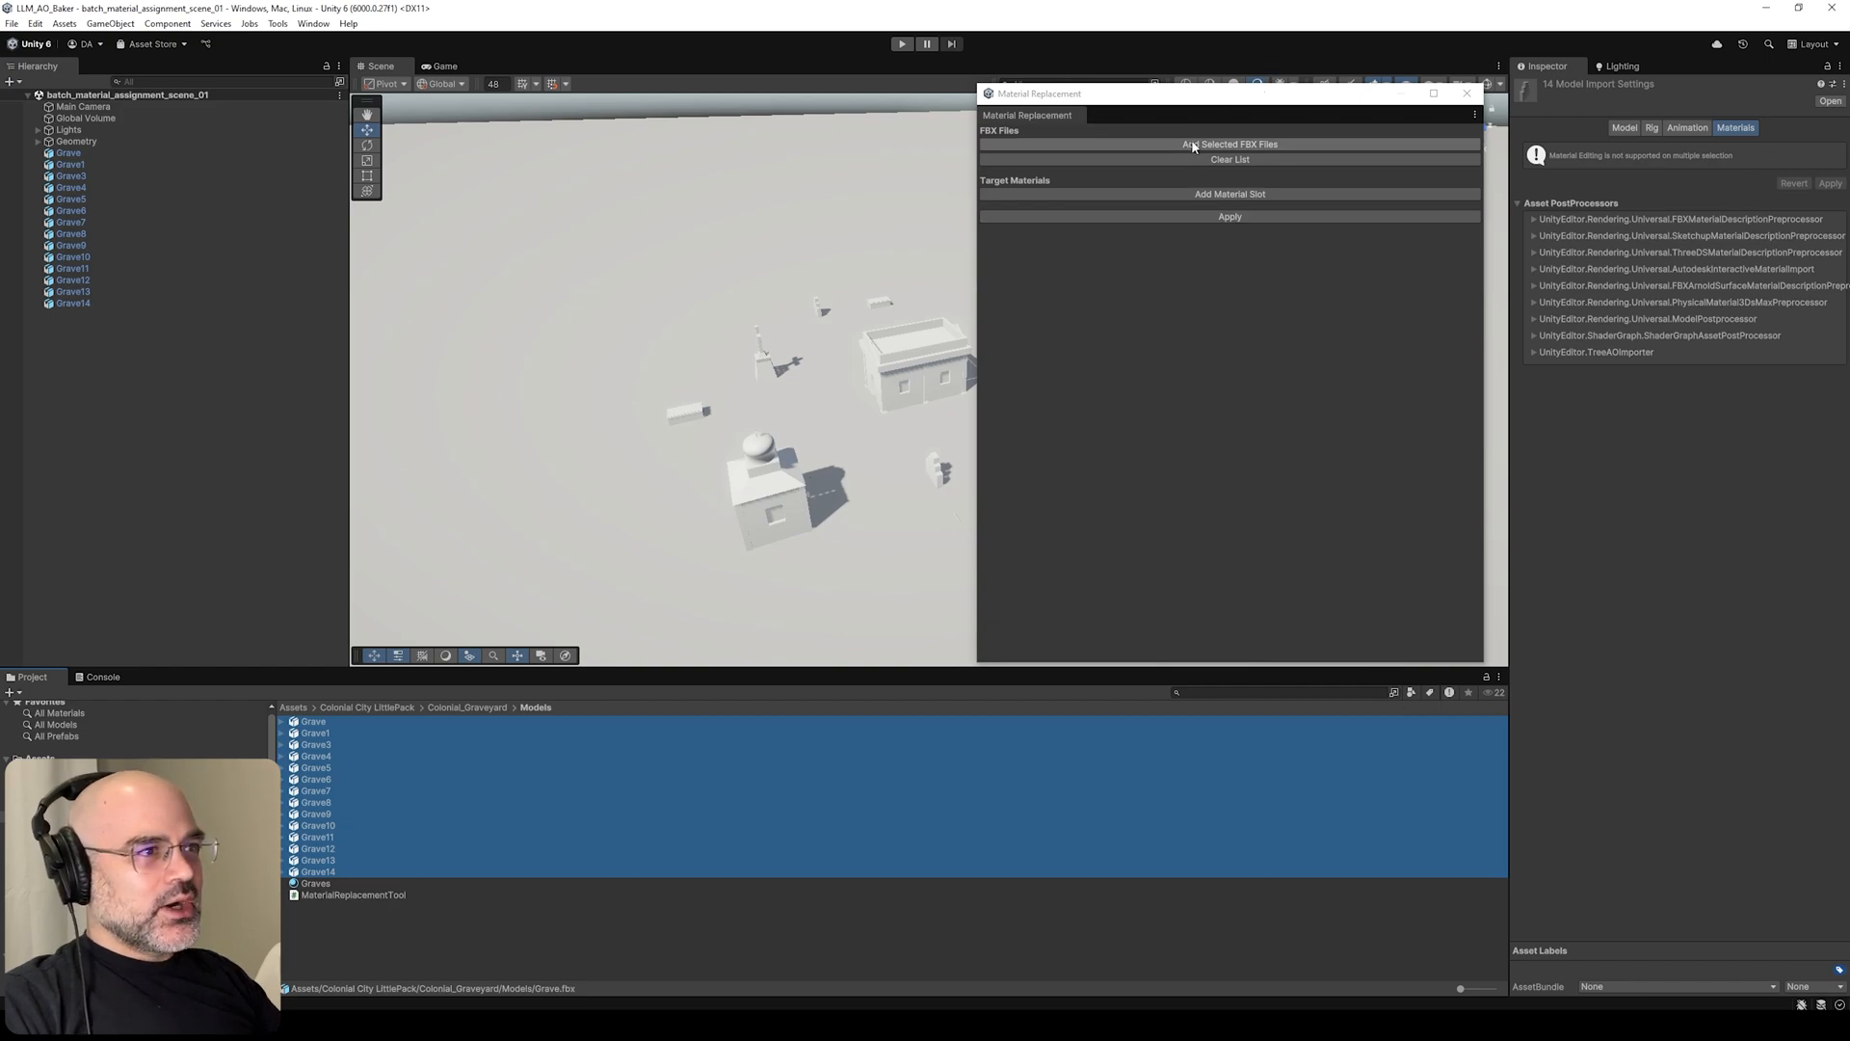
pyautogui.moveTo(1278, 147)
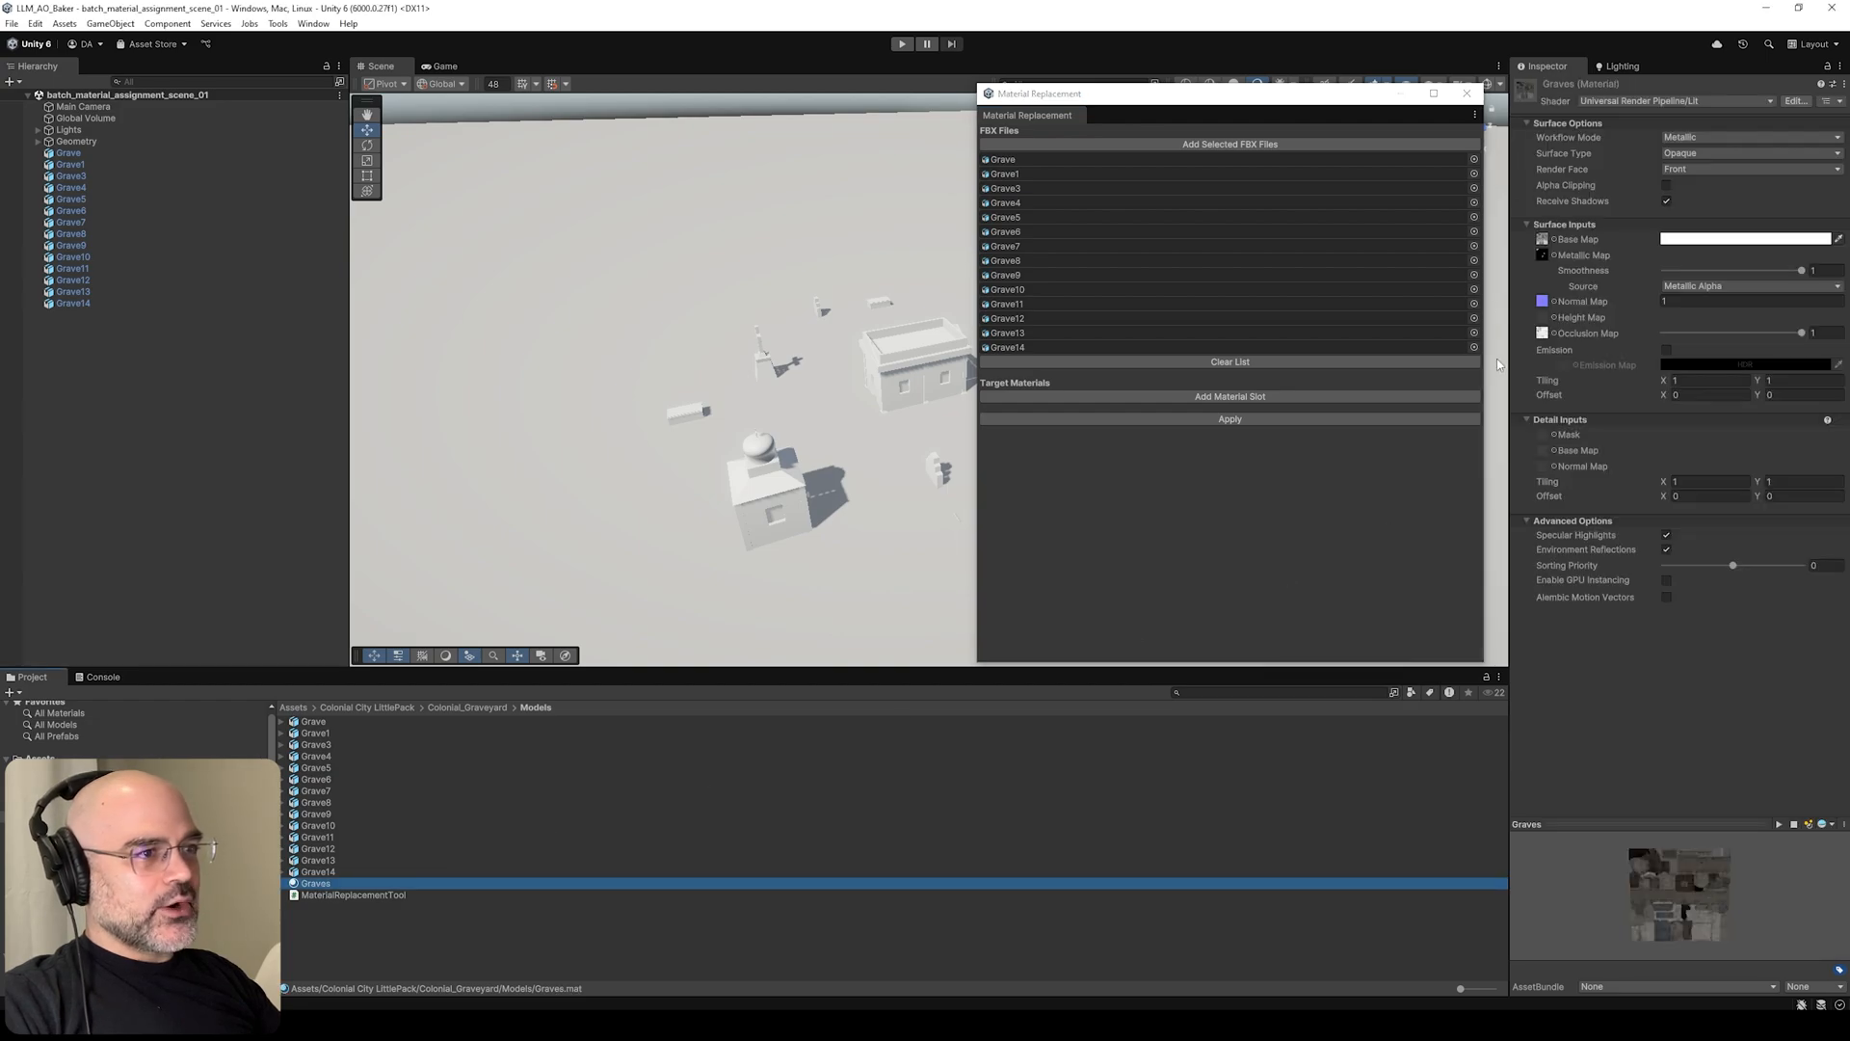
pyautogui.click(1230, 397)
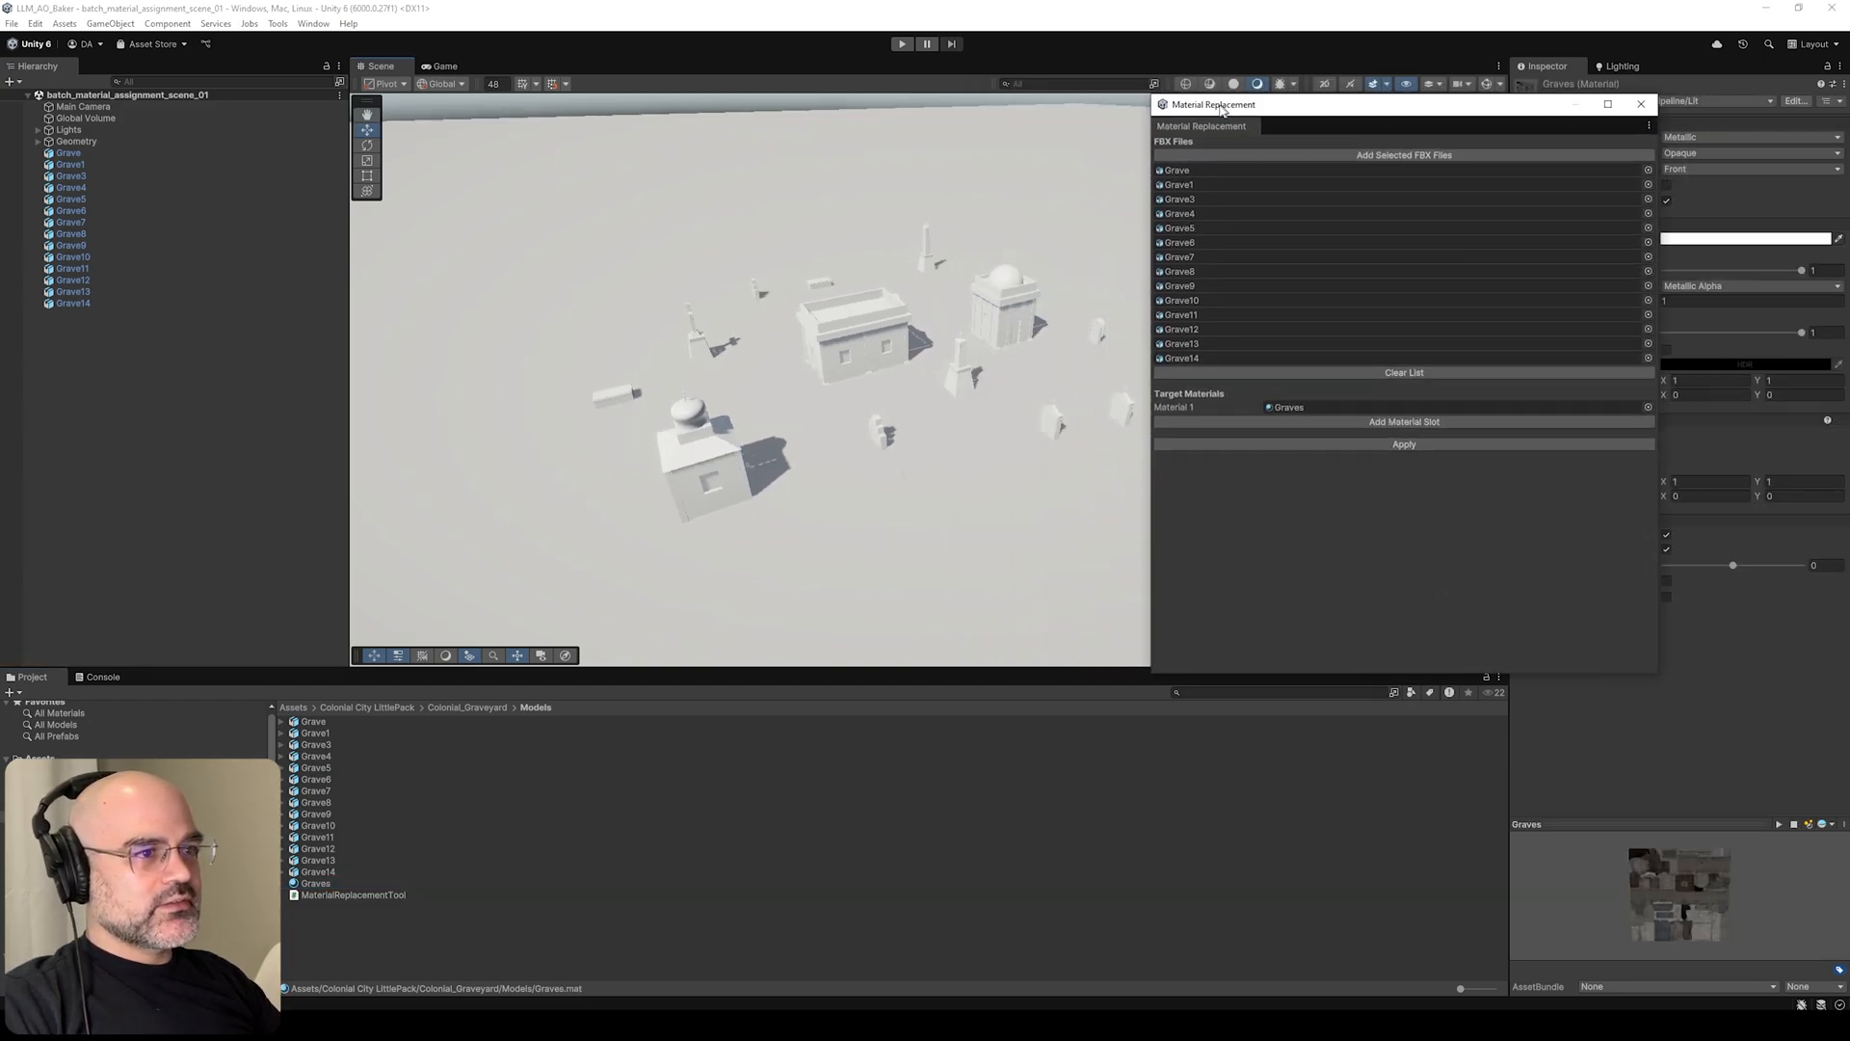
pyautogui.click(1369, 443)
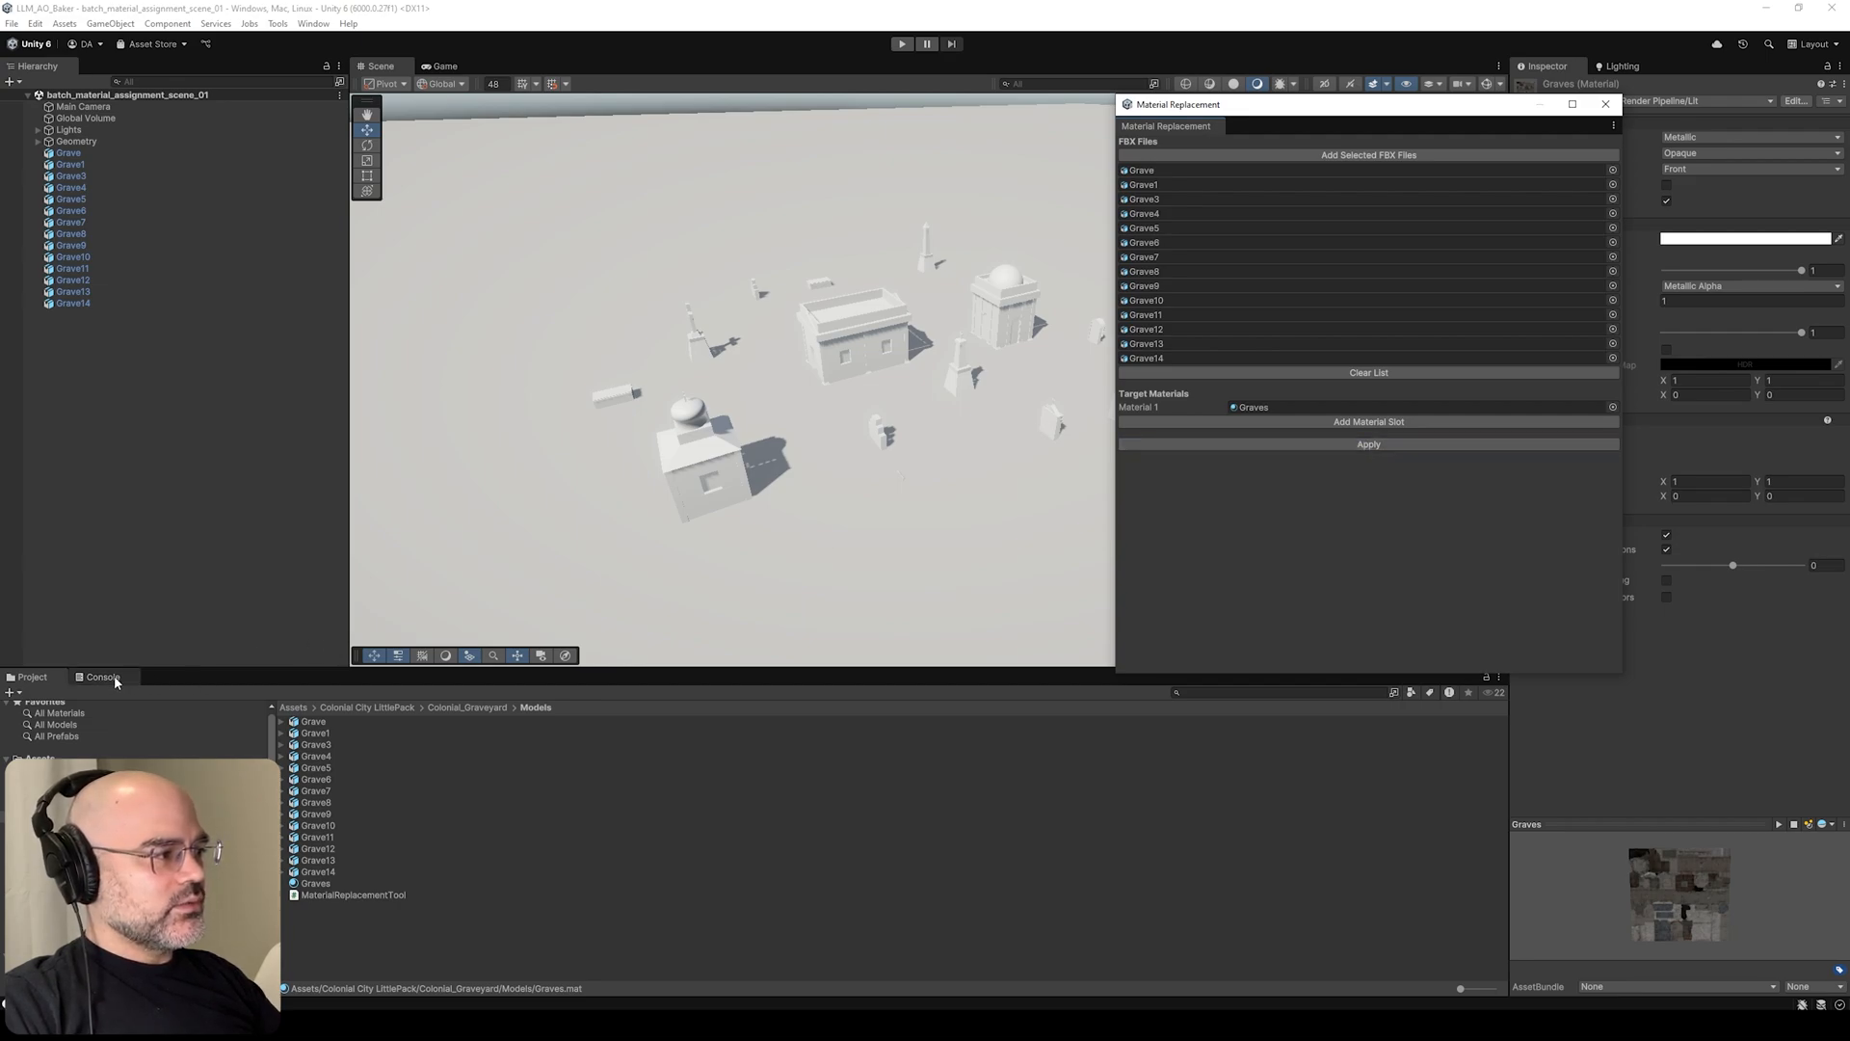
pyautogui.click(312, 721)
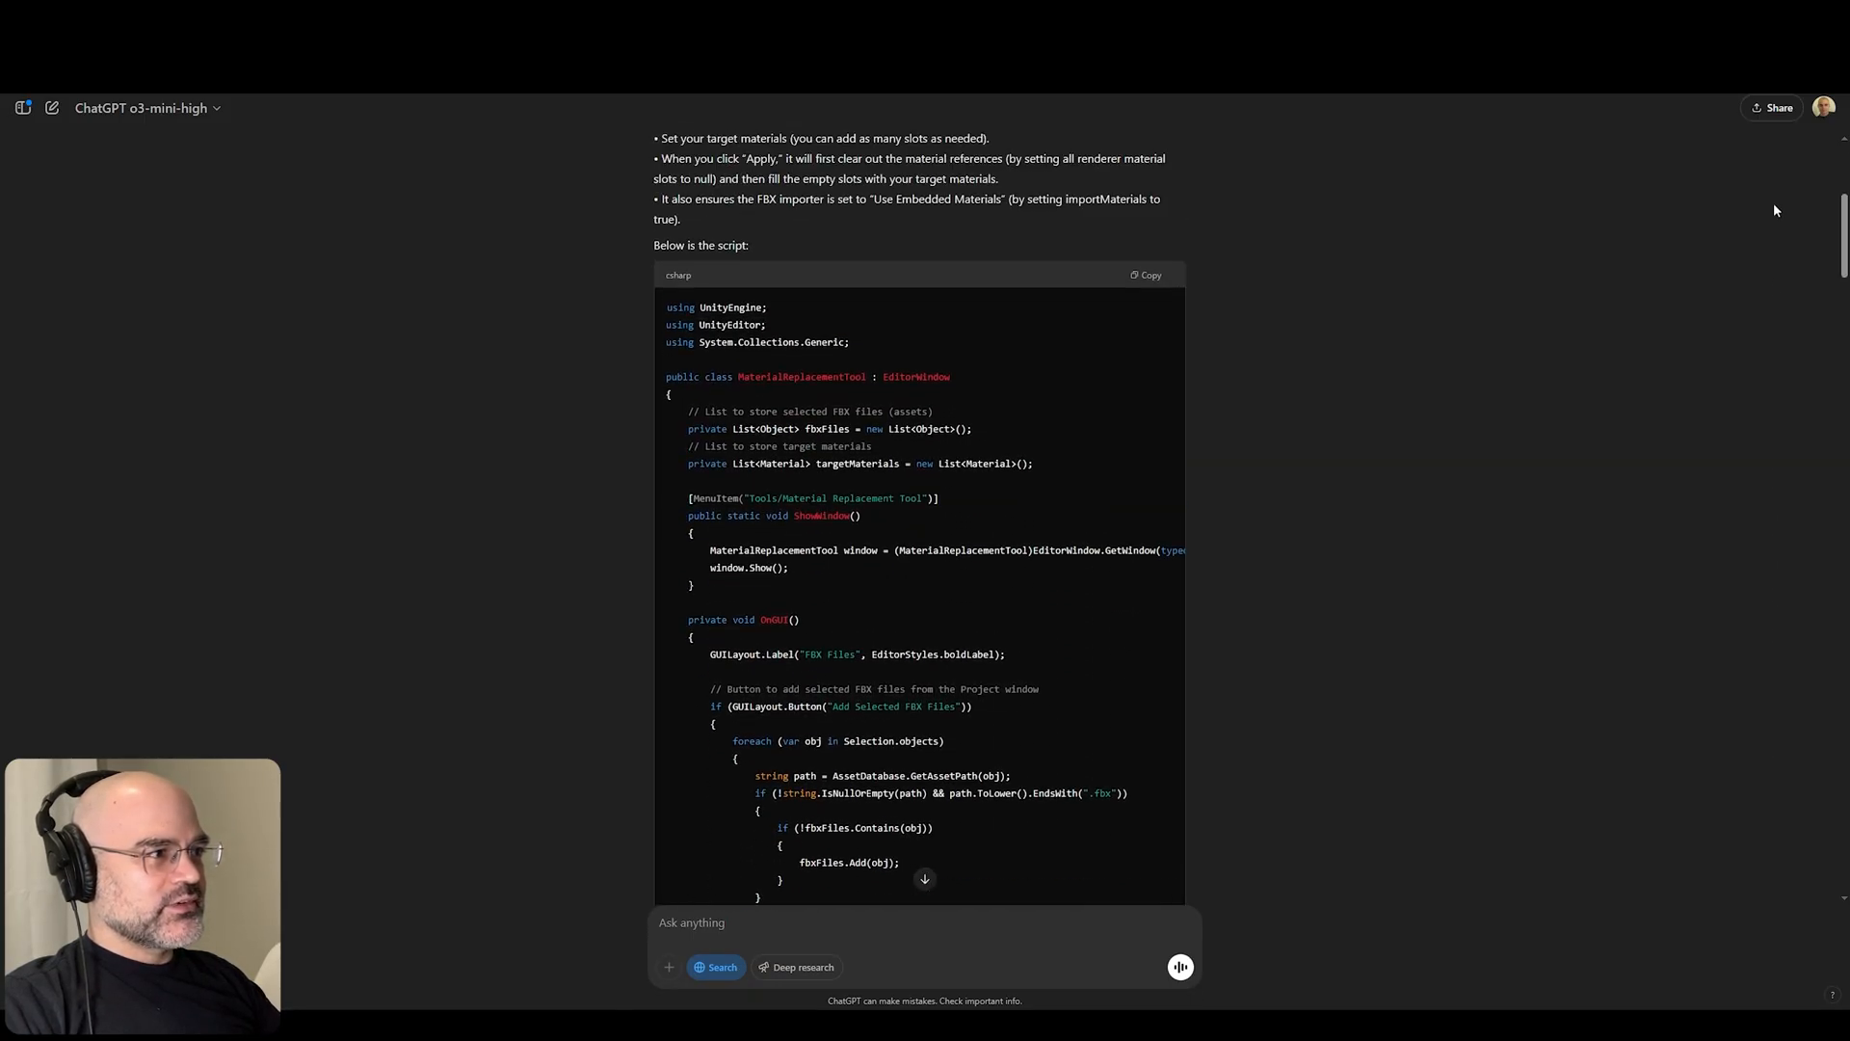
# - Tell ChatGPT that pressing Apply in the tool does nothing
pyautogui.write('pressing apply in the tool does nothing.')
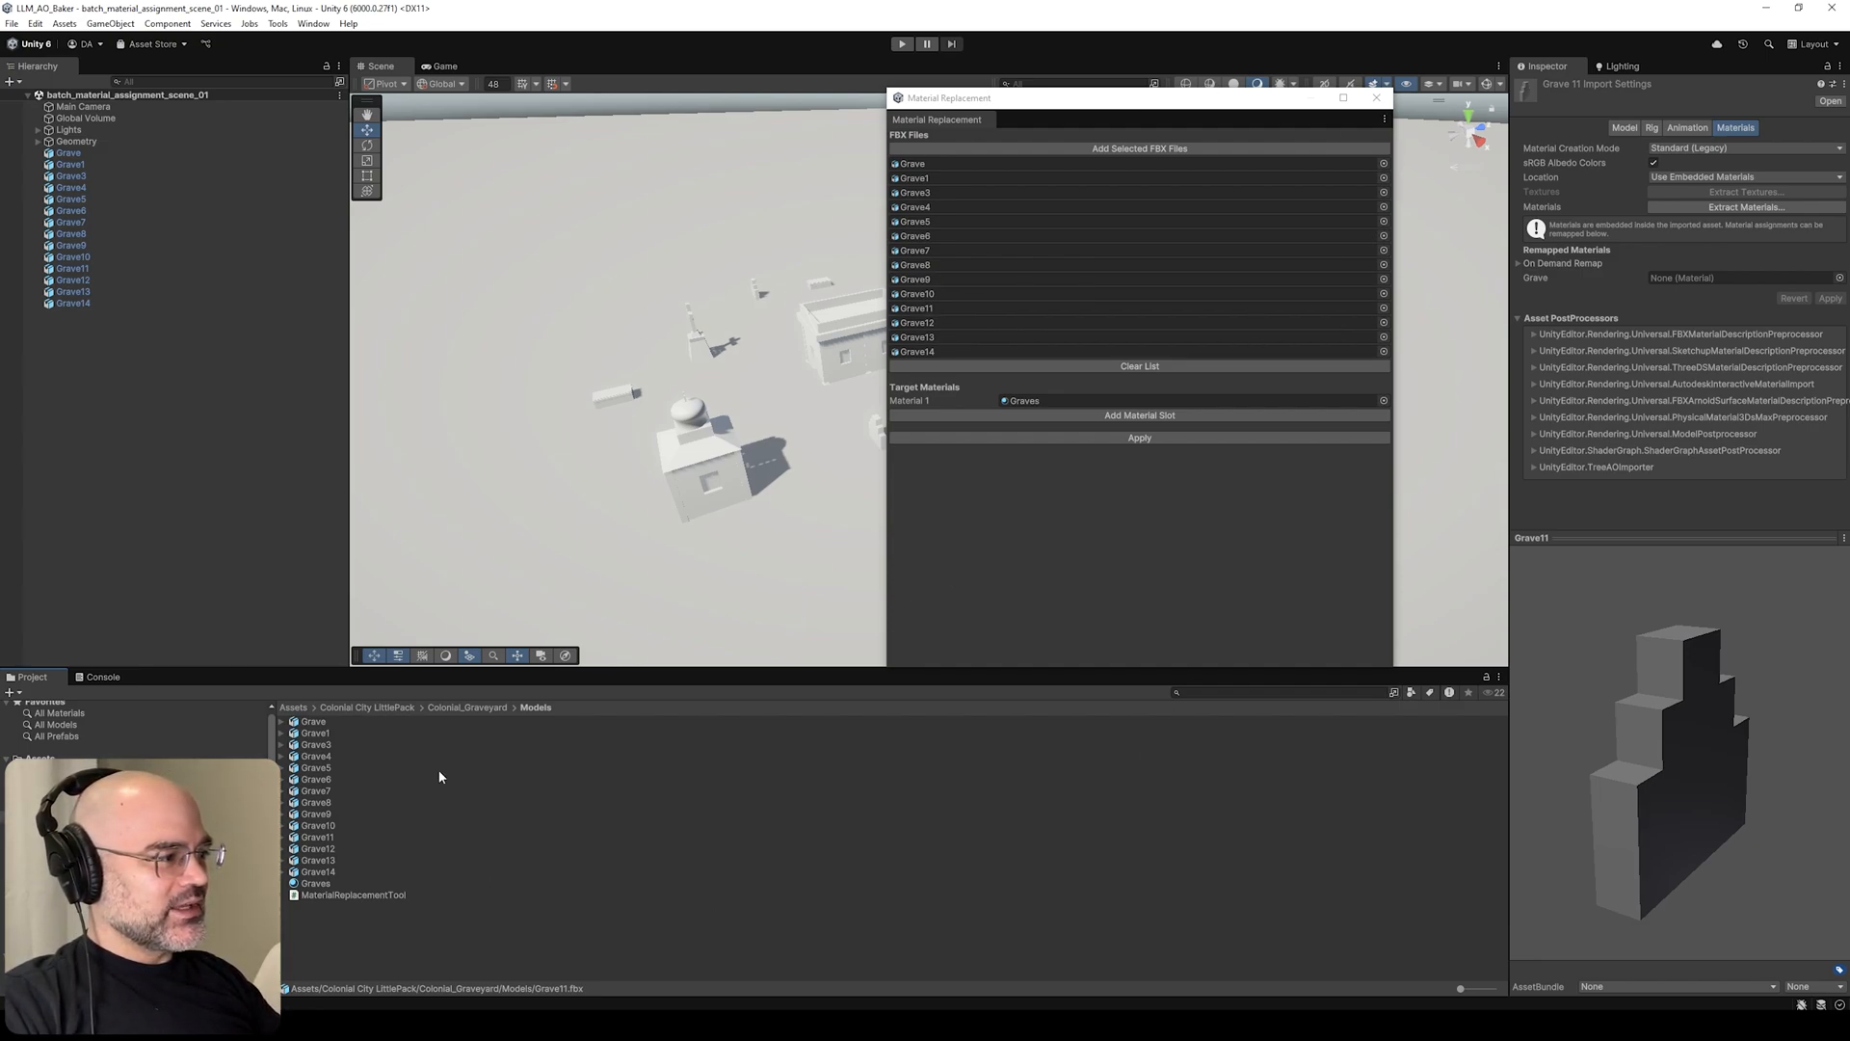
# - Apply the material replacement to the listed grave models from the tool window
pyautogui.click(316, 755)
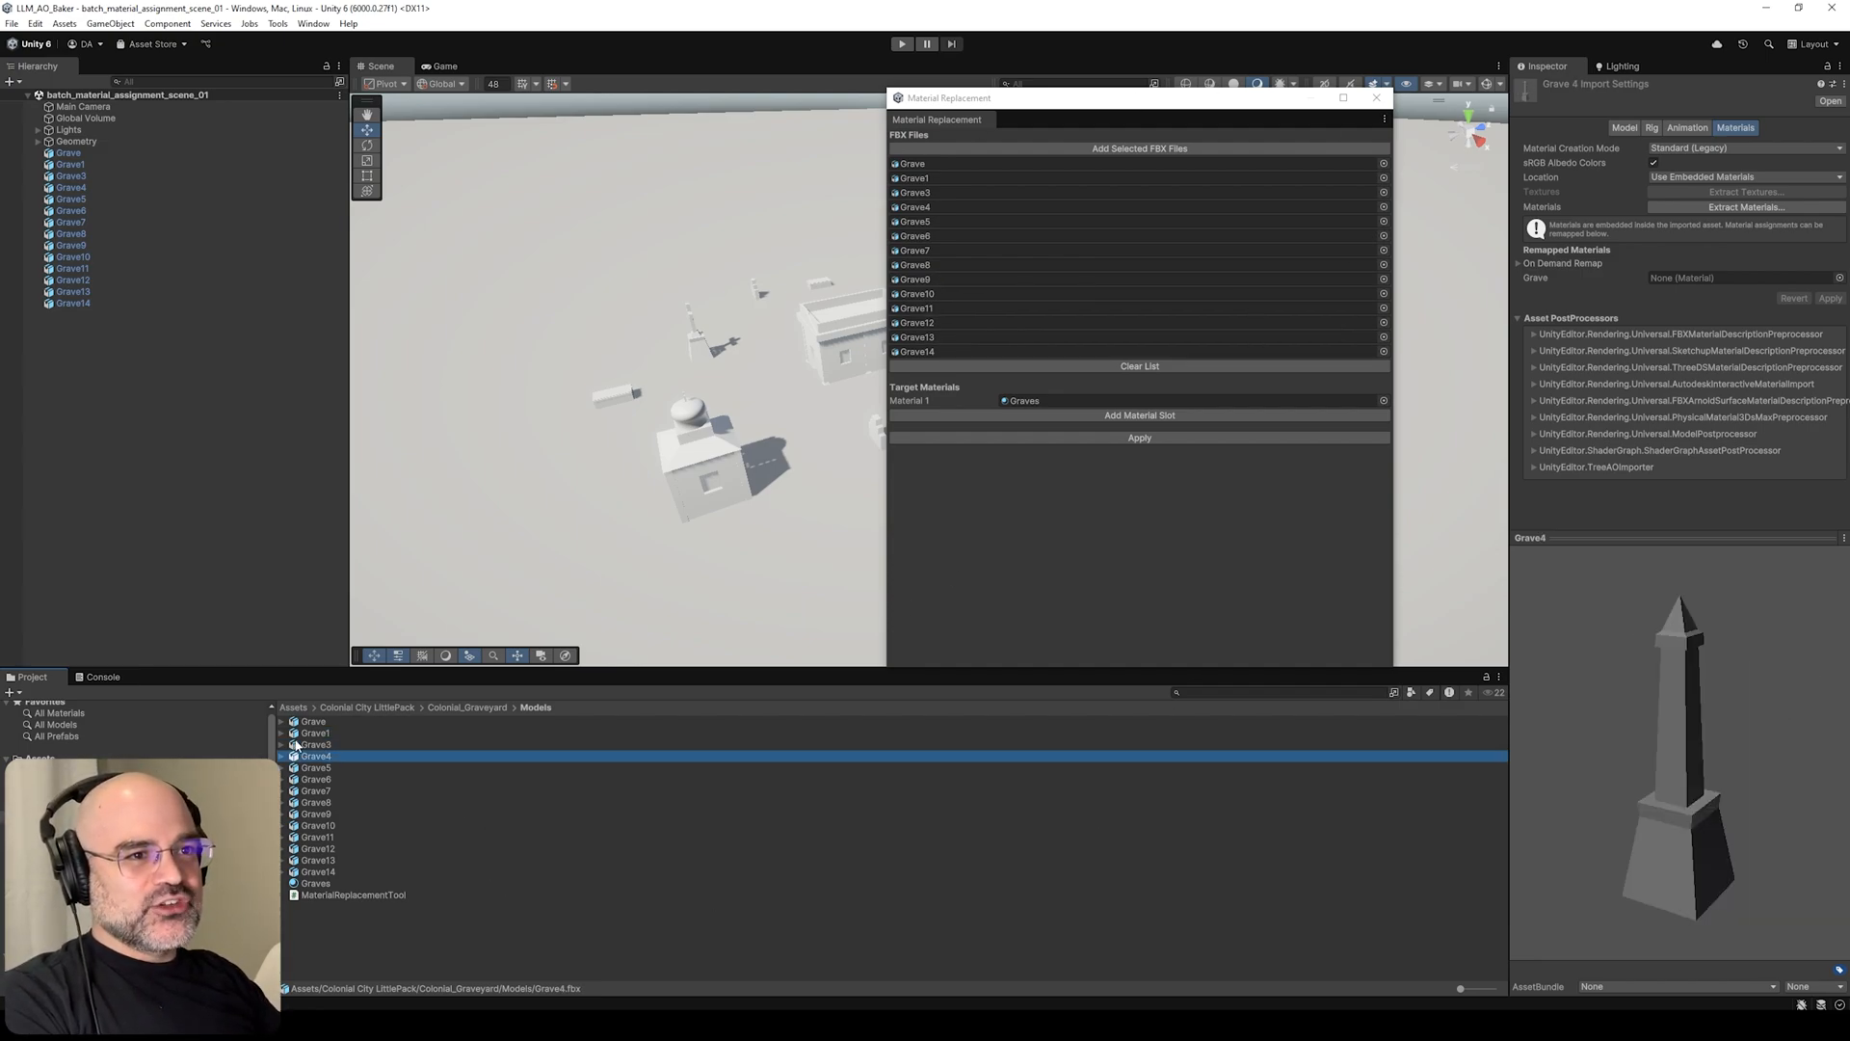
pyautogui.click(1139, 437)
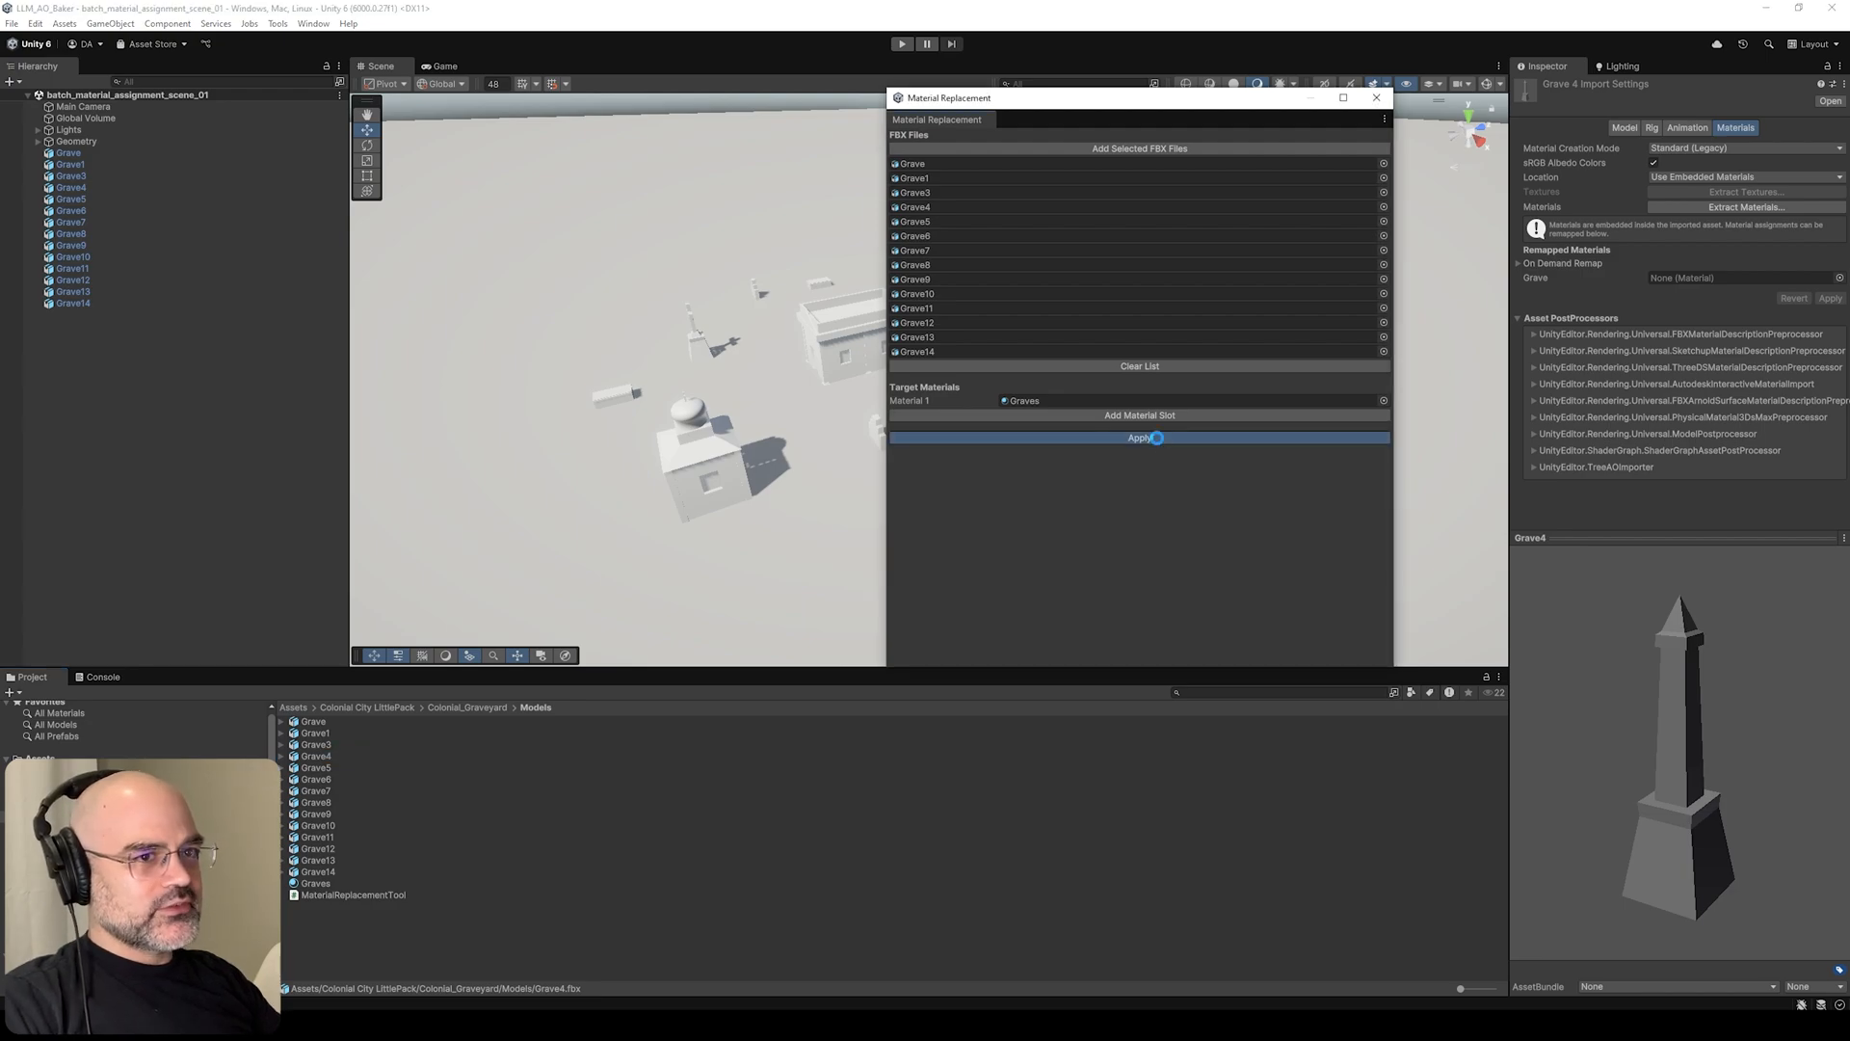
pyautogui.click(1139, 438)
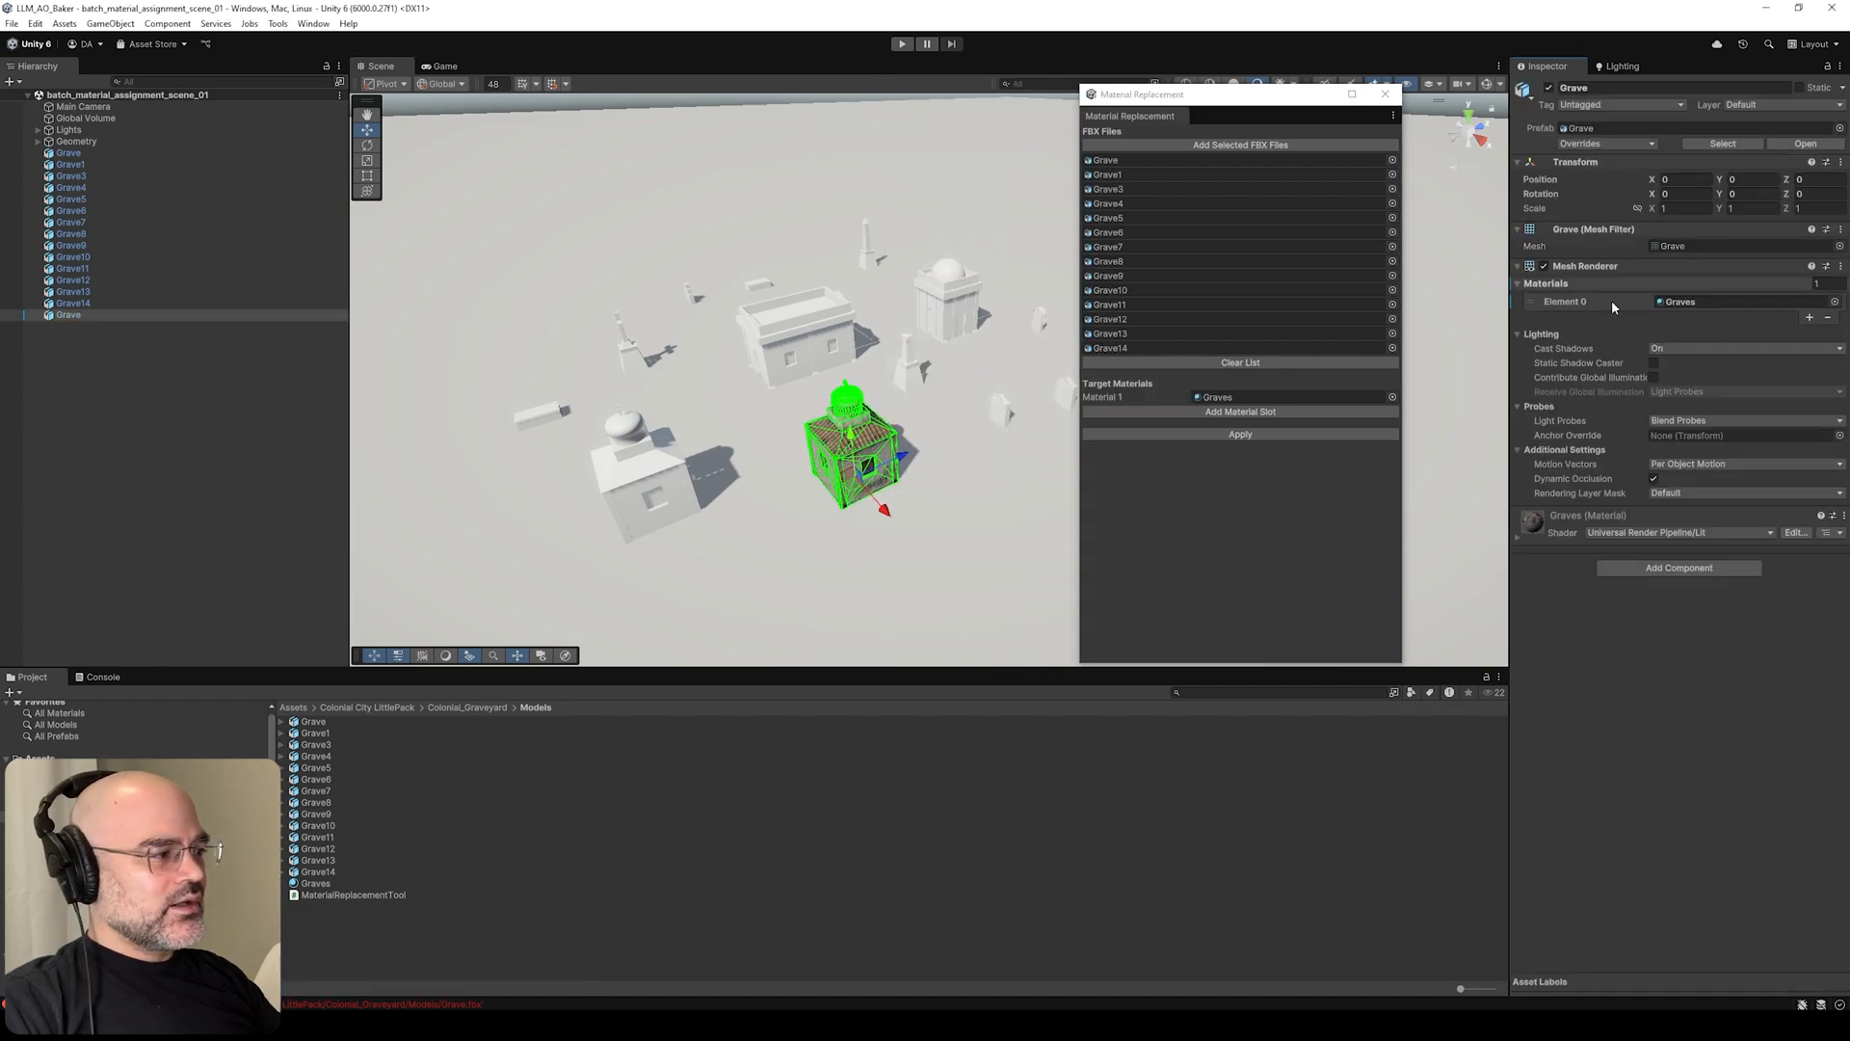
pyautogui.click(312, 720)
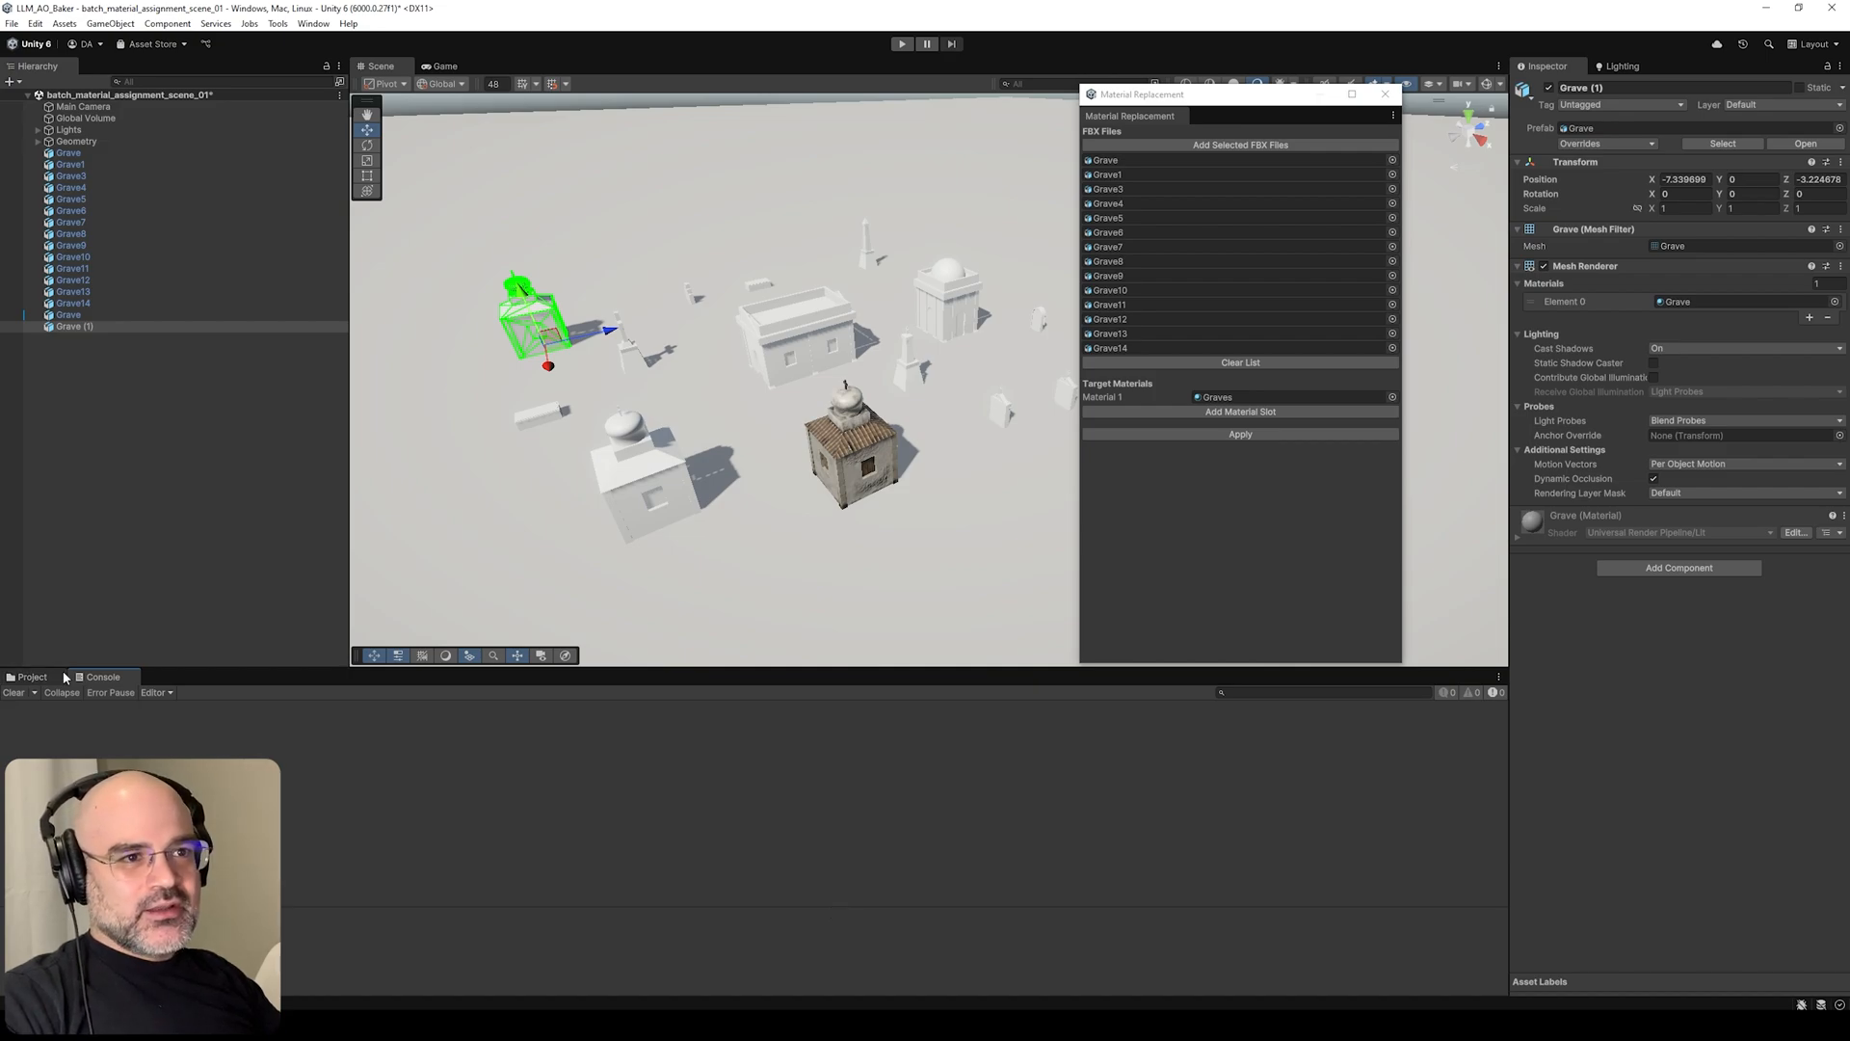
# - Review the generated Grave_Modified prefabs in the Project's Models folder
pyautogui.click(31, 677)
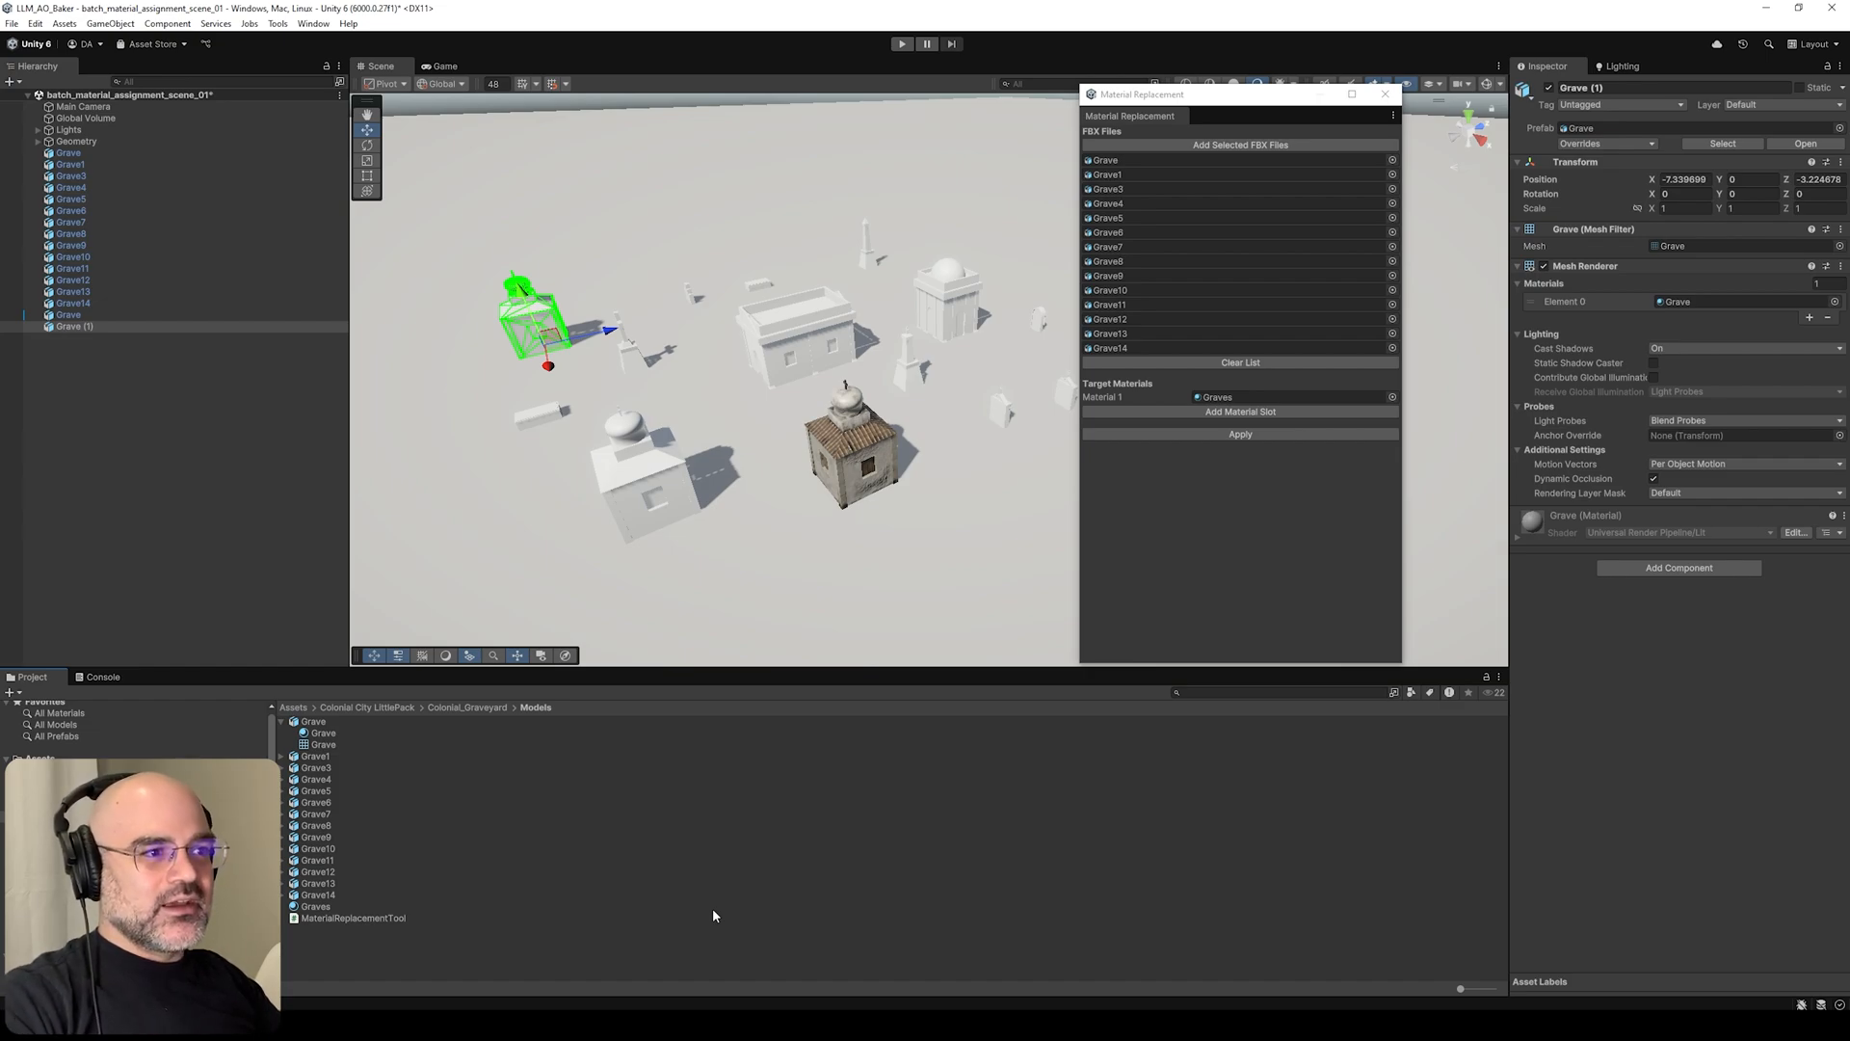
pyautogui.moveTo(954, 779)
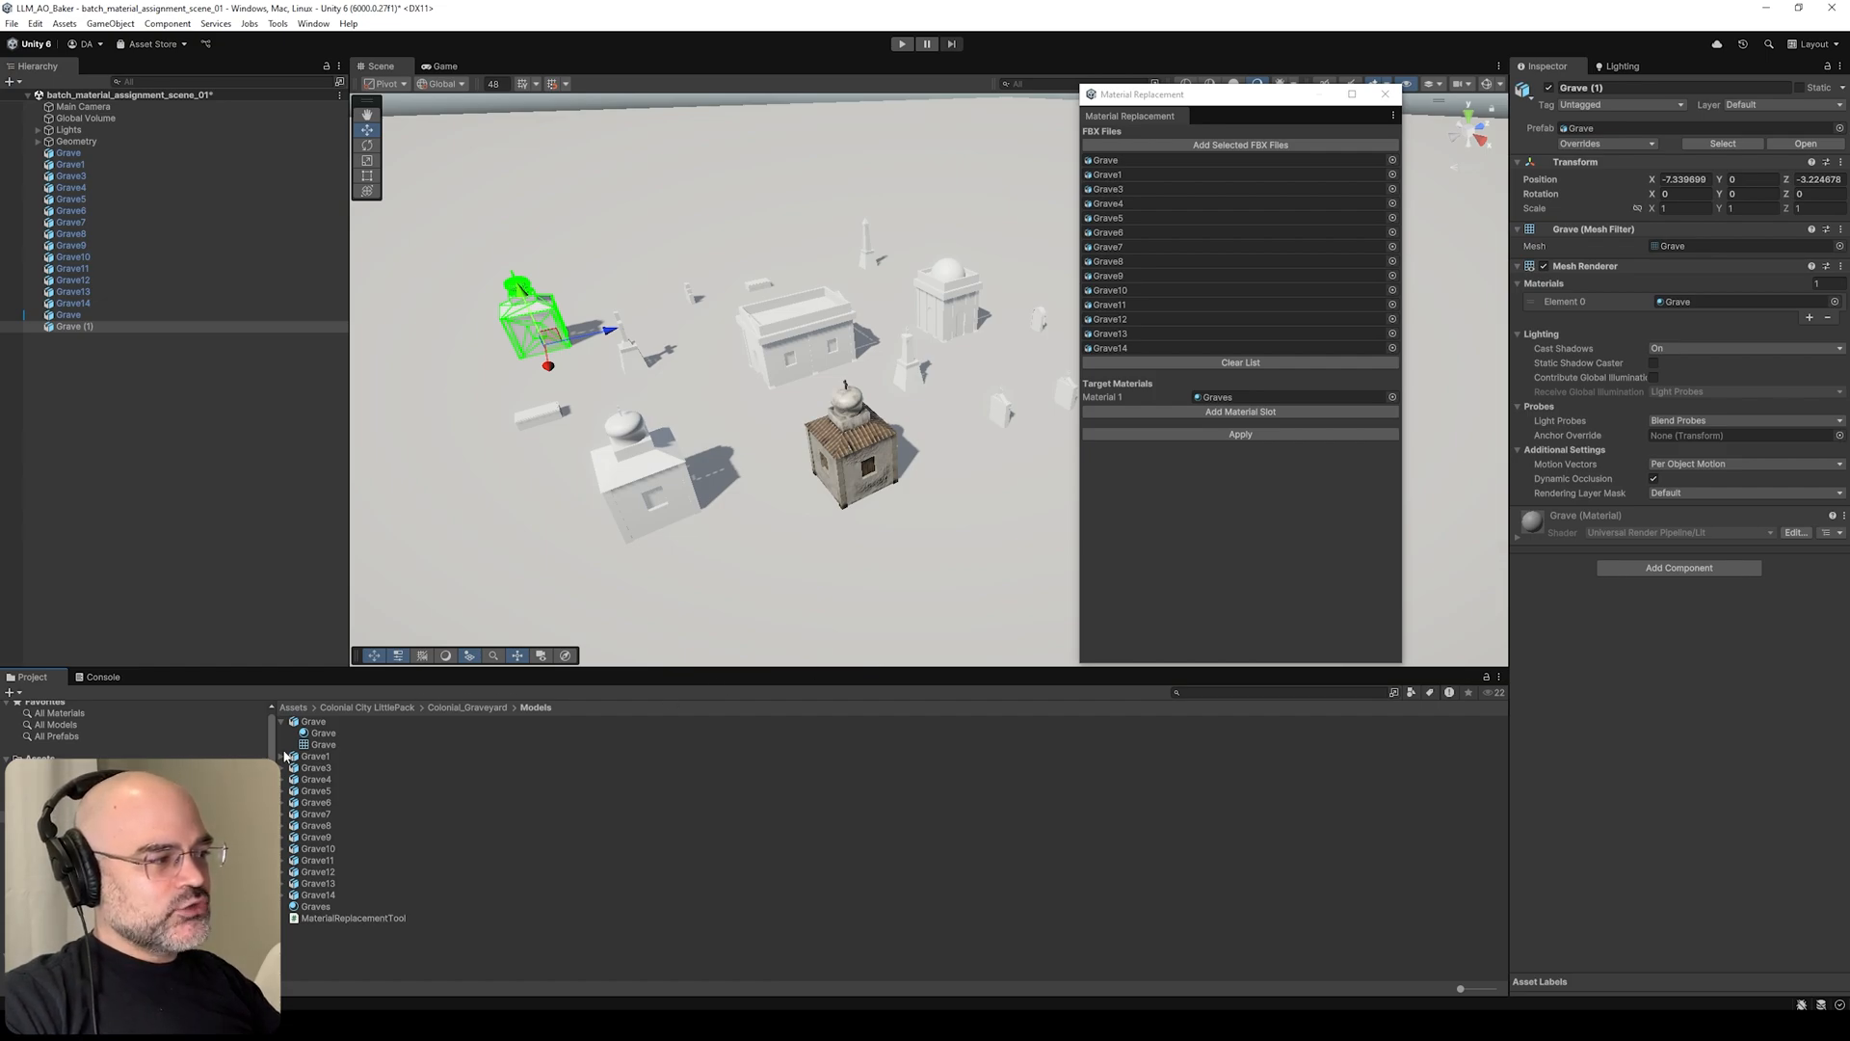
pyautogui.click(313, 721)
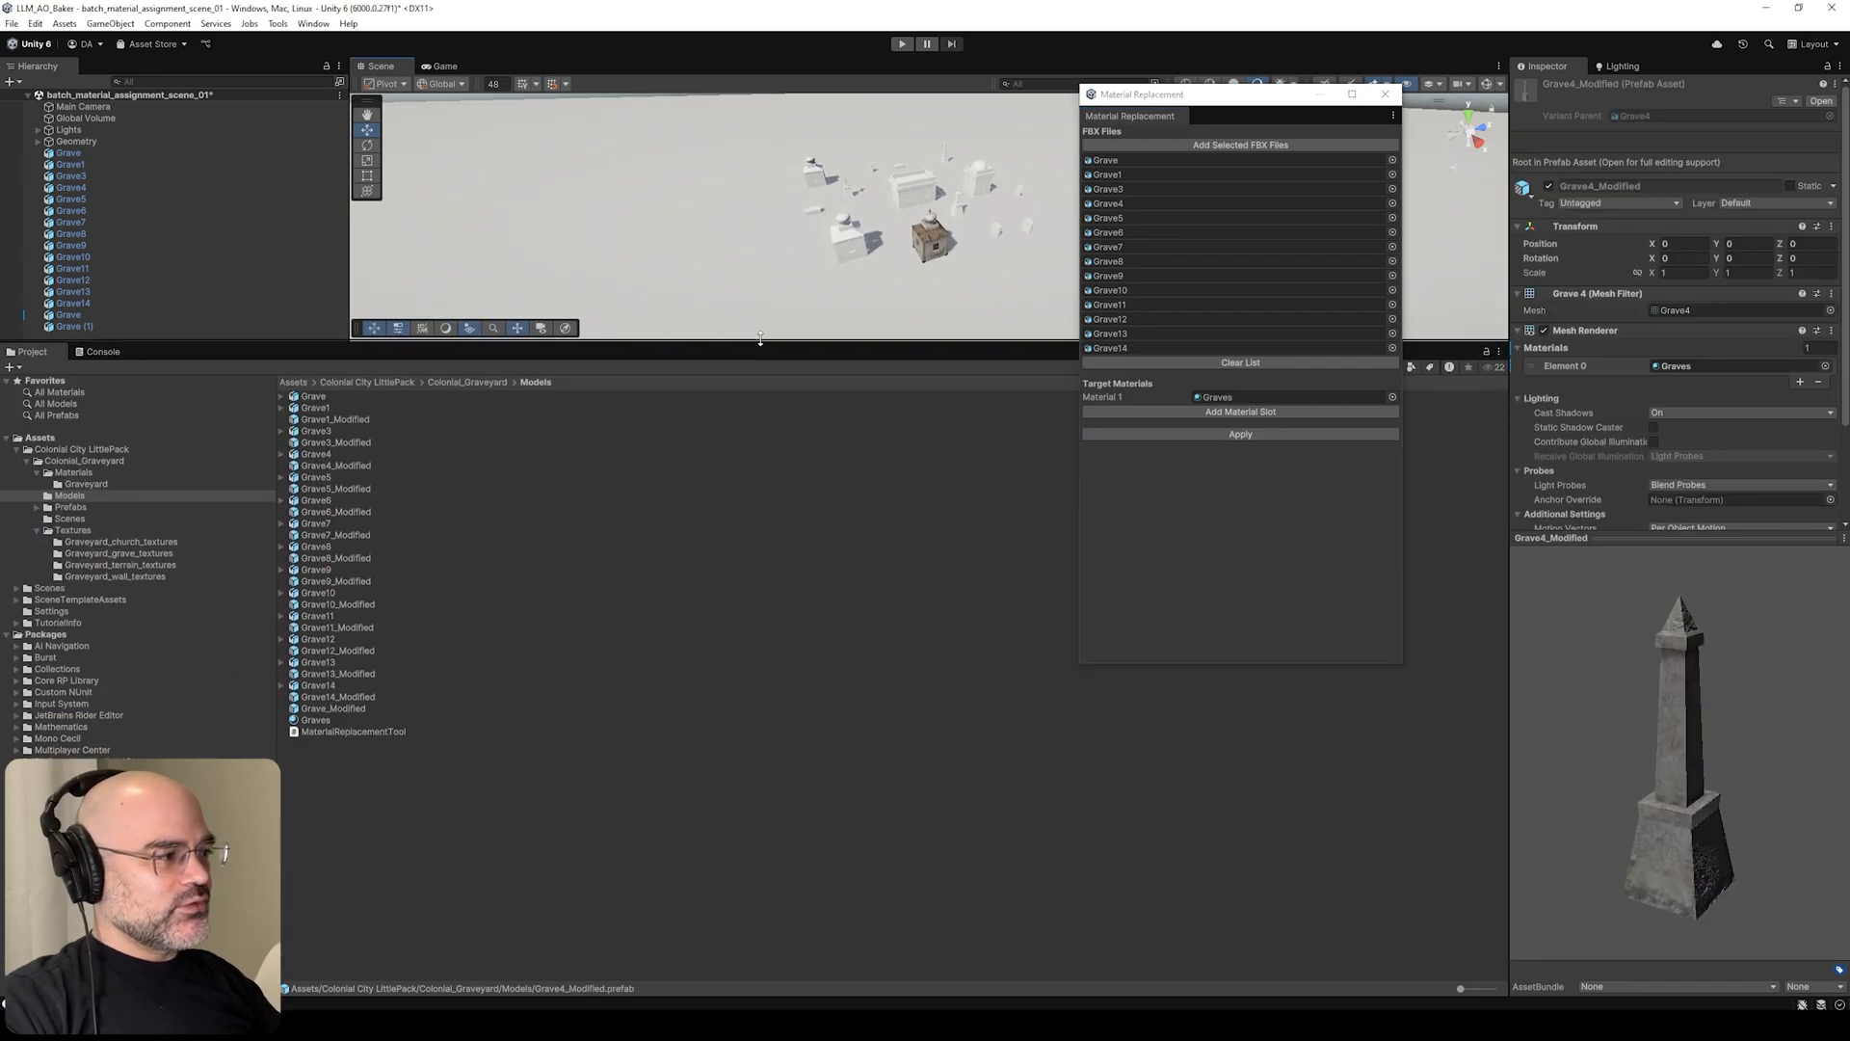
pyautogui.click(335, 553)
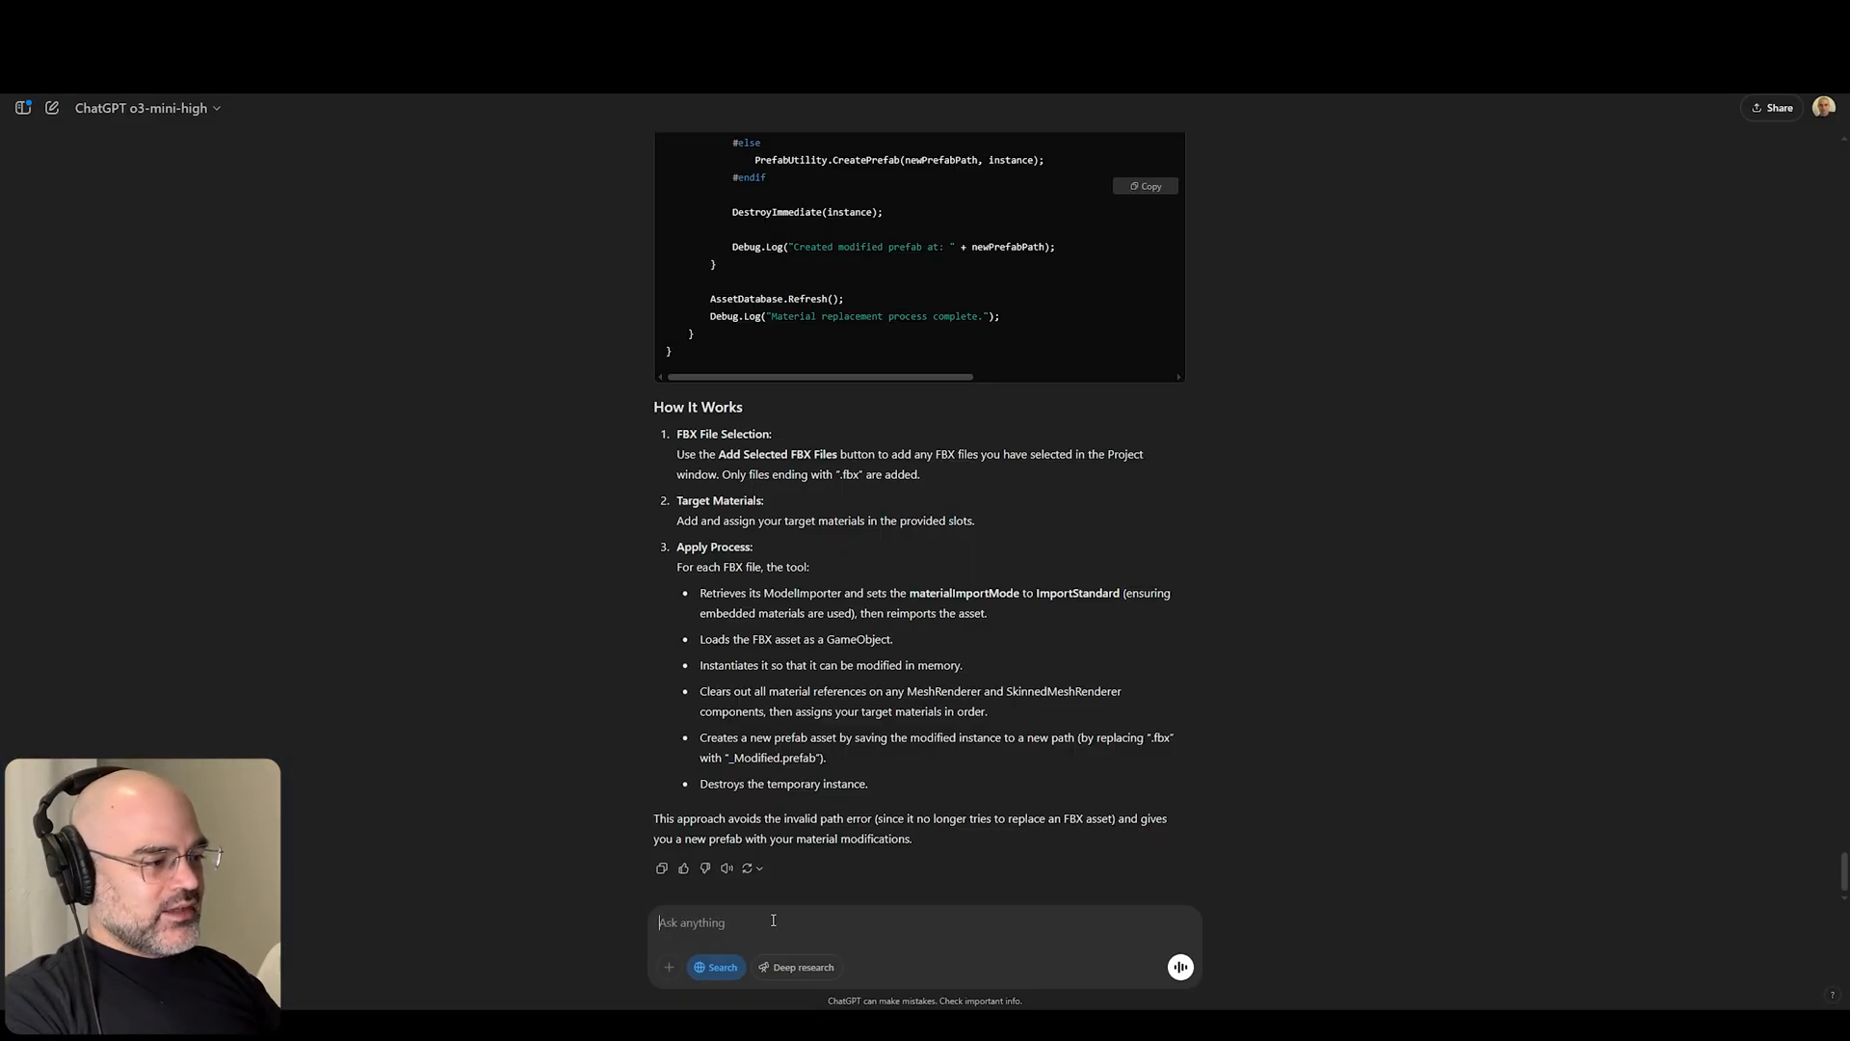
# - Send ChatGPT 'I specifically wanted you to modify fbx files, do not create new files' and read the AssetPostprocessor reply
pyautogui.write('I specifically wanted')
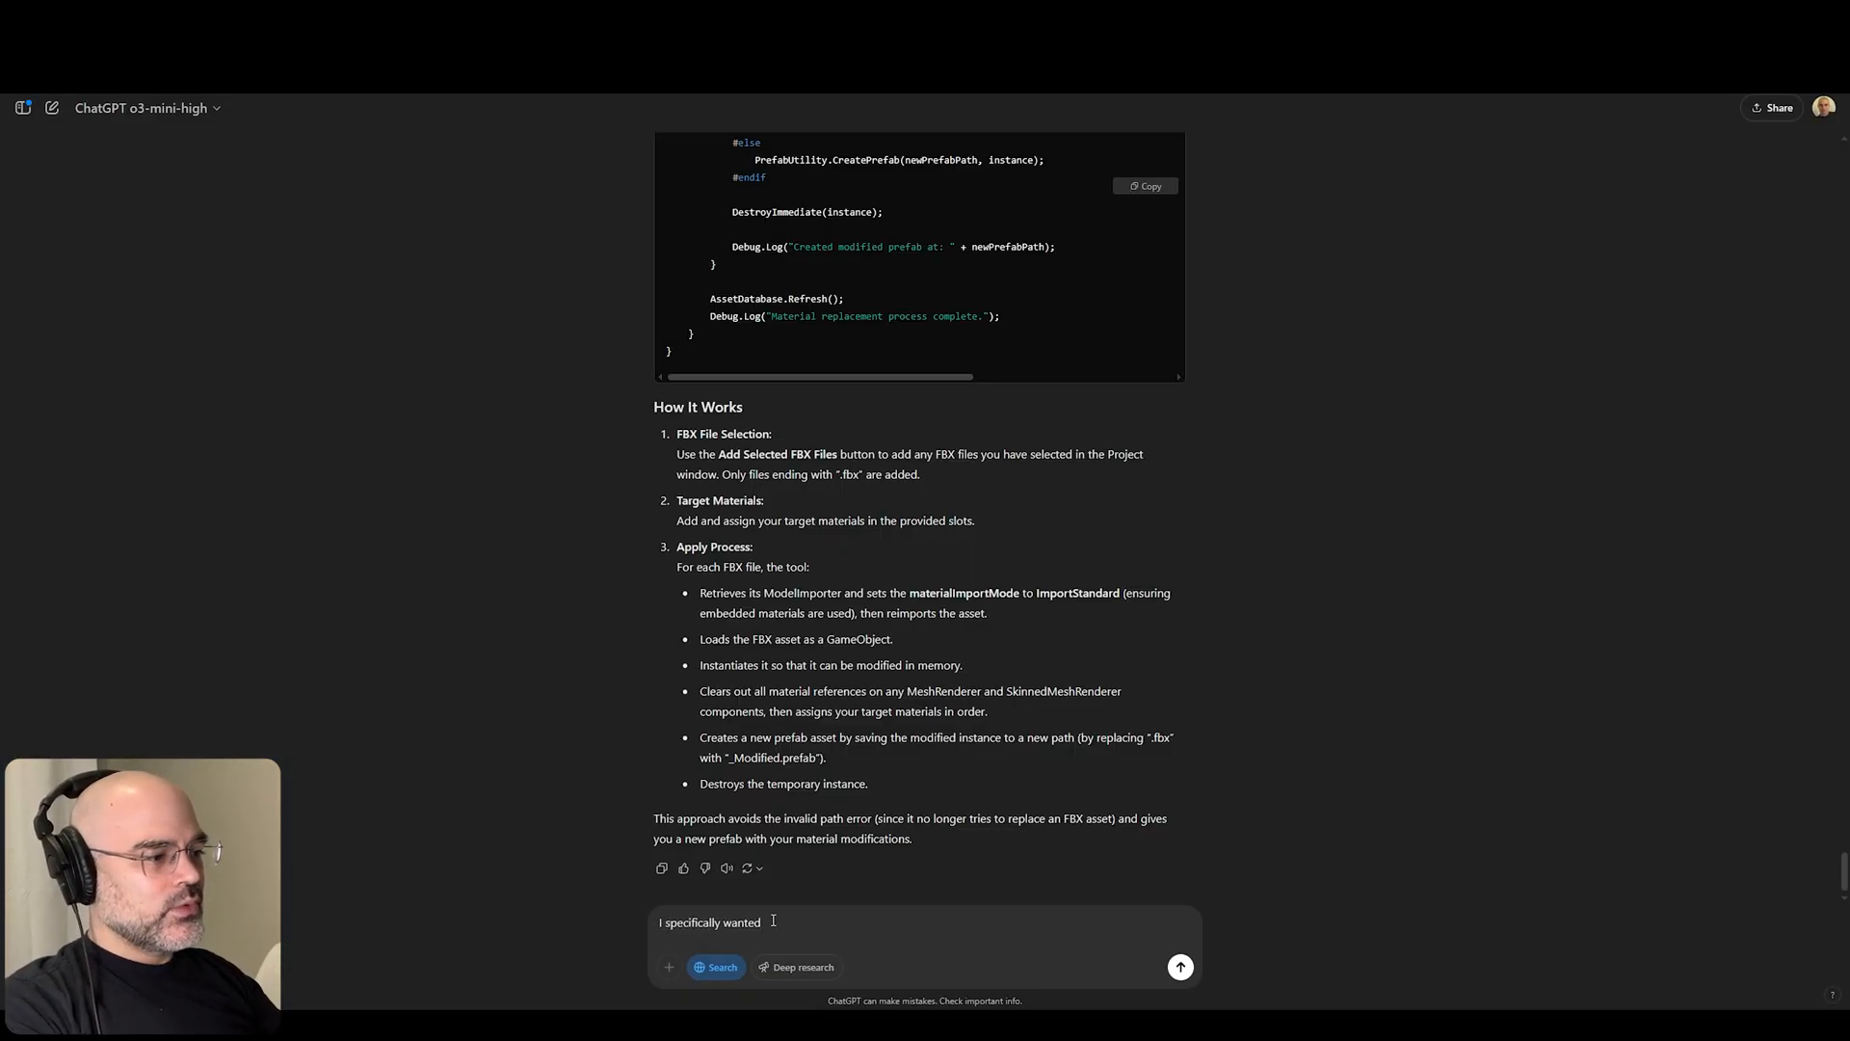
pyautogui.write('you to modify')
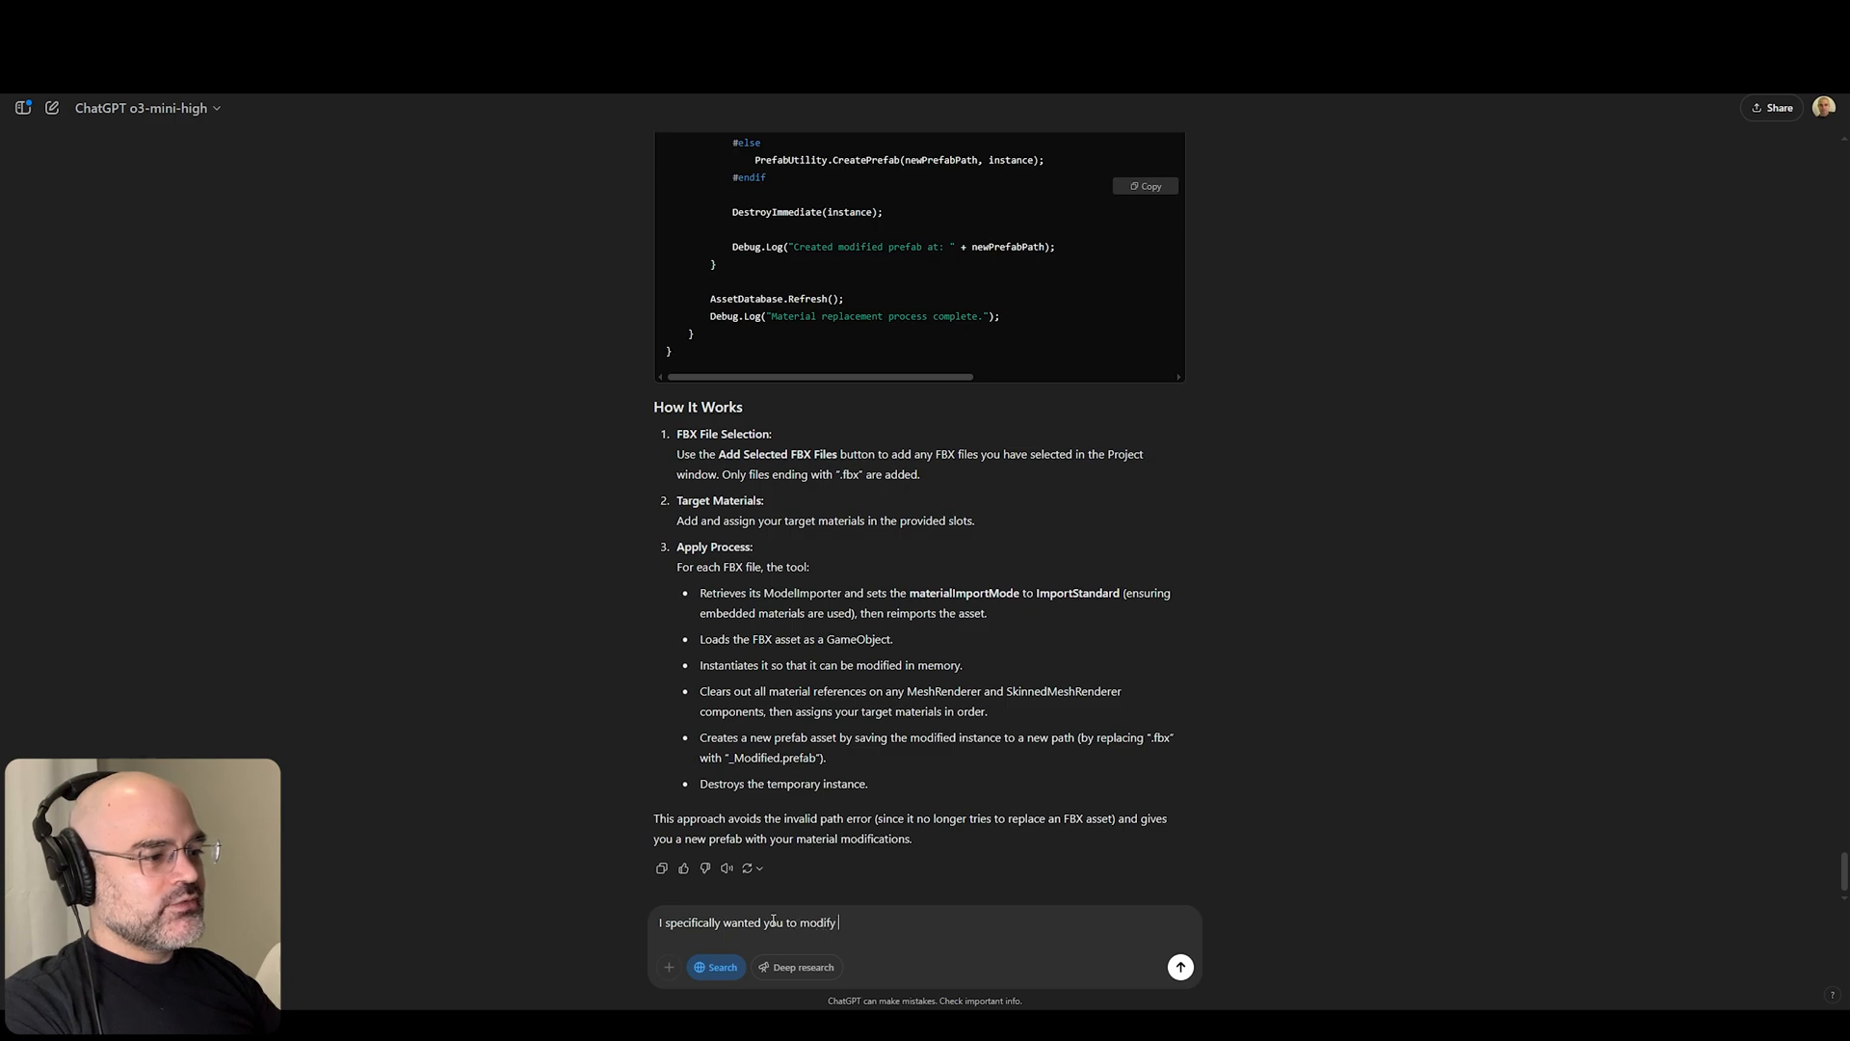
pyautogui.write('fbx files')
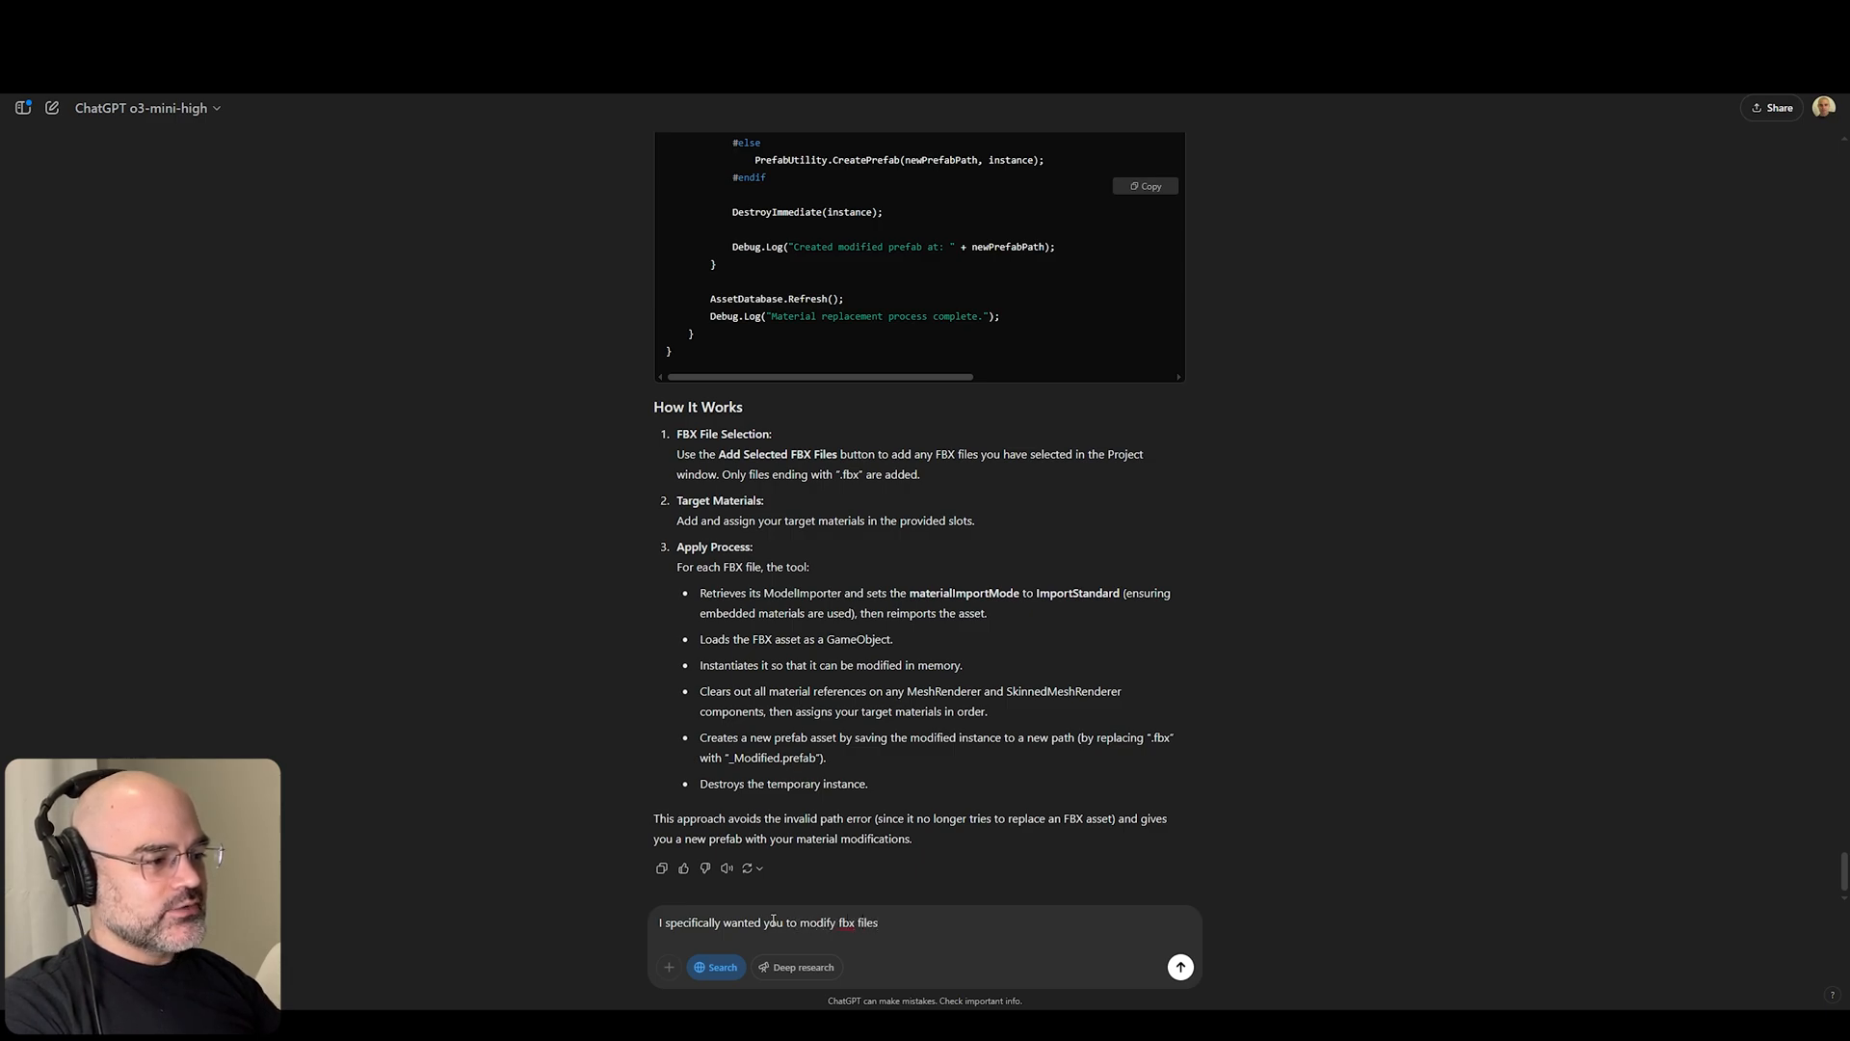
pyautogui.write(', do not cr')
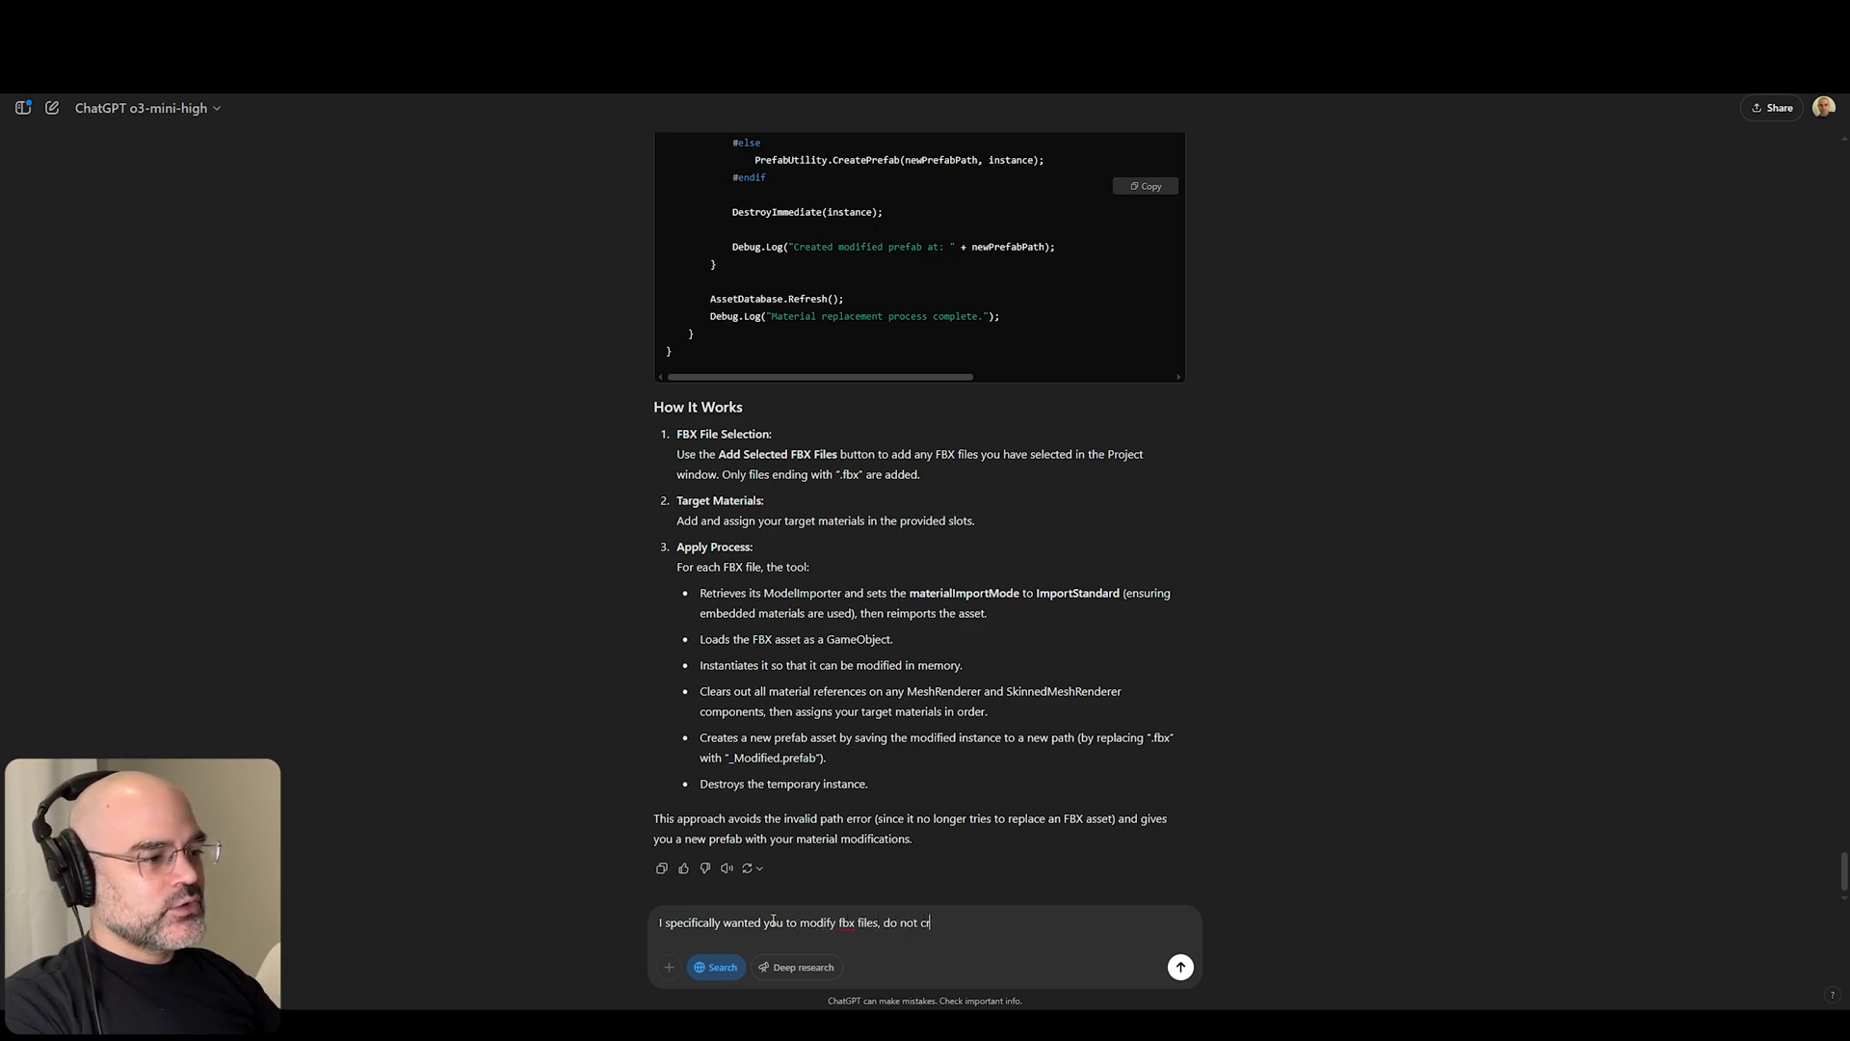
pyautogui.write('reate new files or prefabs f')
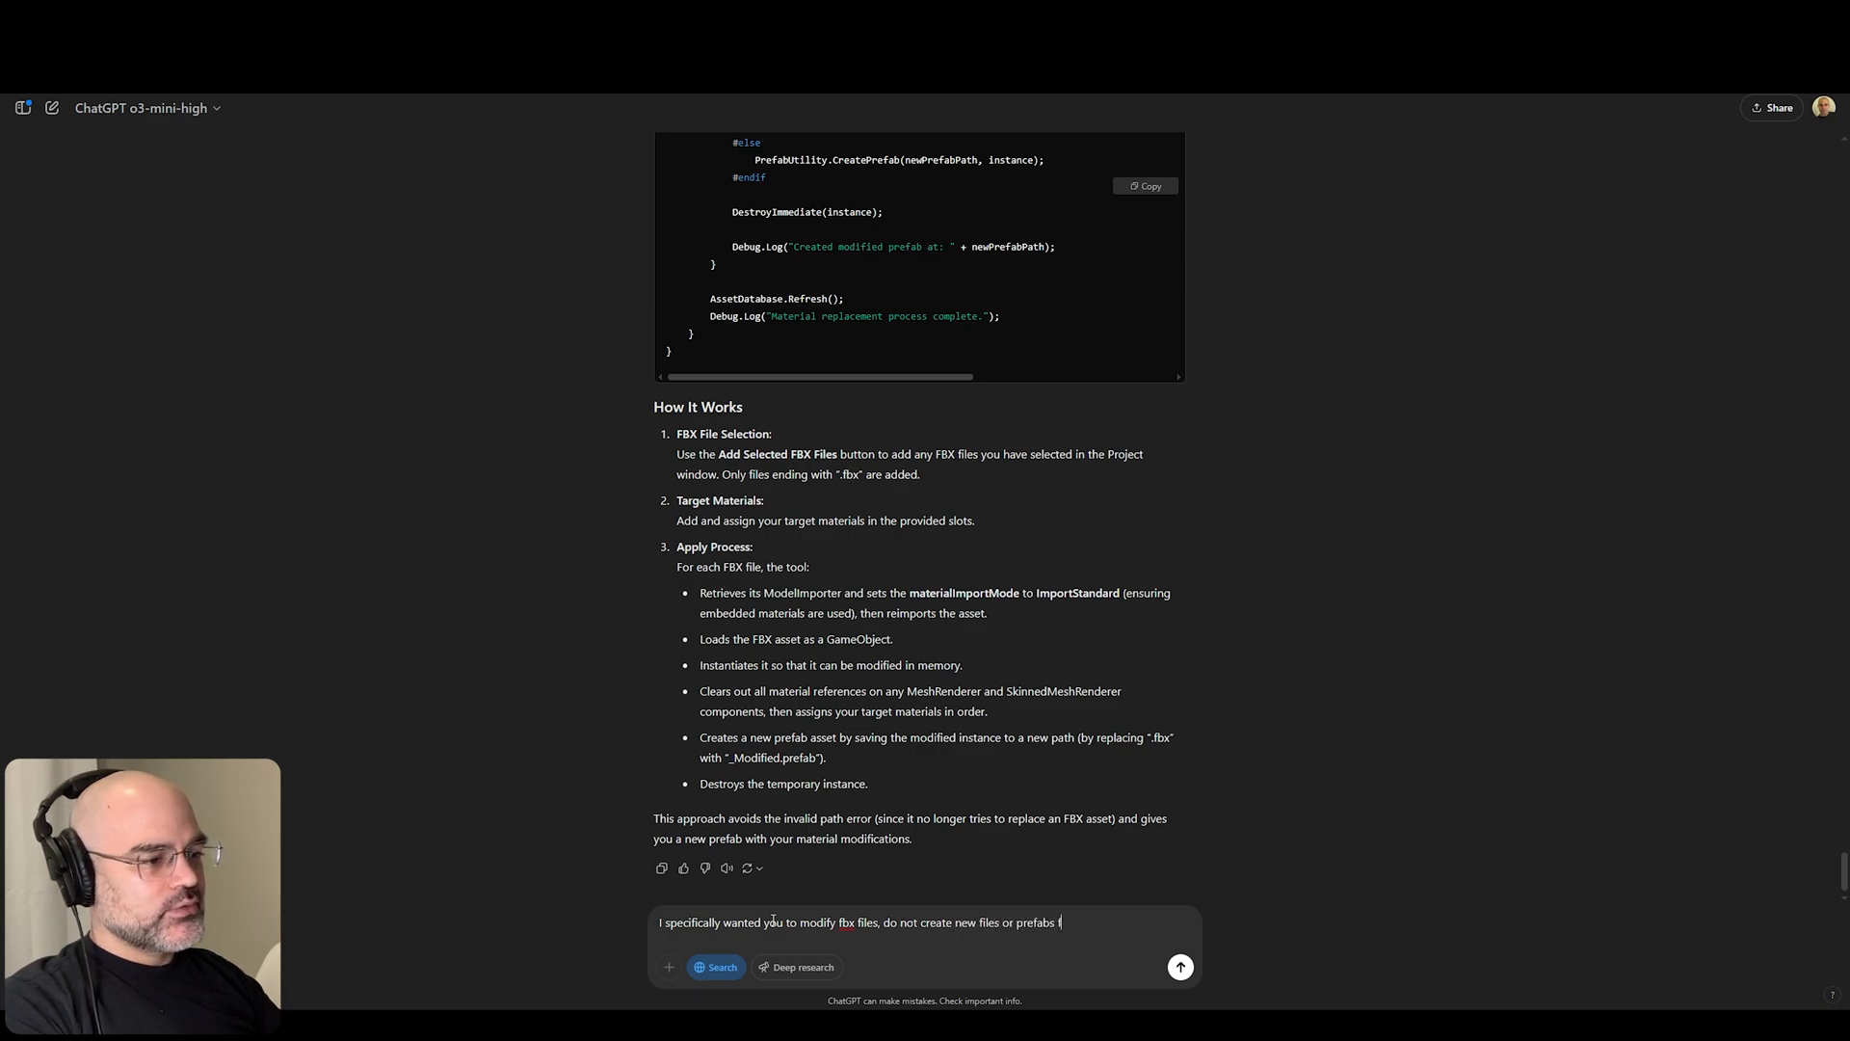
pyautogui.click(1179, 967)
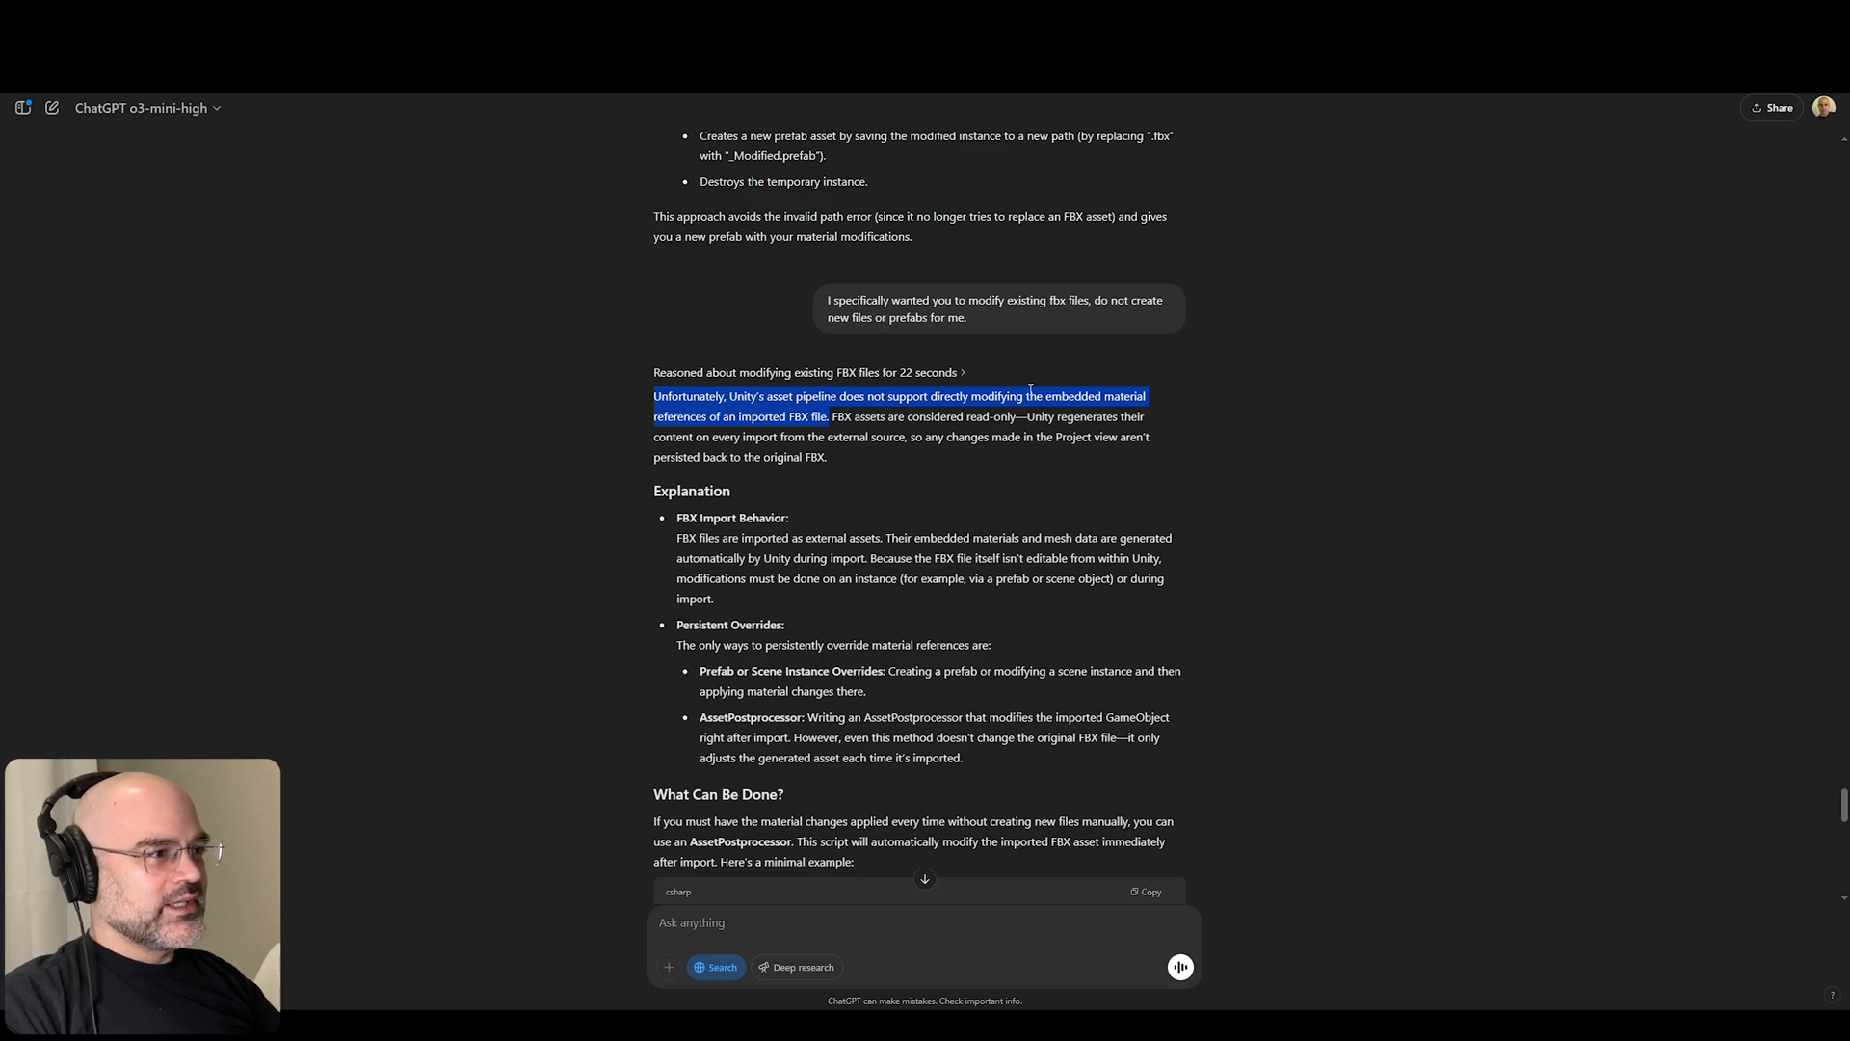
pyautogui.moveTo(1110, 418)
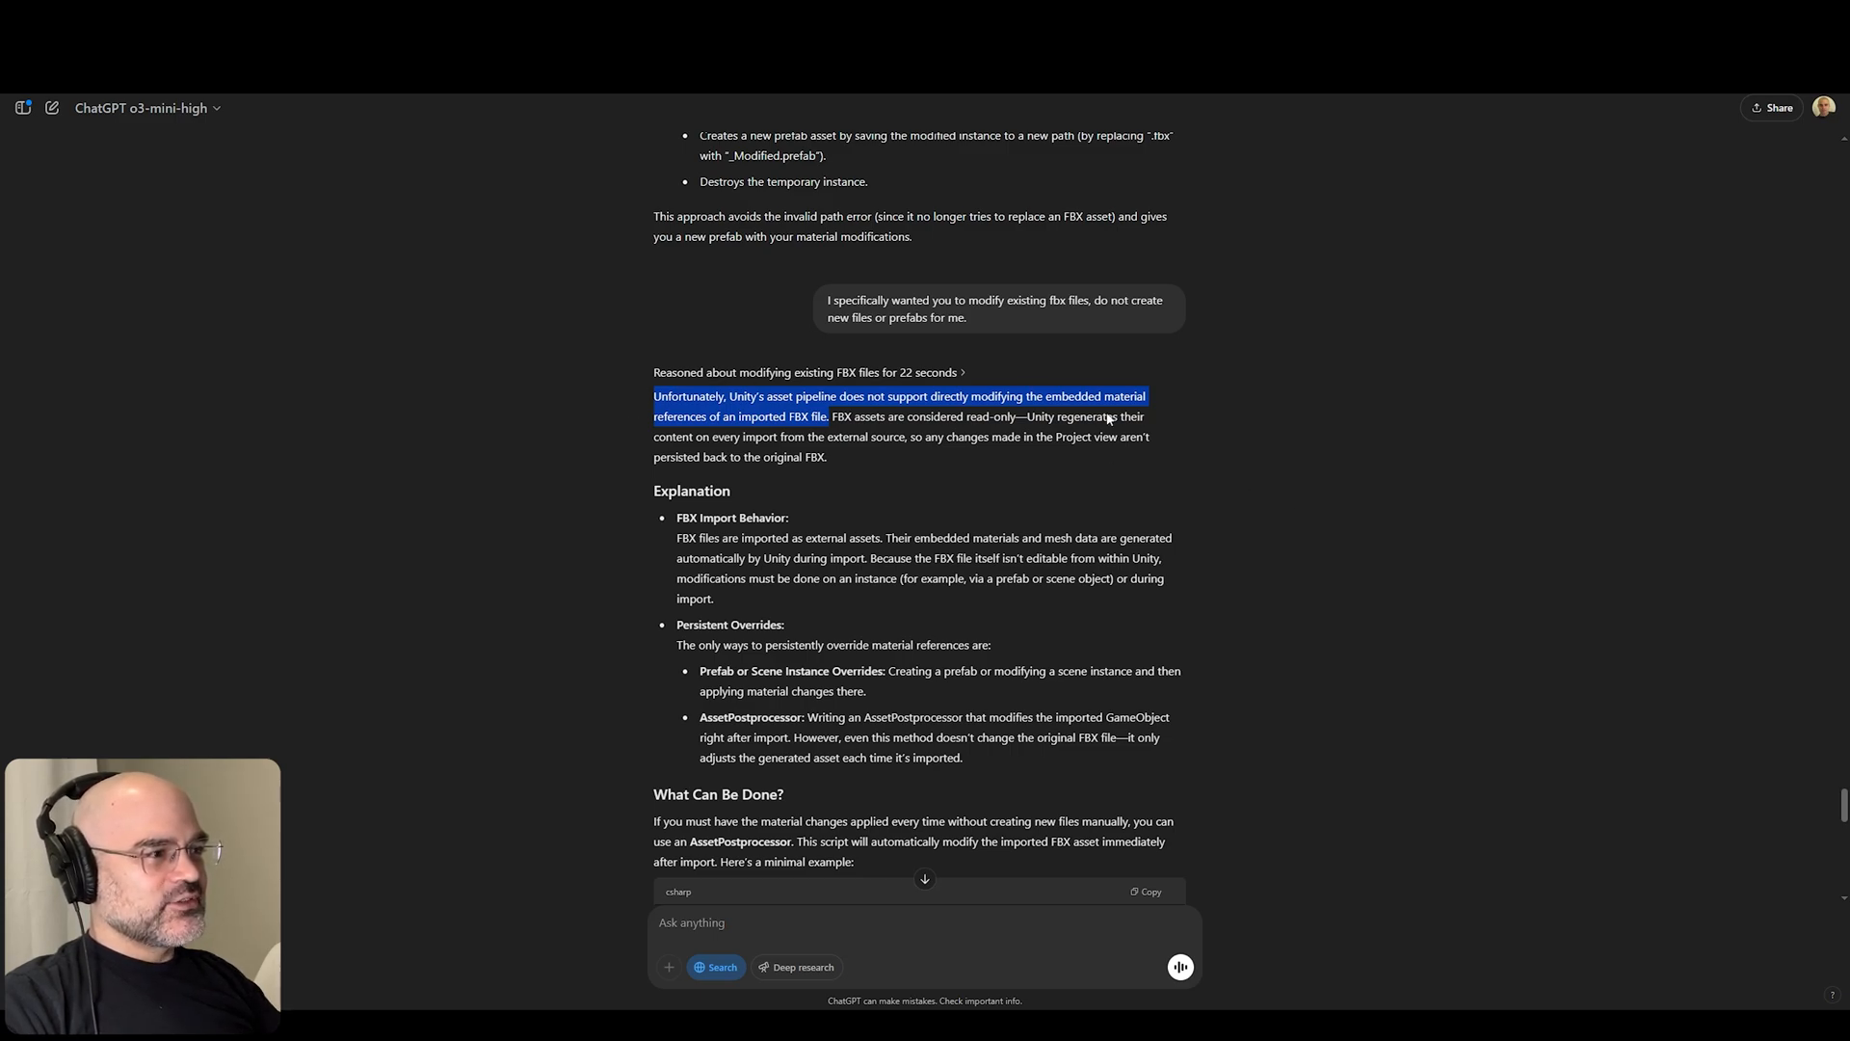
pyautogui.scroll(-3)
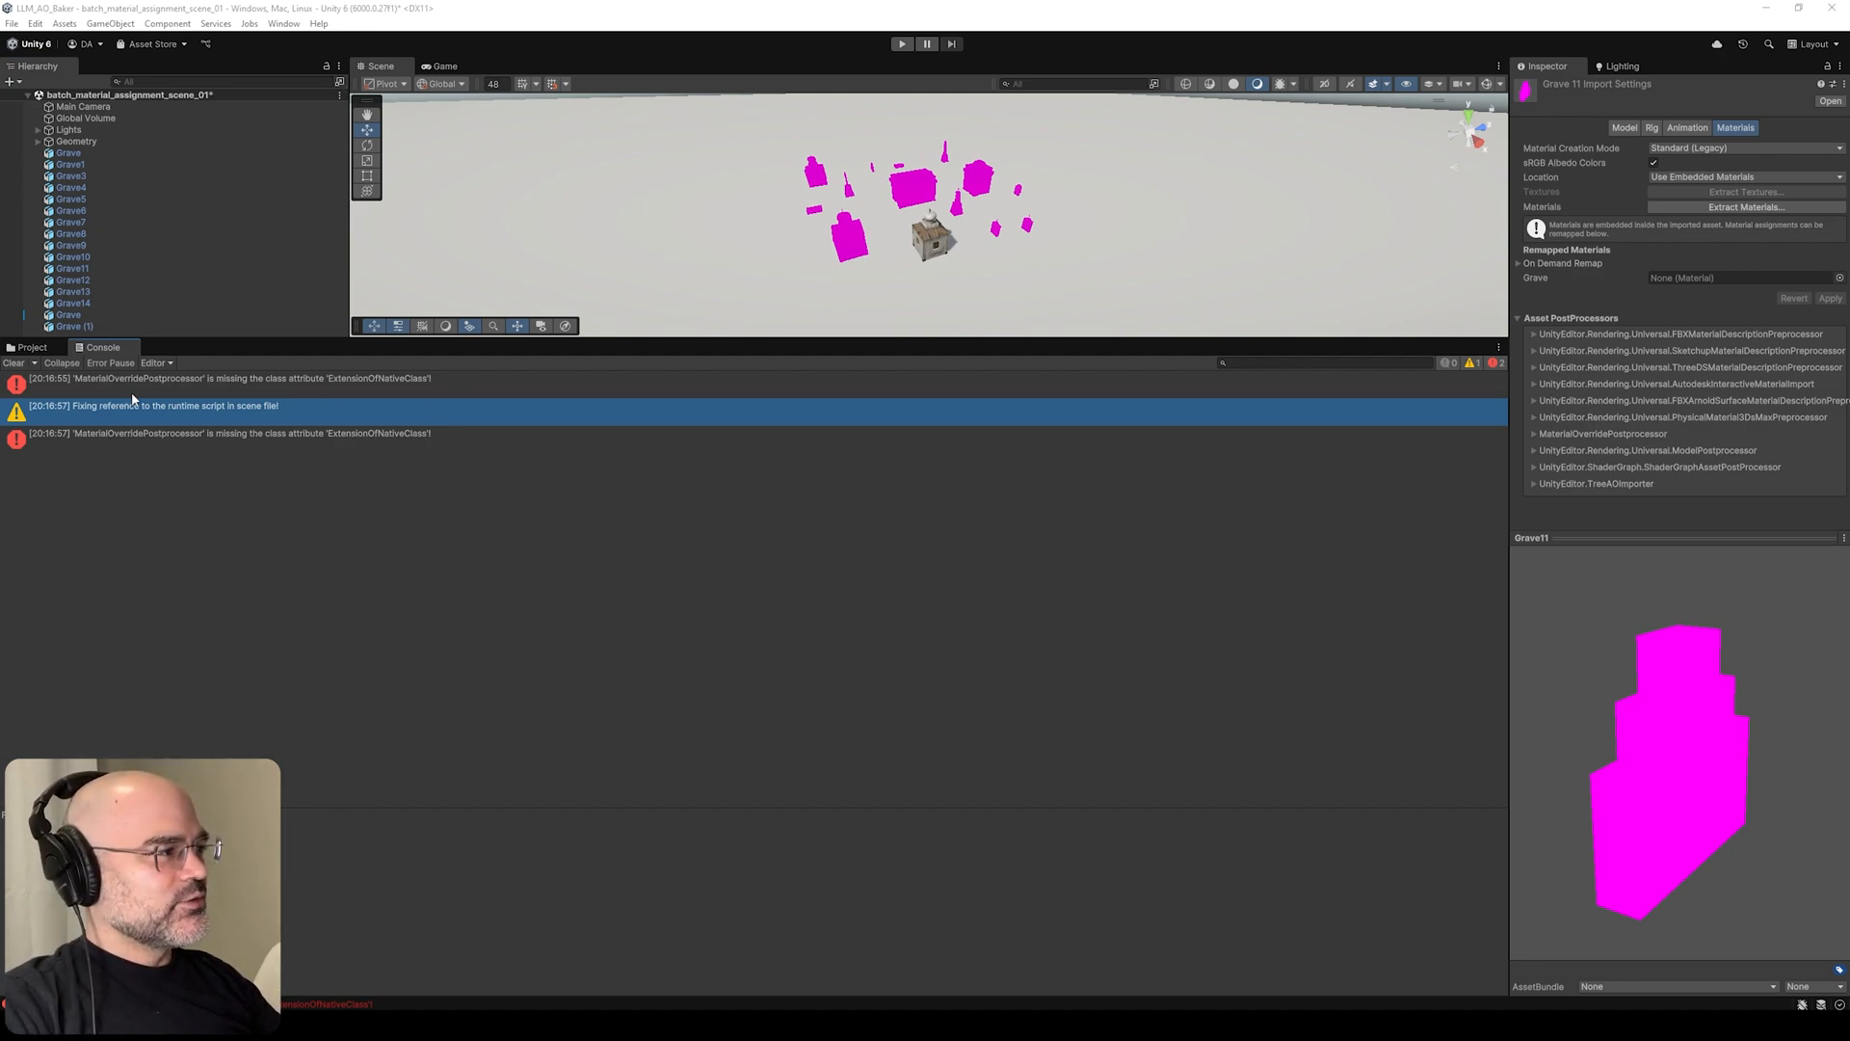
# - Clear the Unity Console errors and return to the project's asset files
pyautogui.click(12, 363)
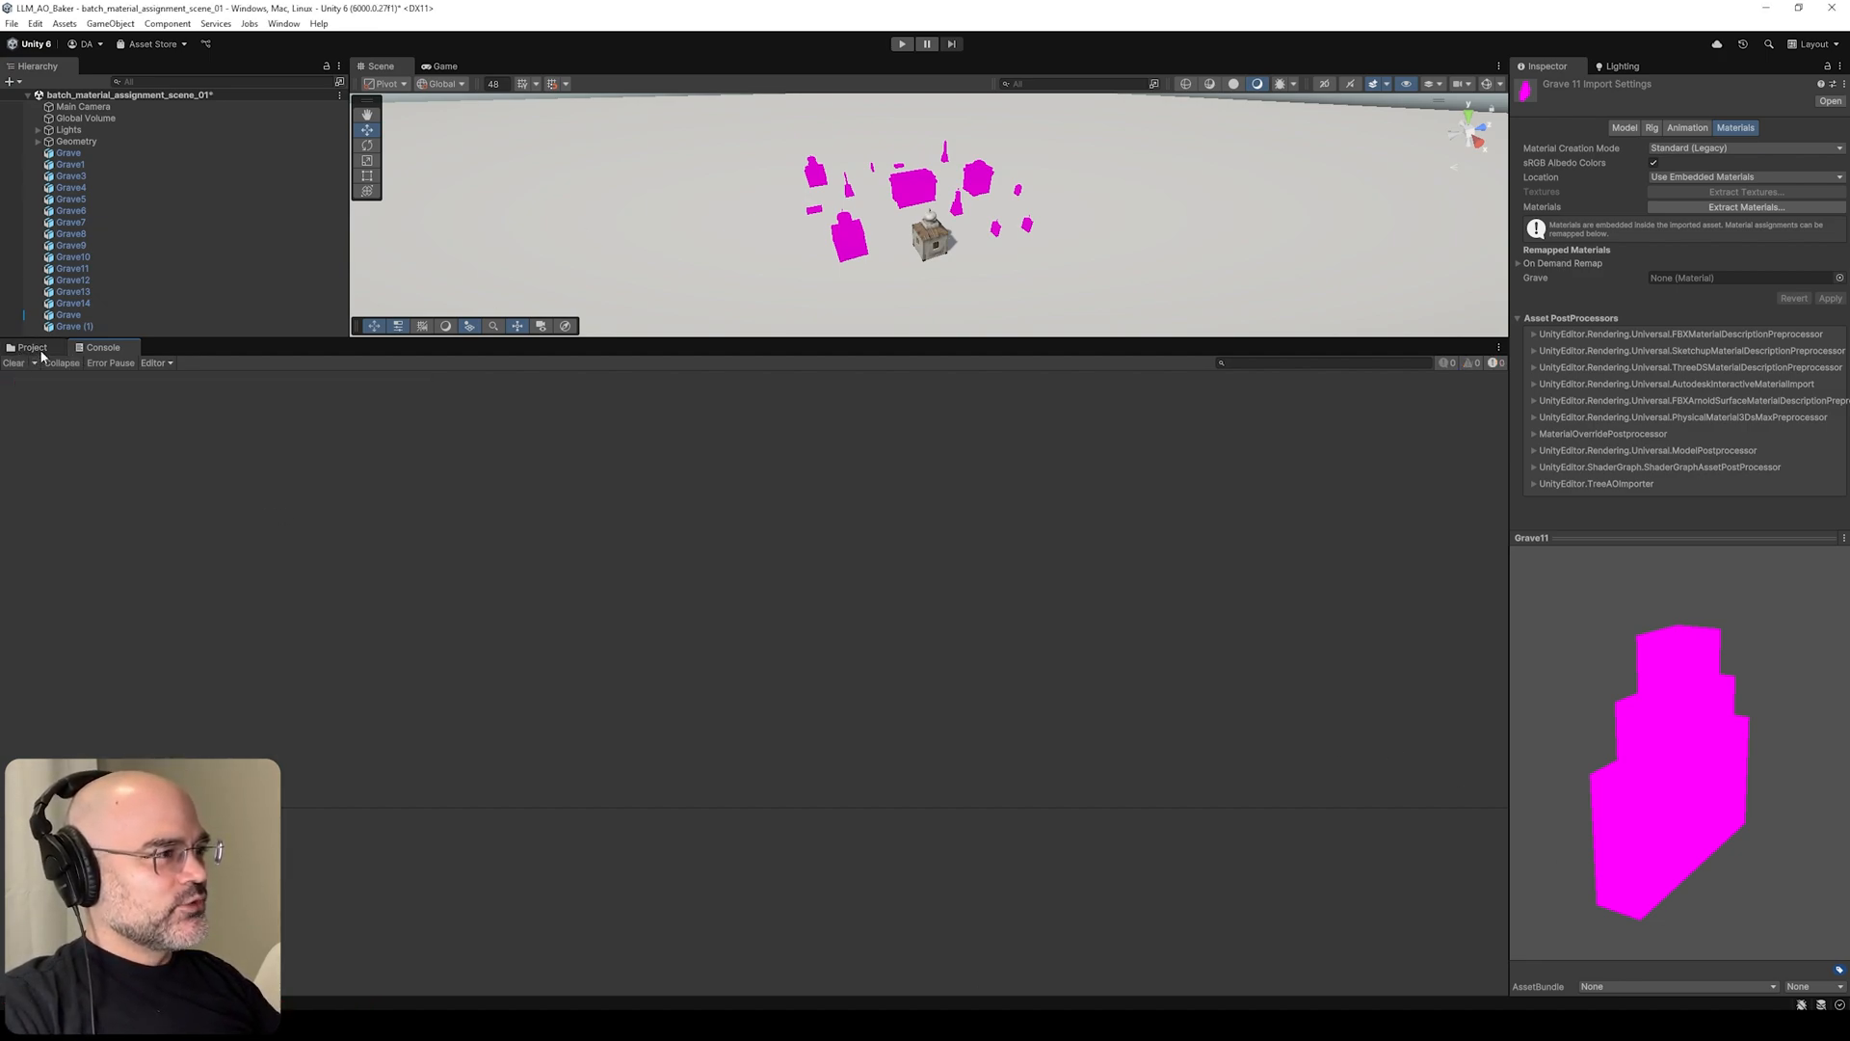
pyautogui.click(31, 347)
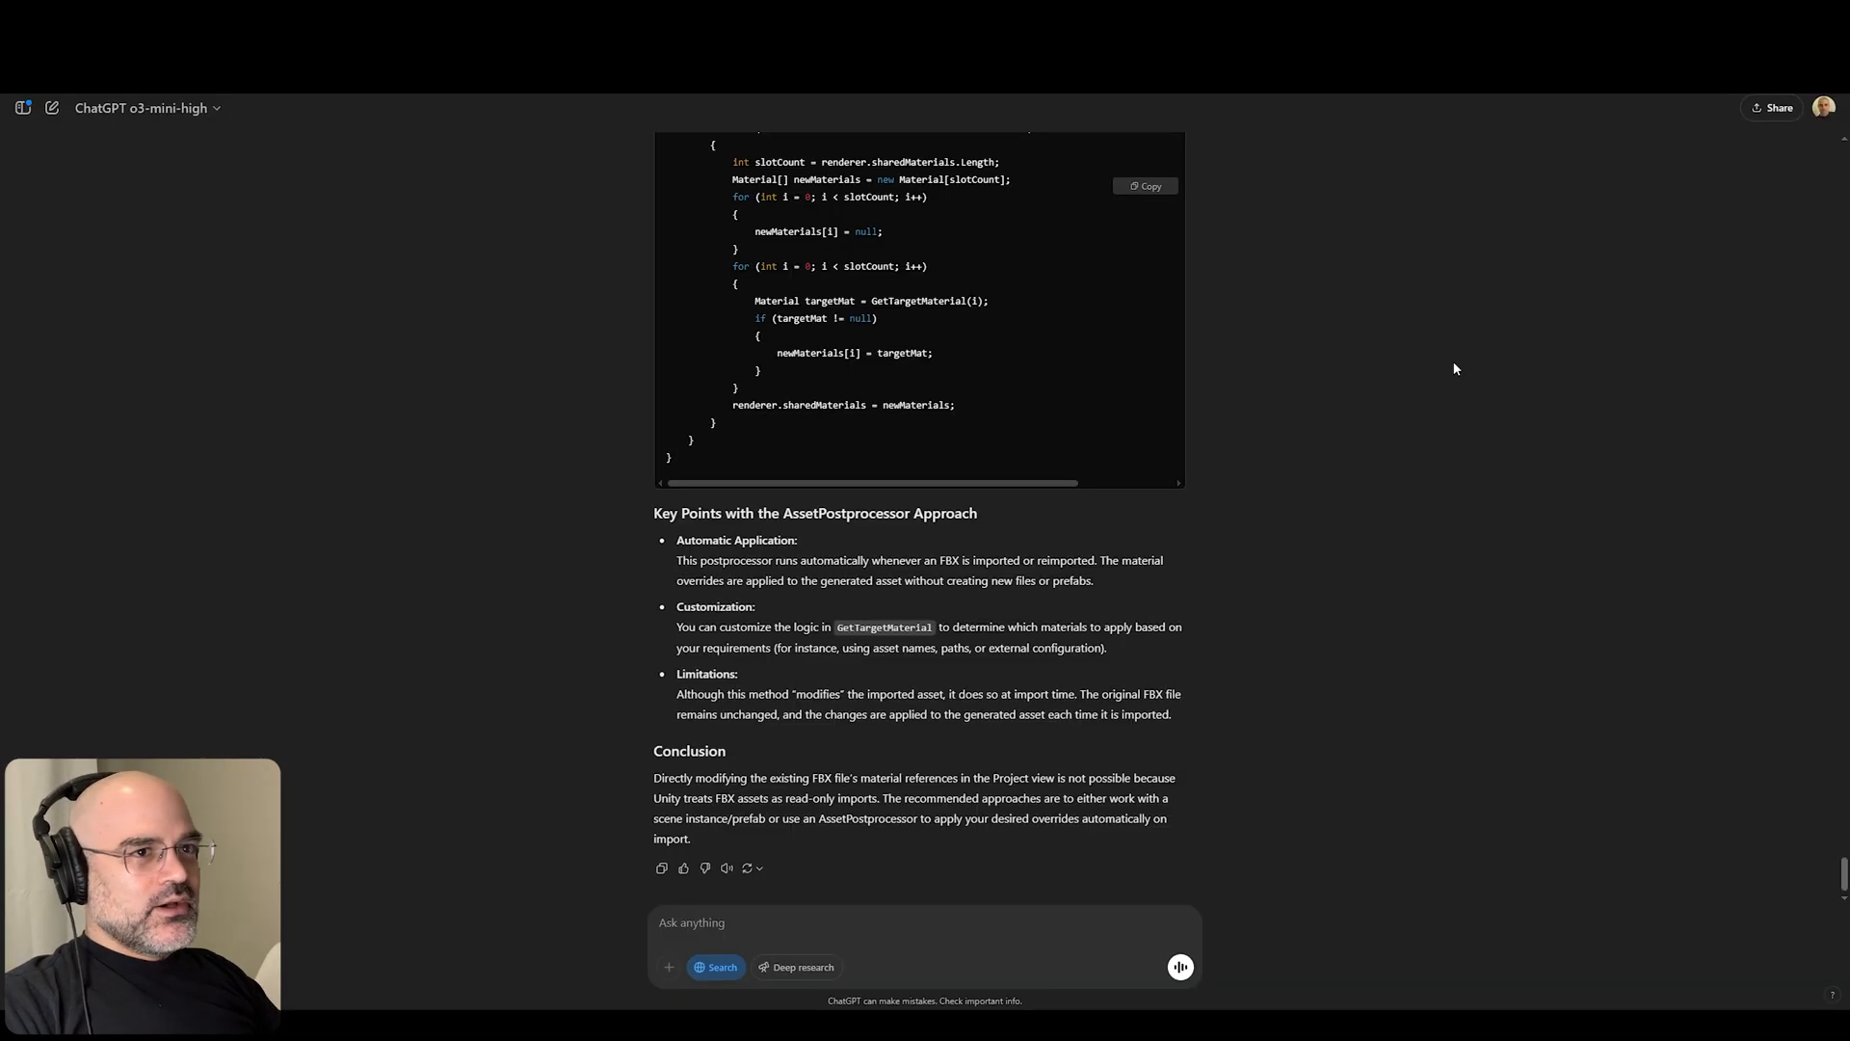
pyautogui.moveTo(386, 798)
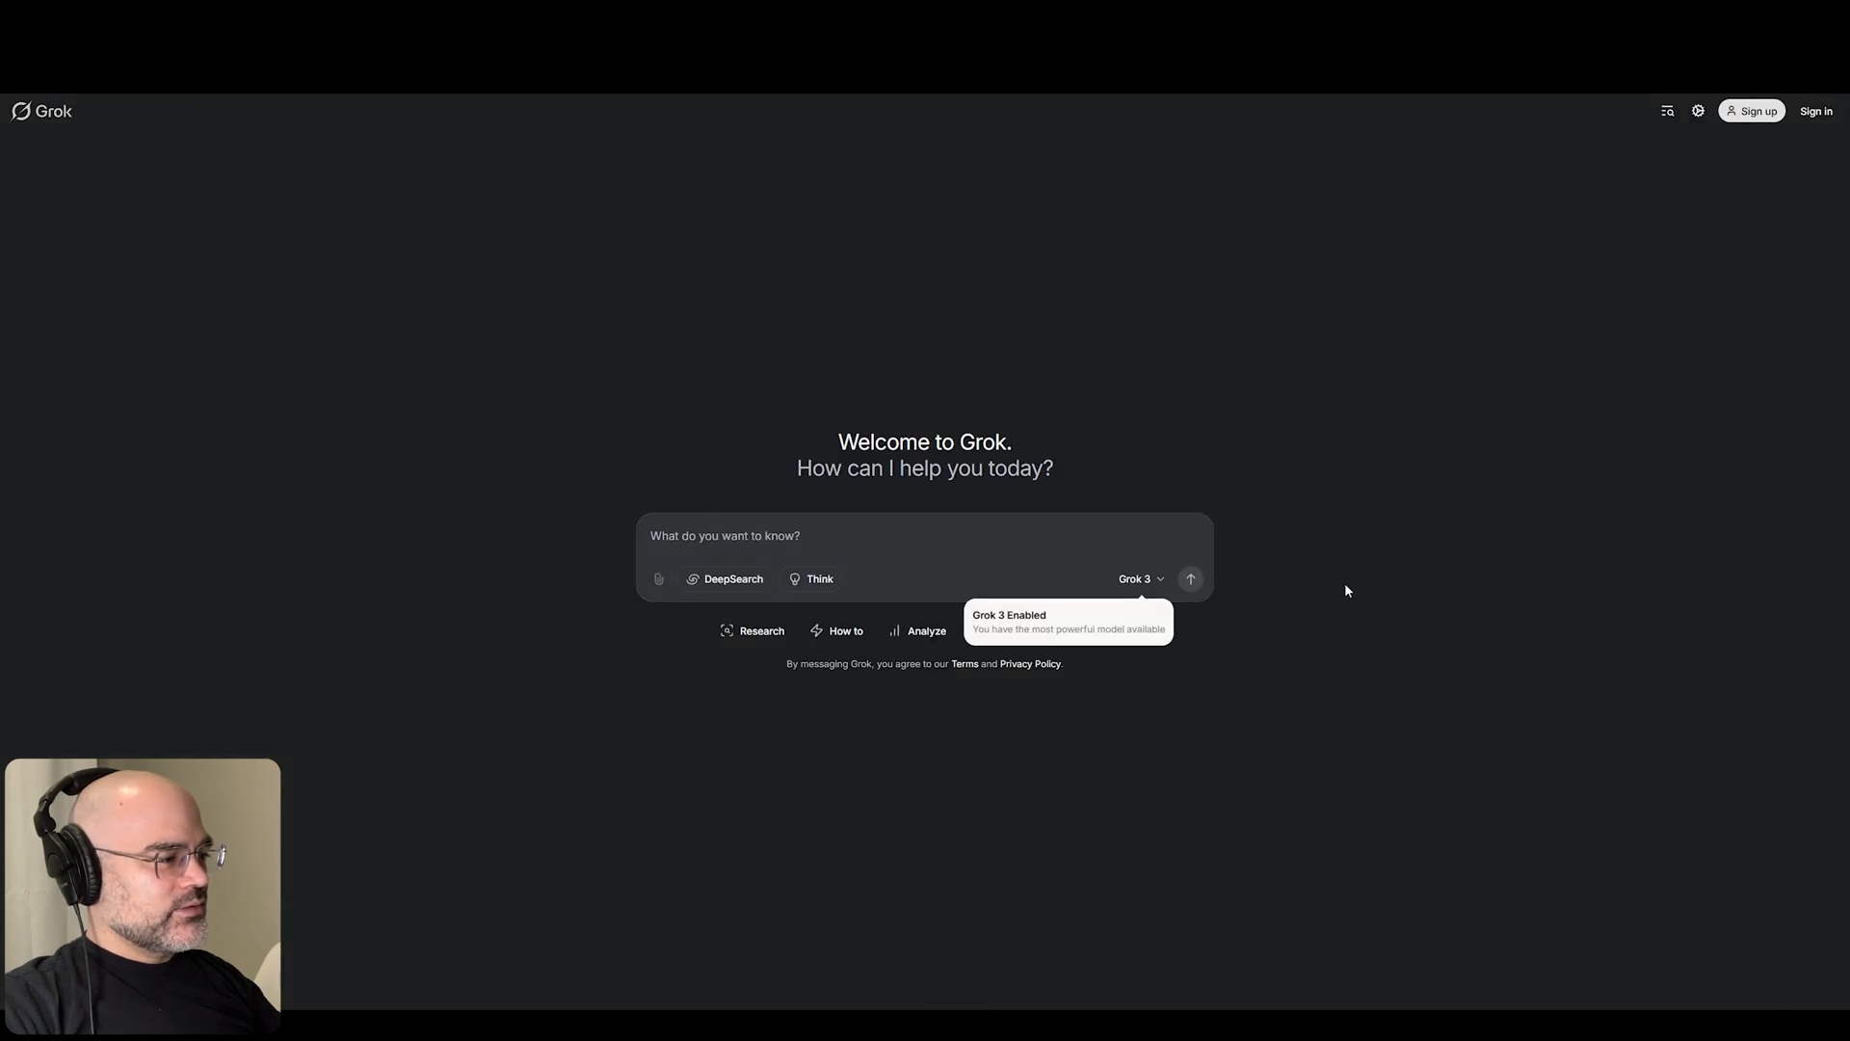
# - Dismiss the Grok 3 notice, choose coding help and enable Think for the pasted tool prompt
pyautogui.click(1139, 578)
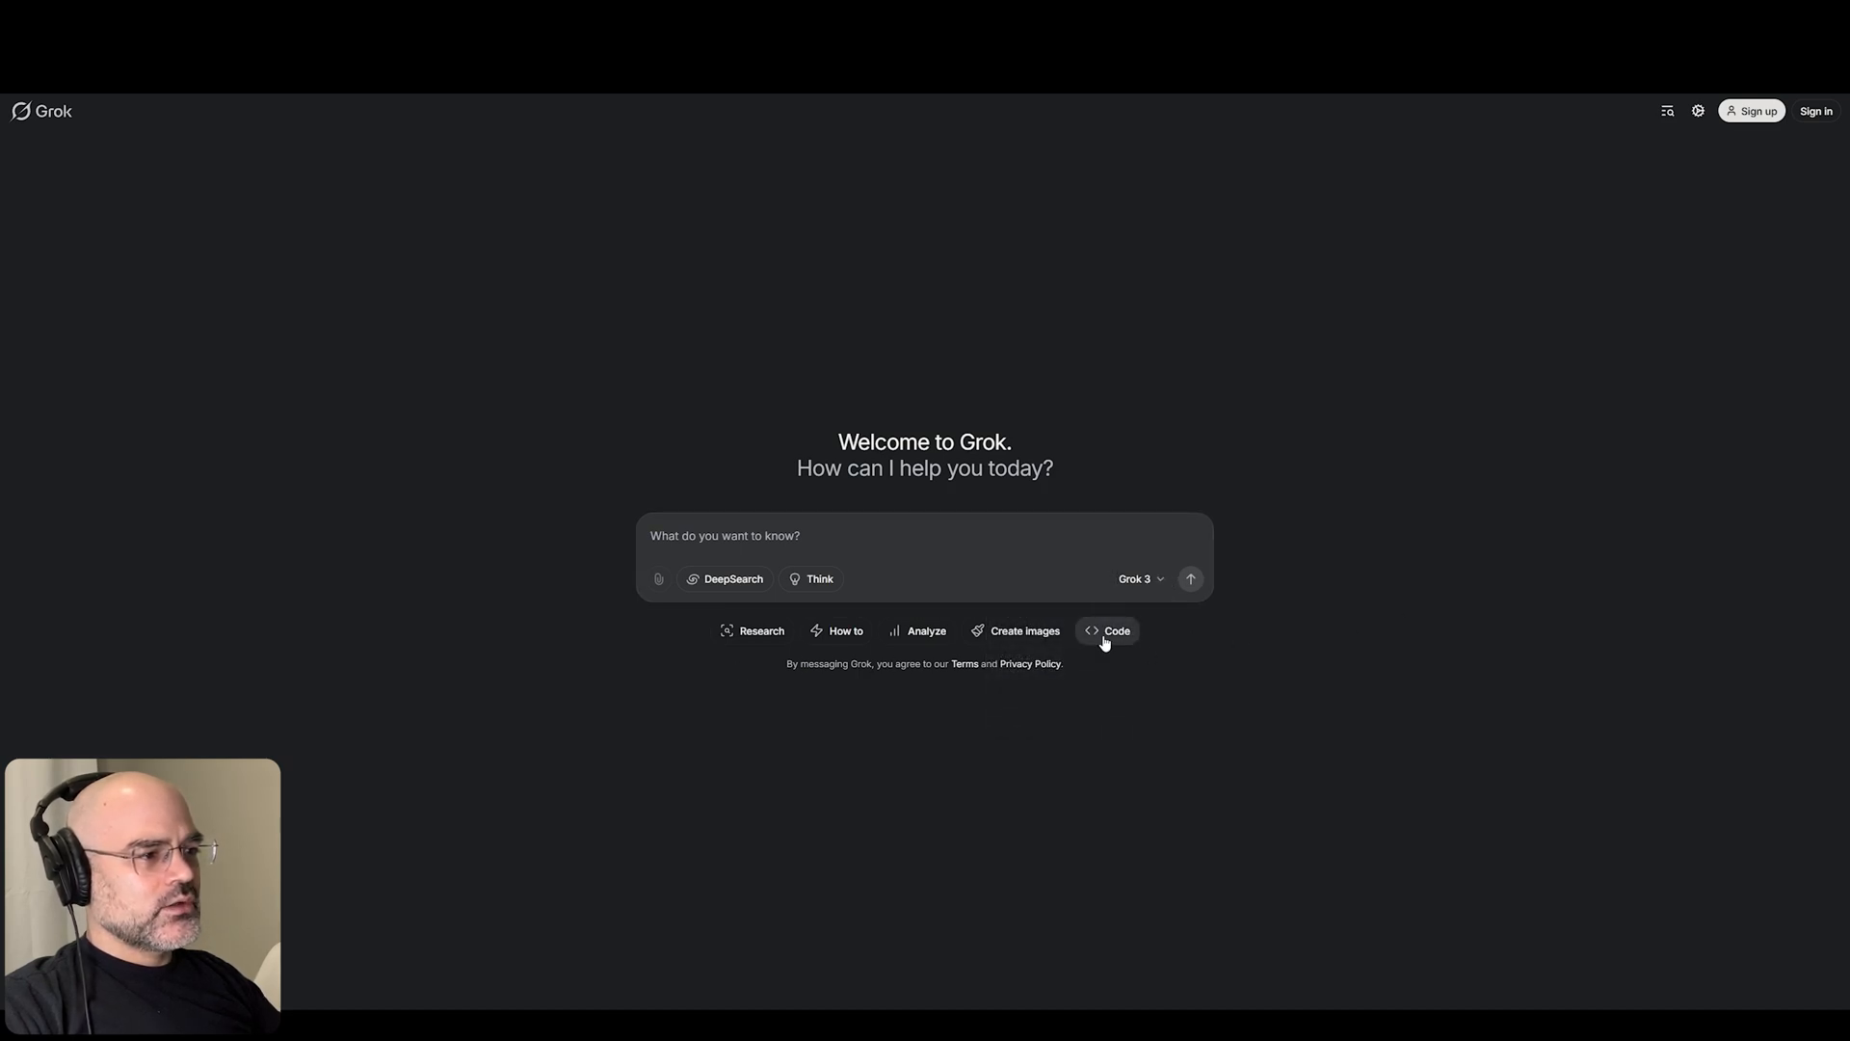
pyautogui.click(1107, 631)
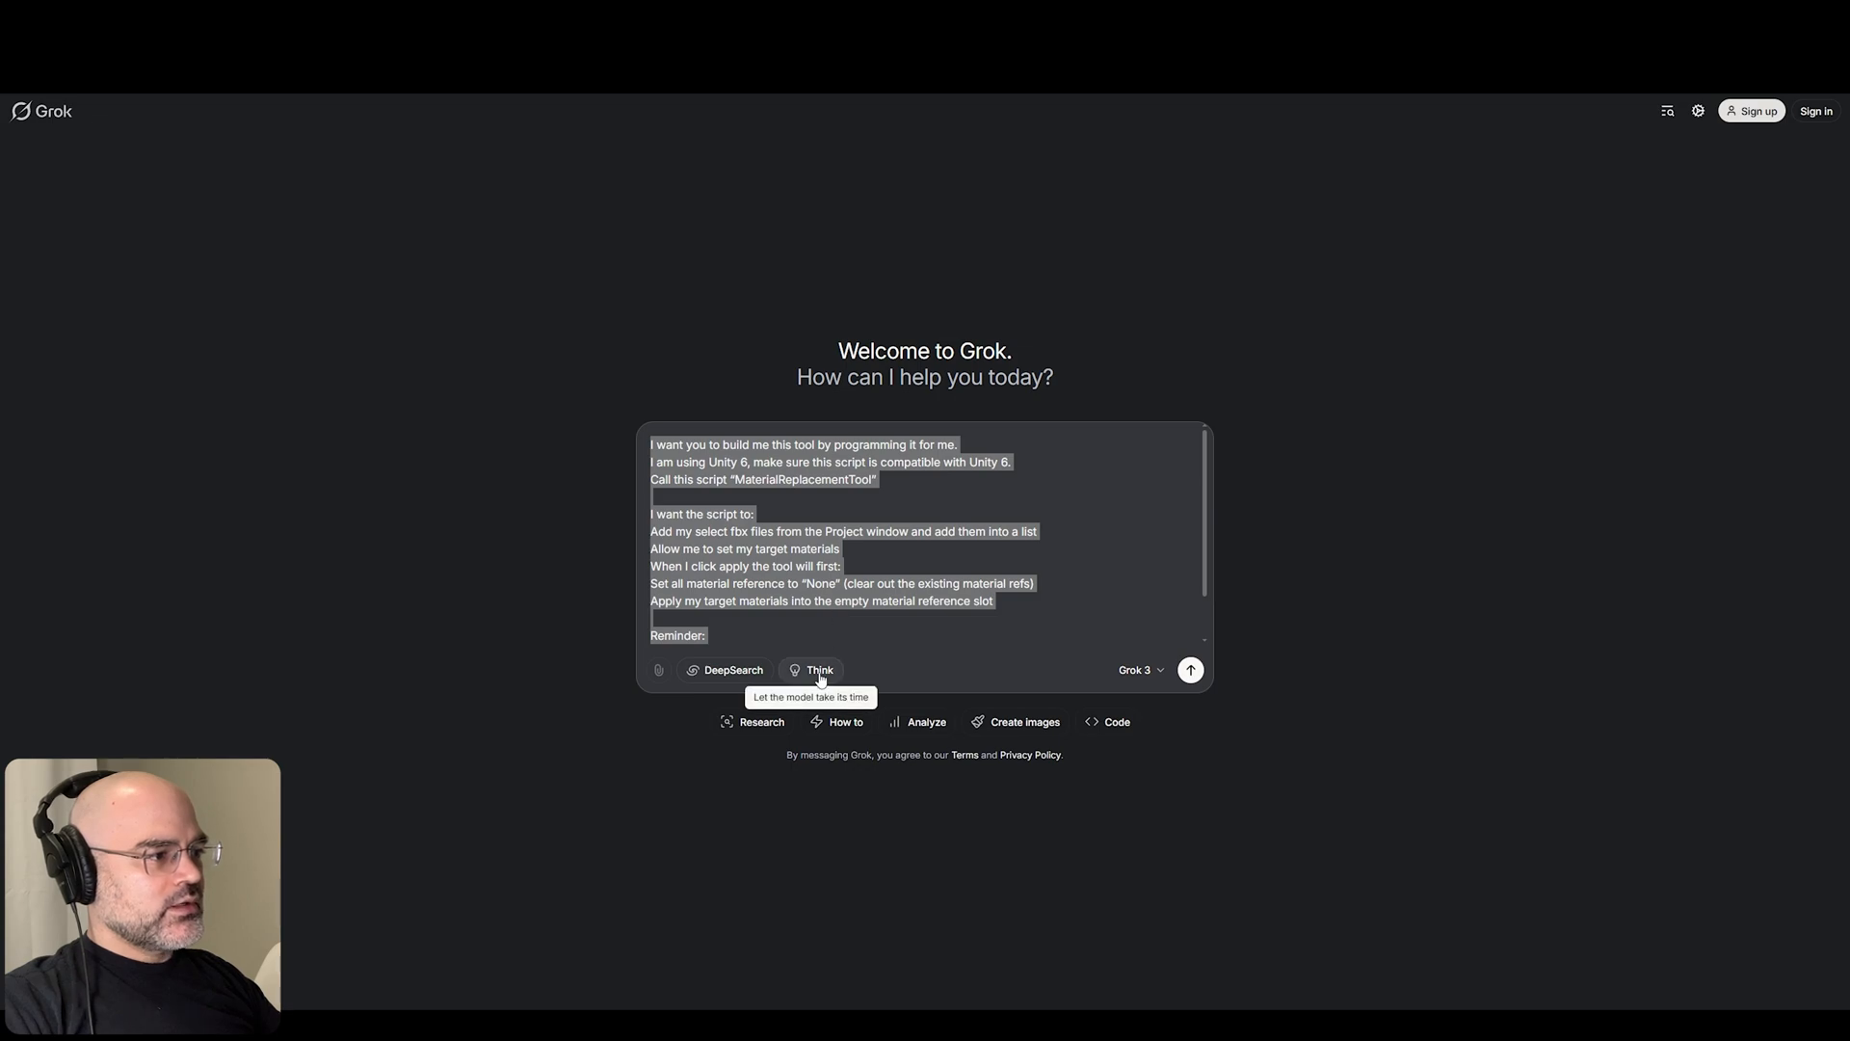
pyautogui.click(1191, 671)
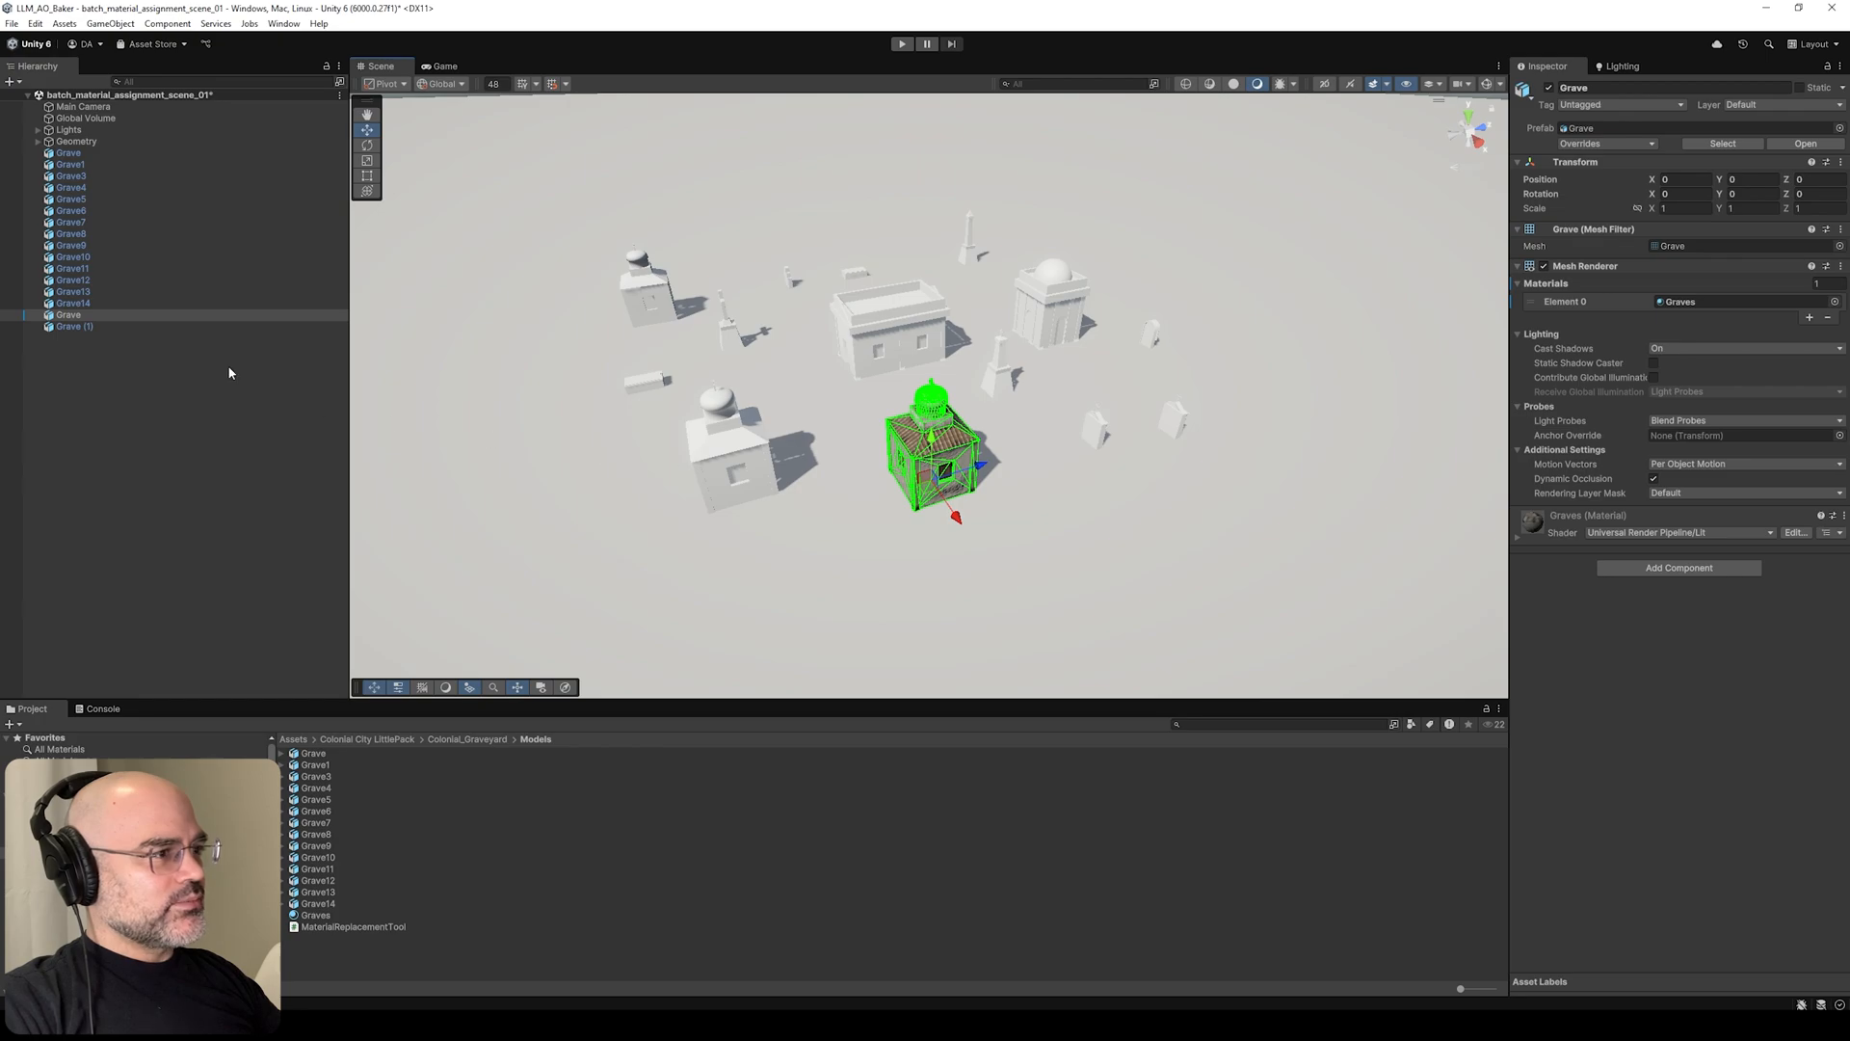
# - Move the plain Grave (1) copy to the scene centre and select the Grave model files
pyautogui.click(69, 326)
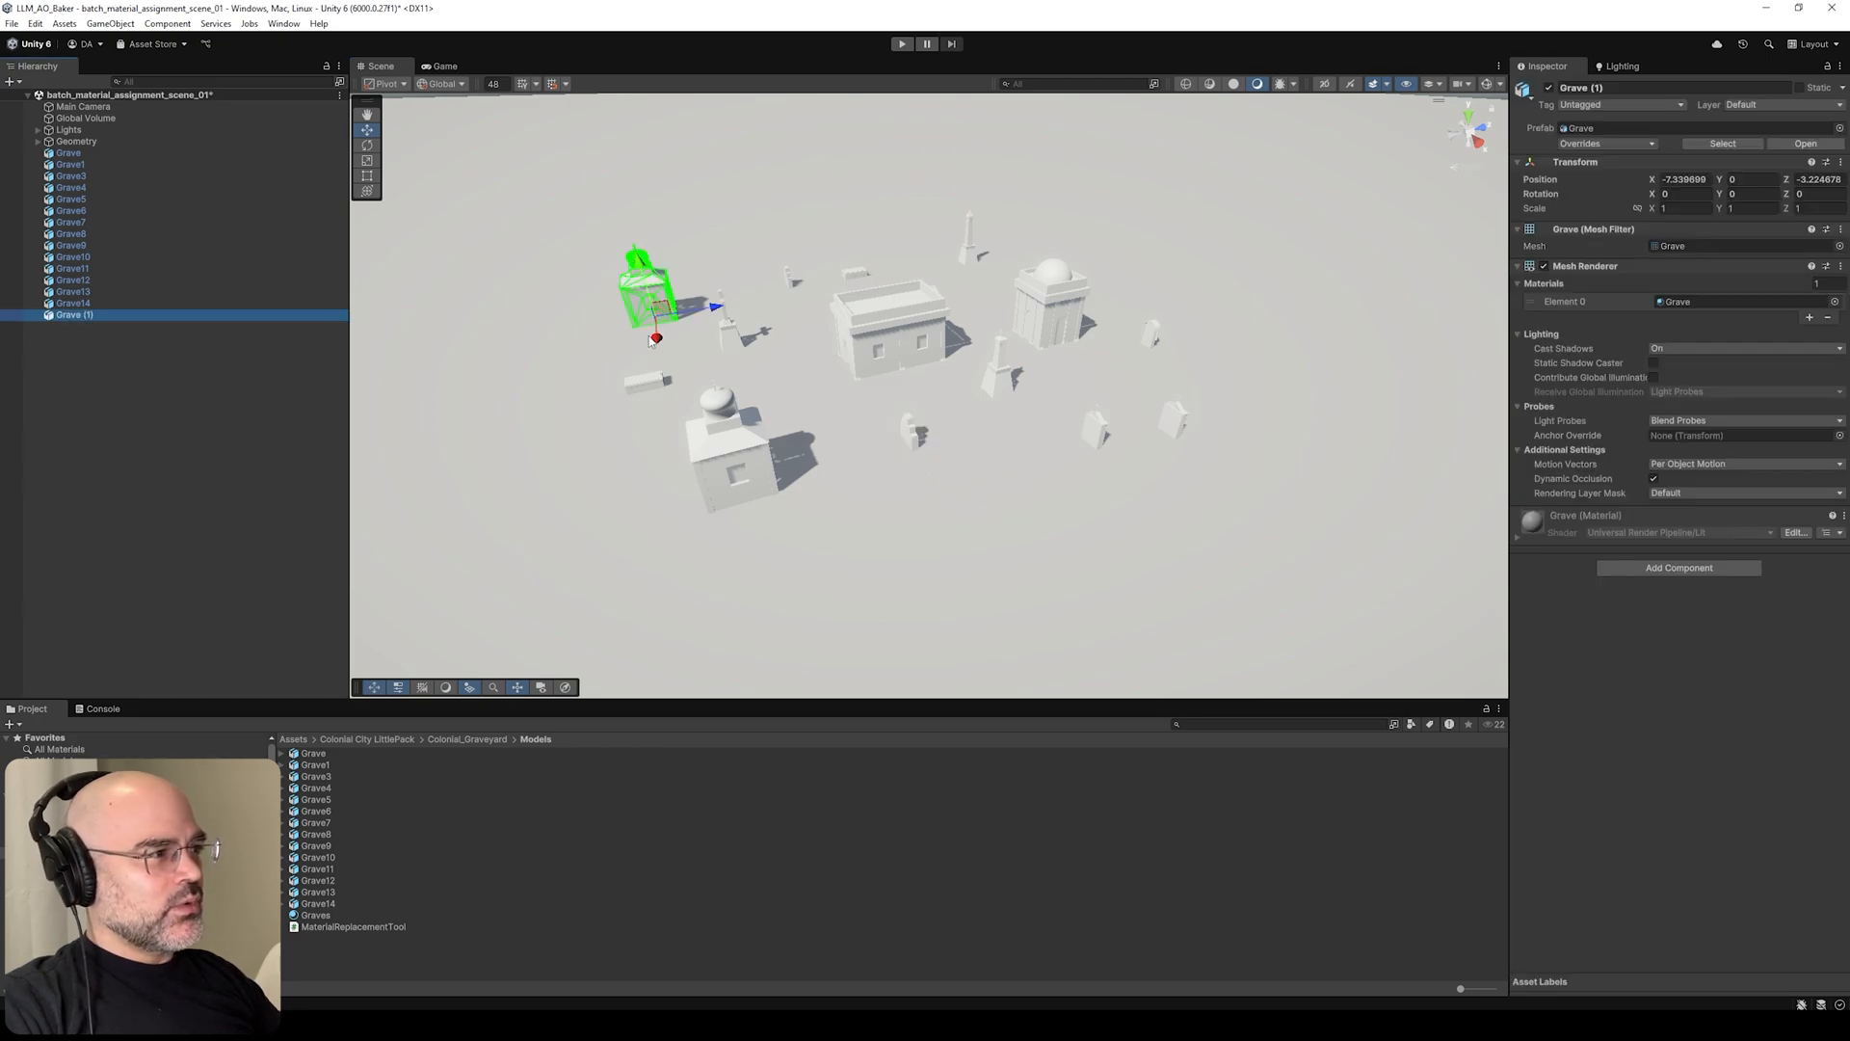
pyautogui.moveTo(655, 295); pyautogui.dragTo(1015, 484)
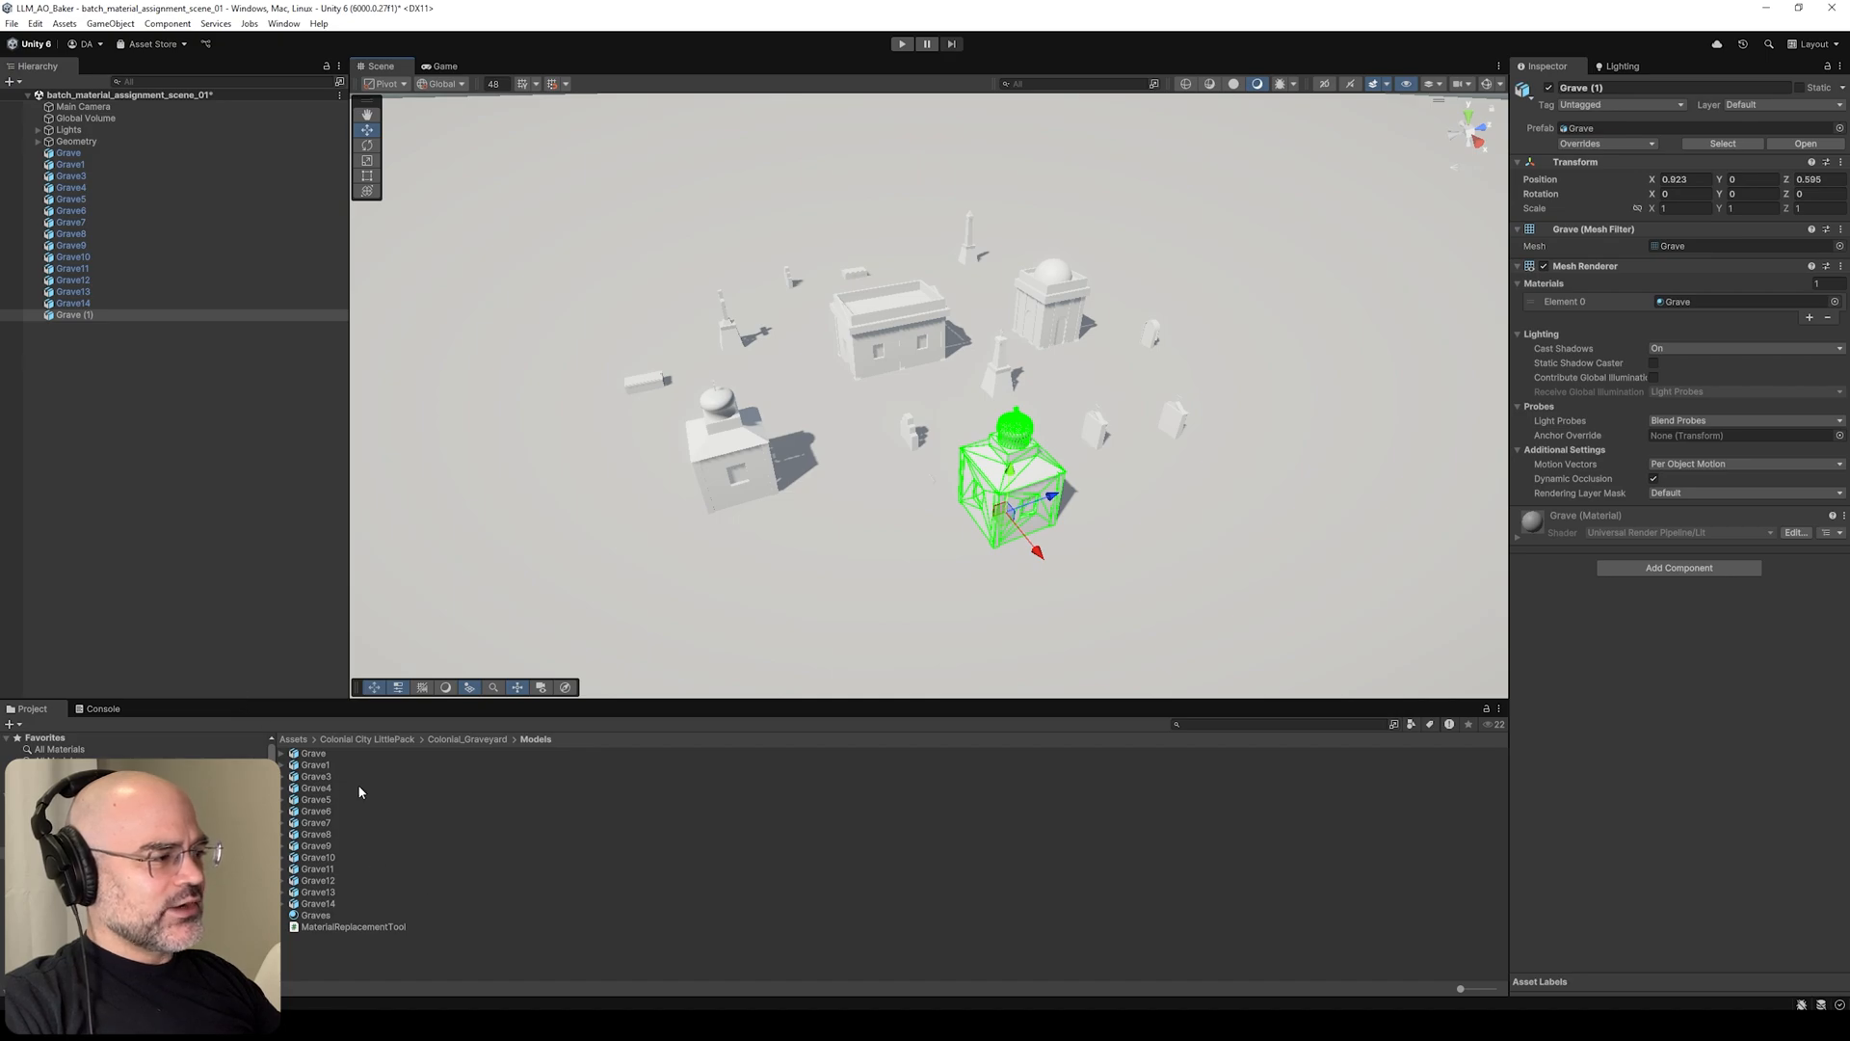
pyautogui.click(312, 752)
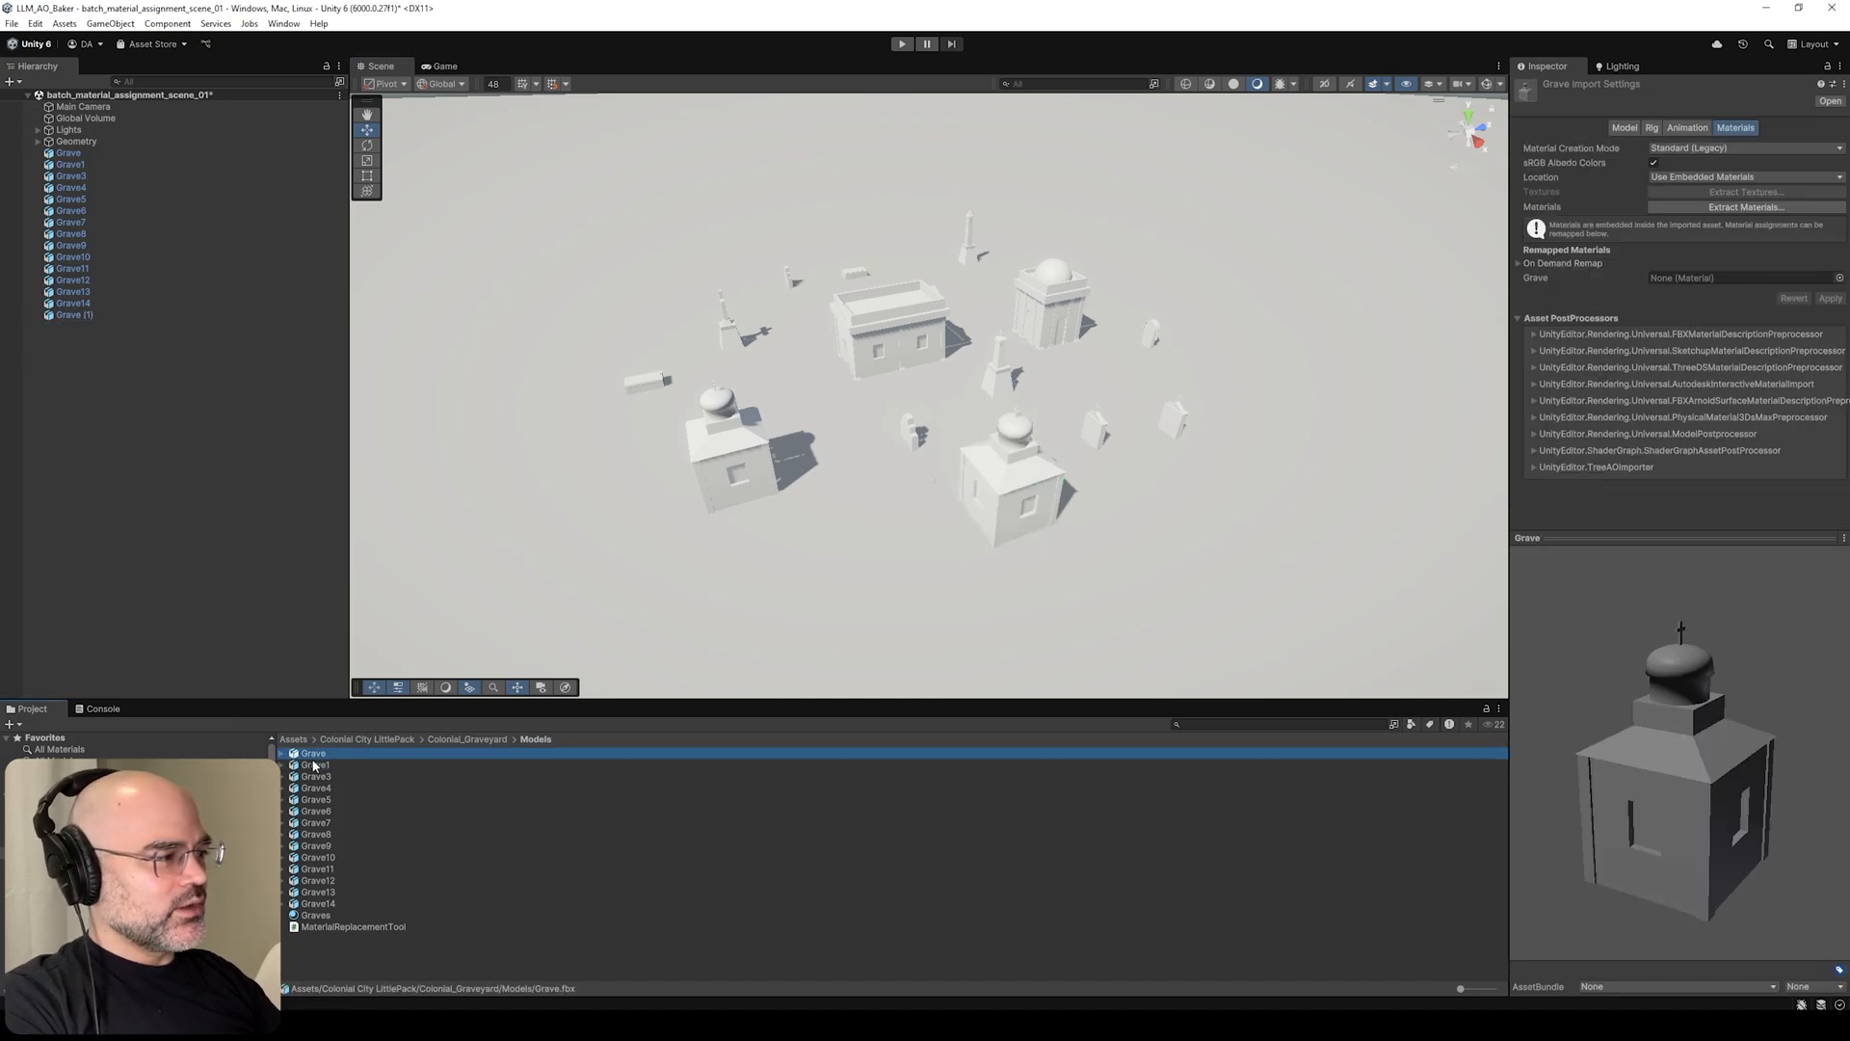
pyautogui.click(318, 855)
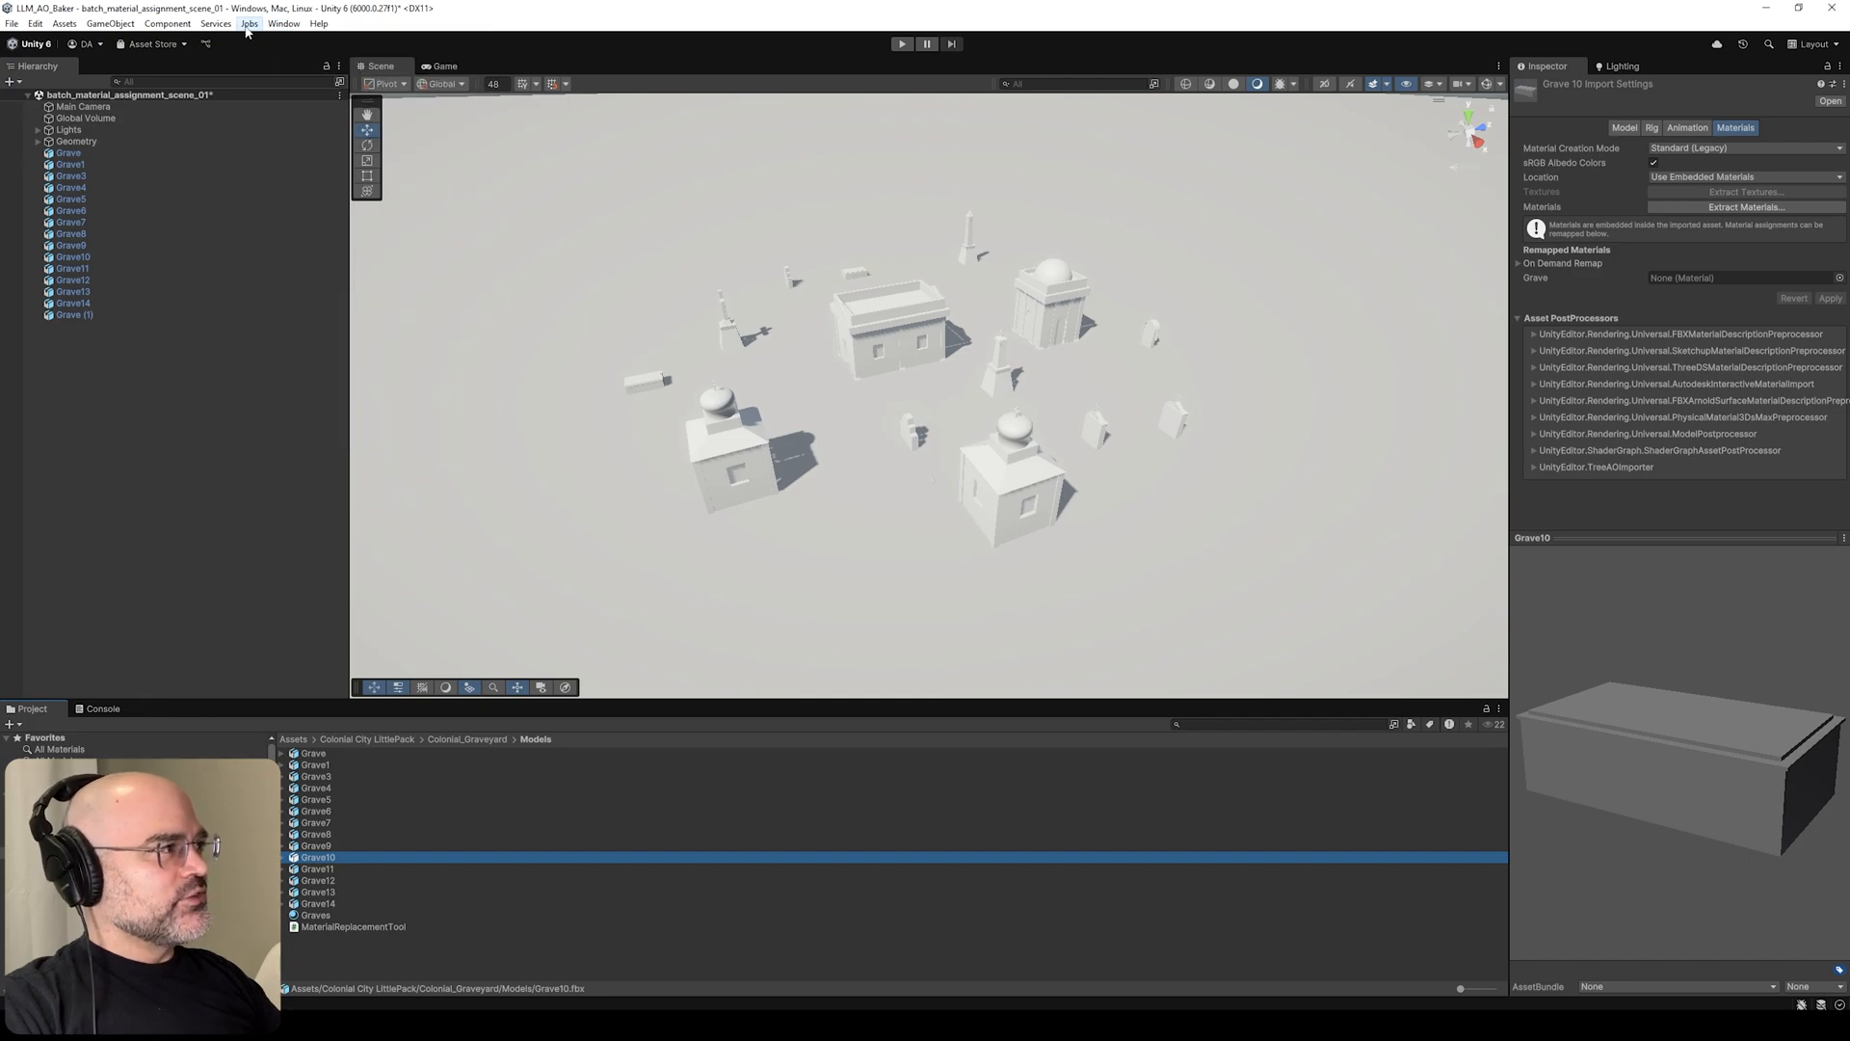
# - Bring up the Material Replacement Tool from the Window menu
pyautogui.click(280, 25)
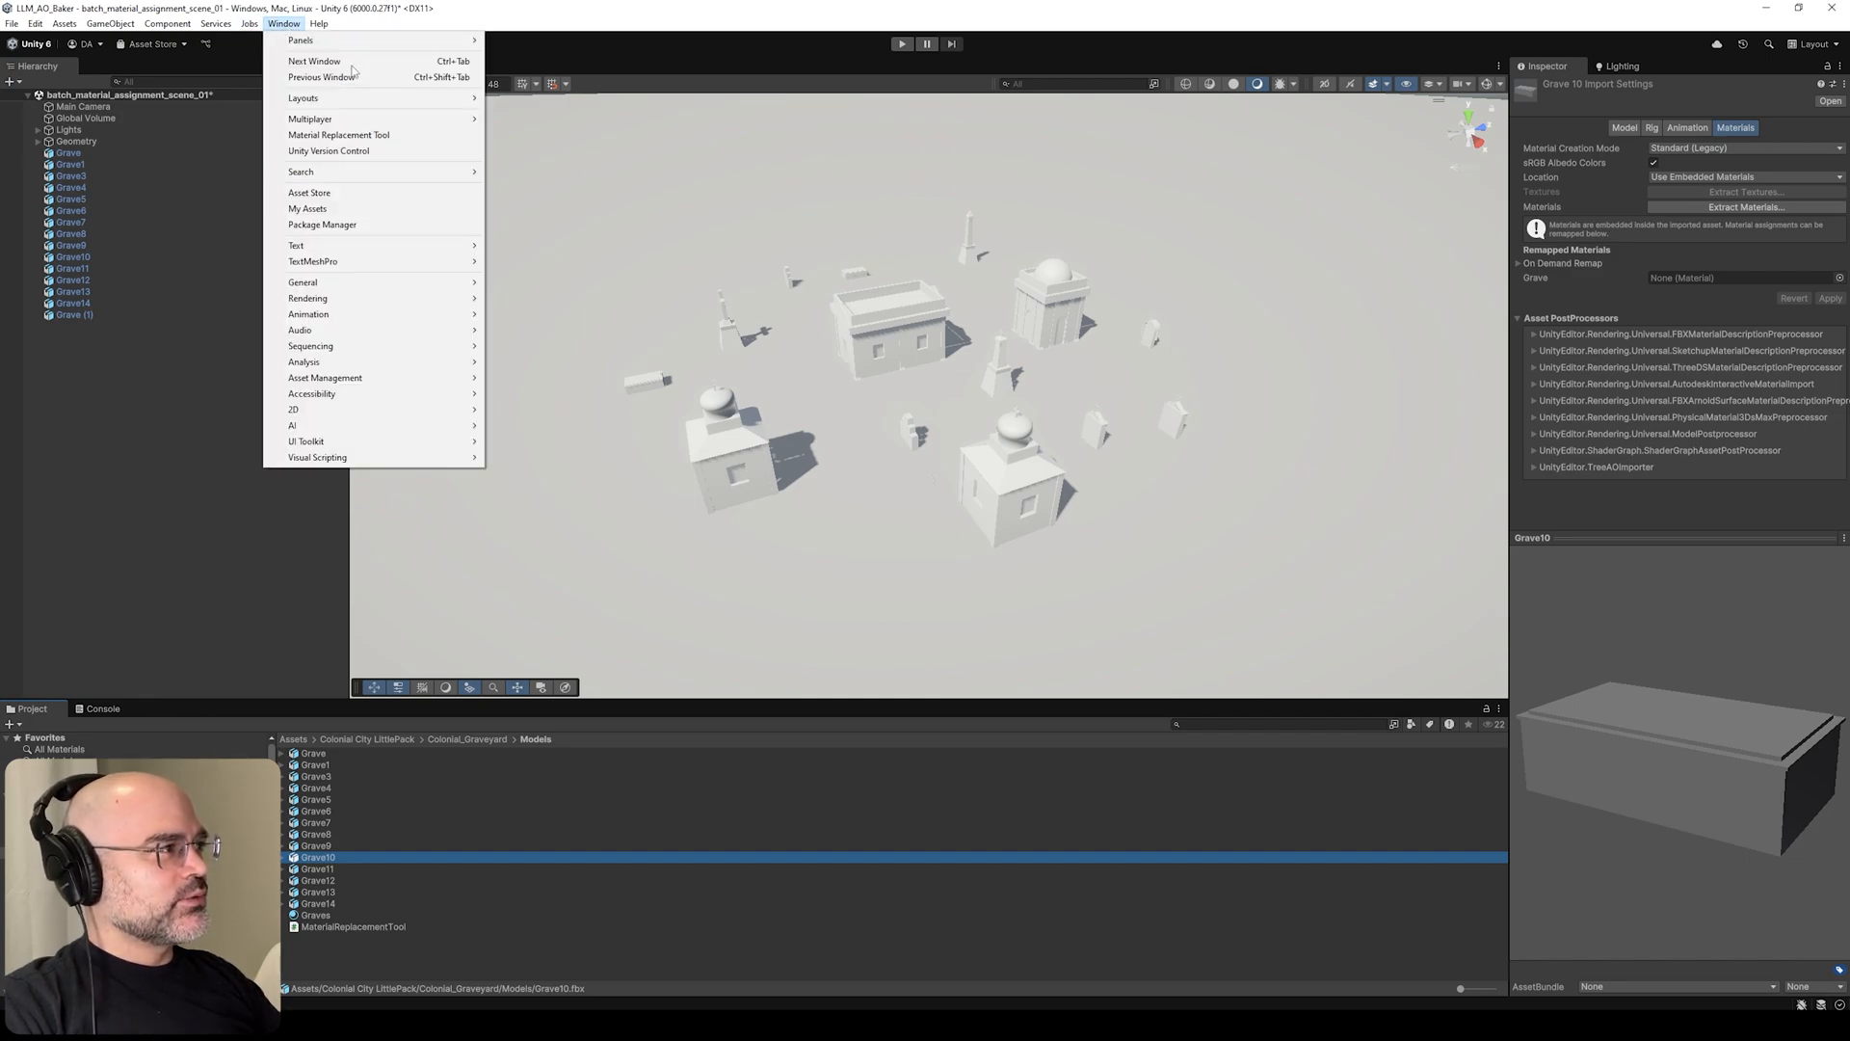
pyautogui.moveTo(339, 135)
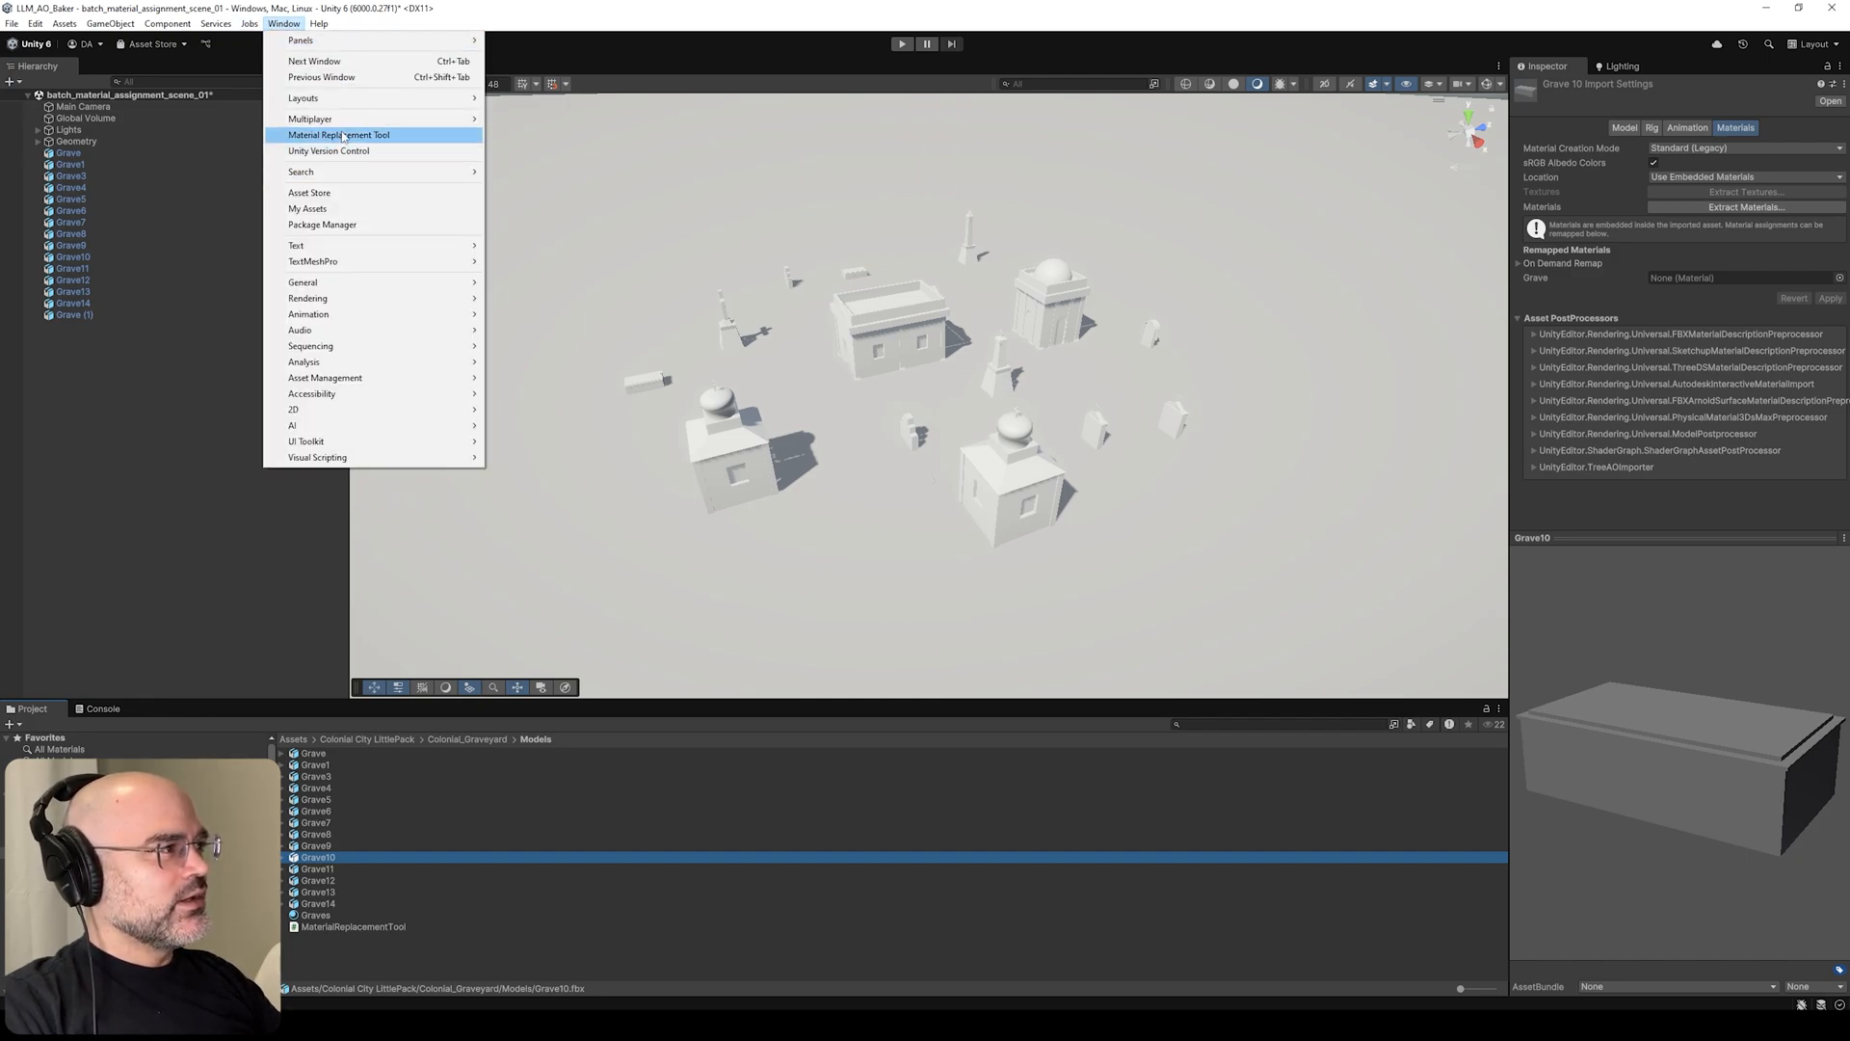
pyautogui.click(344, 134)
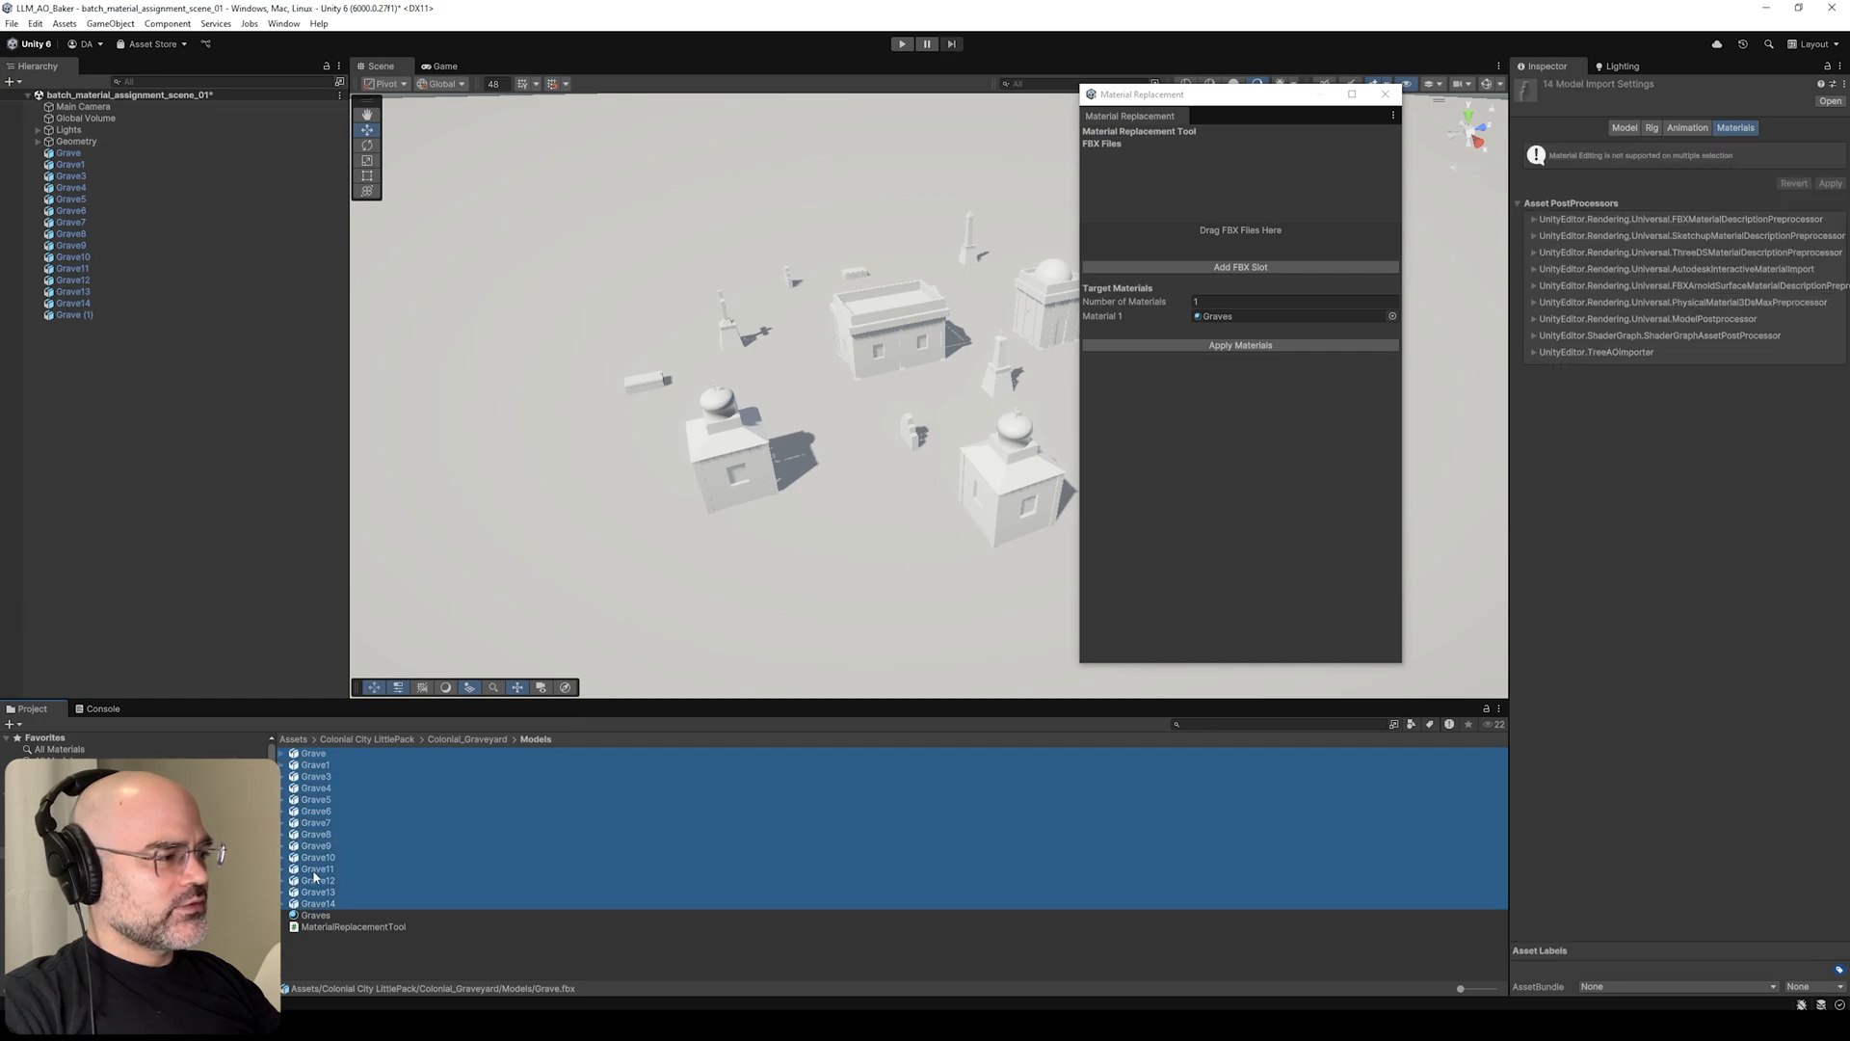
# - Preview Grave4, Grave and Grave14 to confirm they now show the Graves texture
pyautogui.click(314, 787)
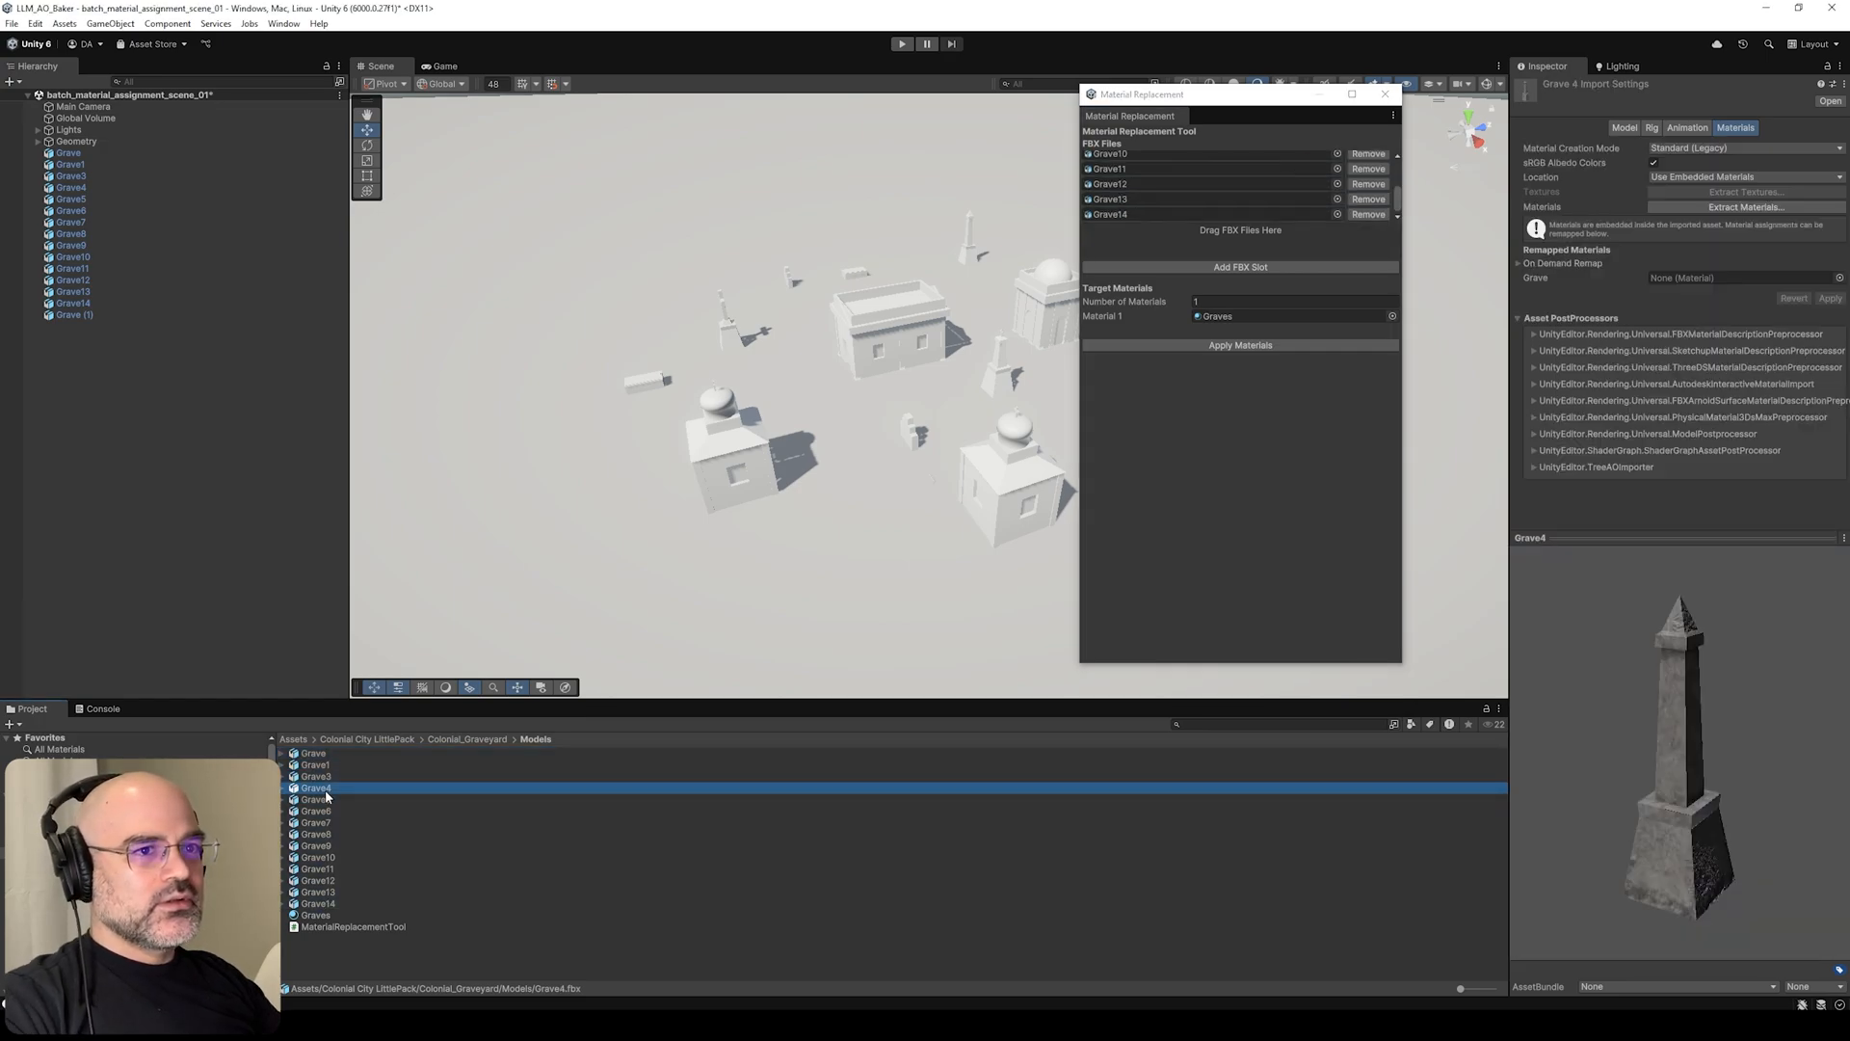
pyautogui.click(313, 752)
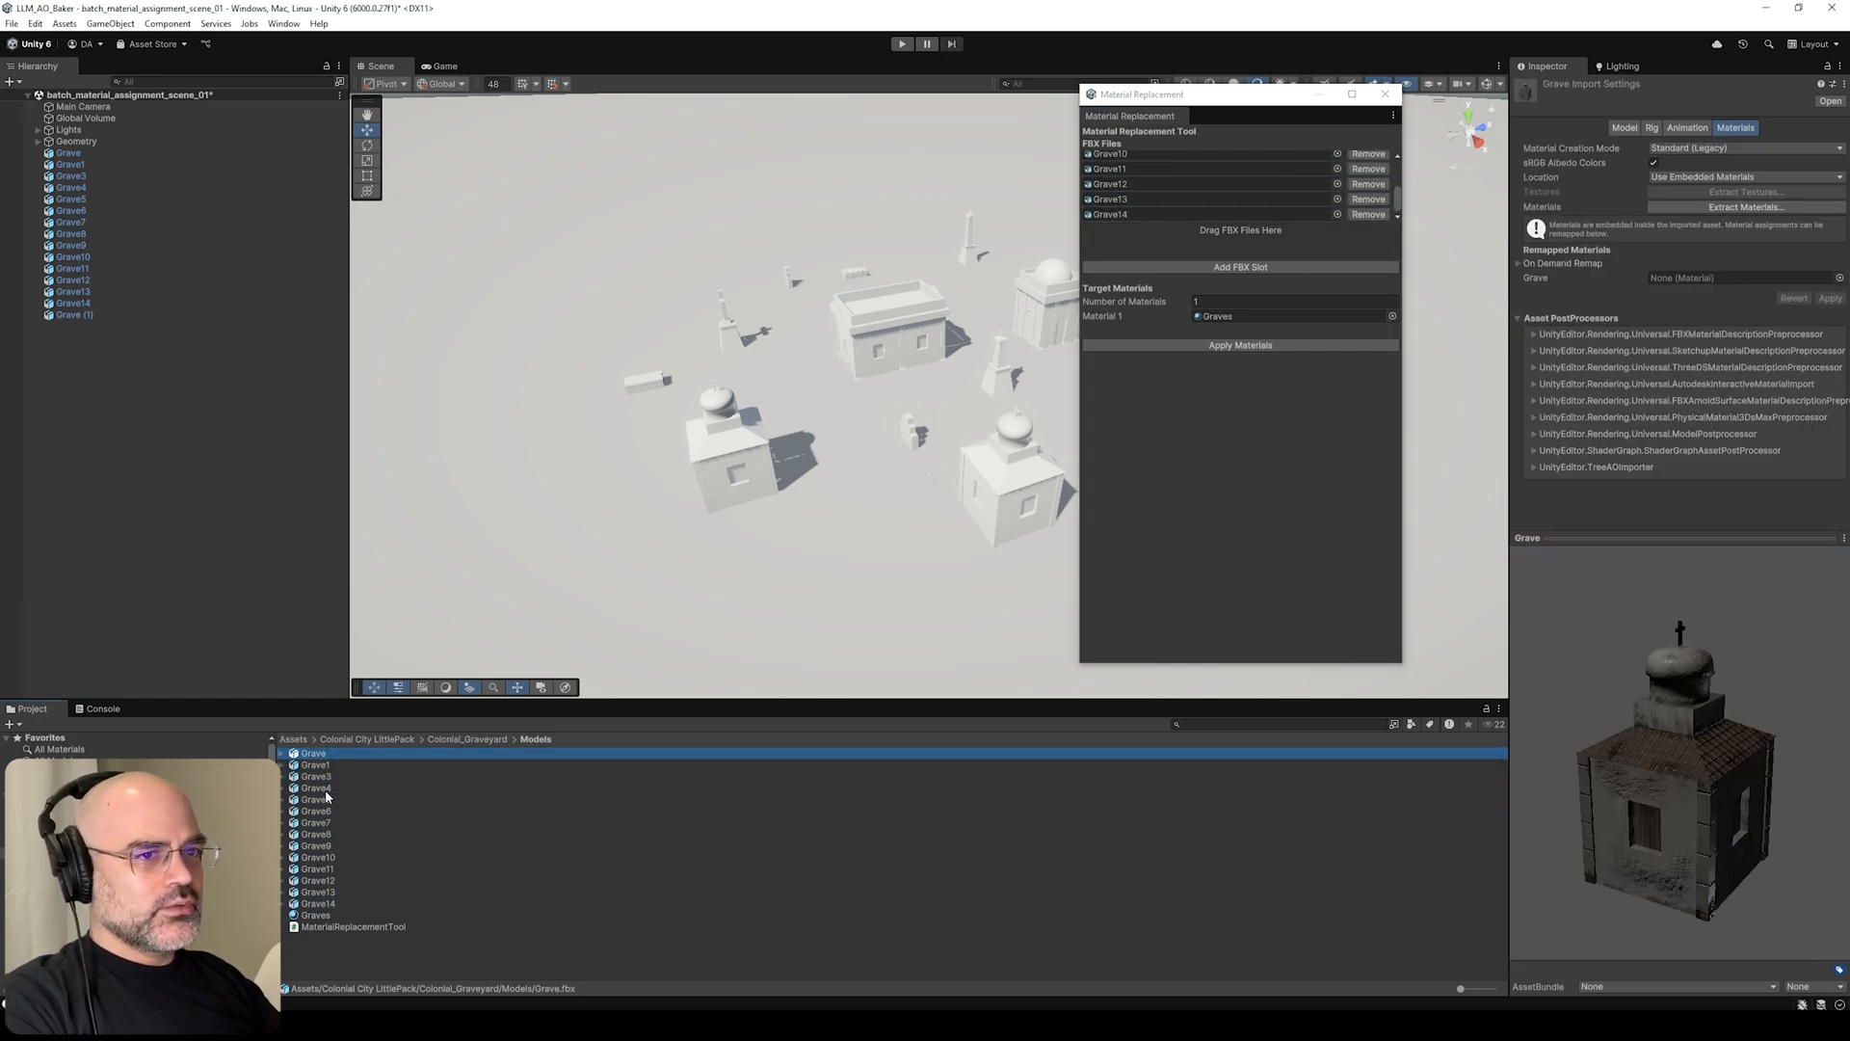
pyautogui.click(316, 902)
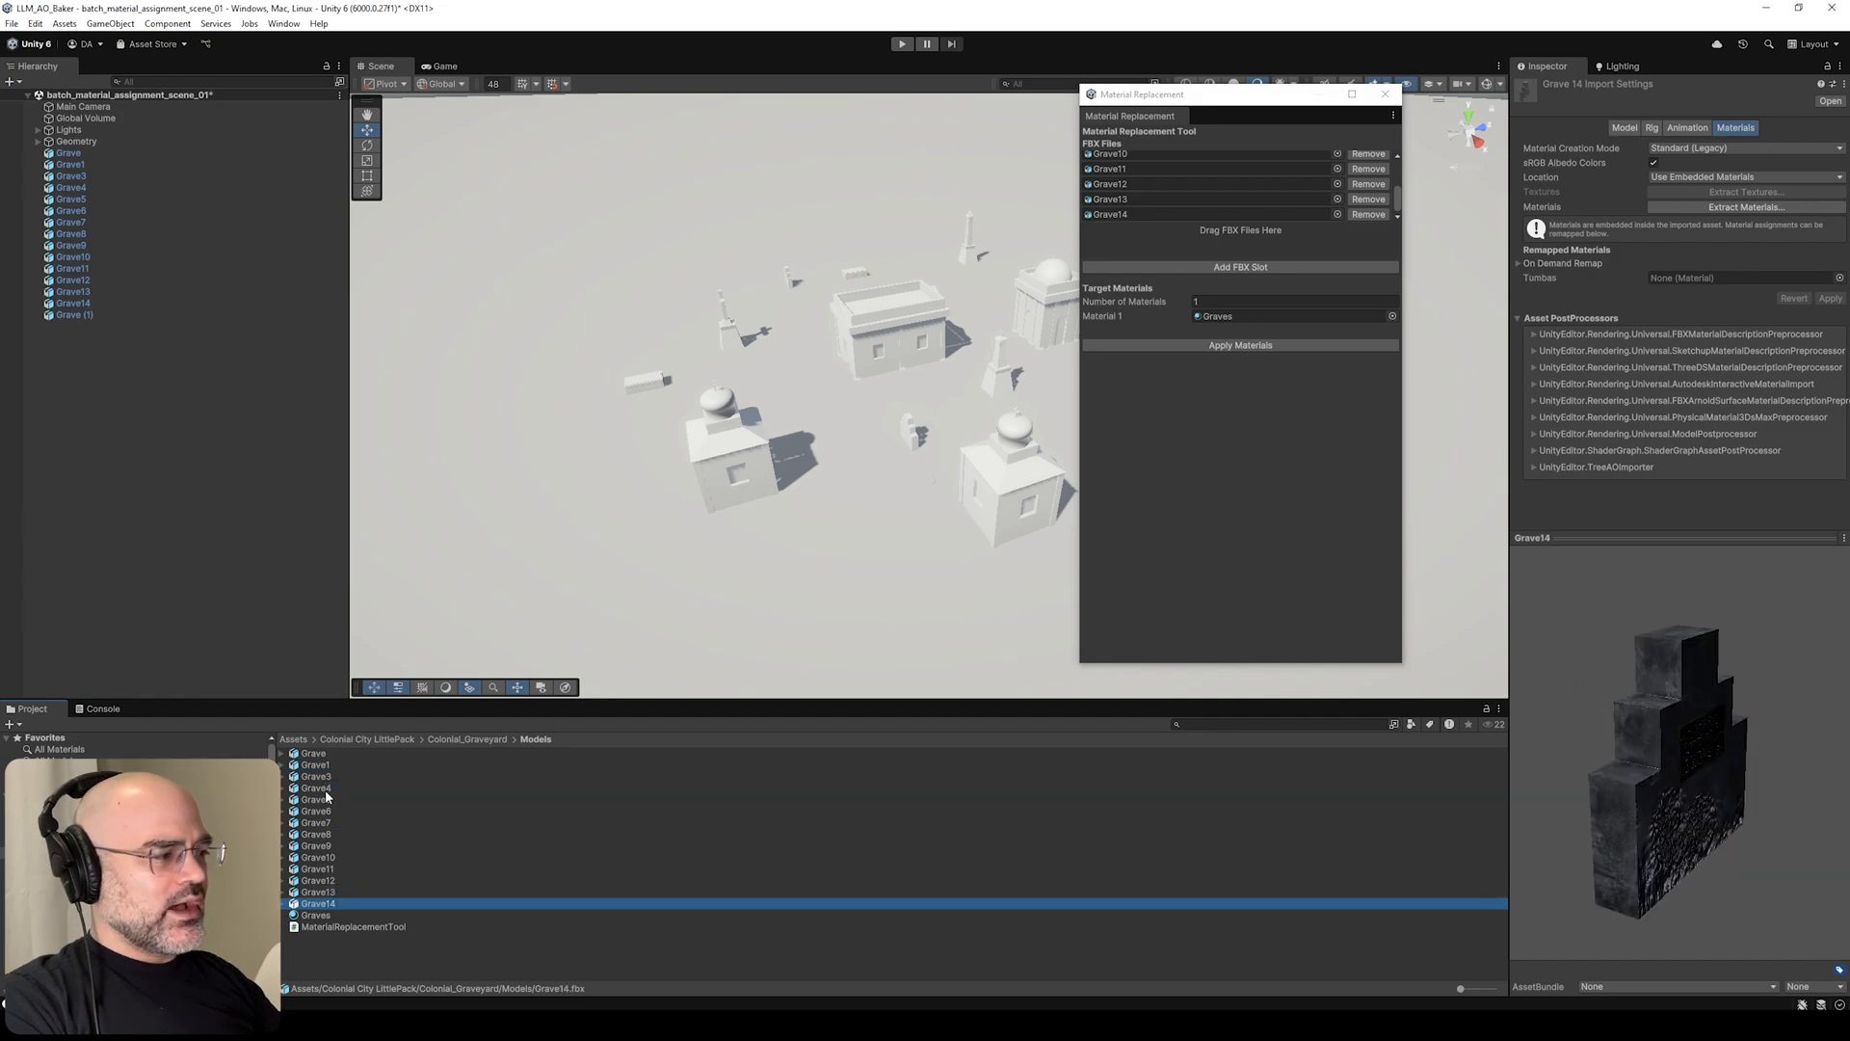
pyautogui.click(312, 751)
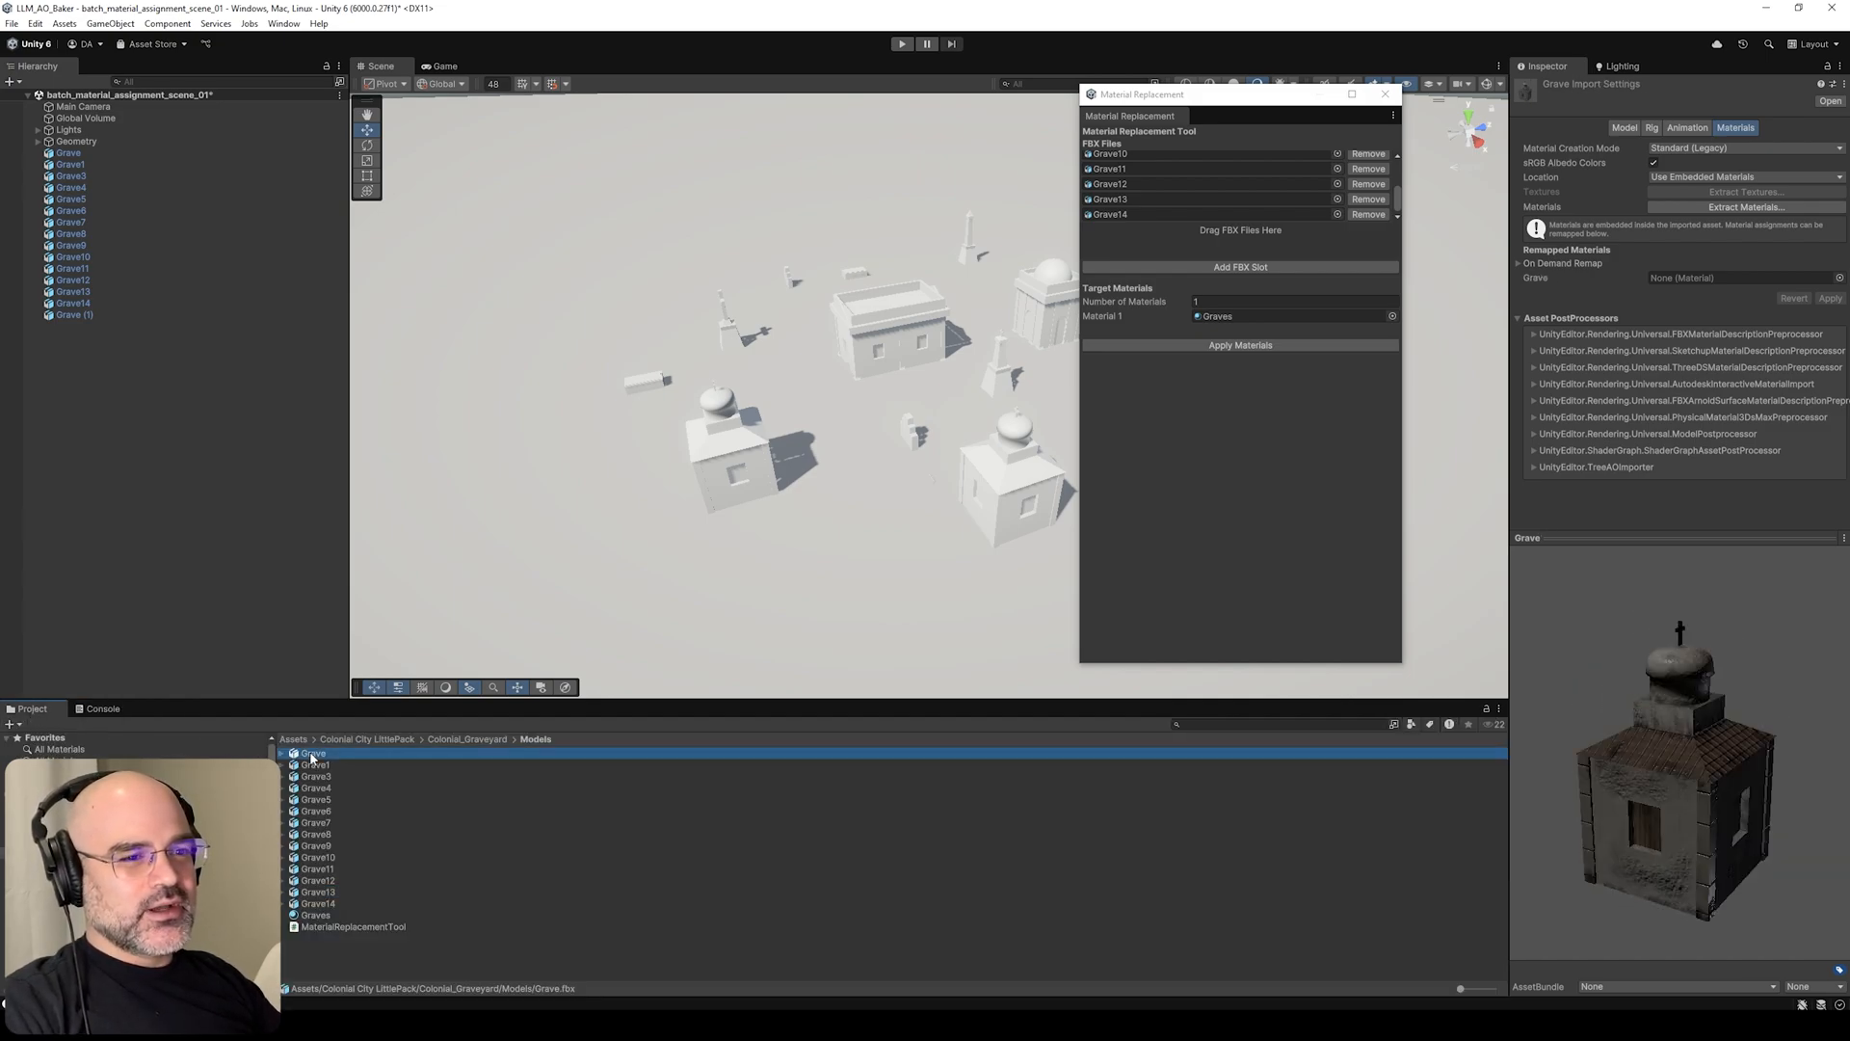
pyautogui.click(314, 763)
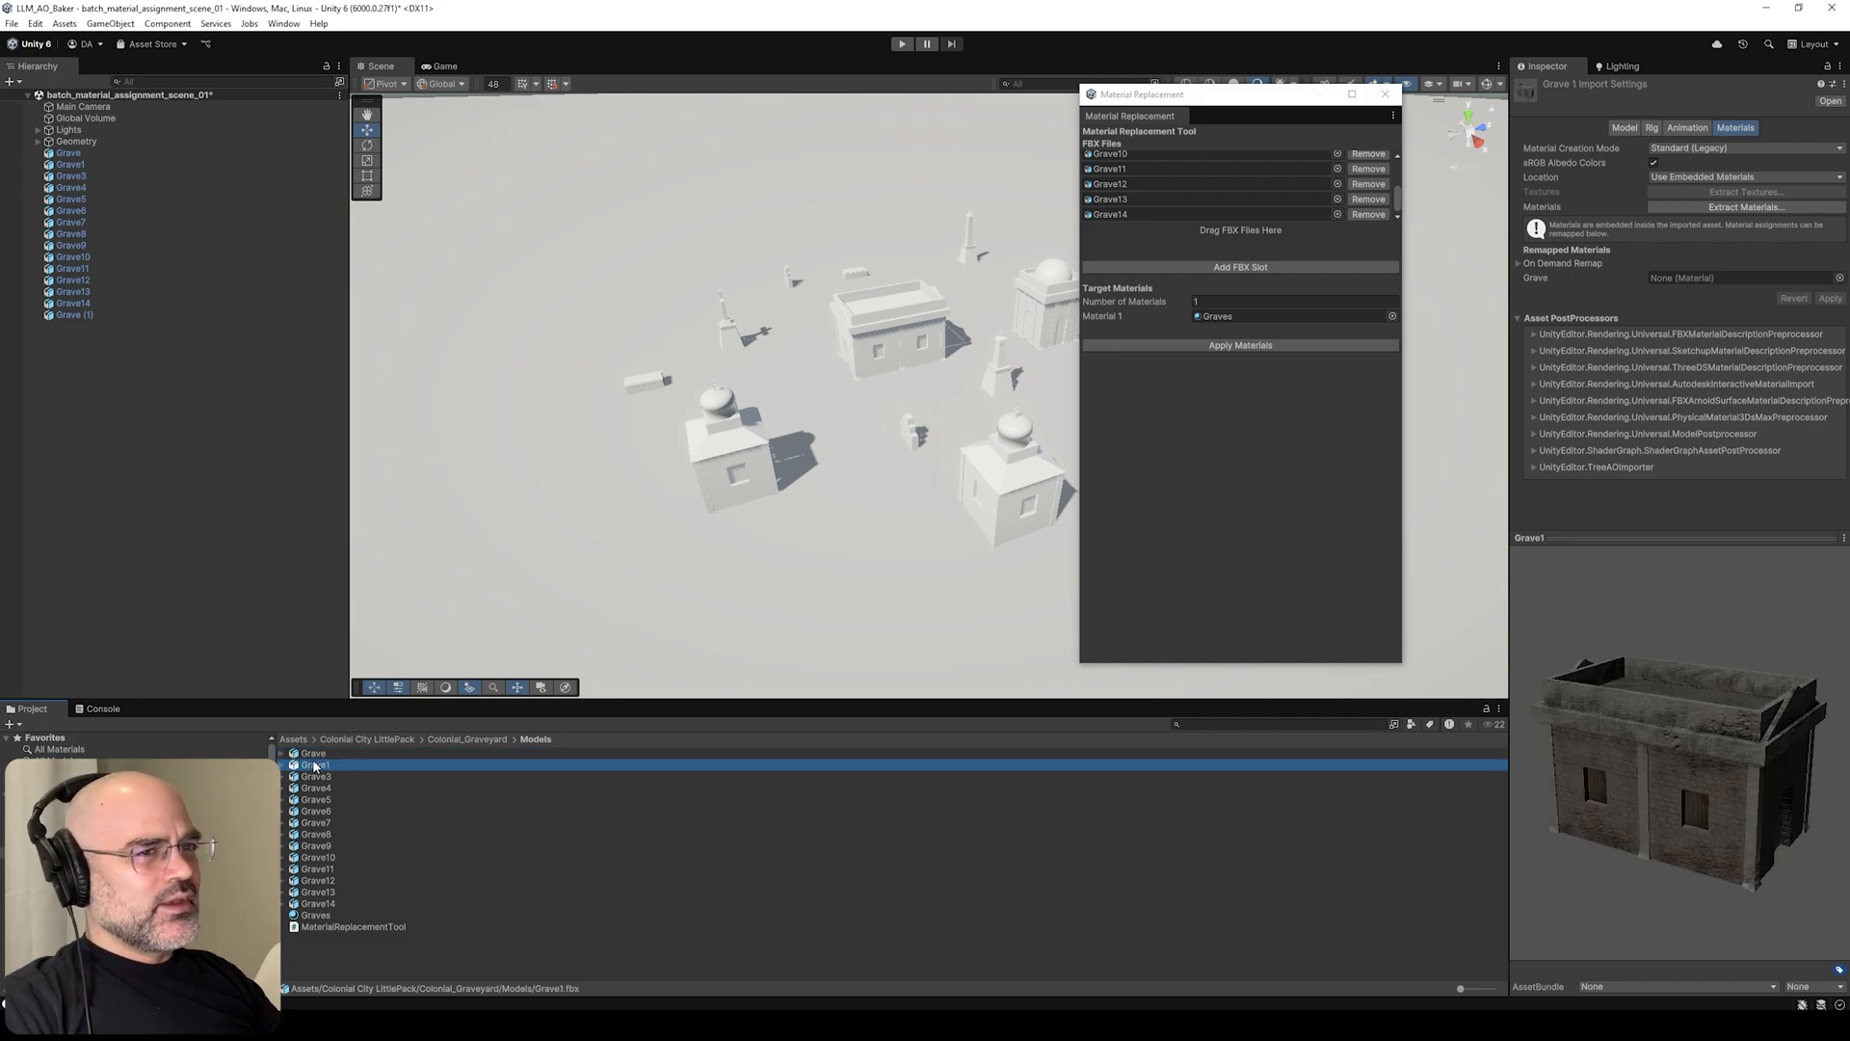
pyautogui.click(312, 752)
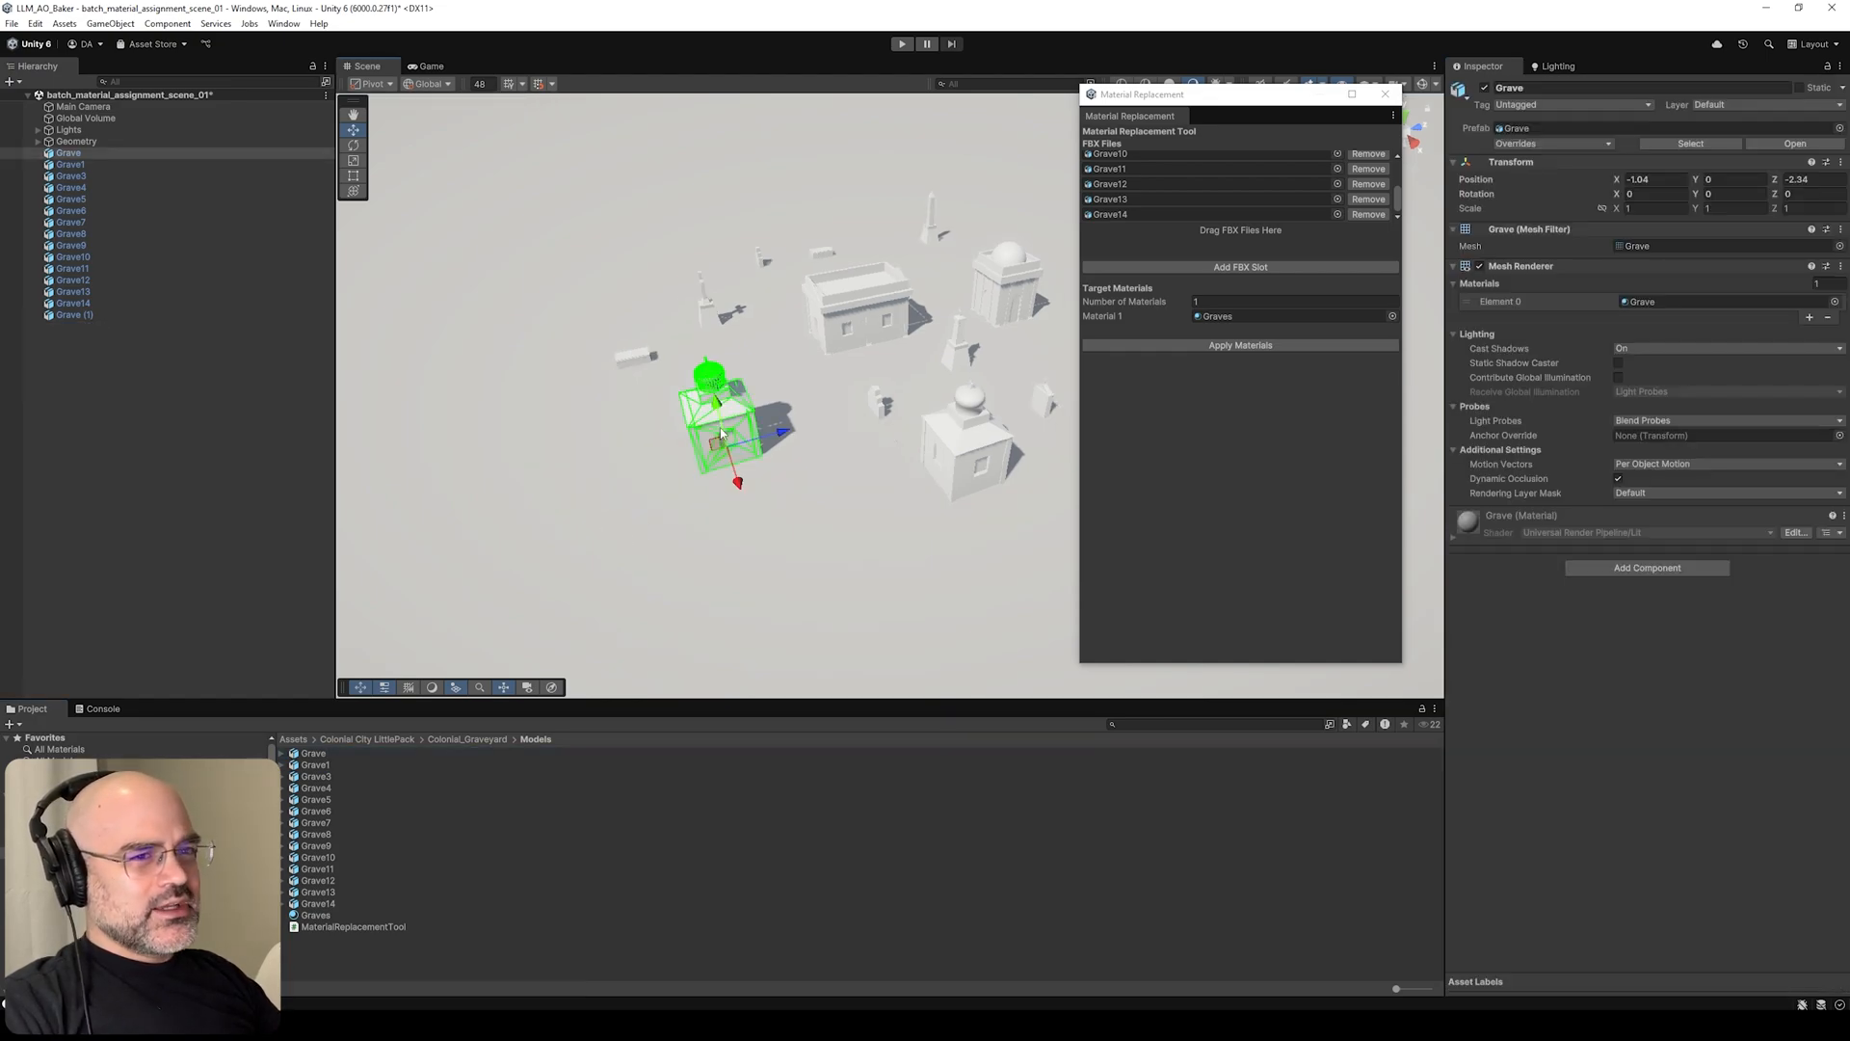
pyautogui.click(68, 164)
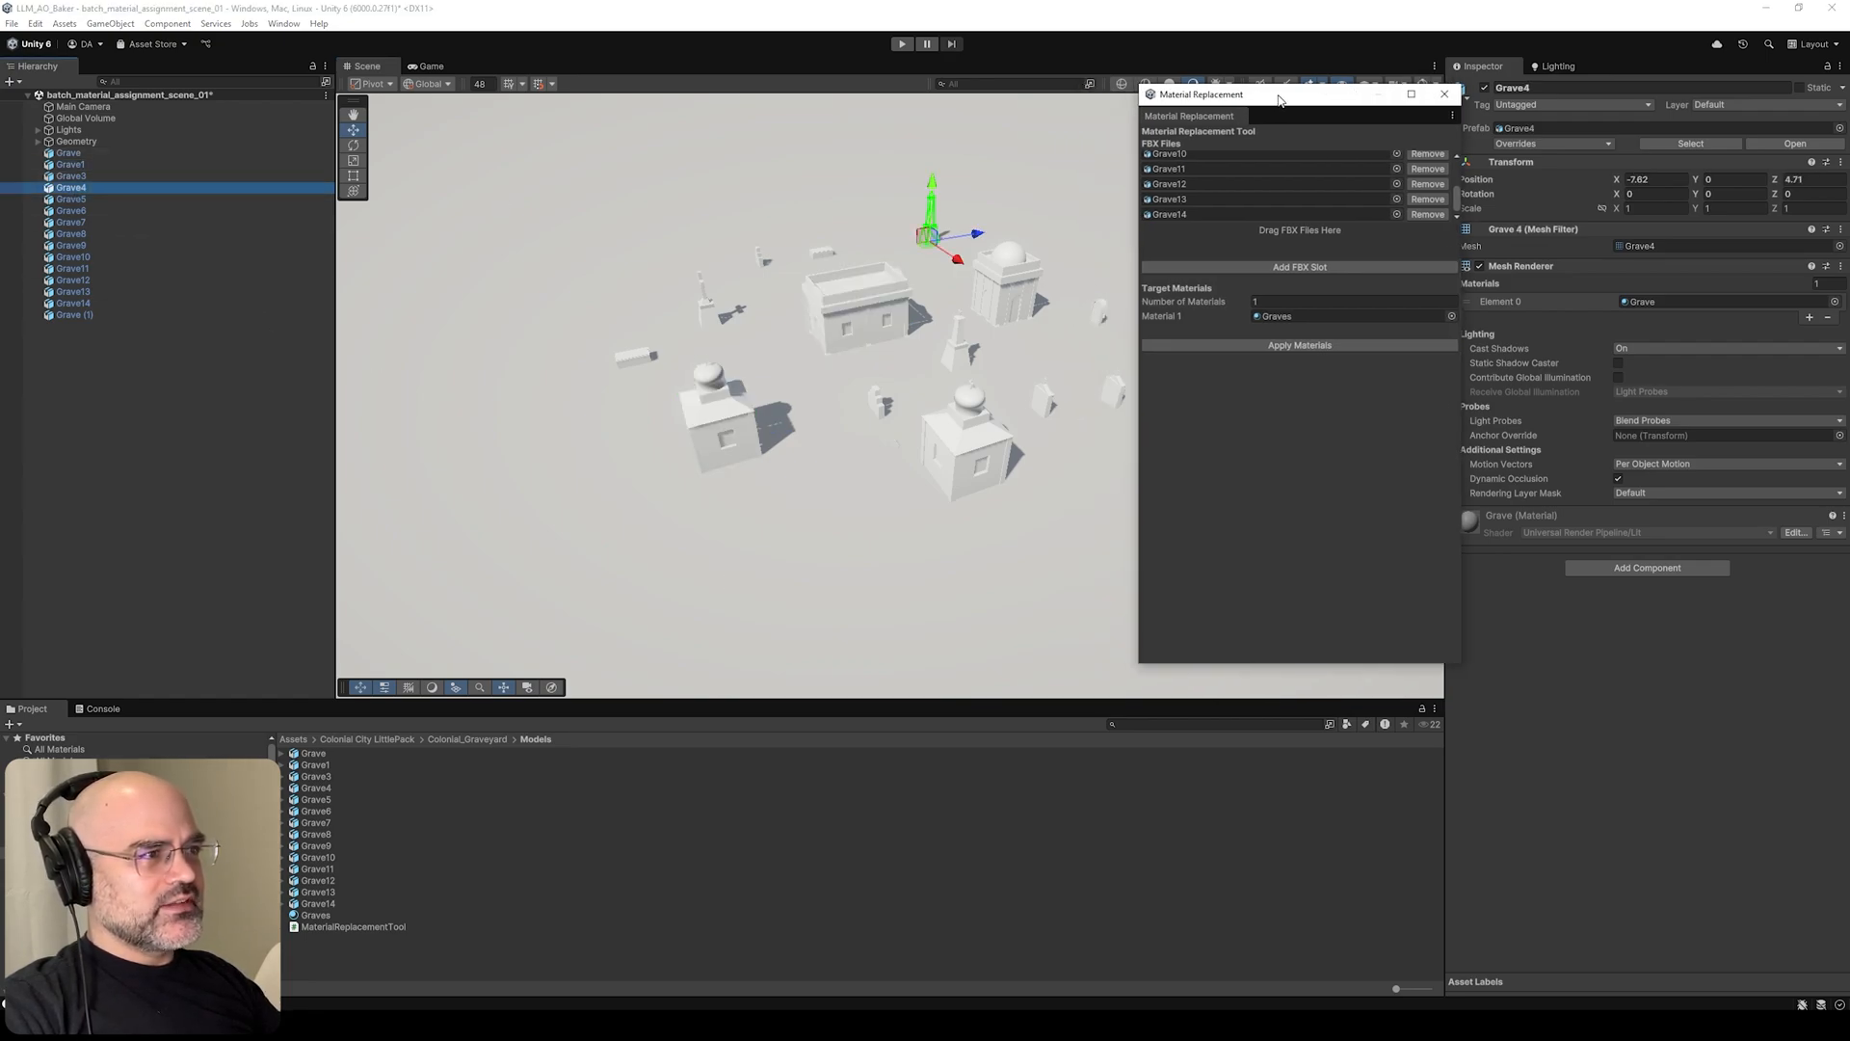
pyautogui.click(70, 164)
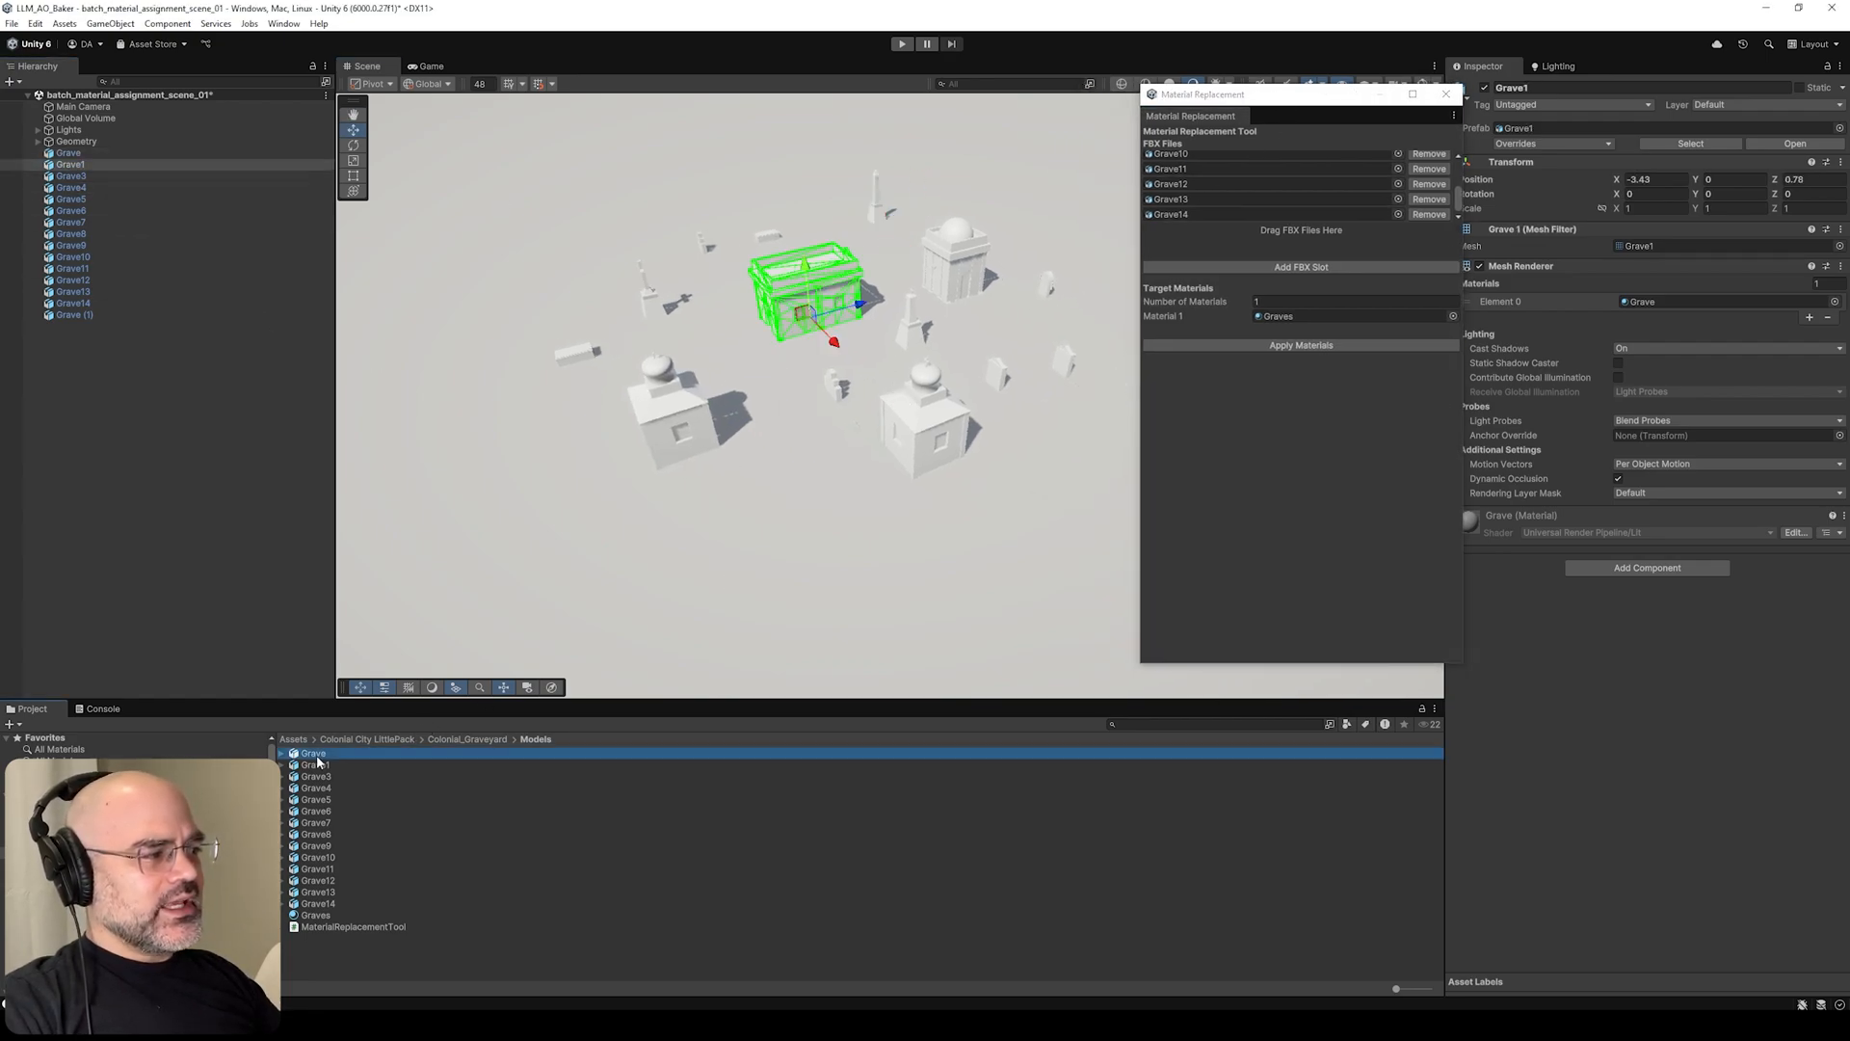
pyautogui.click(312, 752)
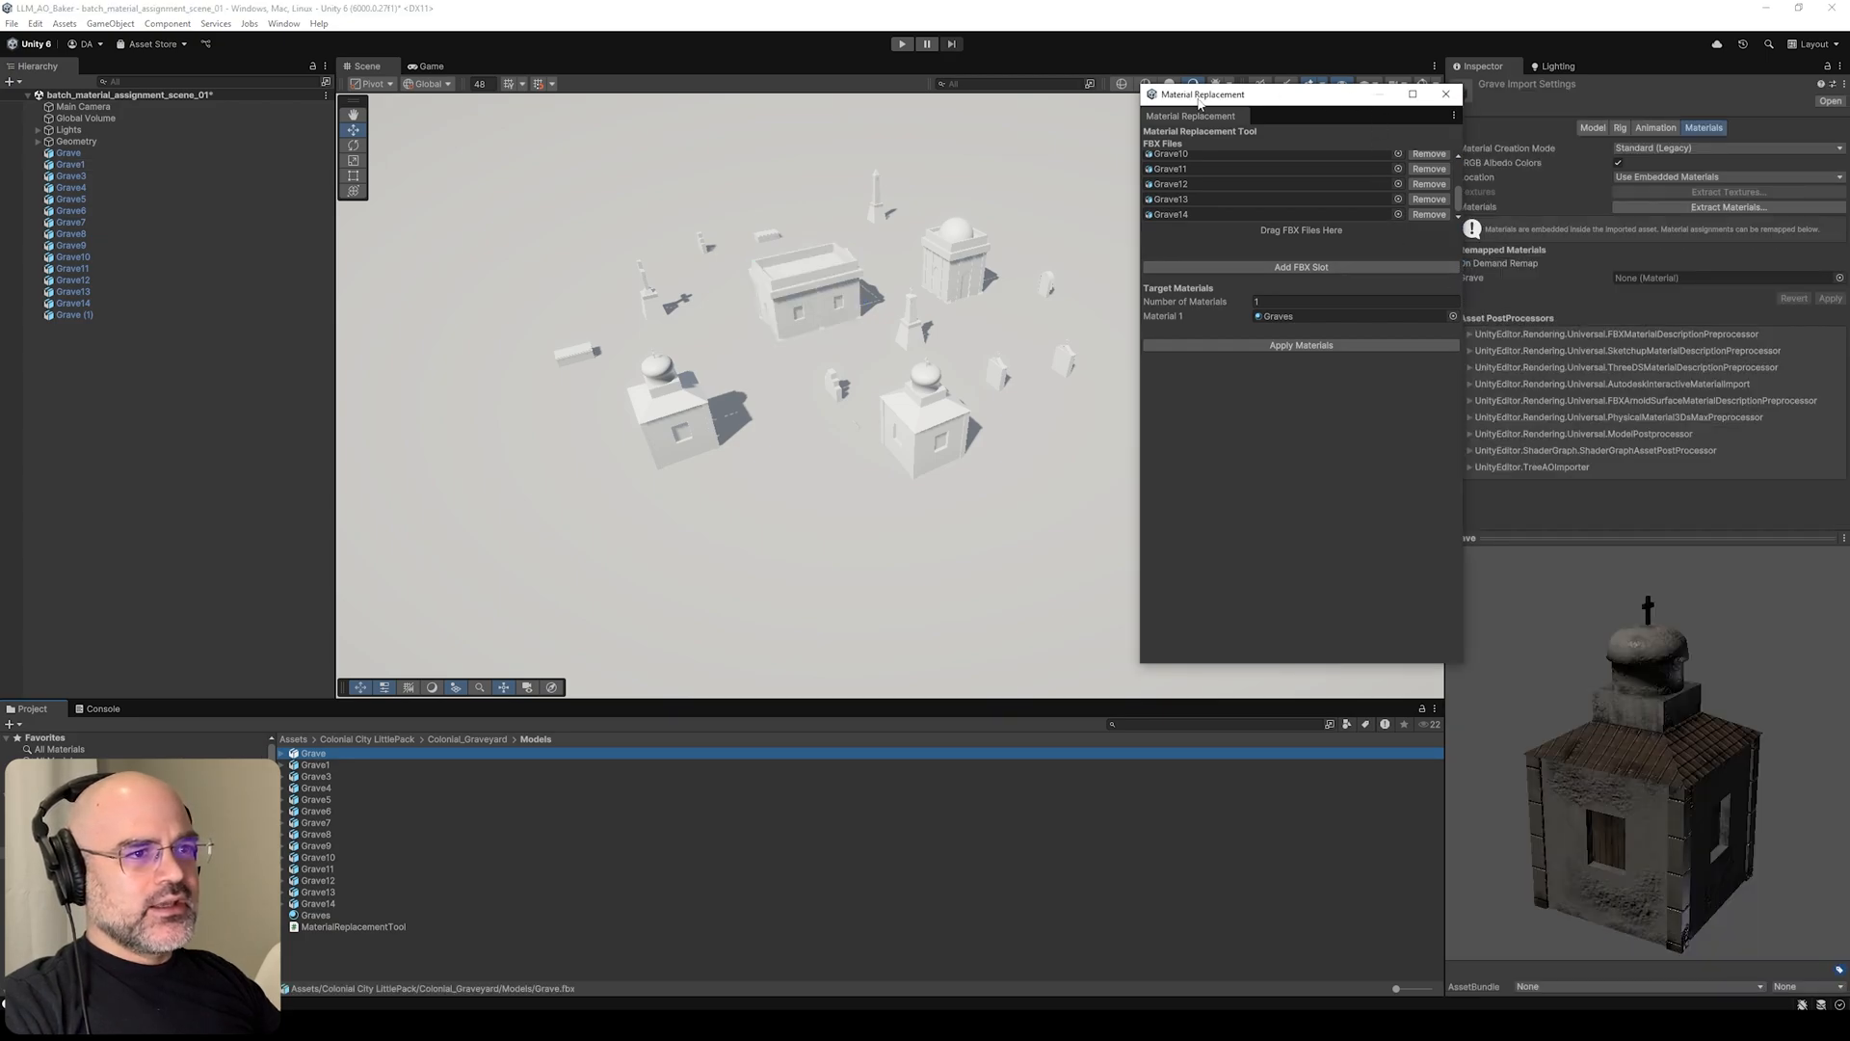
pyautogui.moveTo(1201, 93); pyautogui.dragTo(977, 93)
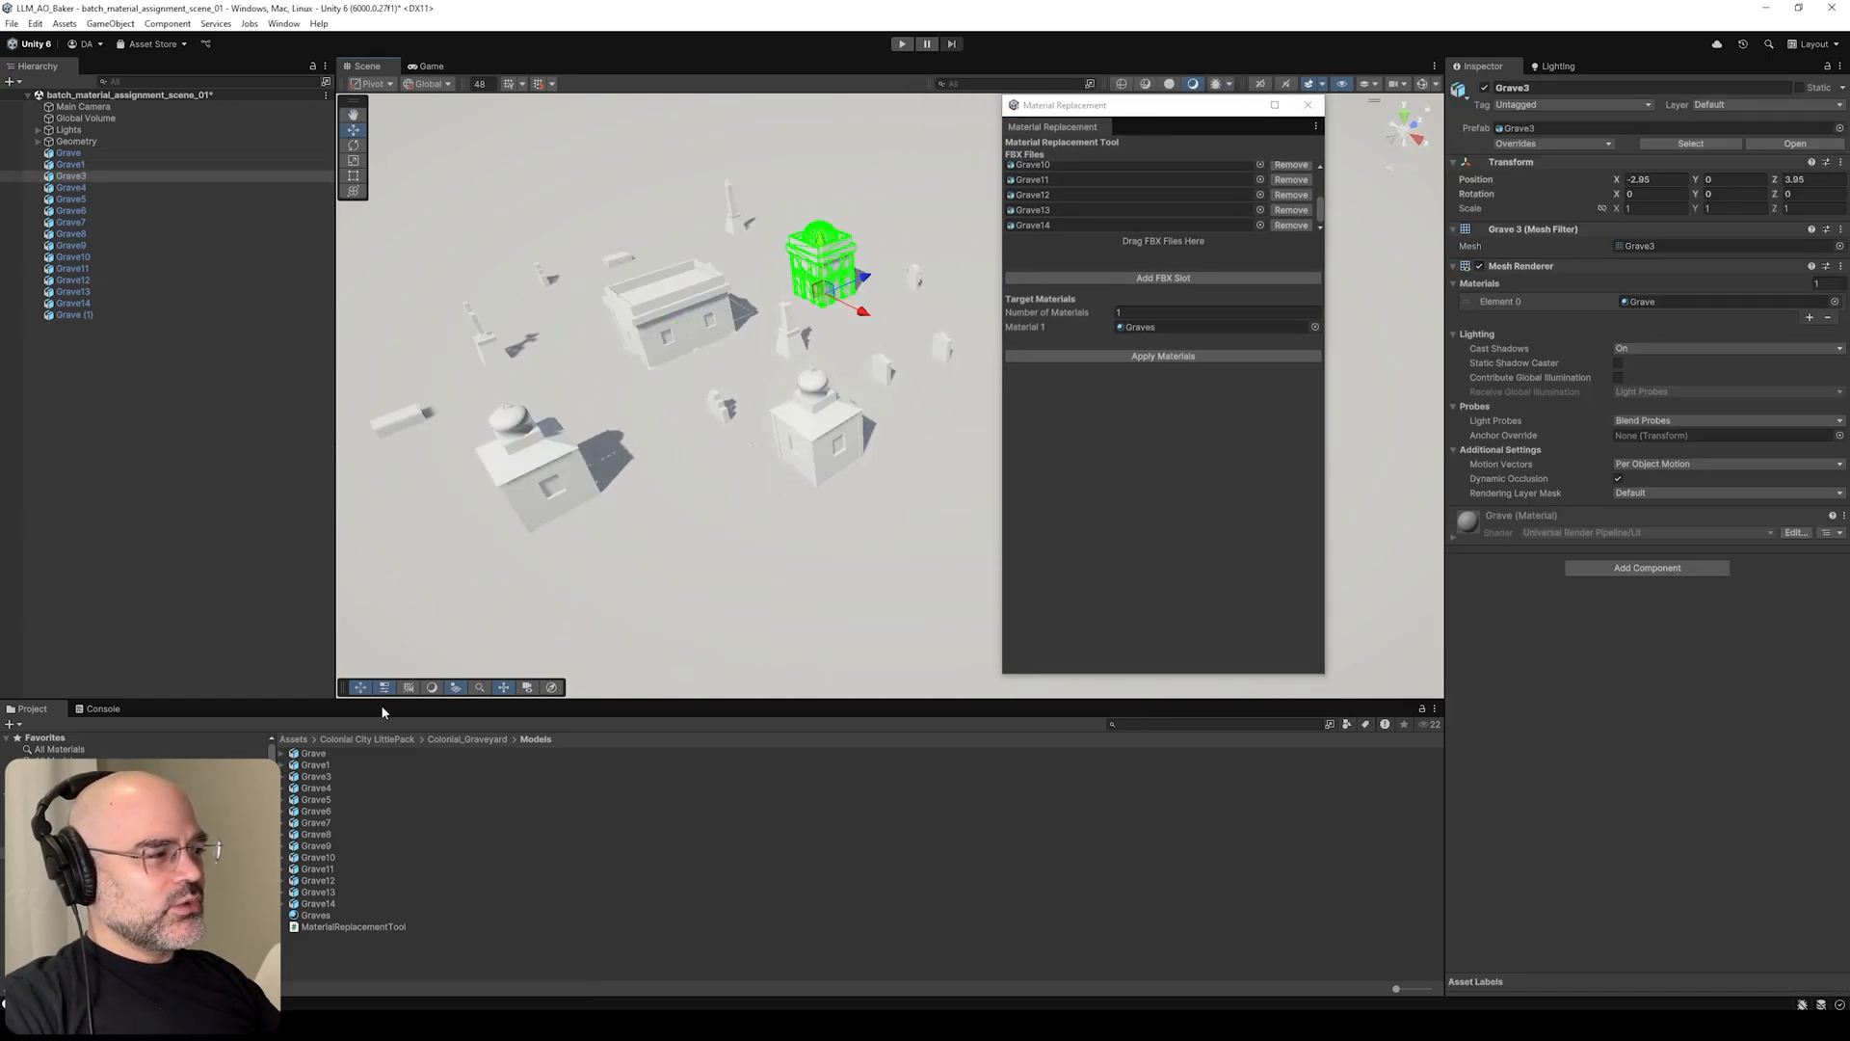
pyautogui.click(312, 751)
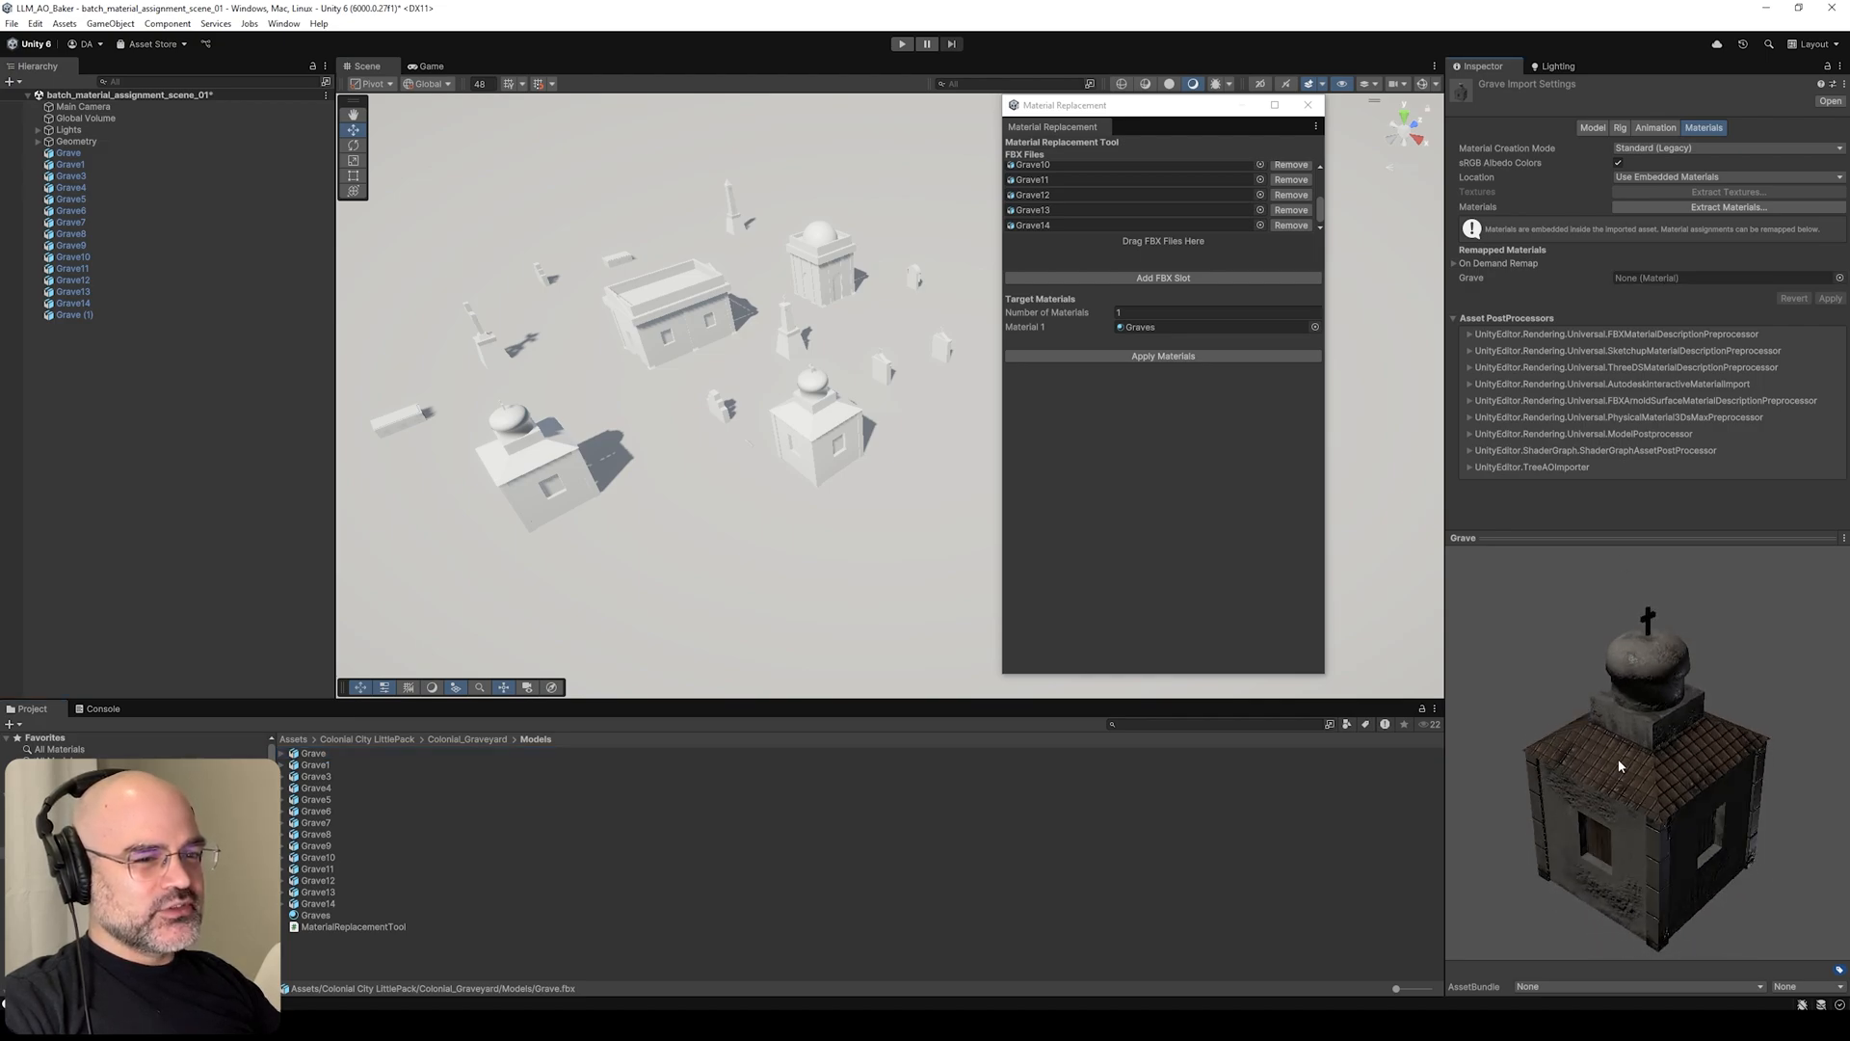
pyautogui.click(1723, 148)
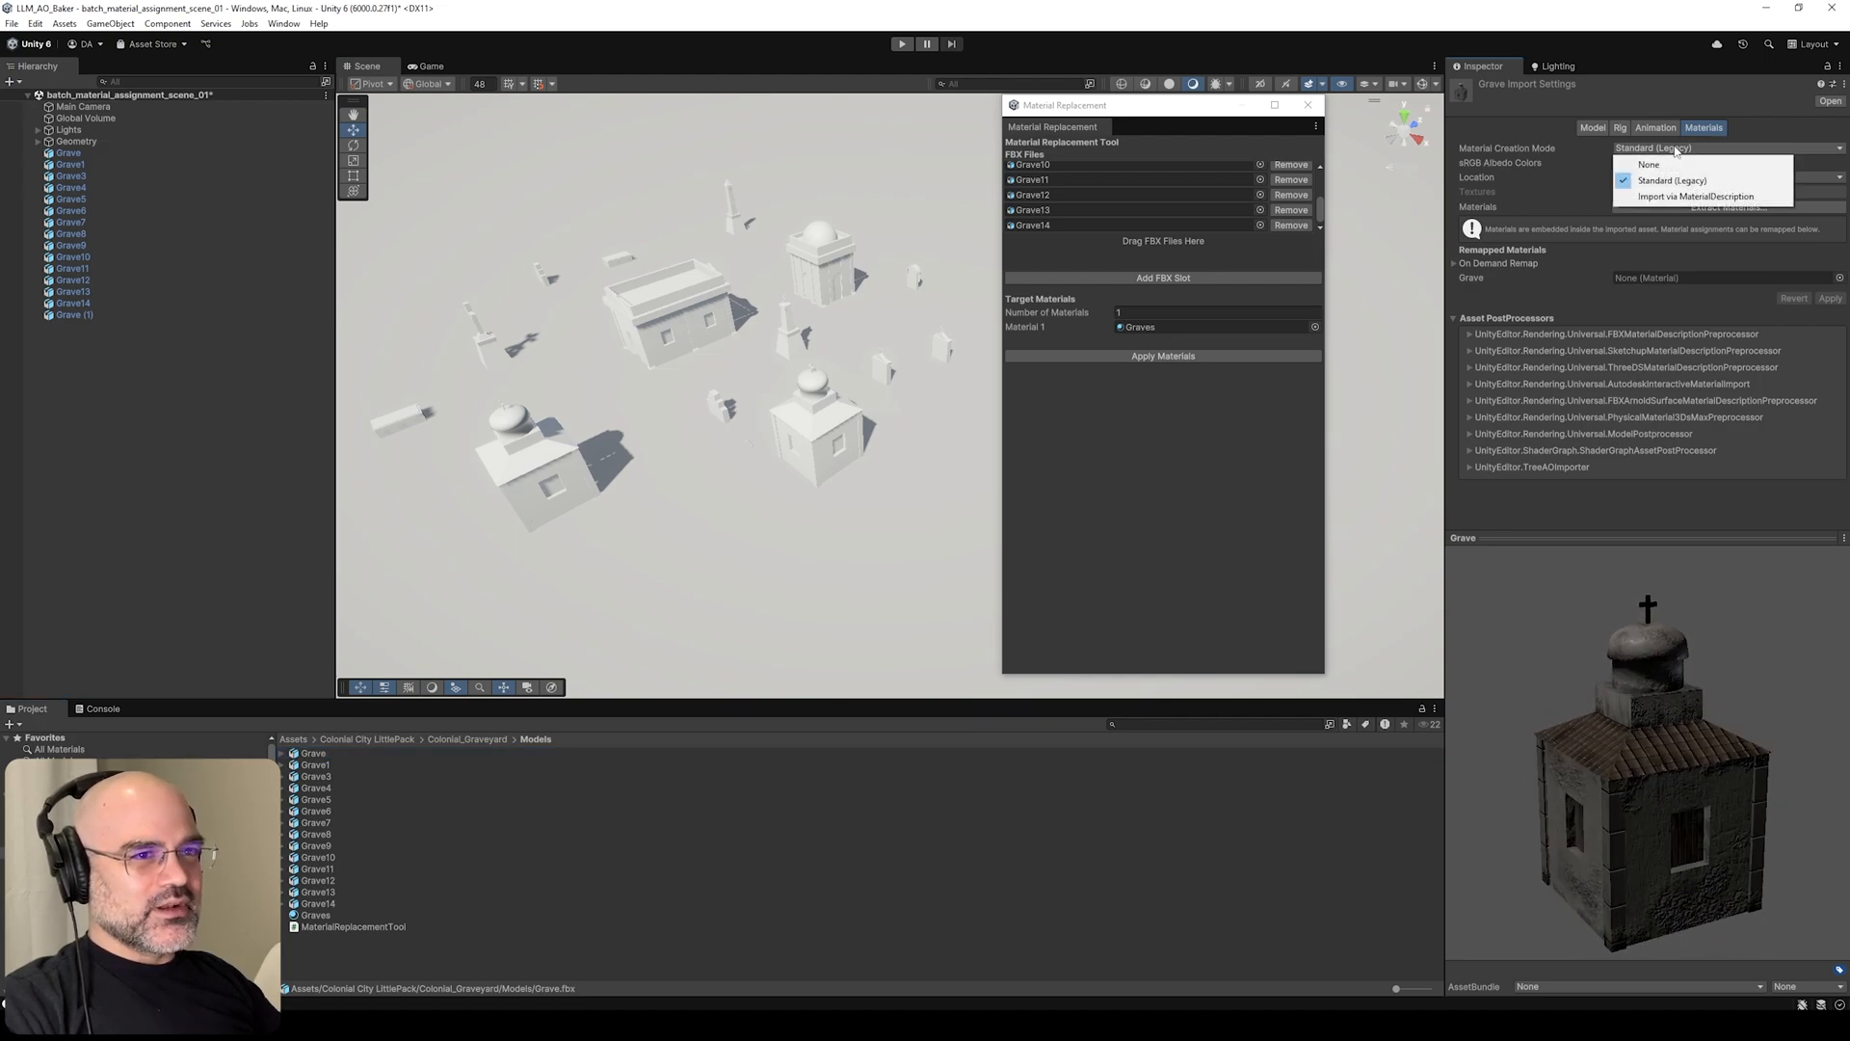
pyautogui.click(320, 879)
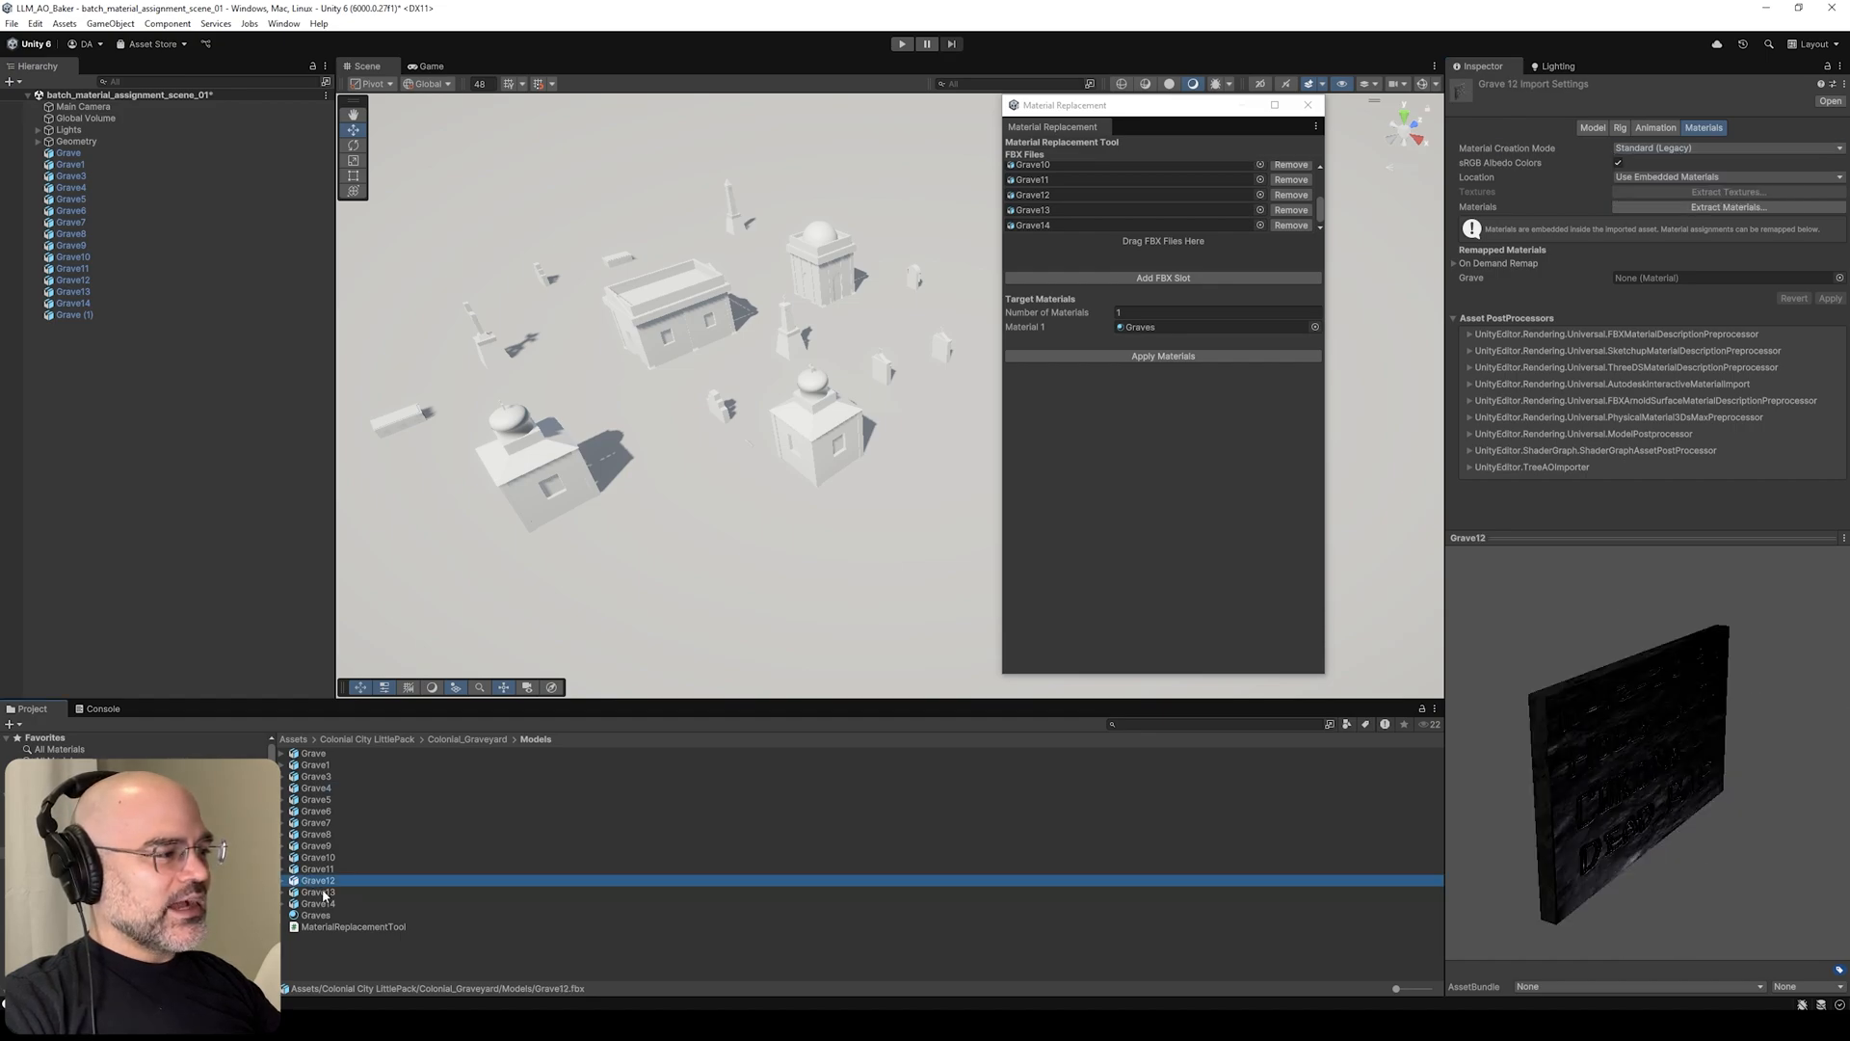
pyautogui.click(316, 775)
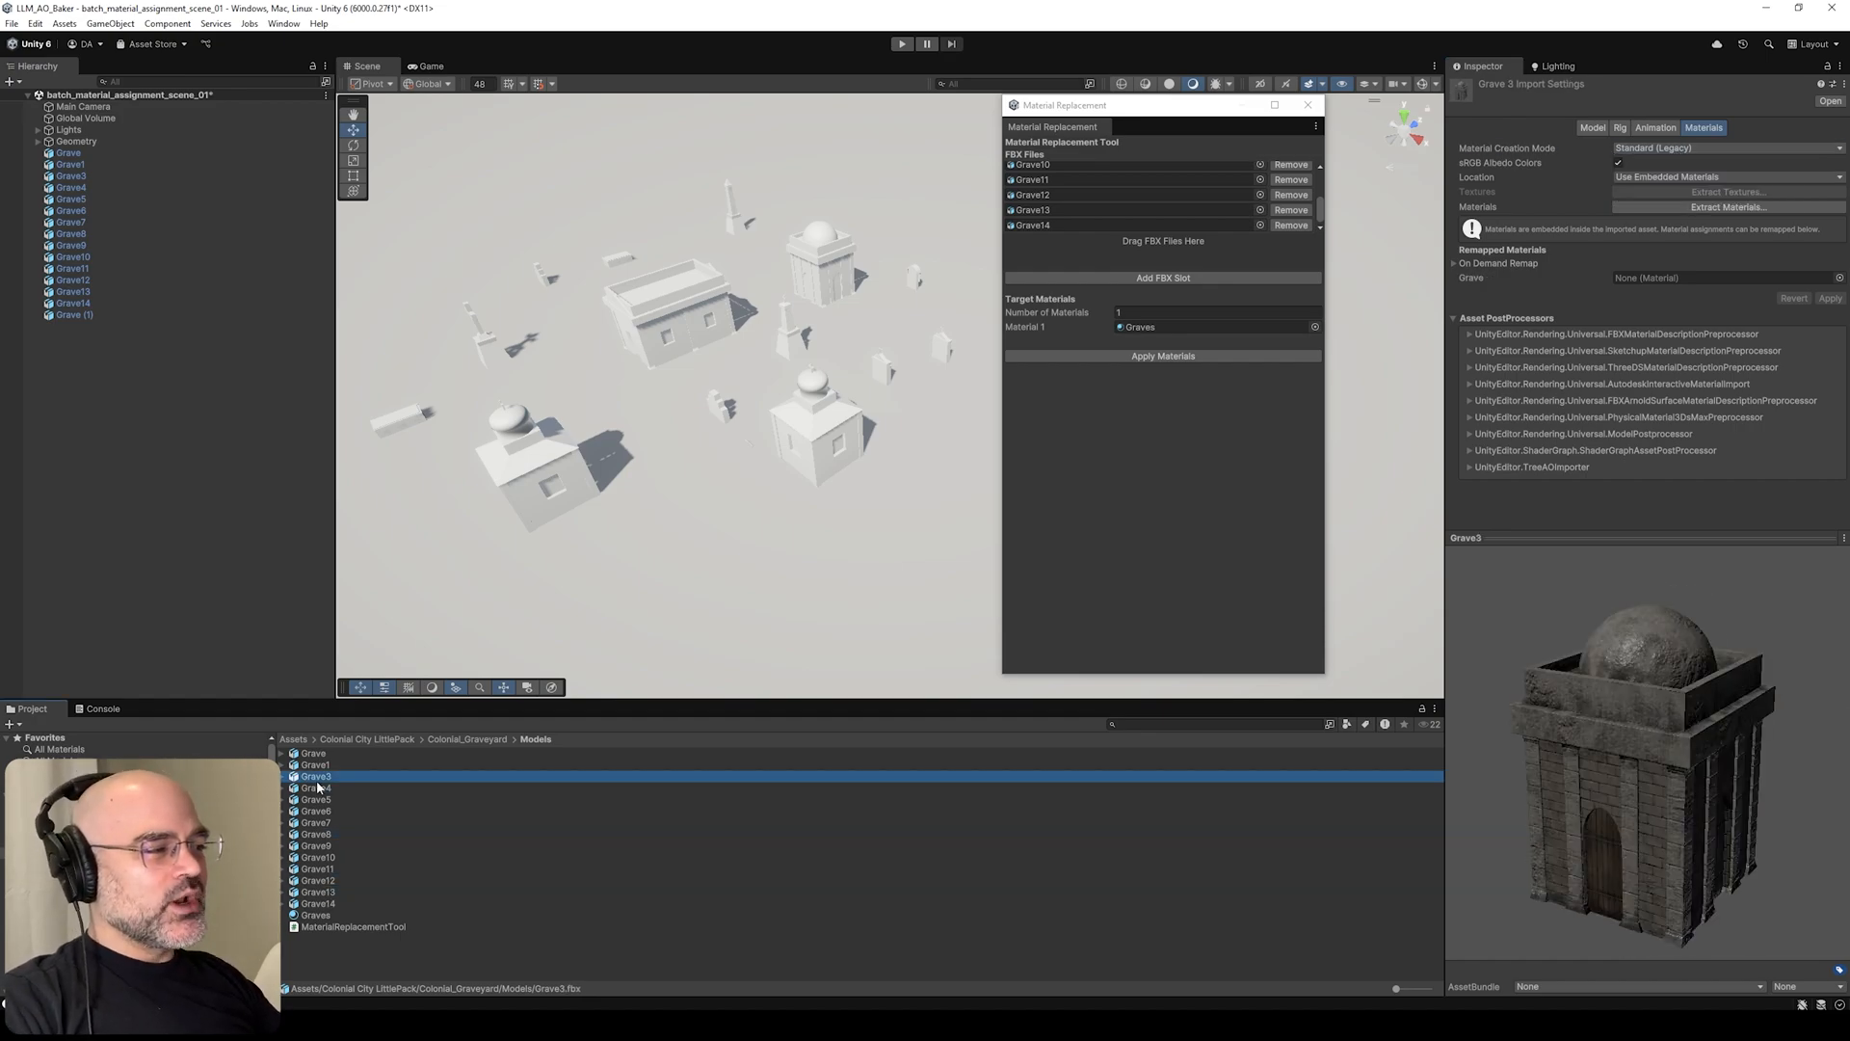
# - Preview the Grave1, Grave and Grave4 models in the Inspector
pyautogui.click(312, 763)
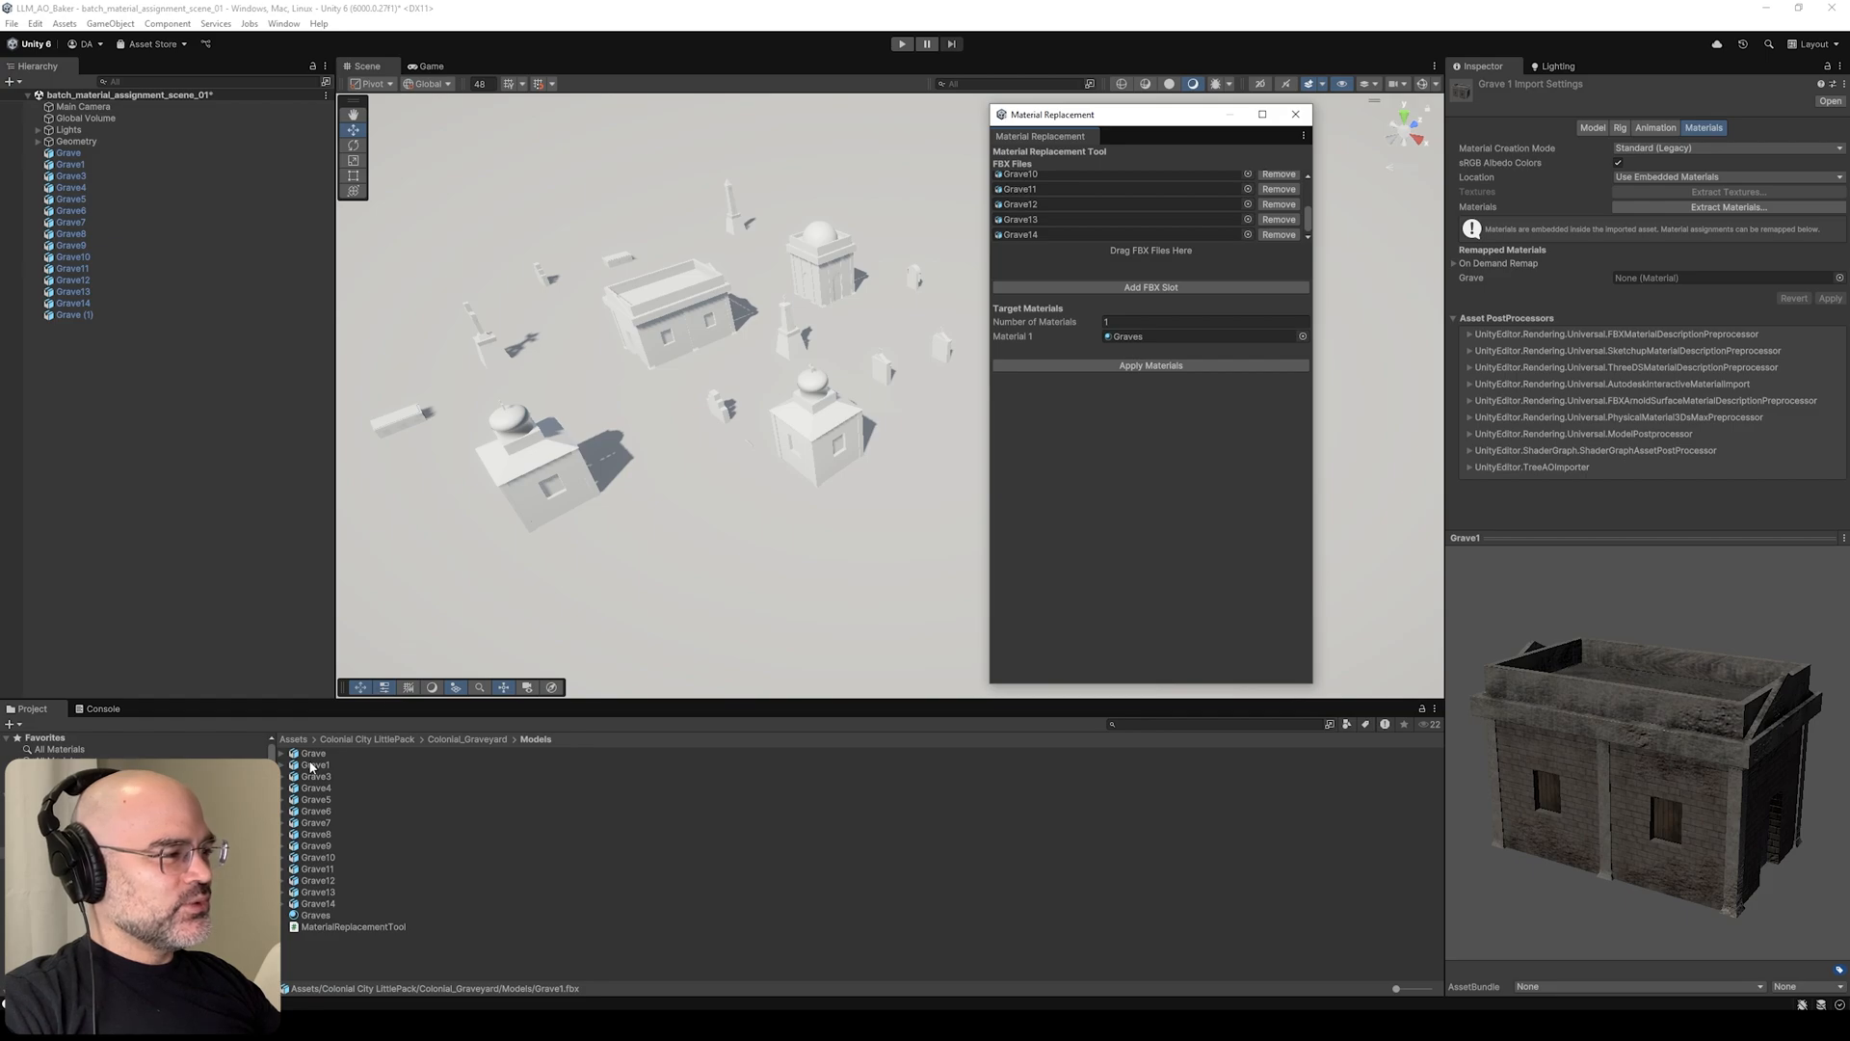
pyautogui.click(312, 752)
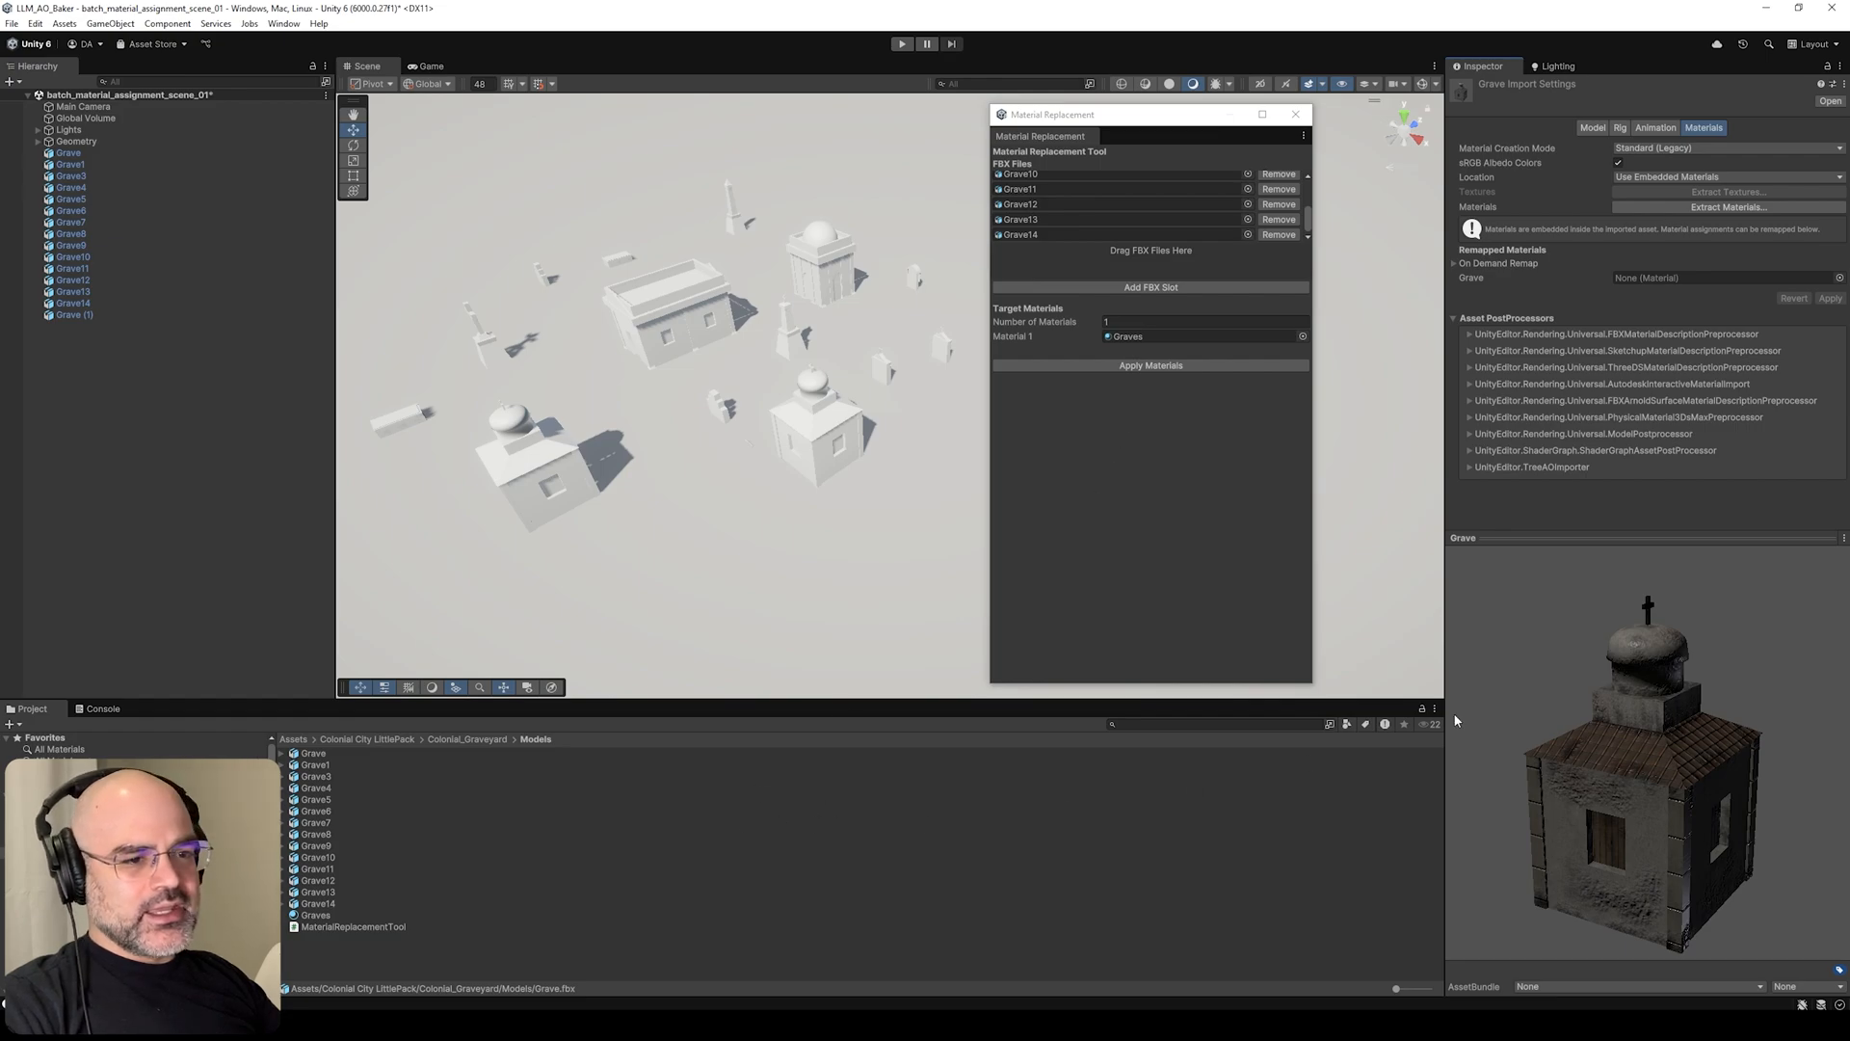
pyautogui.moveTo(772, 844)
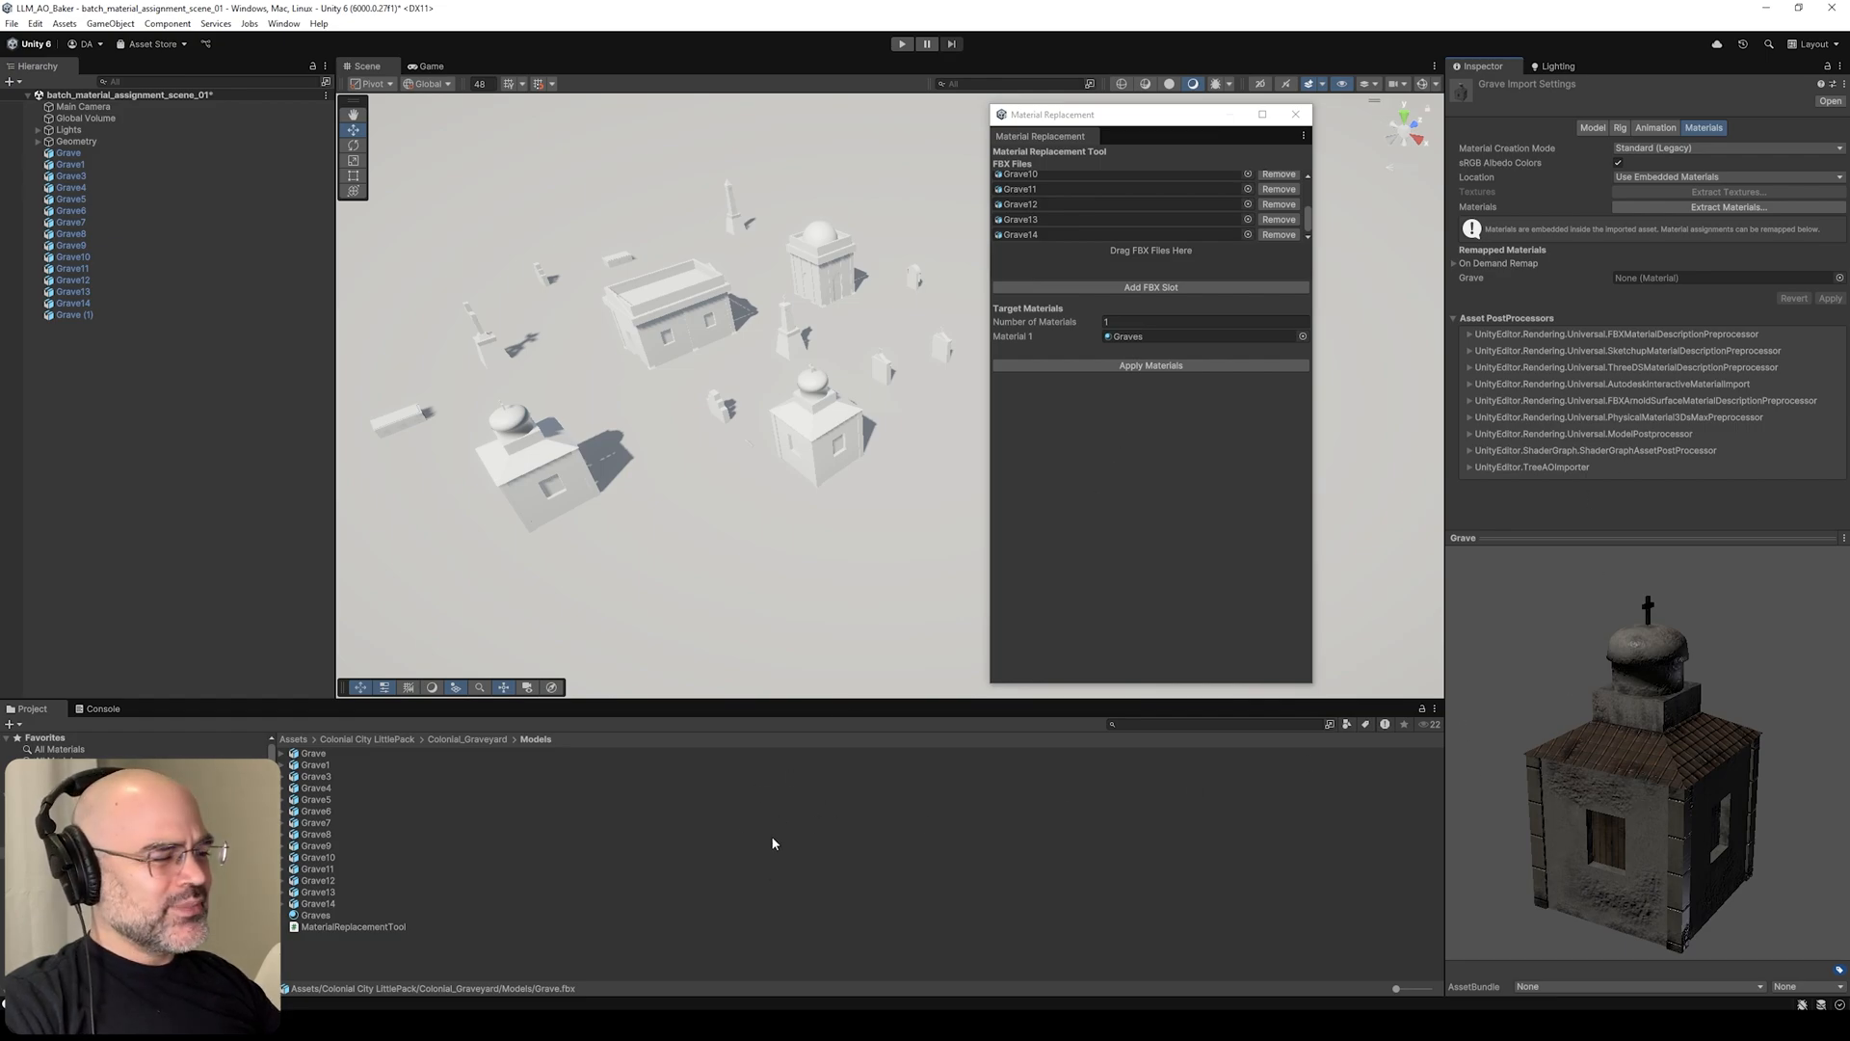
pyautogui.moveTo(786, 983)
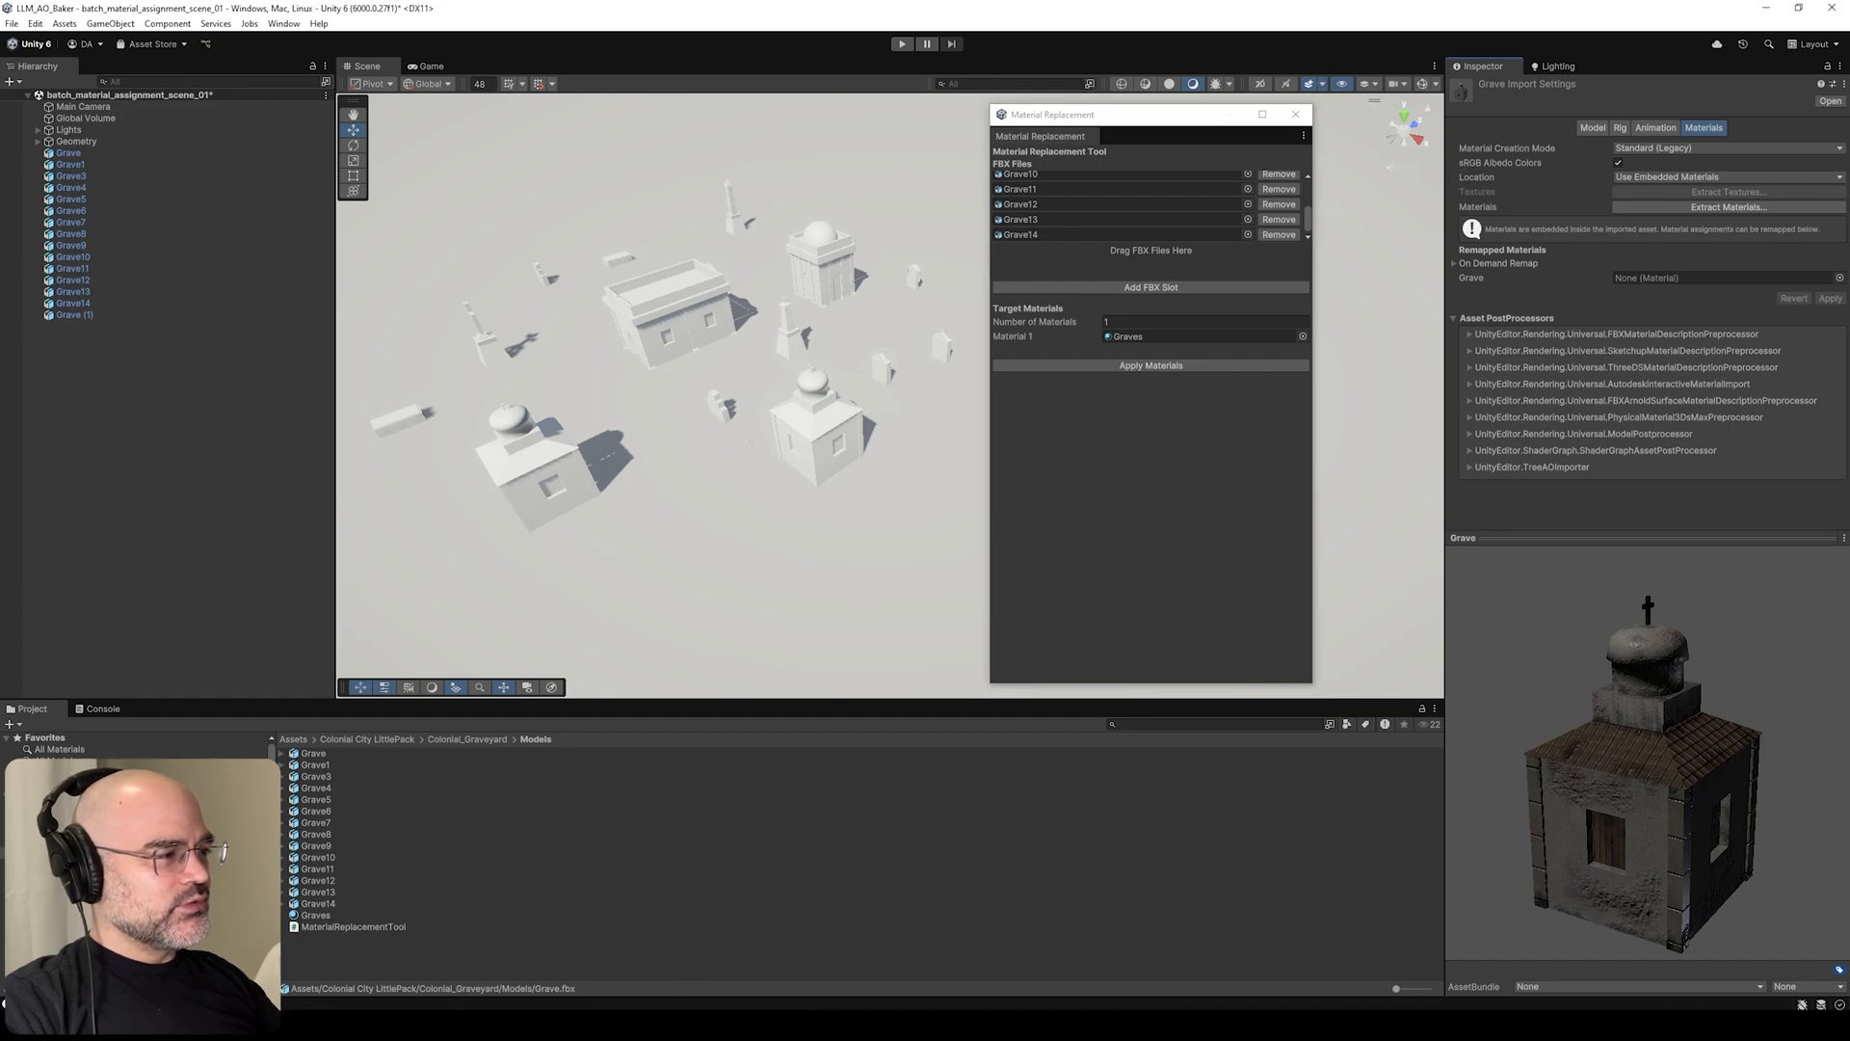
pyautogui.click(314, 764)
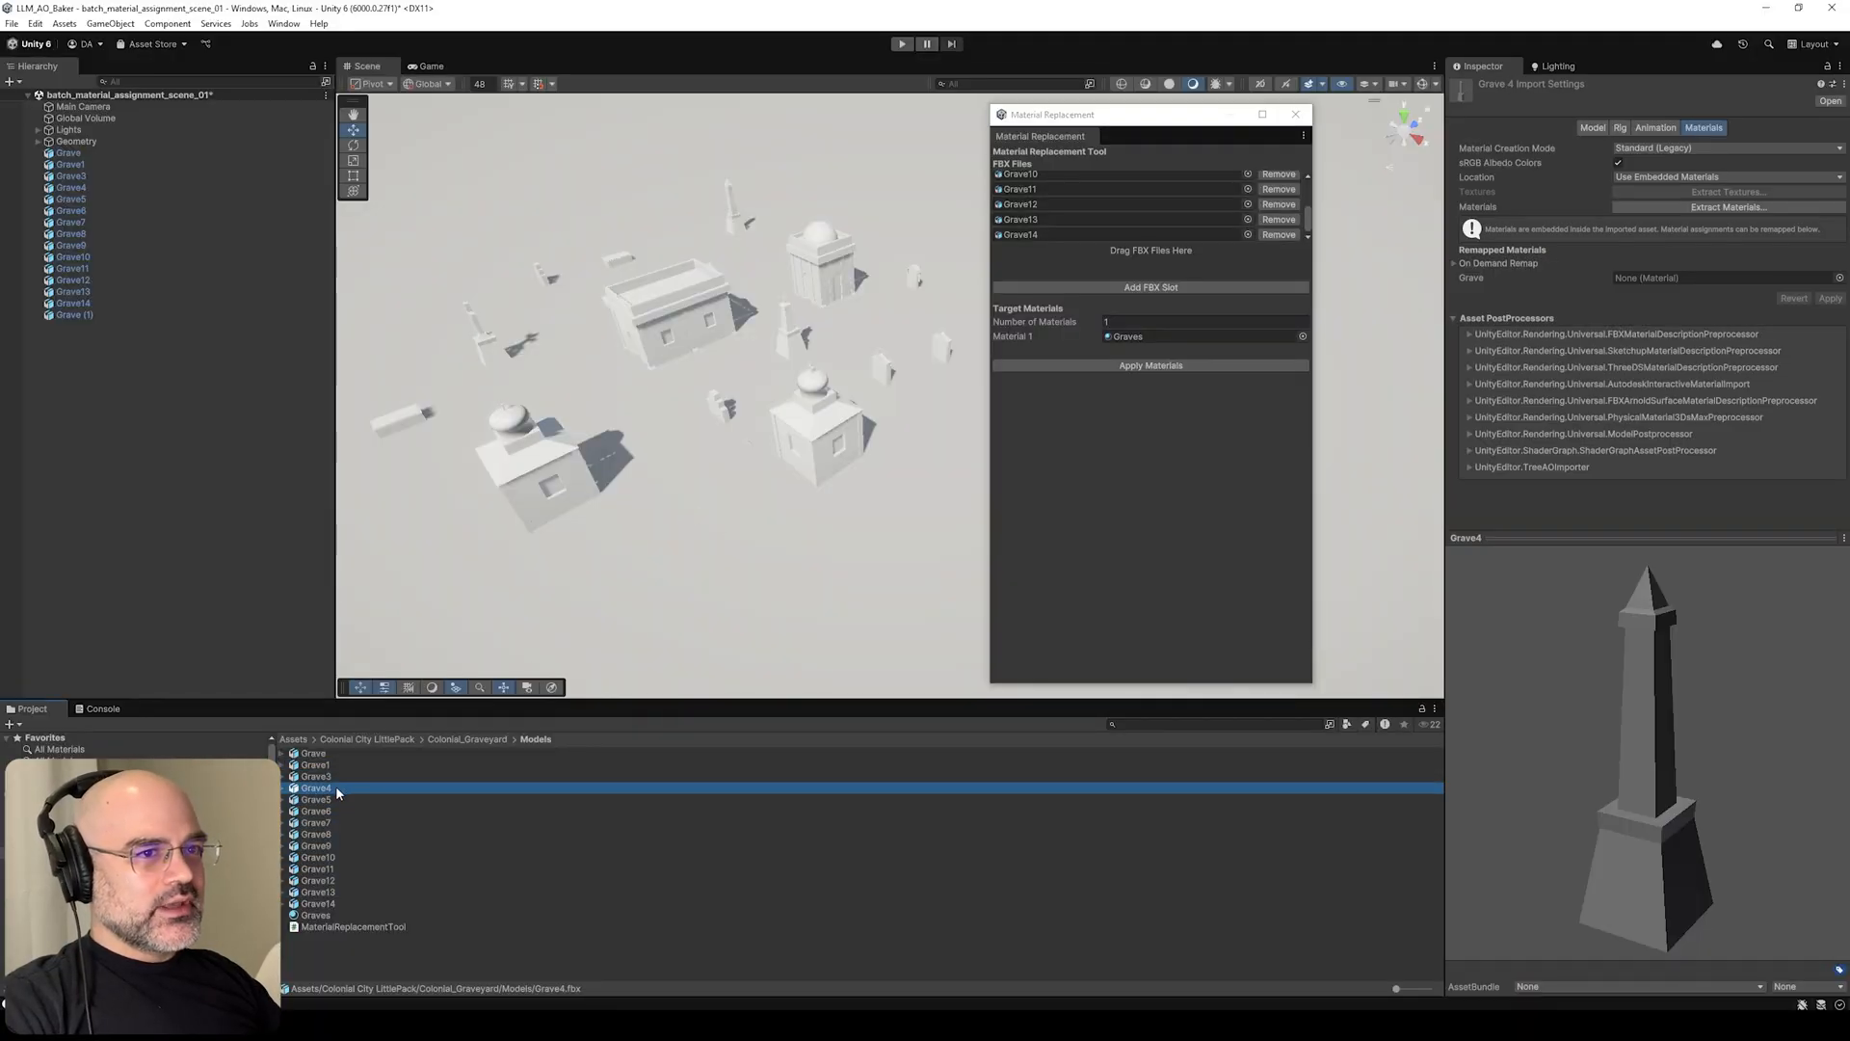
pyautogui.click(314, 764)
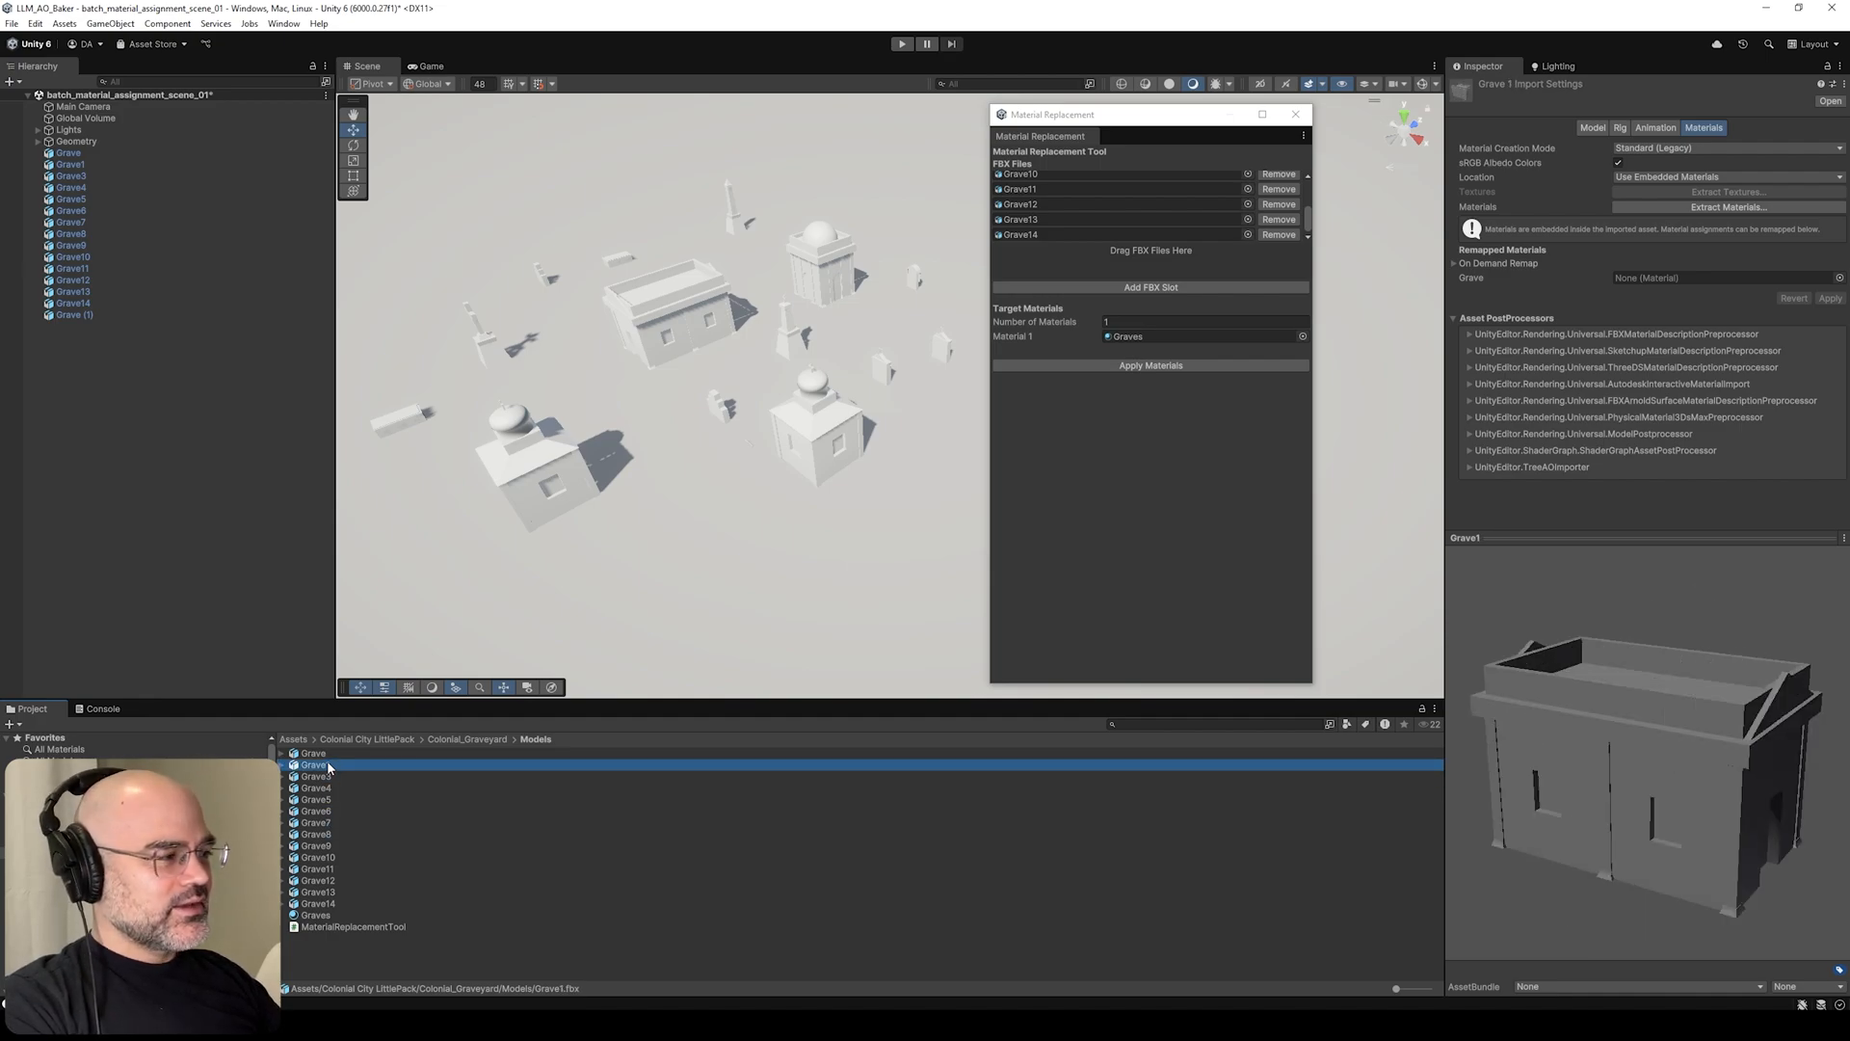
# - Select every grave model, Reimport All, and preview the reimported Grave1
pyautogui.click(316, 902)
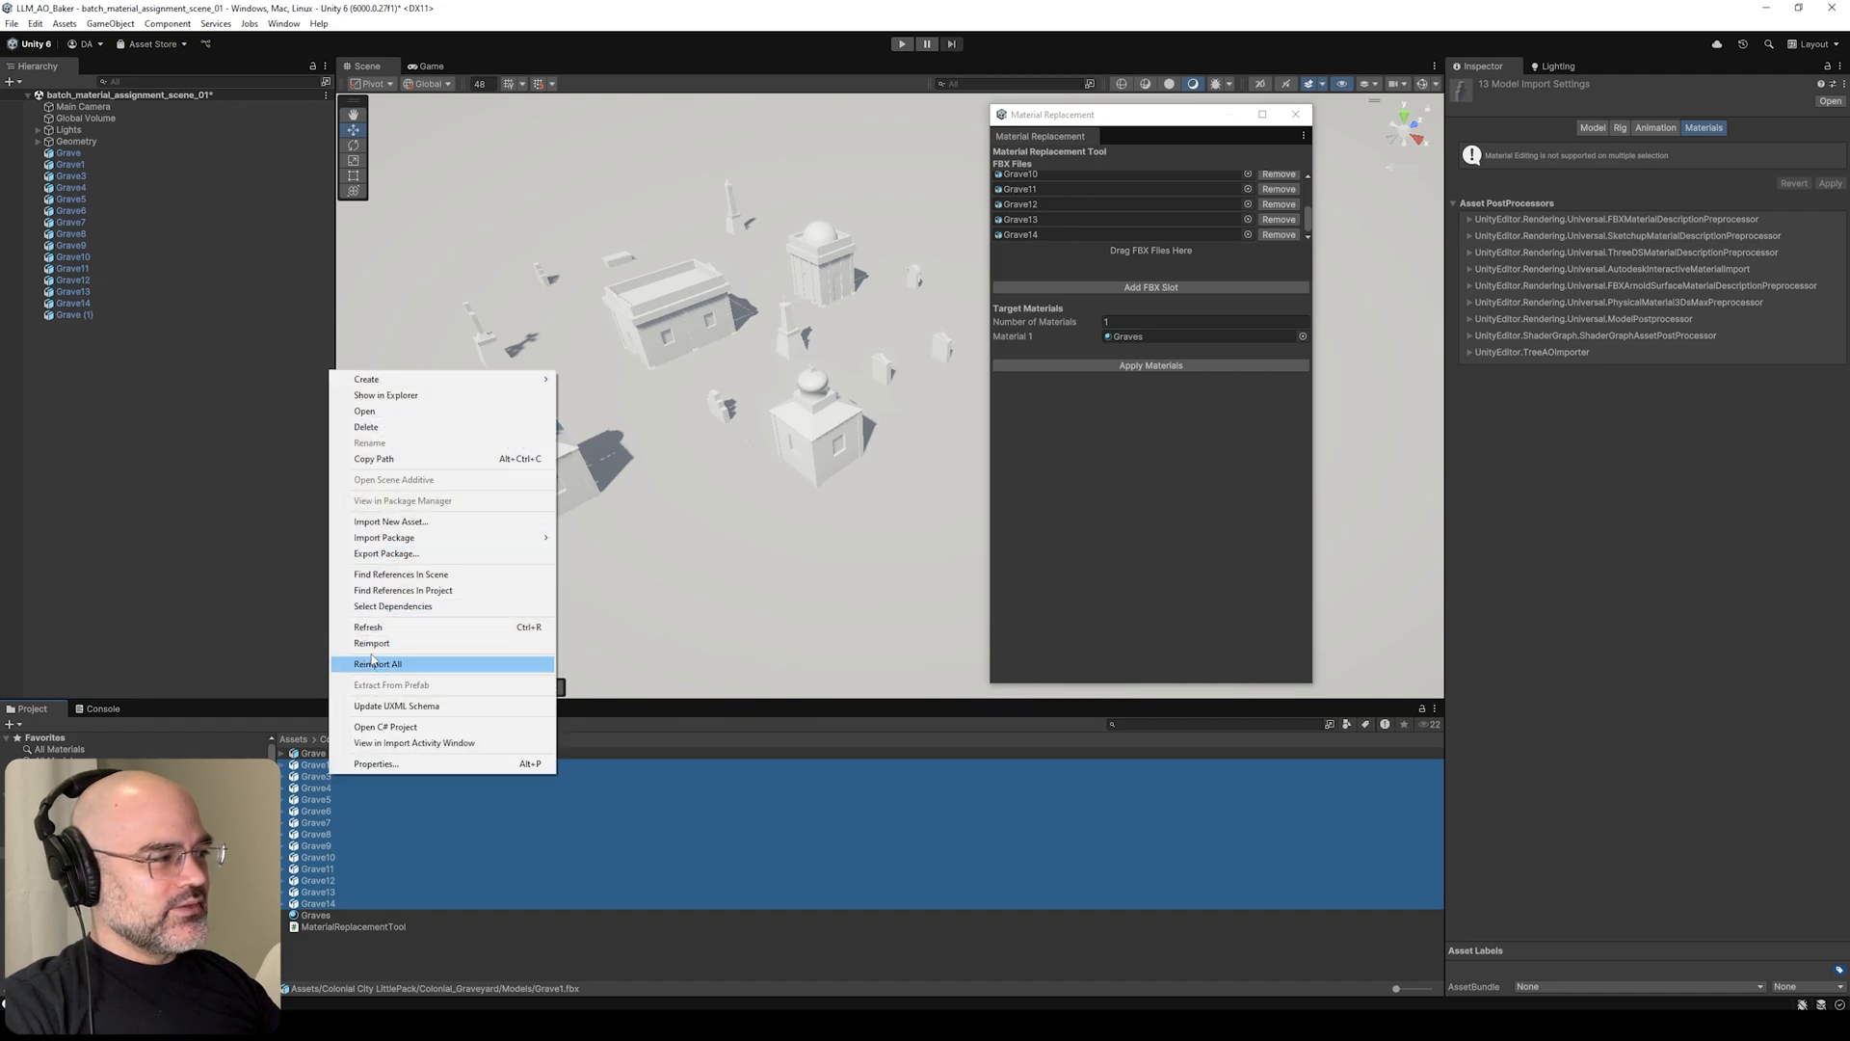
pyautogui.click(316, 763)
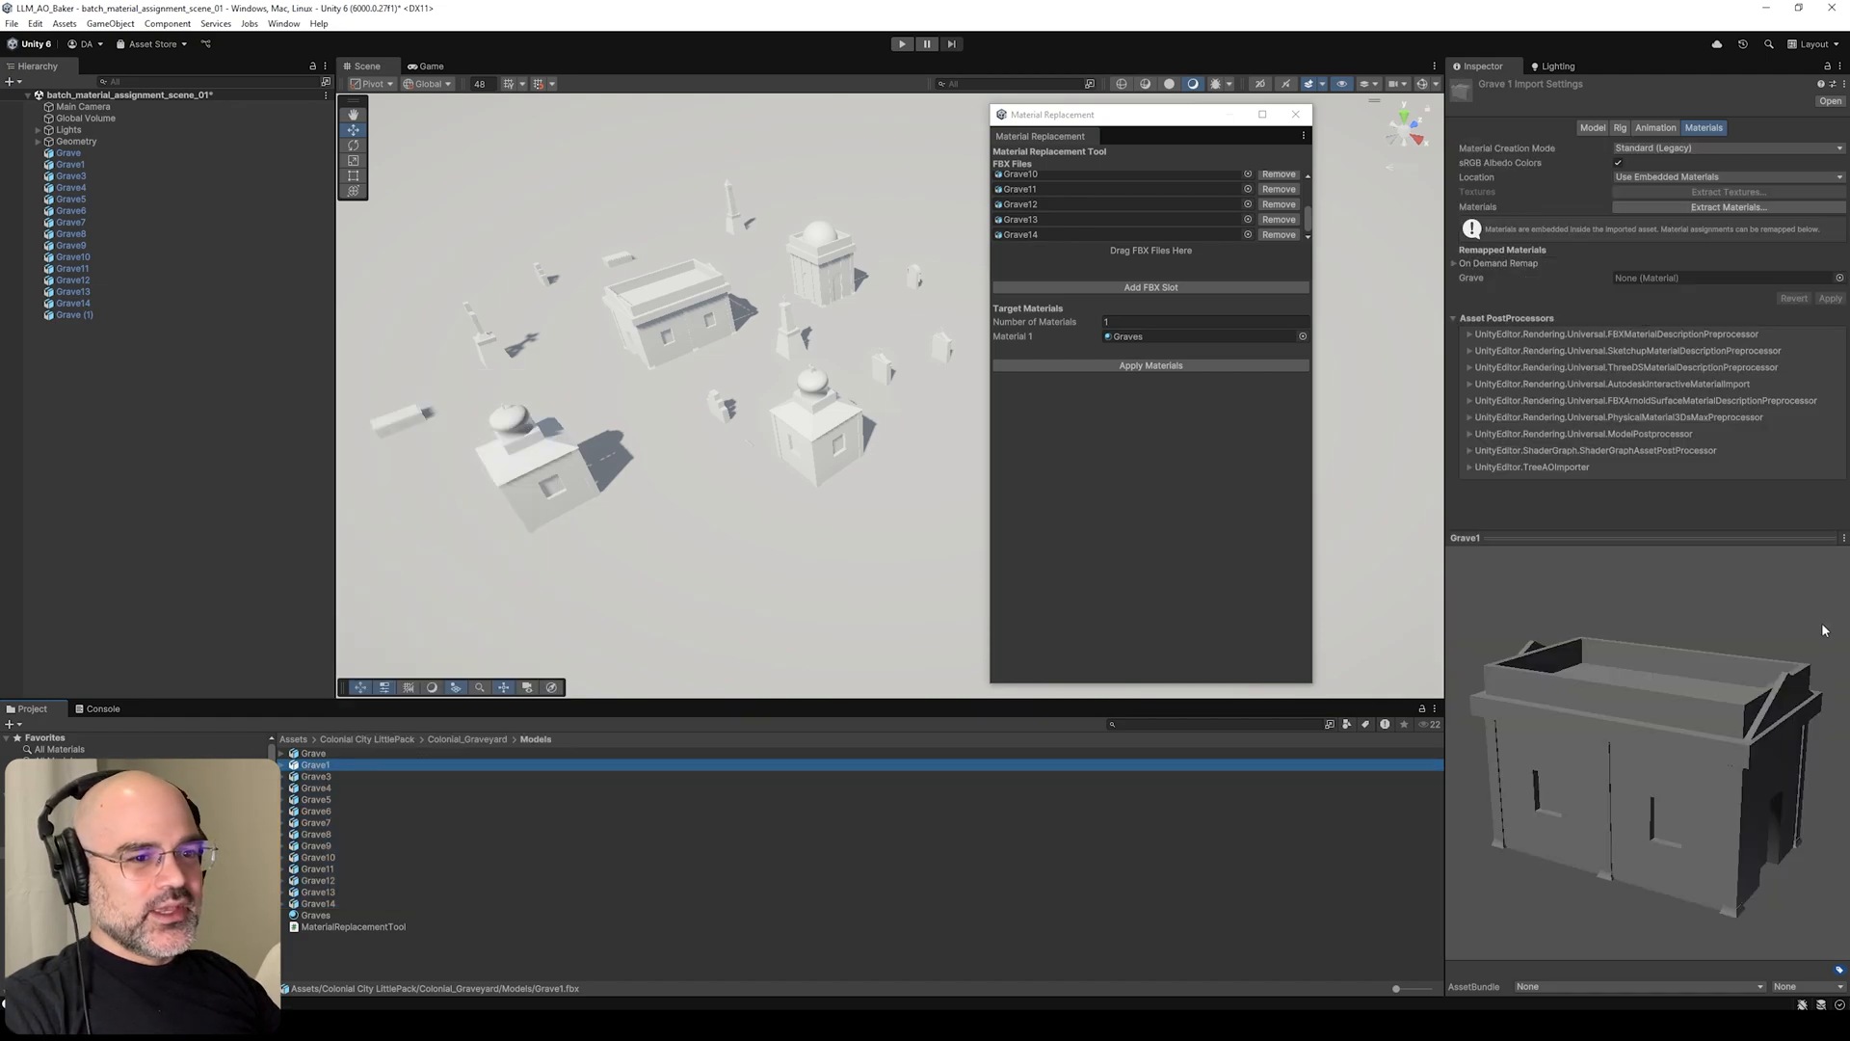
pyautogui.click(316, 847)
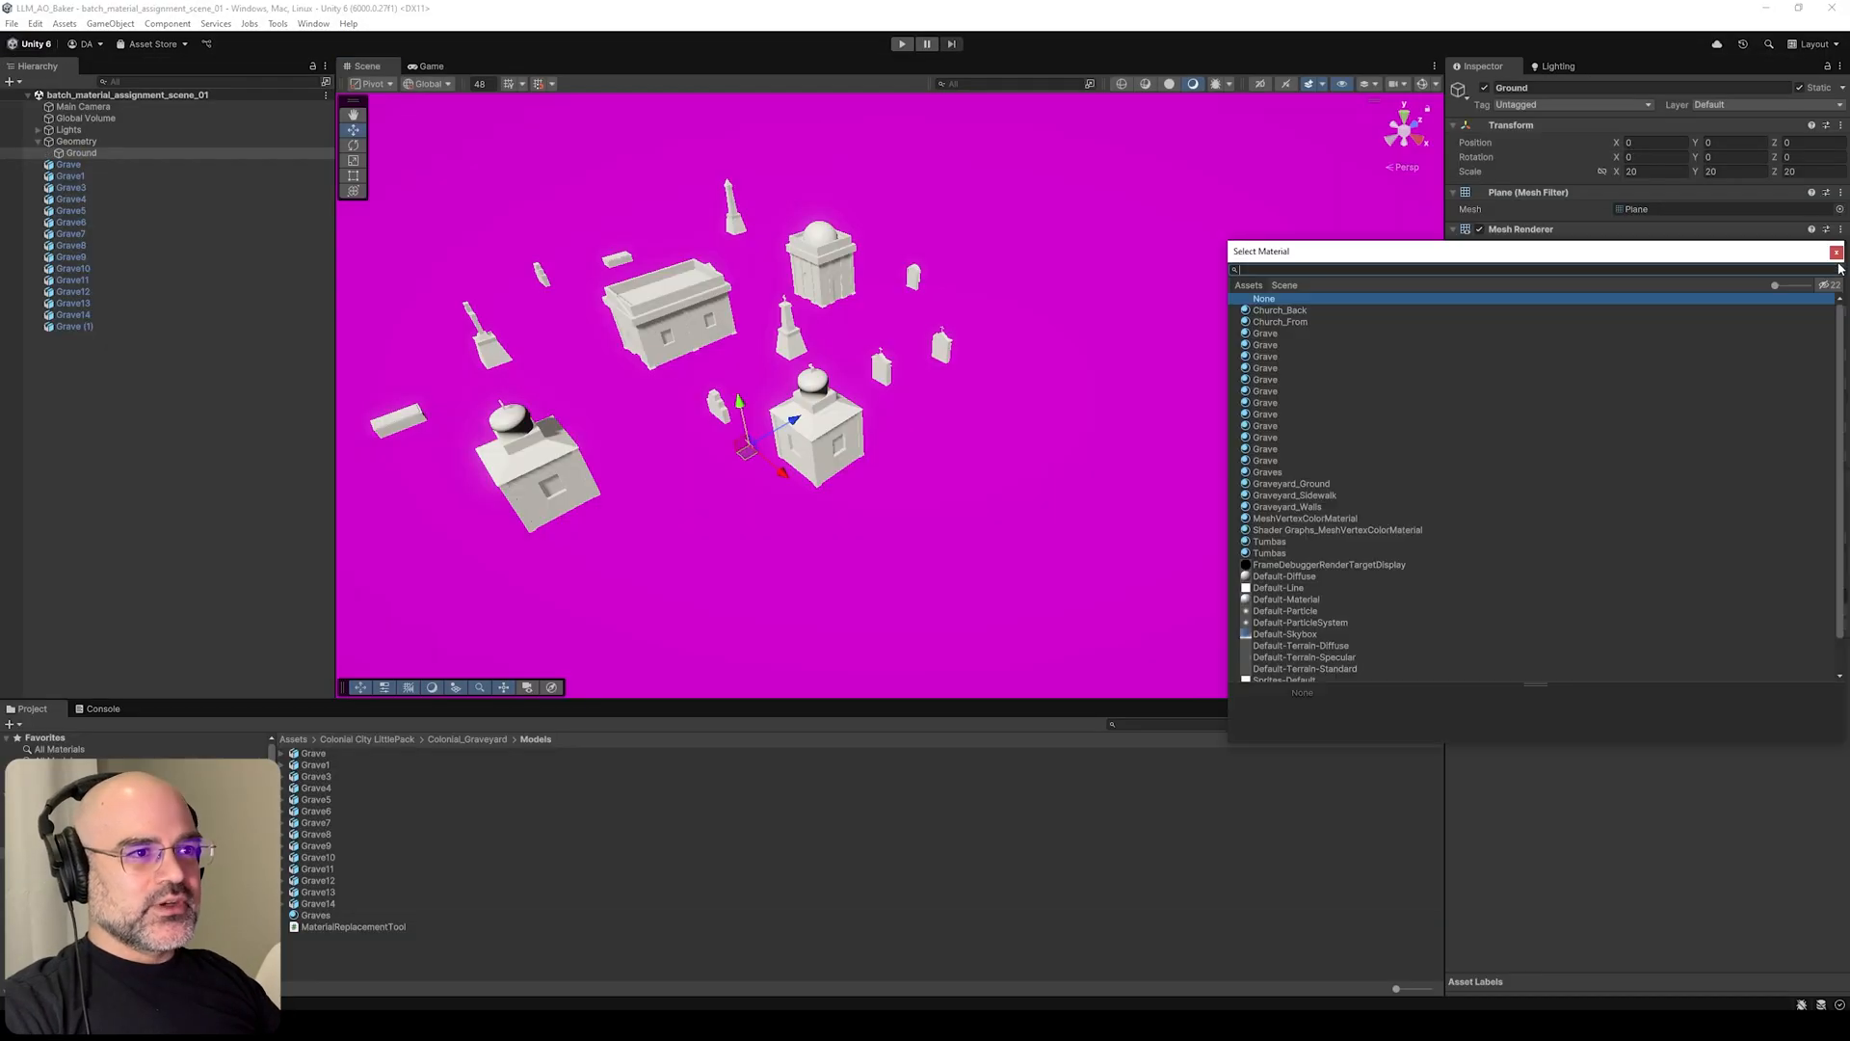
# - Search 'defa' in Ground's material picker to assign a default grey material
pyautogui.write('defa')
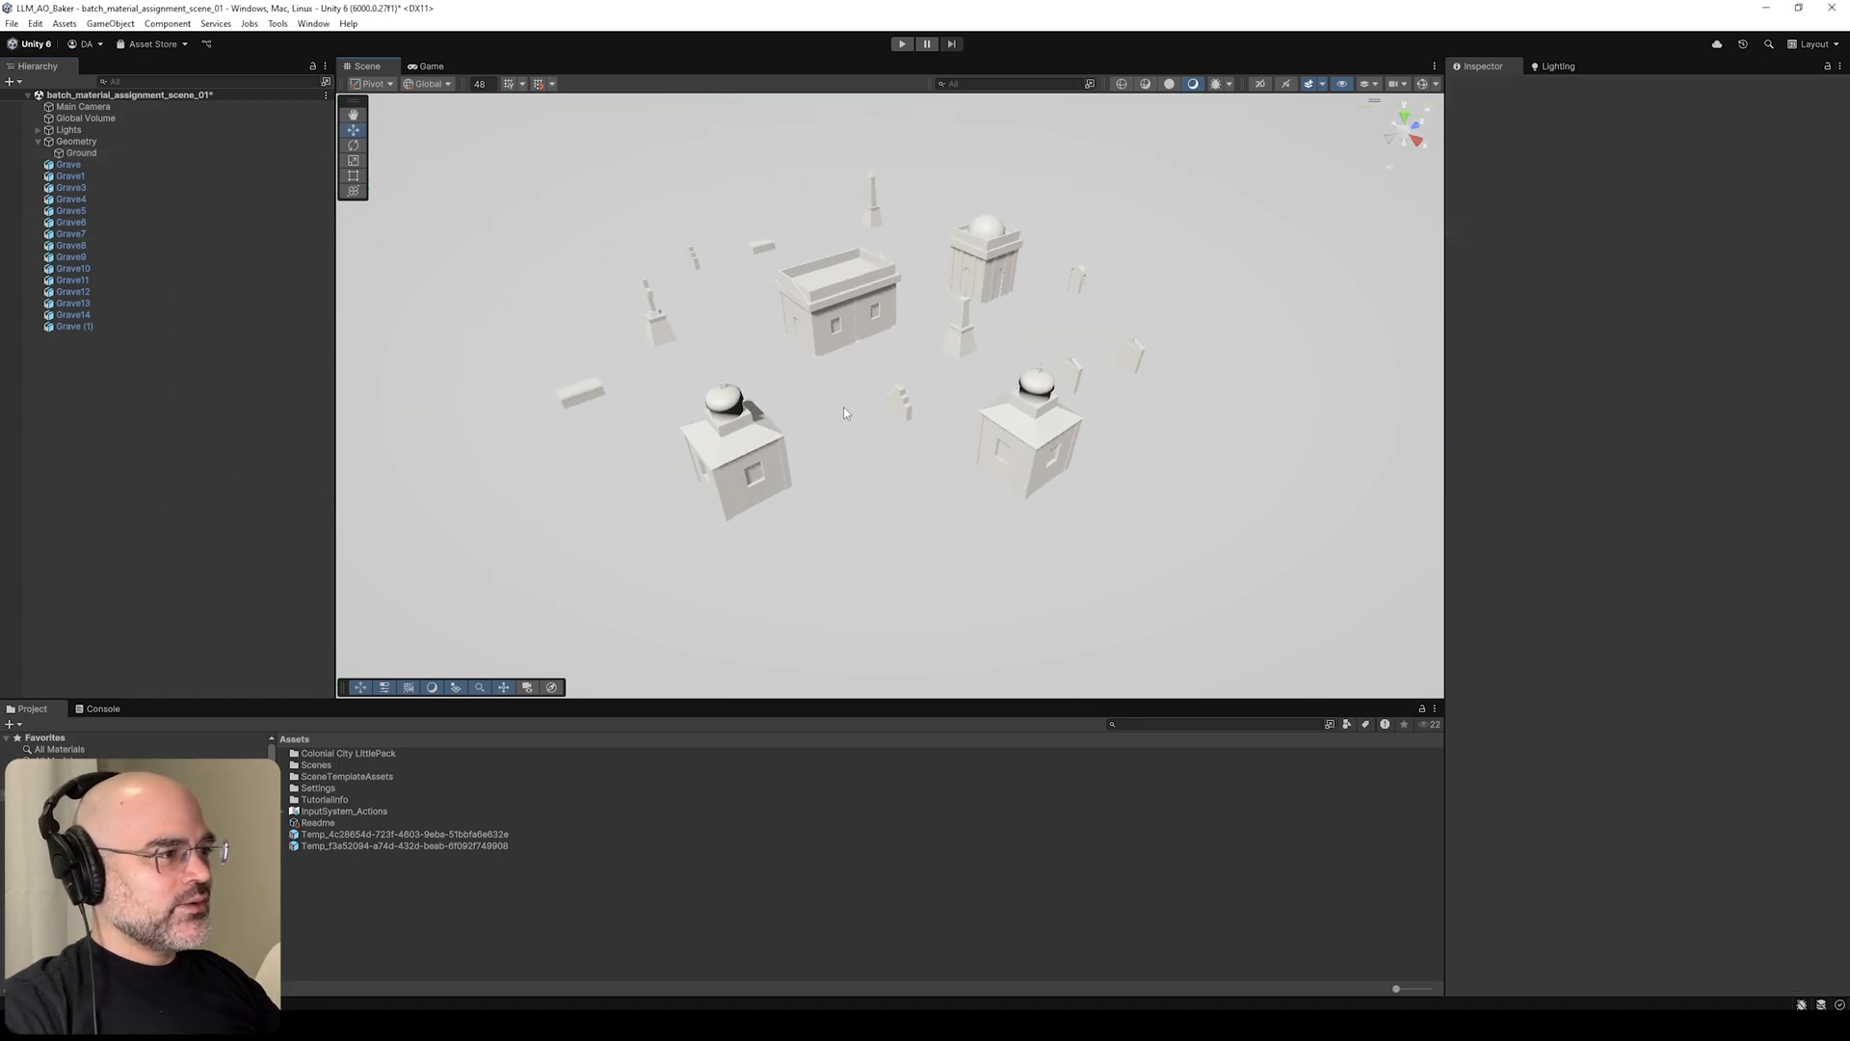
# - Preview the Grave, Grave3, Grave10 and Grave14 models after the script recompile
pyautogui.click(312, 752)
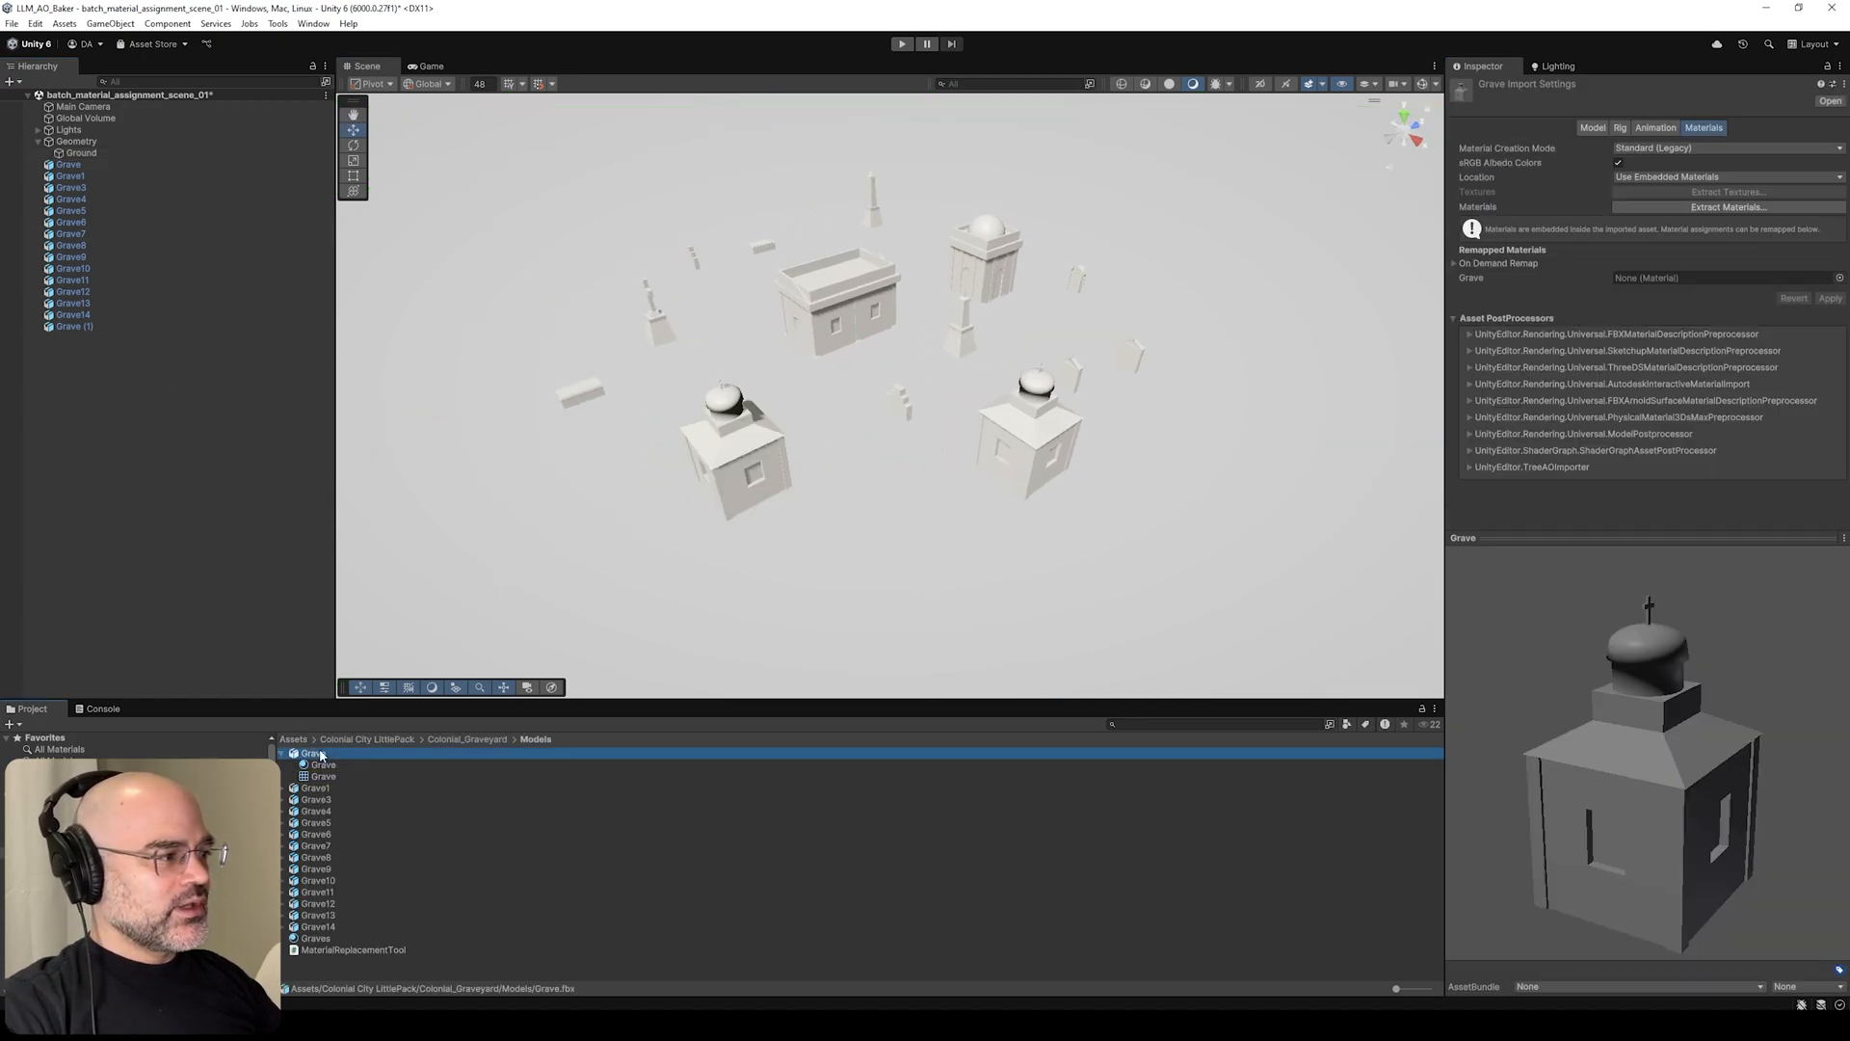
pyautogui.click(316, 775)
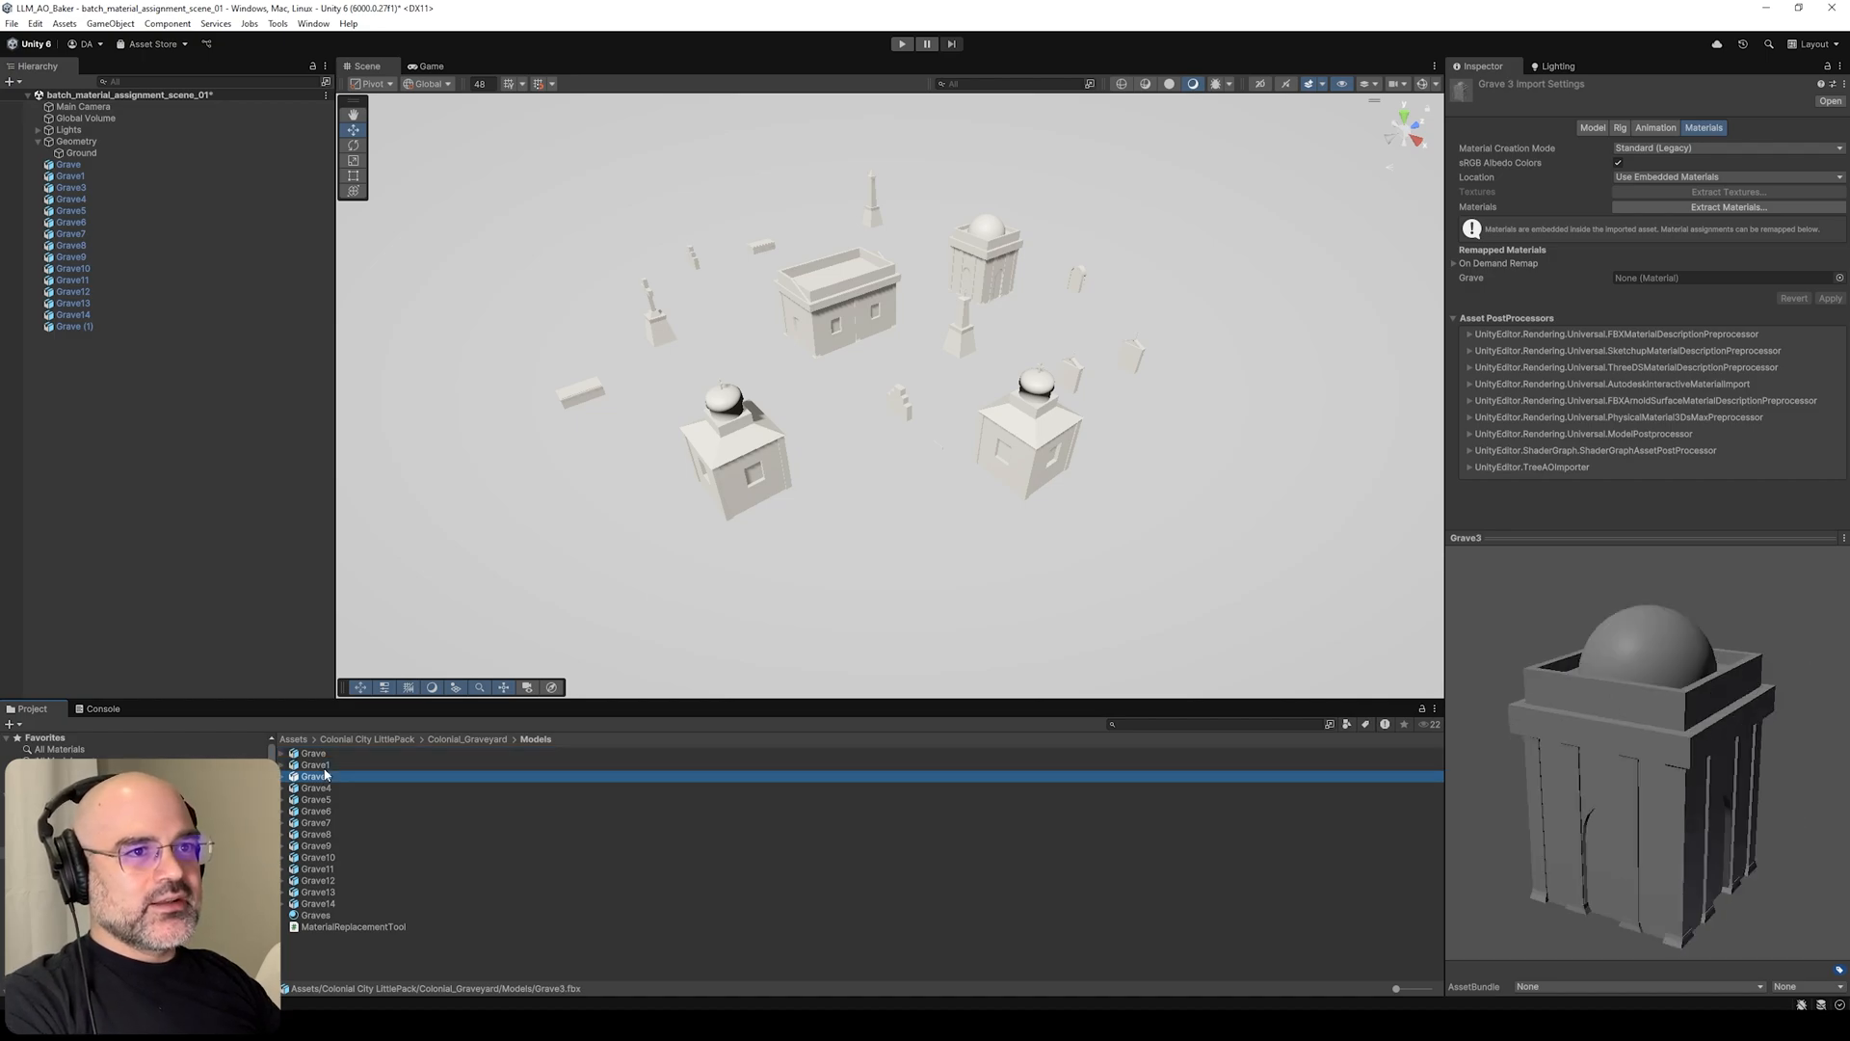
pyautogui.click(320, 856)
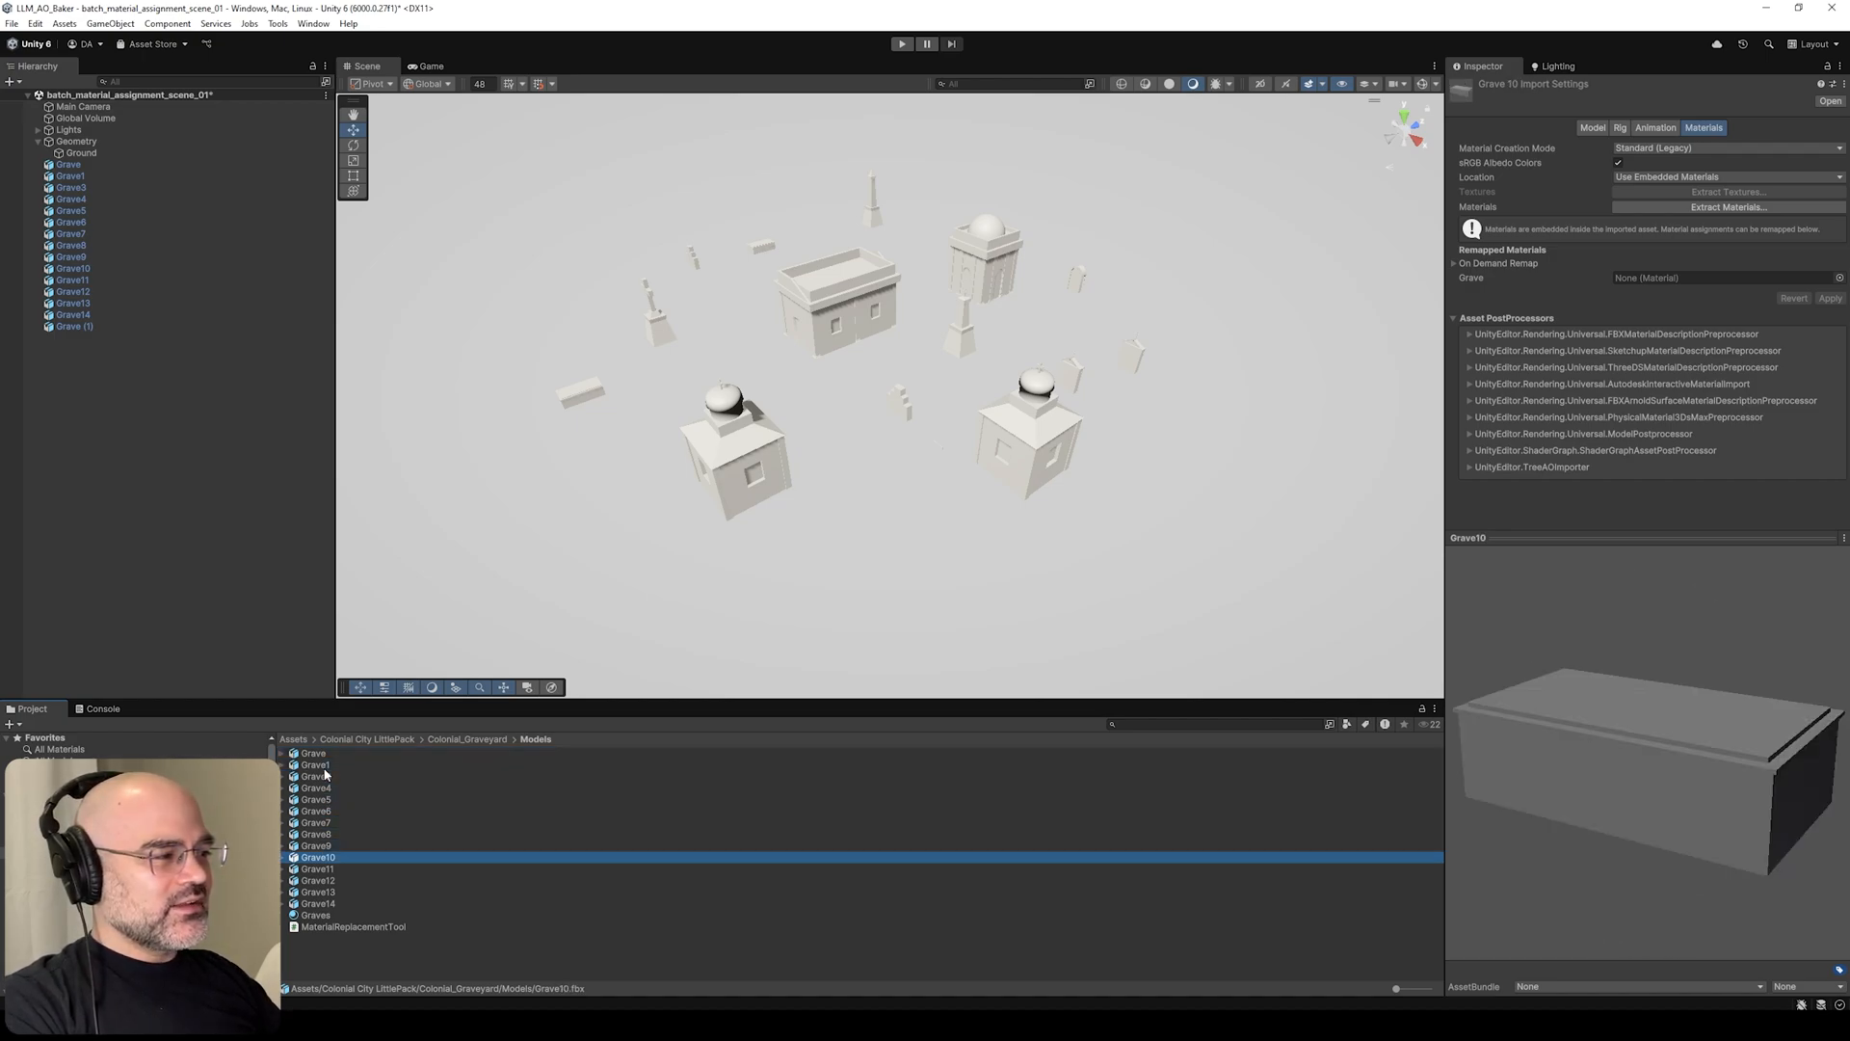
pyautogui.click(316, 902)
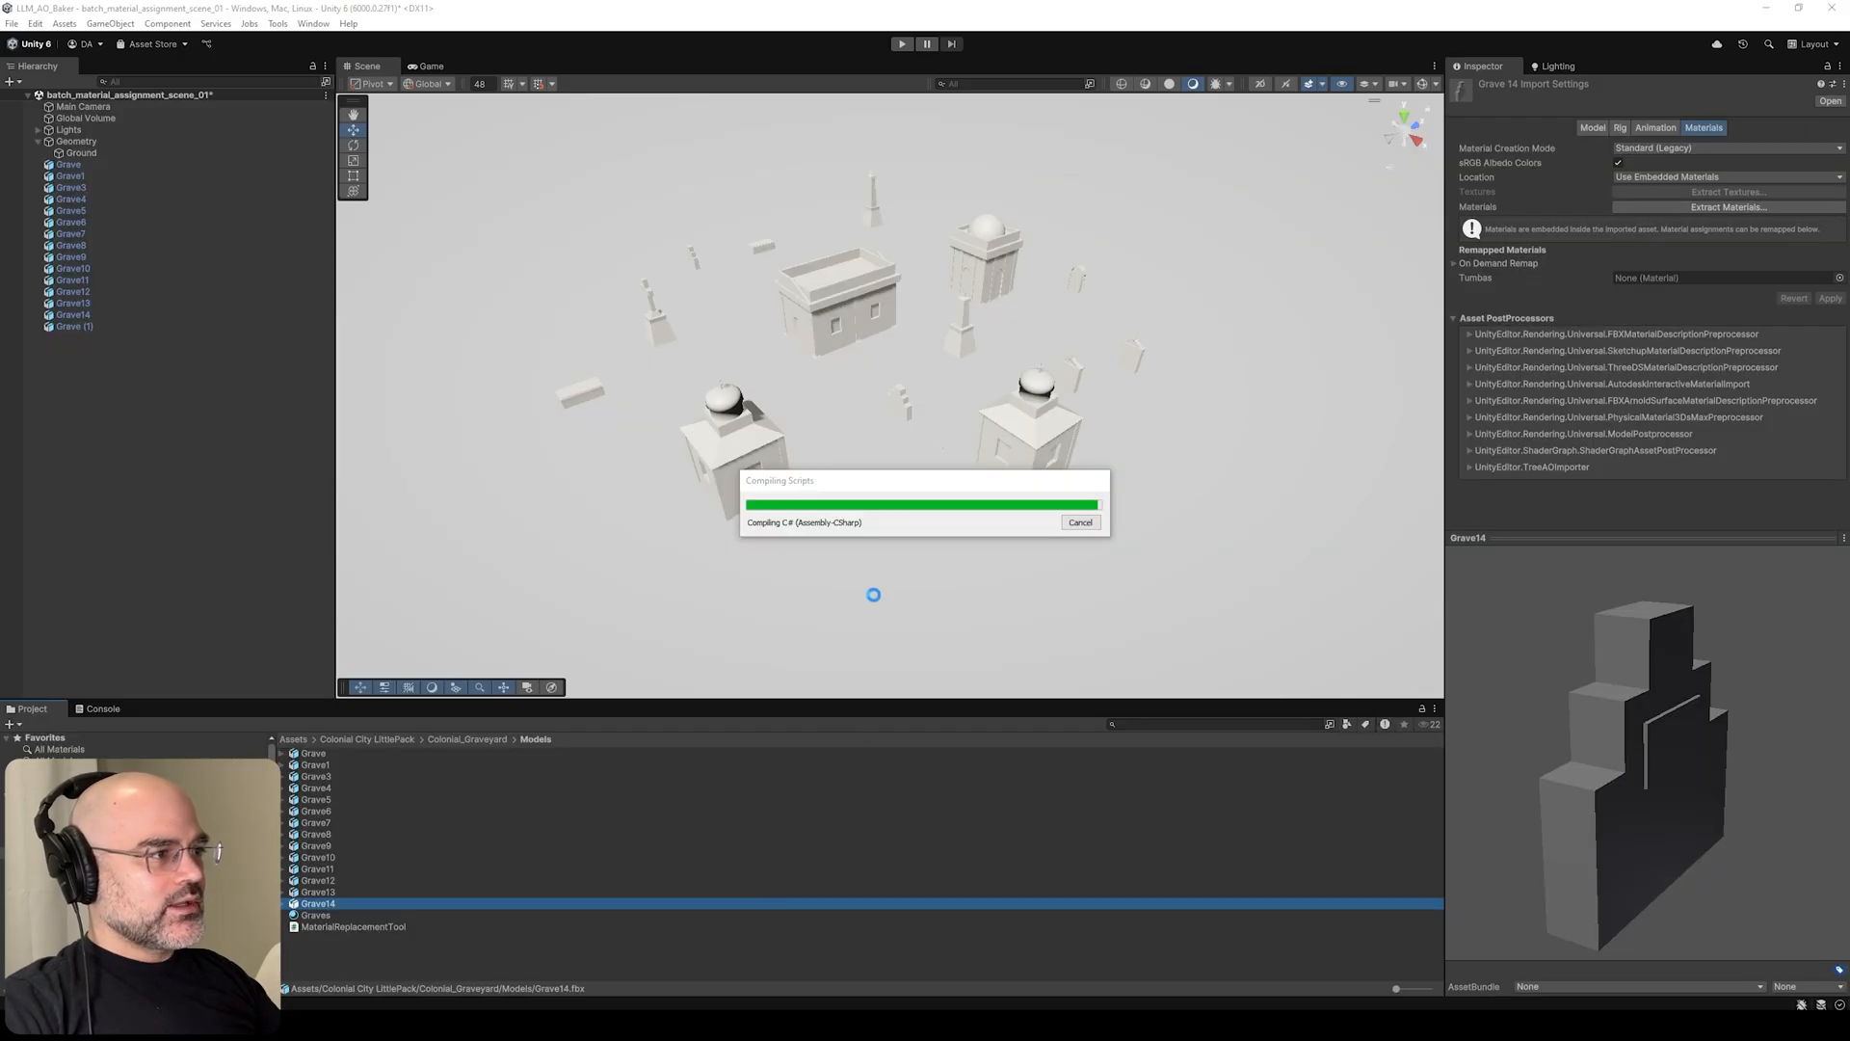
# - Choose the Material Replacement Tool entry from the Window menu
pyautogui.click(293, 25)
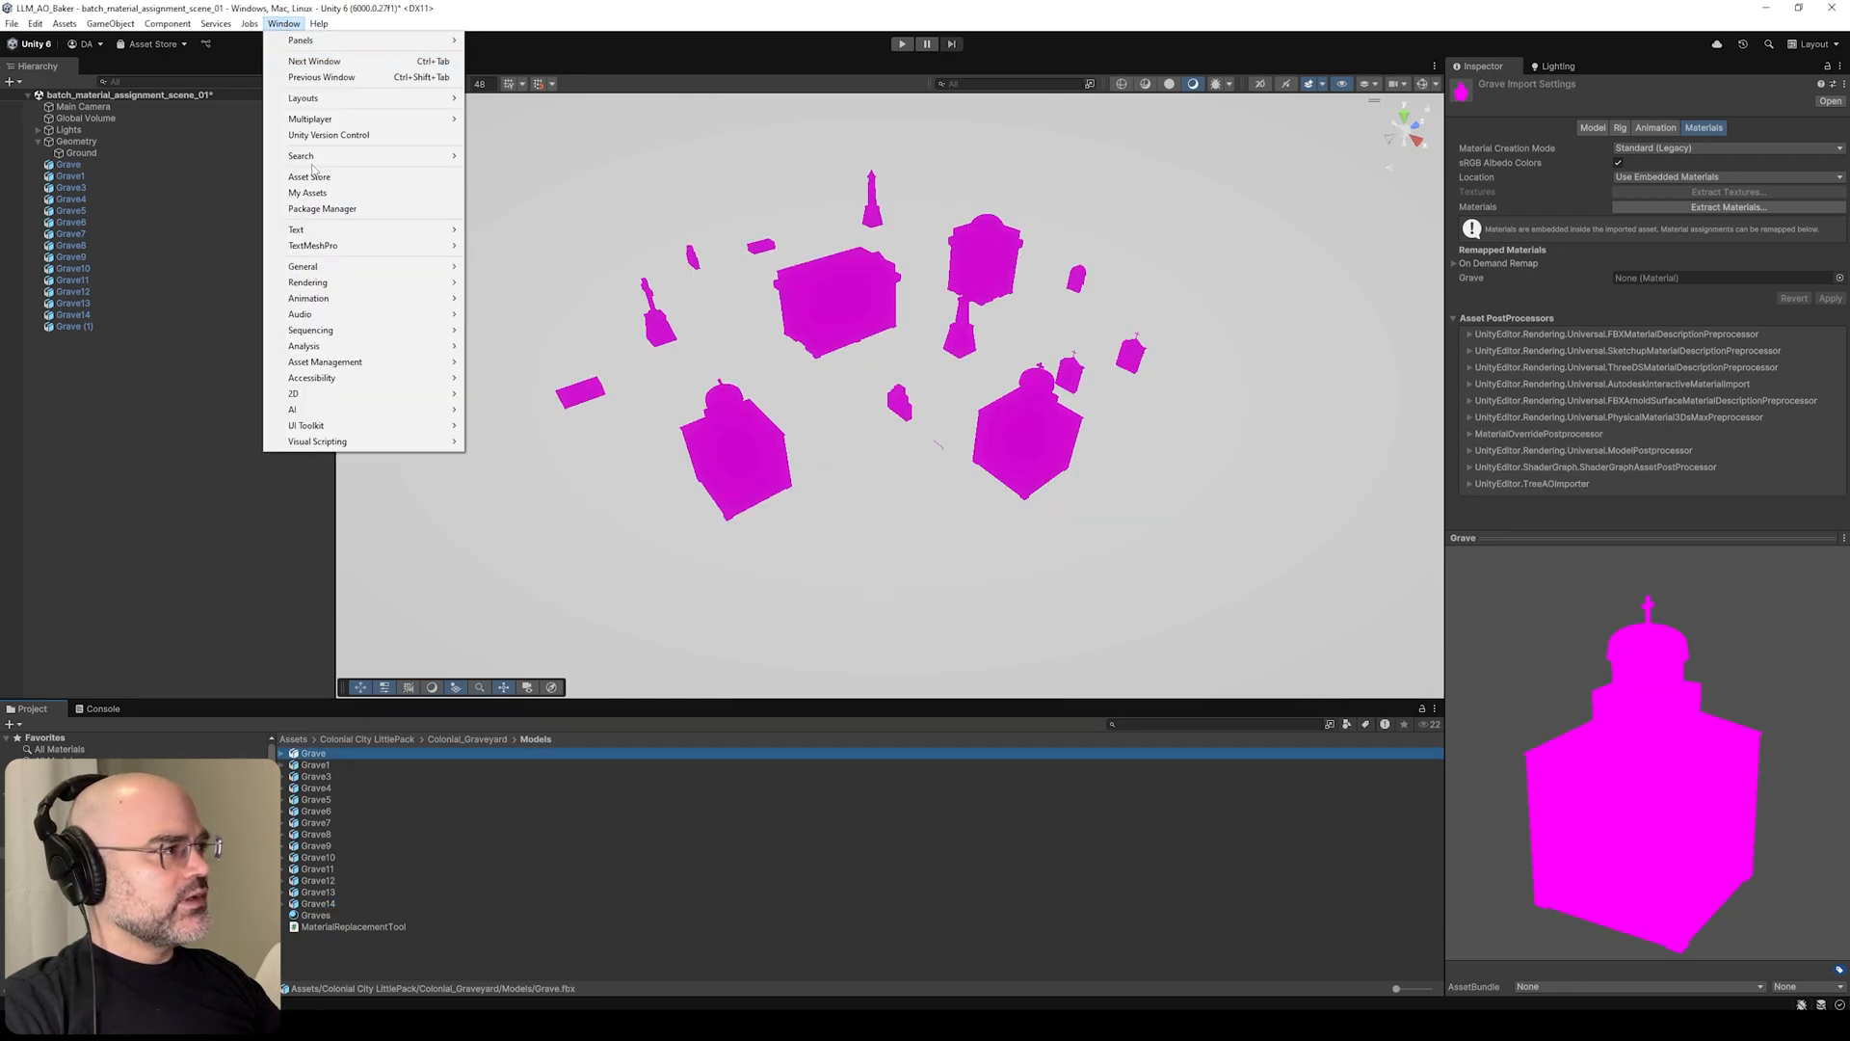
pyautogui.click(347, 927)
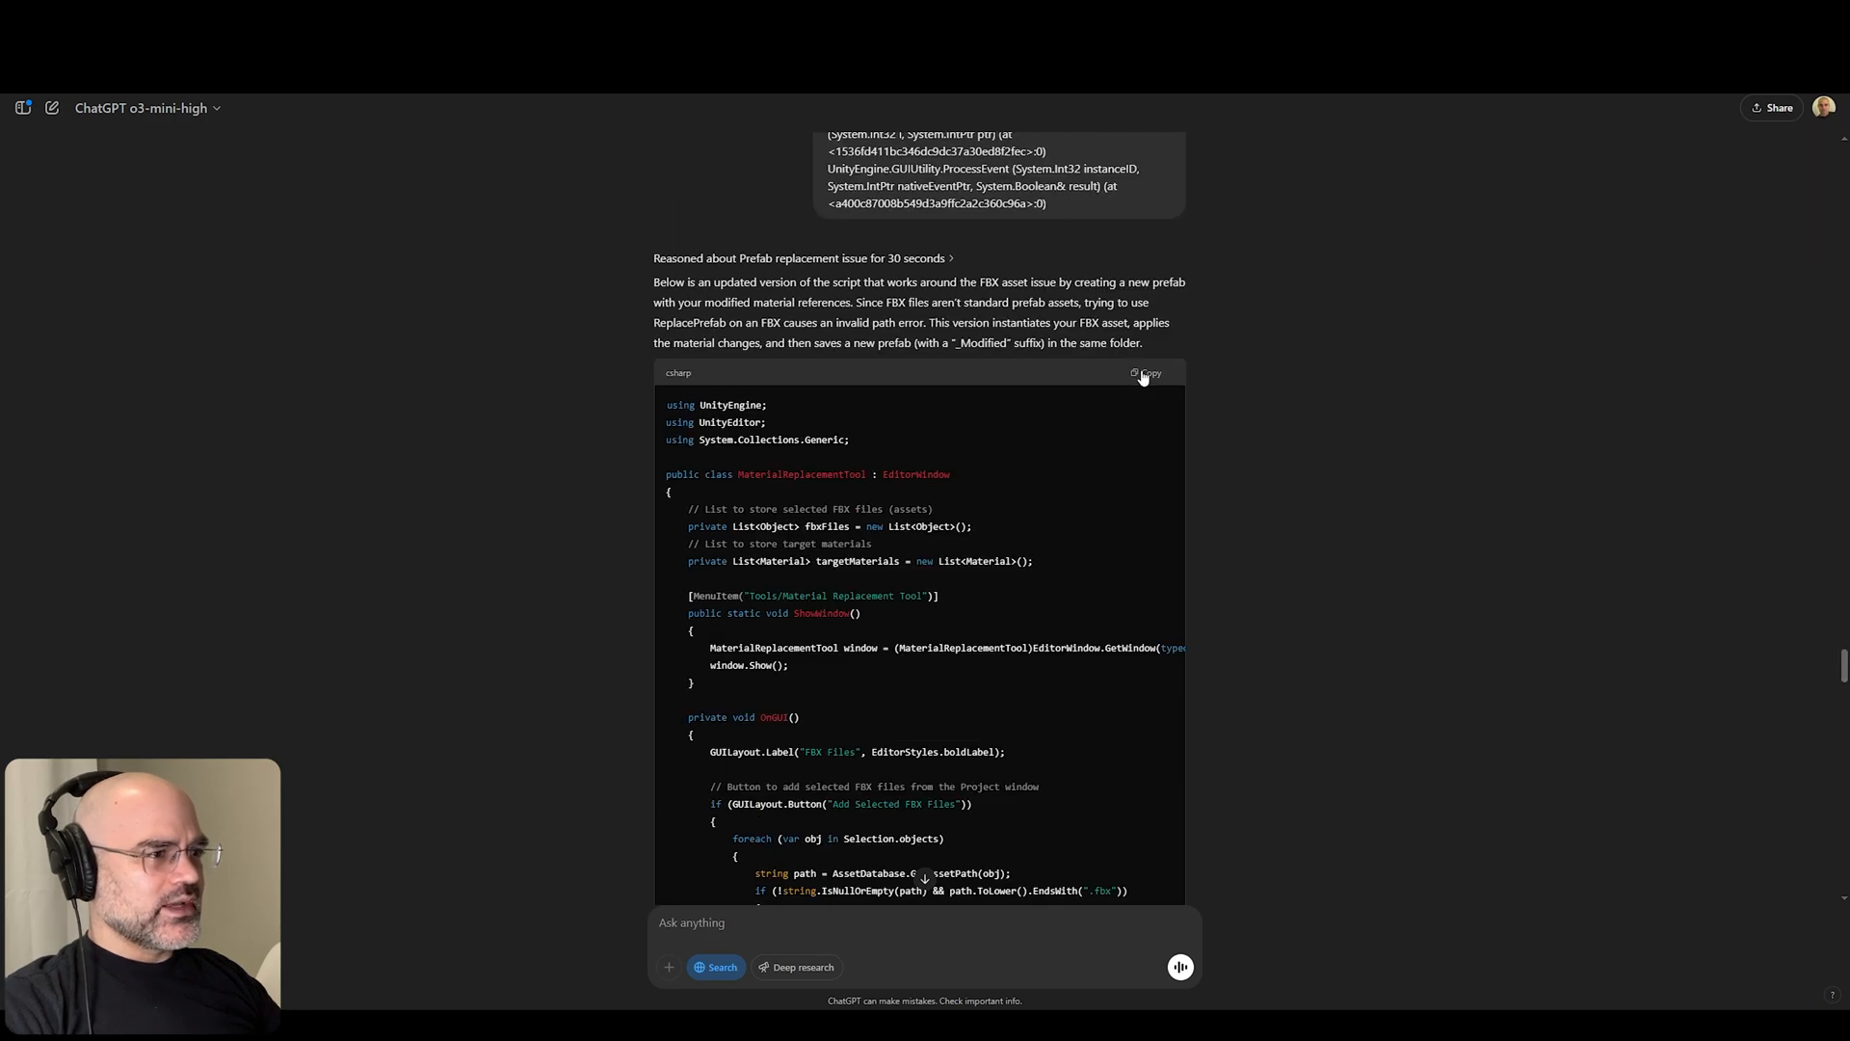
# - Copy the revised _Modified-prefab tool script from the ChatGPT response
pyautogui.click(1147, 374)
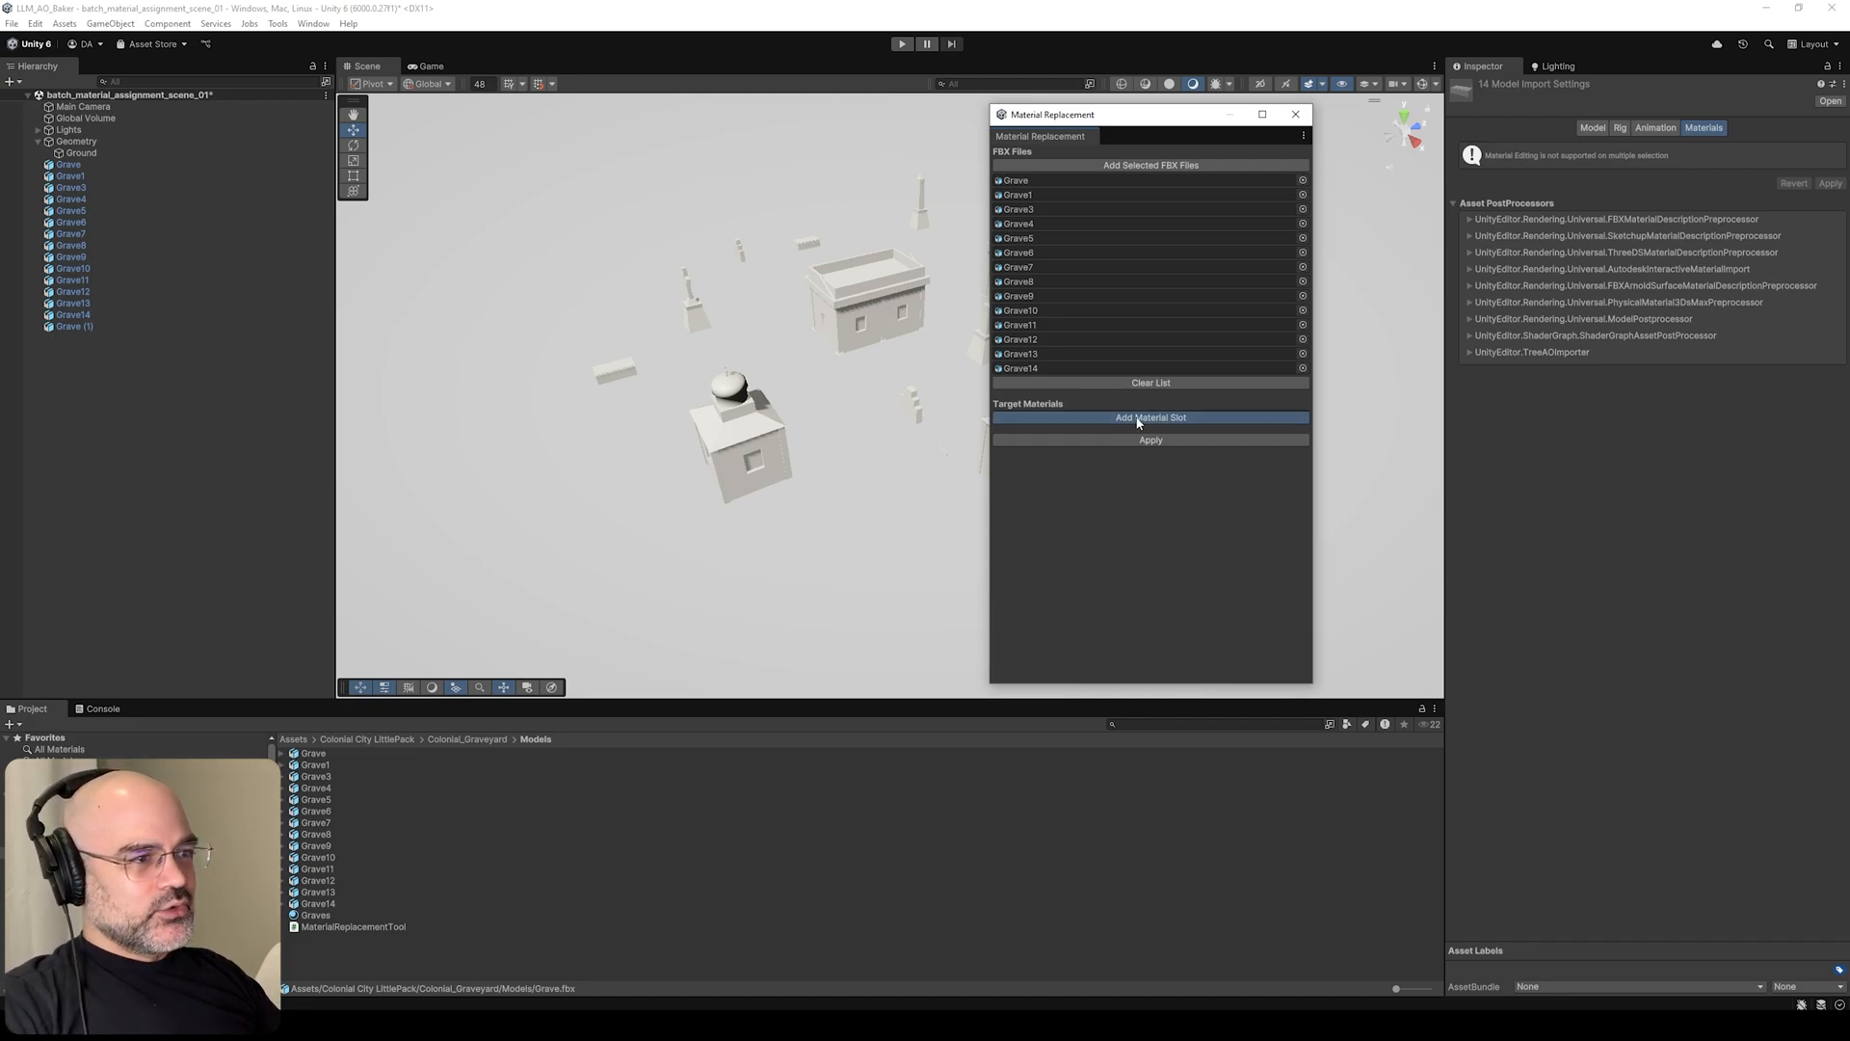
# - Inspect the Grave3_Modified and Grave1_Modified prefabs to confirm they carry the Graves material
pyautogui.click(1151, 416)
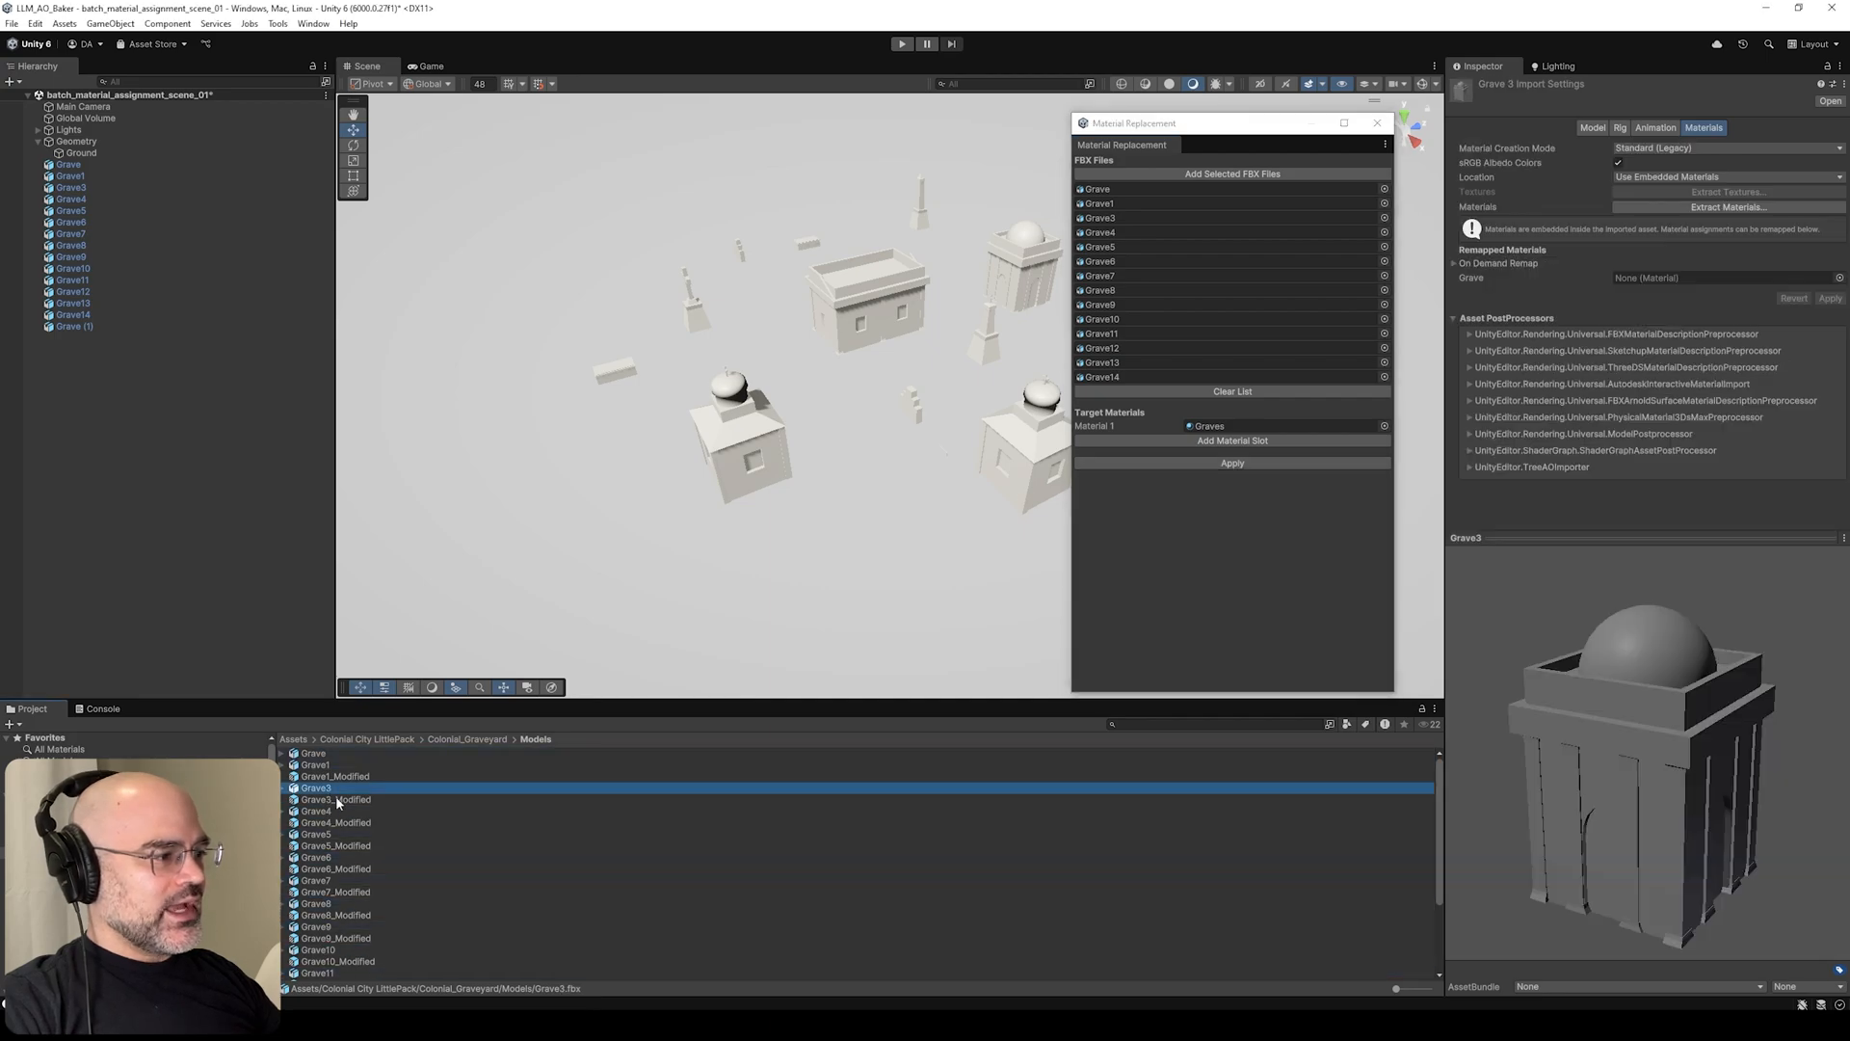
pyautogui.click(336, 798)
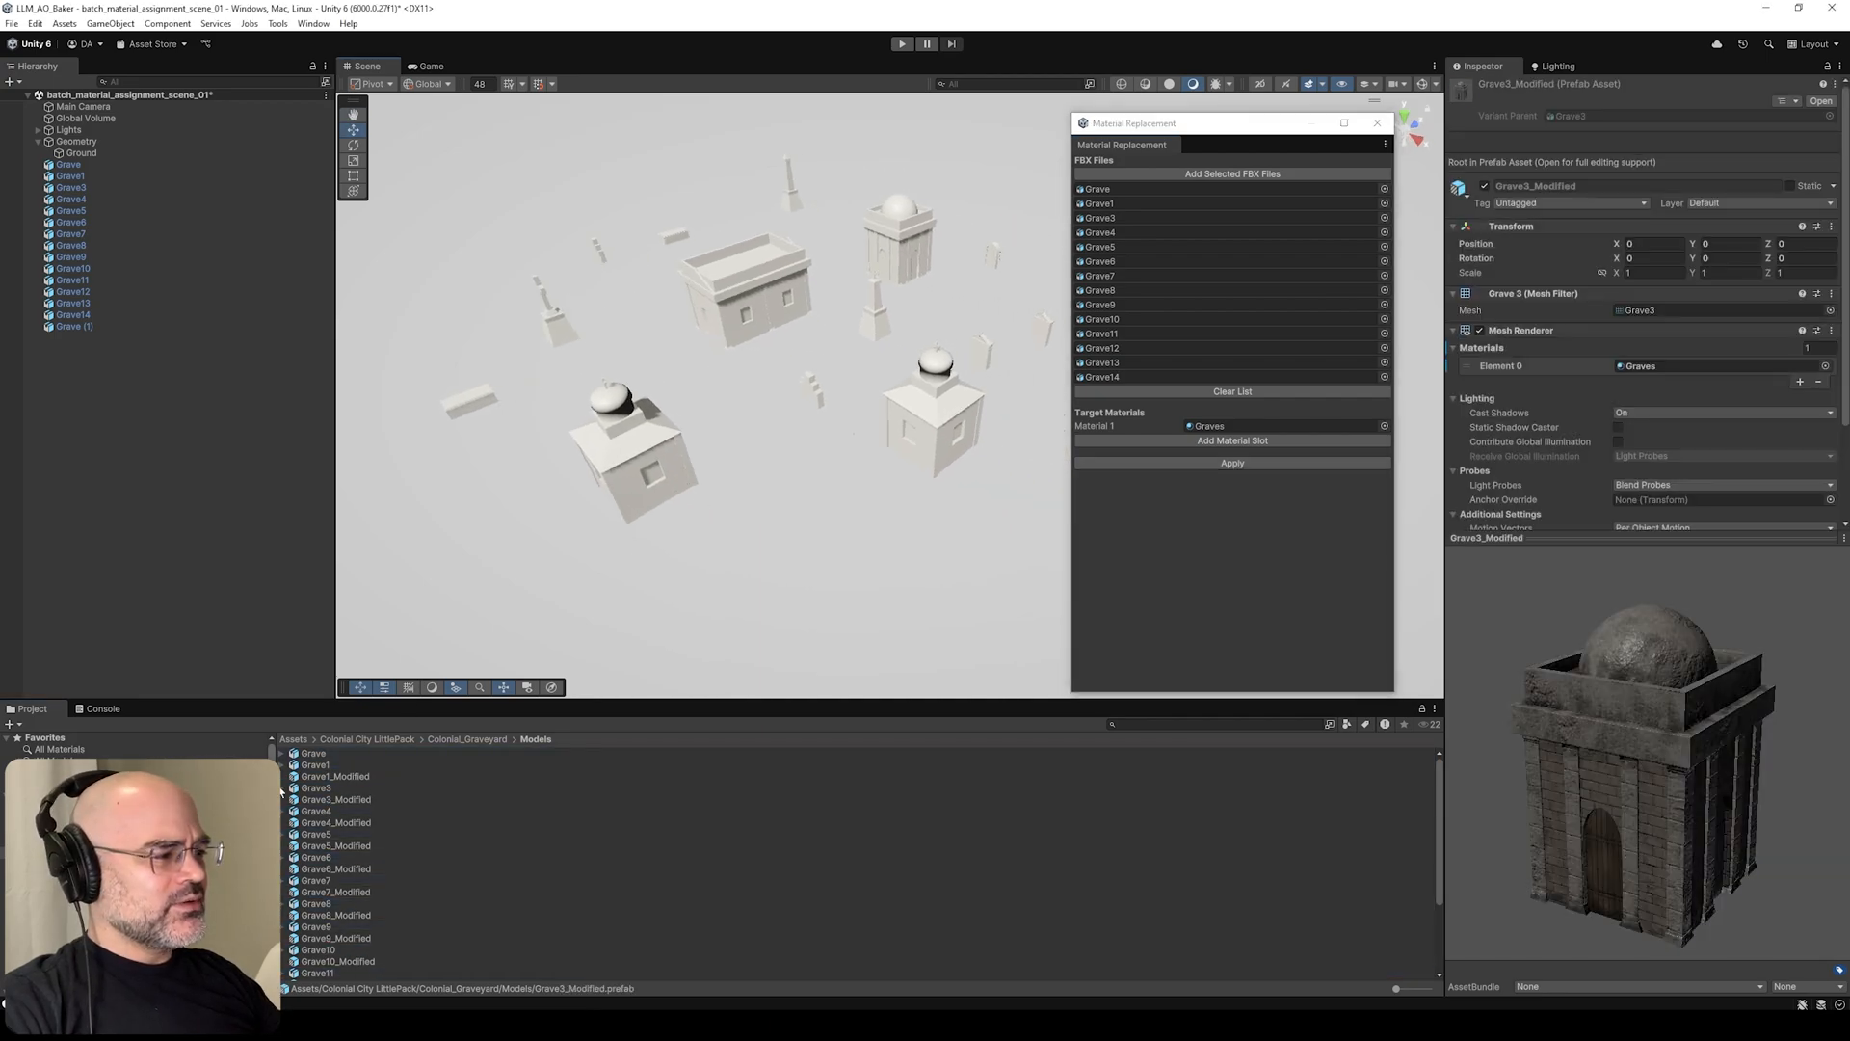
pyautogui.click(335, 798)
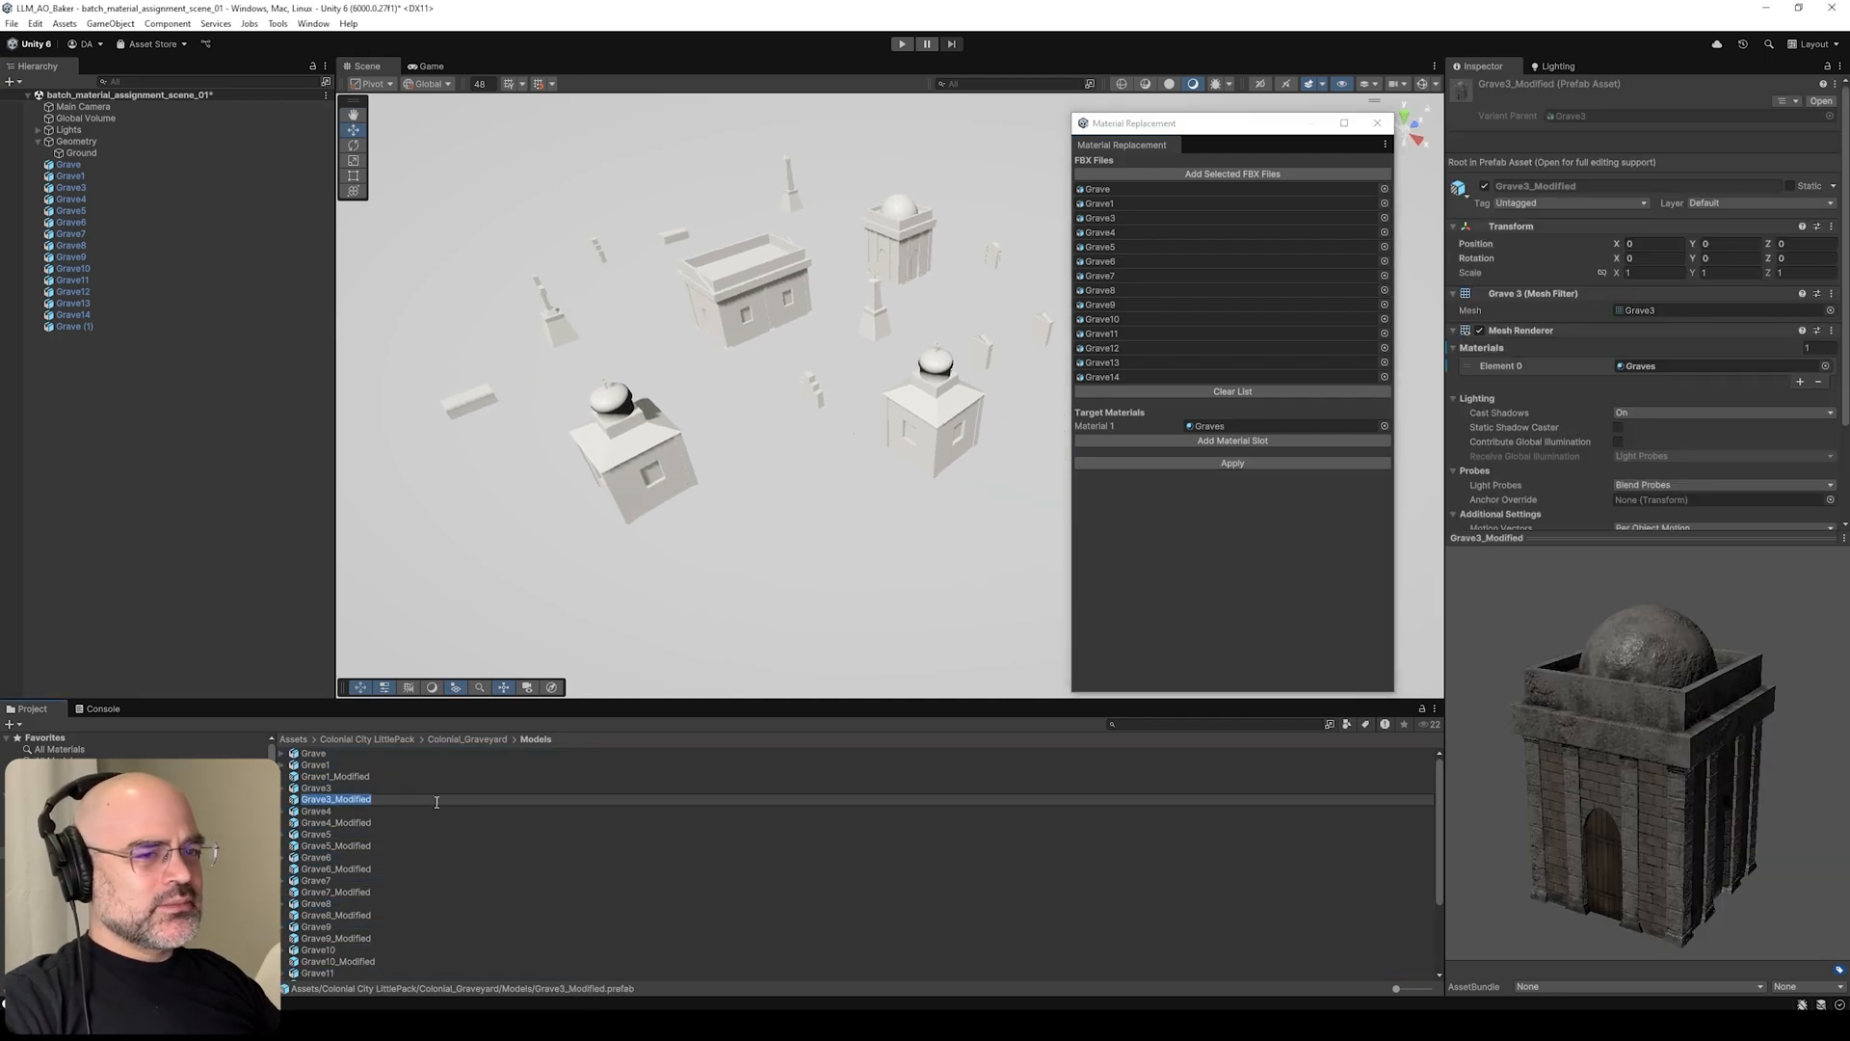
pyautogui.click(336, 775)
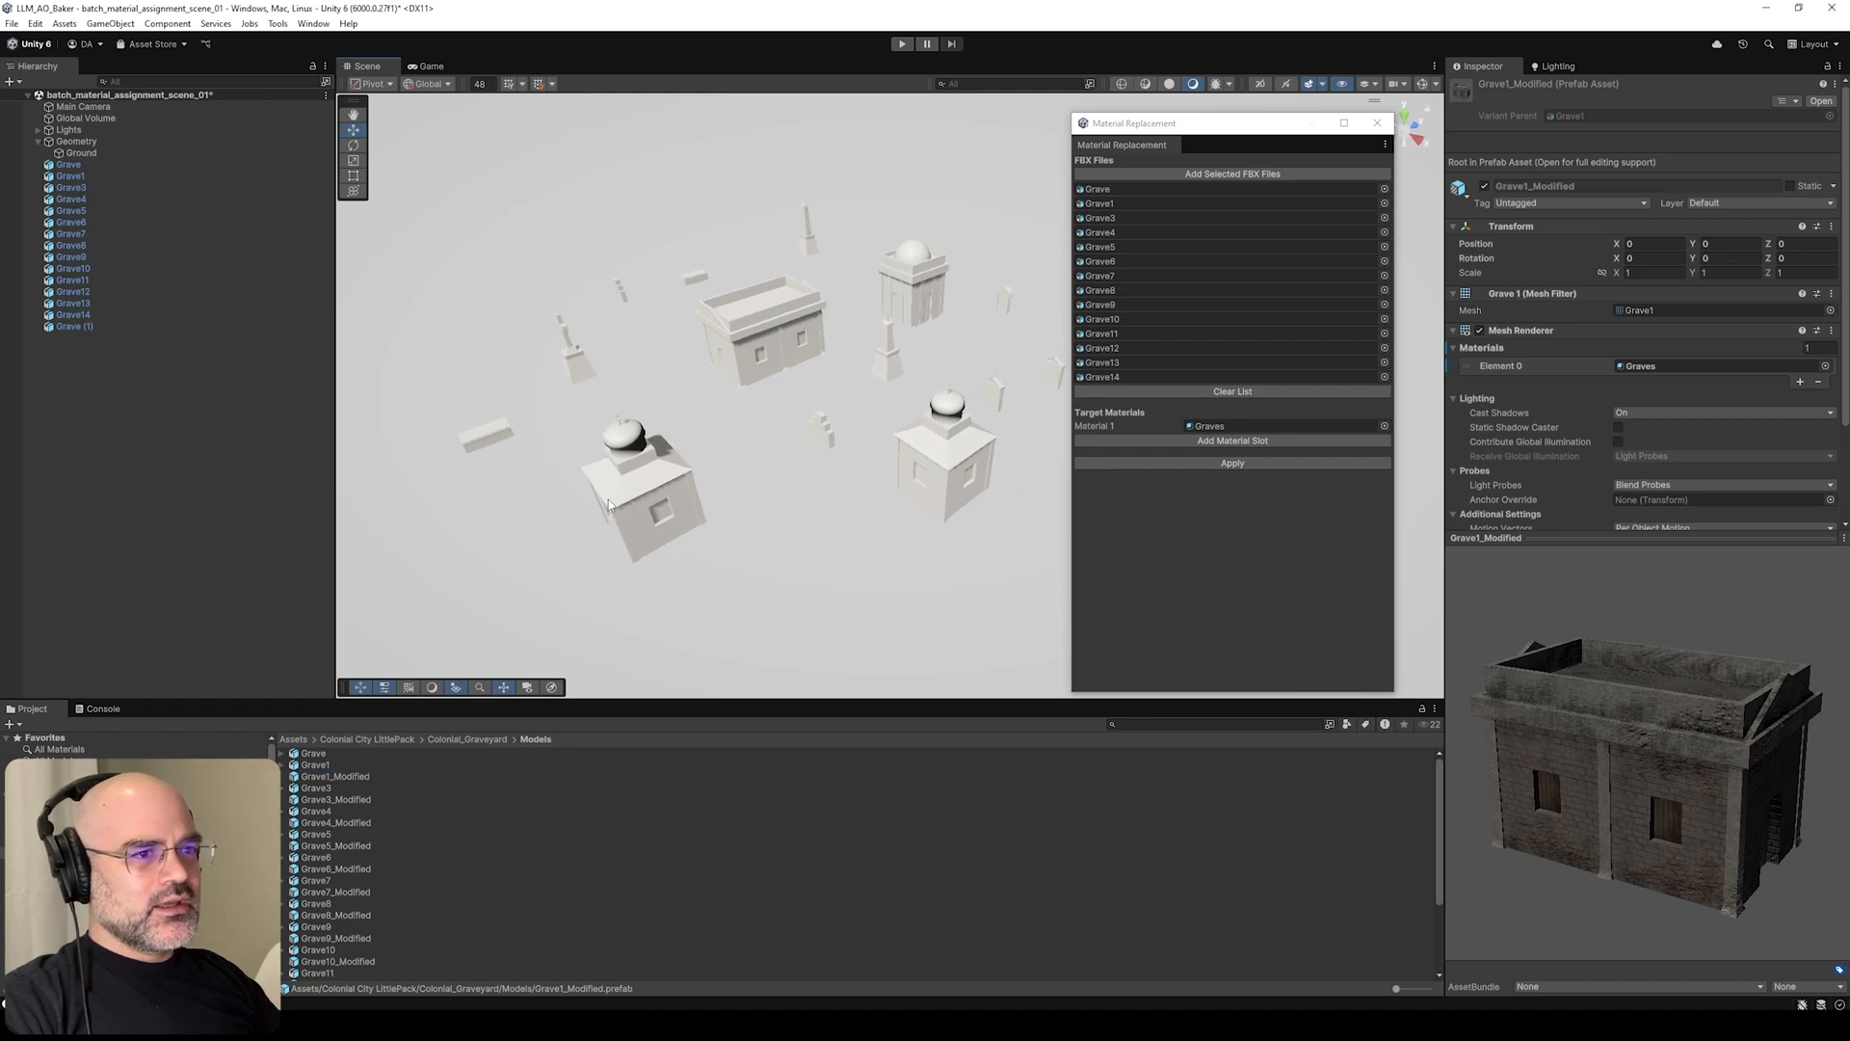
pyautogui.moveTo(809, 807)
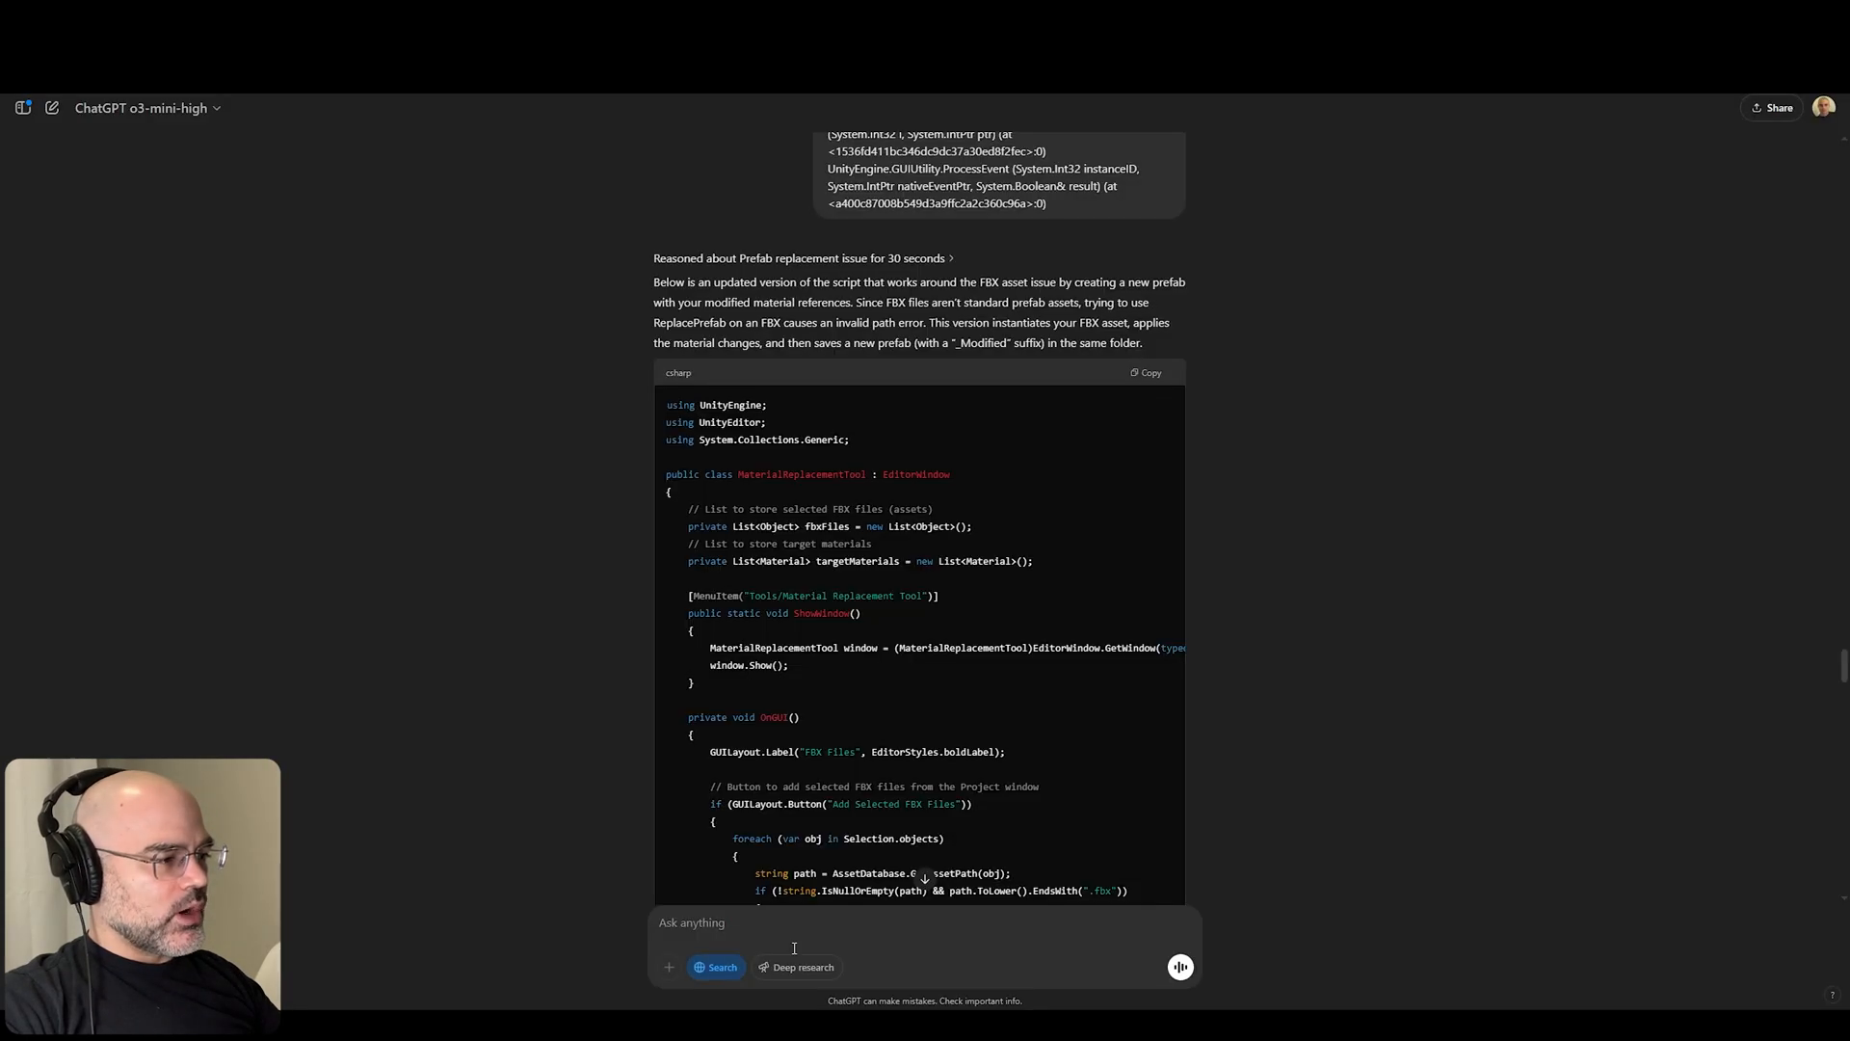
# - Write 'I don't want' prefabs, asking to modify the existing FBX files with one script
pyautogui.write("I don't want prefabs, please focus on my original ask of")
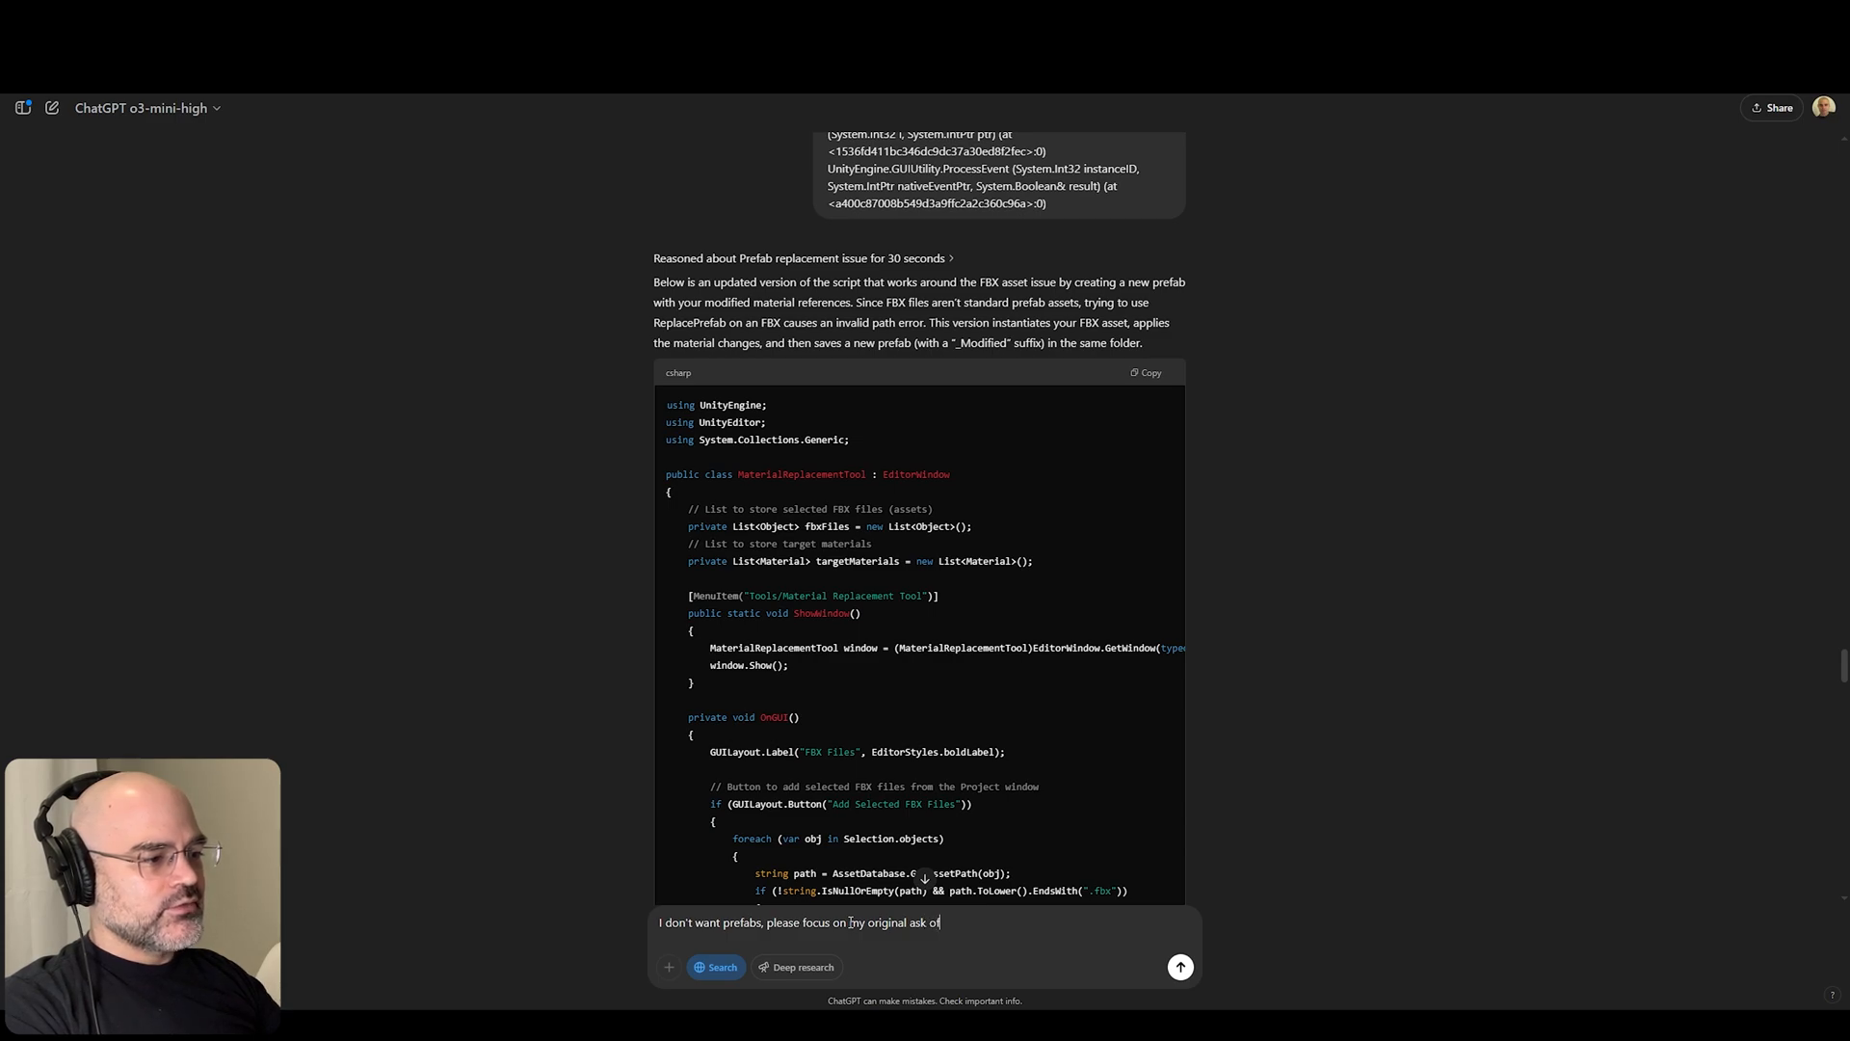
pyautogui.write('modifying existing fbx files. Please ensure that')
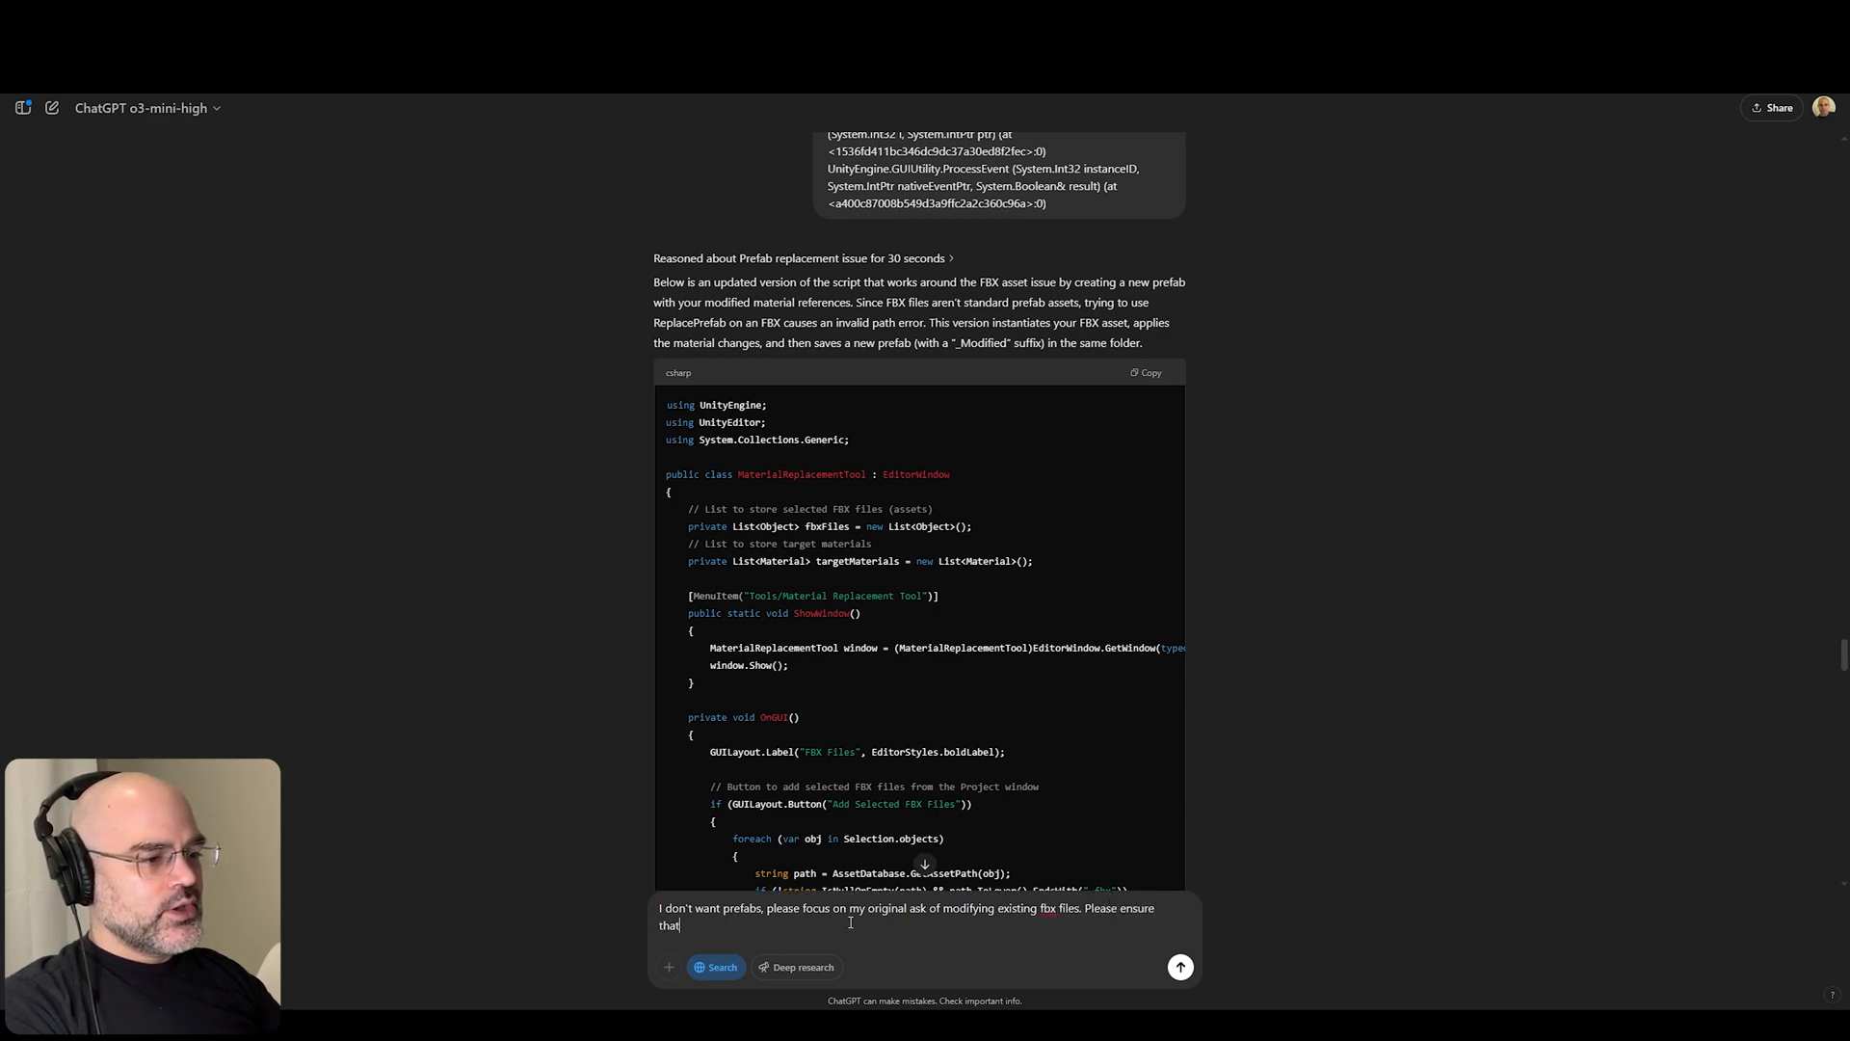
pyautogui.write("it's all done u")
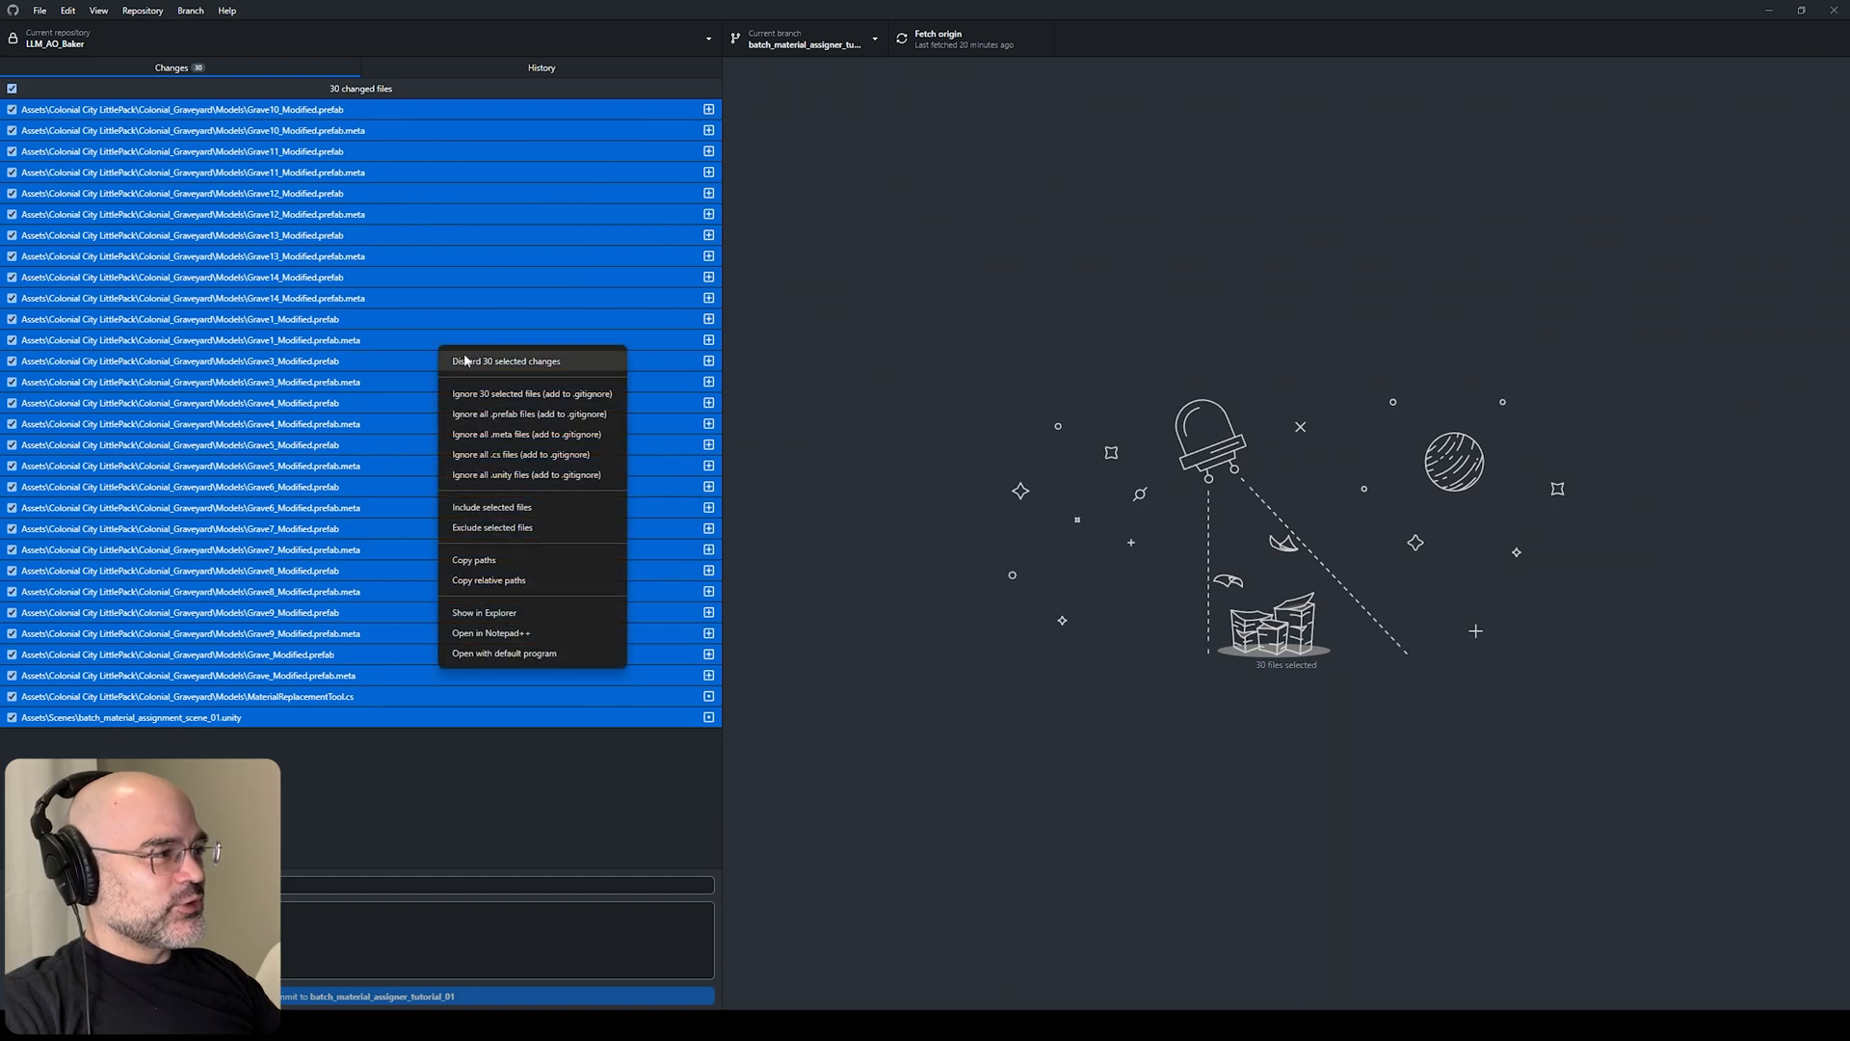
# - Discard the 30 selected uncommitted changes and confirm, removing the _Modified prefabs
pyautogui.click(505, 362)
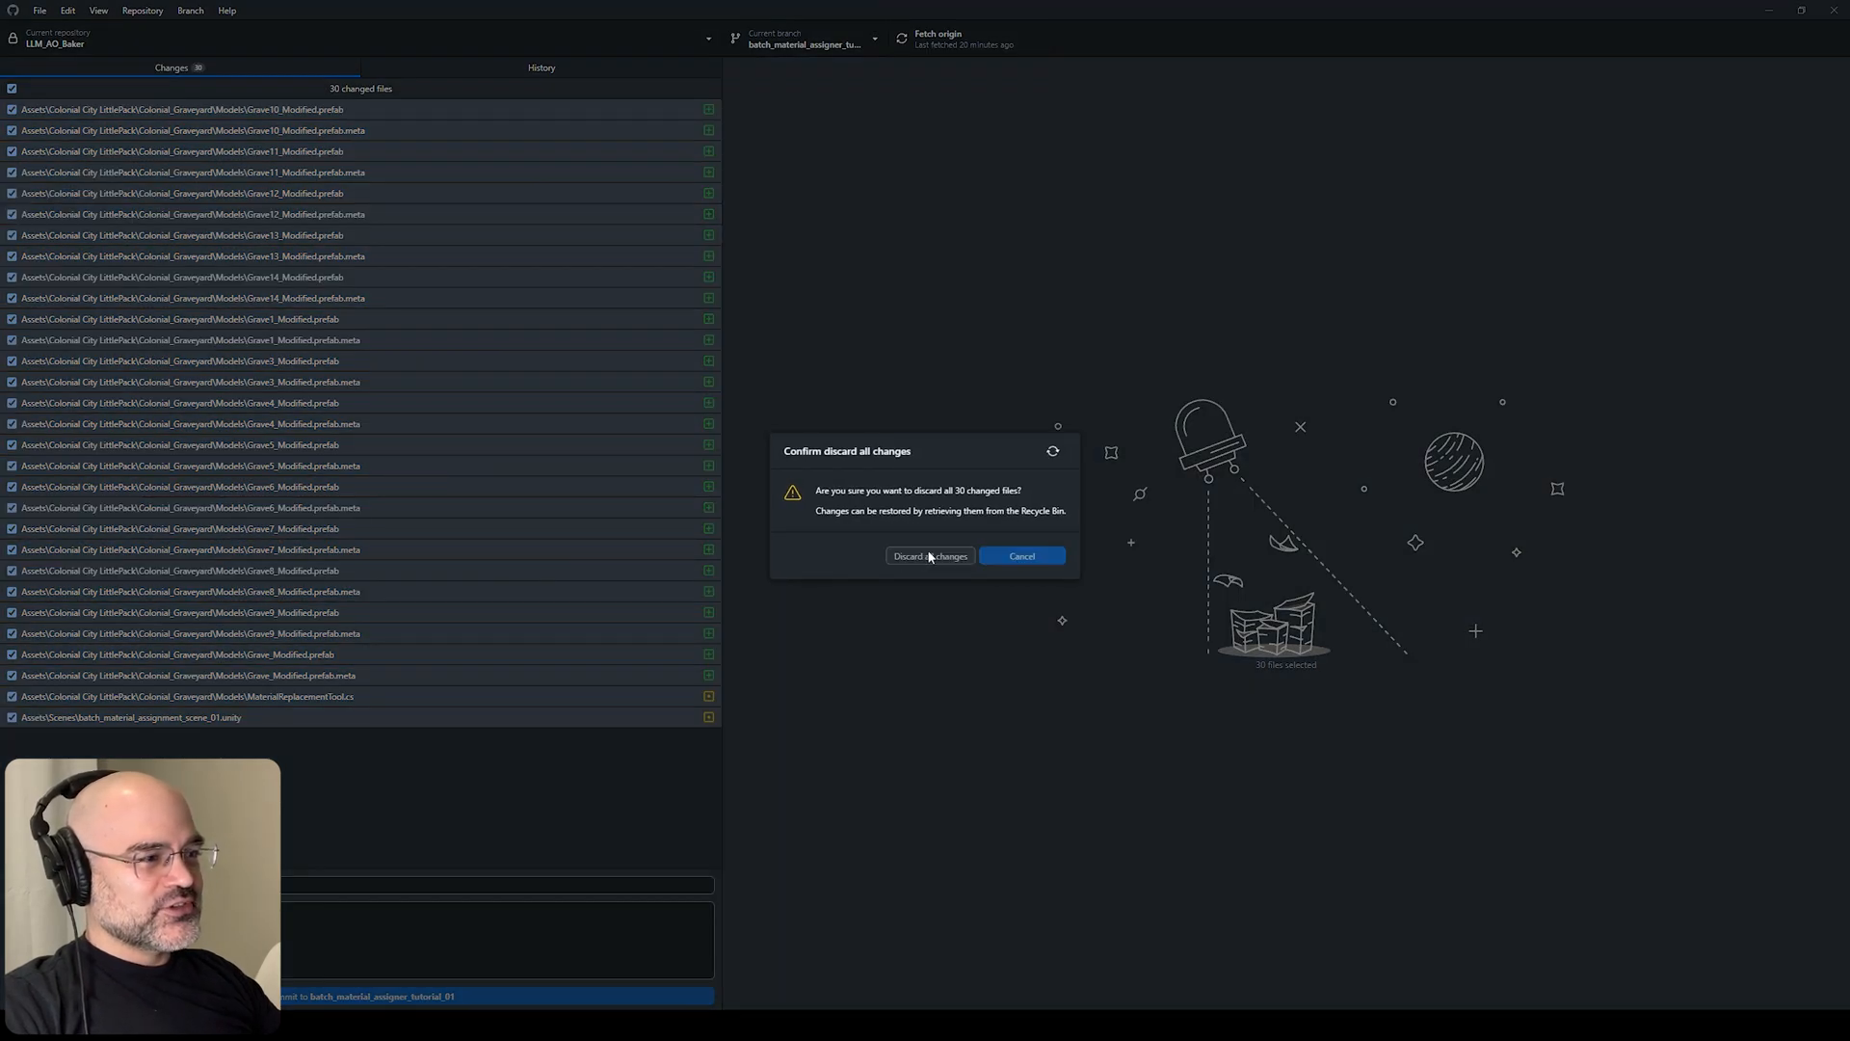
pyautogui.click(931, 555)
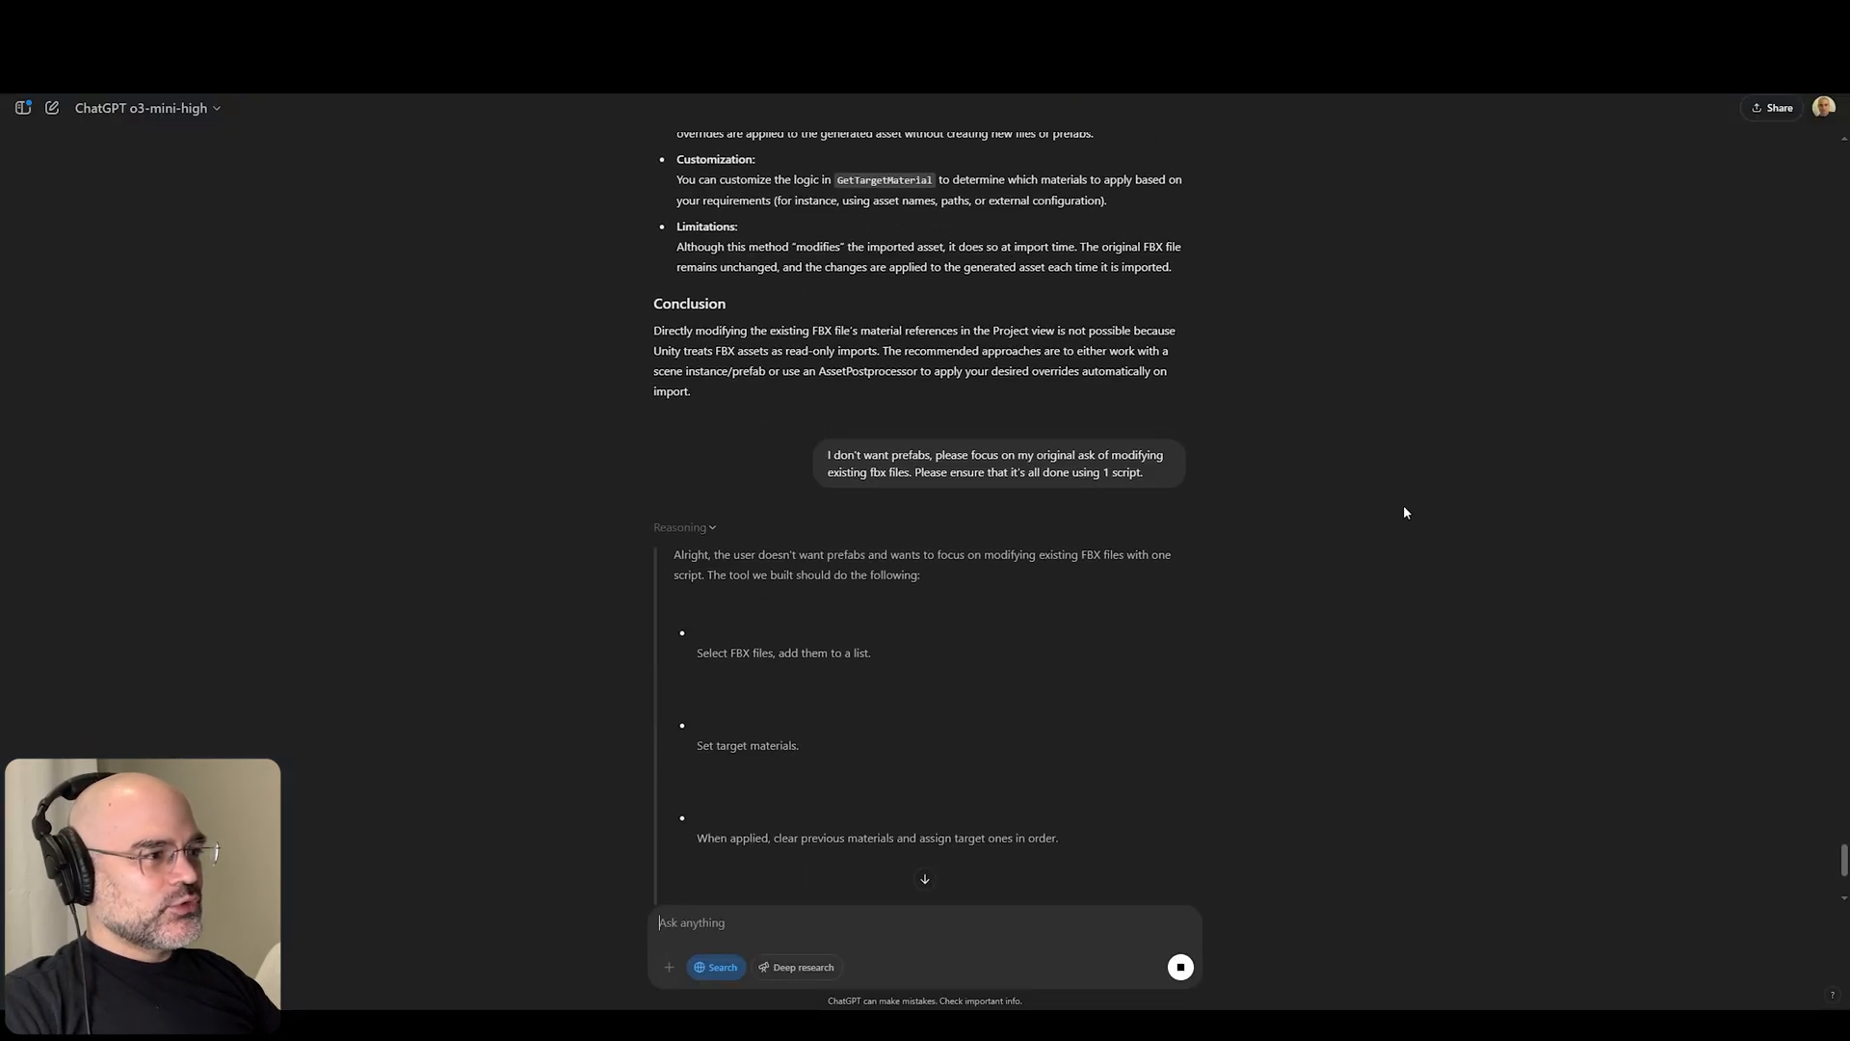
# - Read through ChatGPT's single-script AssetPostprocessor MaterialReplacementTool answer
pyautogui.scroll(-3)
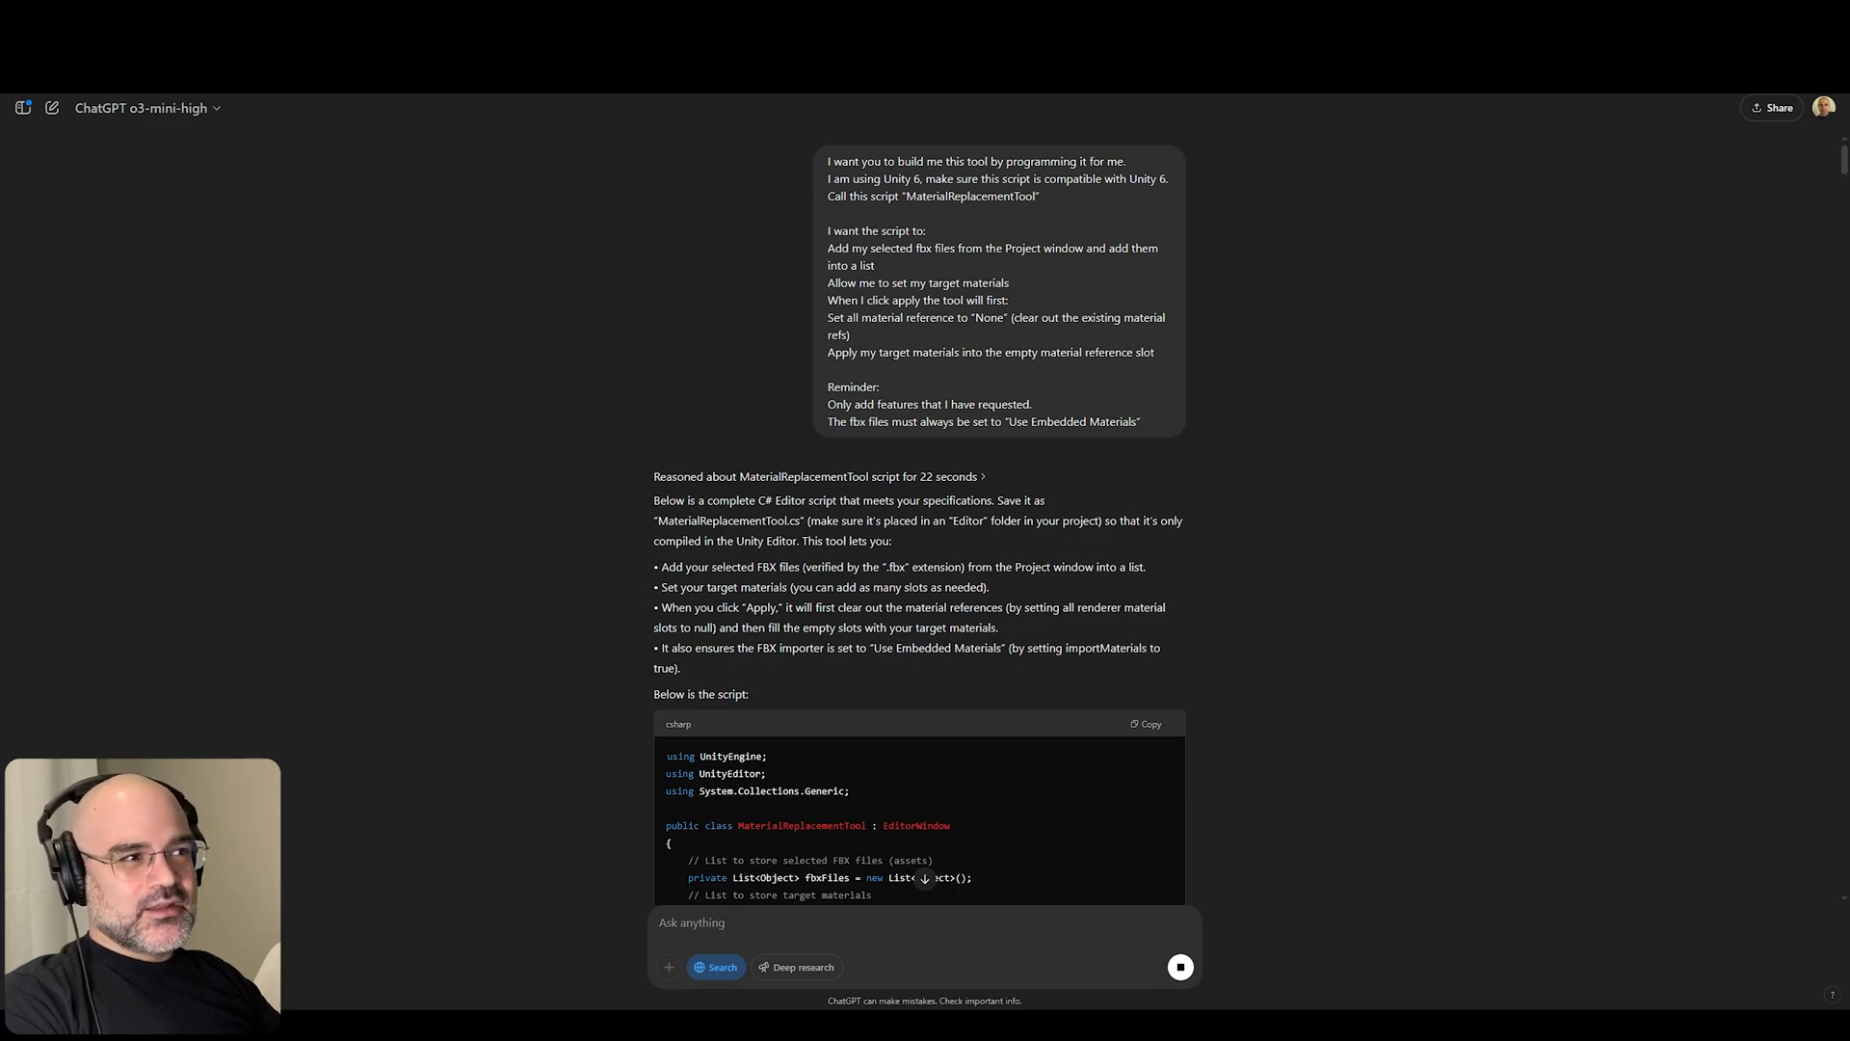
pyautogui.scroll(-3)
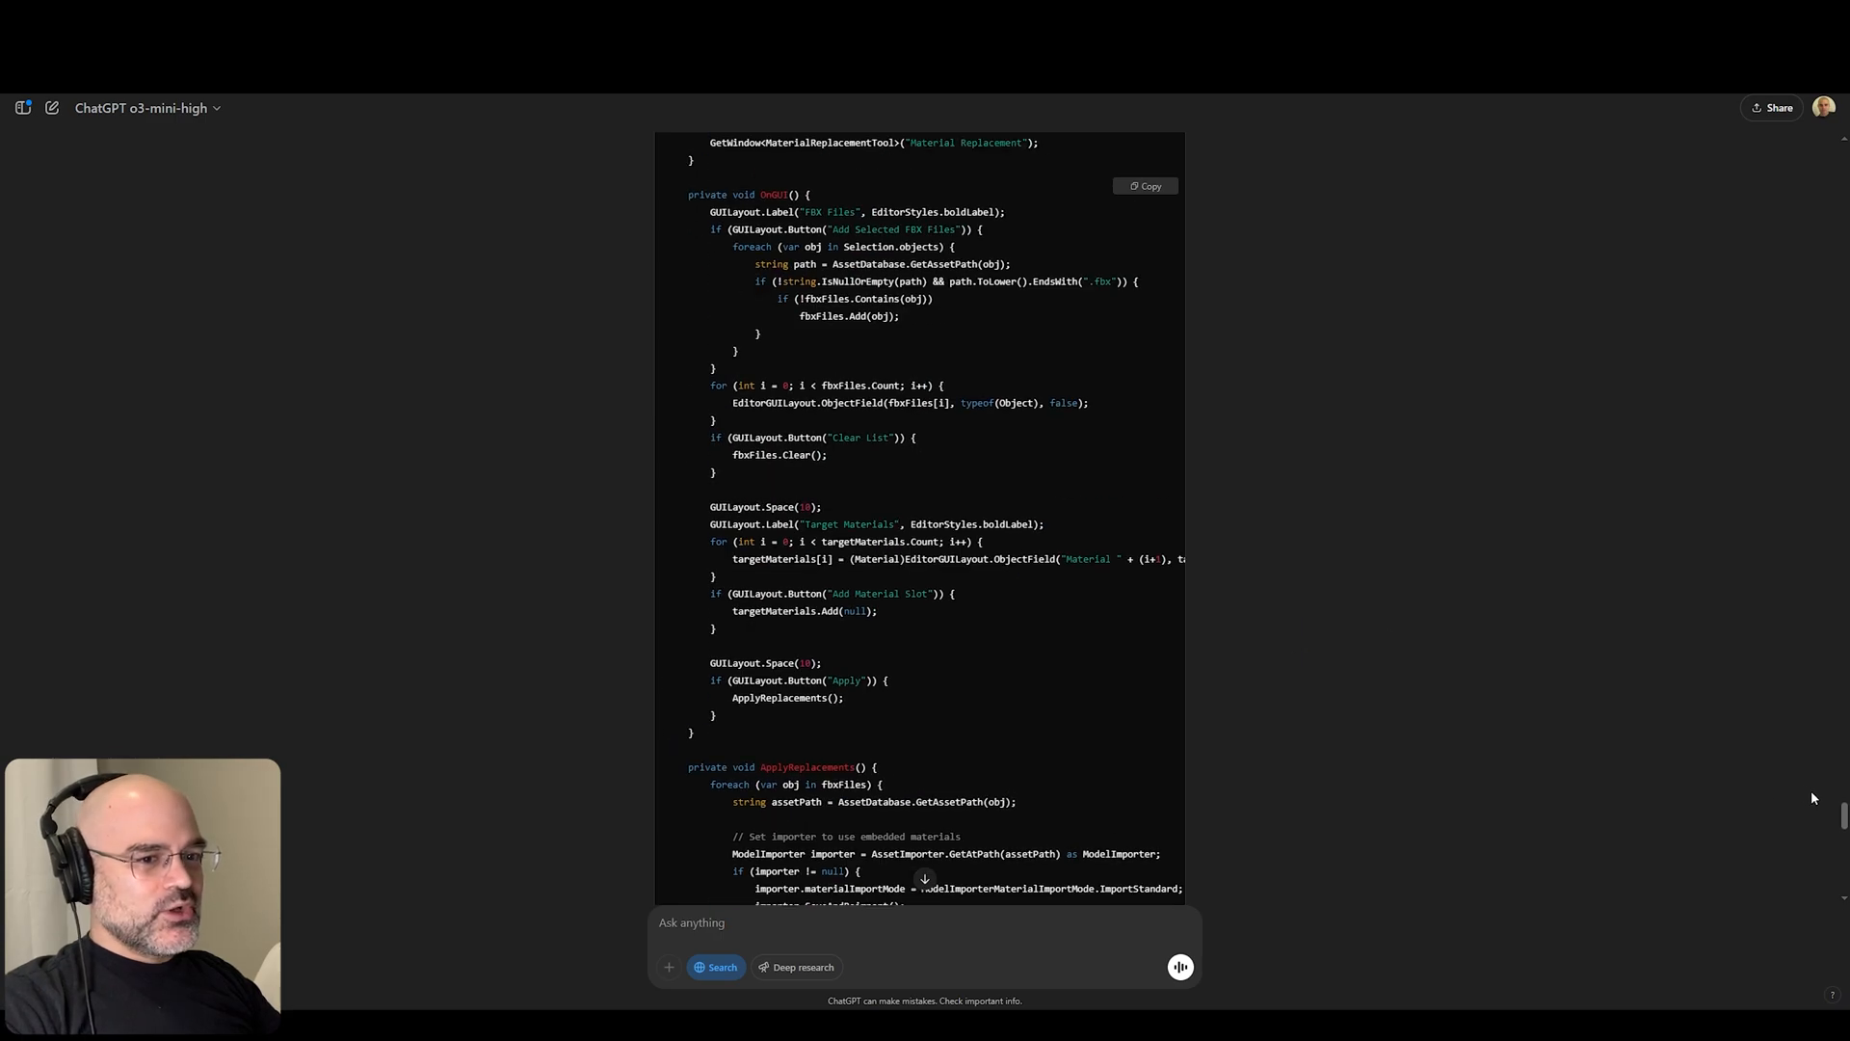
pyautogui.scroll(-3)
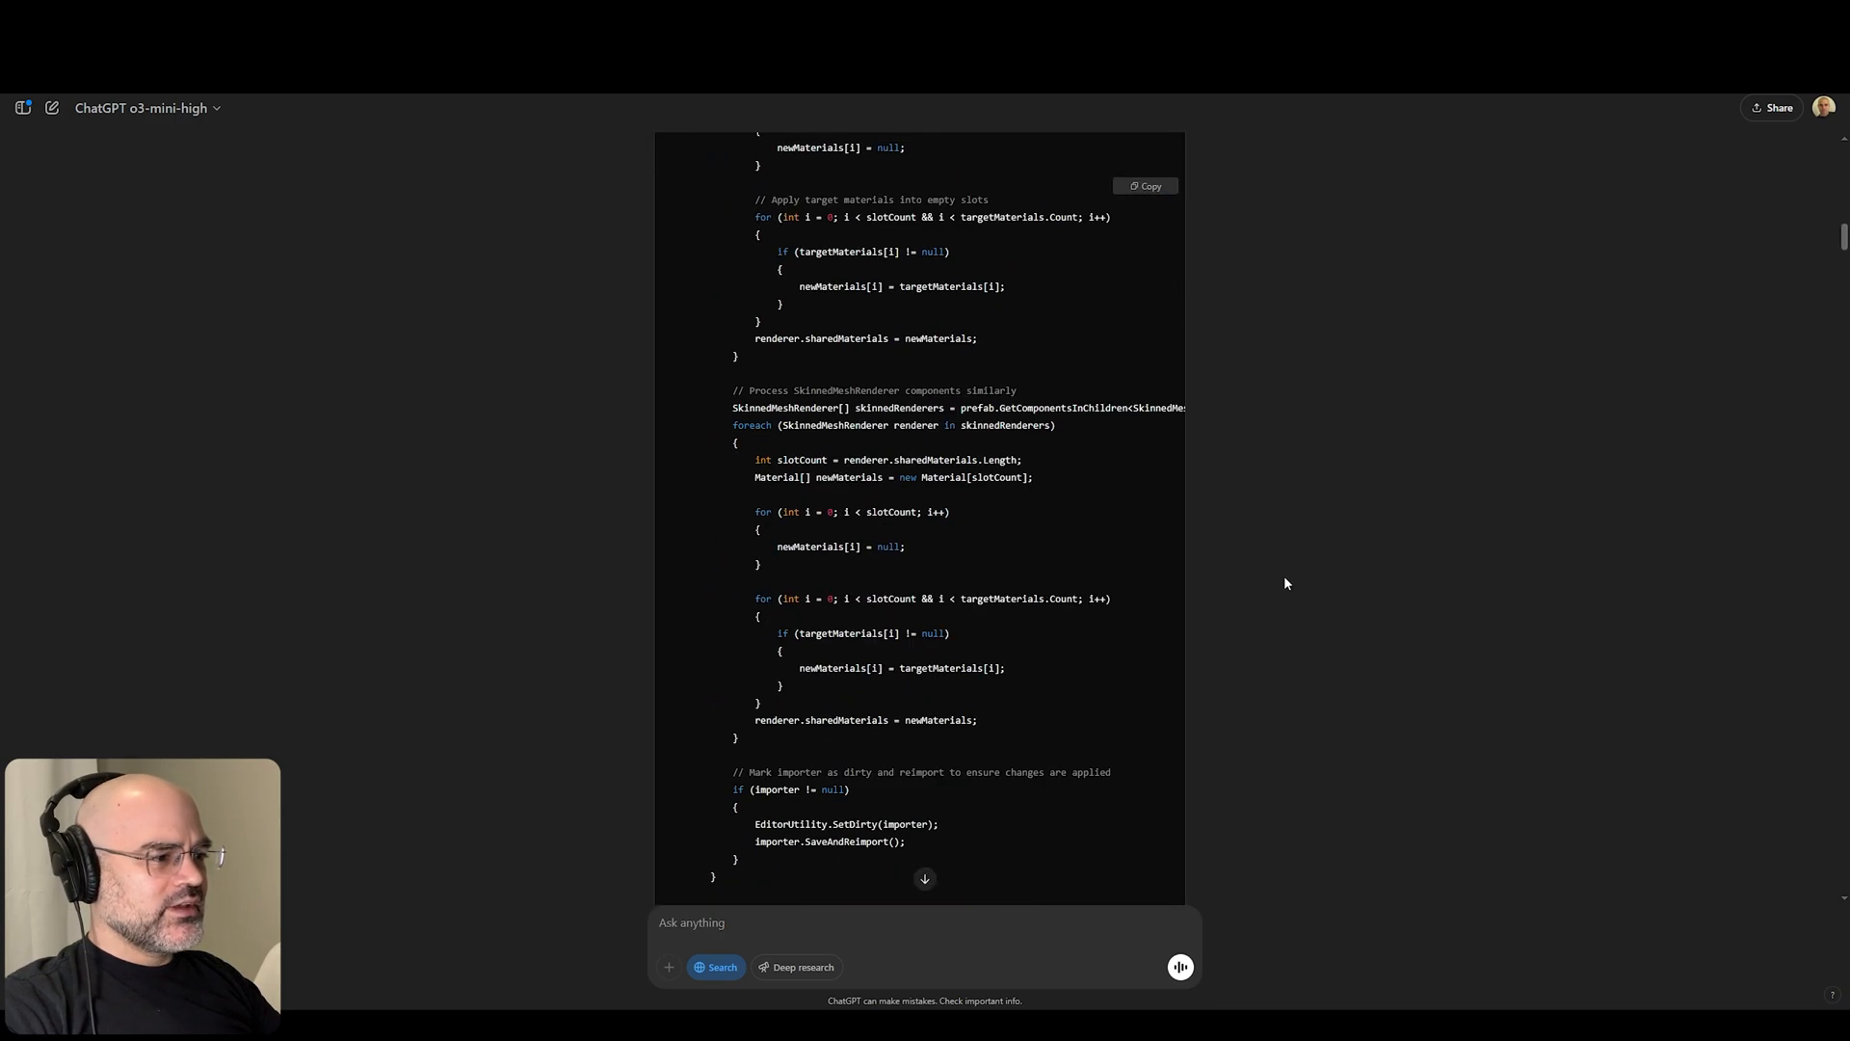
pyautogui.scroll(-3)
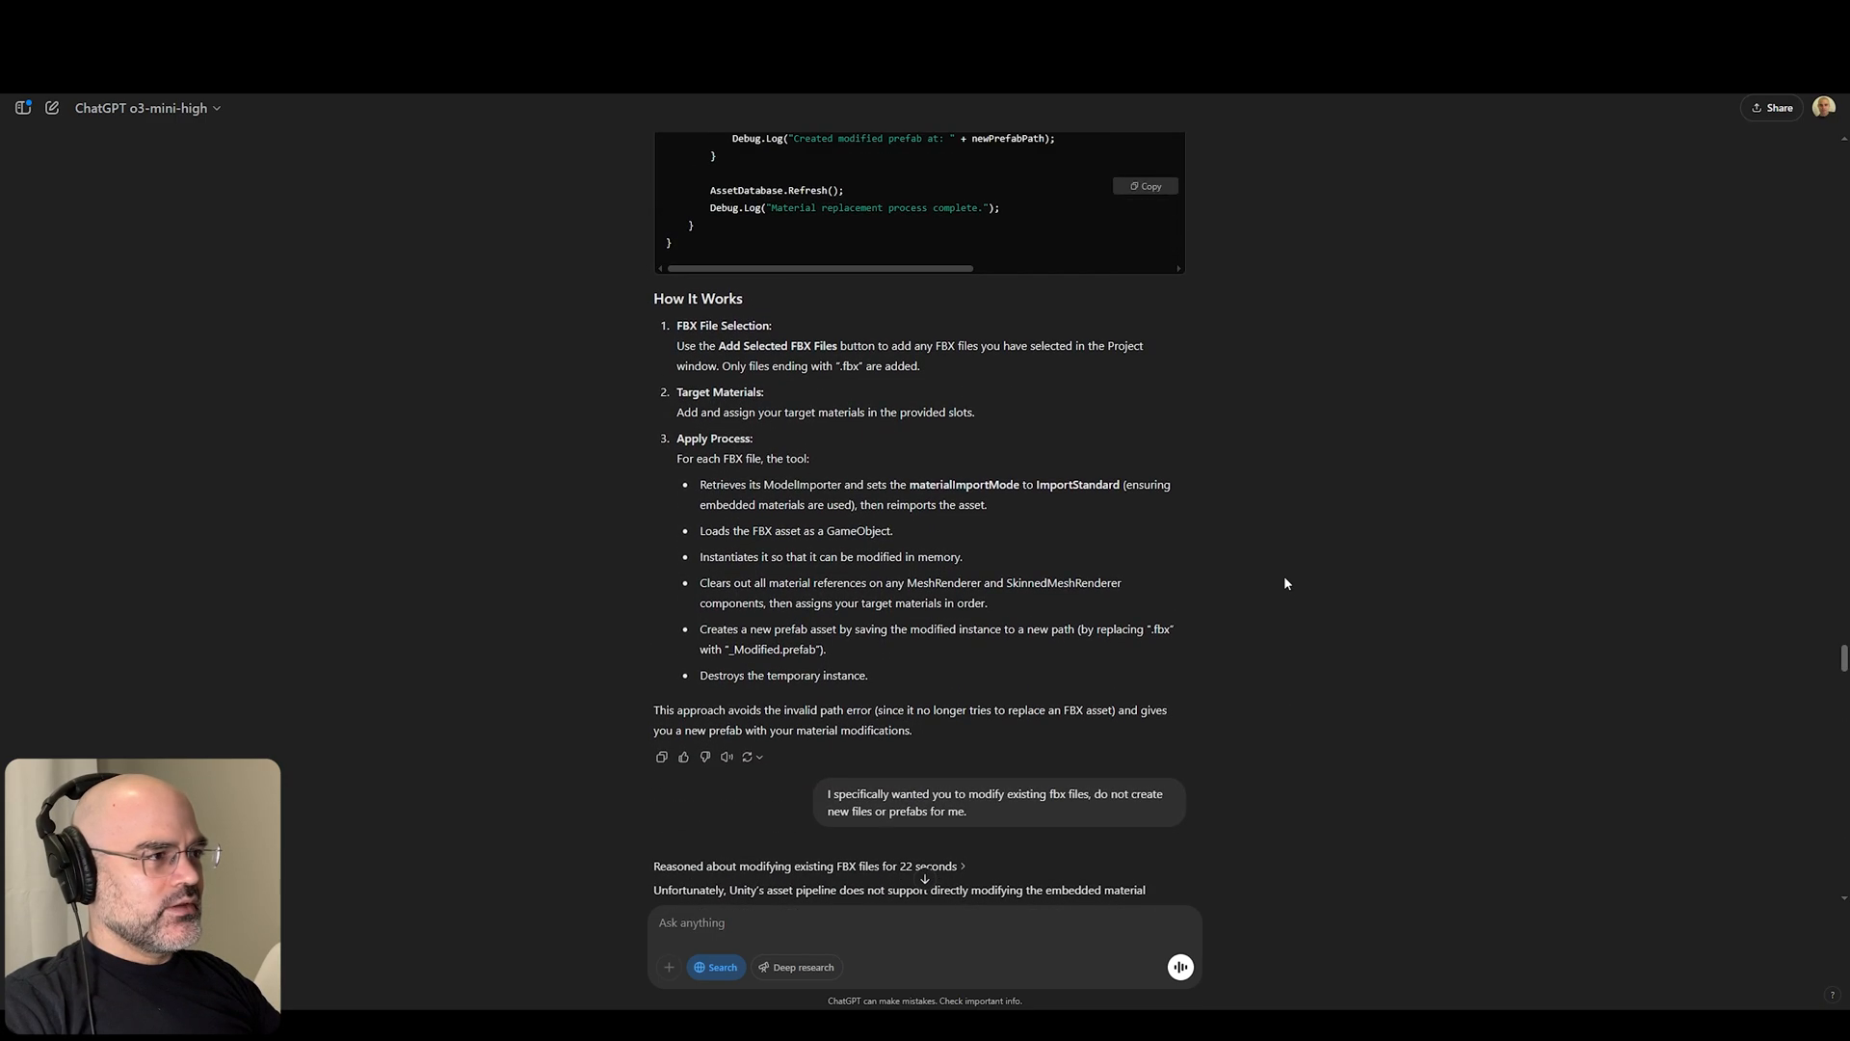
pyautogui.scroll(-3)
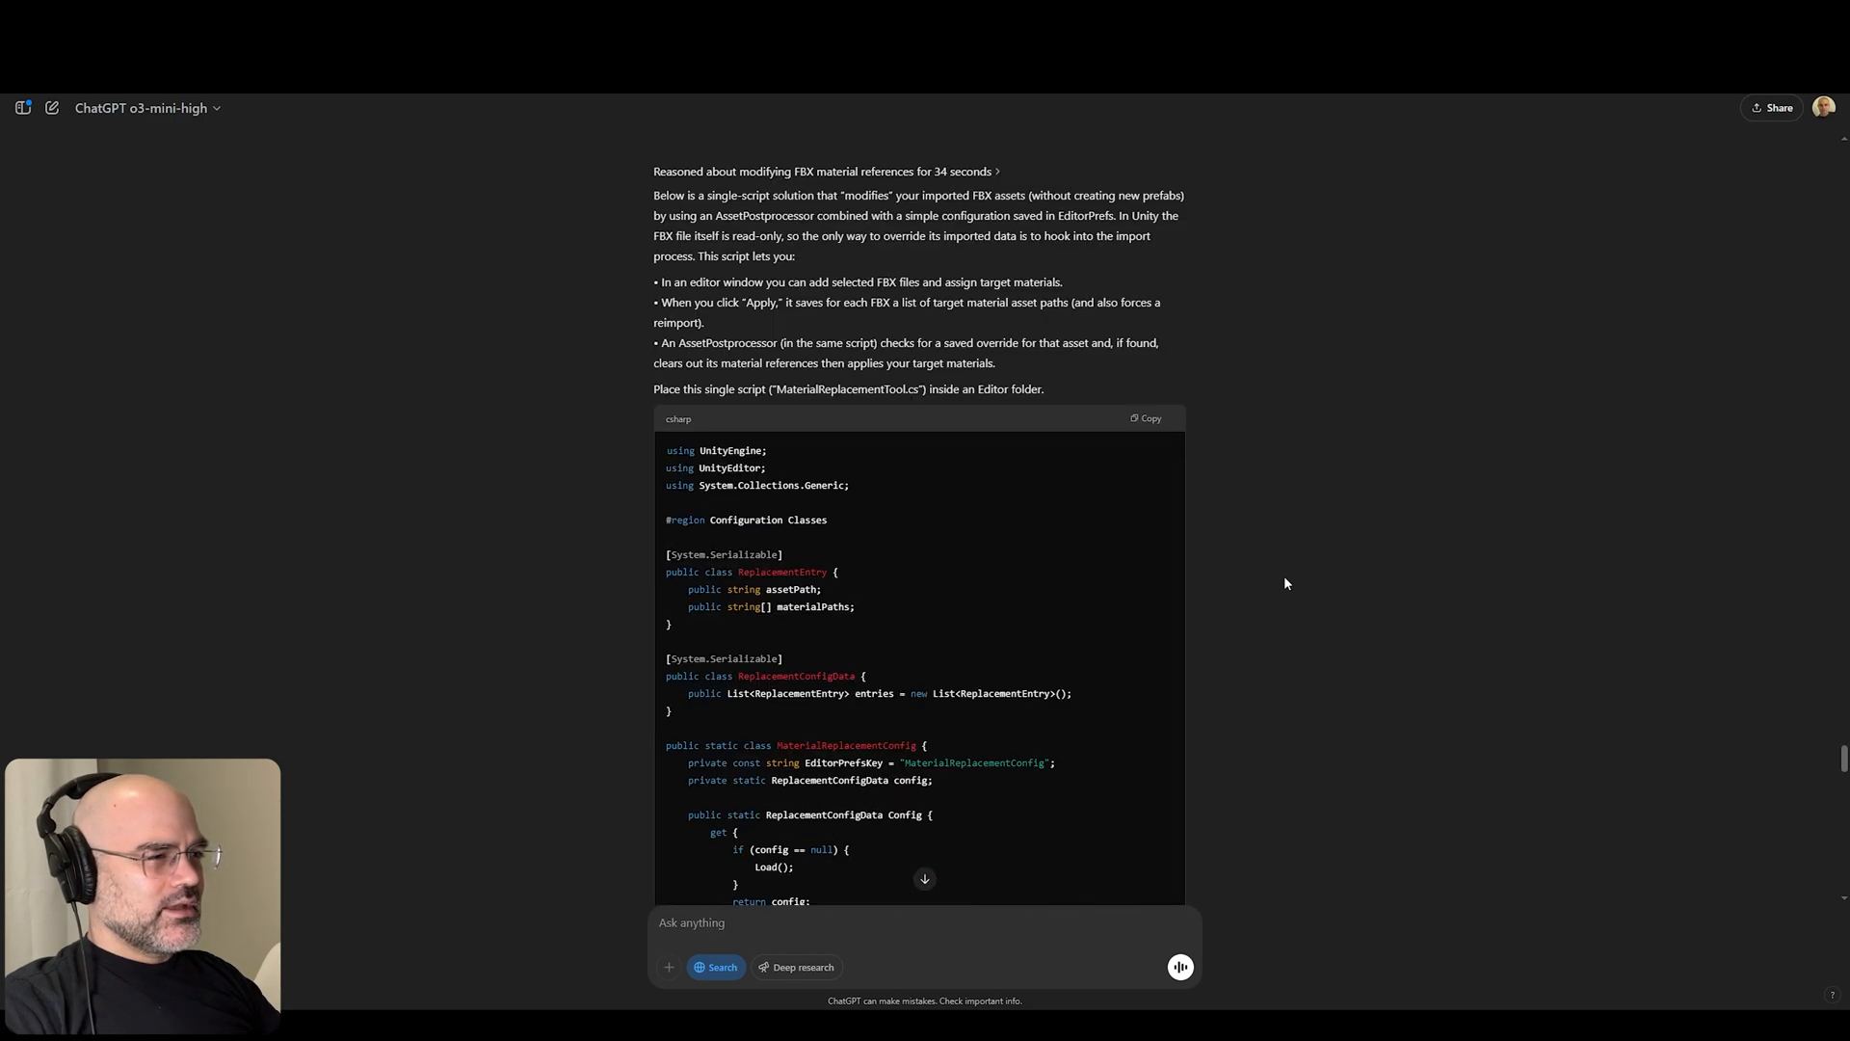
pyautogui.scroll(-3)
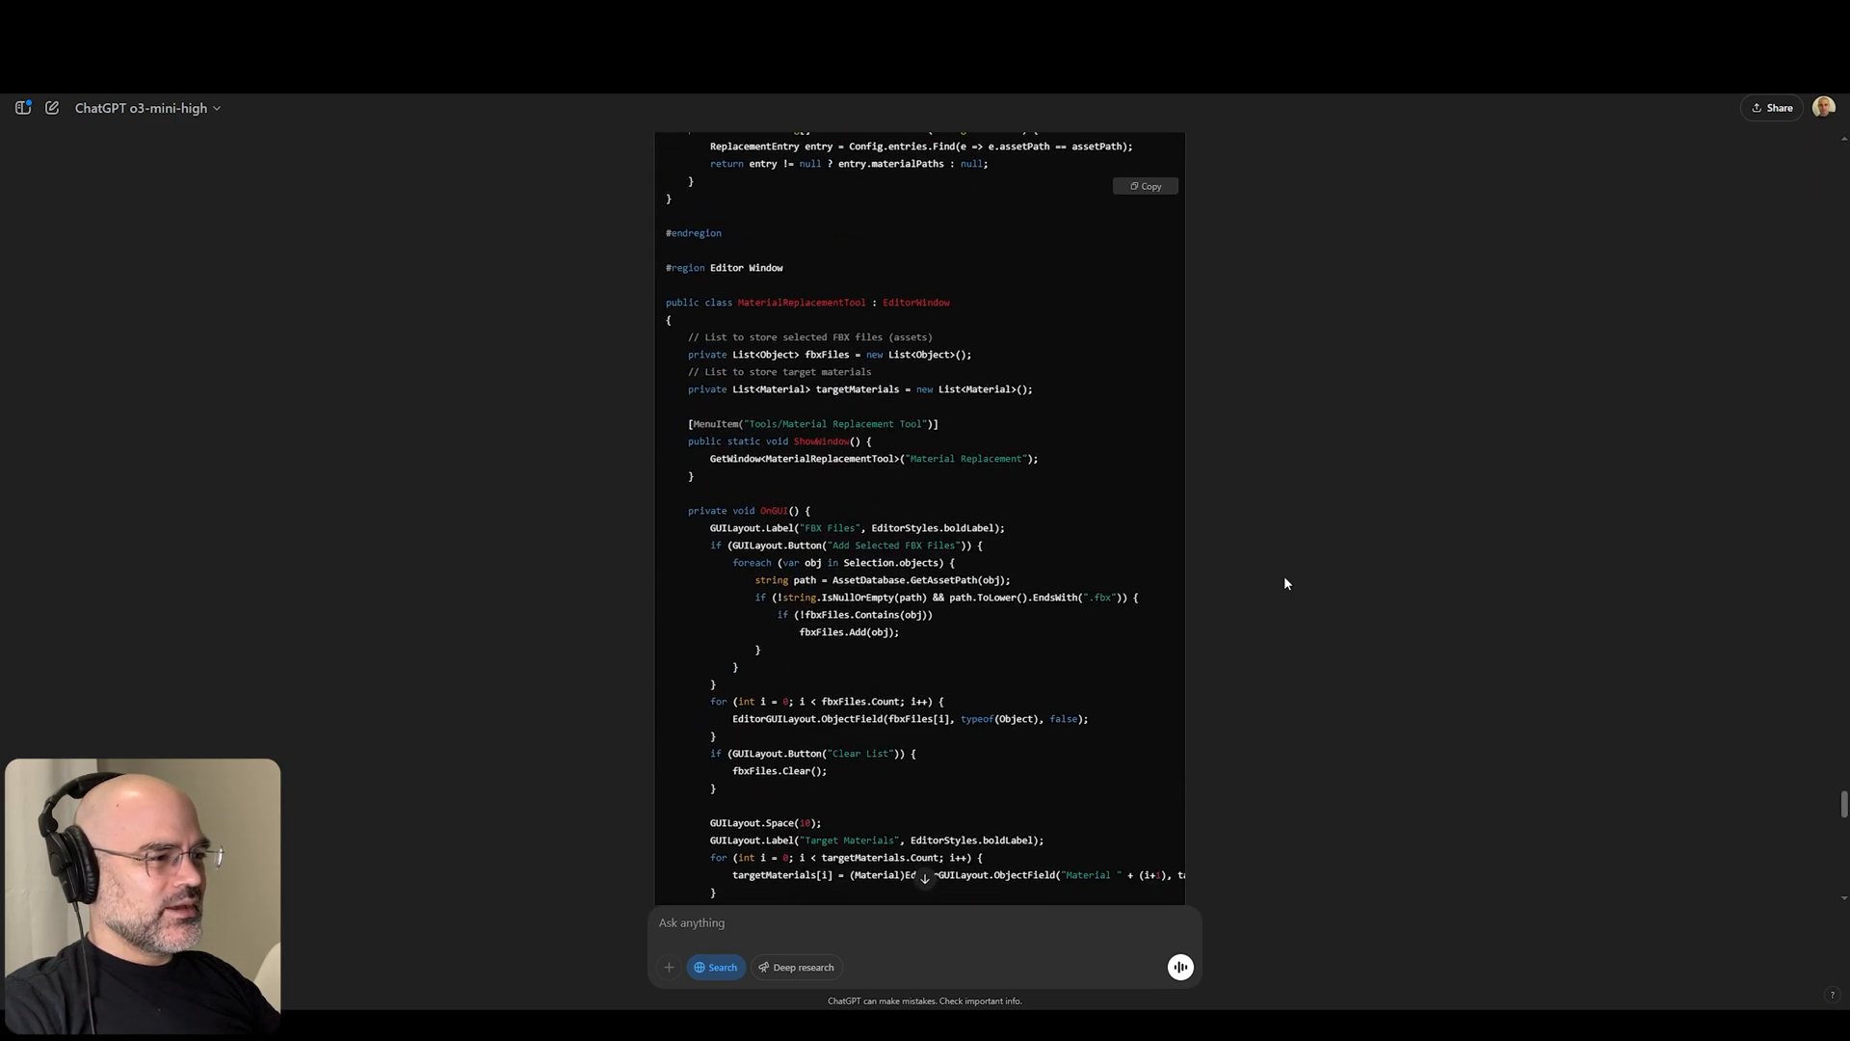
pyautogui.scroll(-3)
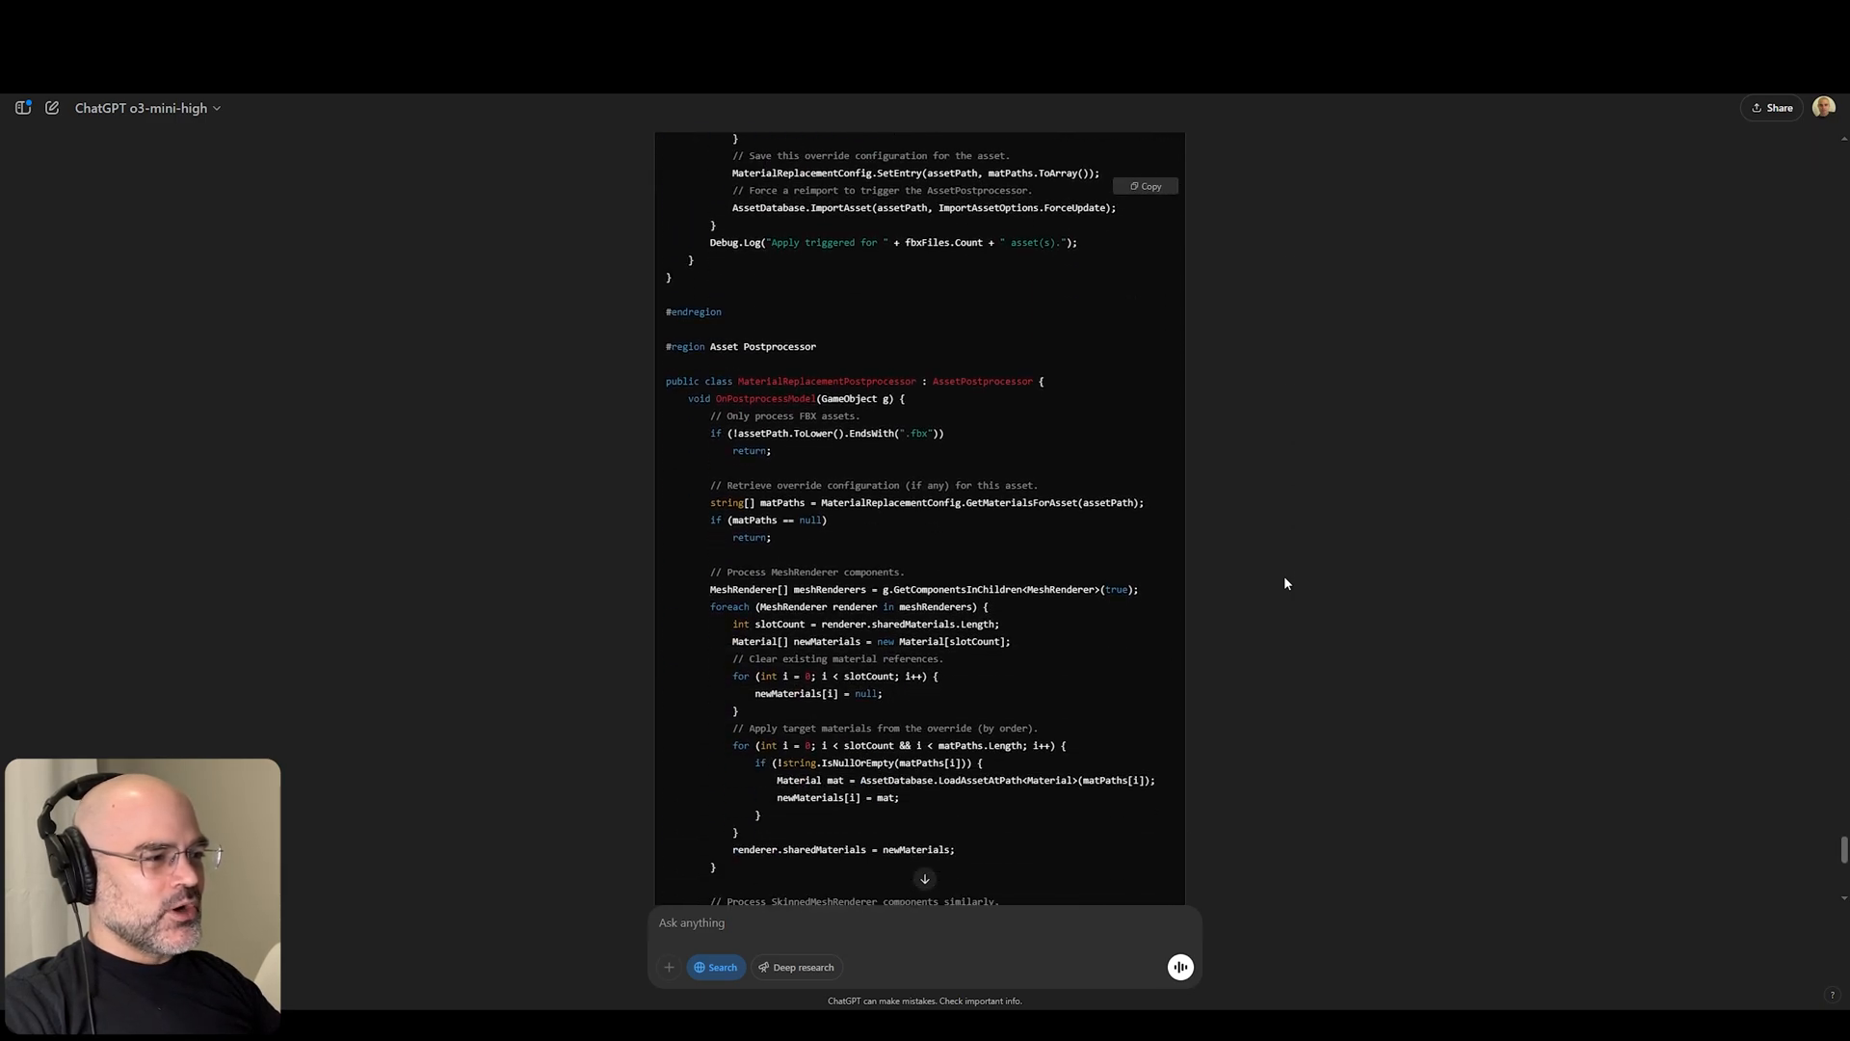
pyautogui.scroll(-3)
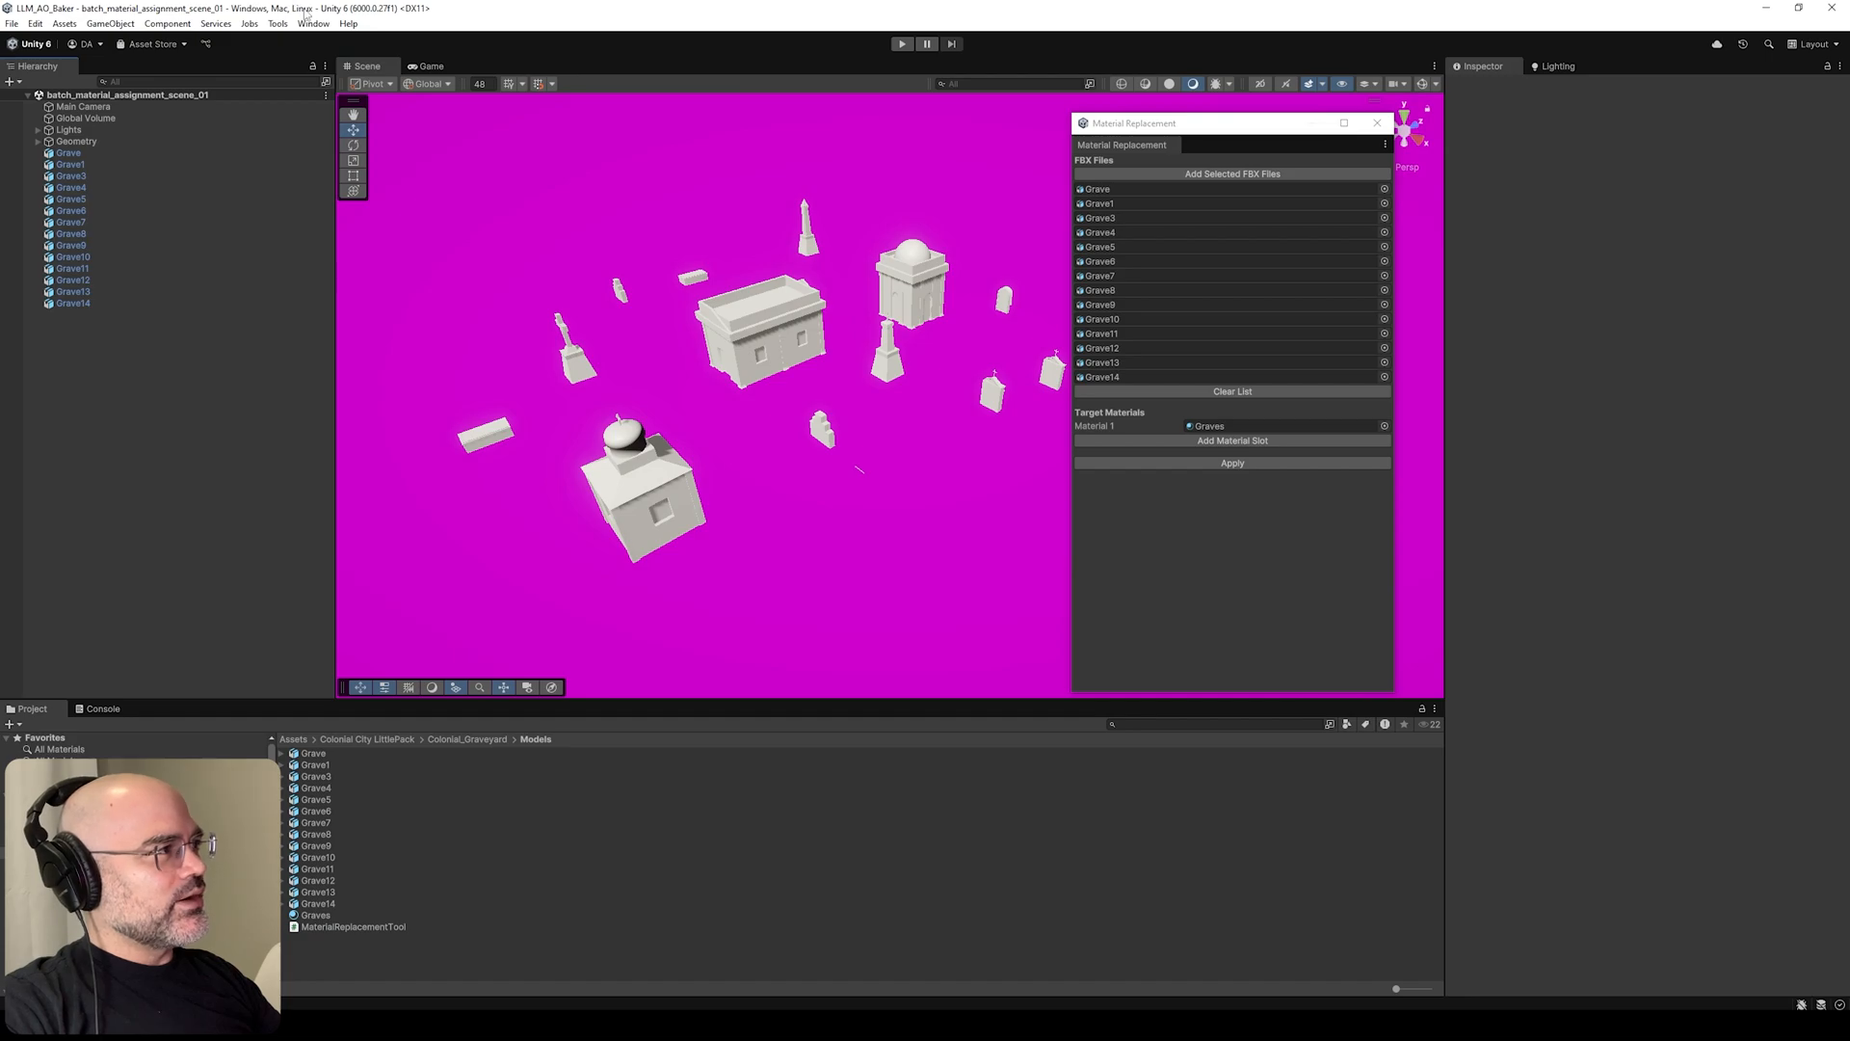
# - Check a grave's material, then assign Default-Line to the Ground plane's Mesh Renderer
pyautogui.click(67, 153)
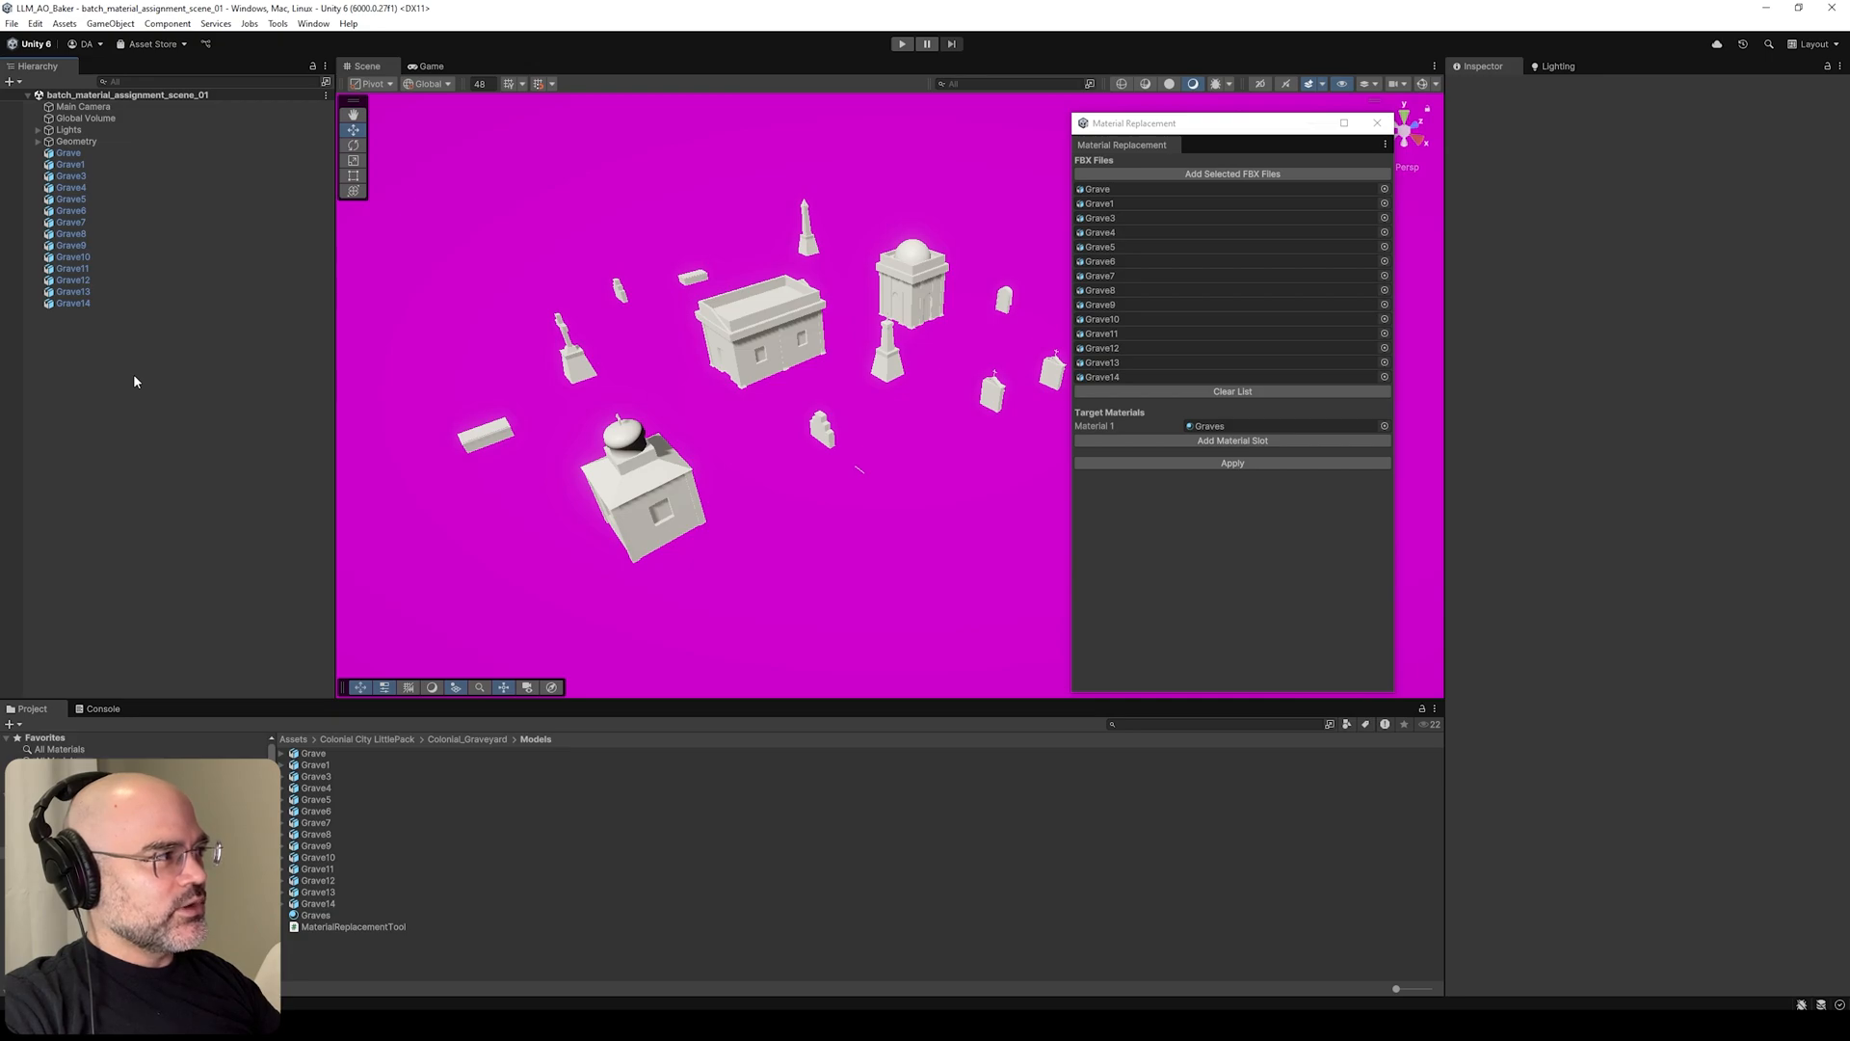
pyautogui.click(70, 164)
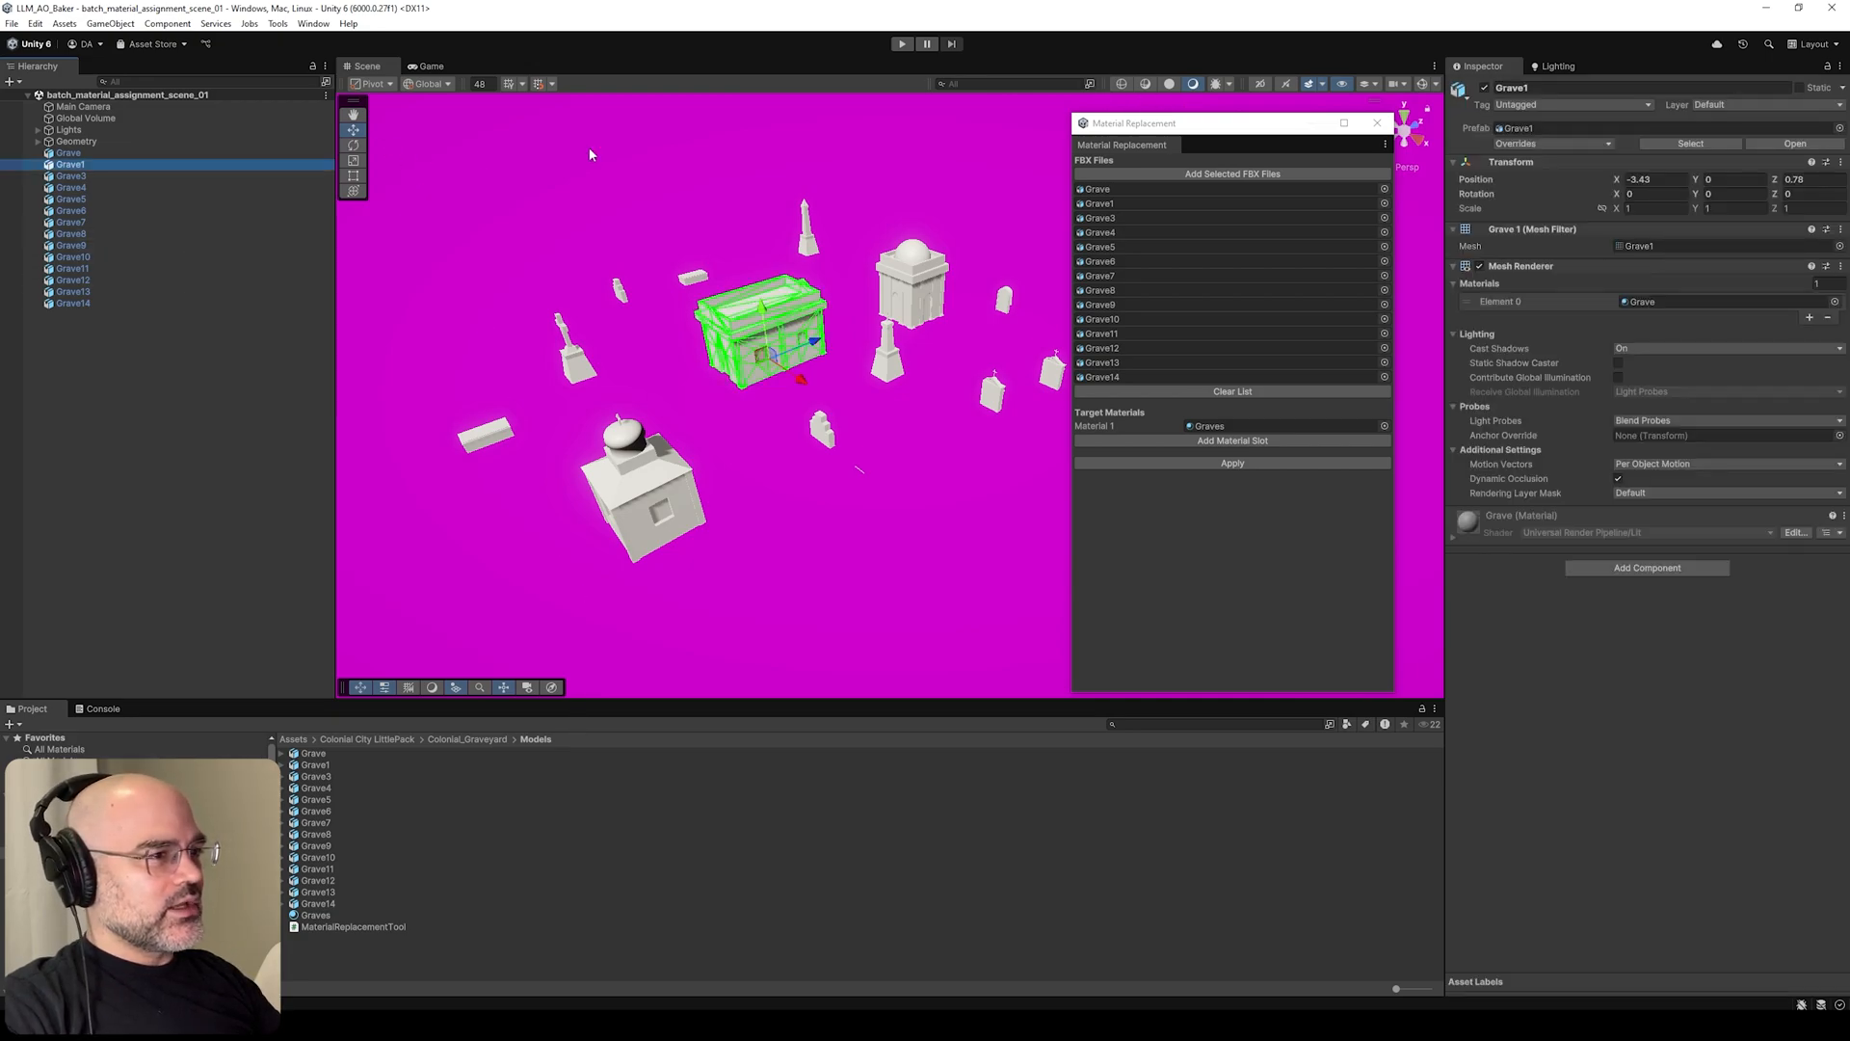
pyautogui.click(81, 154)
pyautogui.write('defa')
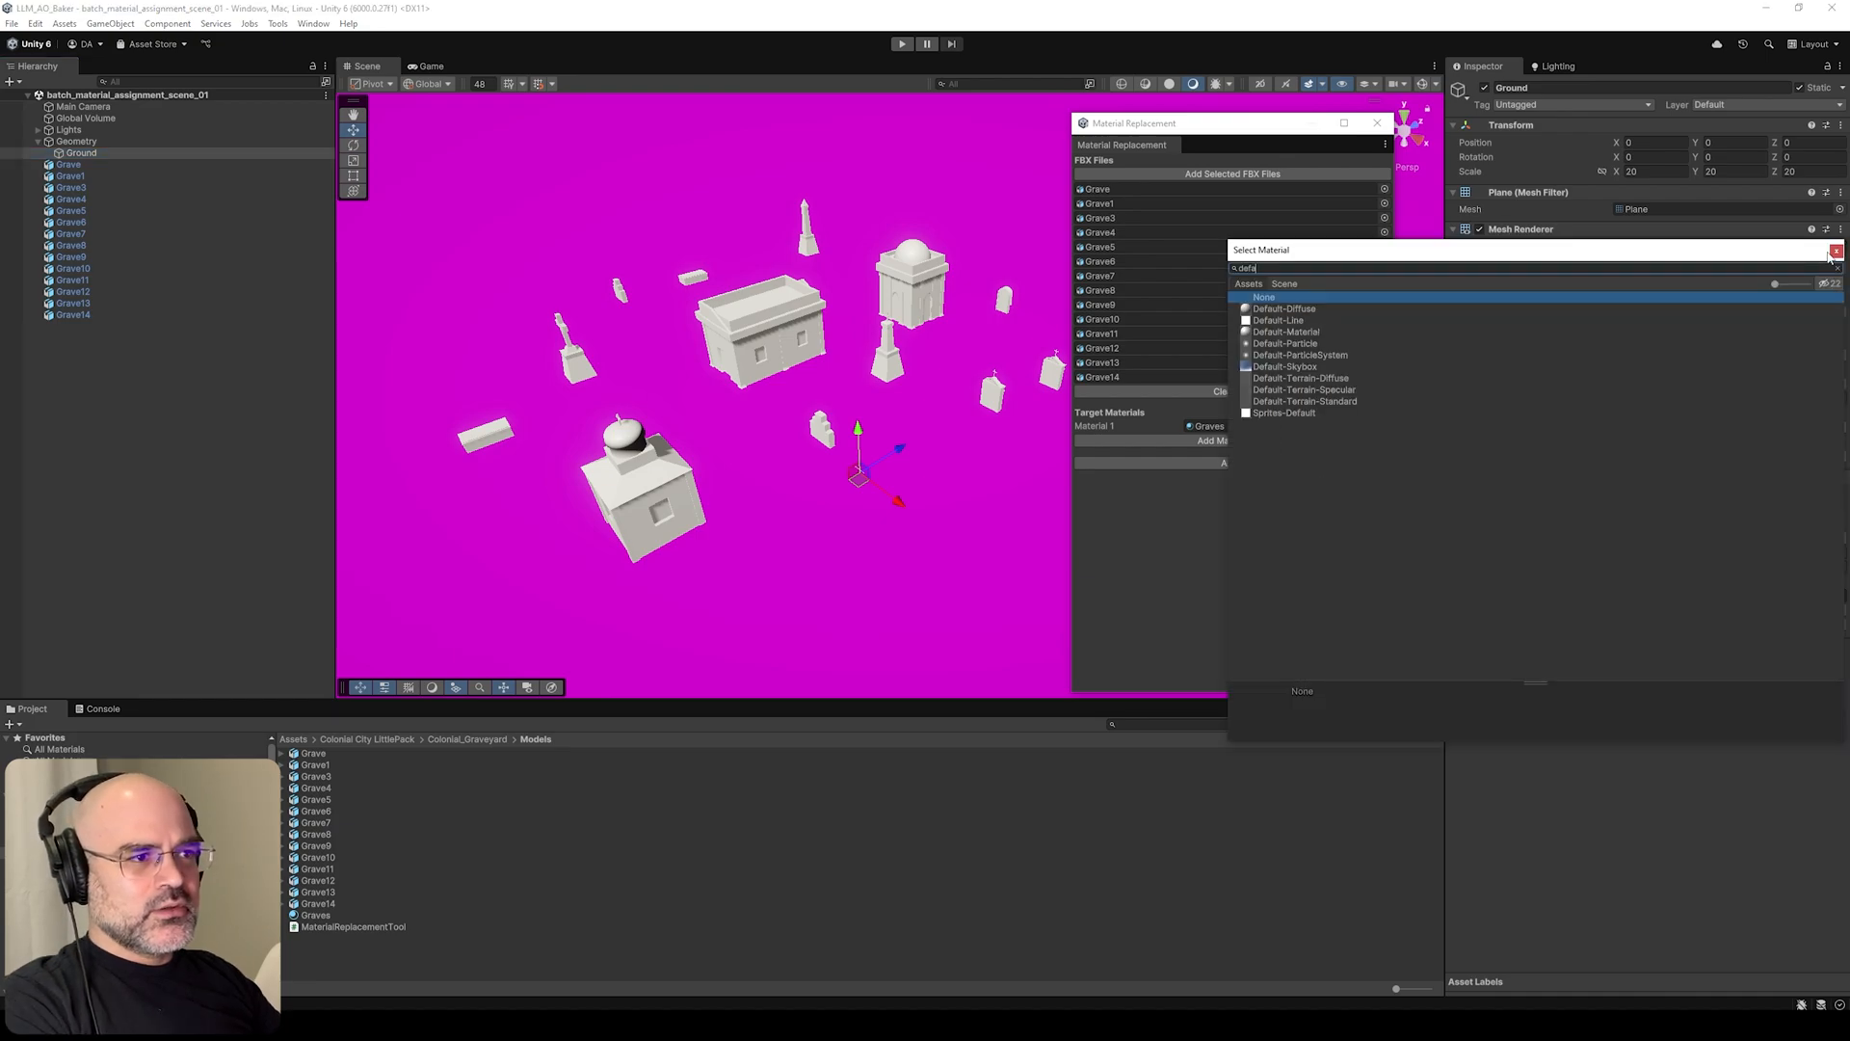
pyautogui.click(1282, 320)
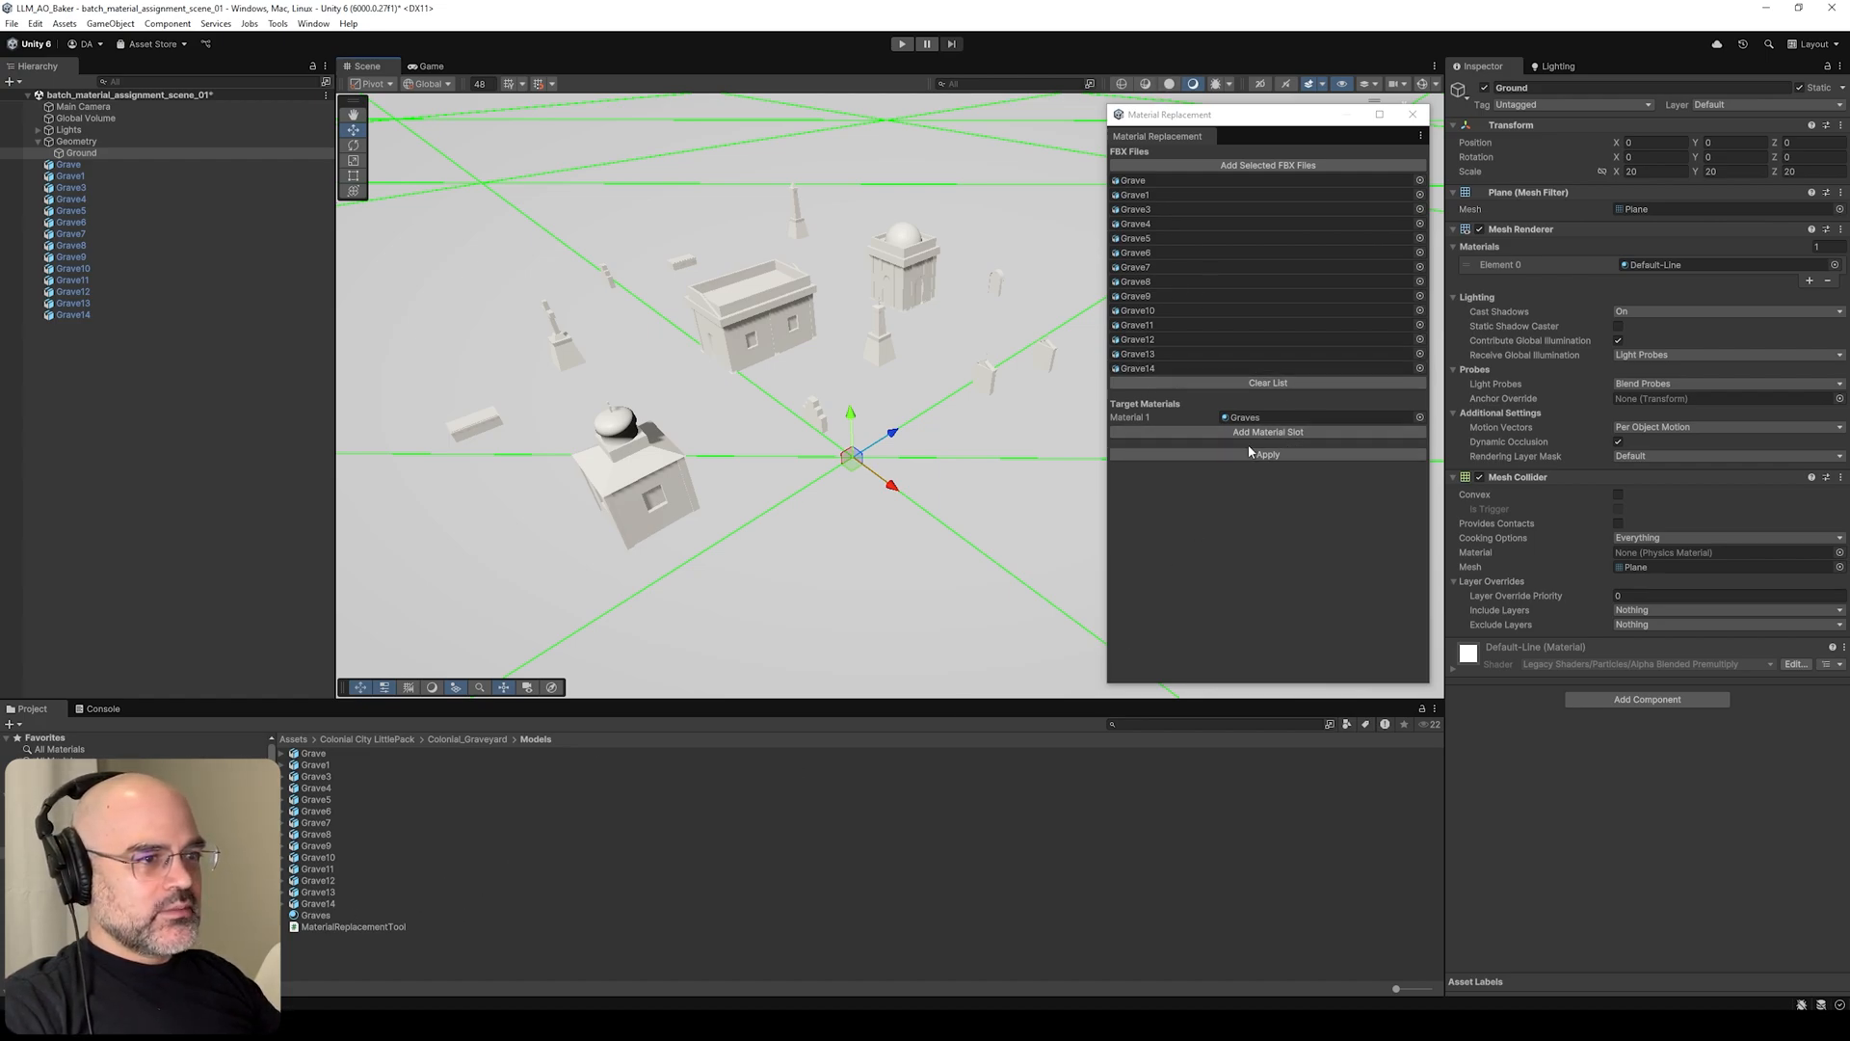
# - Apply Graves to the listed models and inspect several grave FBX import material settings
pyautogui.click(315, 786)
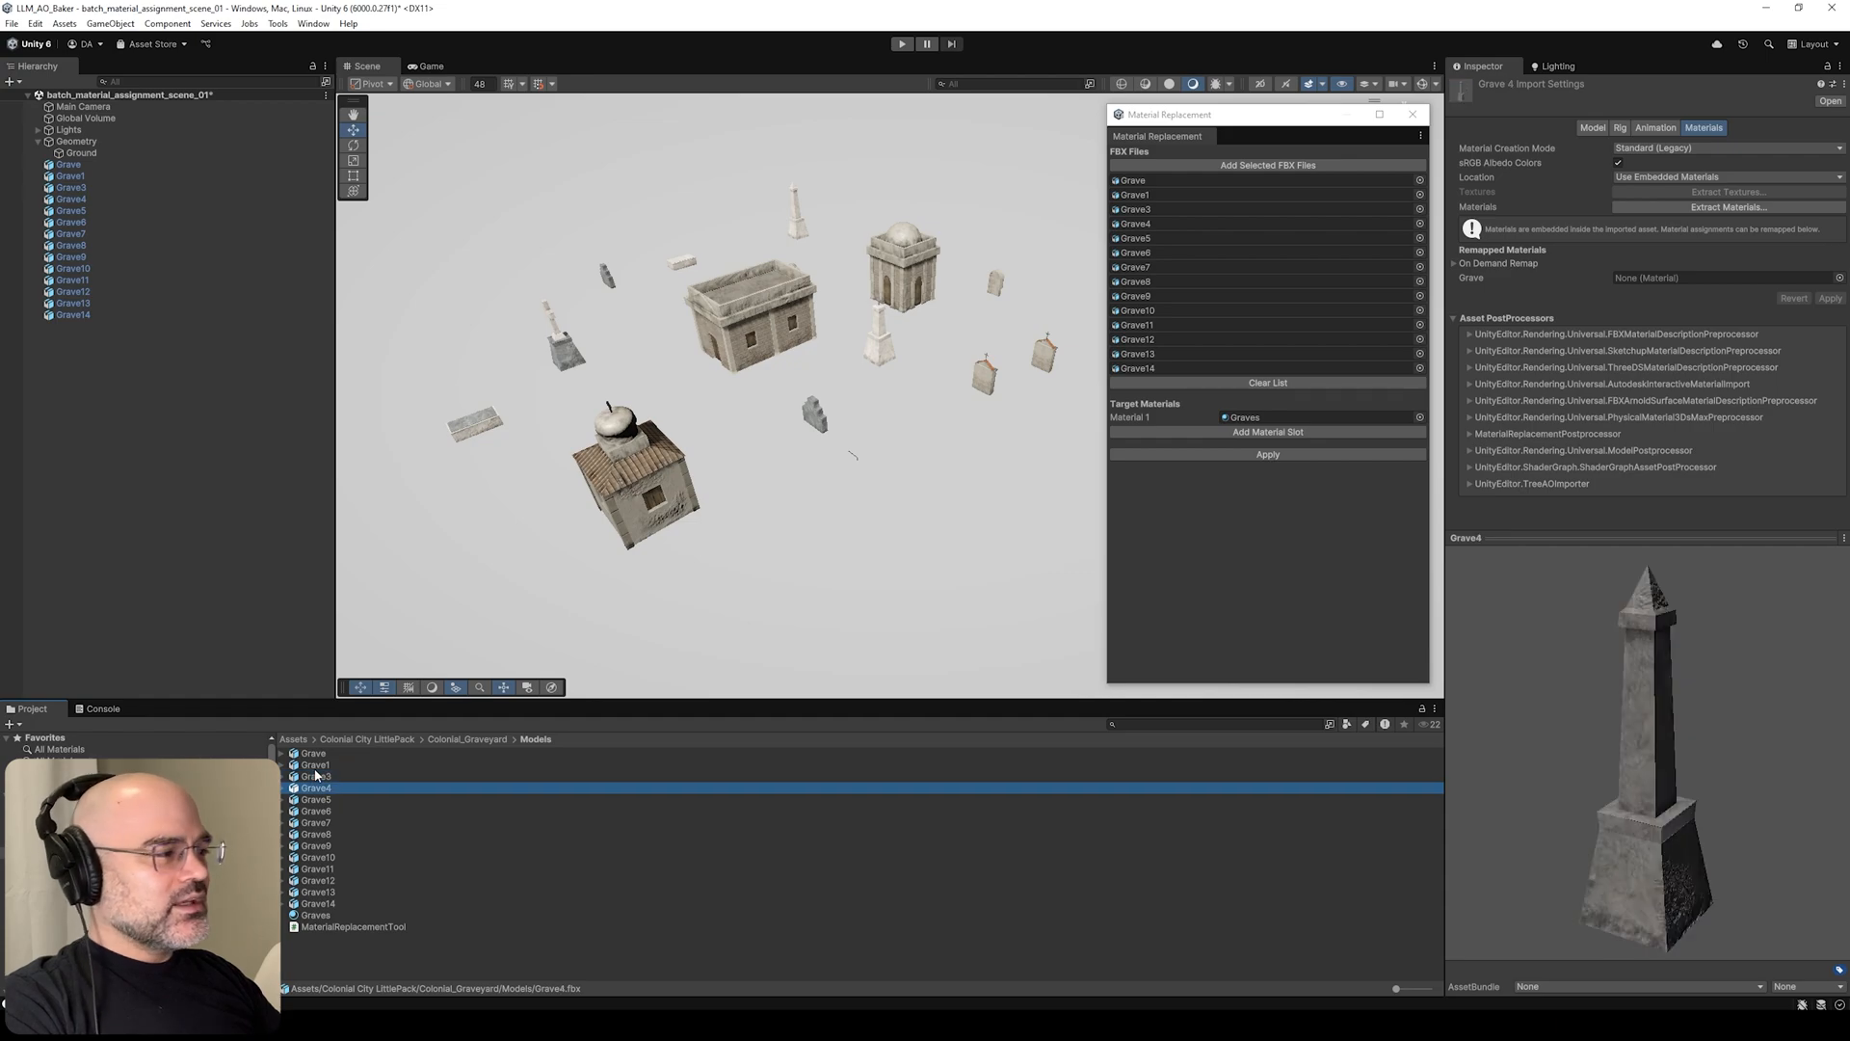
pyautogui.click(316, 832)
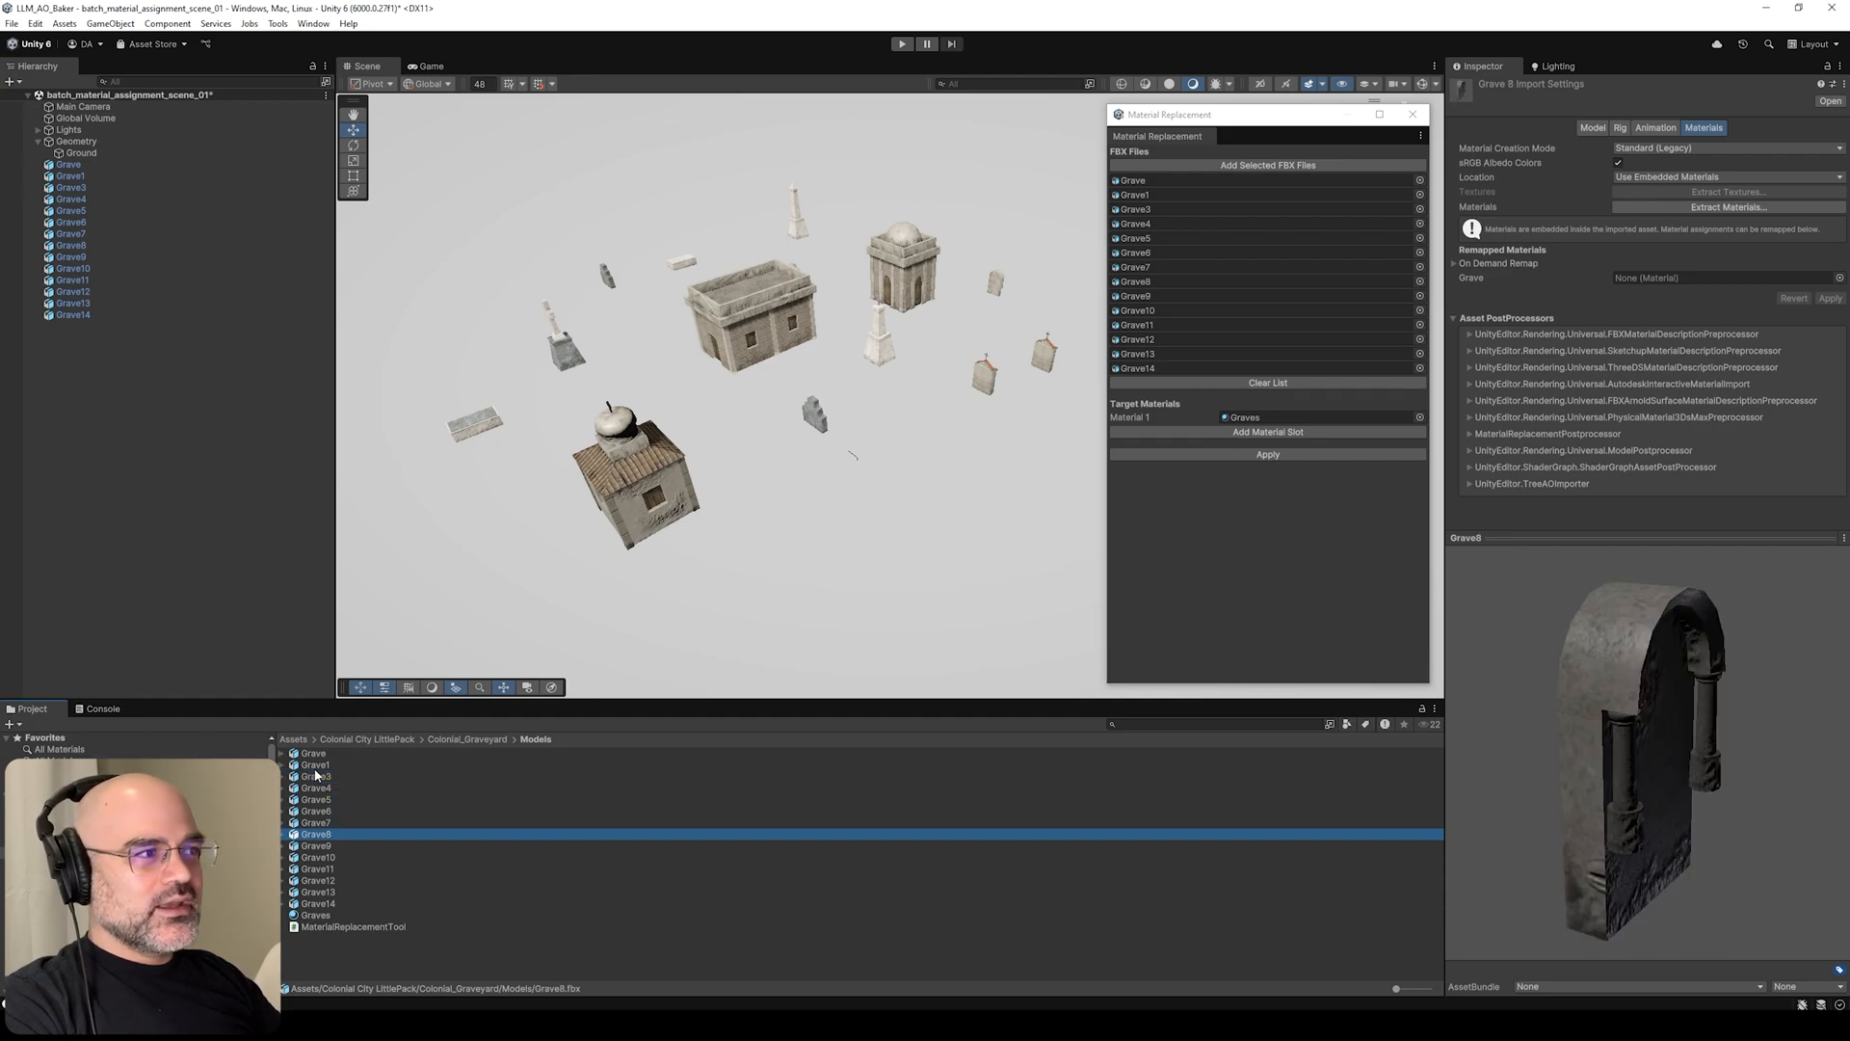
pyautogui.click(316, 856)
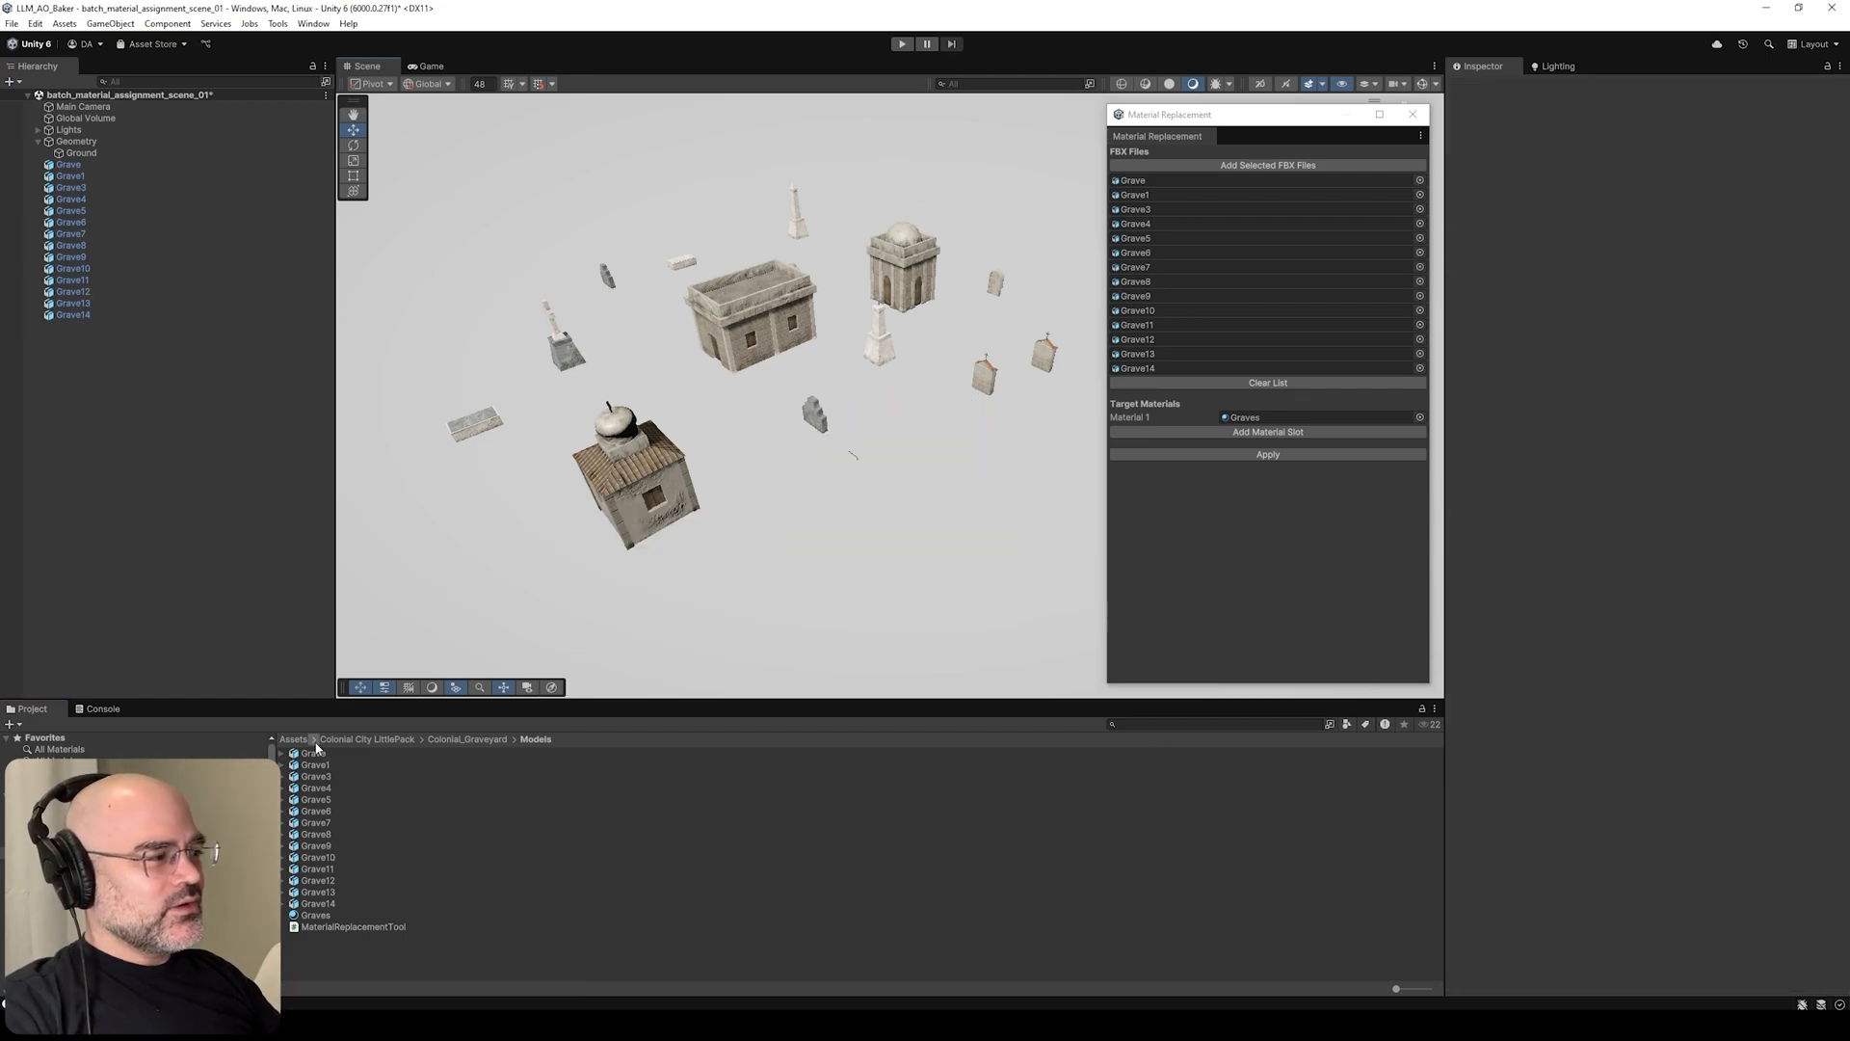
pyautogui.click(312, 752)
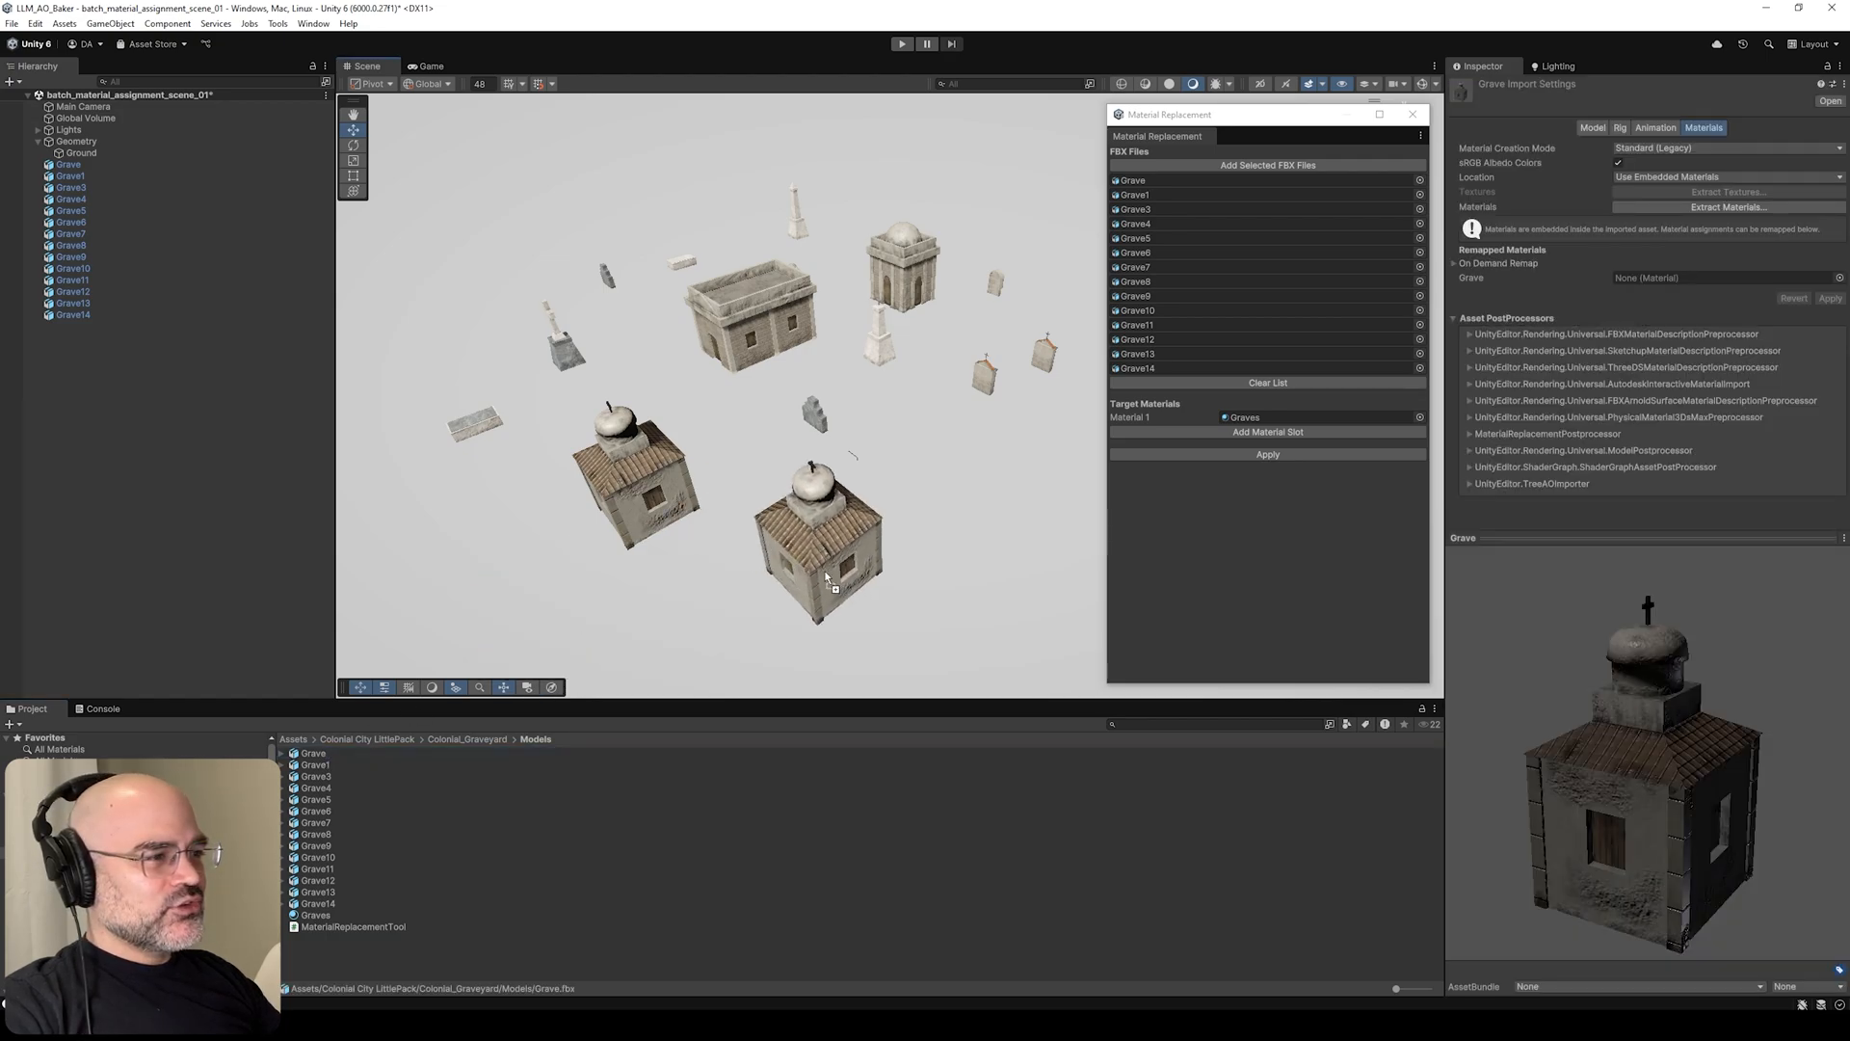
pyautogui.click(312, 752)
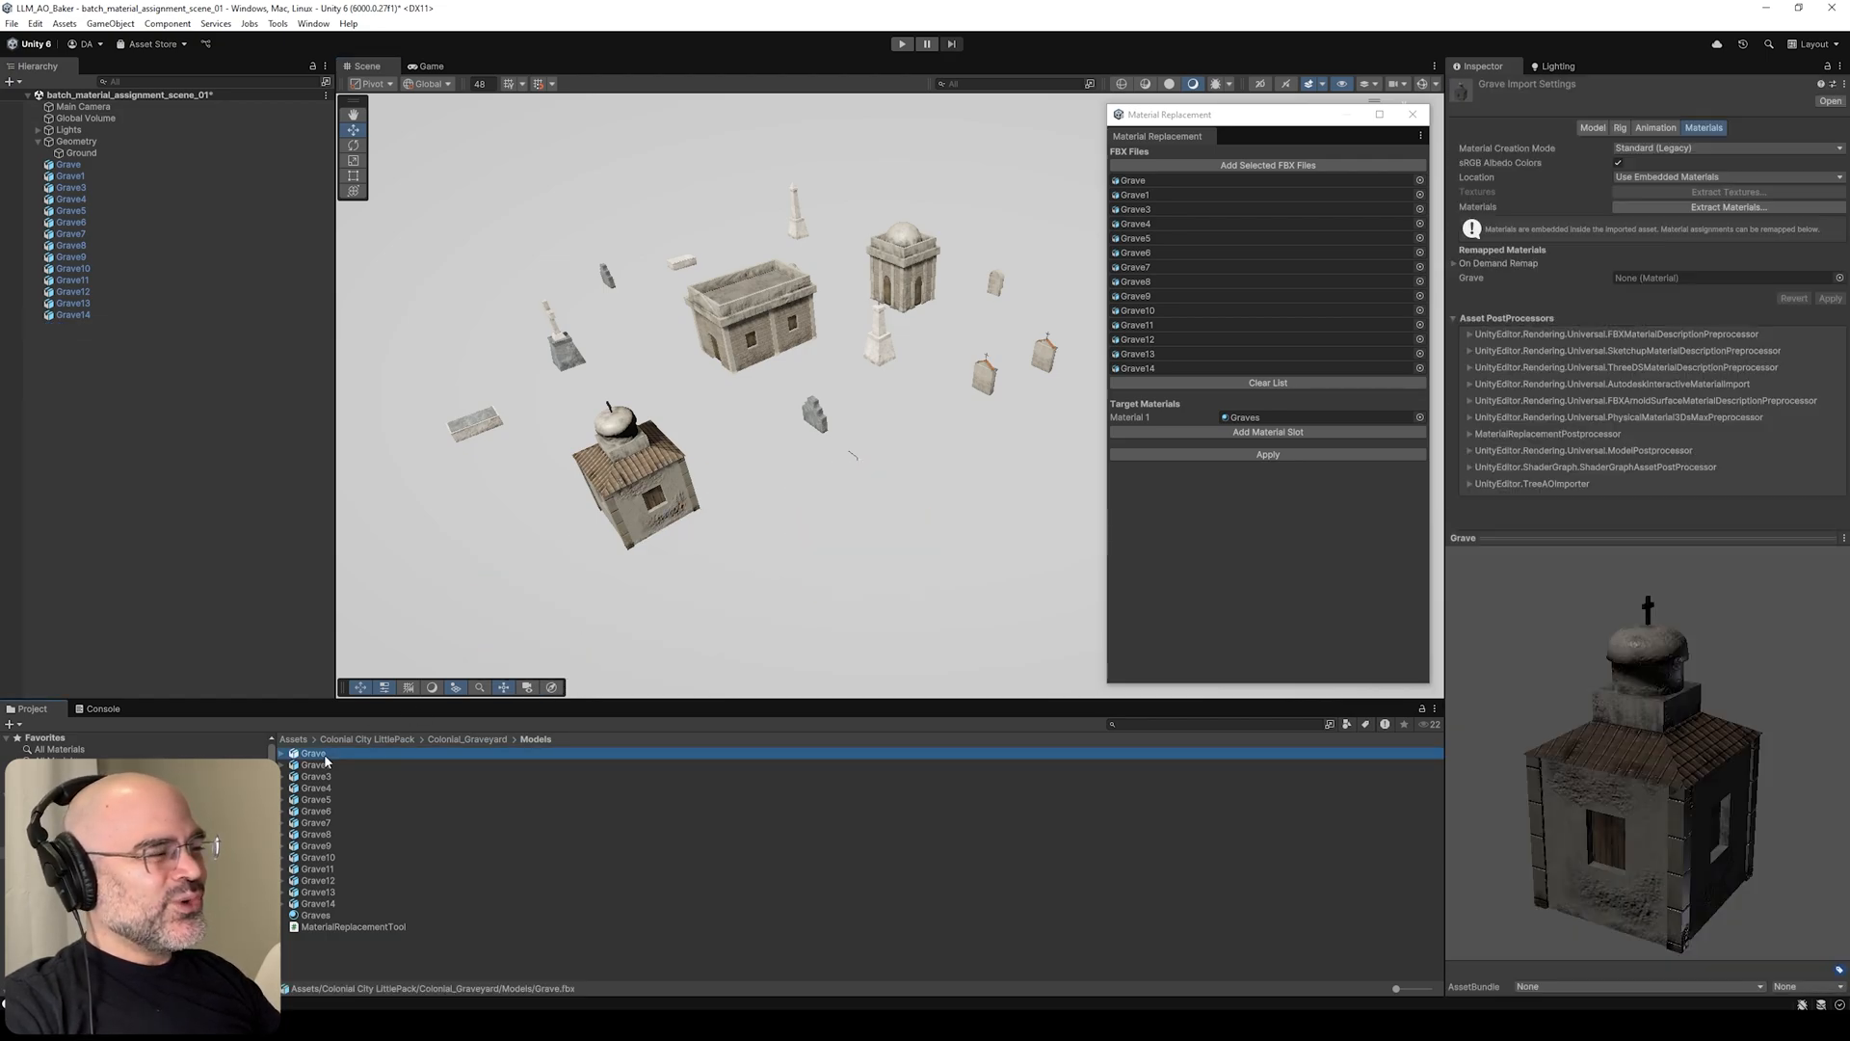
# - Bring up the asset options for the selected grave models in the Project window
pyautogui.rightClick(318, 760)
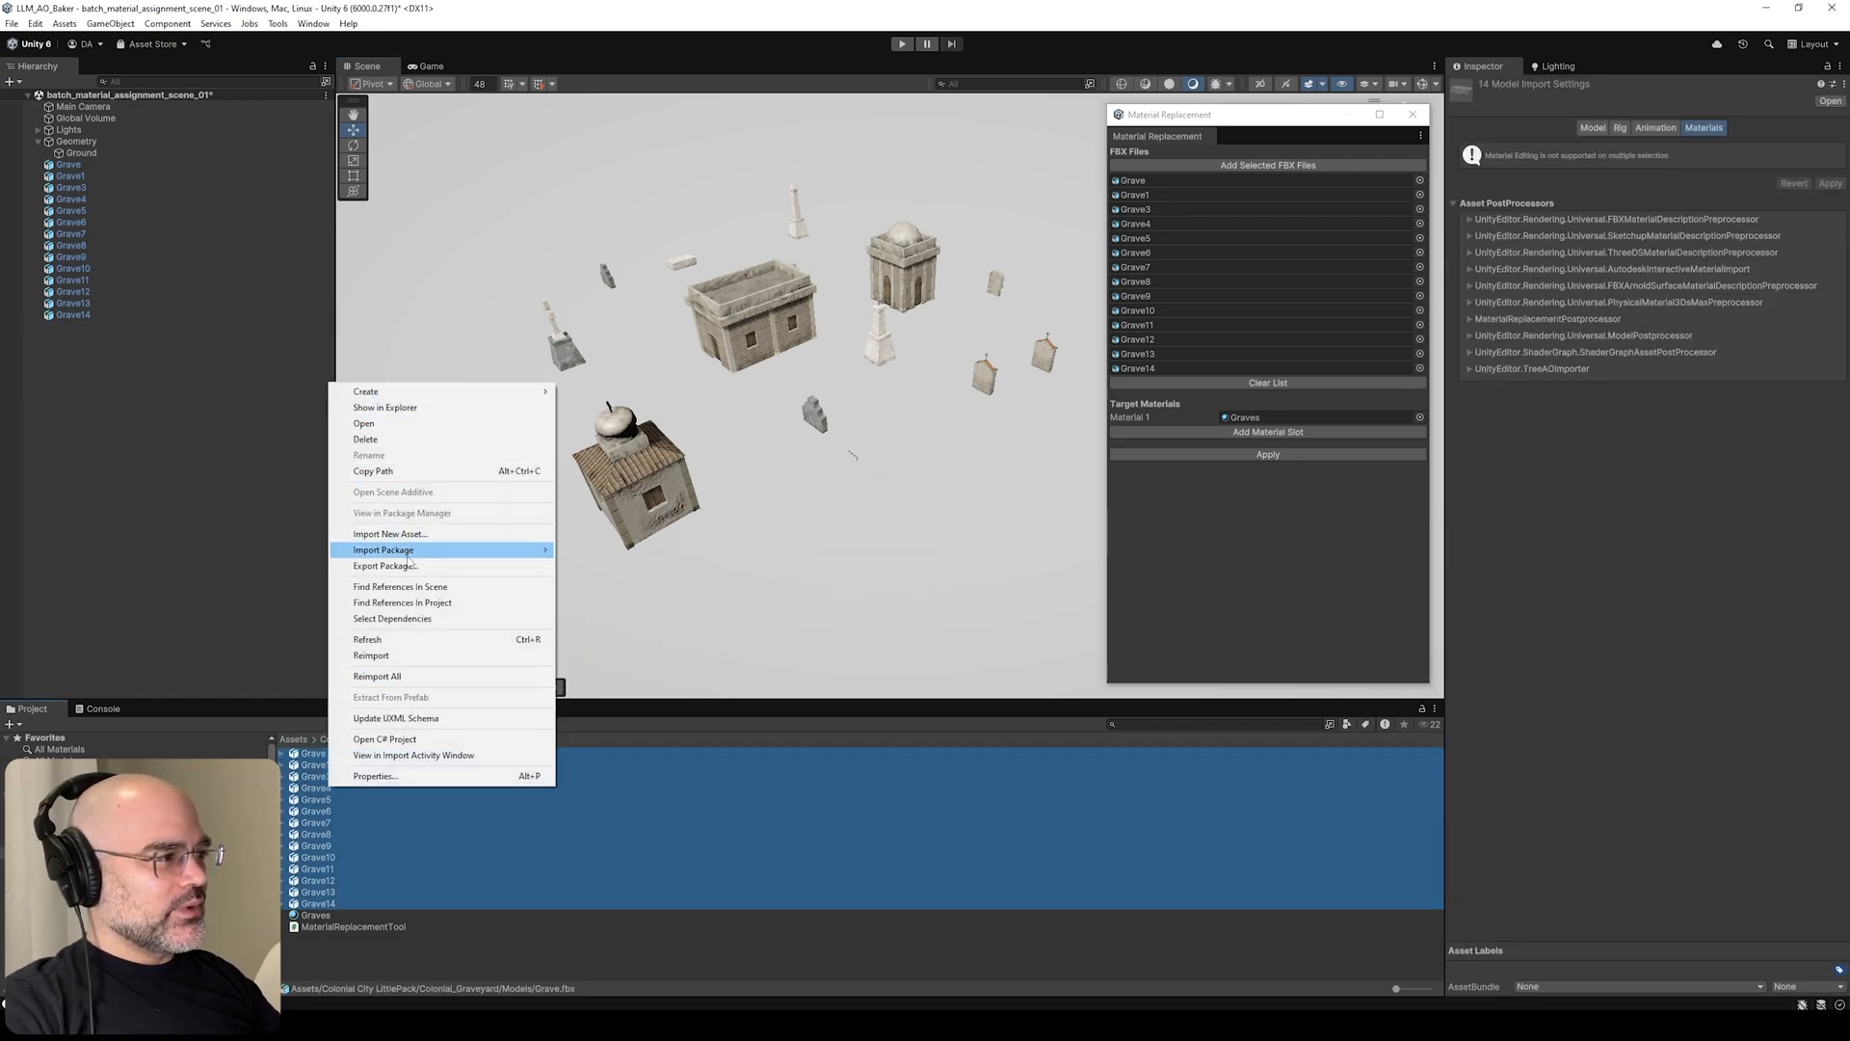
pyautogui.moveTo(389, 656)
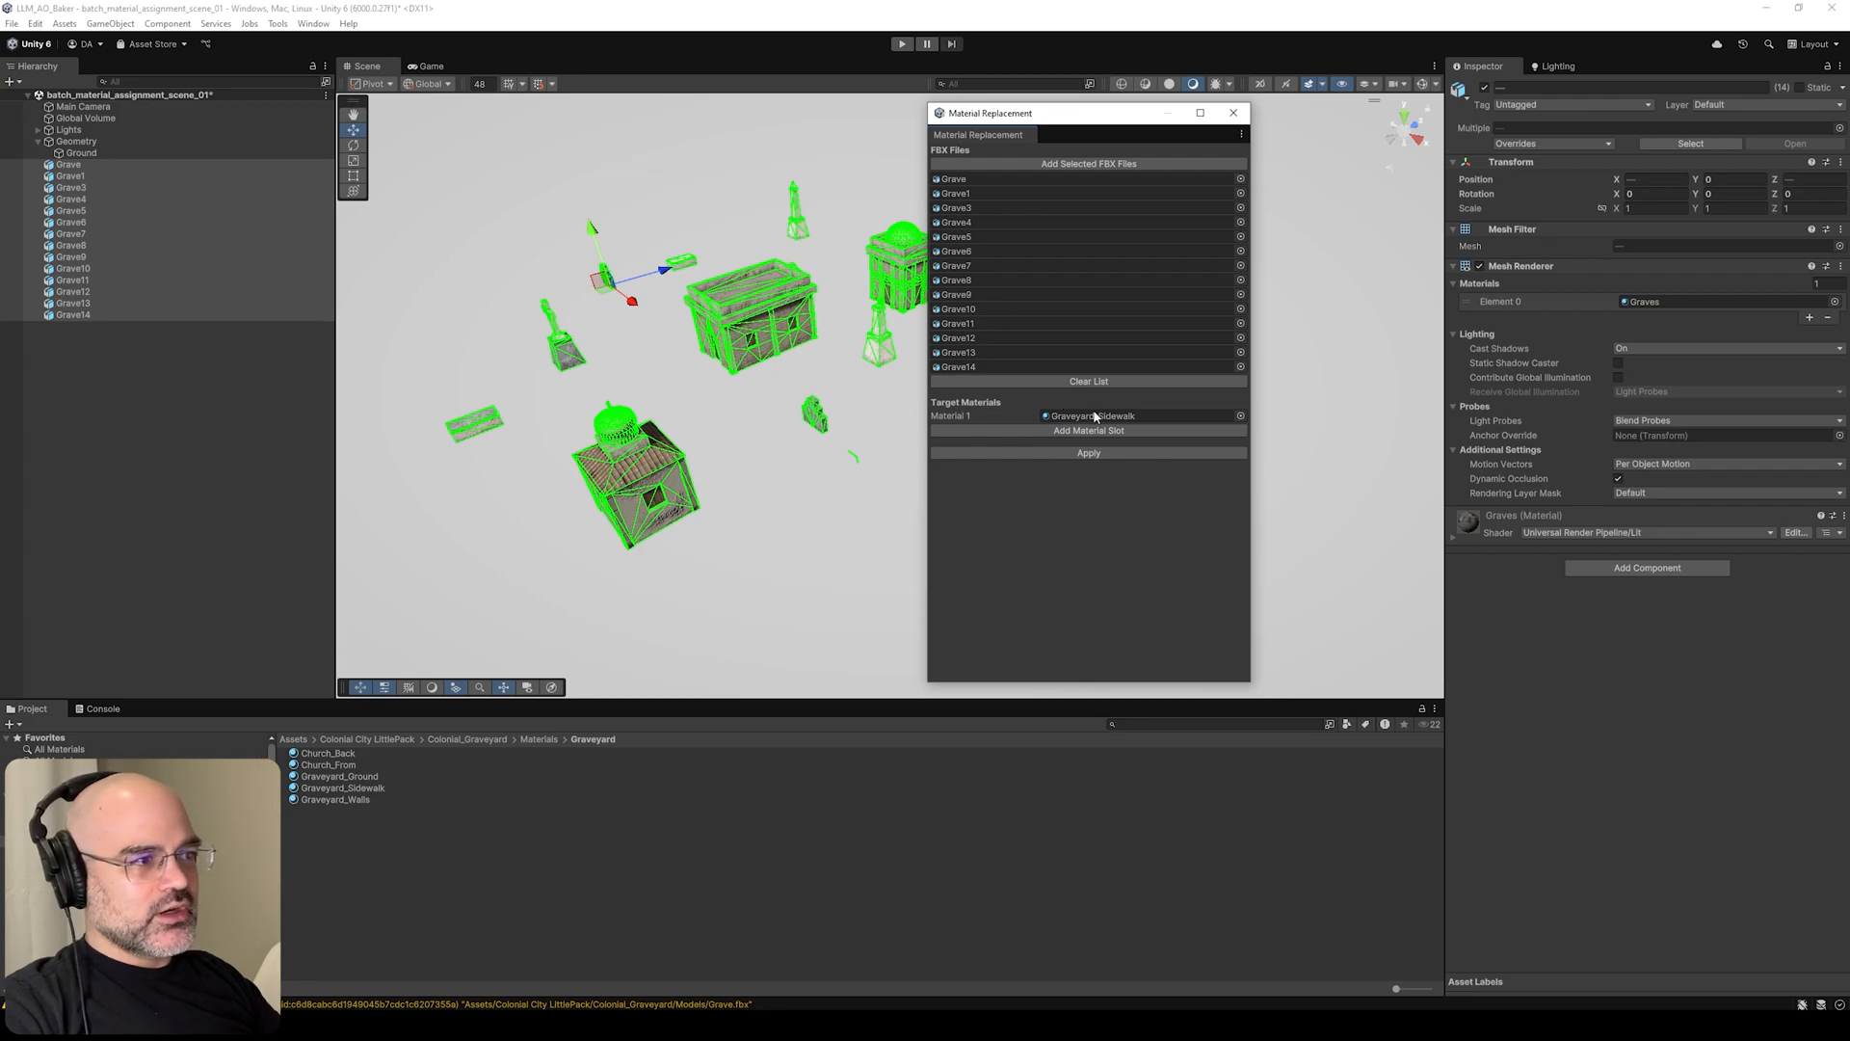
pyautogui.click(312, 833)
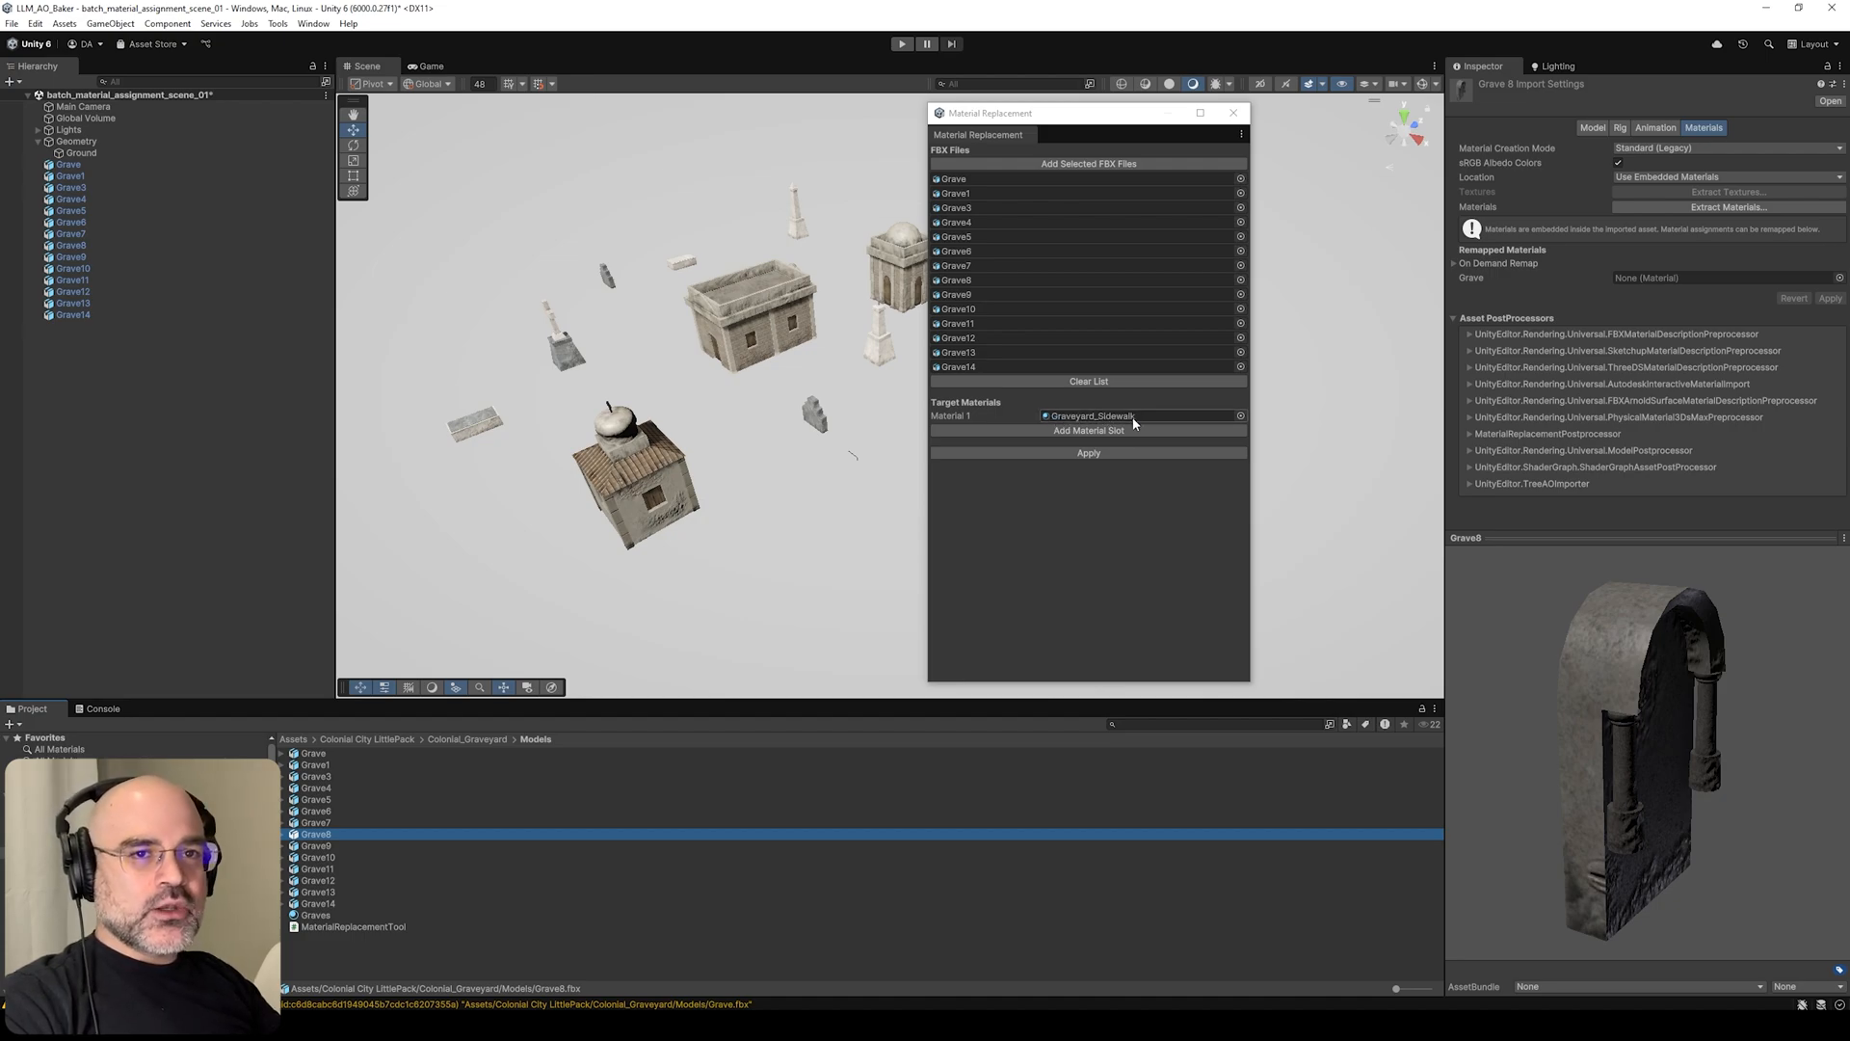
pyautogui.click(312, 752)
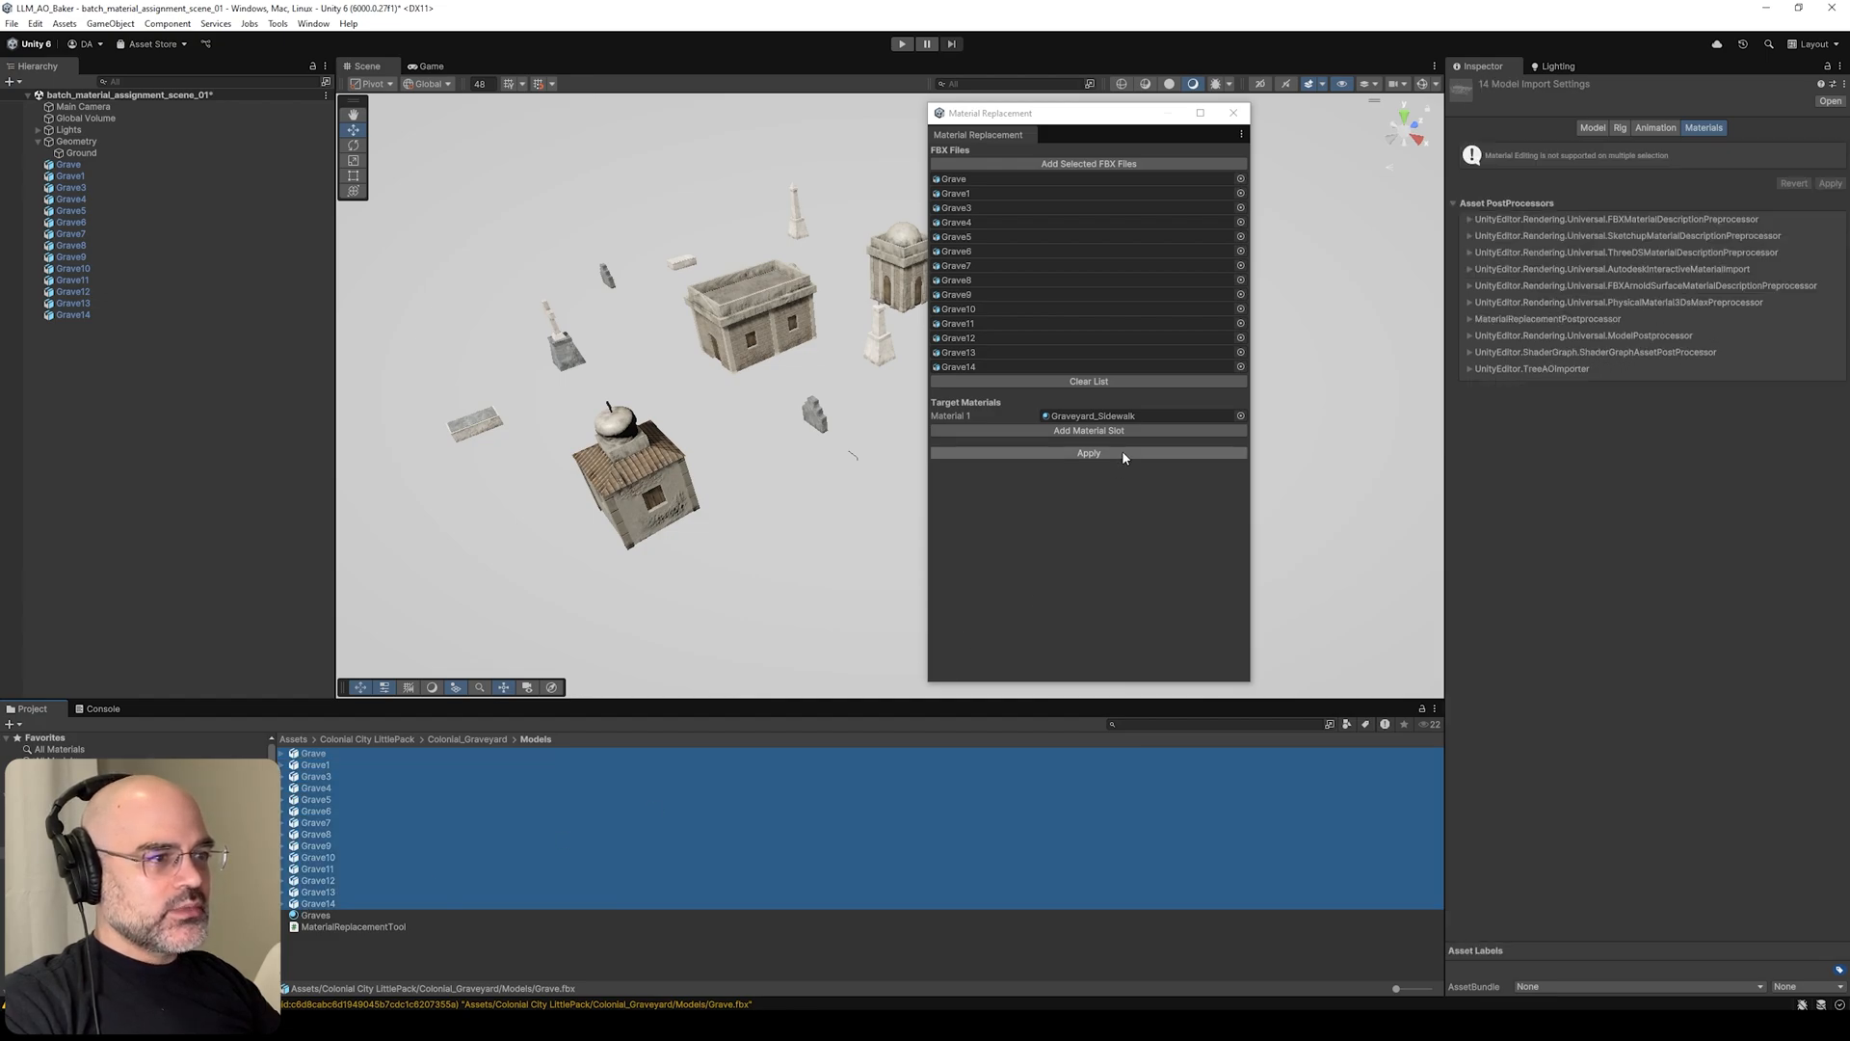
# - Apply Graveyard_Sidewalk to the listed graves and check Grave9, Grave14 and Grave13's import materials
pyautogui.click(1087, 453)
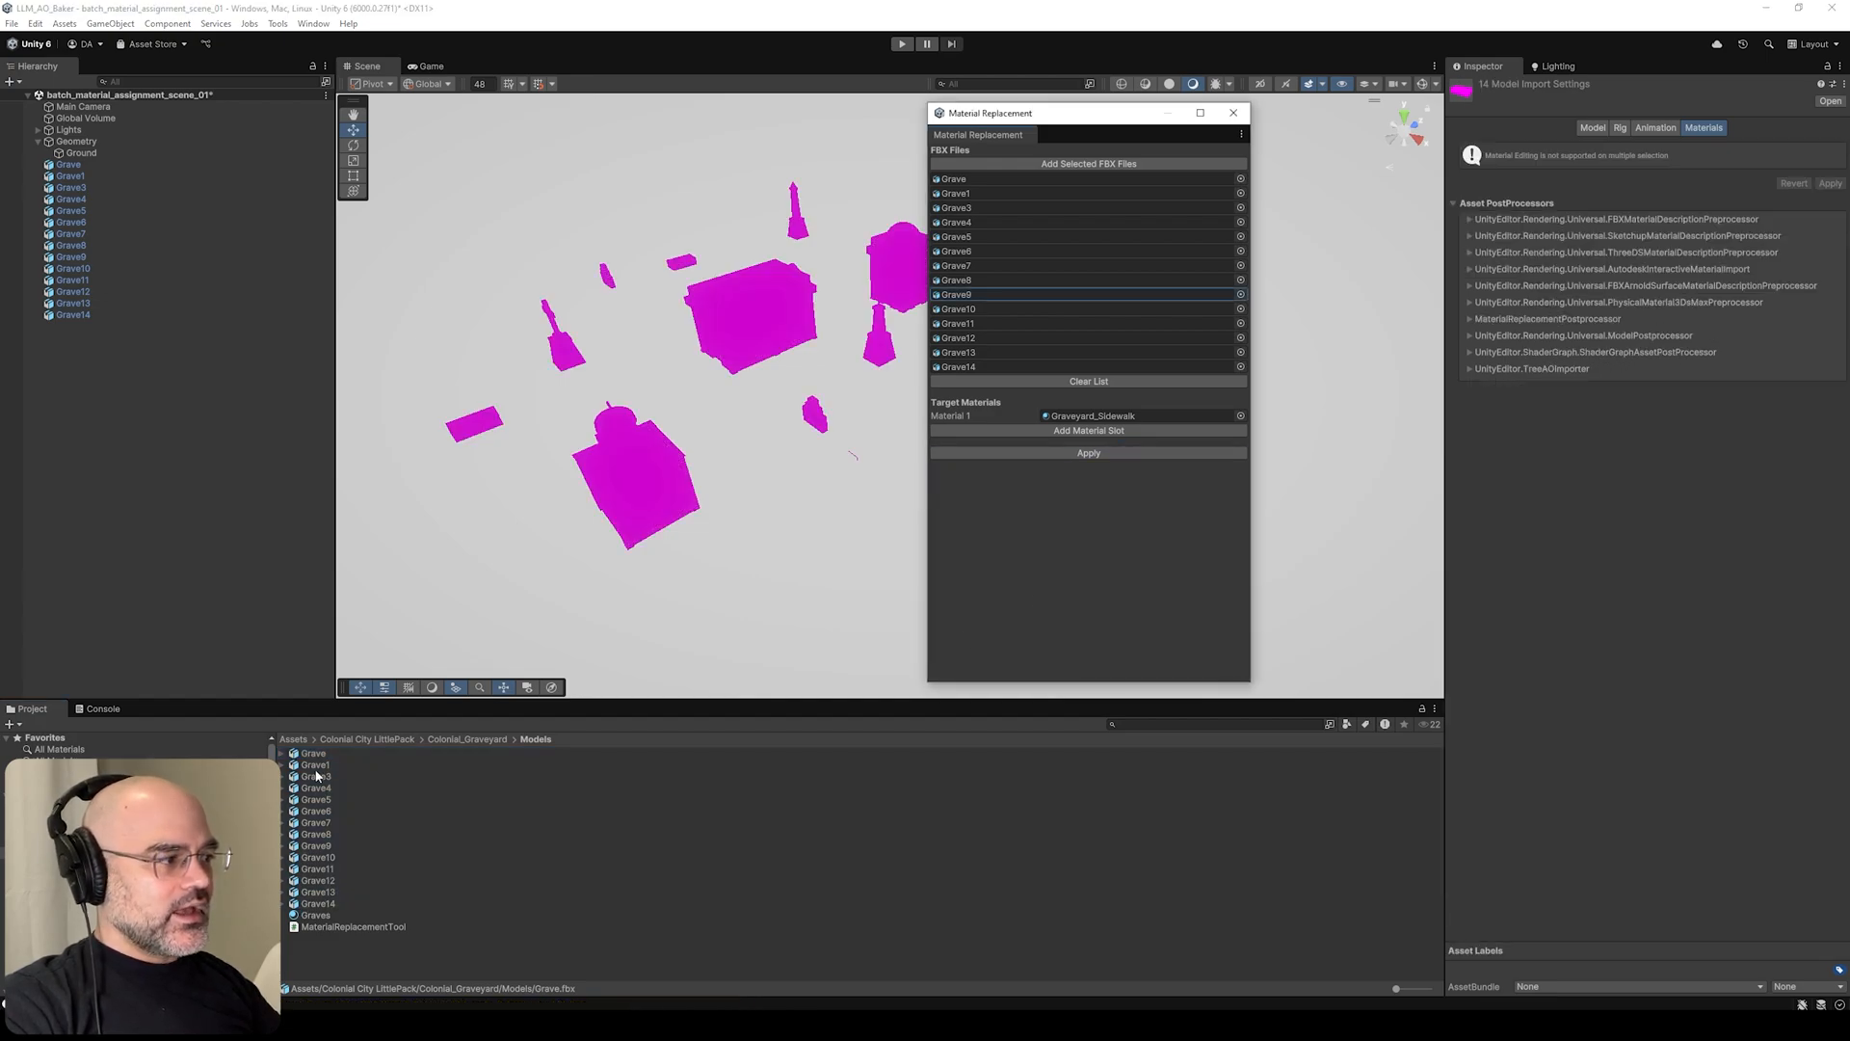
pyautogui.click(316, 846)
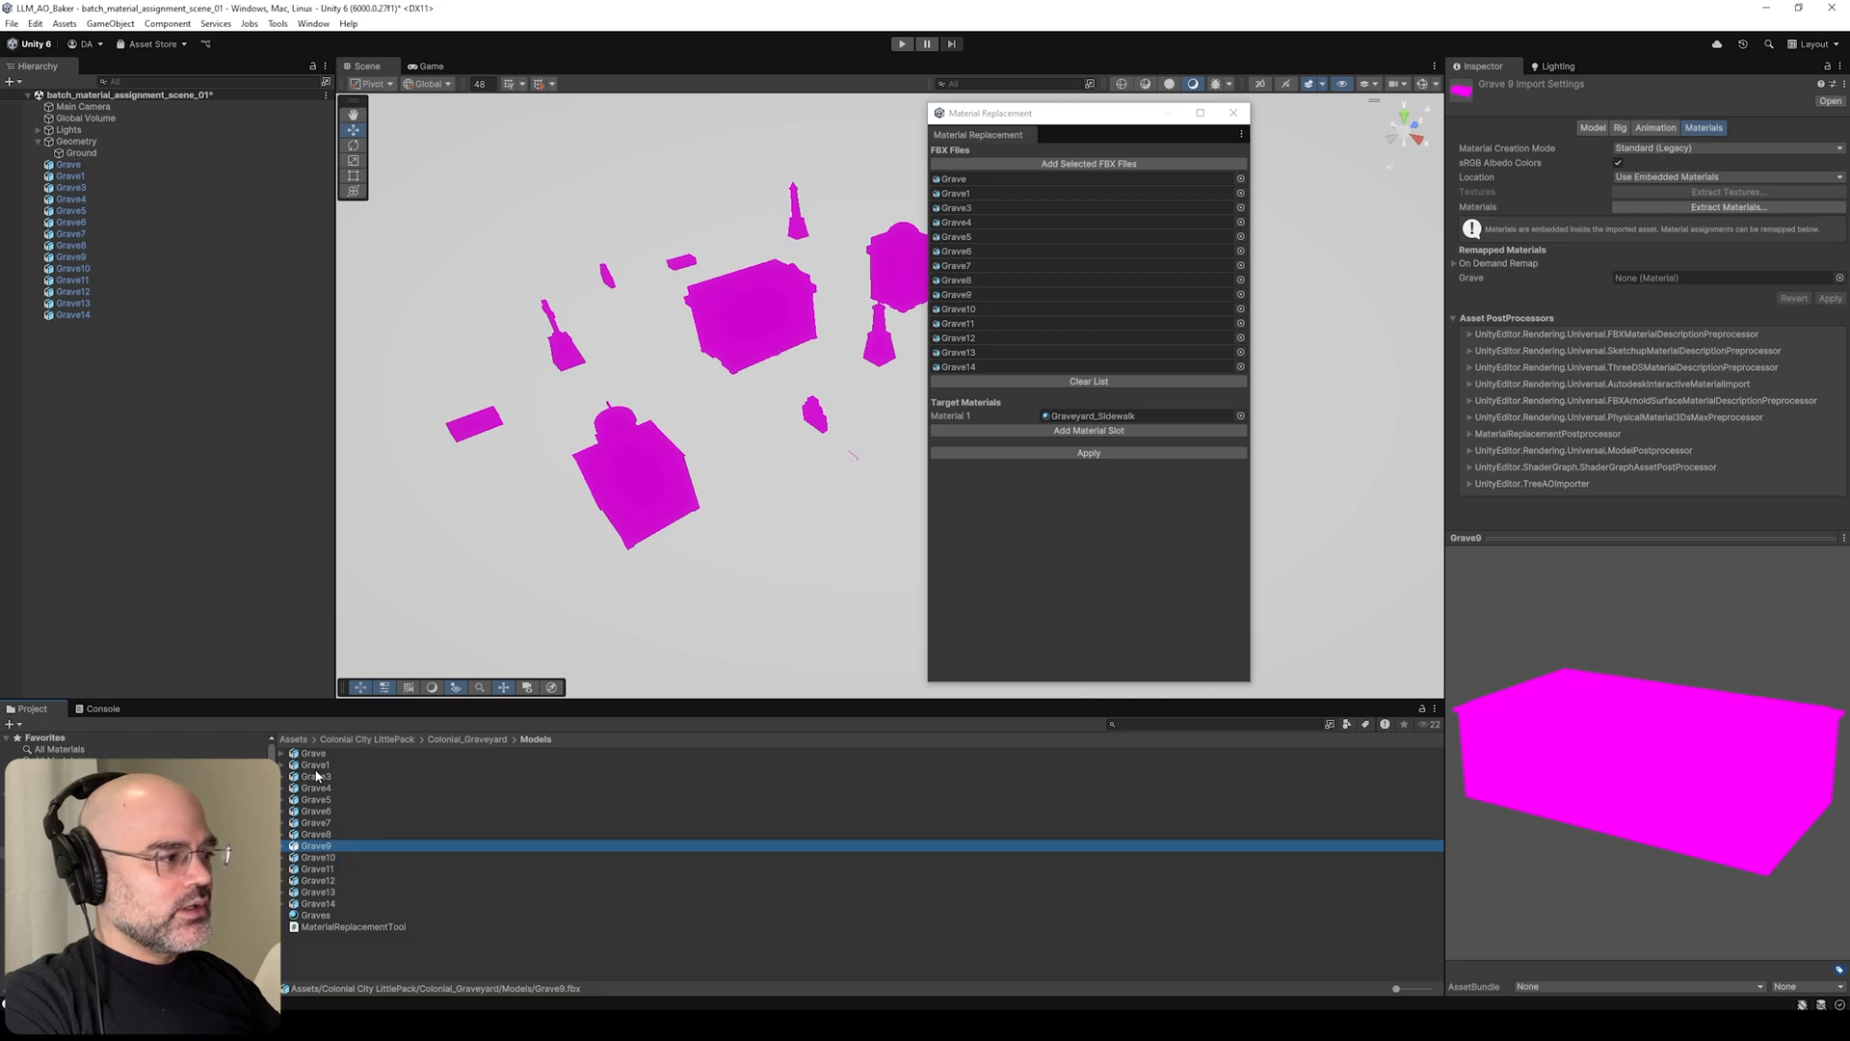
pyautogui.click(319, 902)
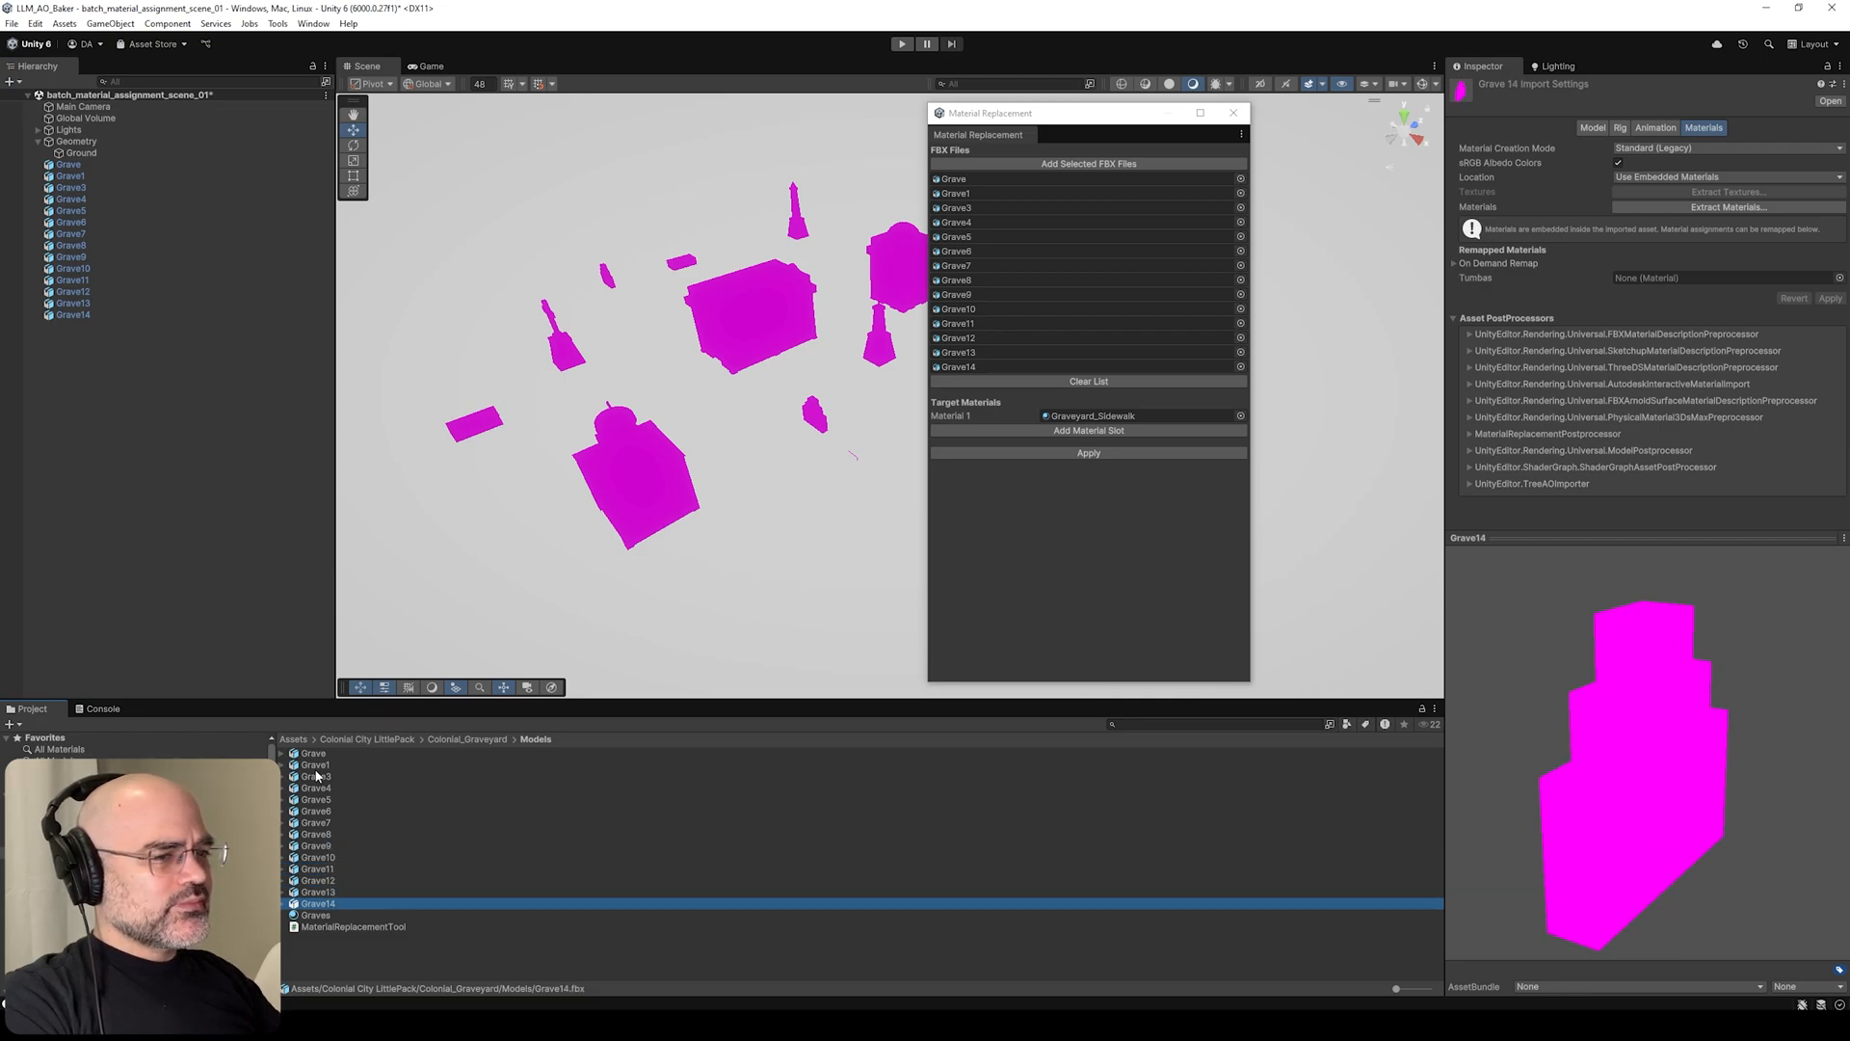
pyautogui.click(318, 890)
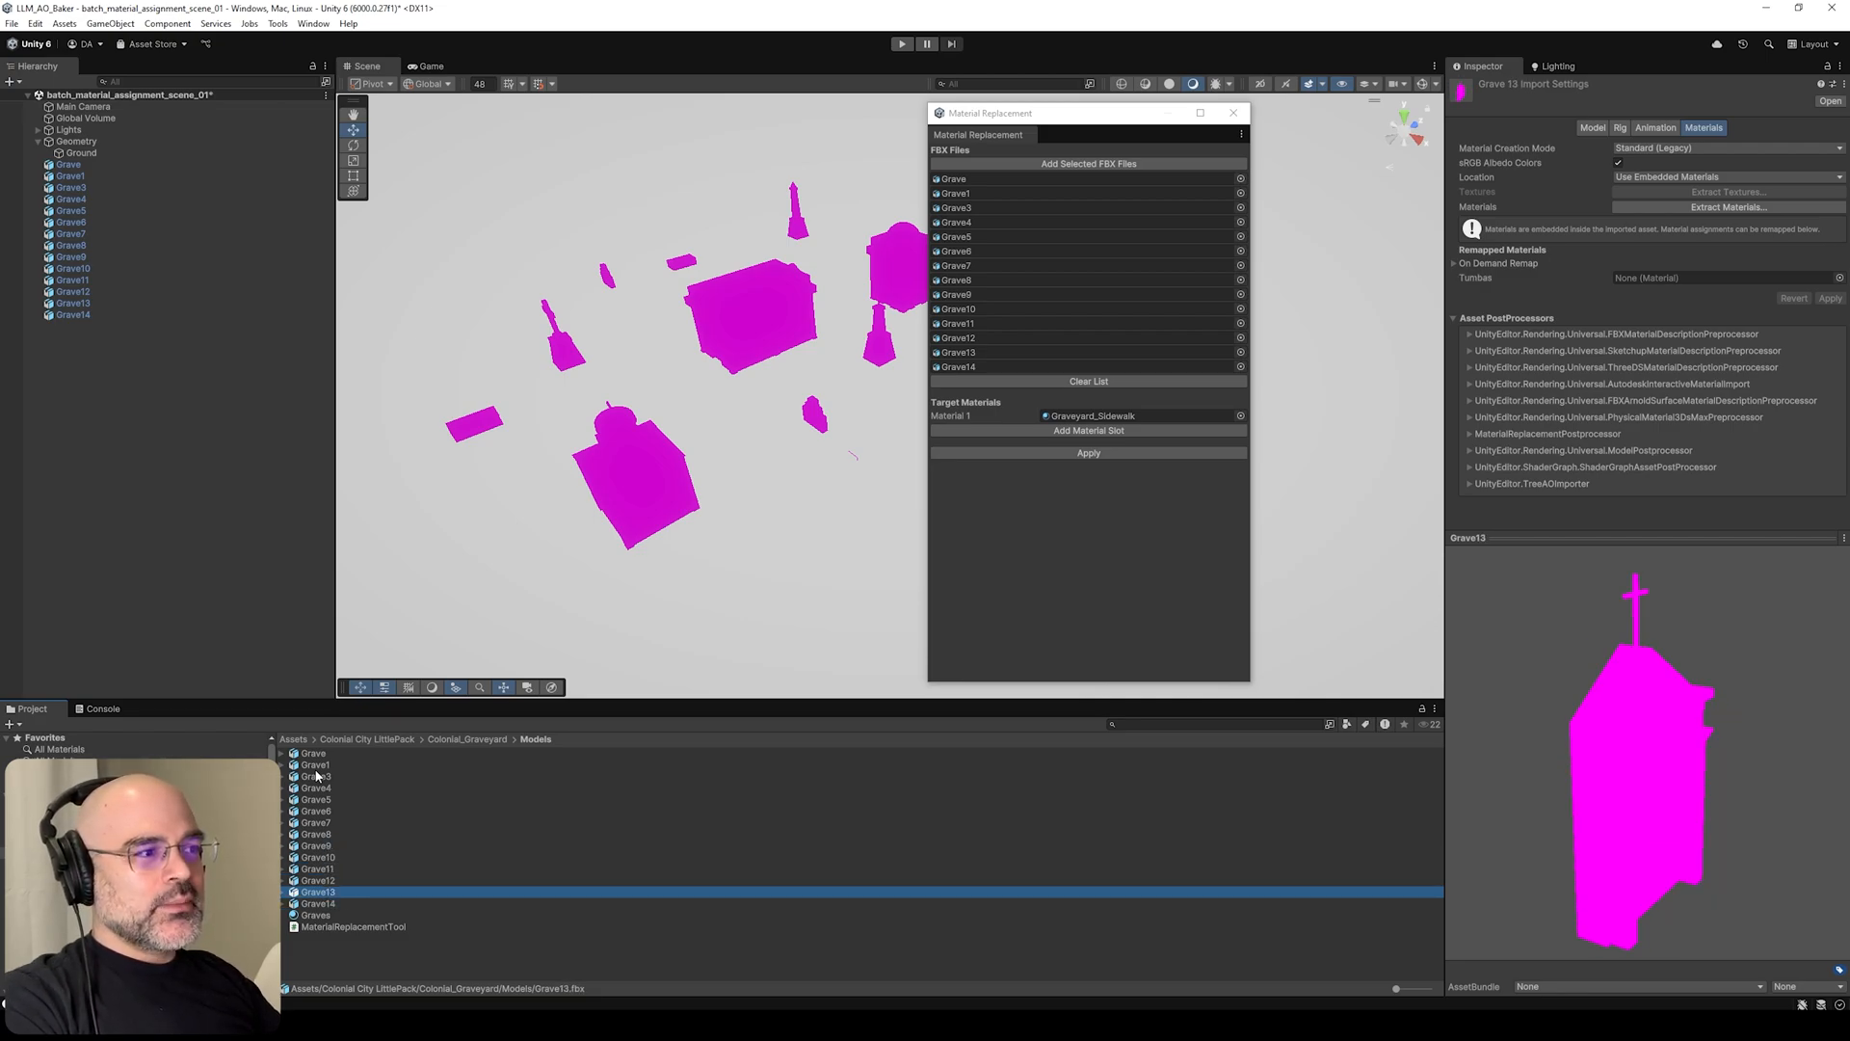
pyautogui.click(318, 878)
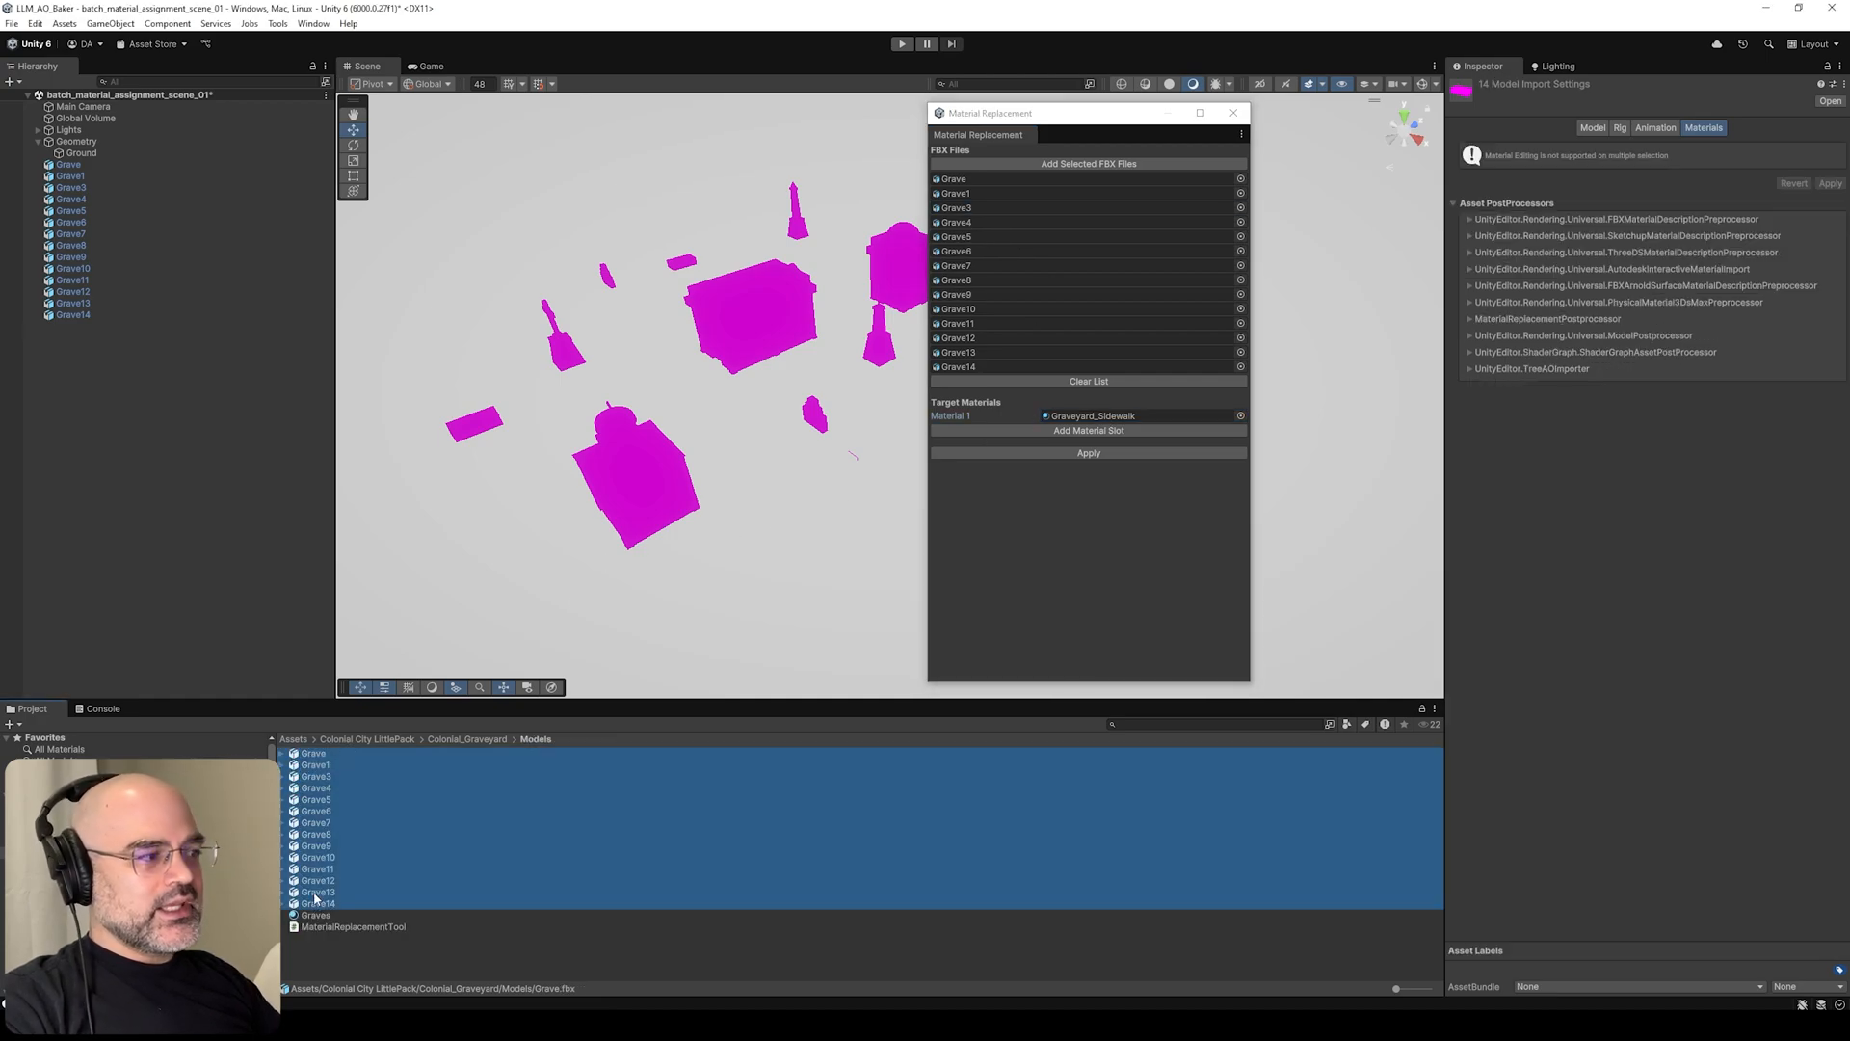
# - Review Grave8, Grave13, Grave1 and Grave6's import settings, confirming the Grave slot is empty
pyautogui.click(316, 832)
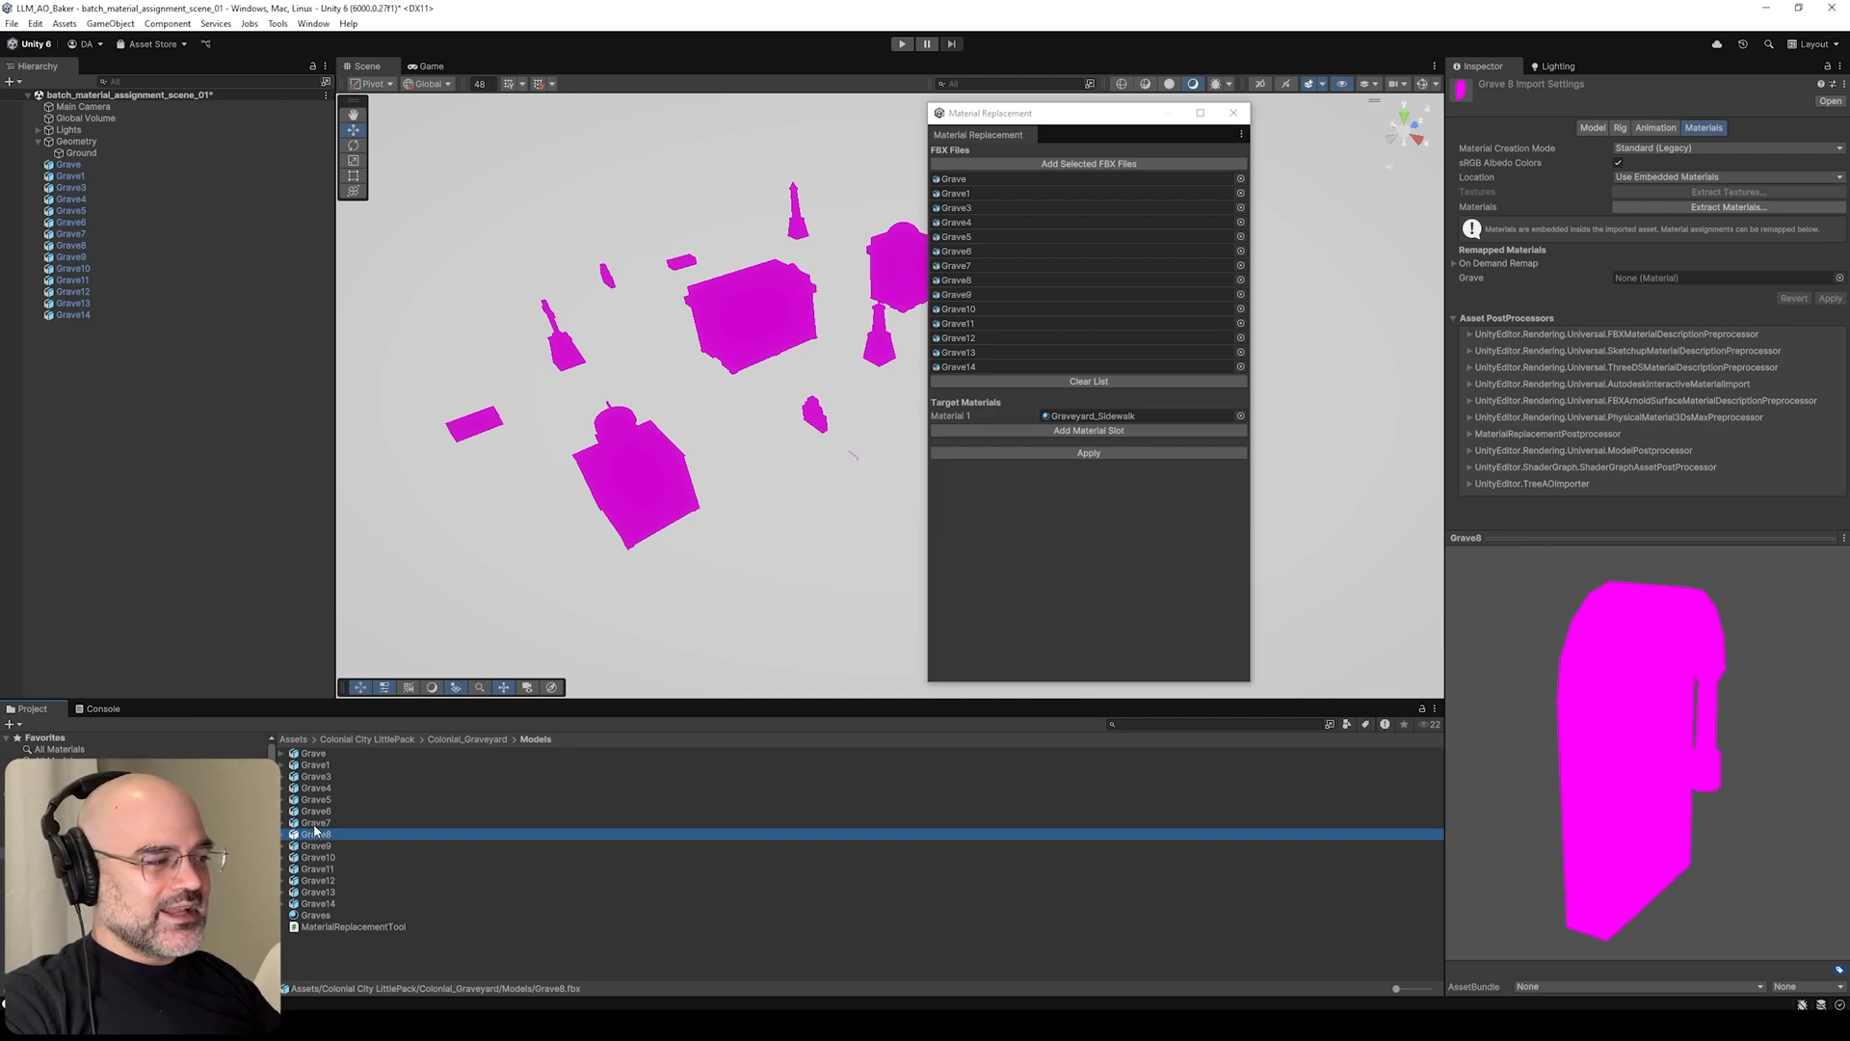
pyautogui.click(318, 890)
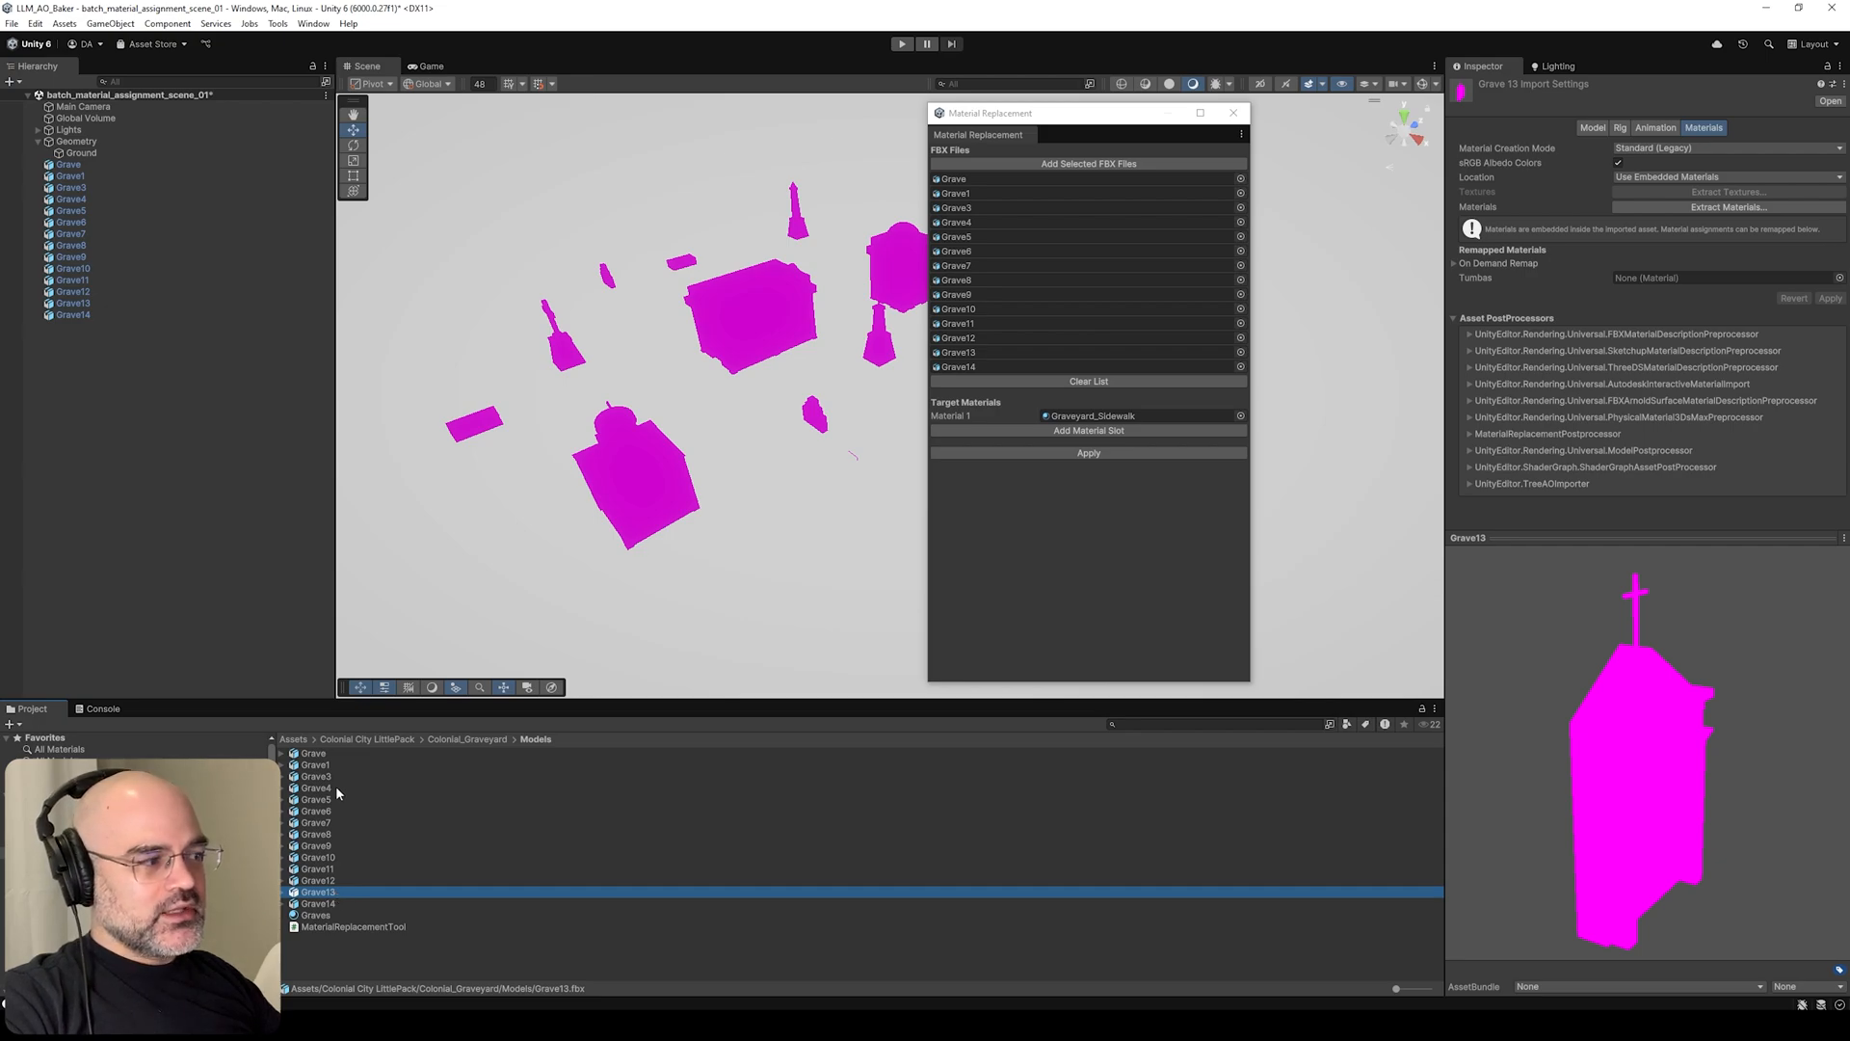
pyautogui.click(314, 763)
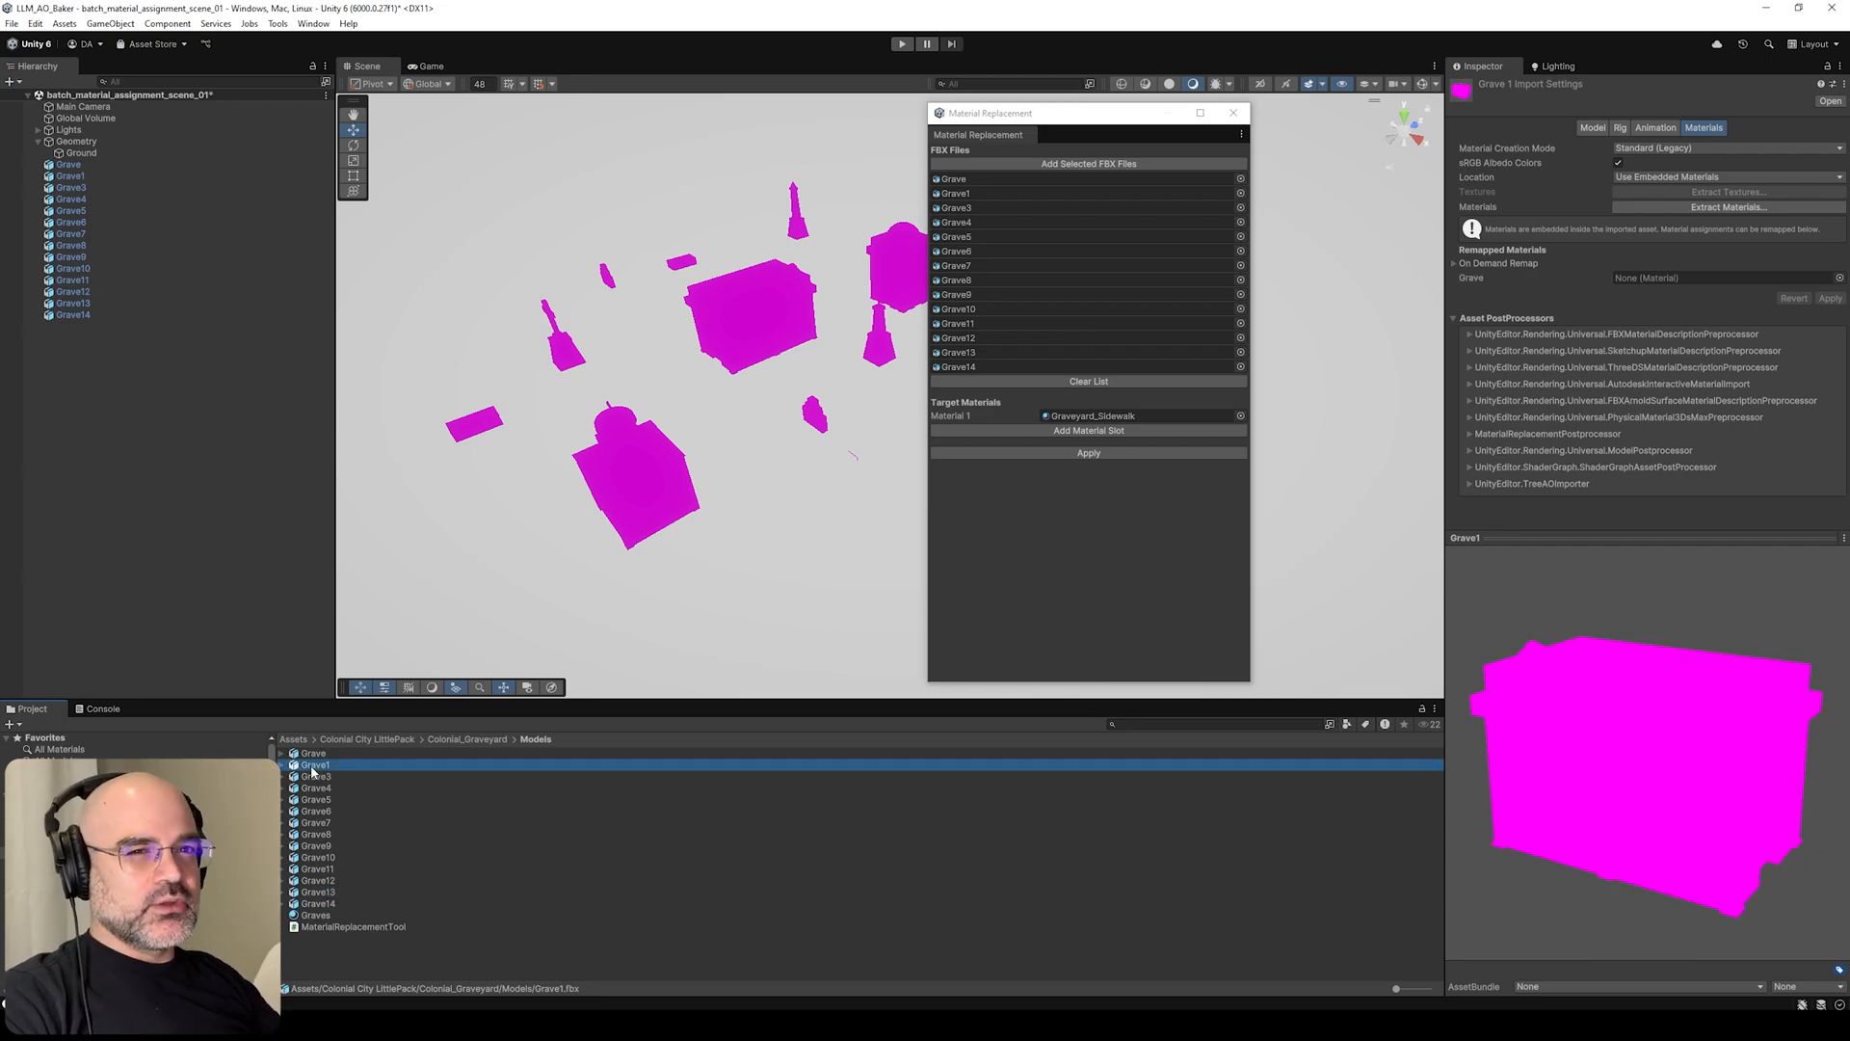
pyautogui.click(317, 809)
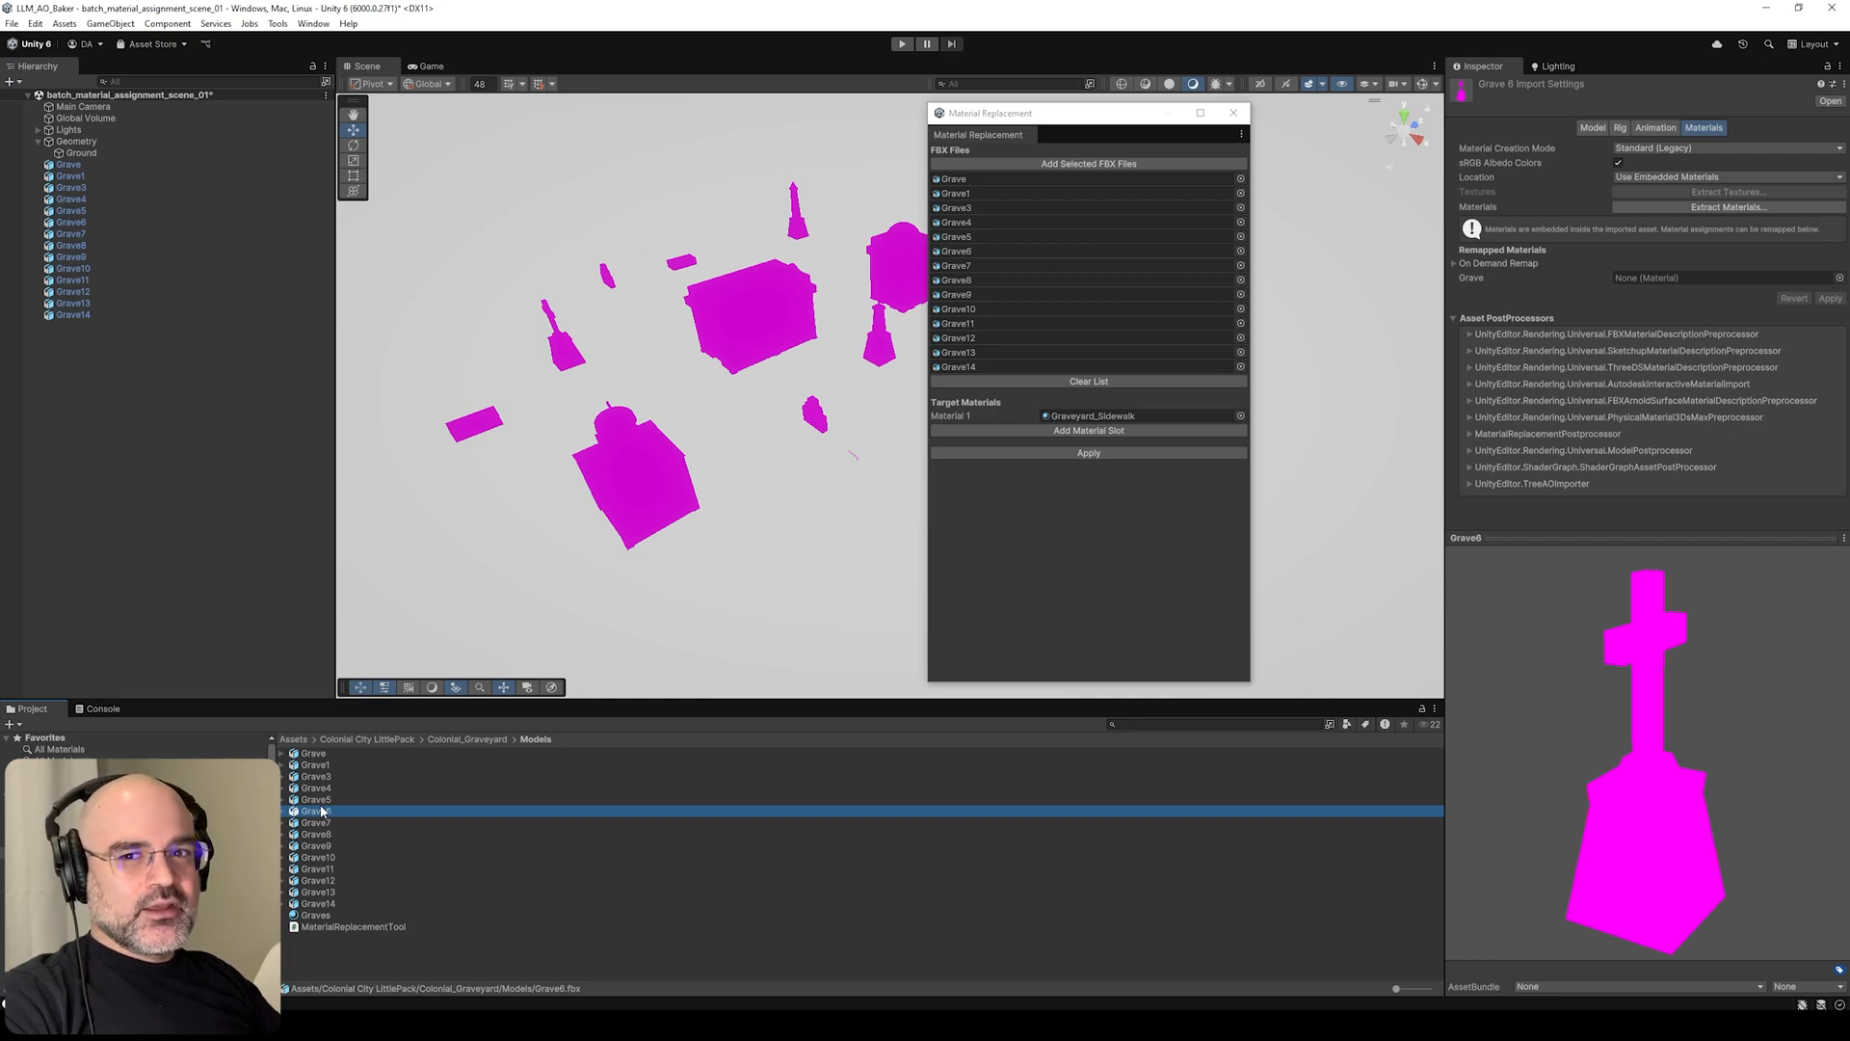
pyautogui.moveTo(729, 840)
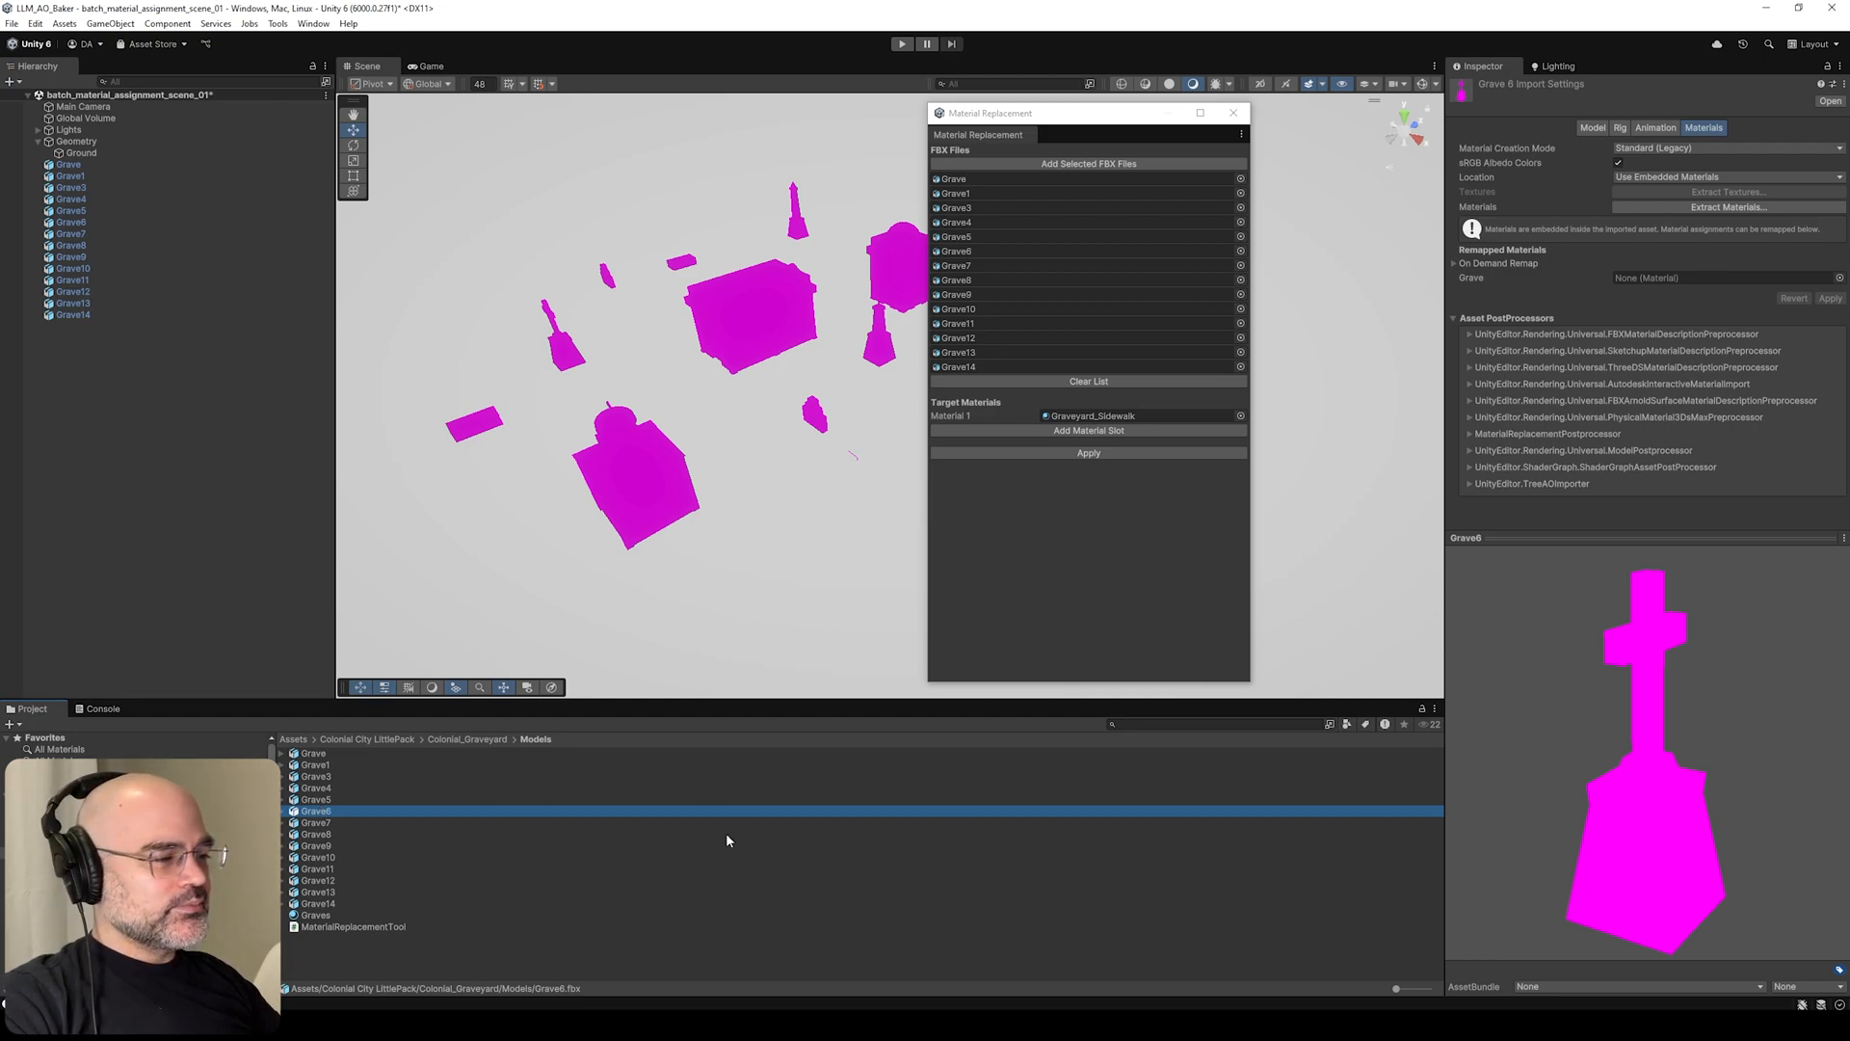
pyautogui.moveTo(882, 902)
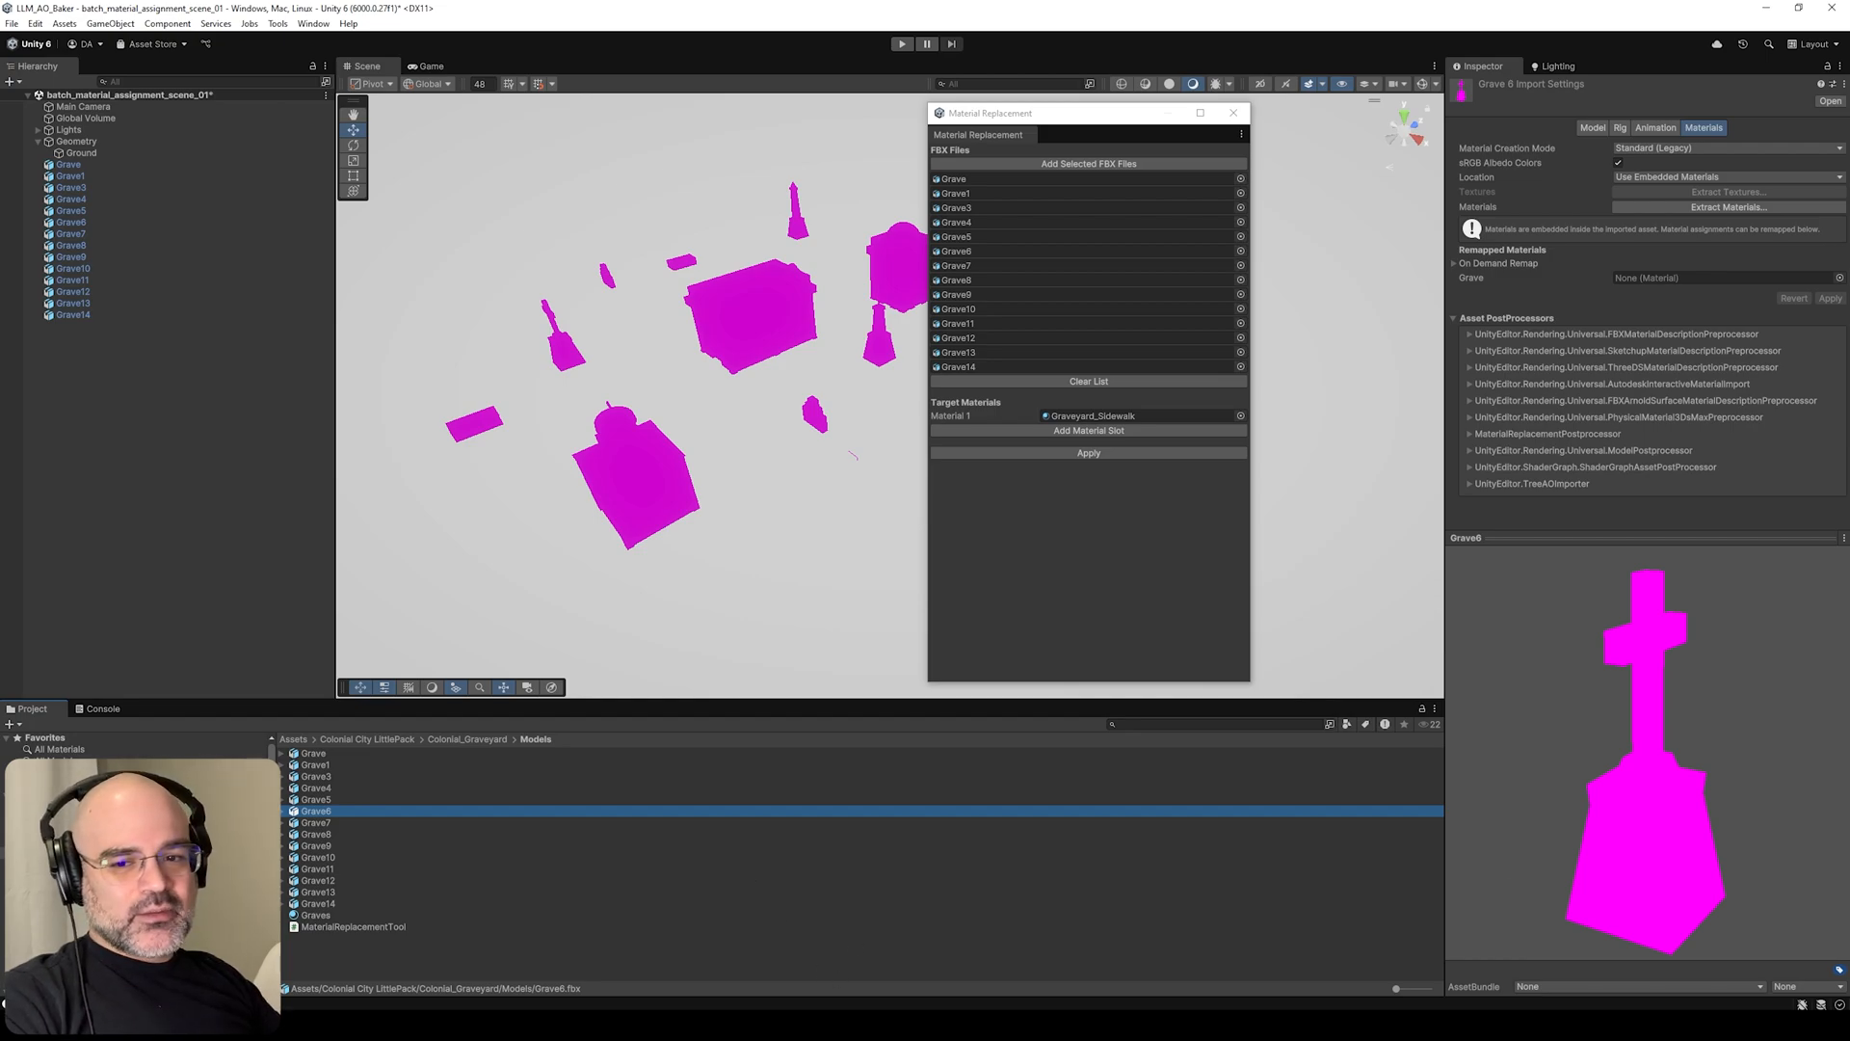
pyautogui.moveTo(796, 931)
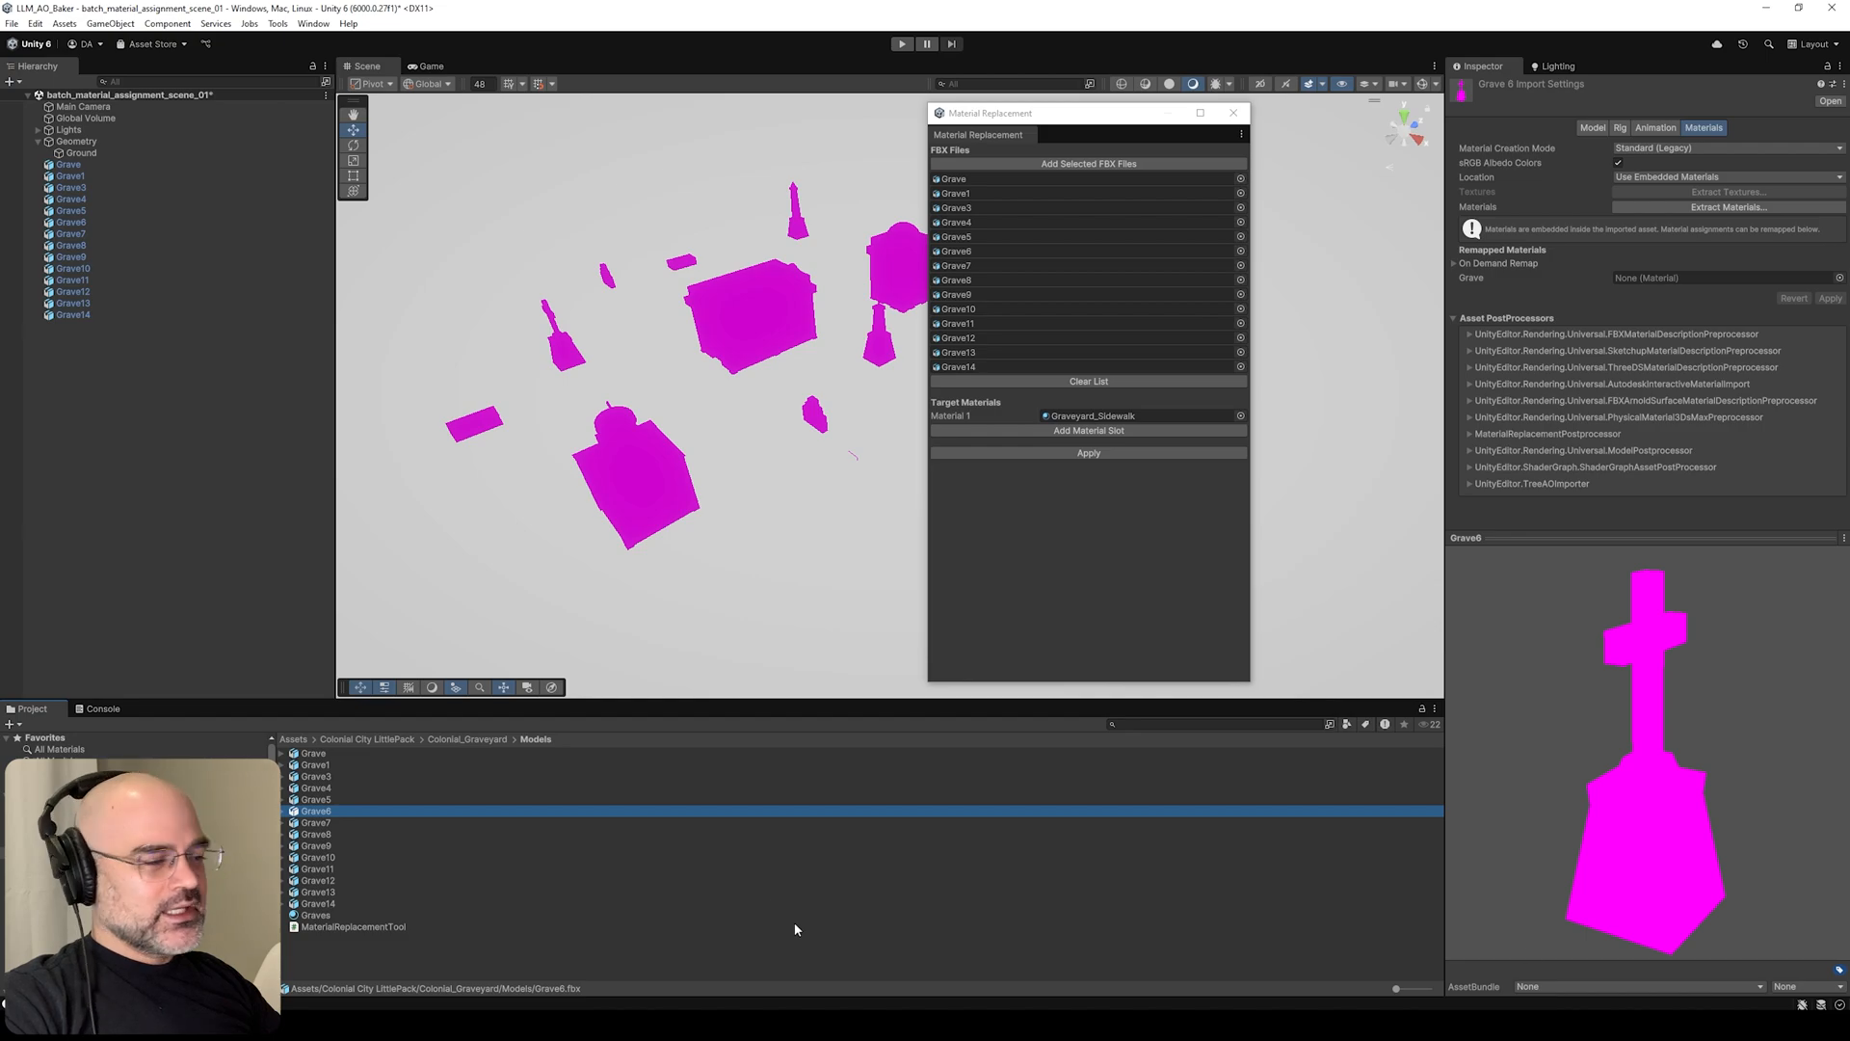
pyautogui.moveTo(758, 875)
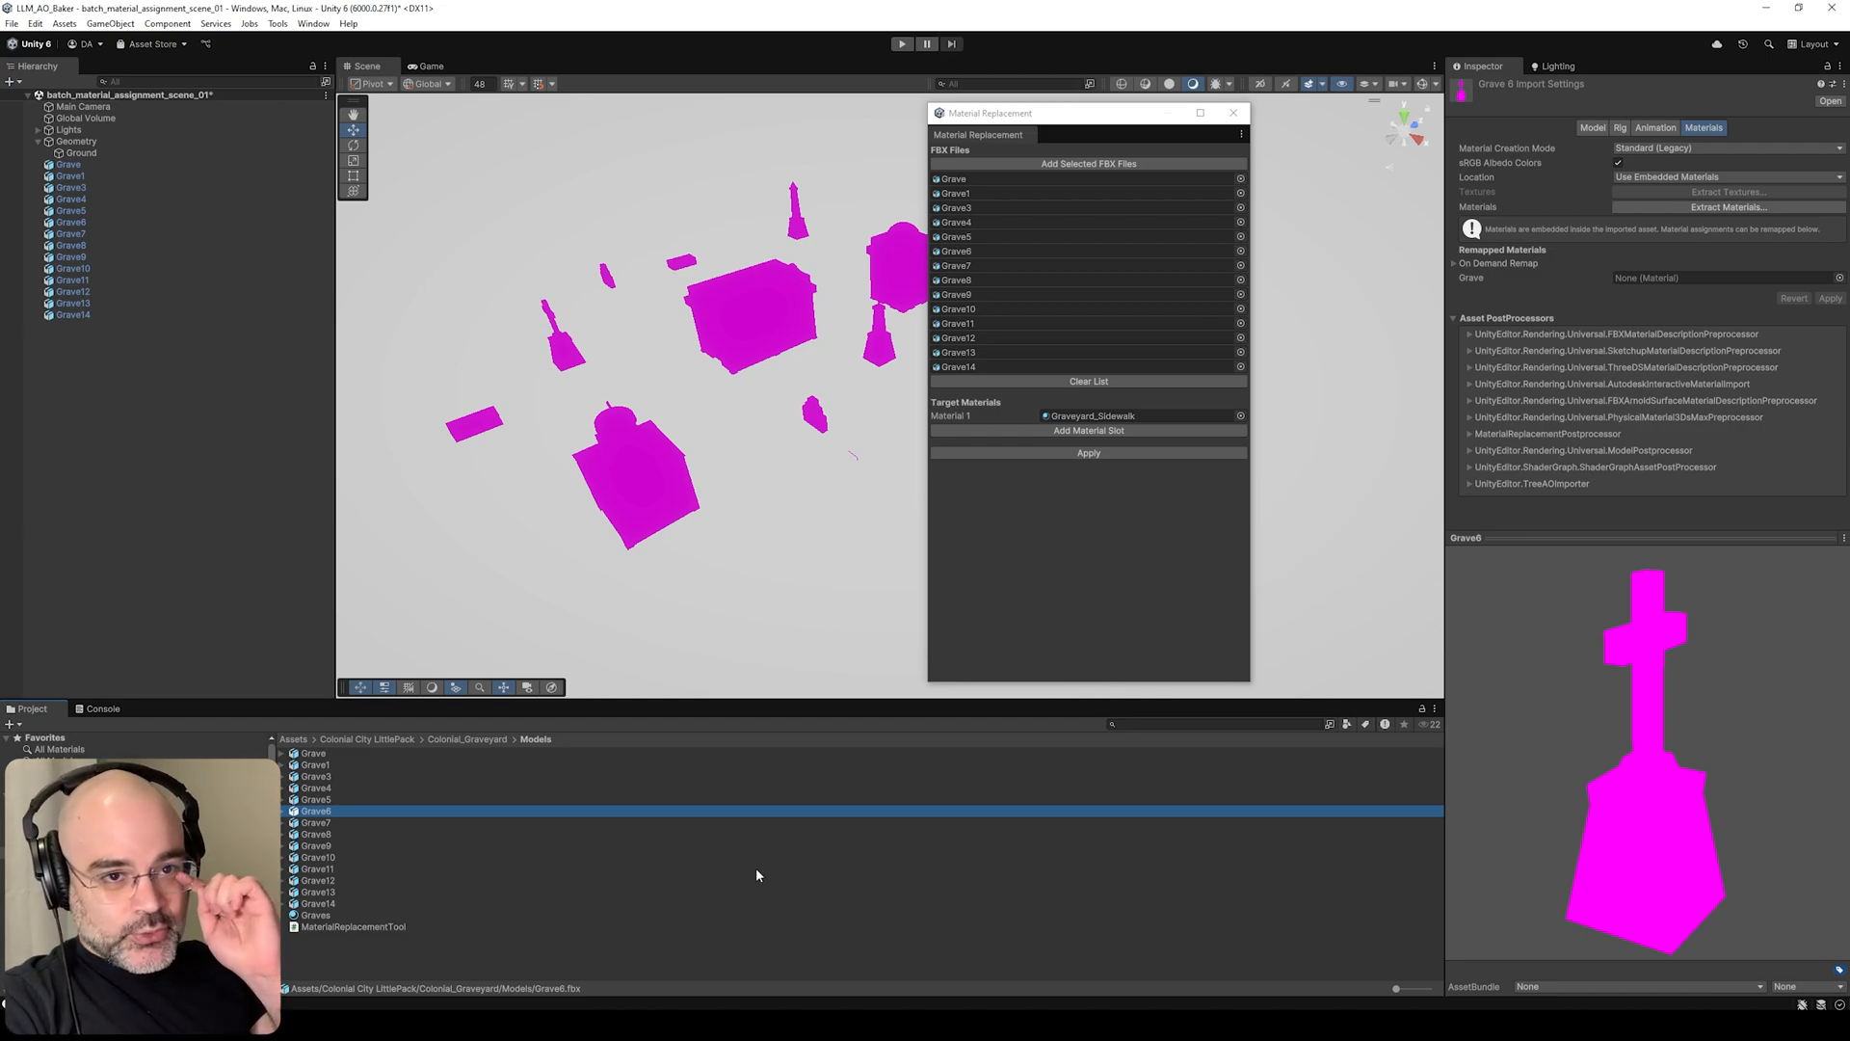
pyautogui.moveTo(802, 790)
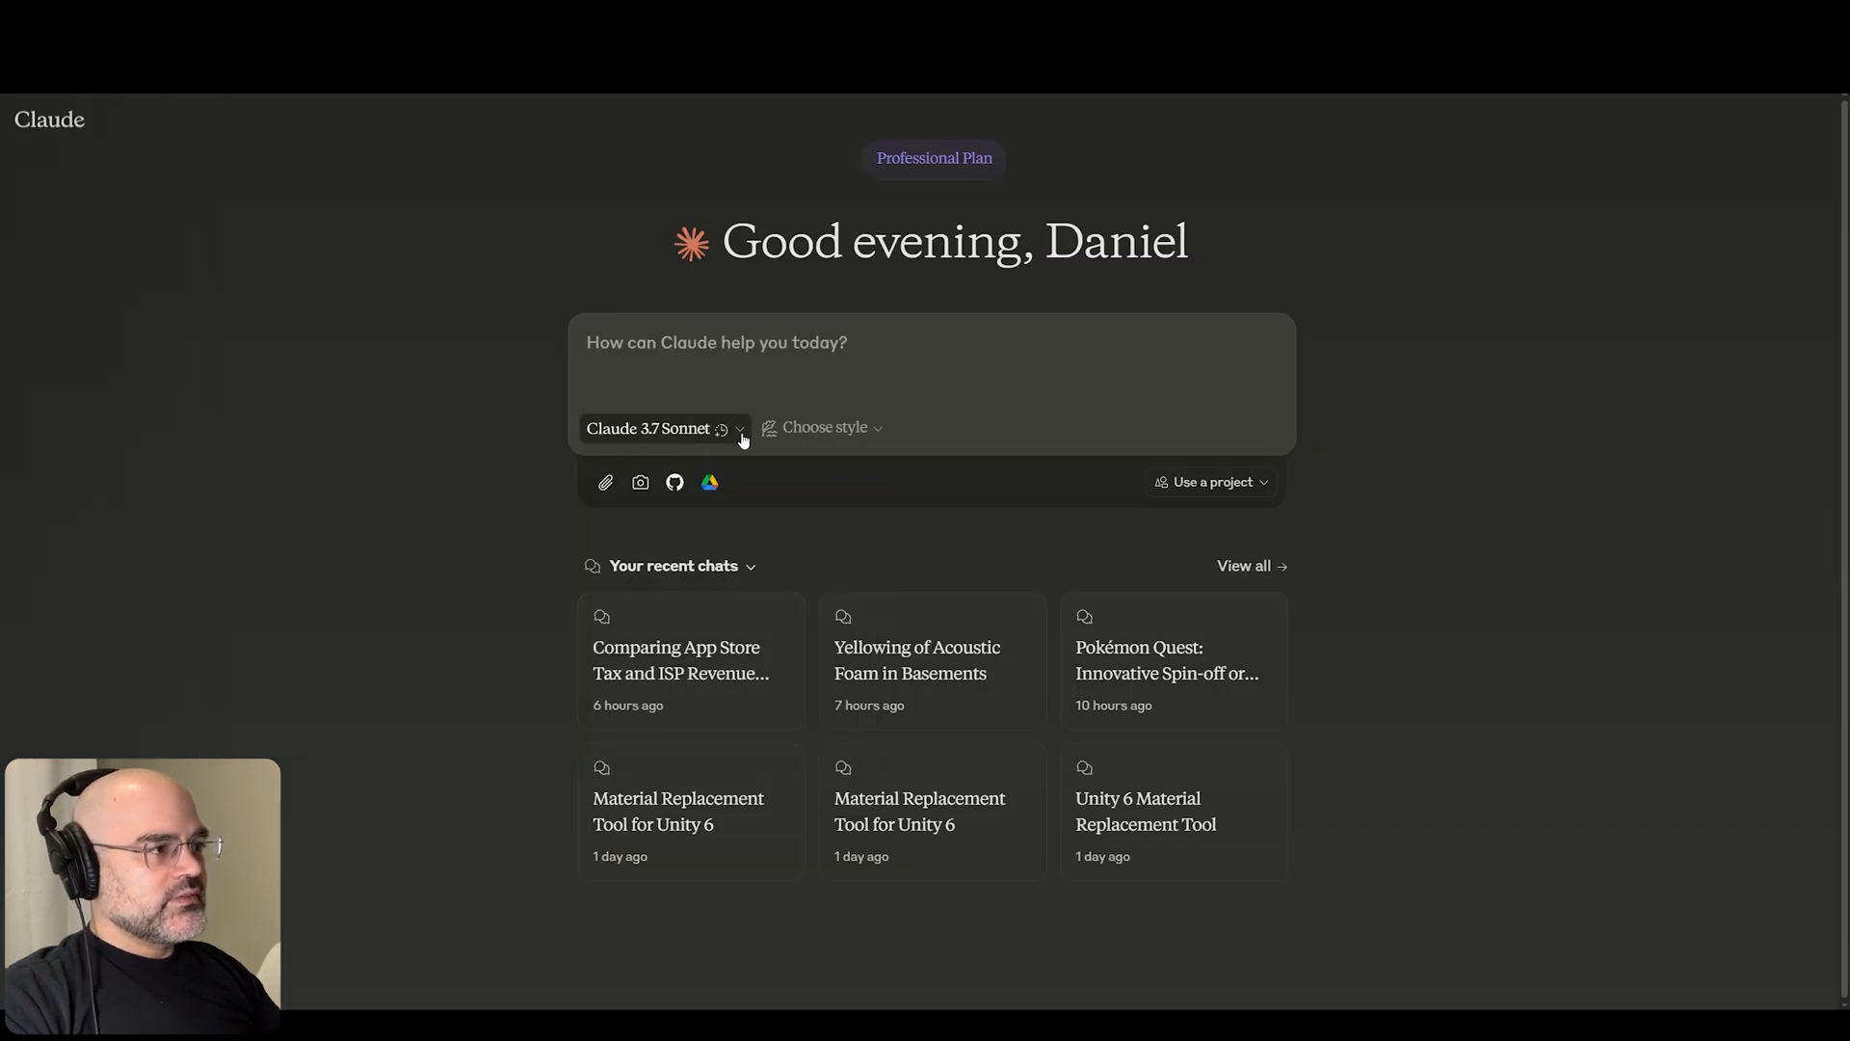
# - Keep Claude 3.7 Sonnet Extended thinking, send the tool prompt and review the generated script
pyautogui.click(663, 428)
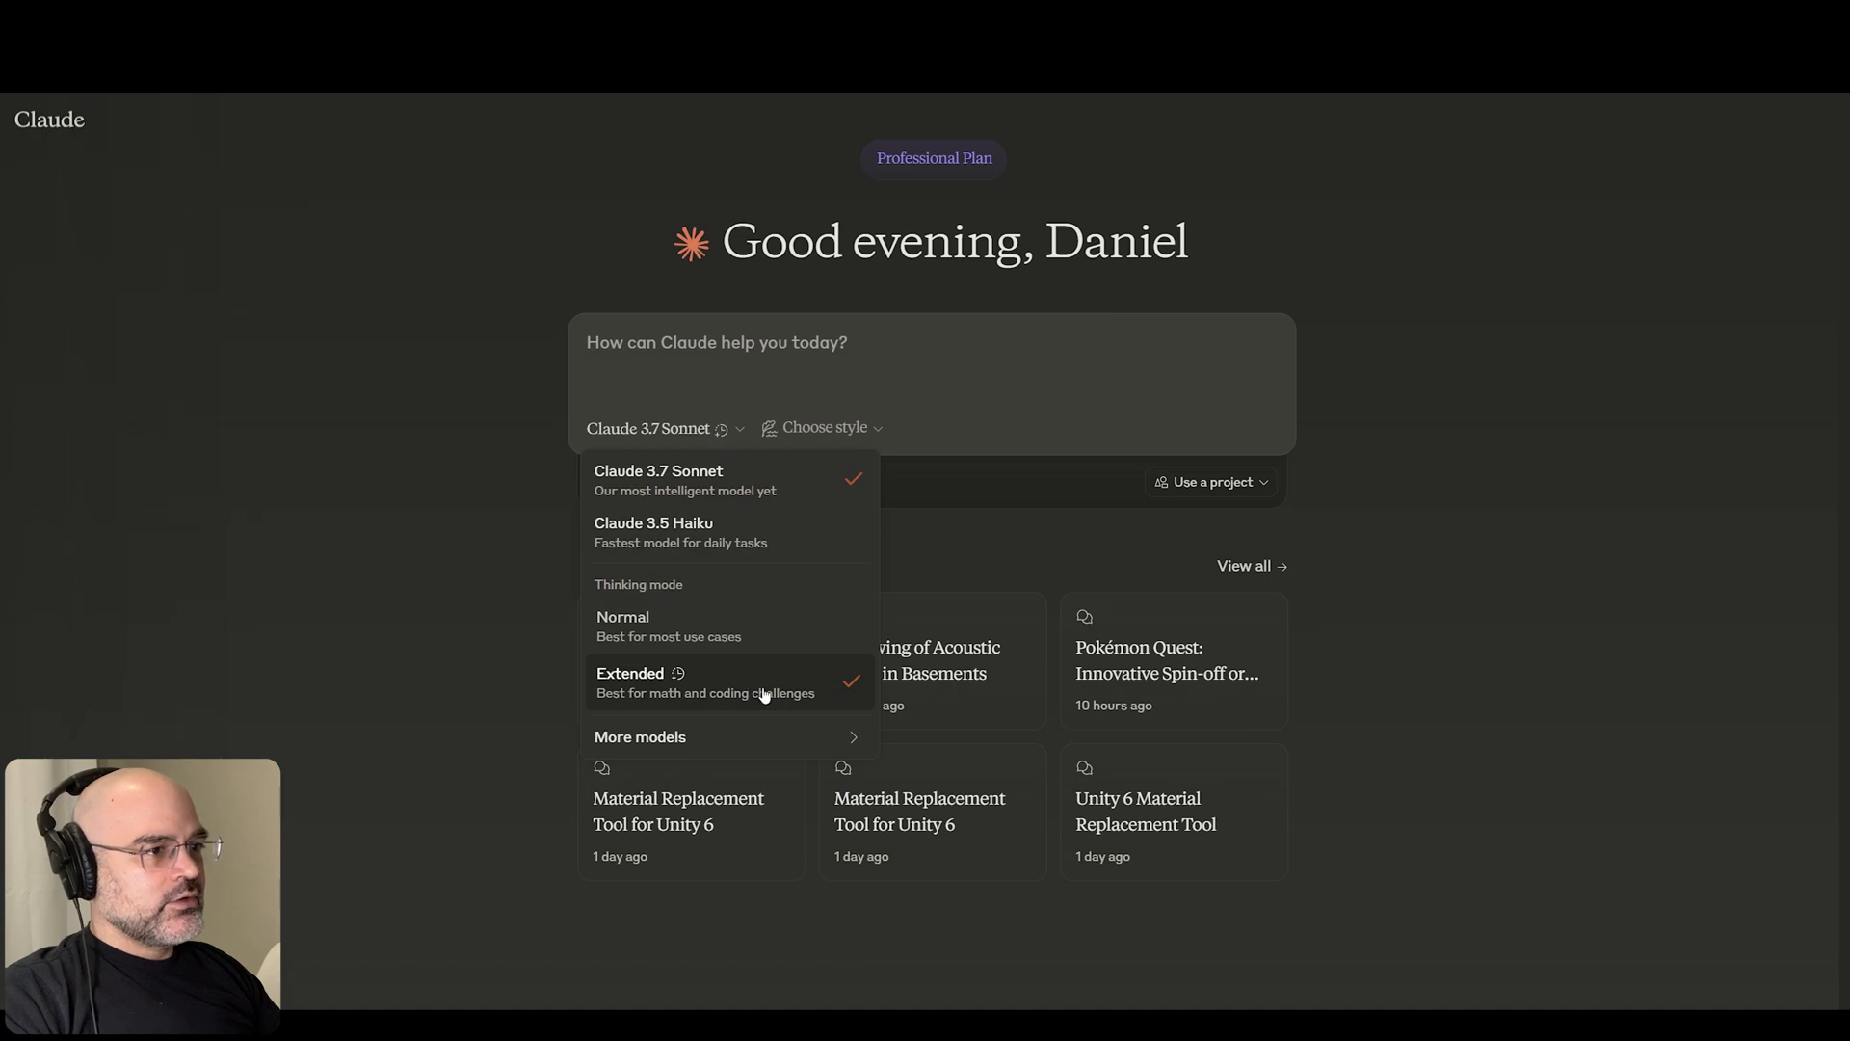
pyautogui.click(921, 548)
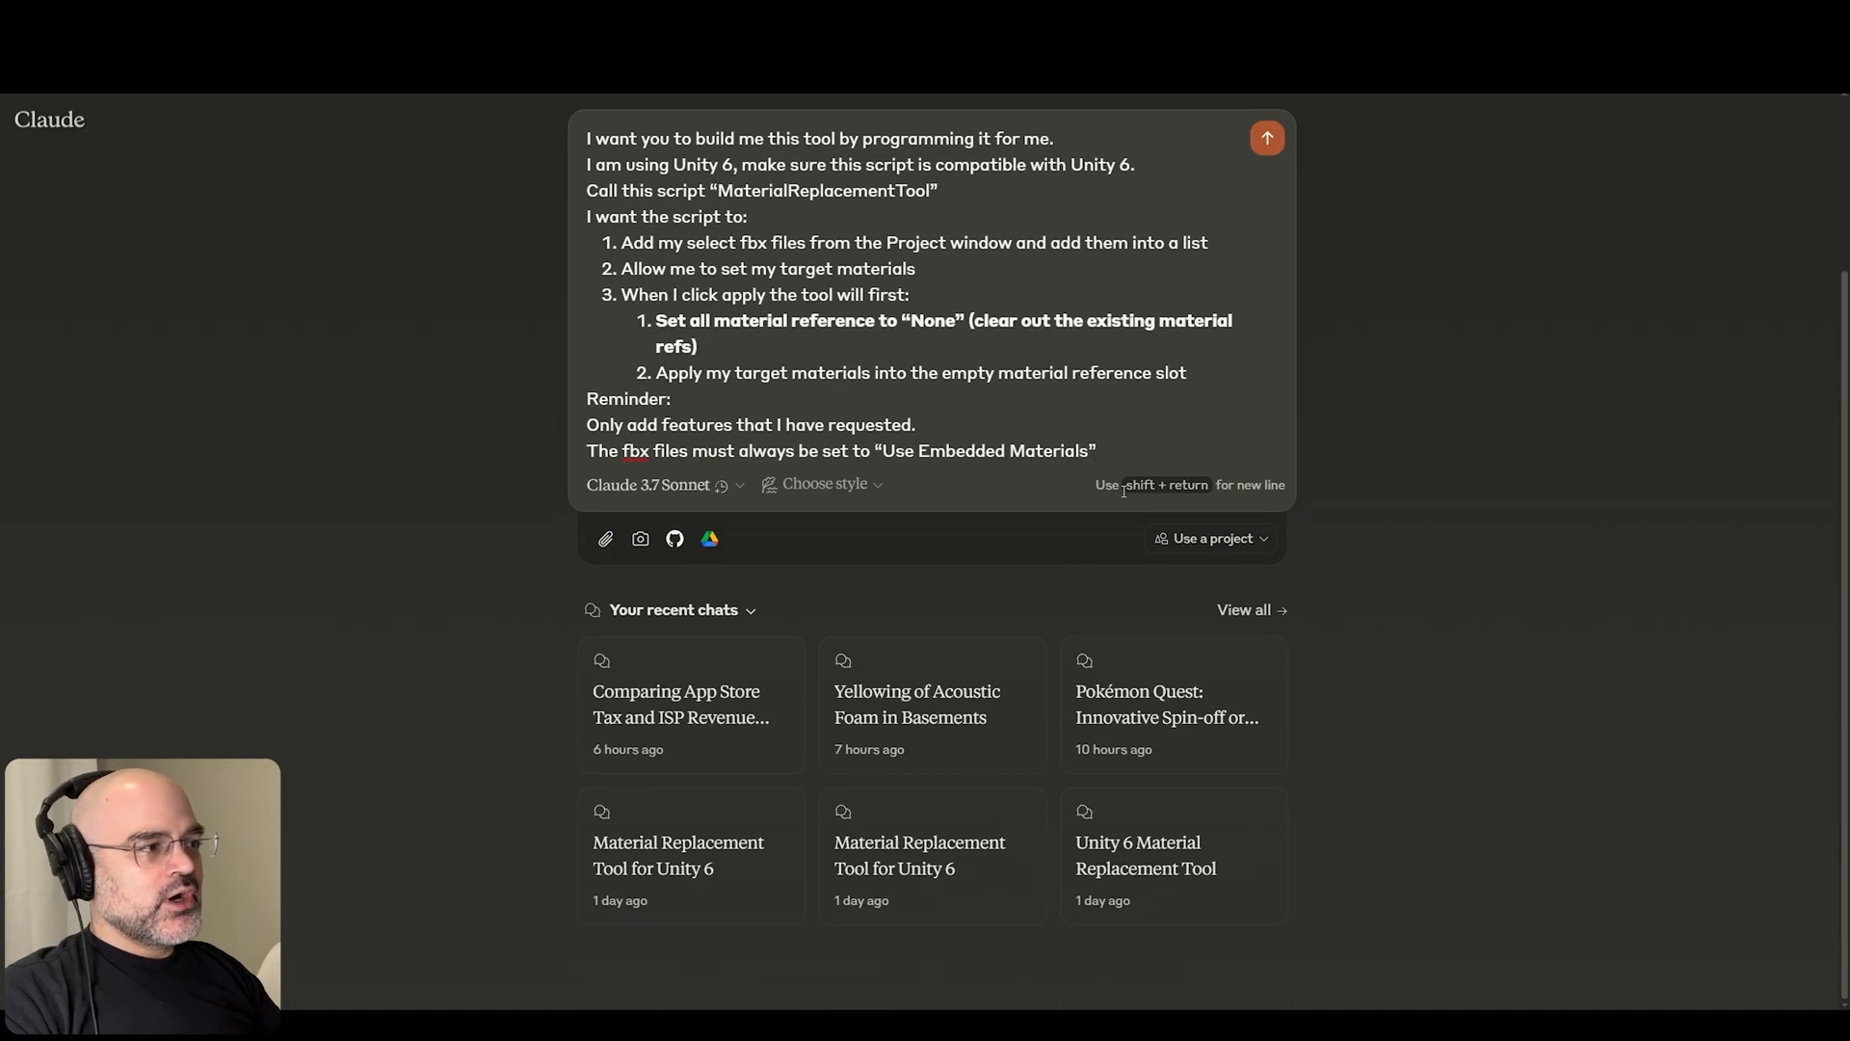
pyautogui.click(1269, 138)
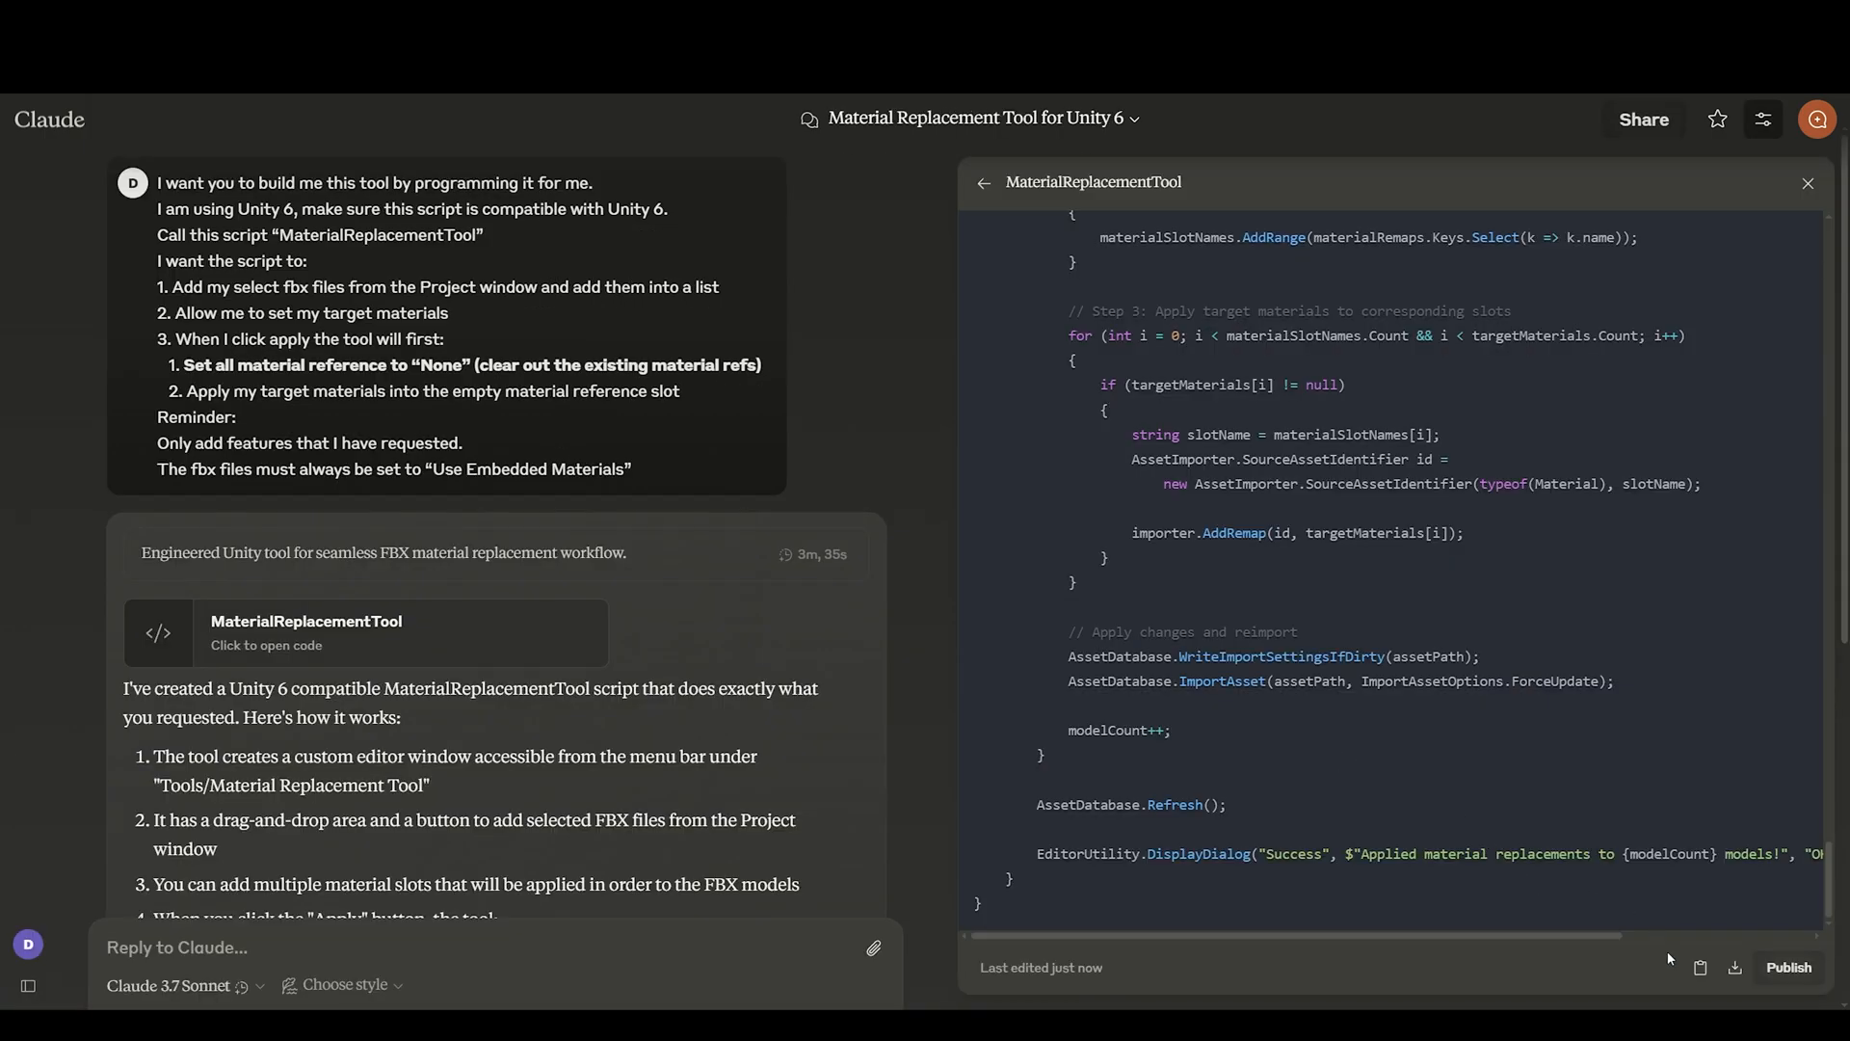
pyautogui.scroll(-3)
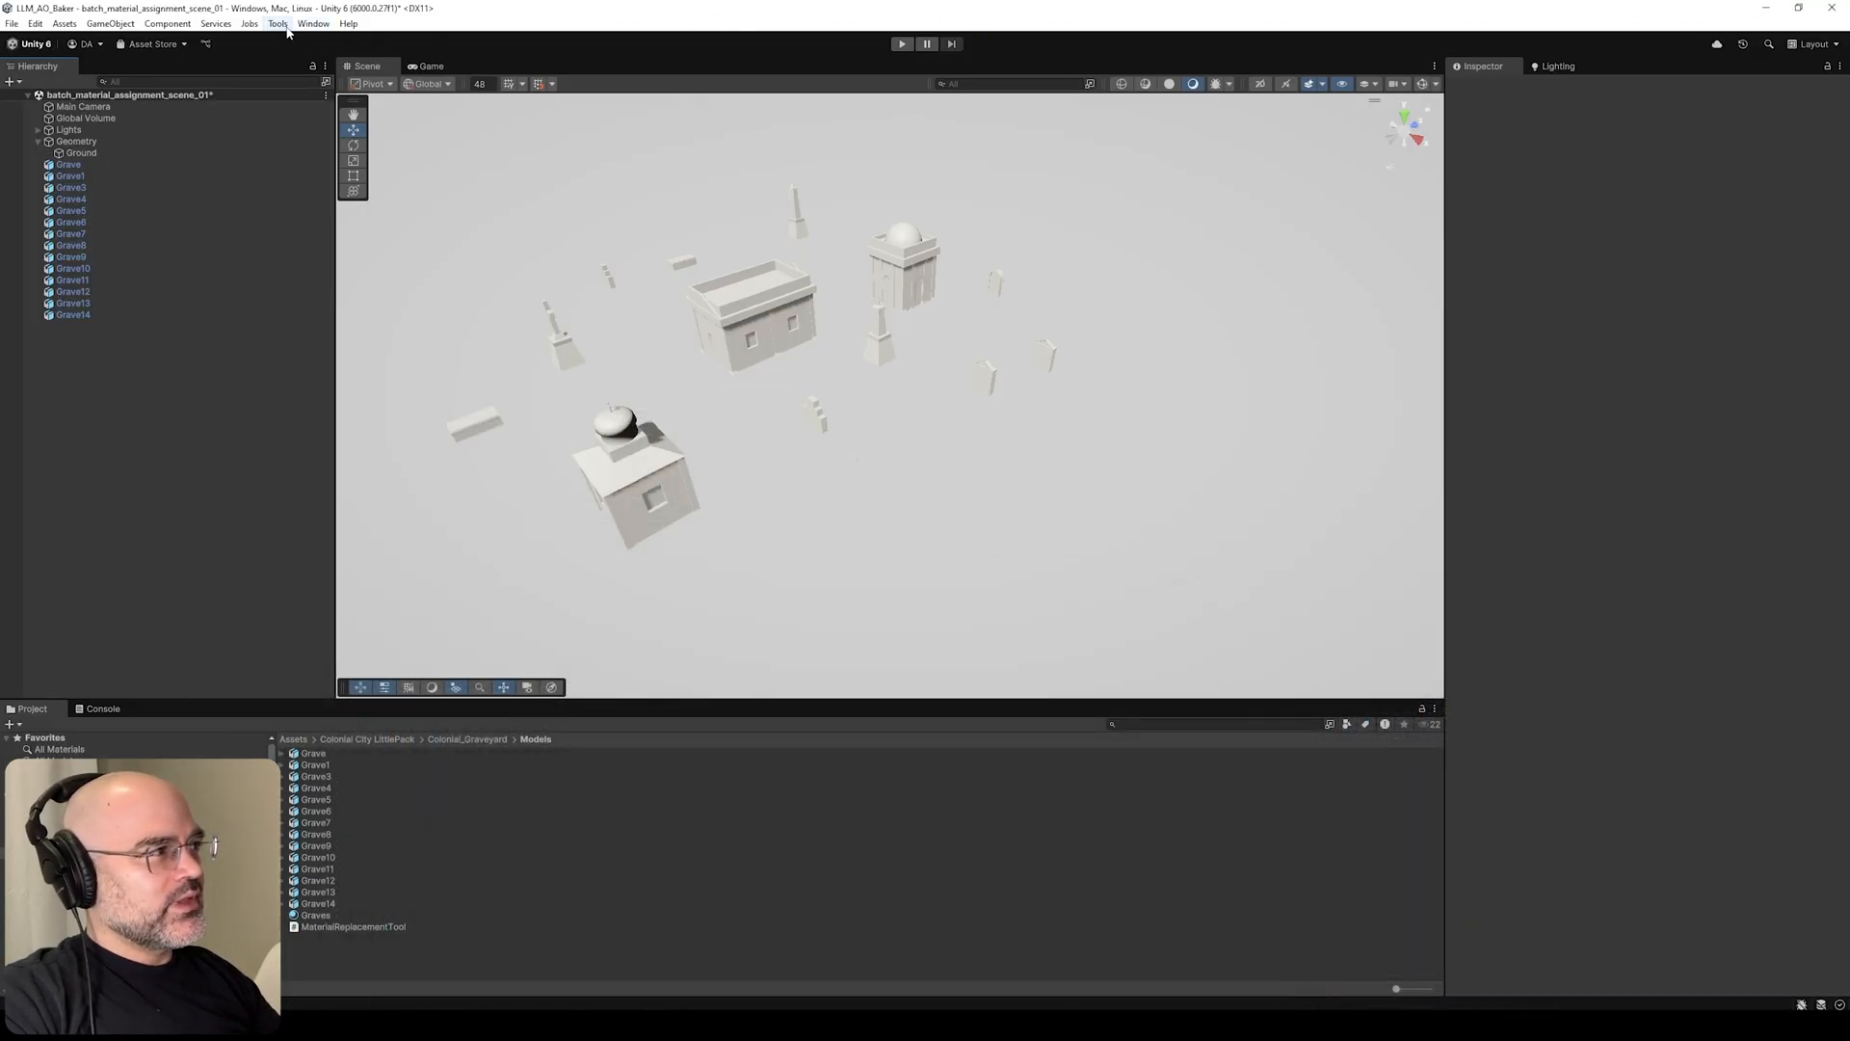
# - Launch Tools > Material Replacement Tool and add the selected grave FBX models
pyautogui.click(279, 25)
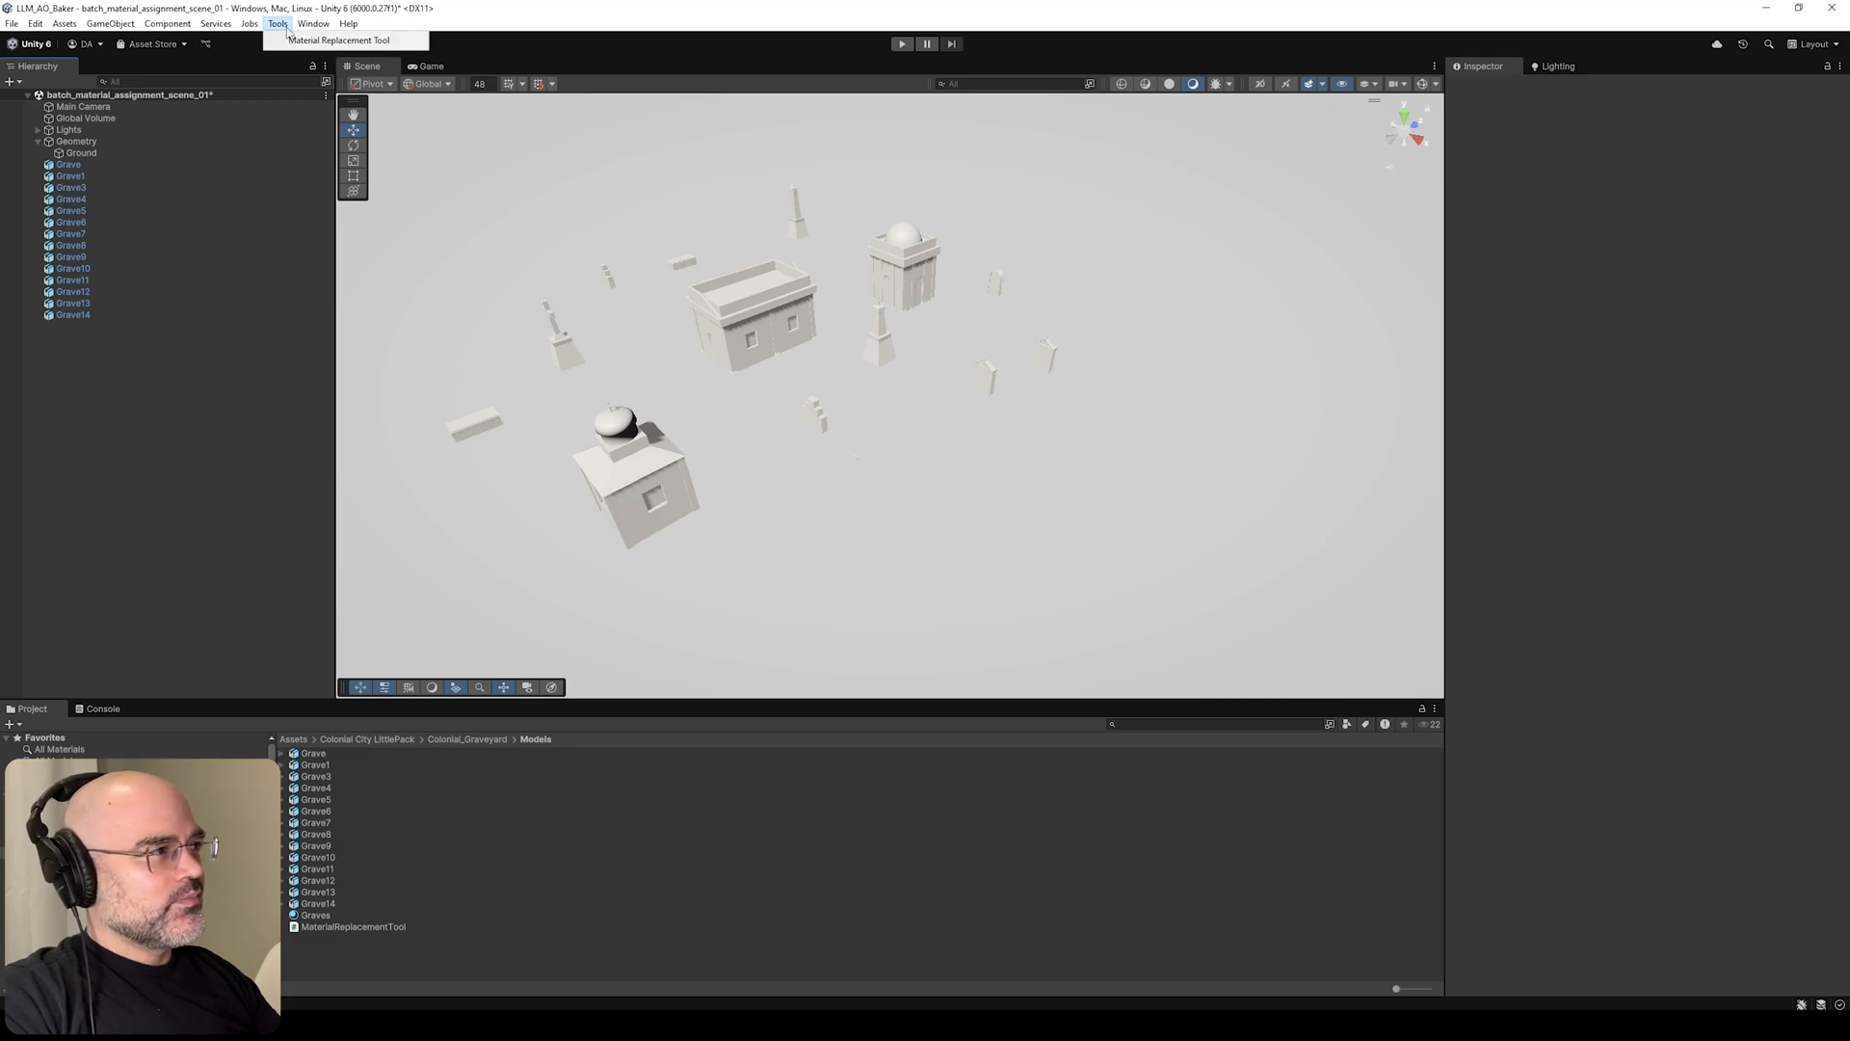
pyautogui.click(334, 38)
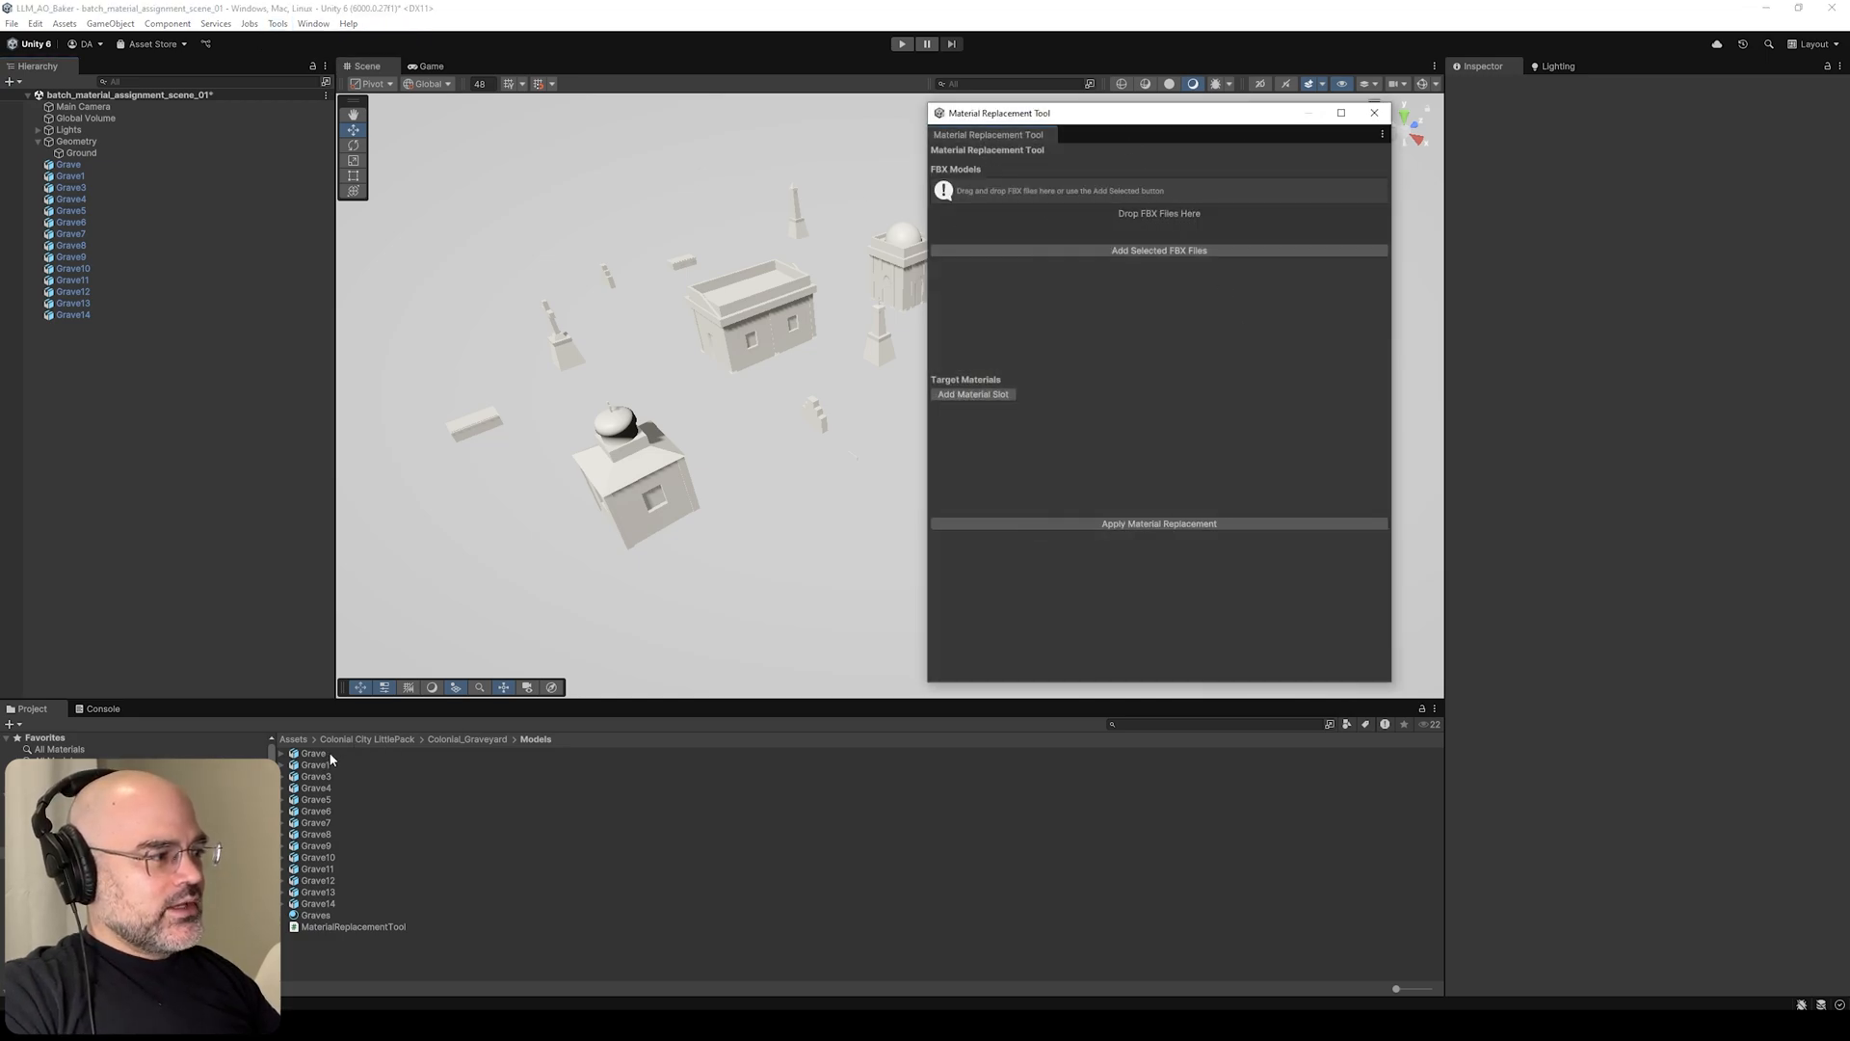
pyautogui.click(313, 752)
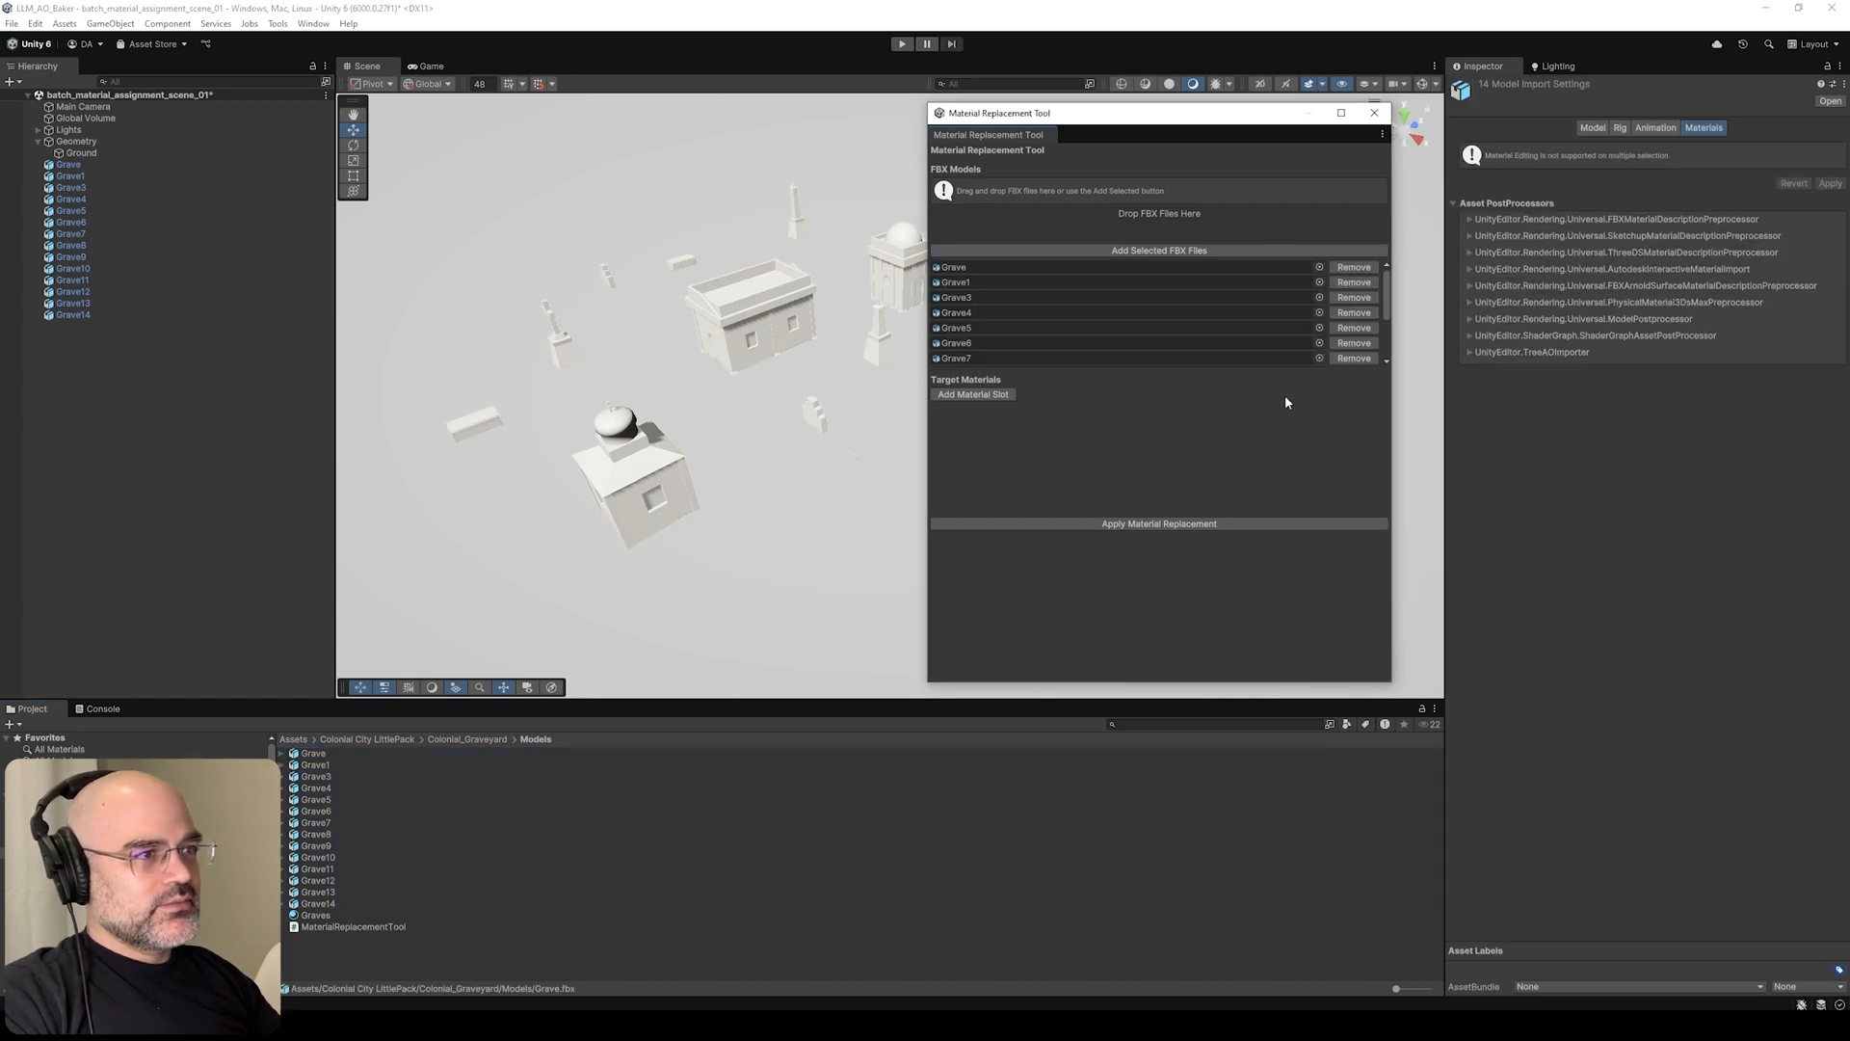
# - Assign the Graves material, apply the replacement to all listed models and verify a remapped grave
pyautogui.click(316, 914)
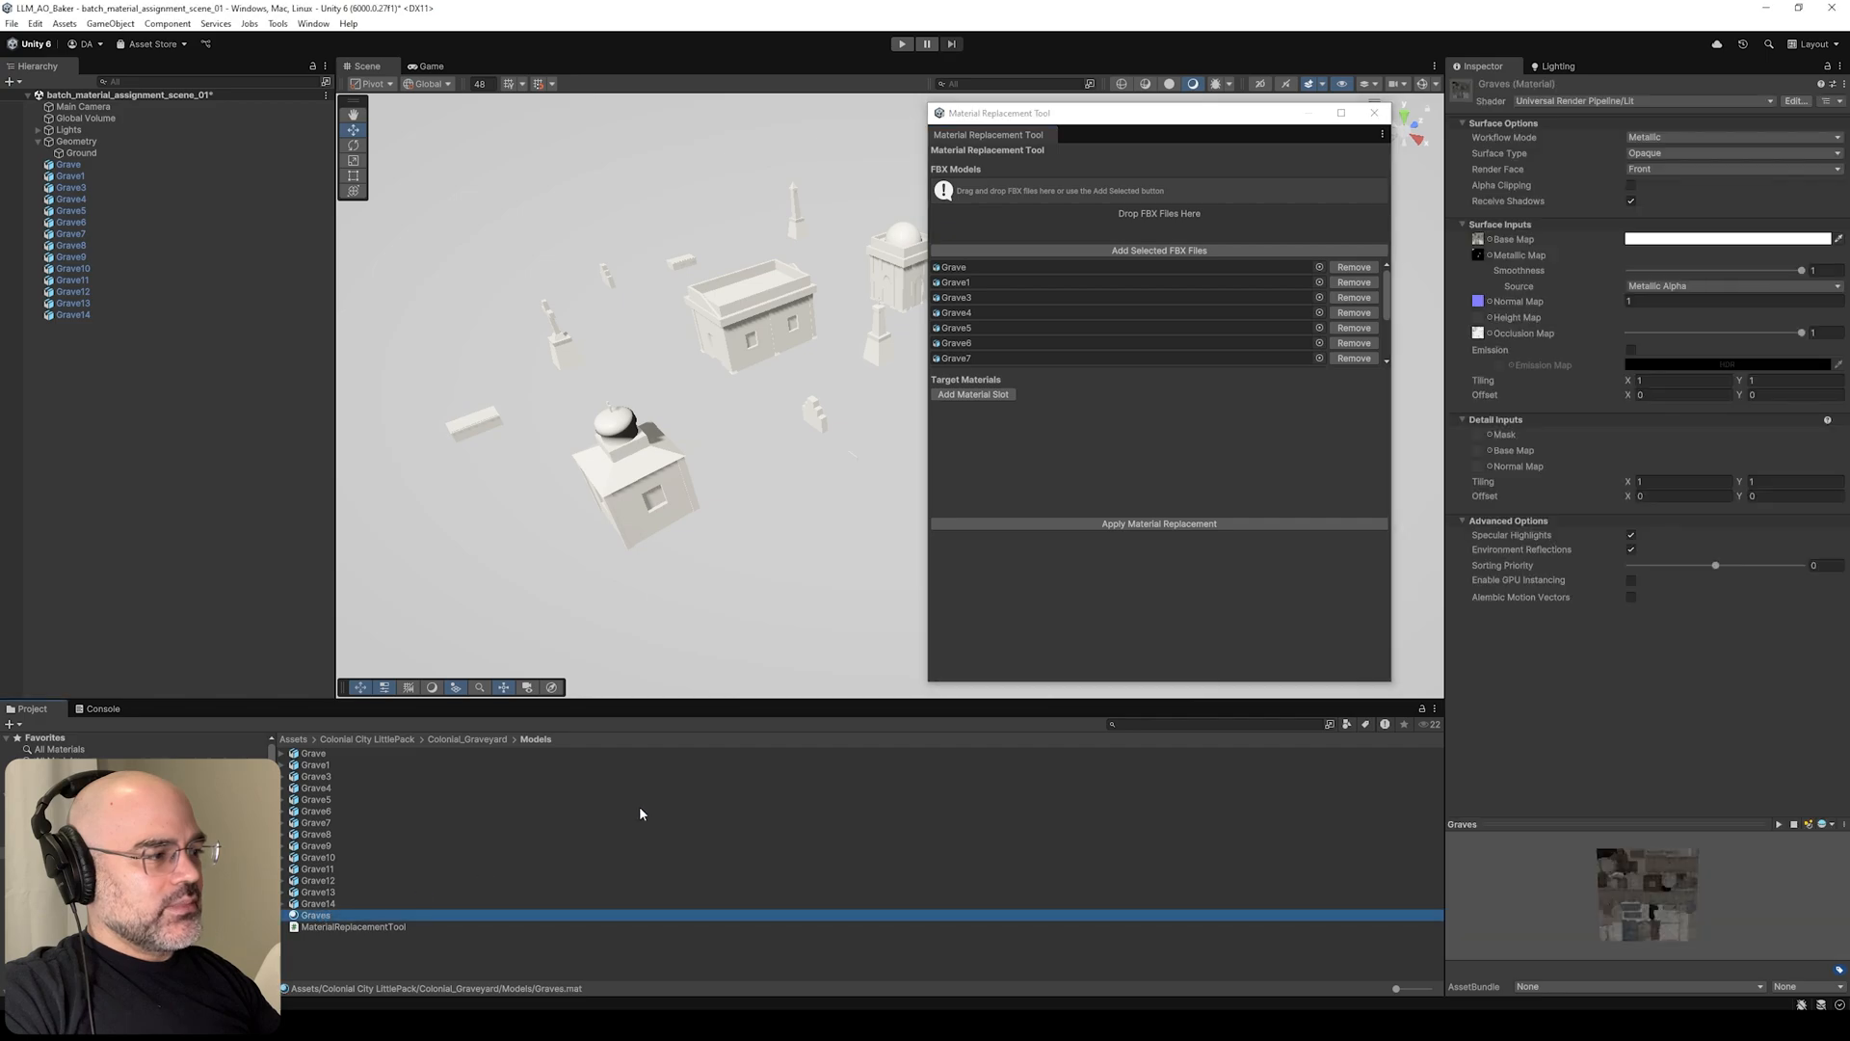
pyautogui.click(312, 763)
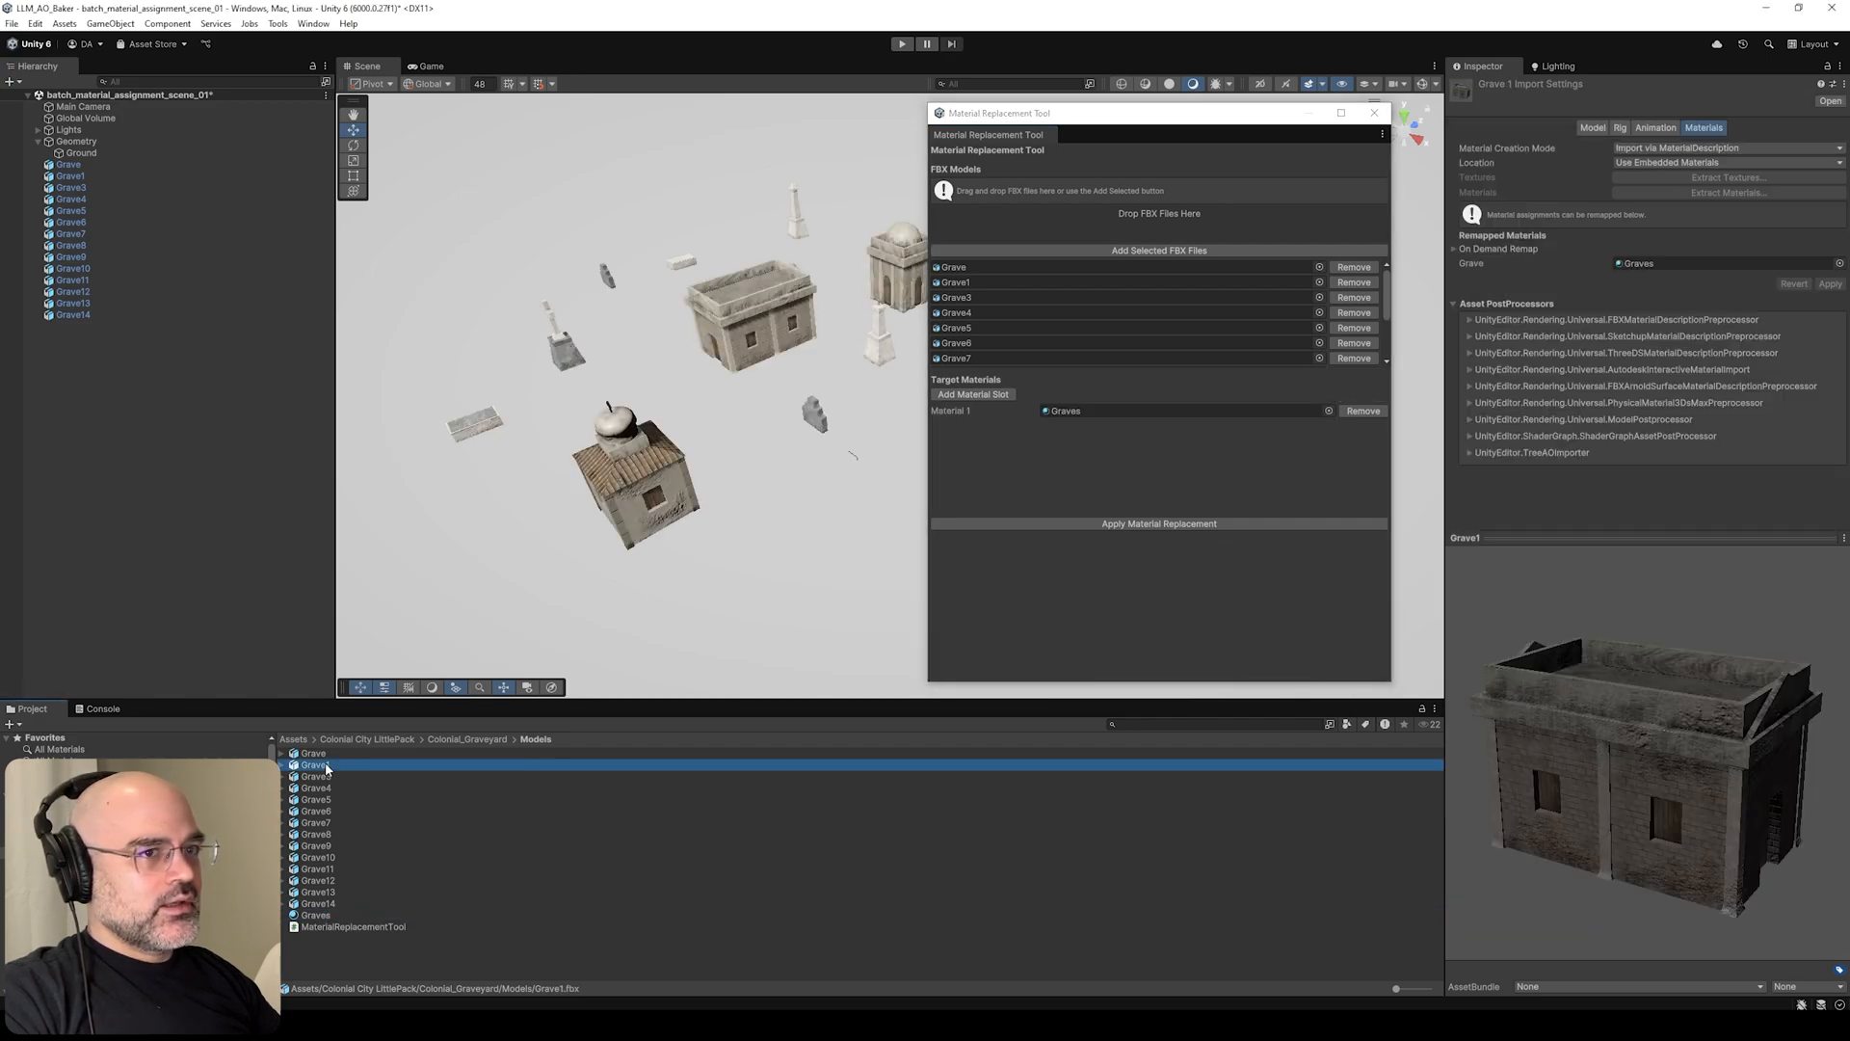
pyautogui.click(316, 902)
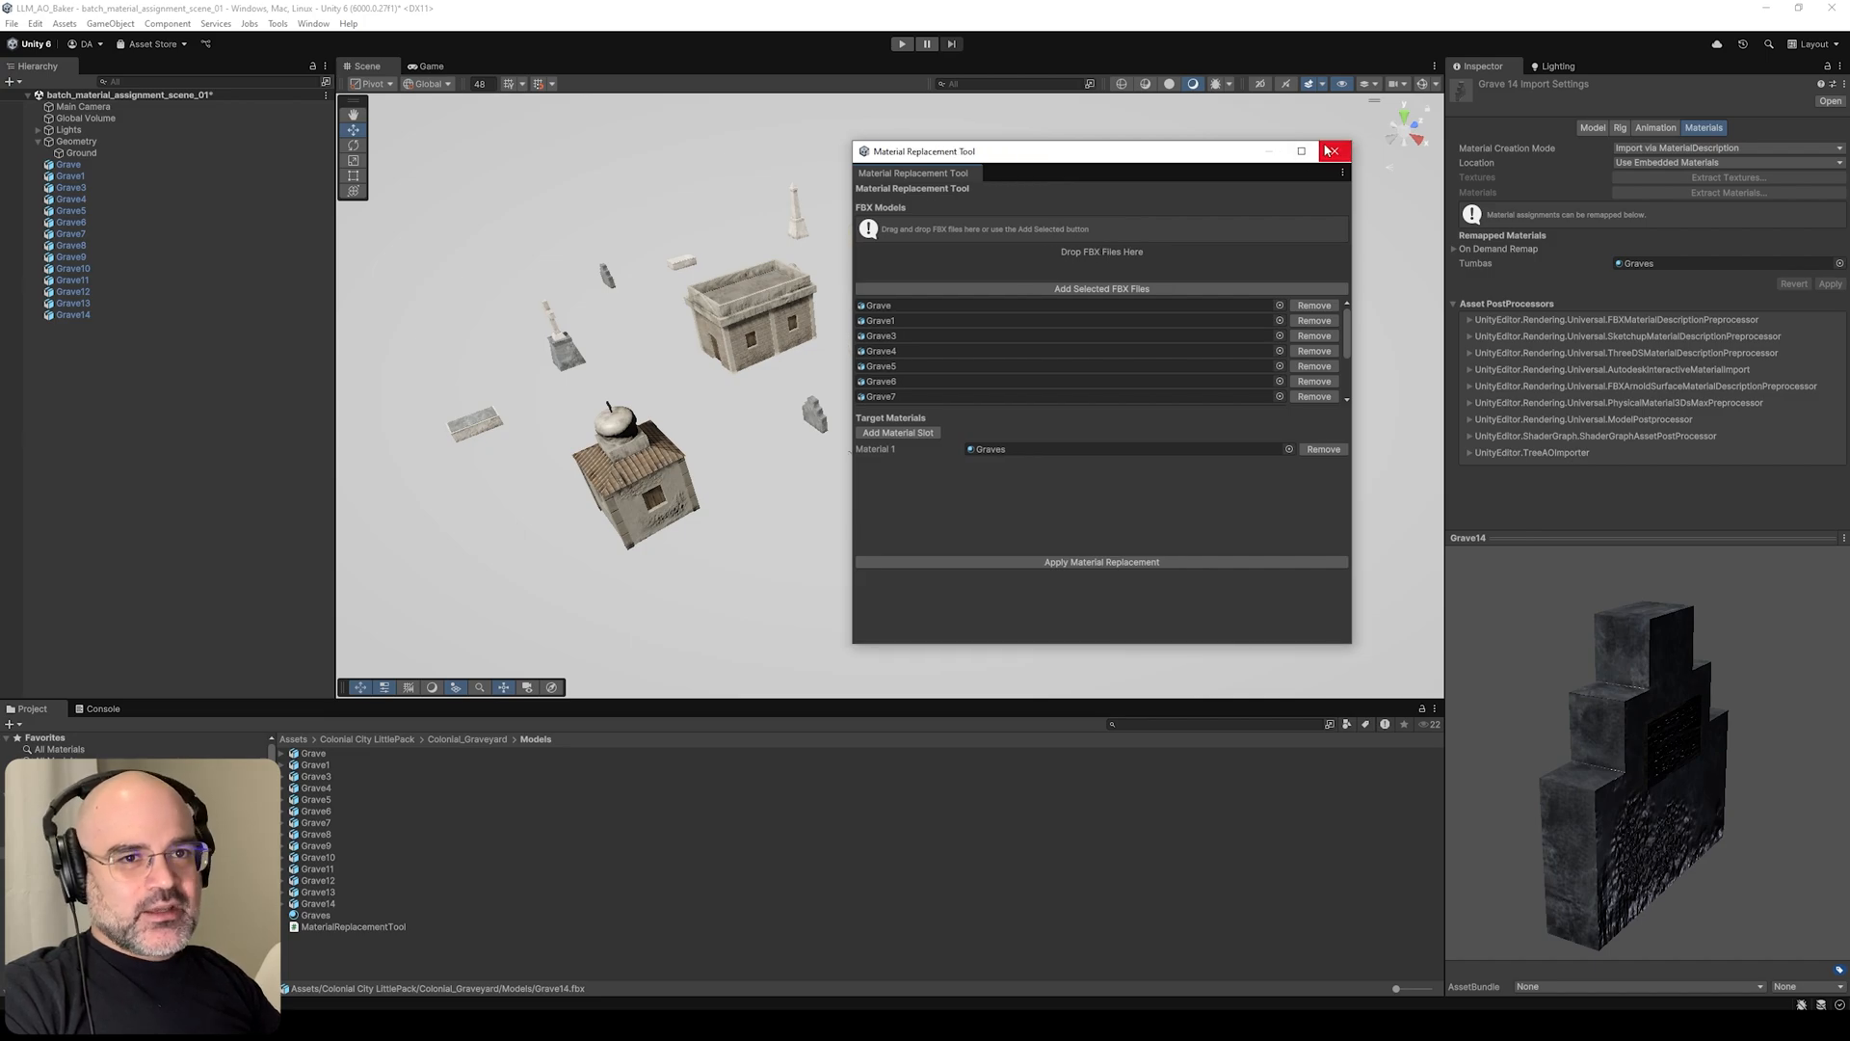
pyautogui.moveTo(1336, 151)
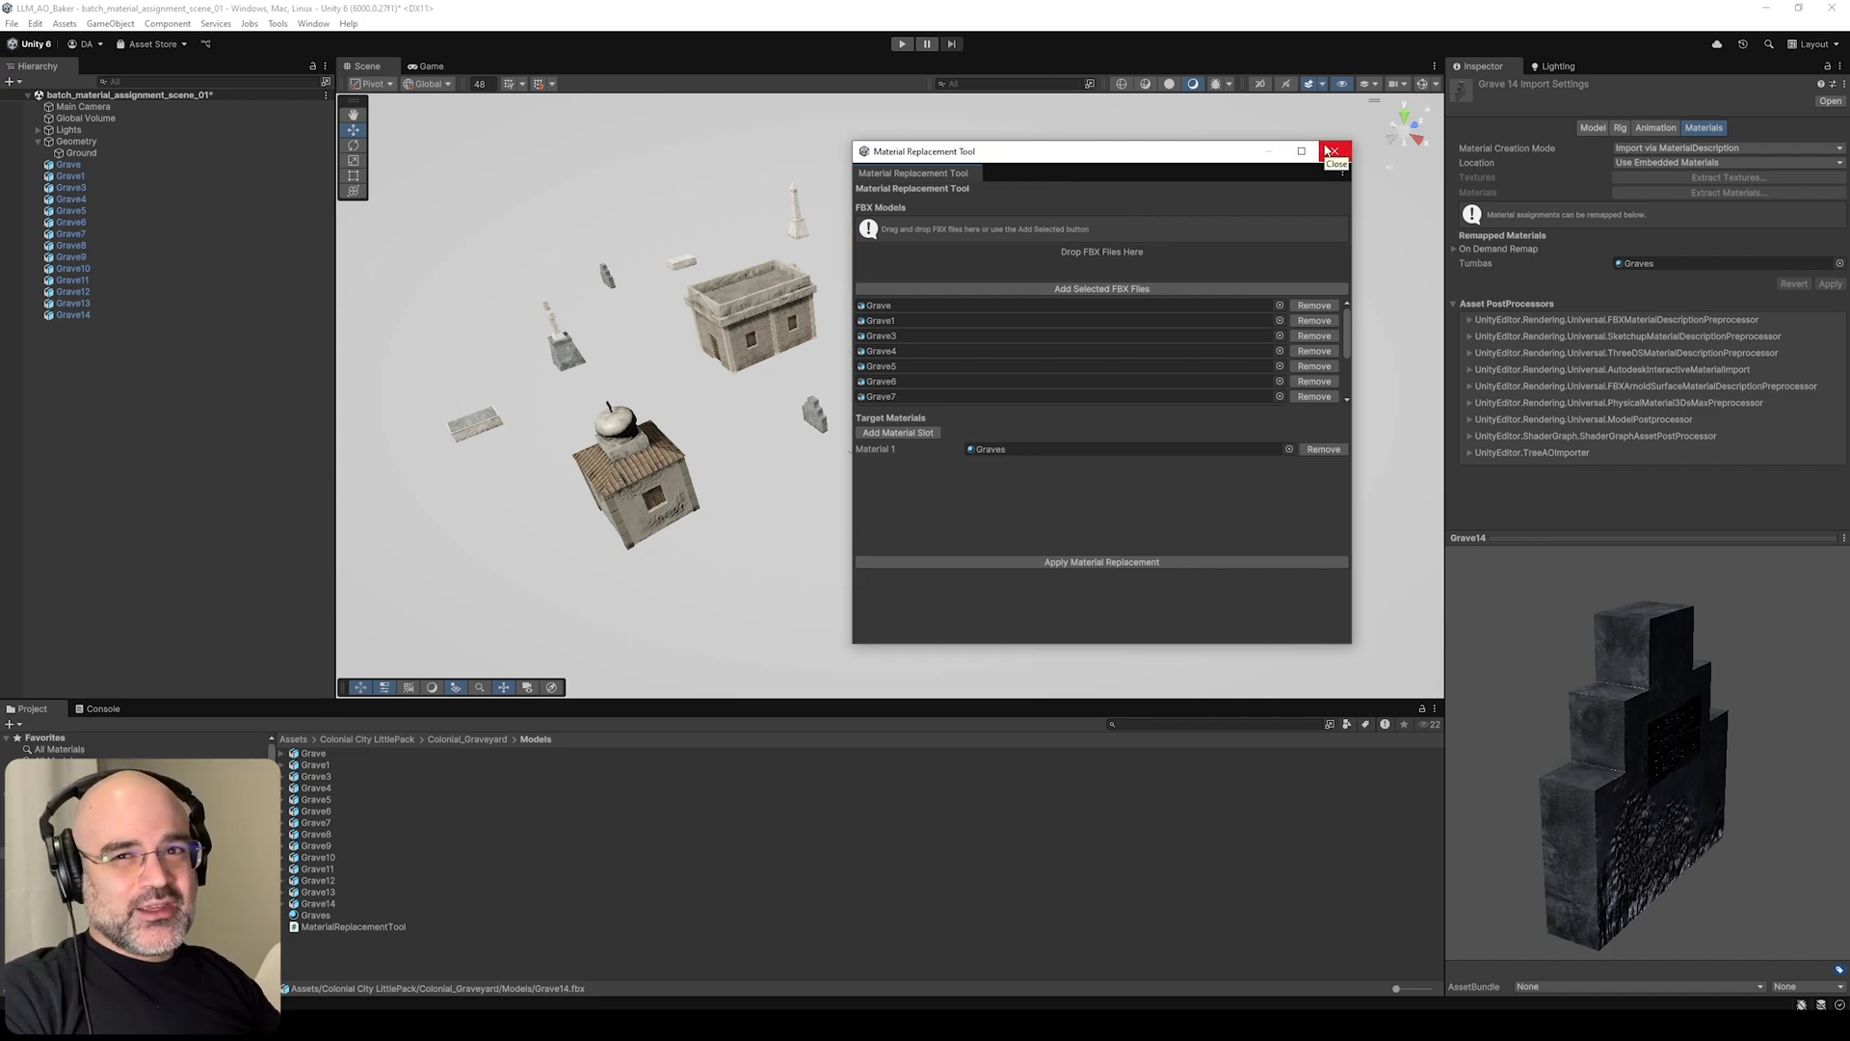
pyautogui.moveTo(1278, 185)
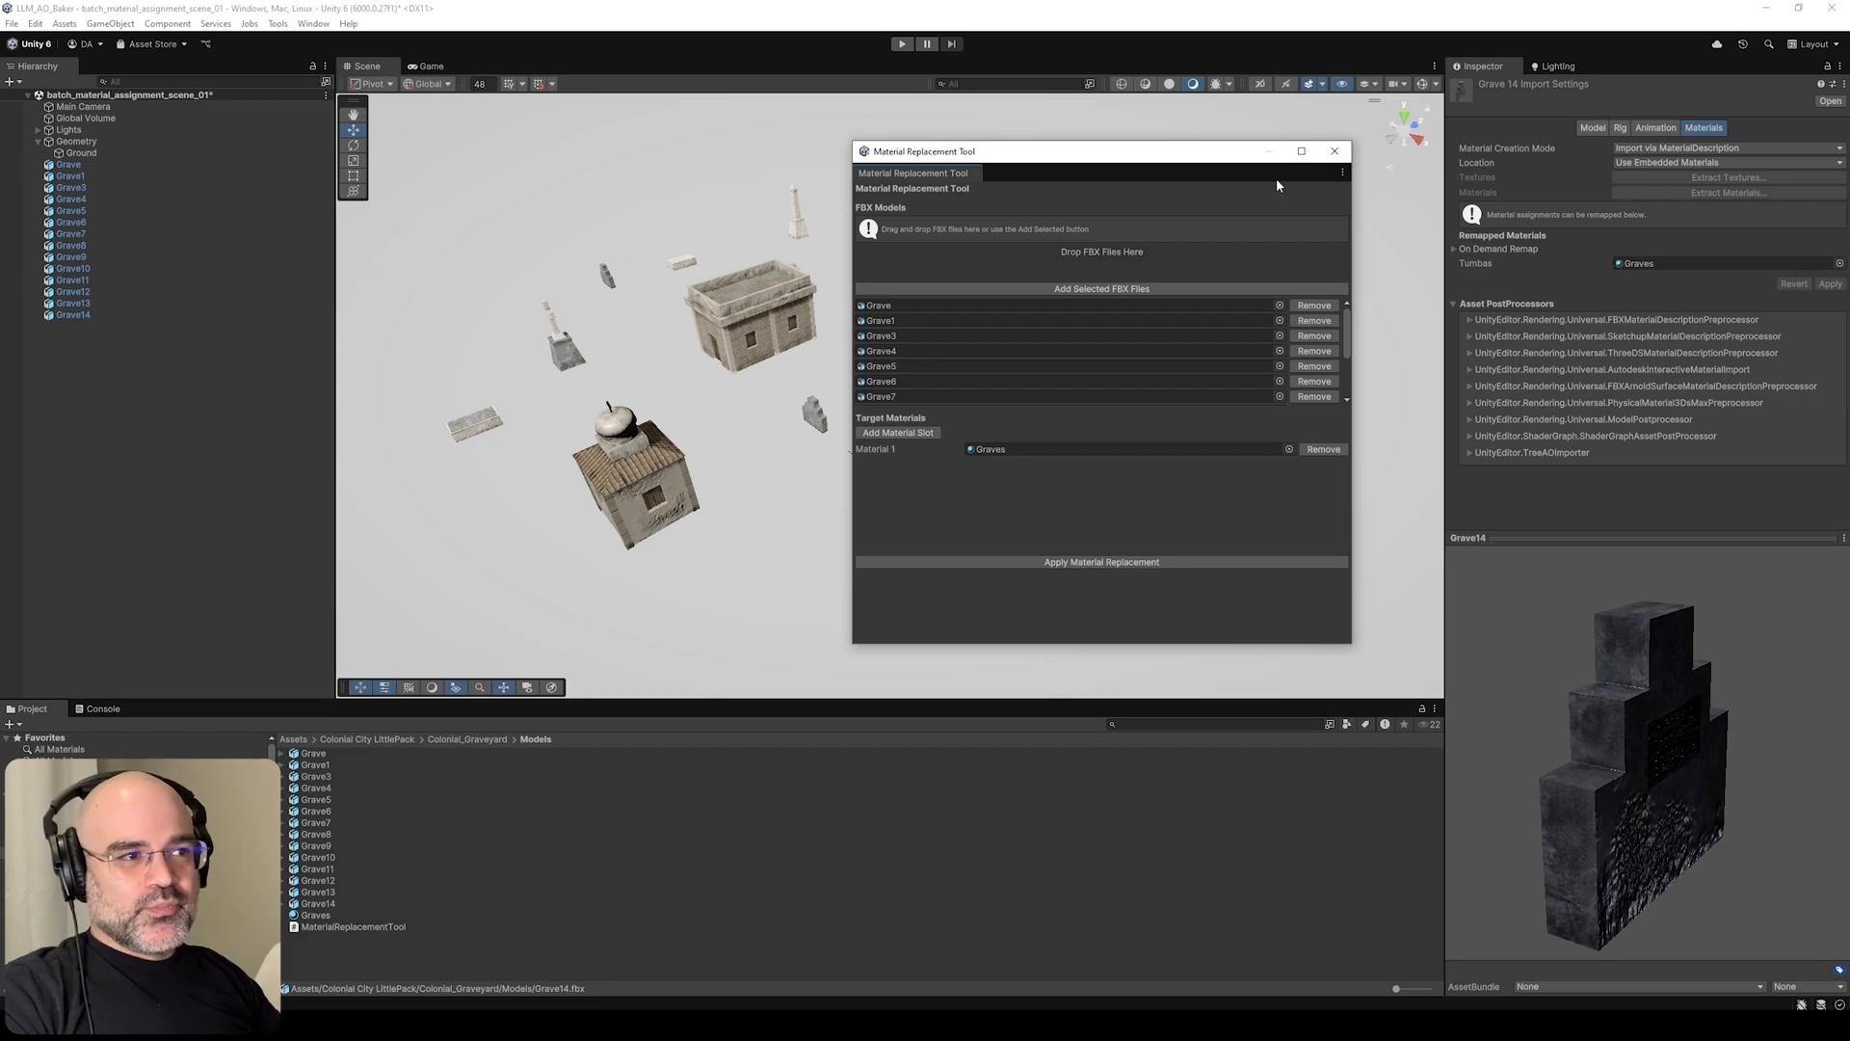
pyautogui.moveTo(1334, 150)
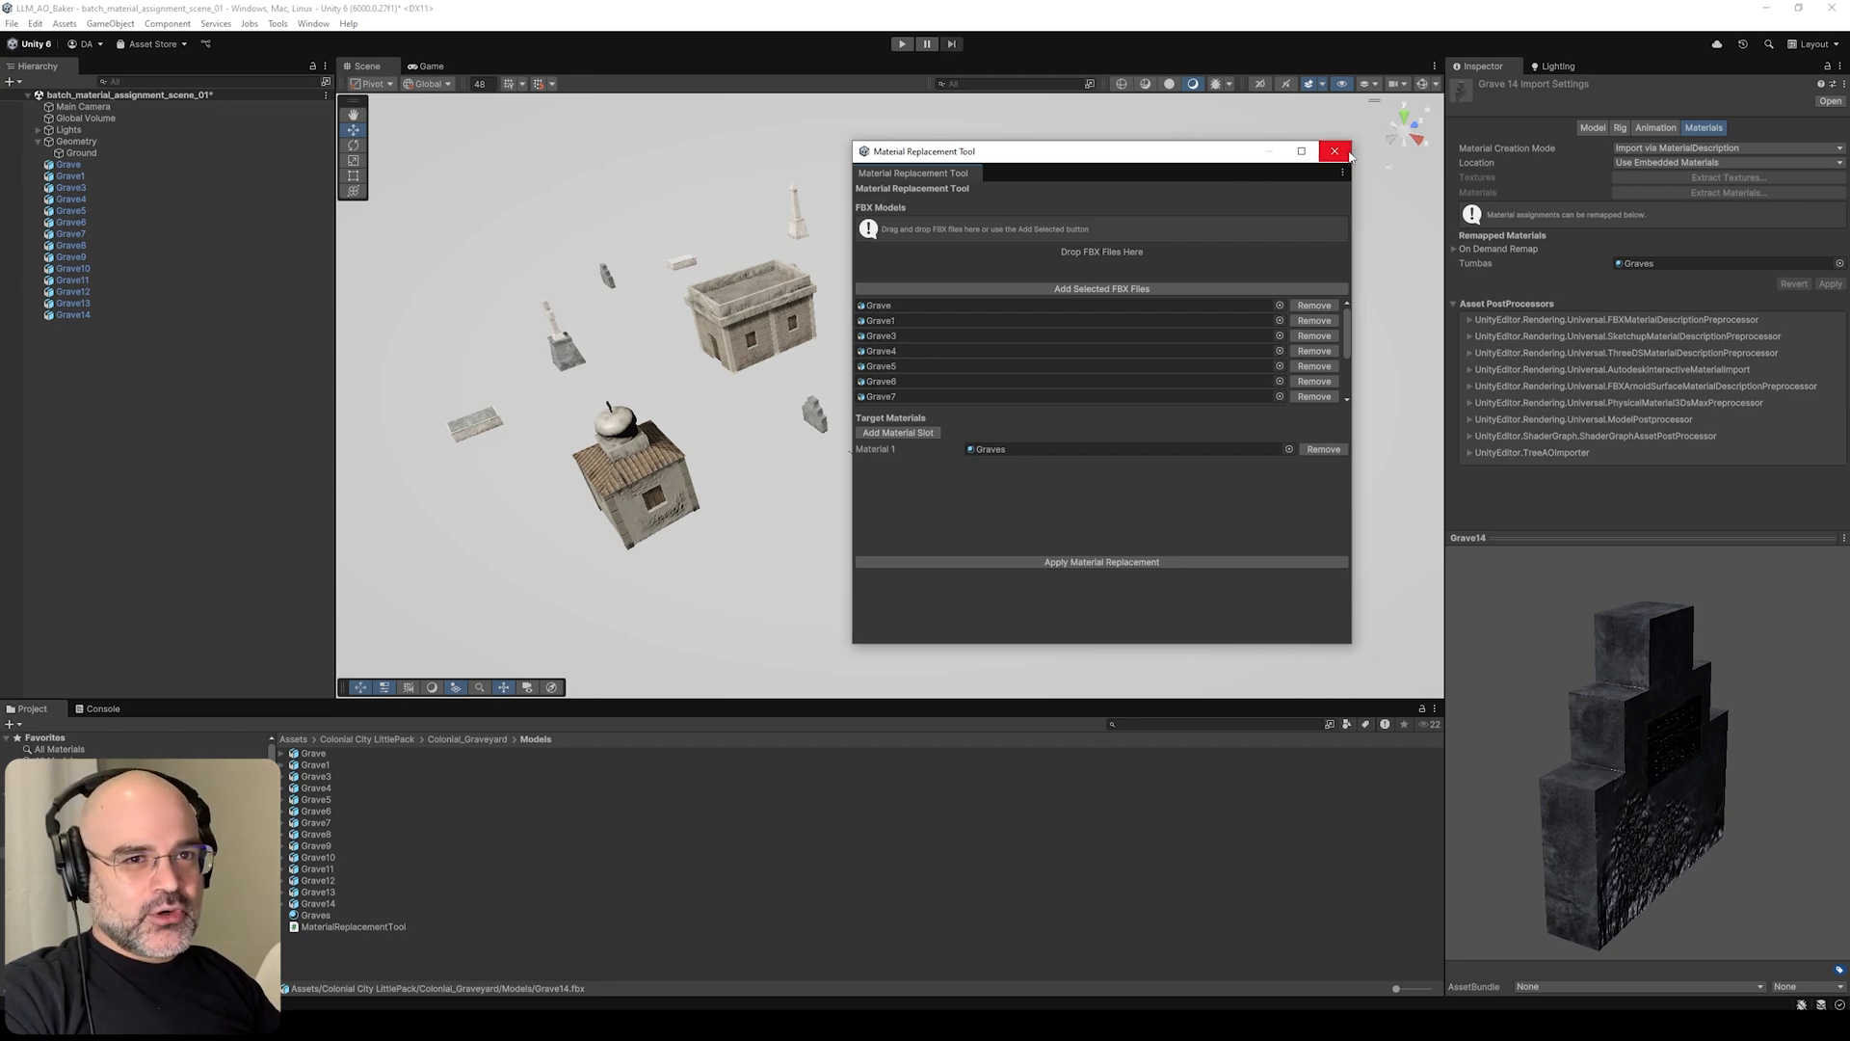
# - Close the tool window, inspect Grave6, and orbit the scene to view the textured graves
pyautogui.click(1334, 152)
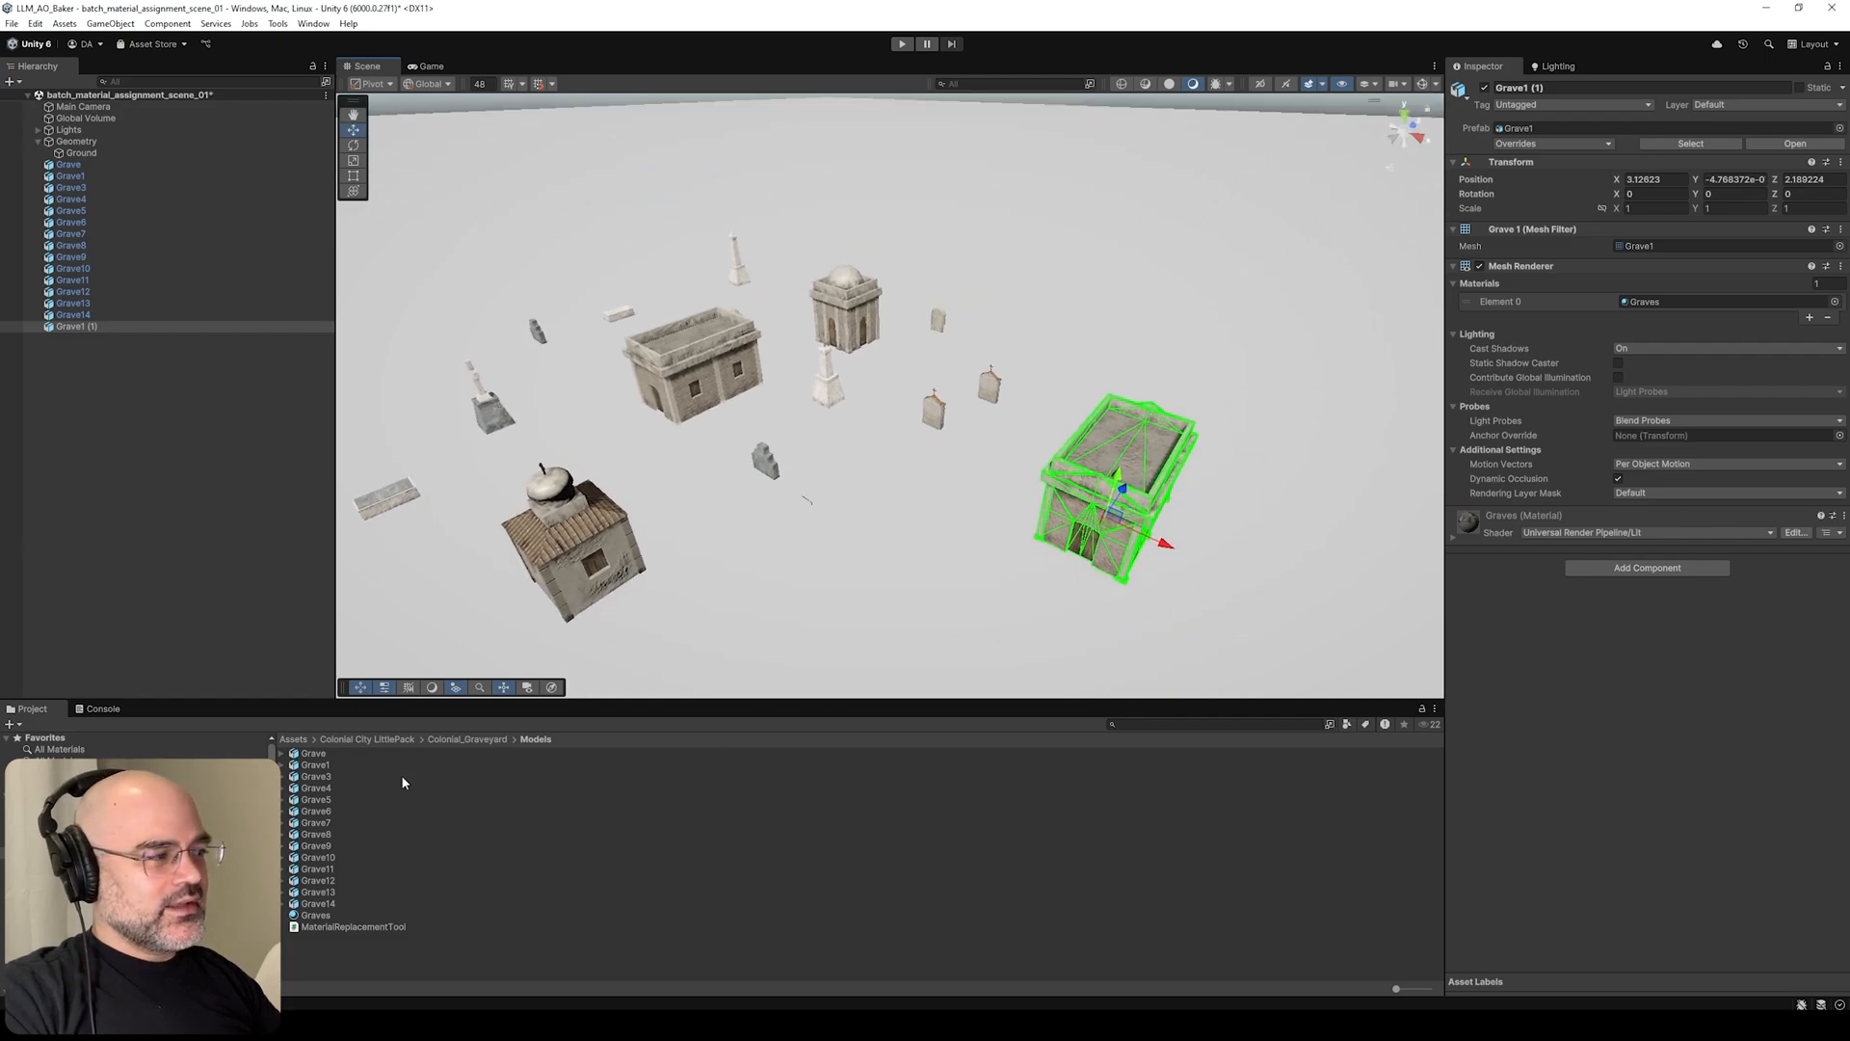
pyautogui.click(316, 809)
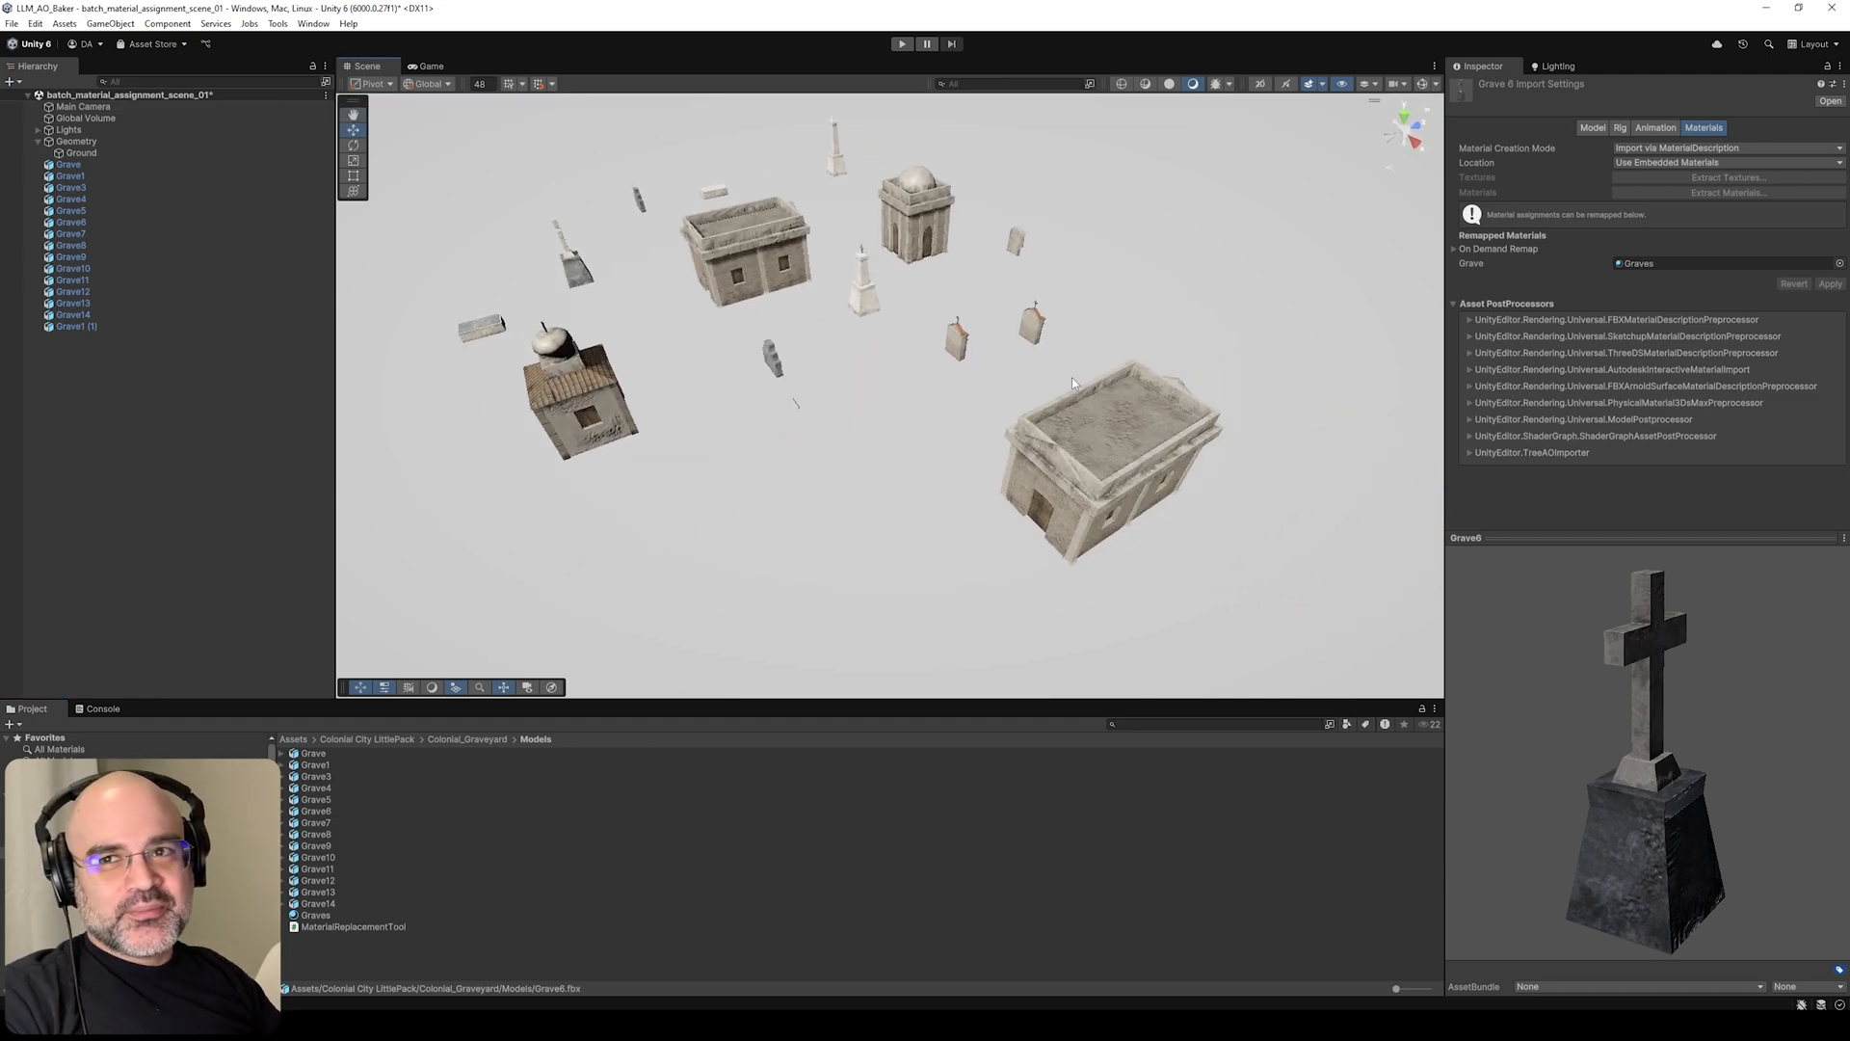
pyautogui.moveTo(1071, 381); pyautogui.dragTo(1000, 413)
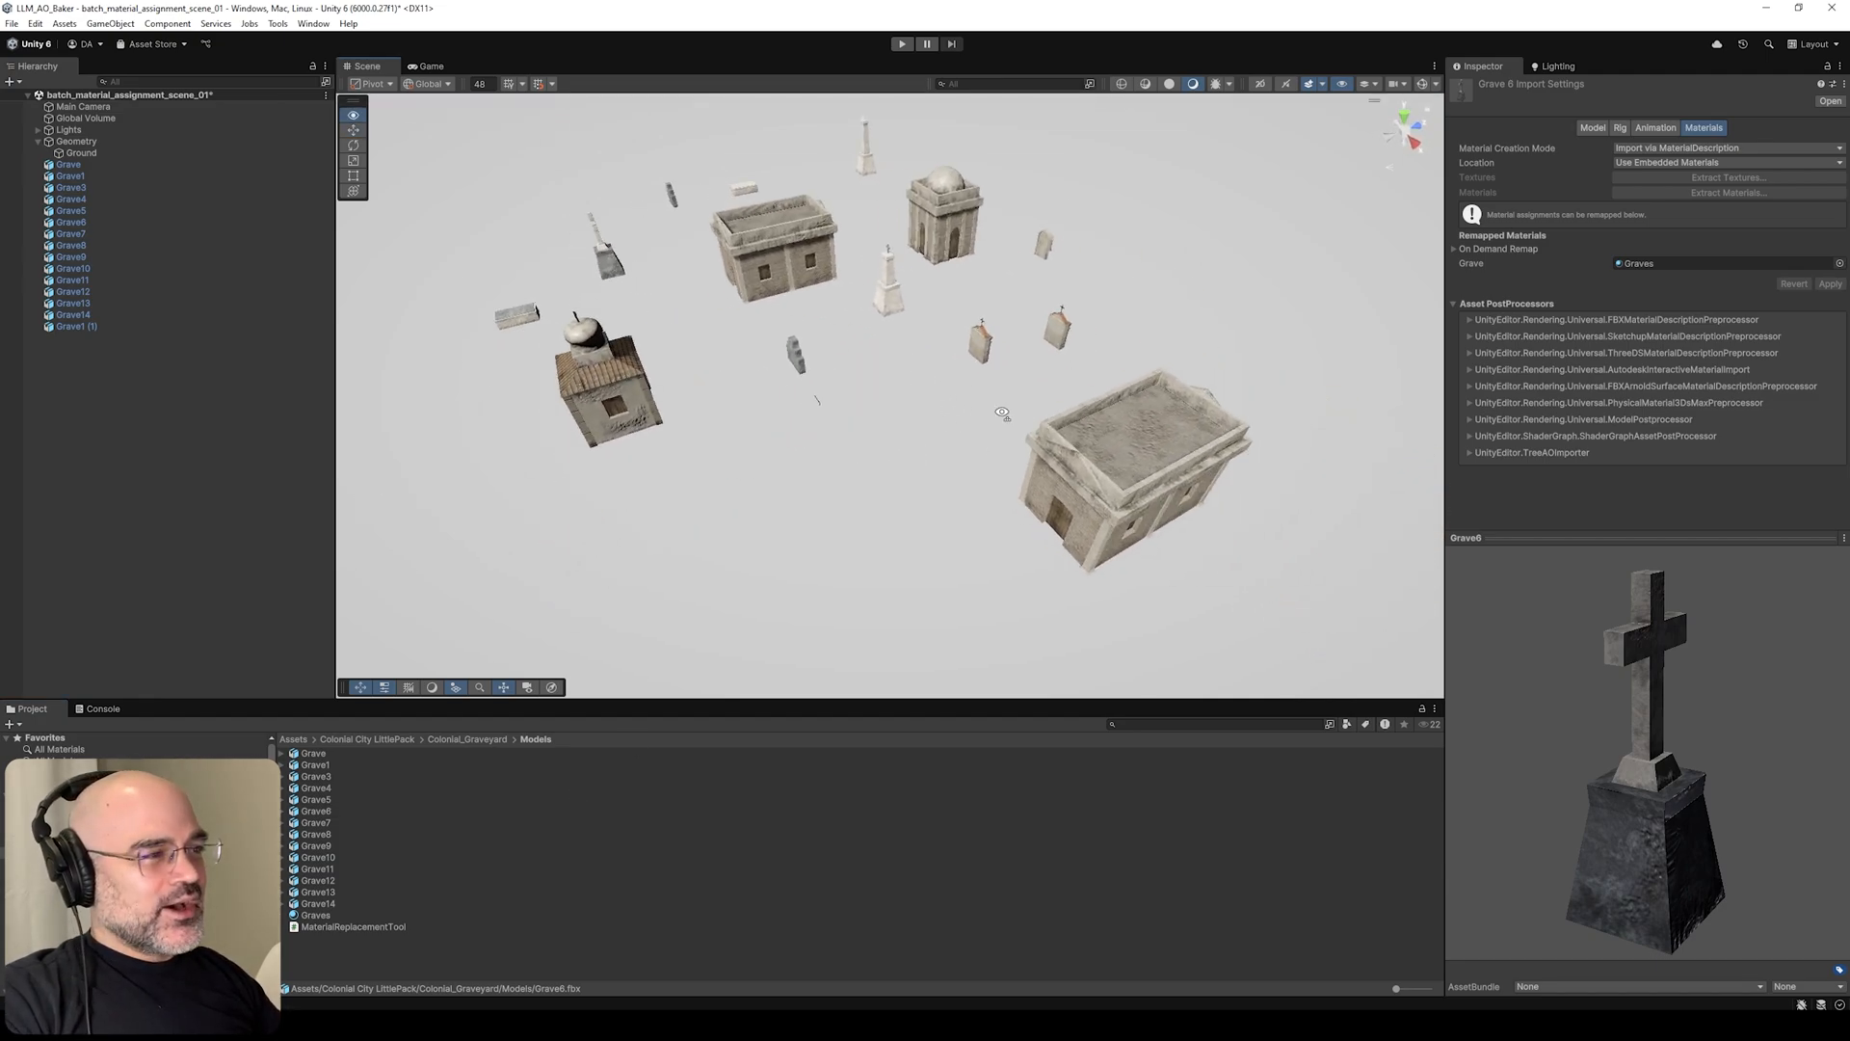